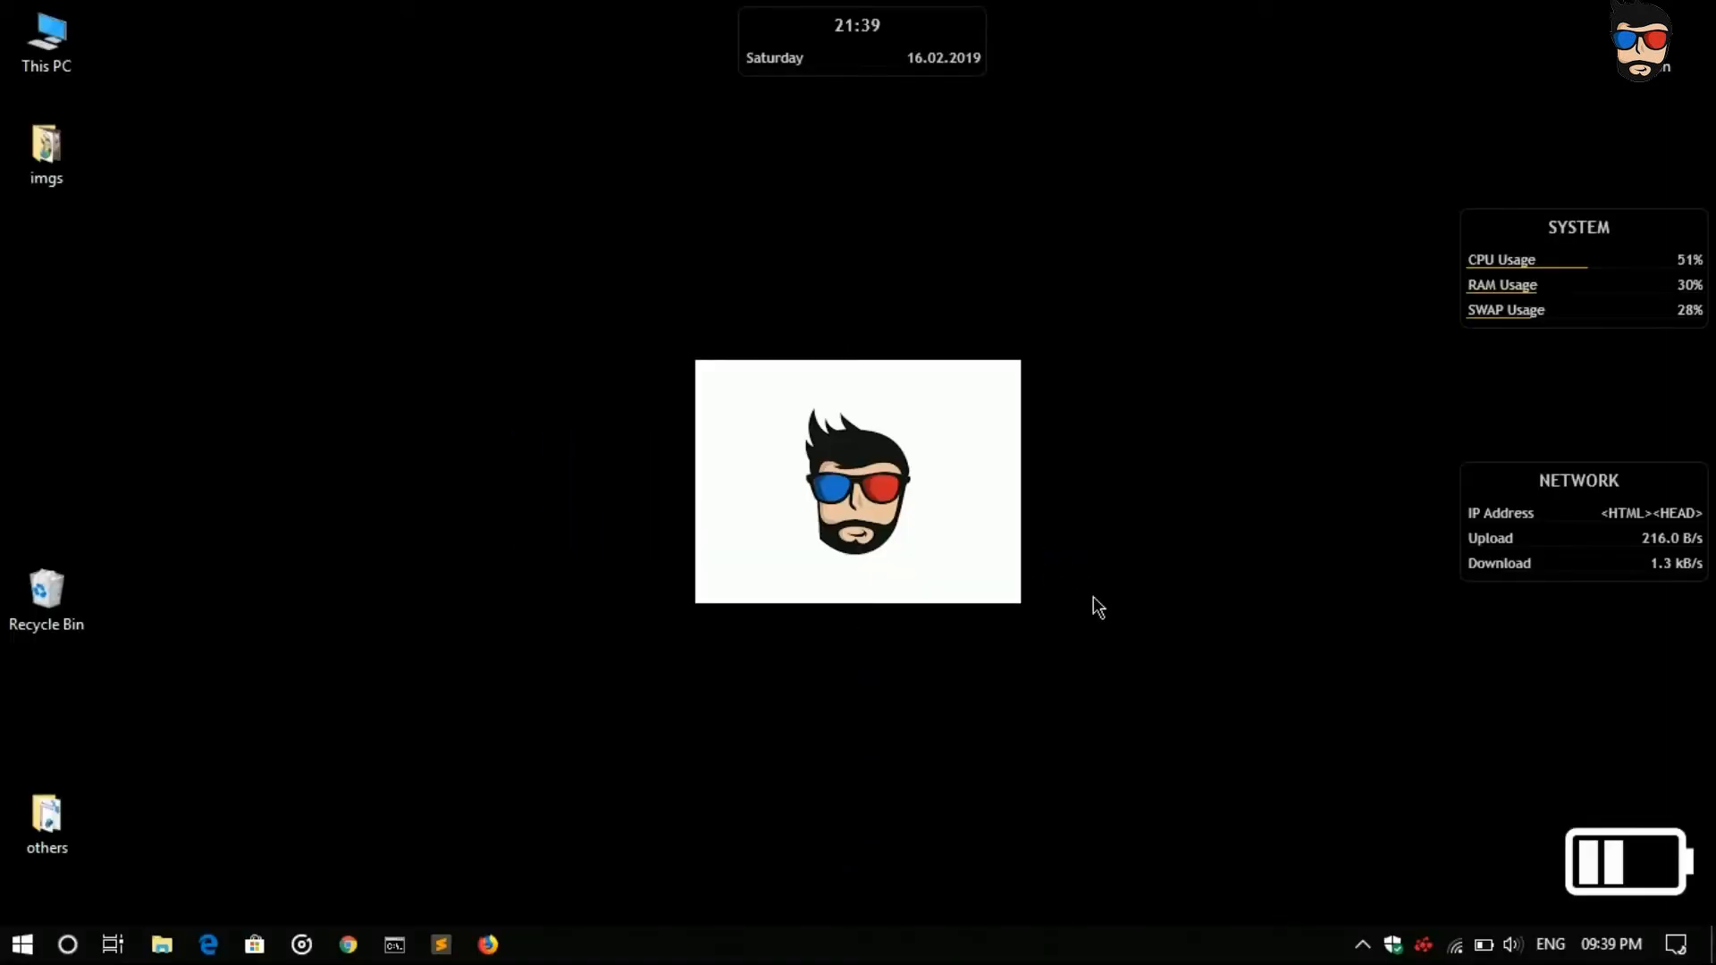
Step: Launch XAMPP Control Panel, start Apache and open its Admin dashboard in the browser
left_click(19, 944)
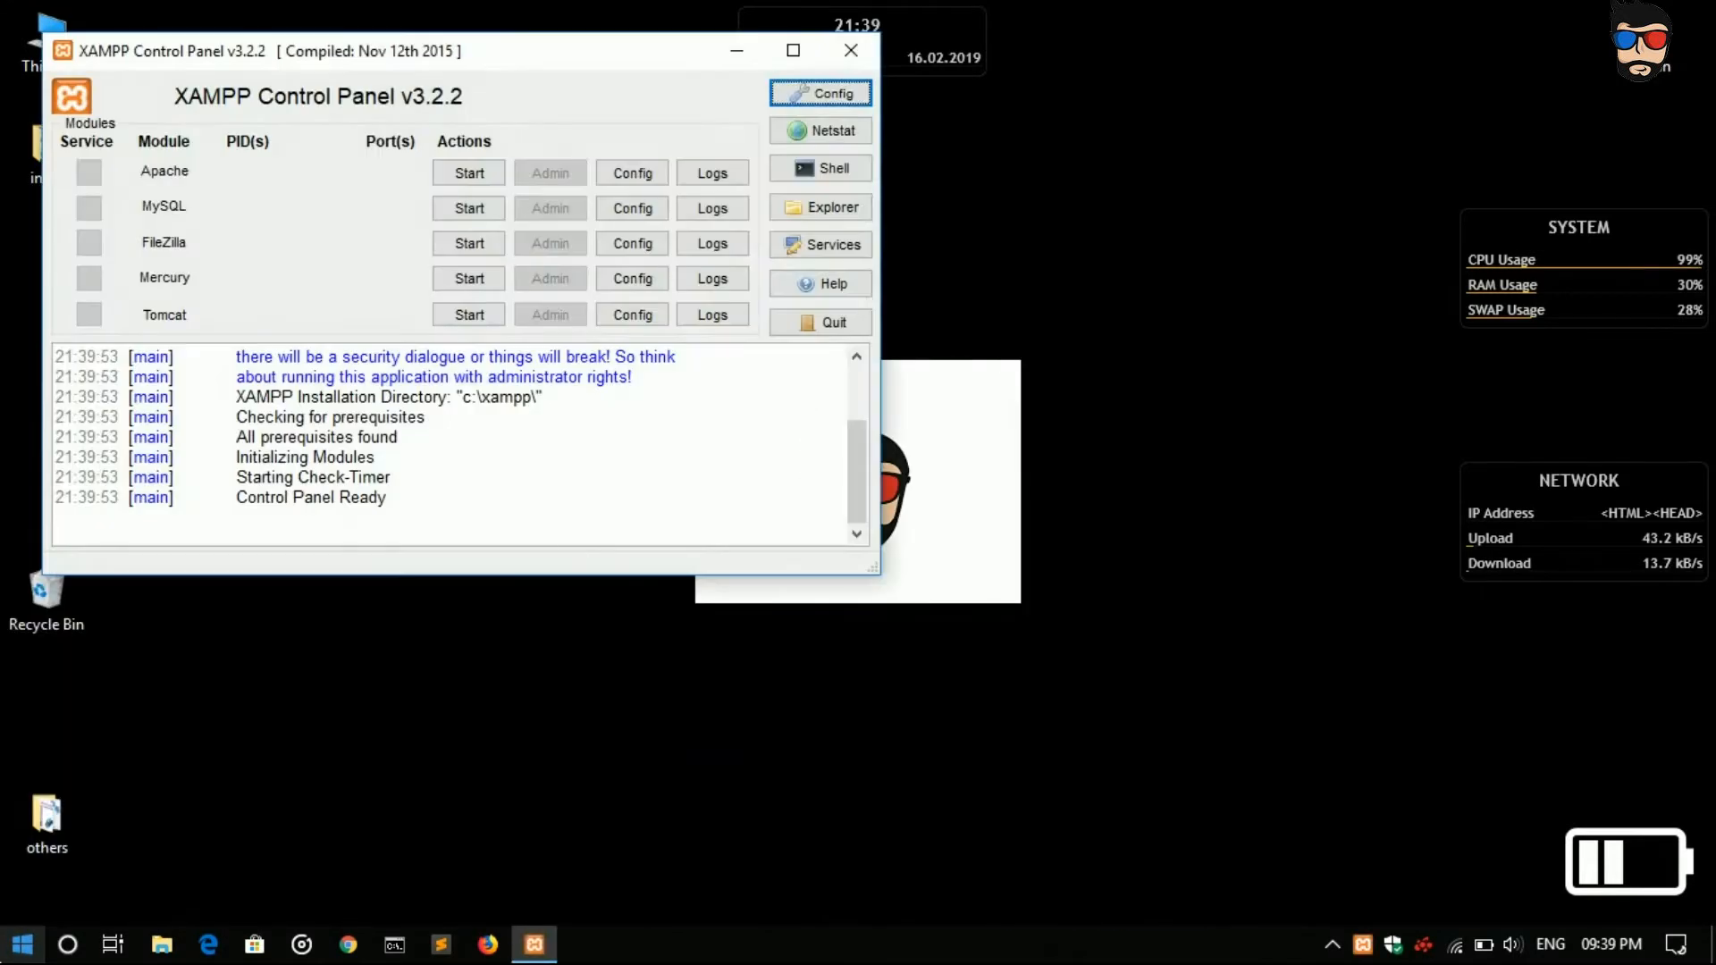
left_click(467, 172)
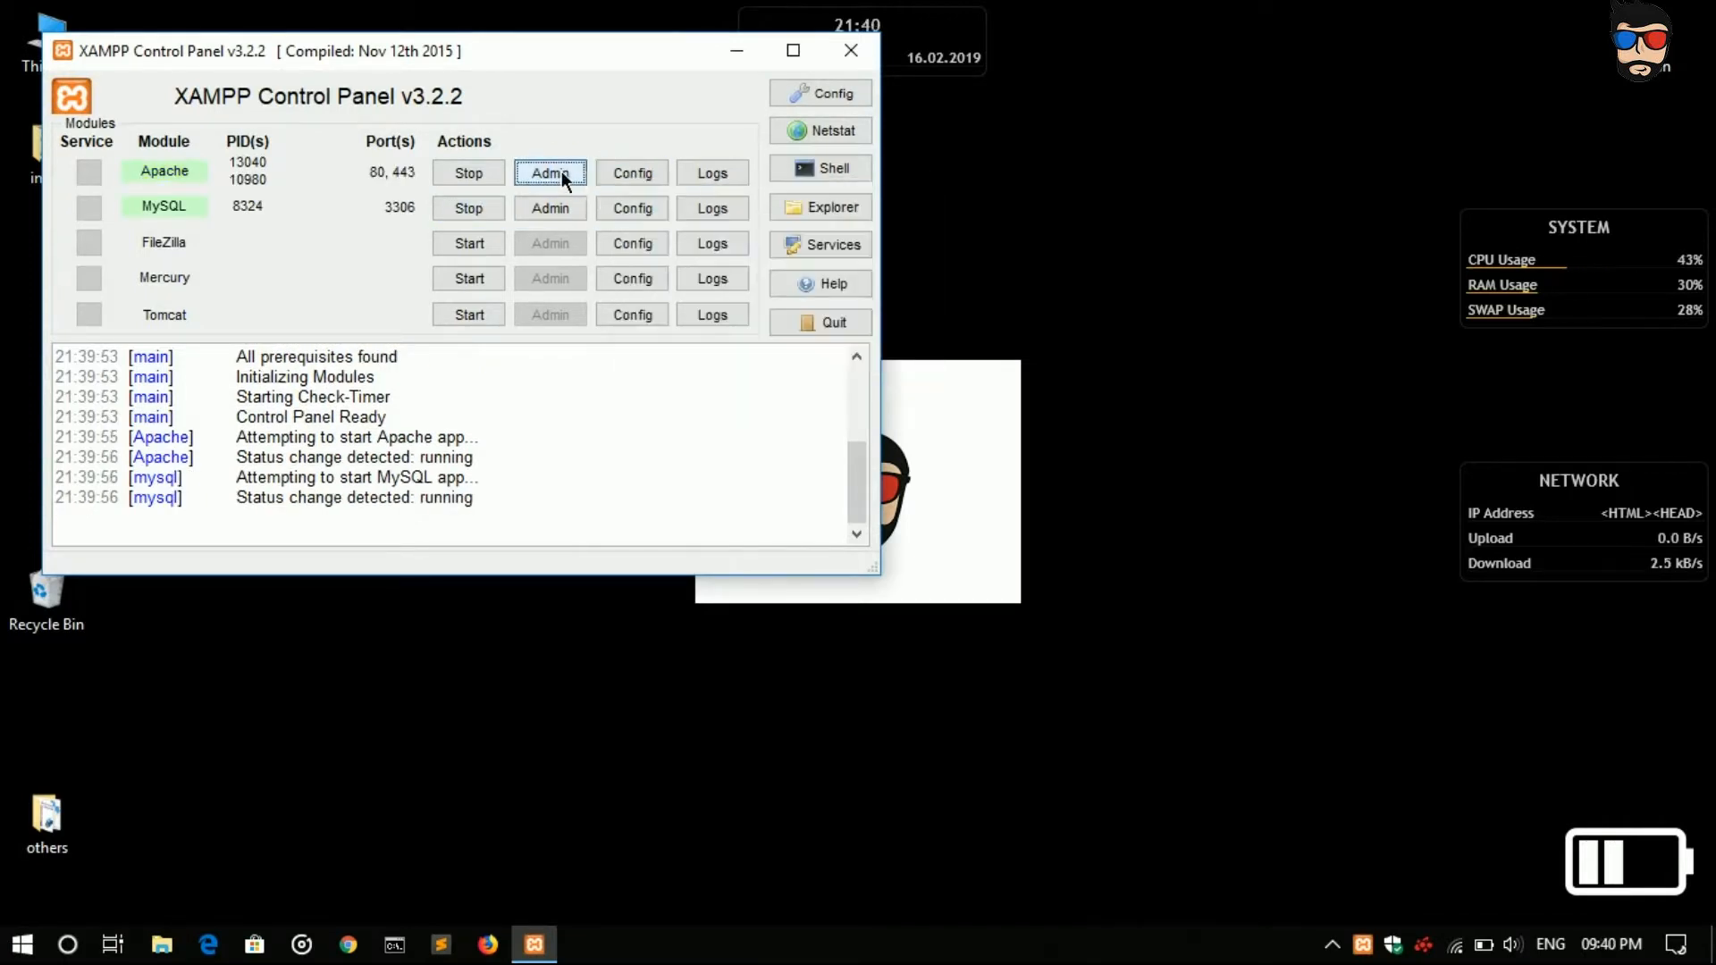
left_click(550, 173)
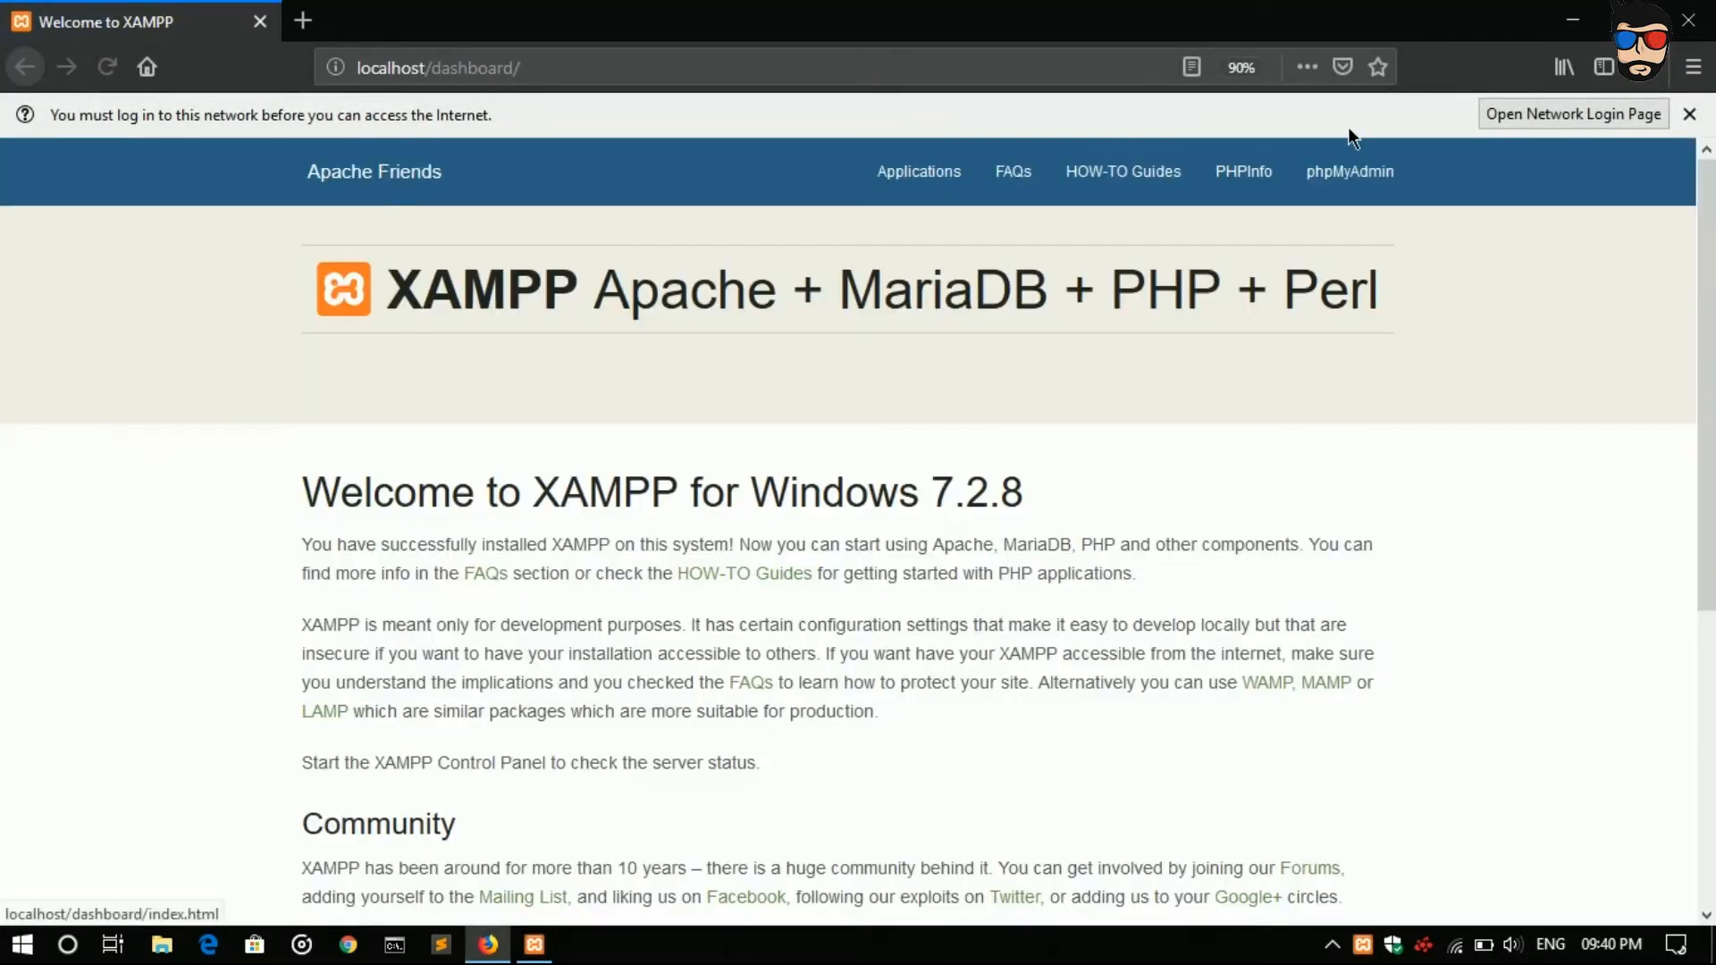
Step: From the dashboard go to phpMyAdmin and create a new database named 'blob'
left_click(1688, 113)
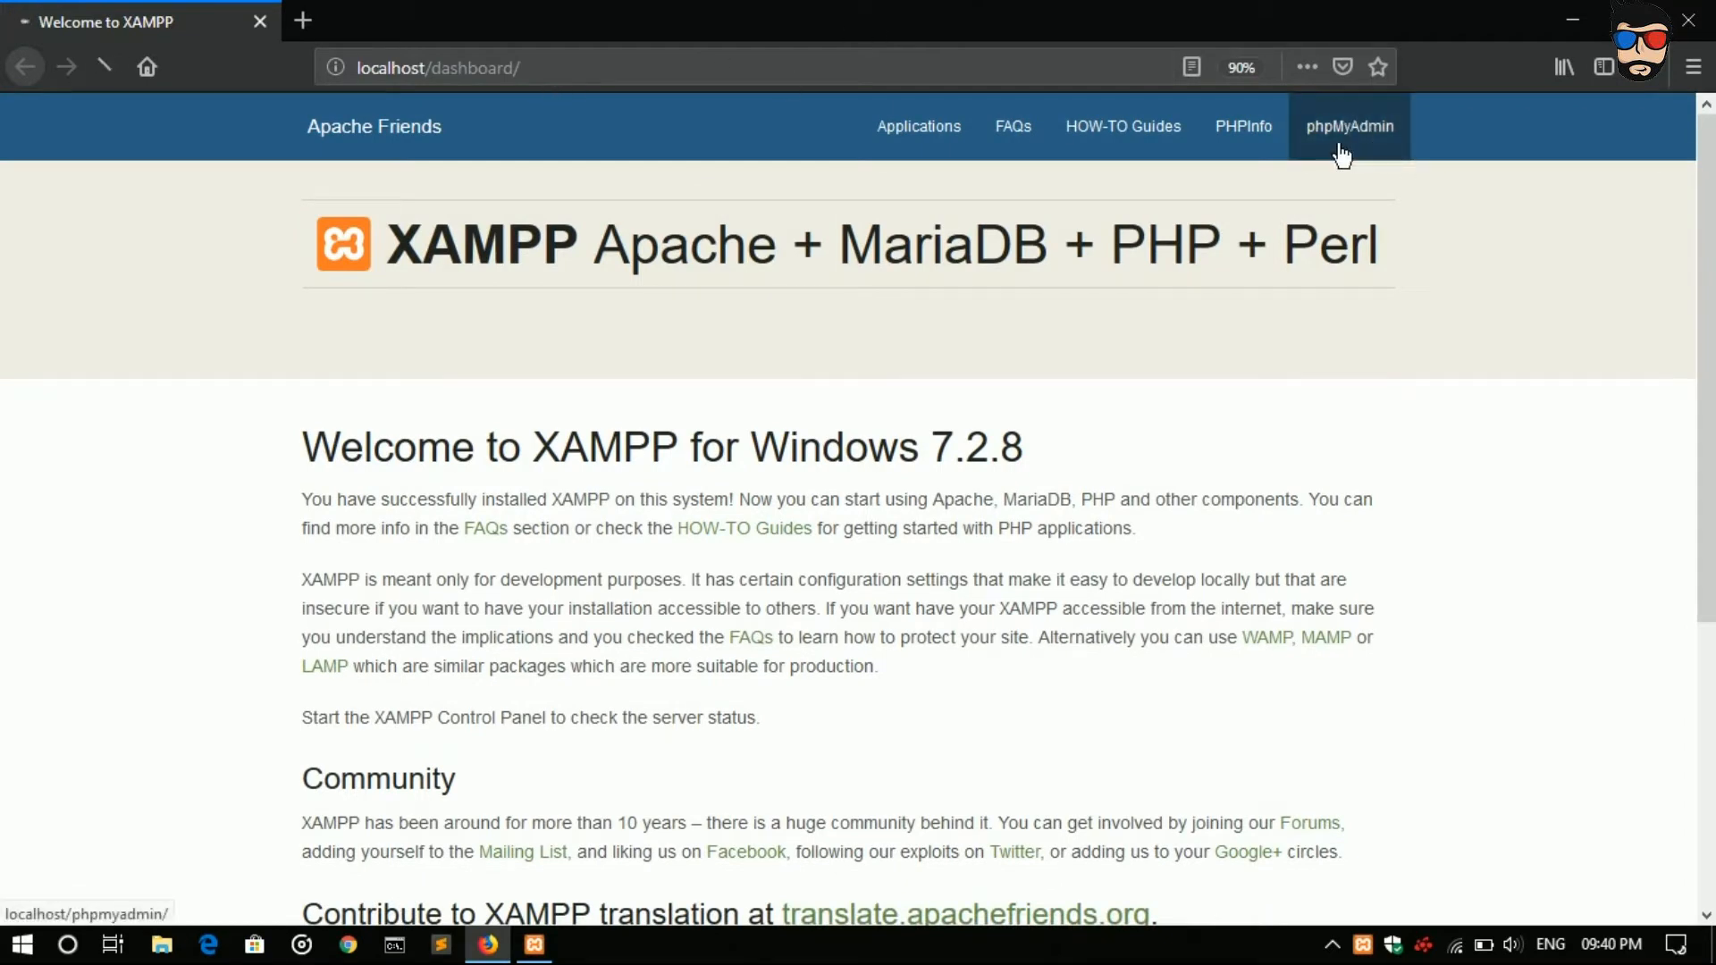
left_click(1348, 126)
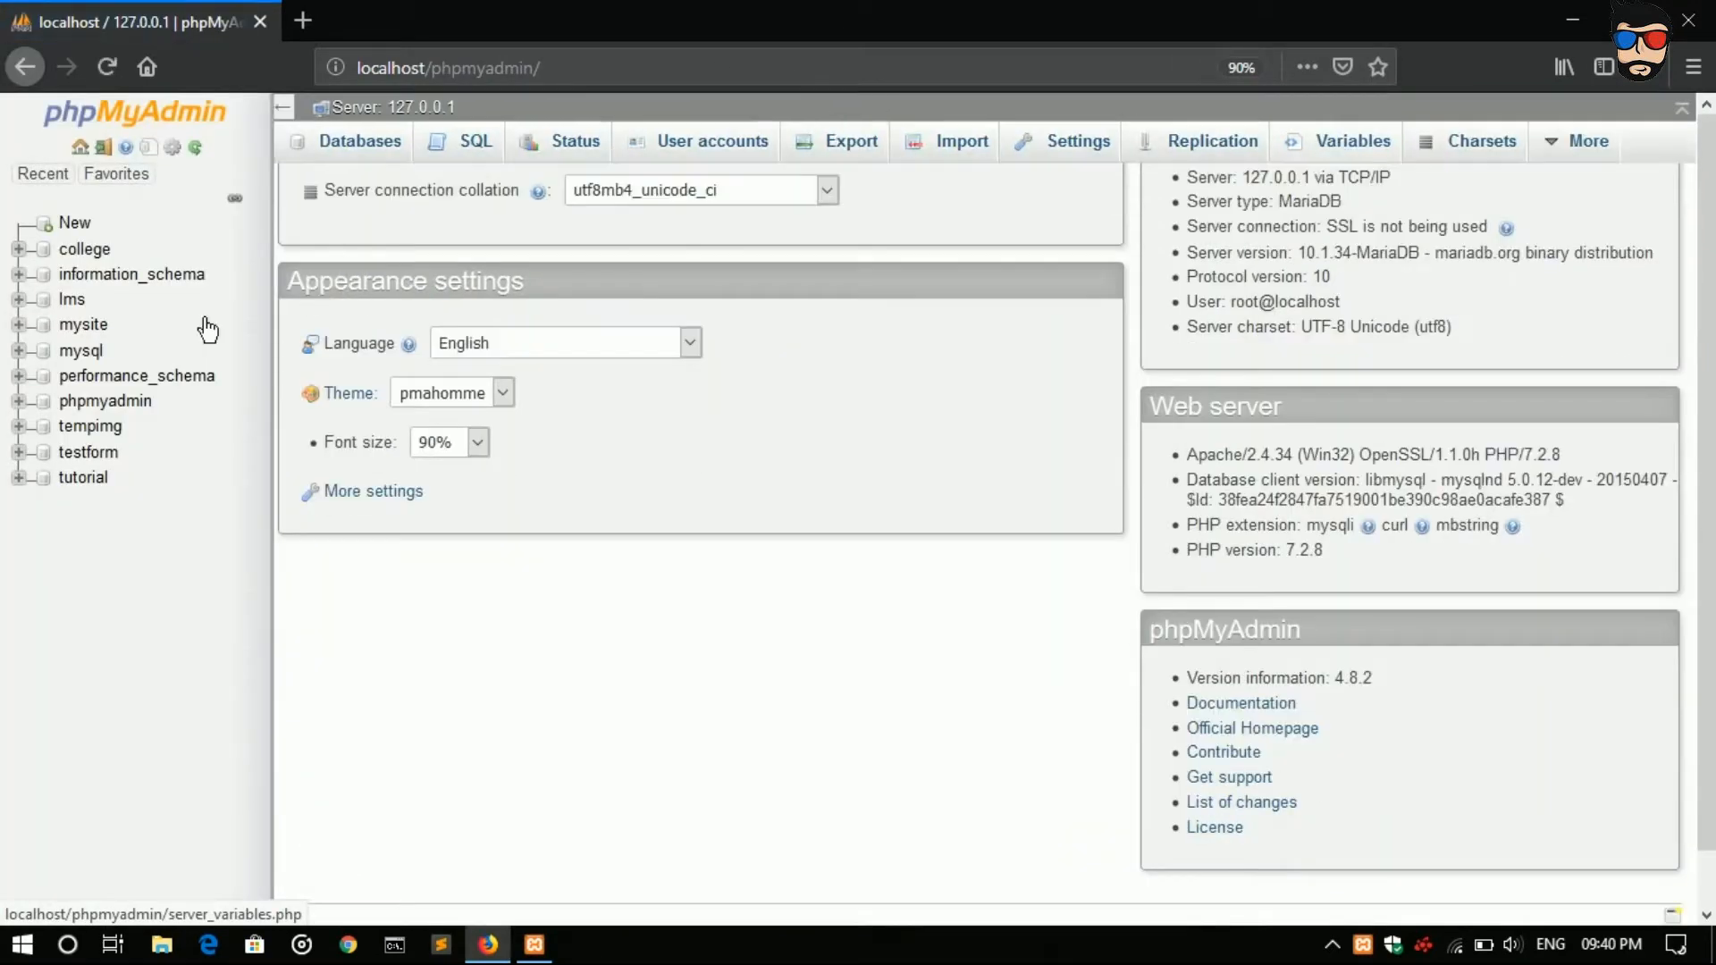
scroll("up", 3)
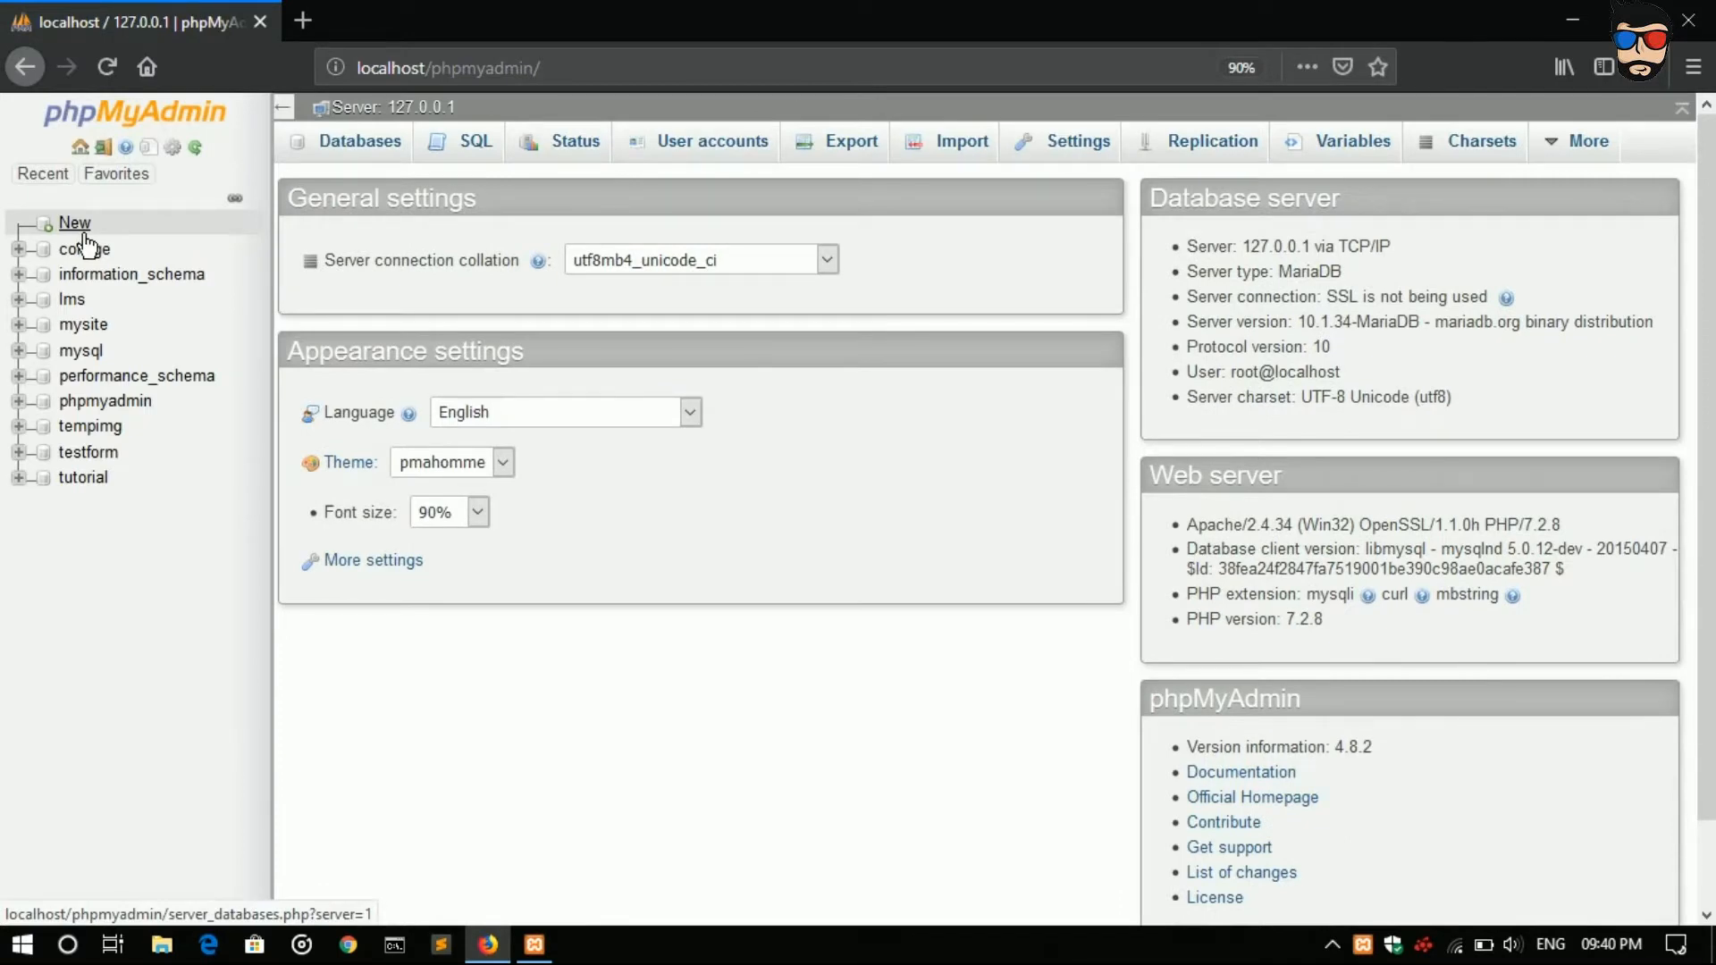
left_click(360, 140)
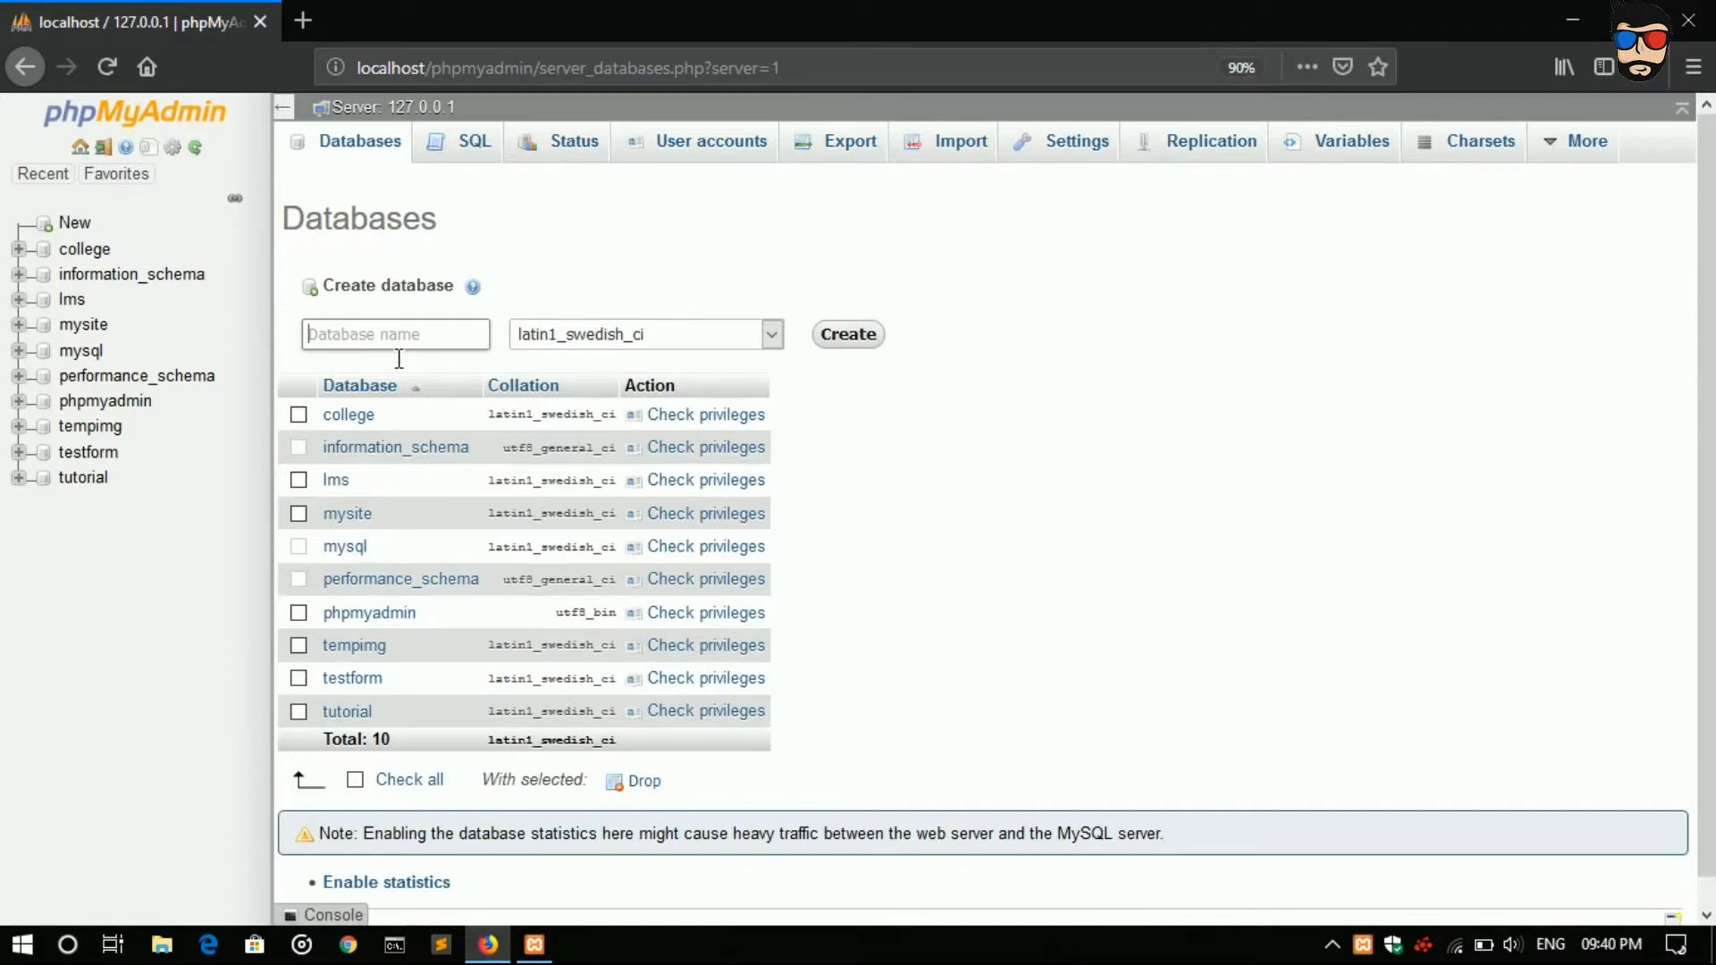
type("blob")
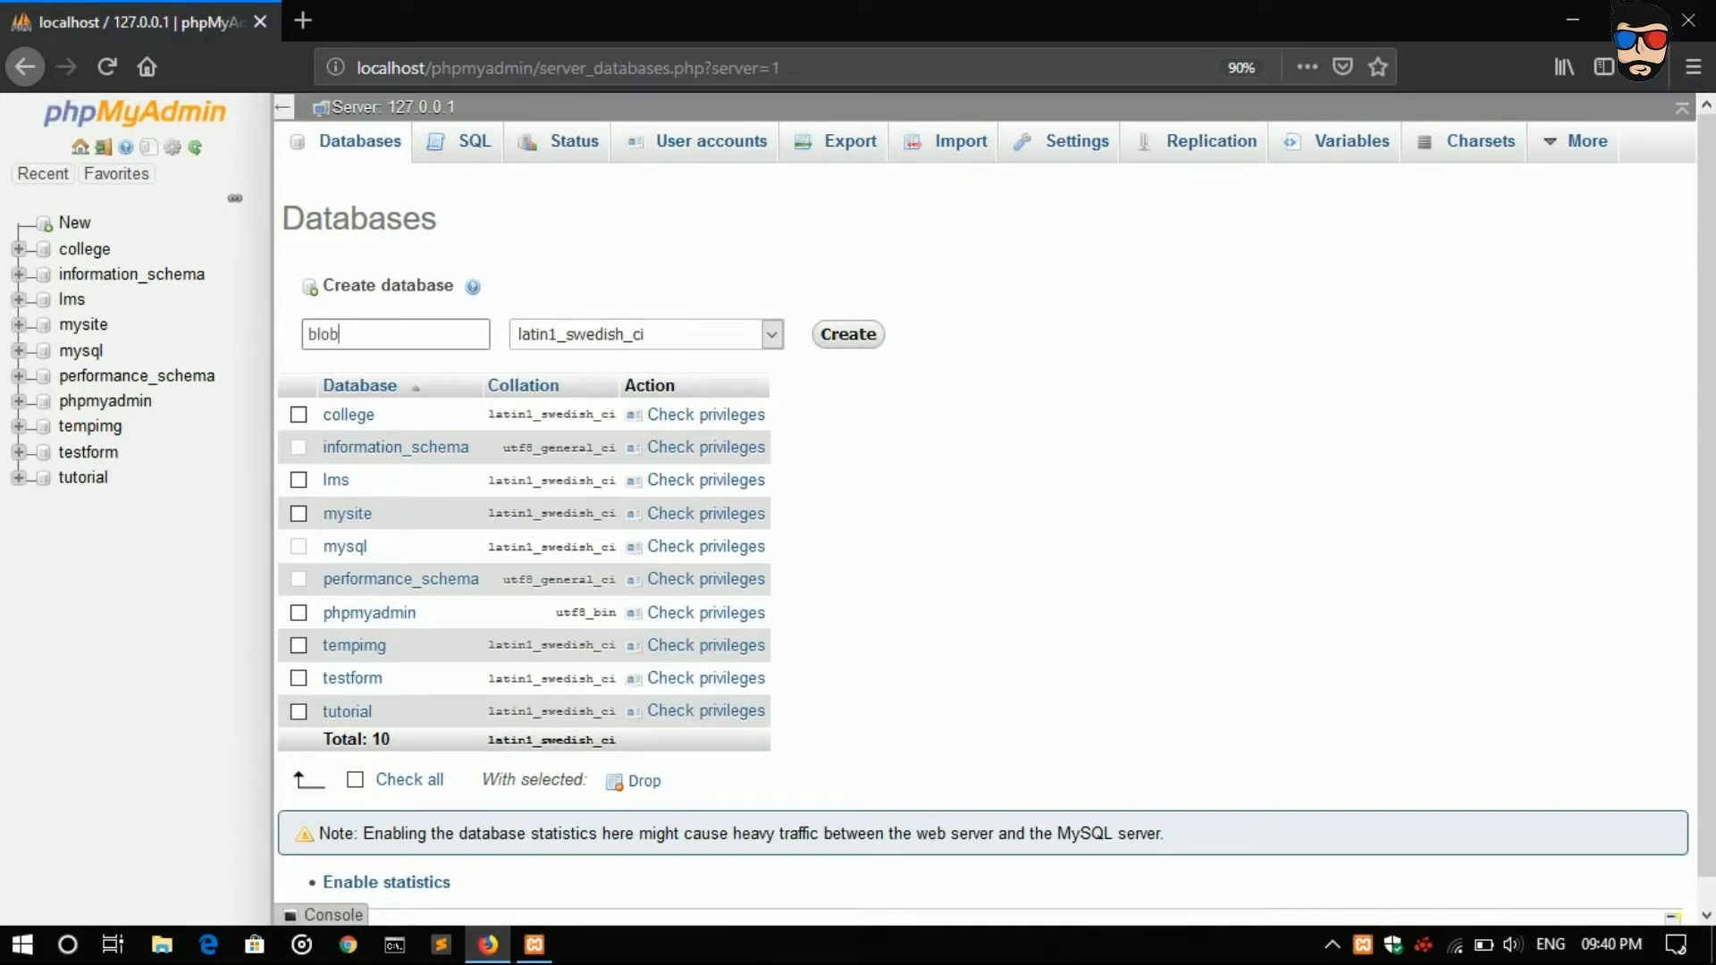
left_click(845, 333)
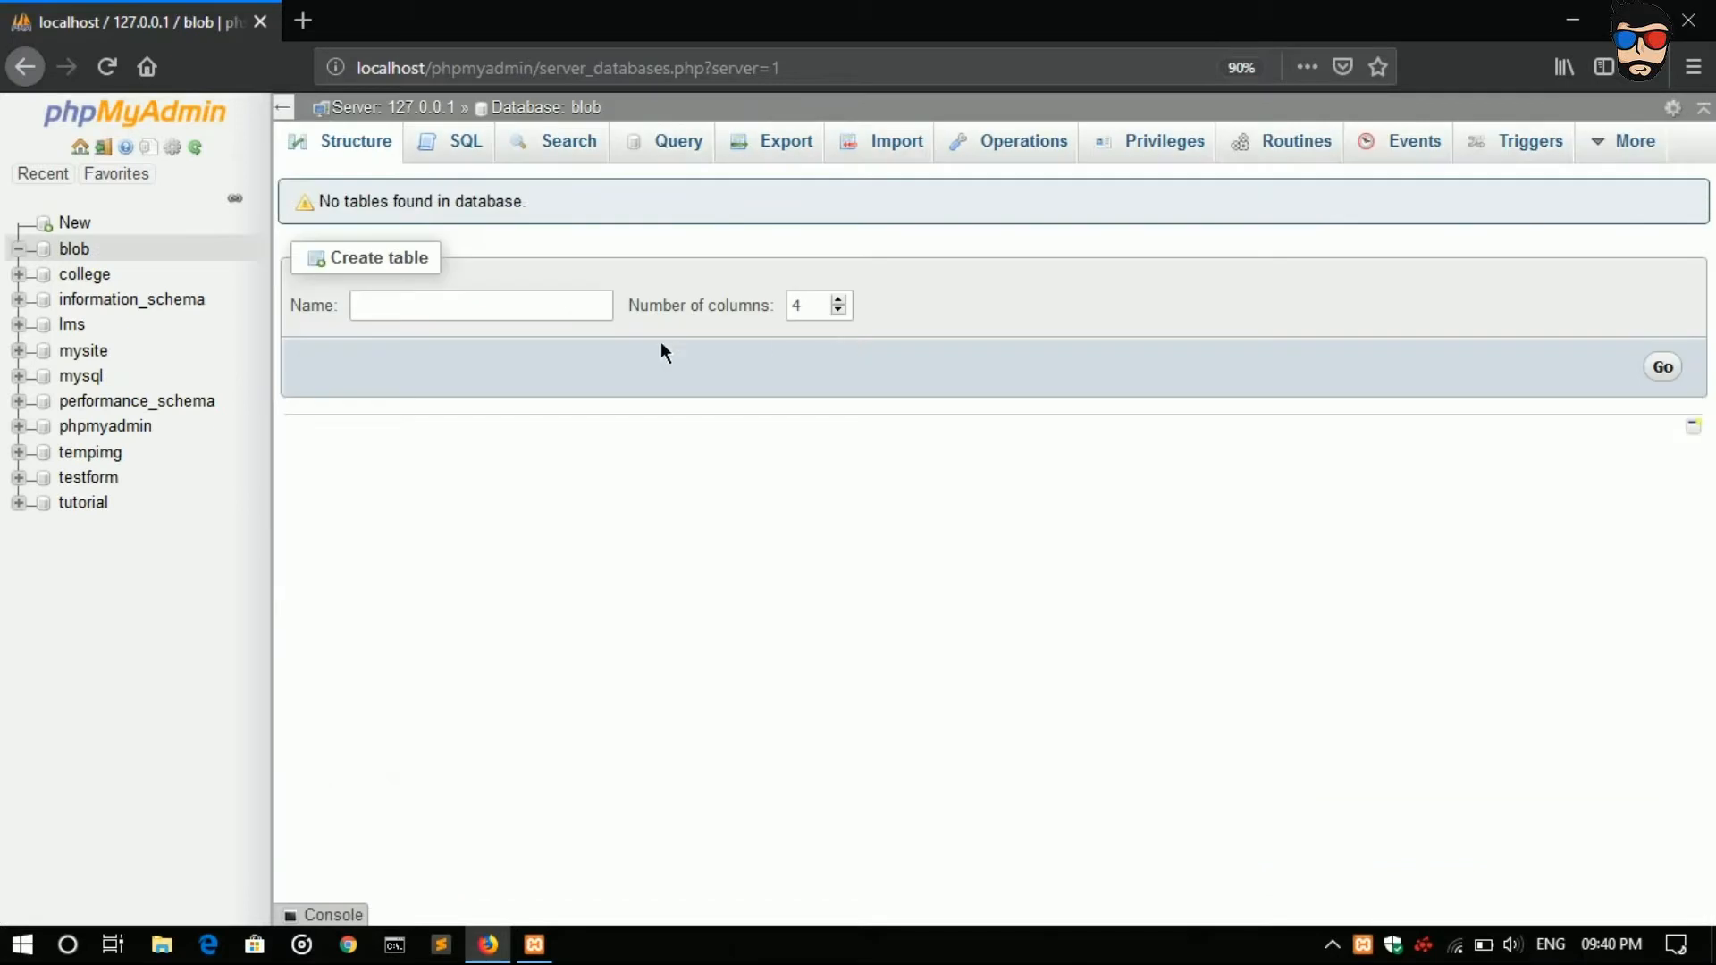
Step: Start an 'images' table with 3 columns and go to its column definition form
left_click(479, 304)
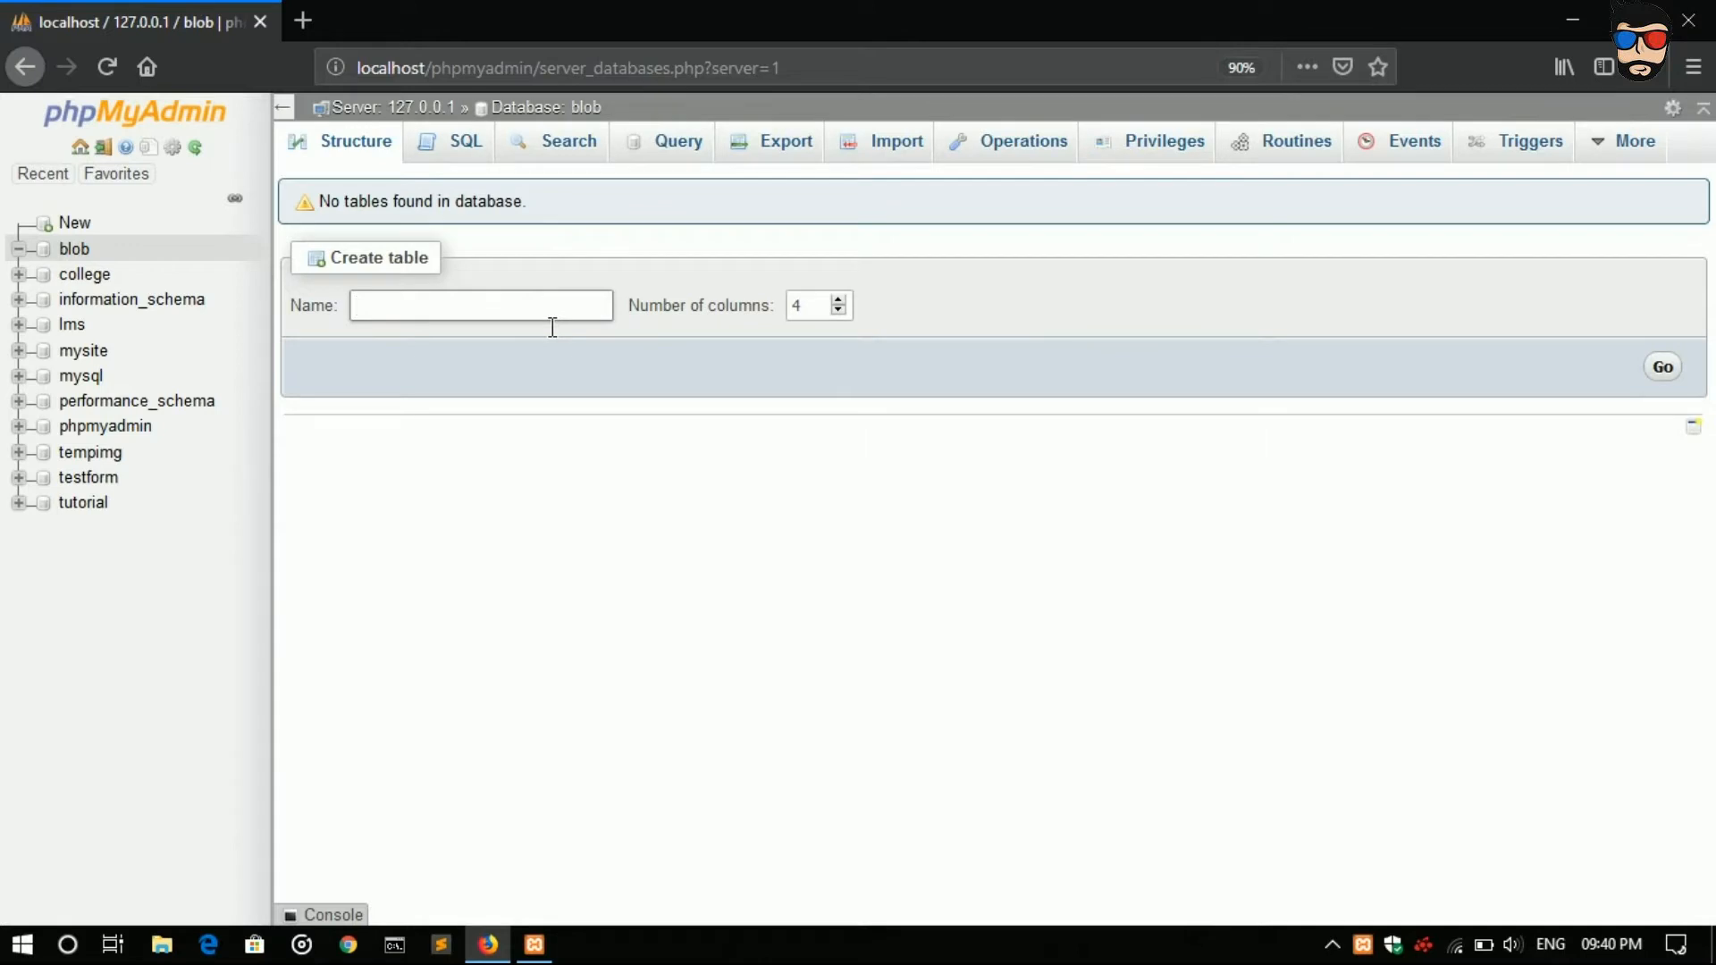
type("image")
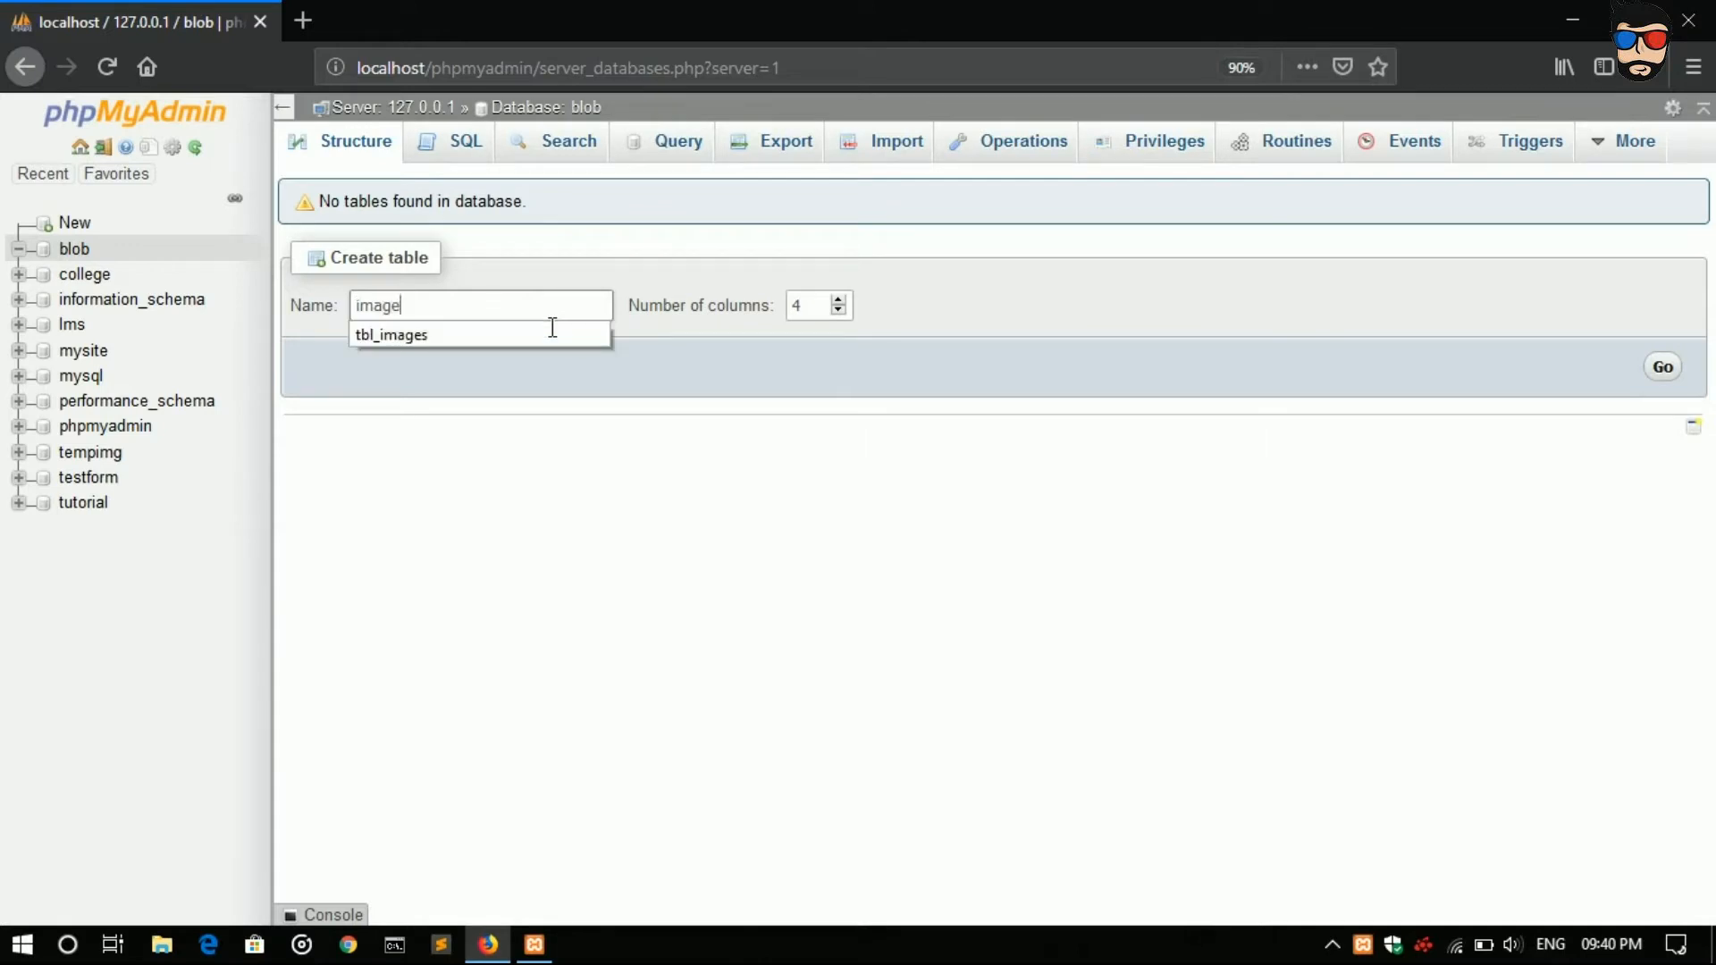
type("s")
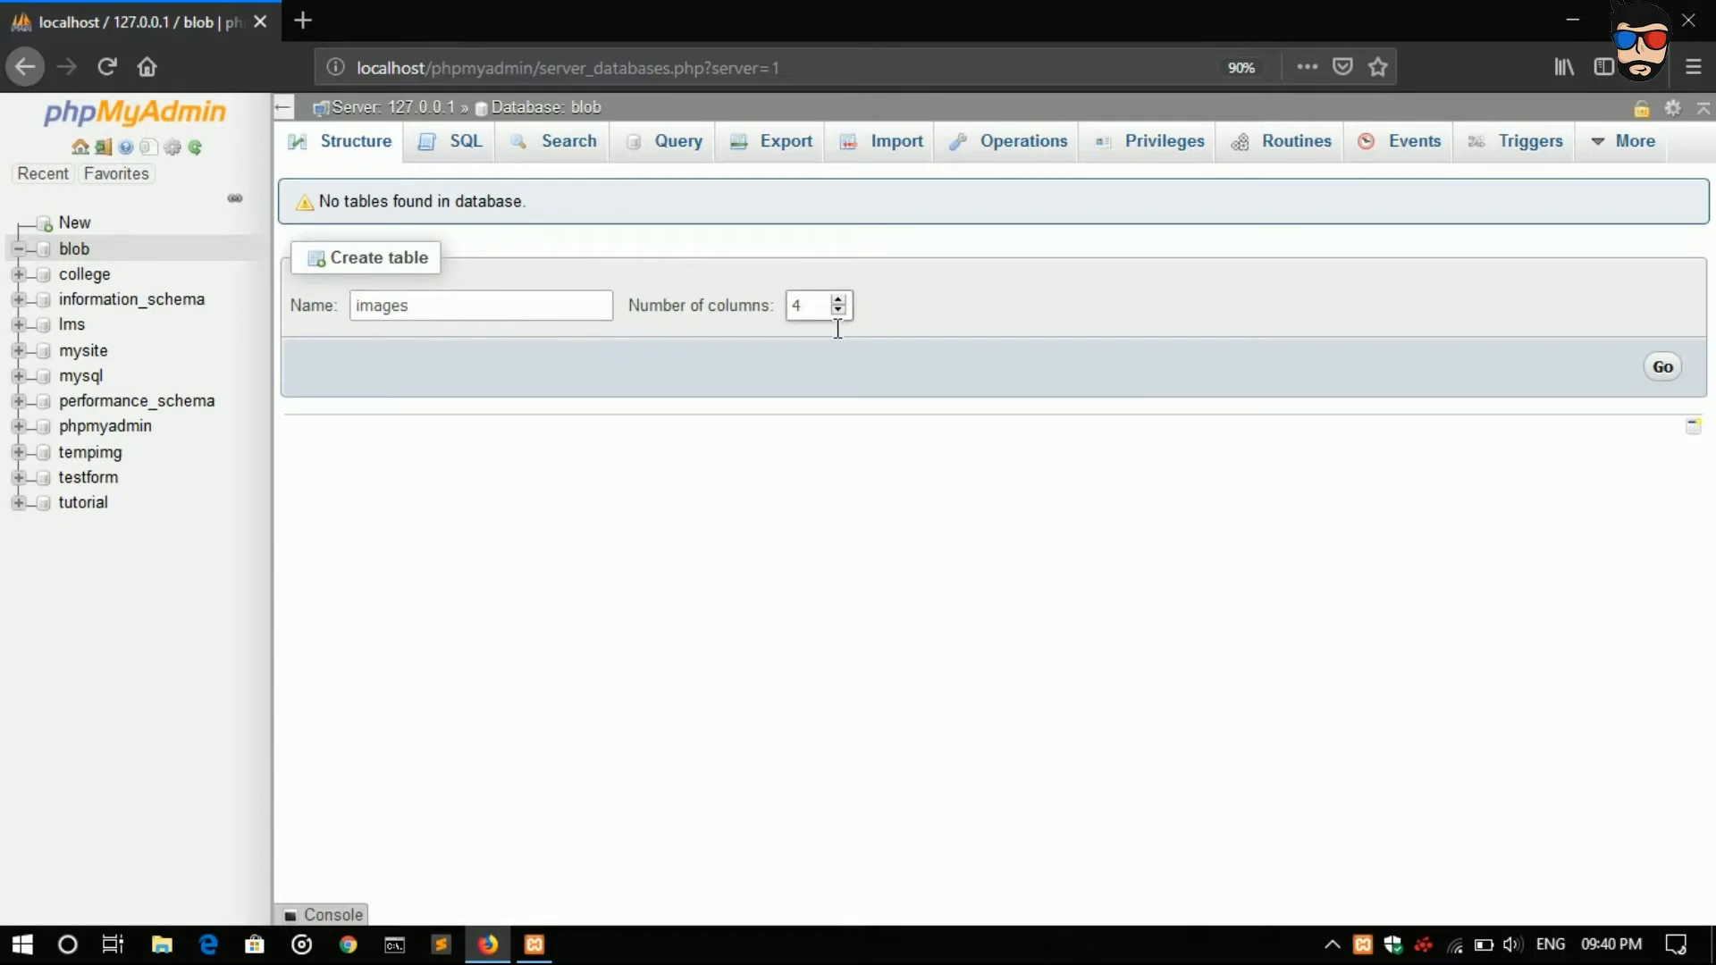
triple_click(808, 306)
type("3")
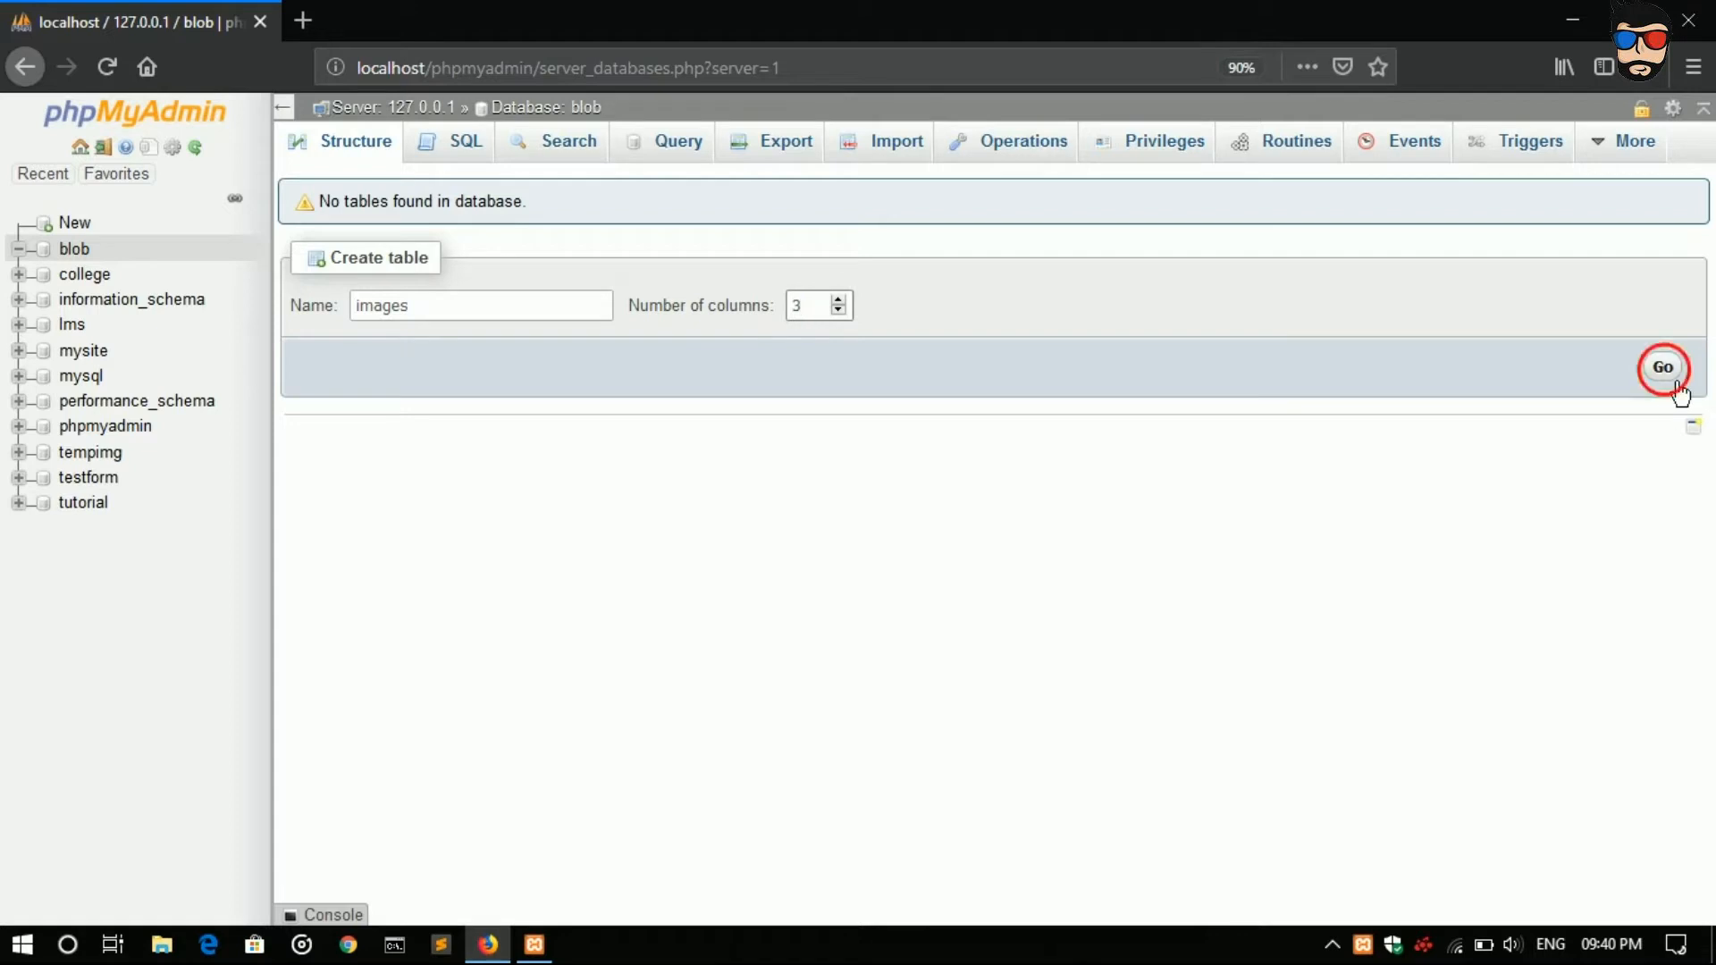
left_click(1662, 366)
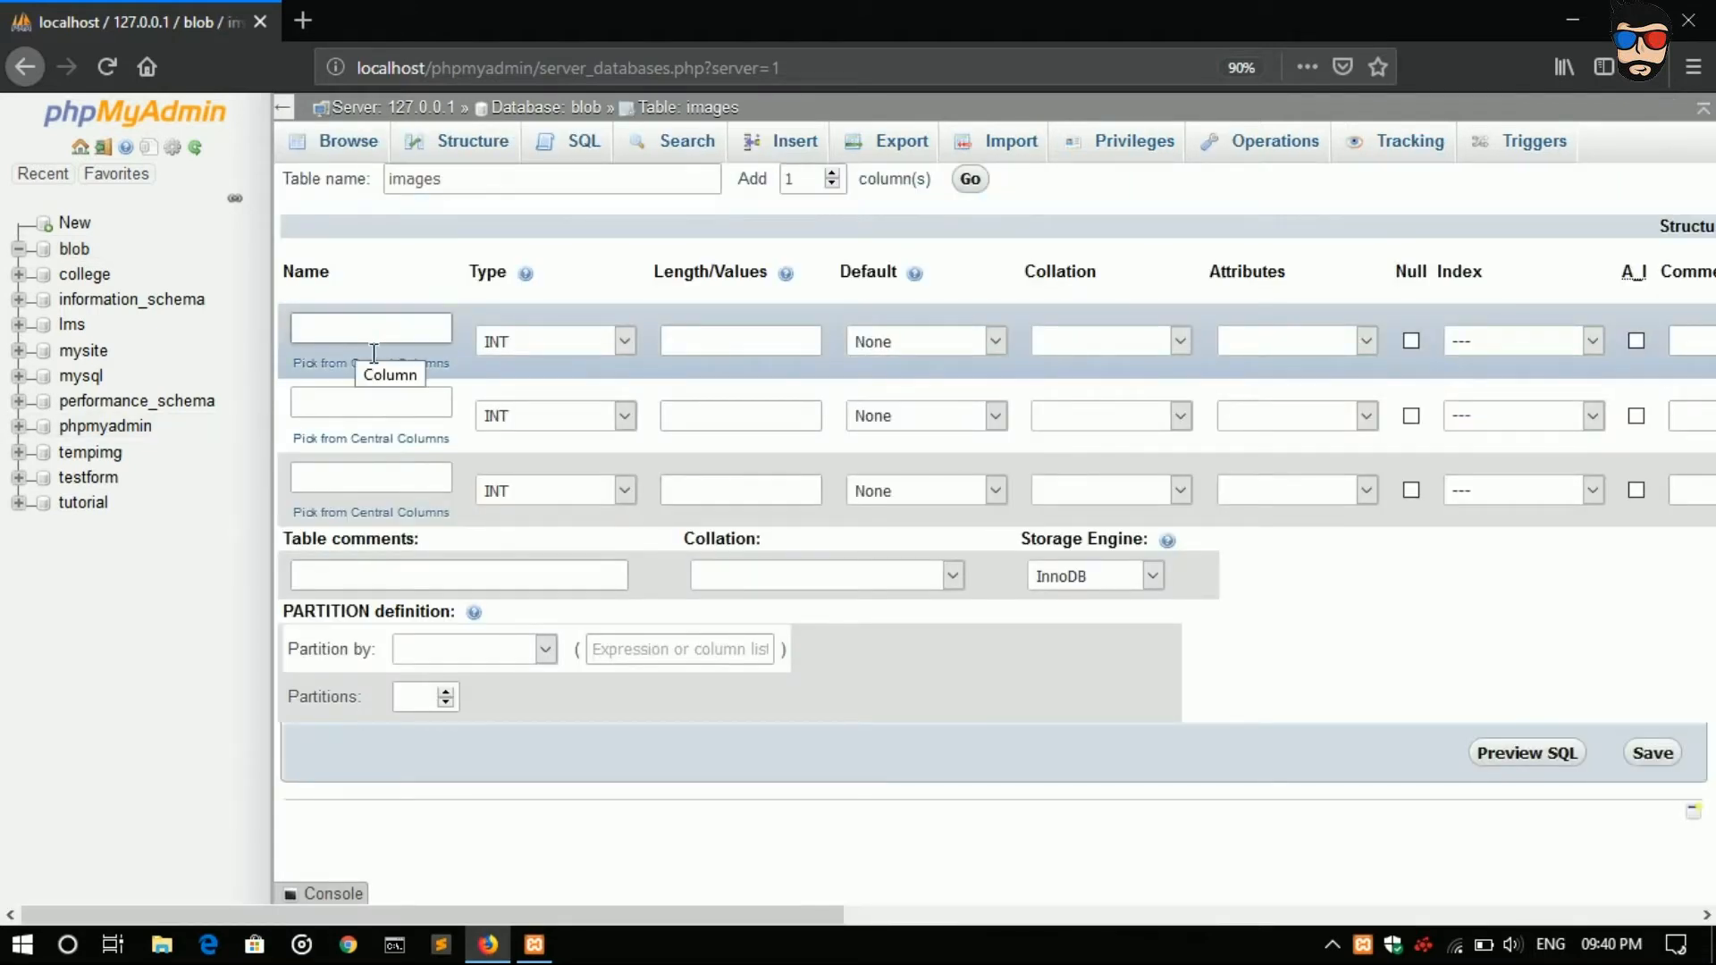
Step: Define the id column as INT with auto-increment and confirm it as primary key
left_click(370, 328)
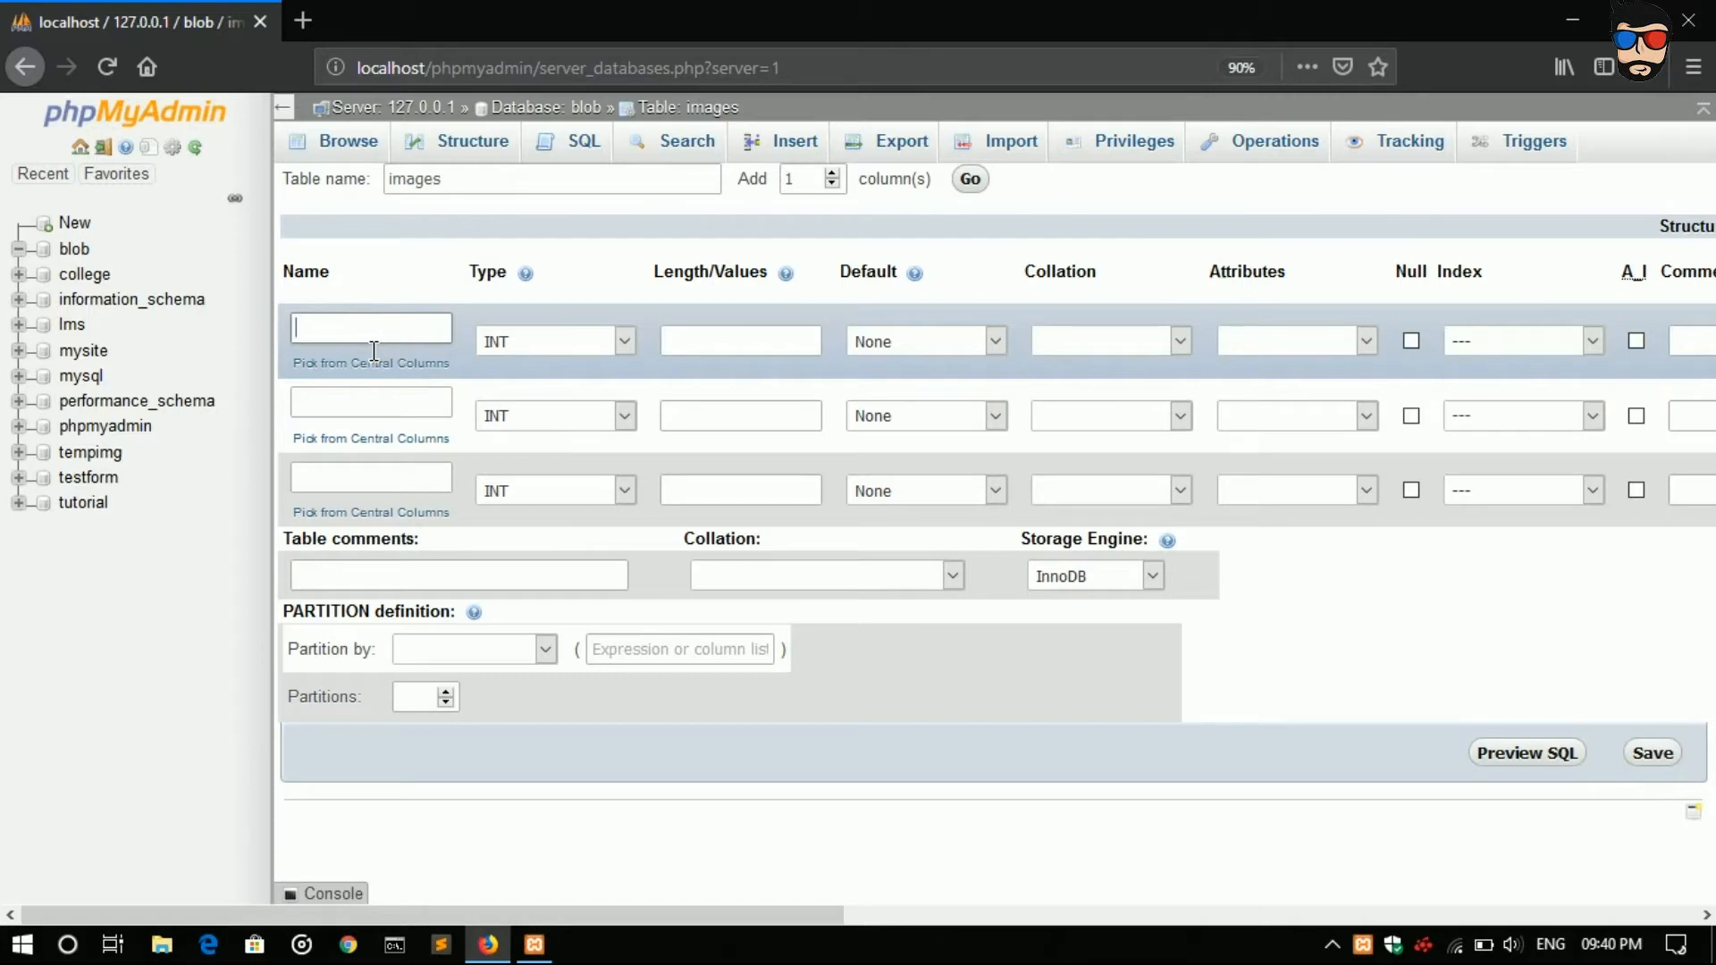
type("i")
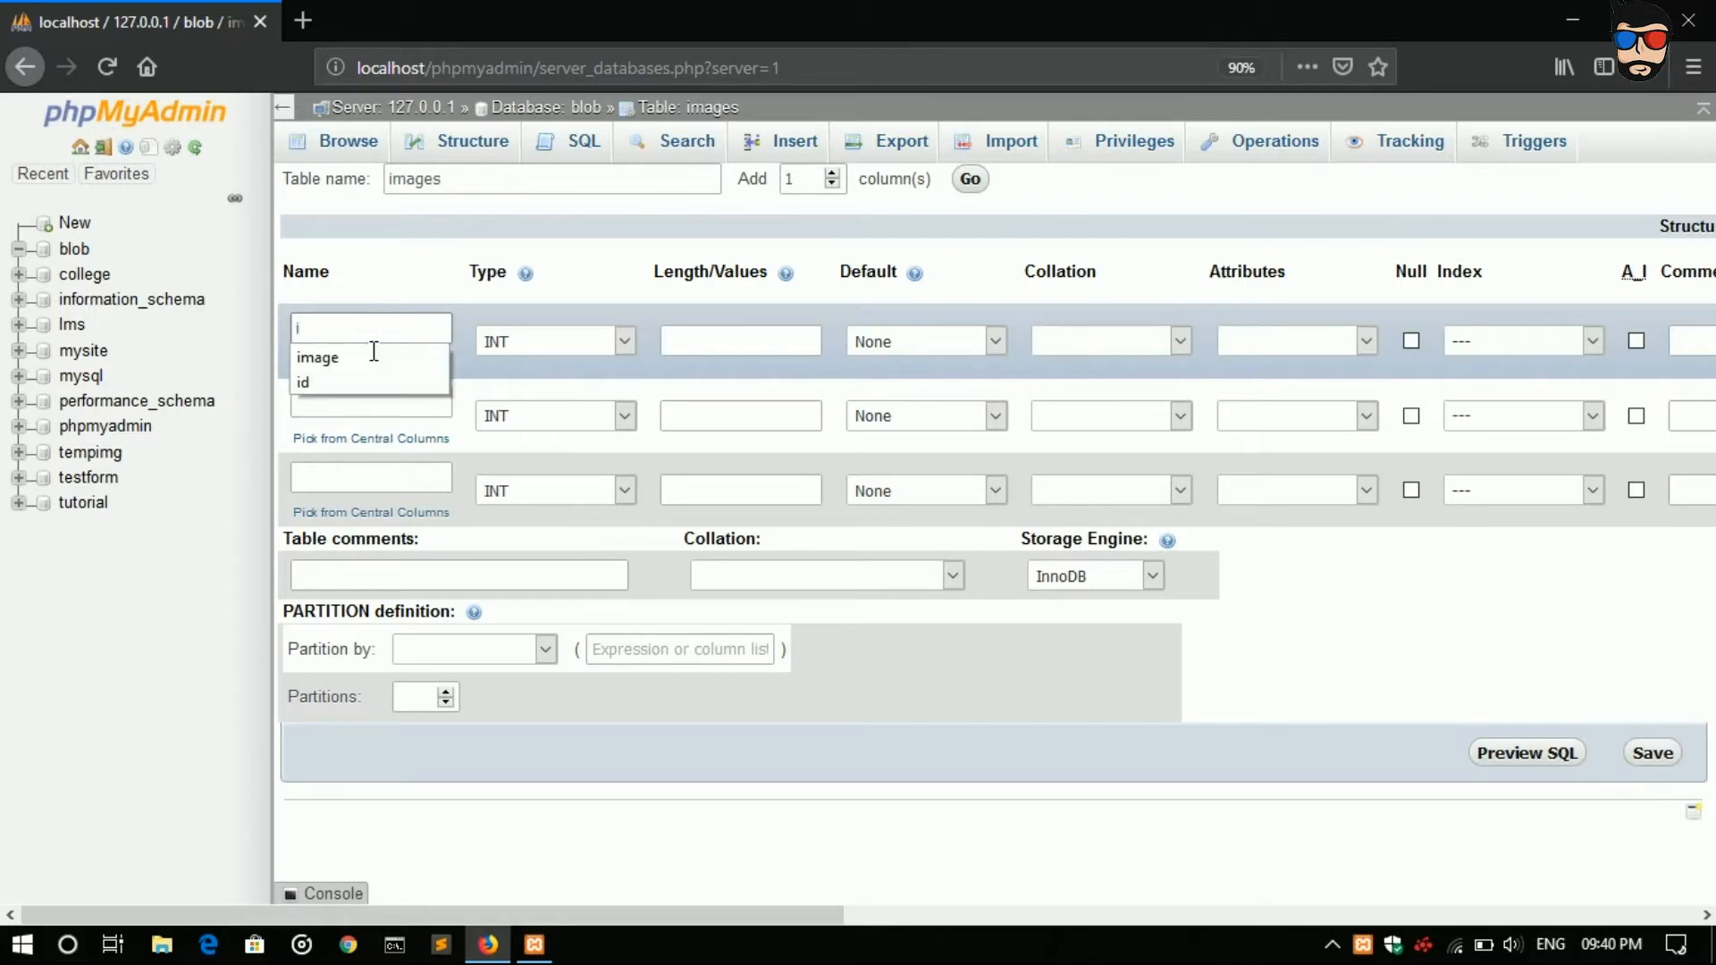
left_click(305, 381)
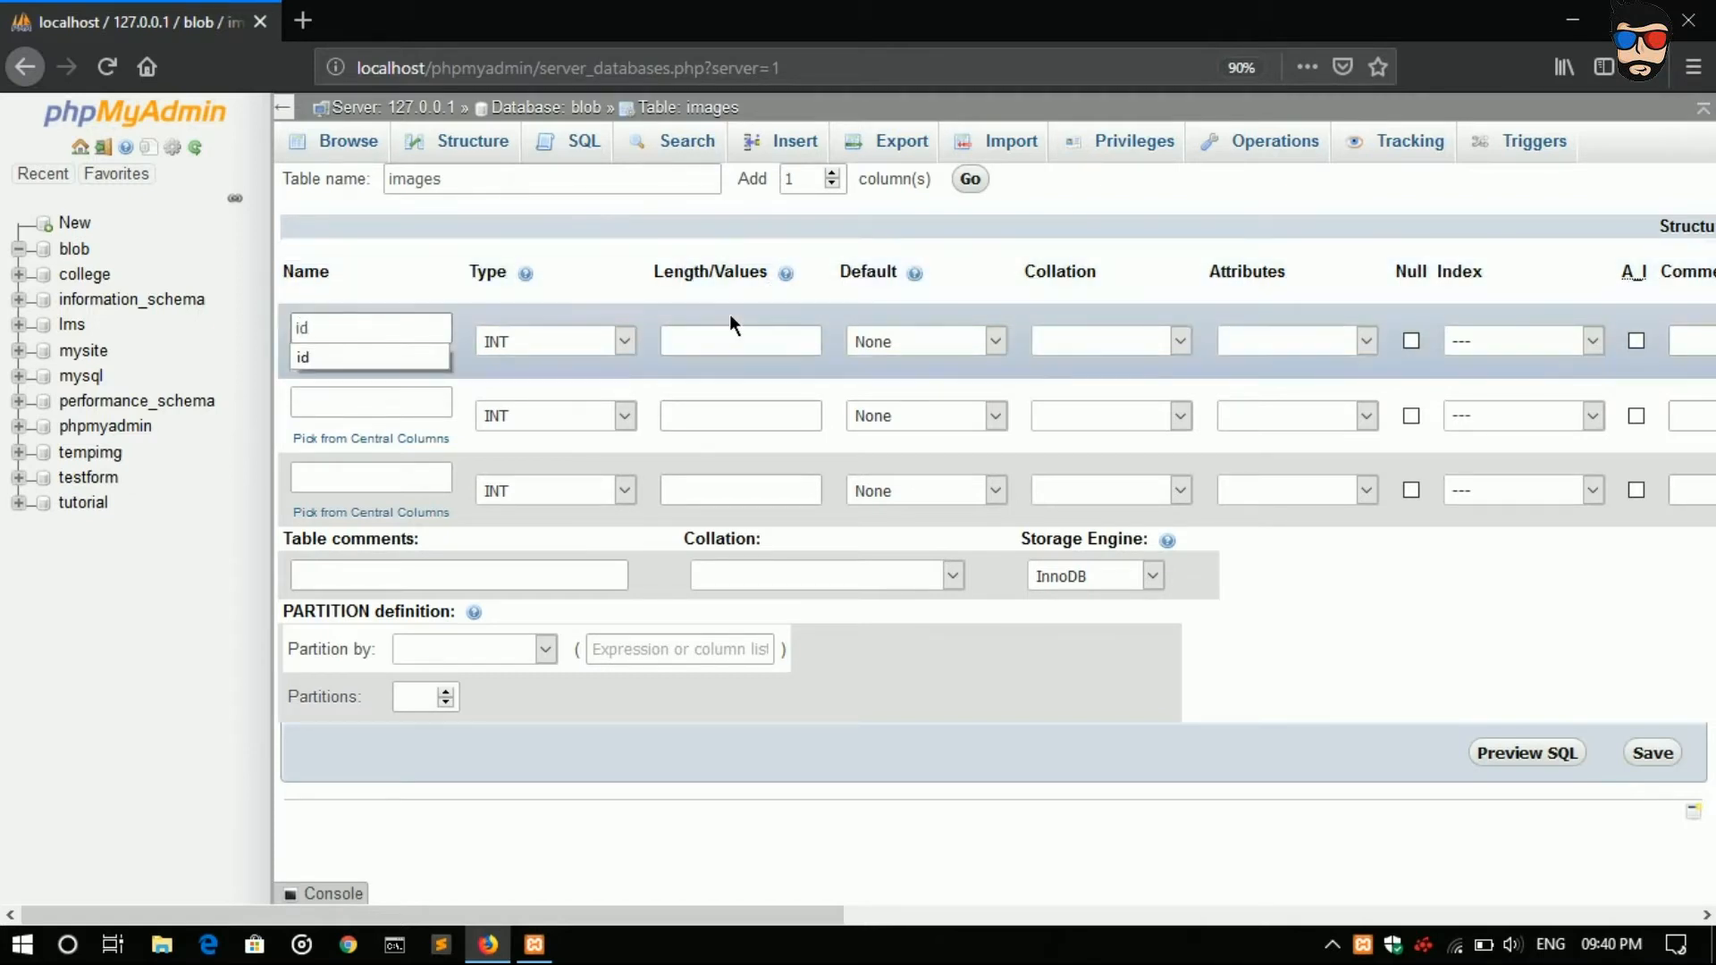
left_click(1637, 340)
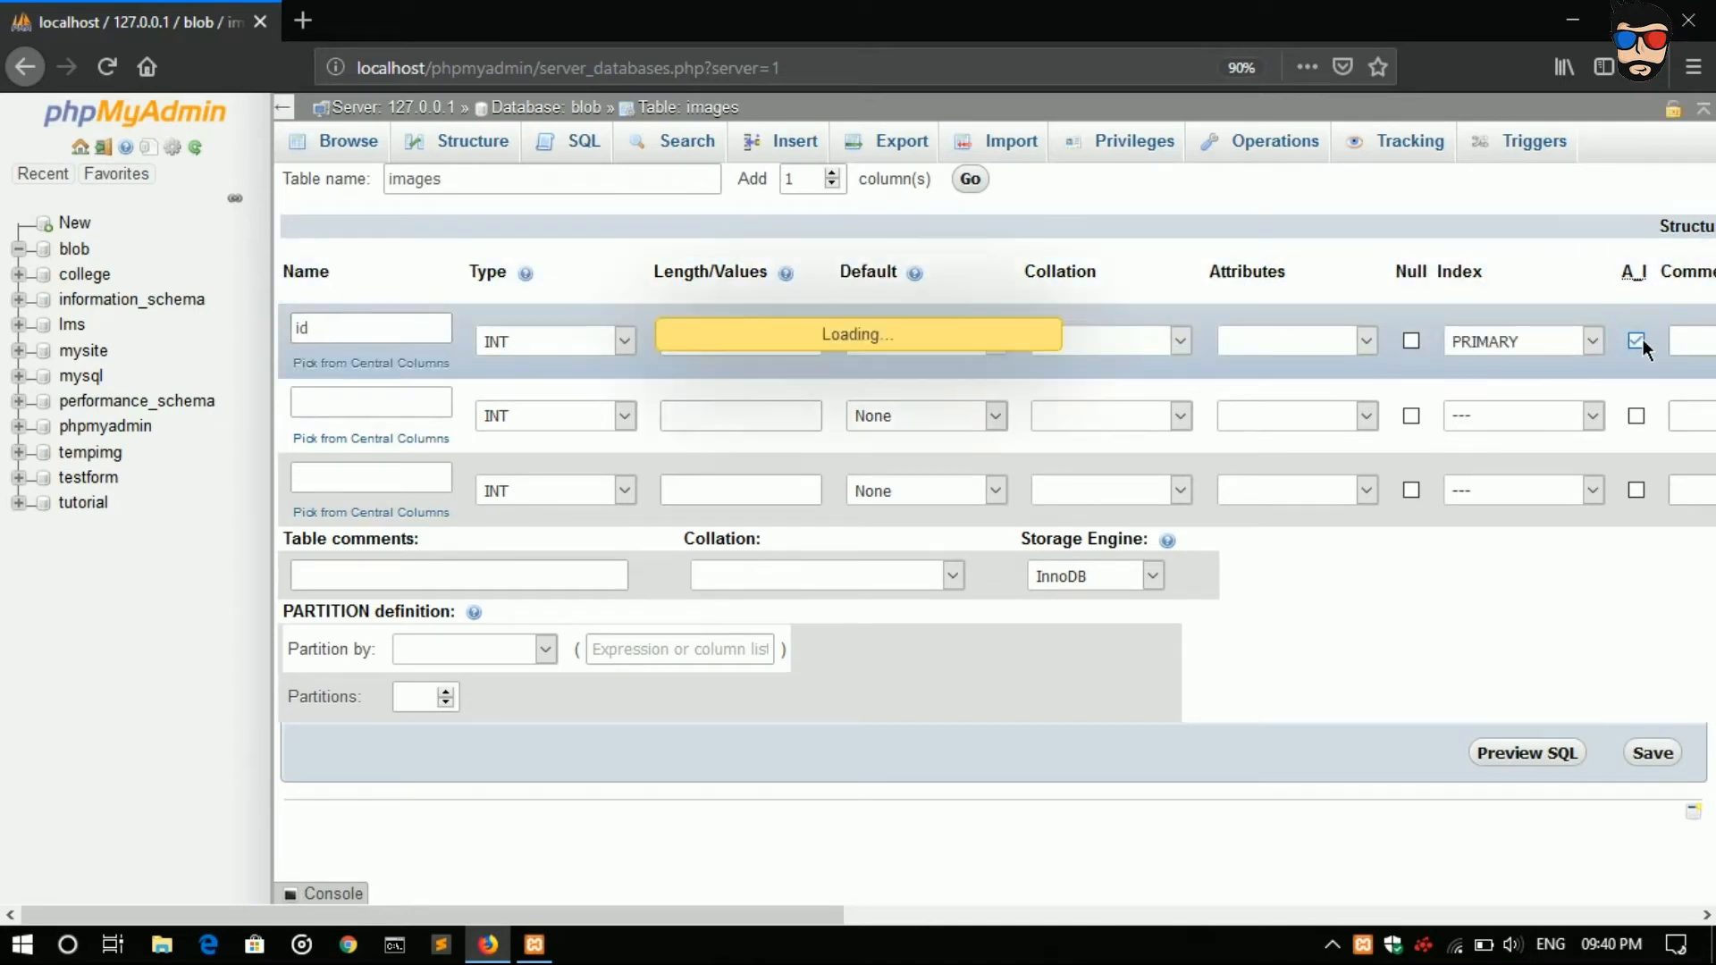
left_click(1637, 341)
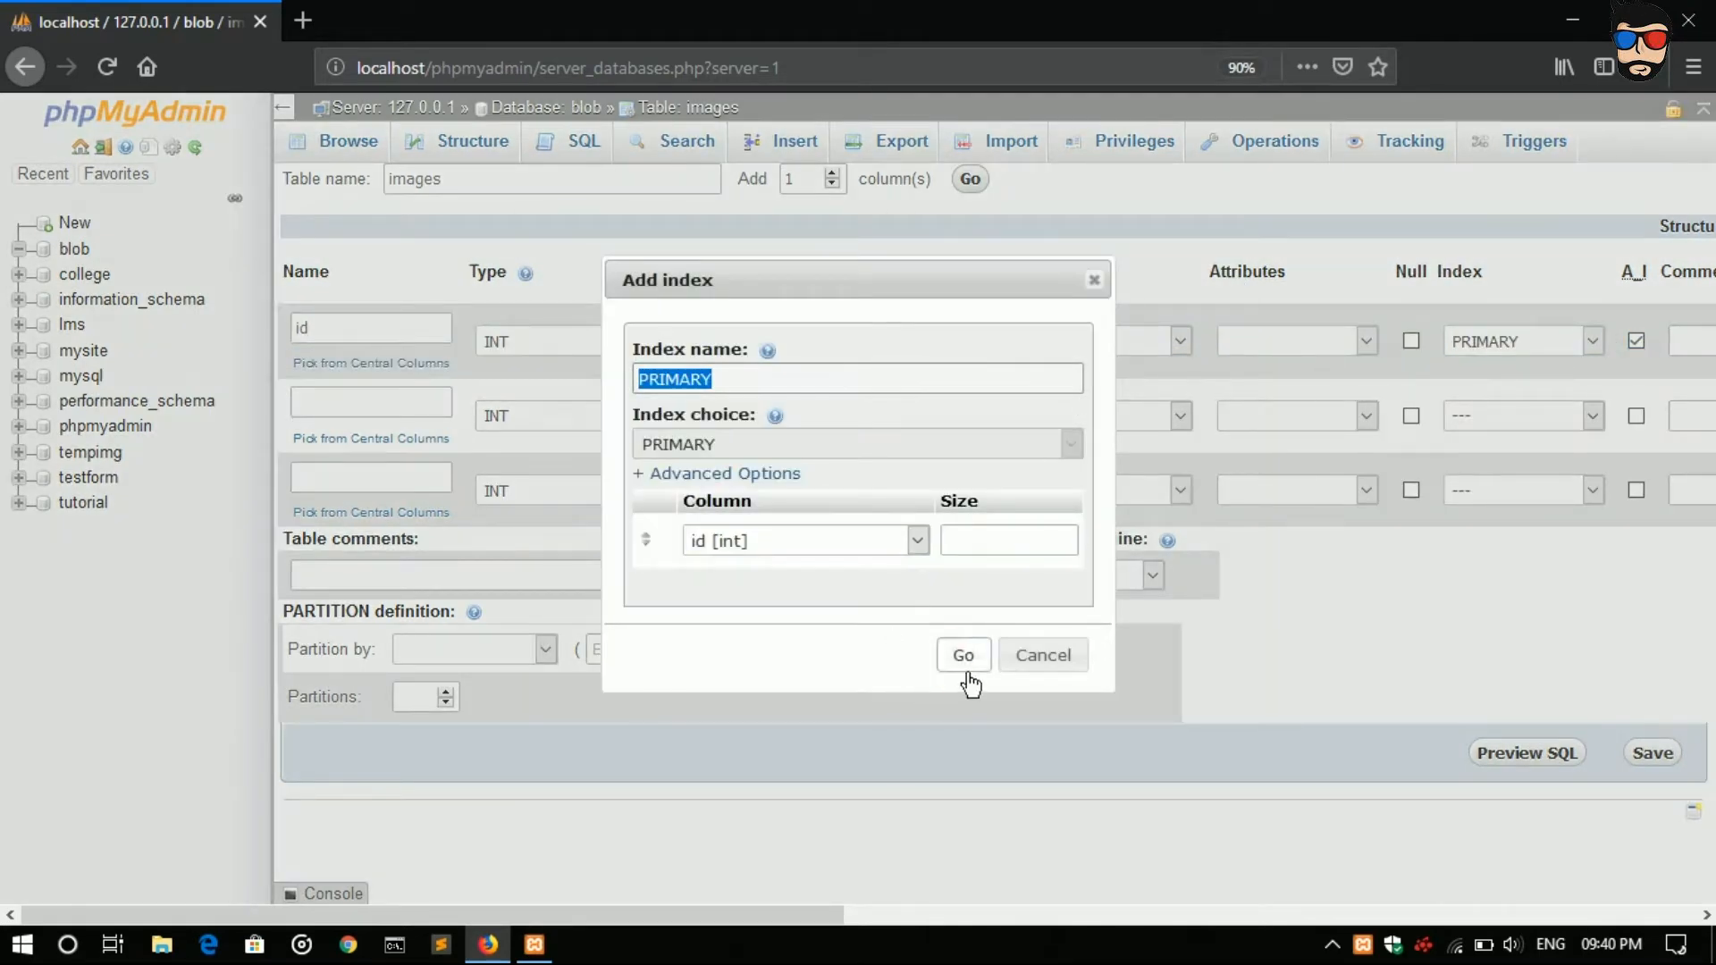
left_click(962, 654)
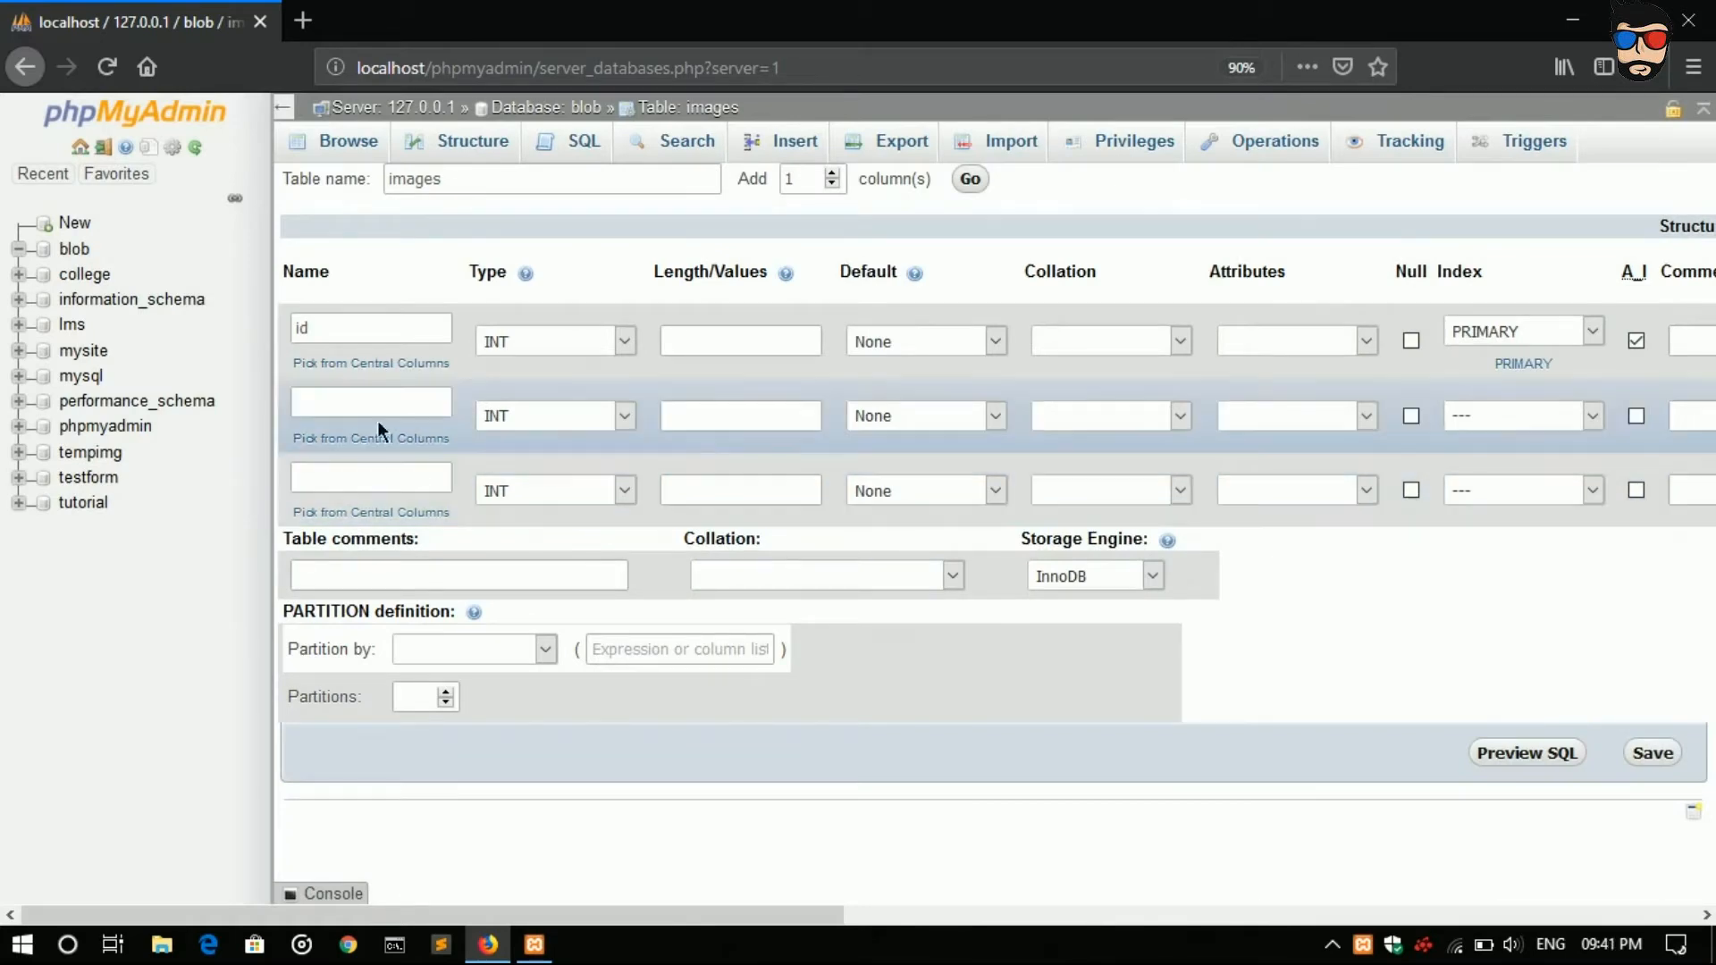
Step: Define name as VARCHAR length 20 and image as a LONGBLOB column
type("name")
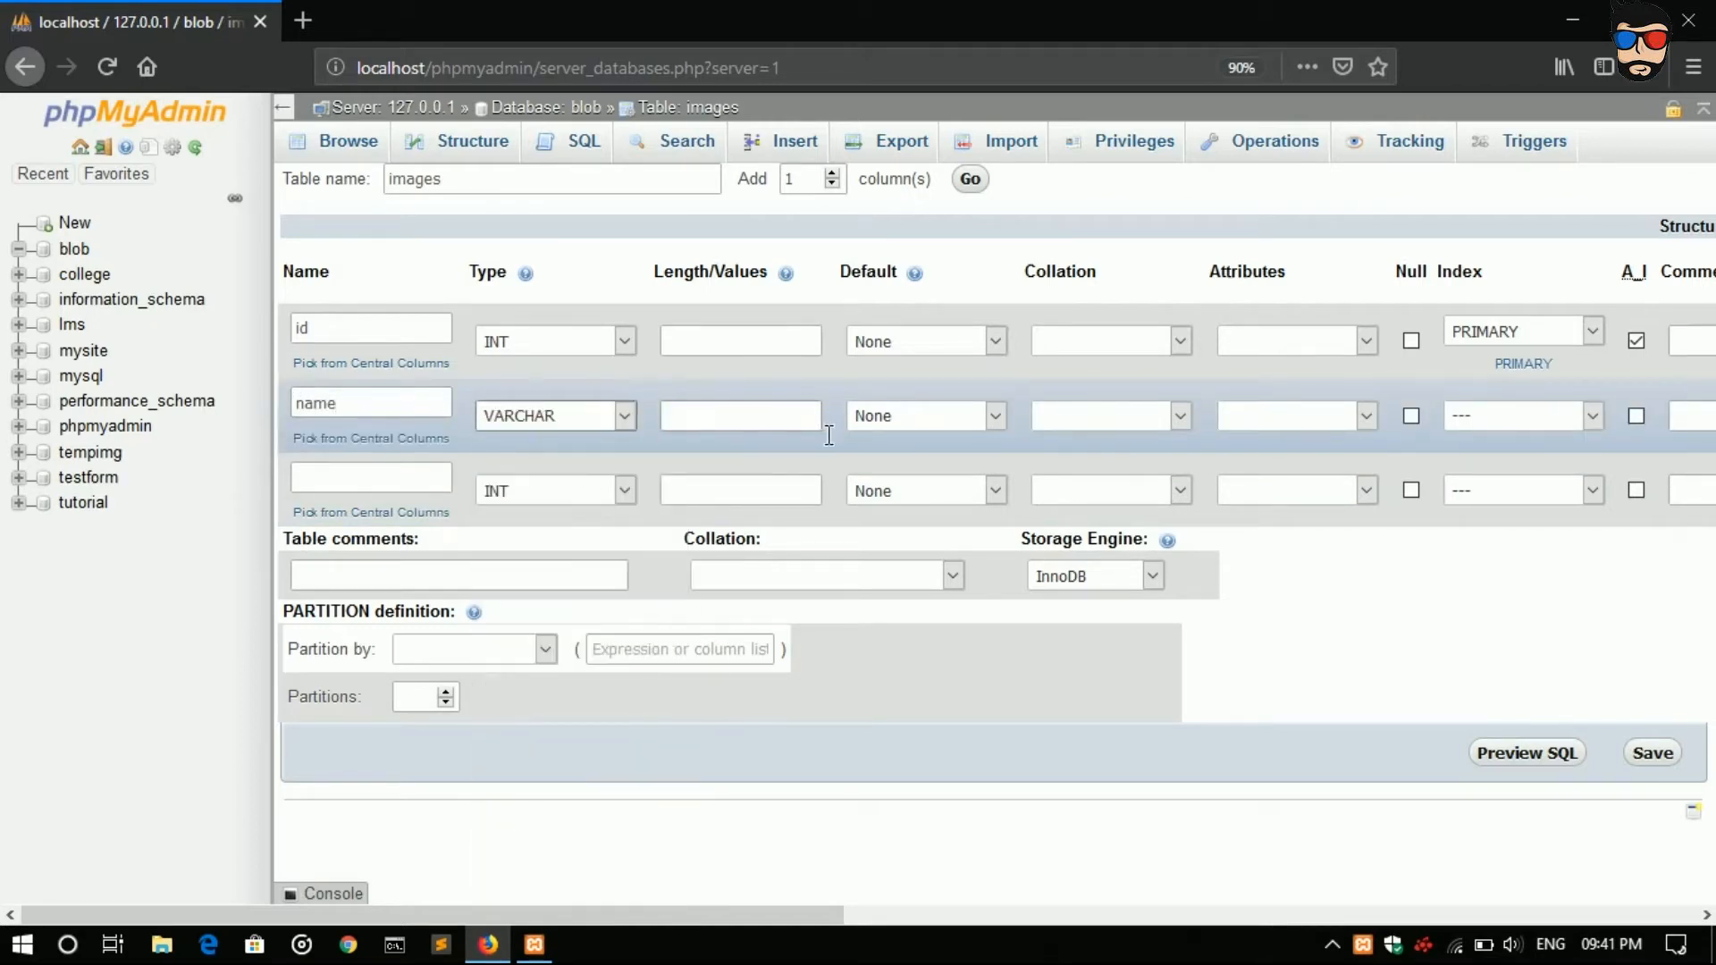
type("20")
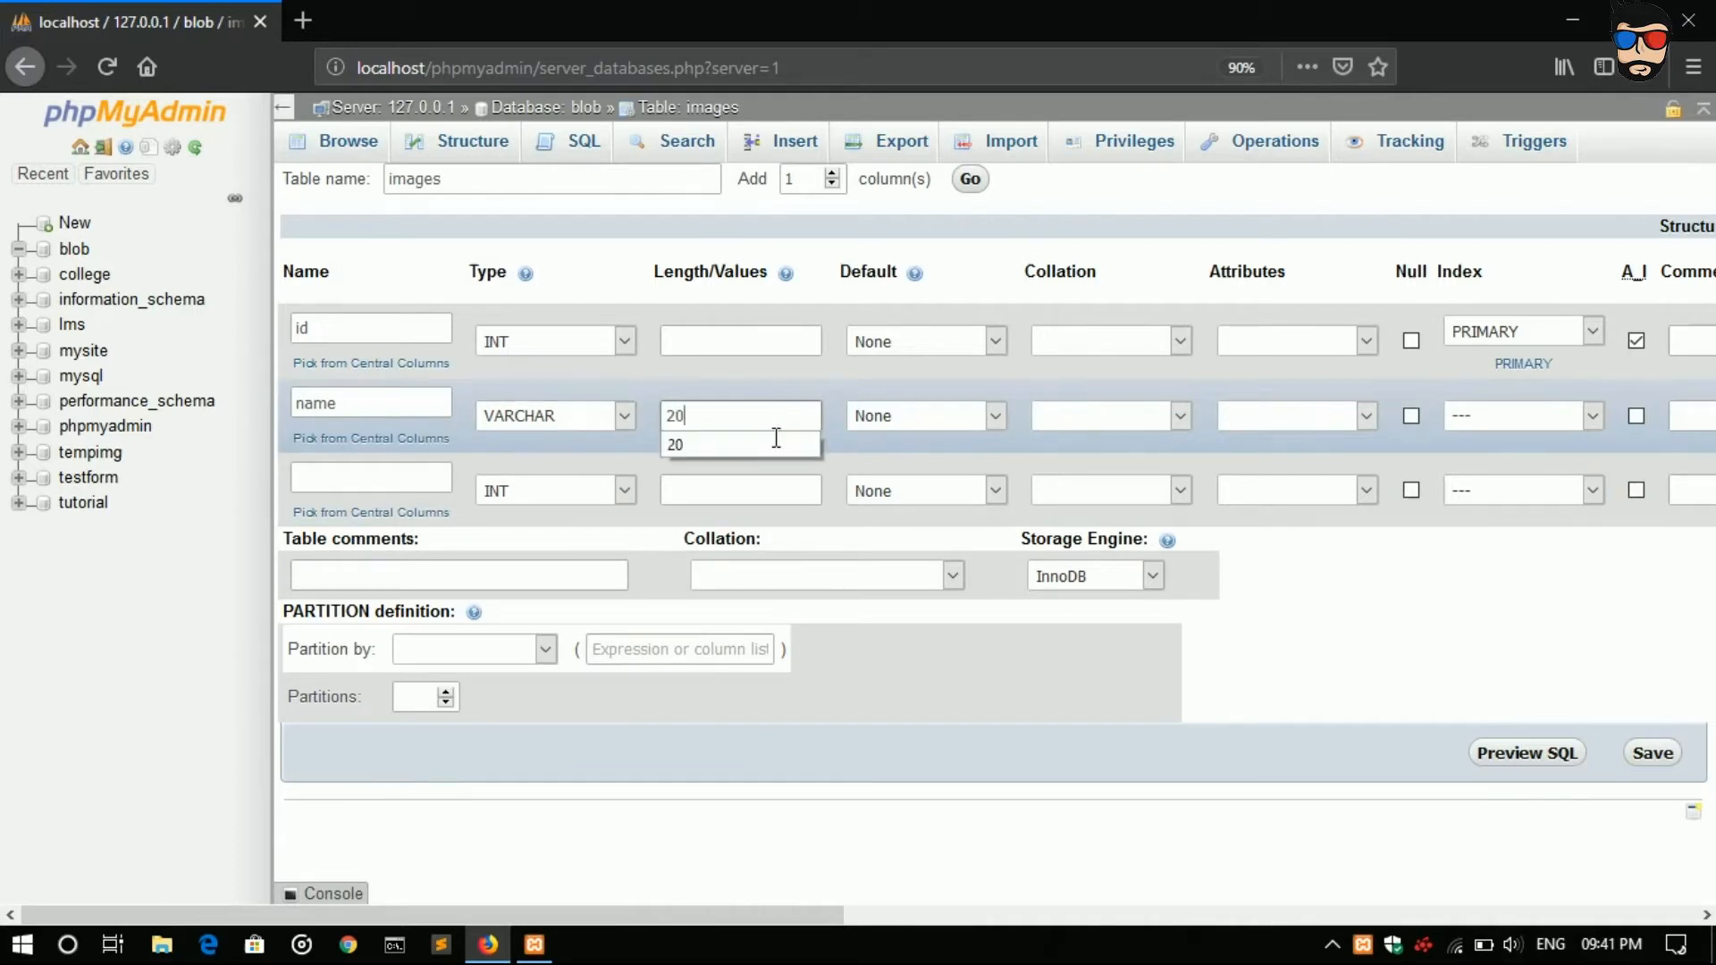
left_click(370, 478)
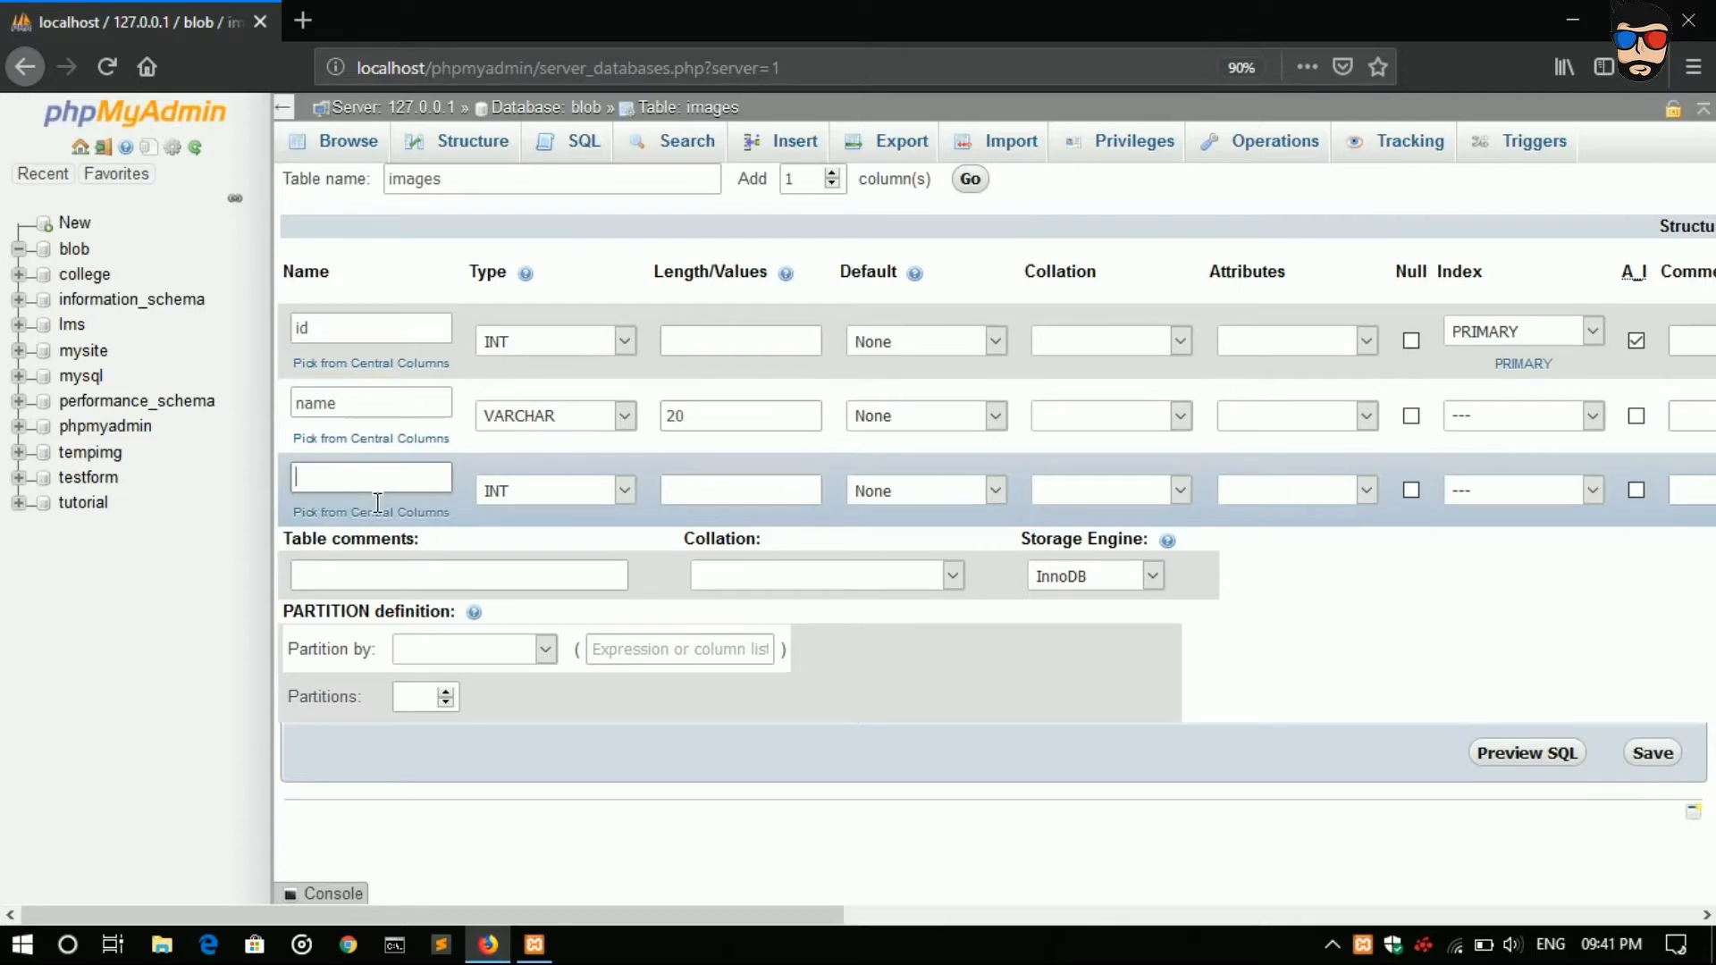
type("image")
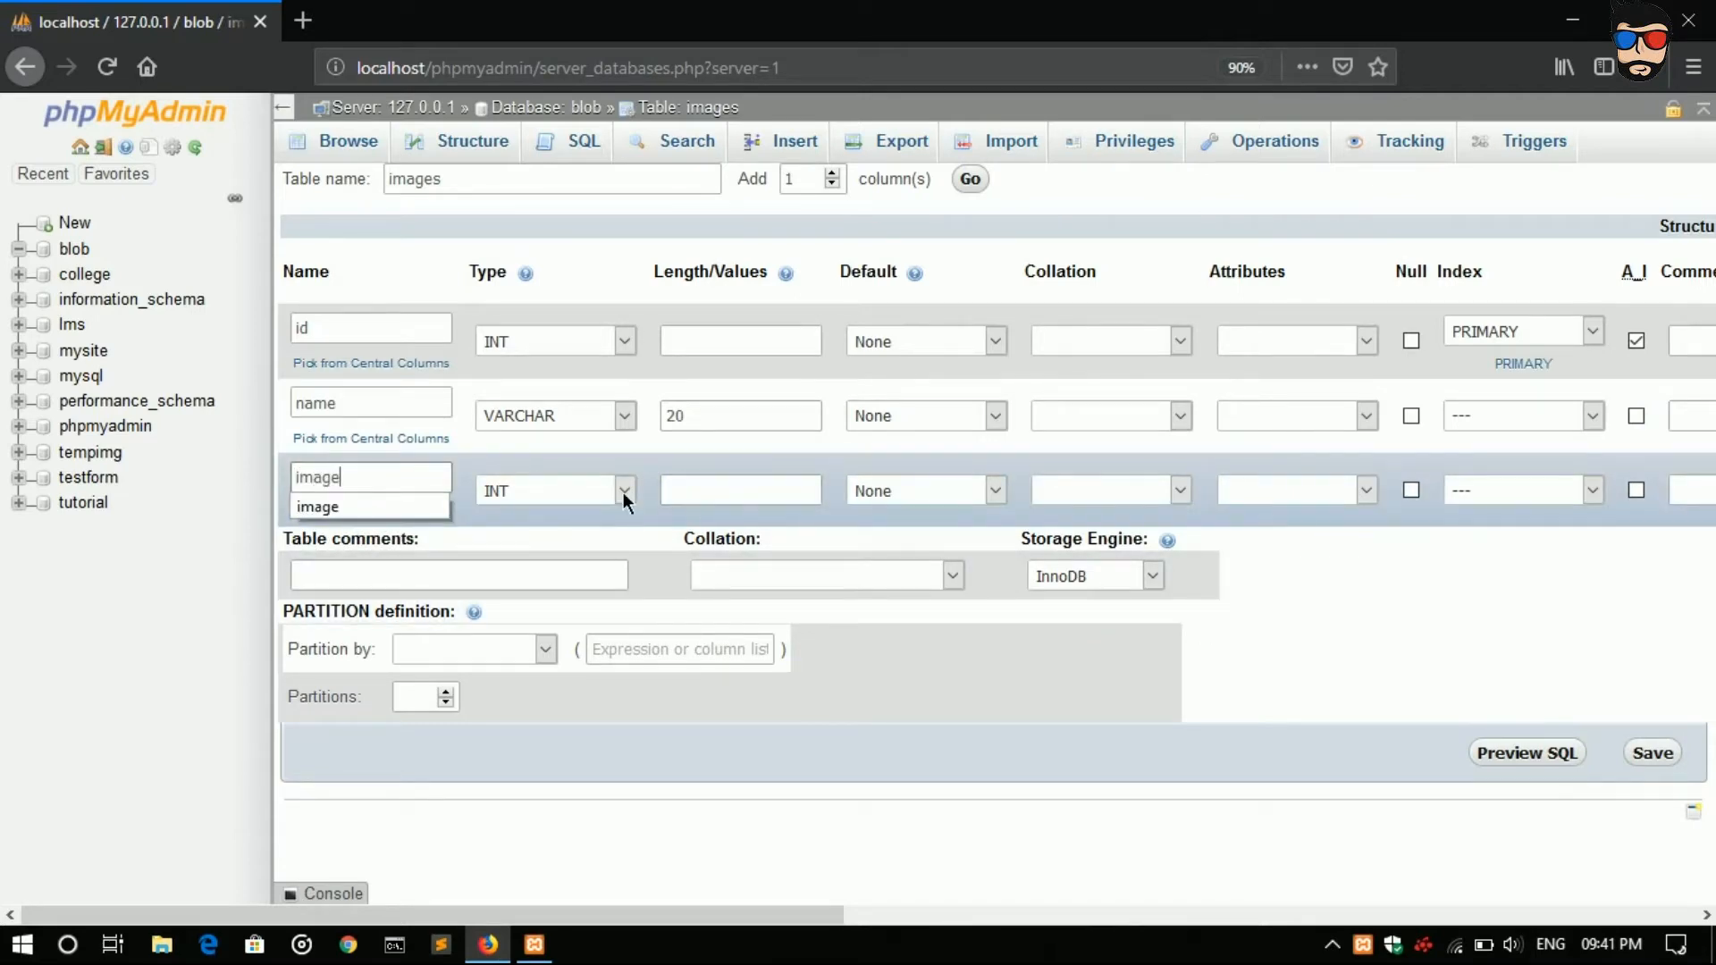
left_click(624, 491)
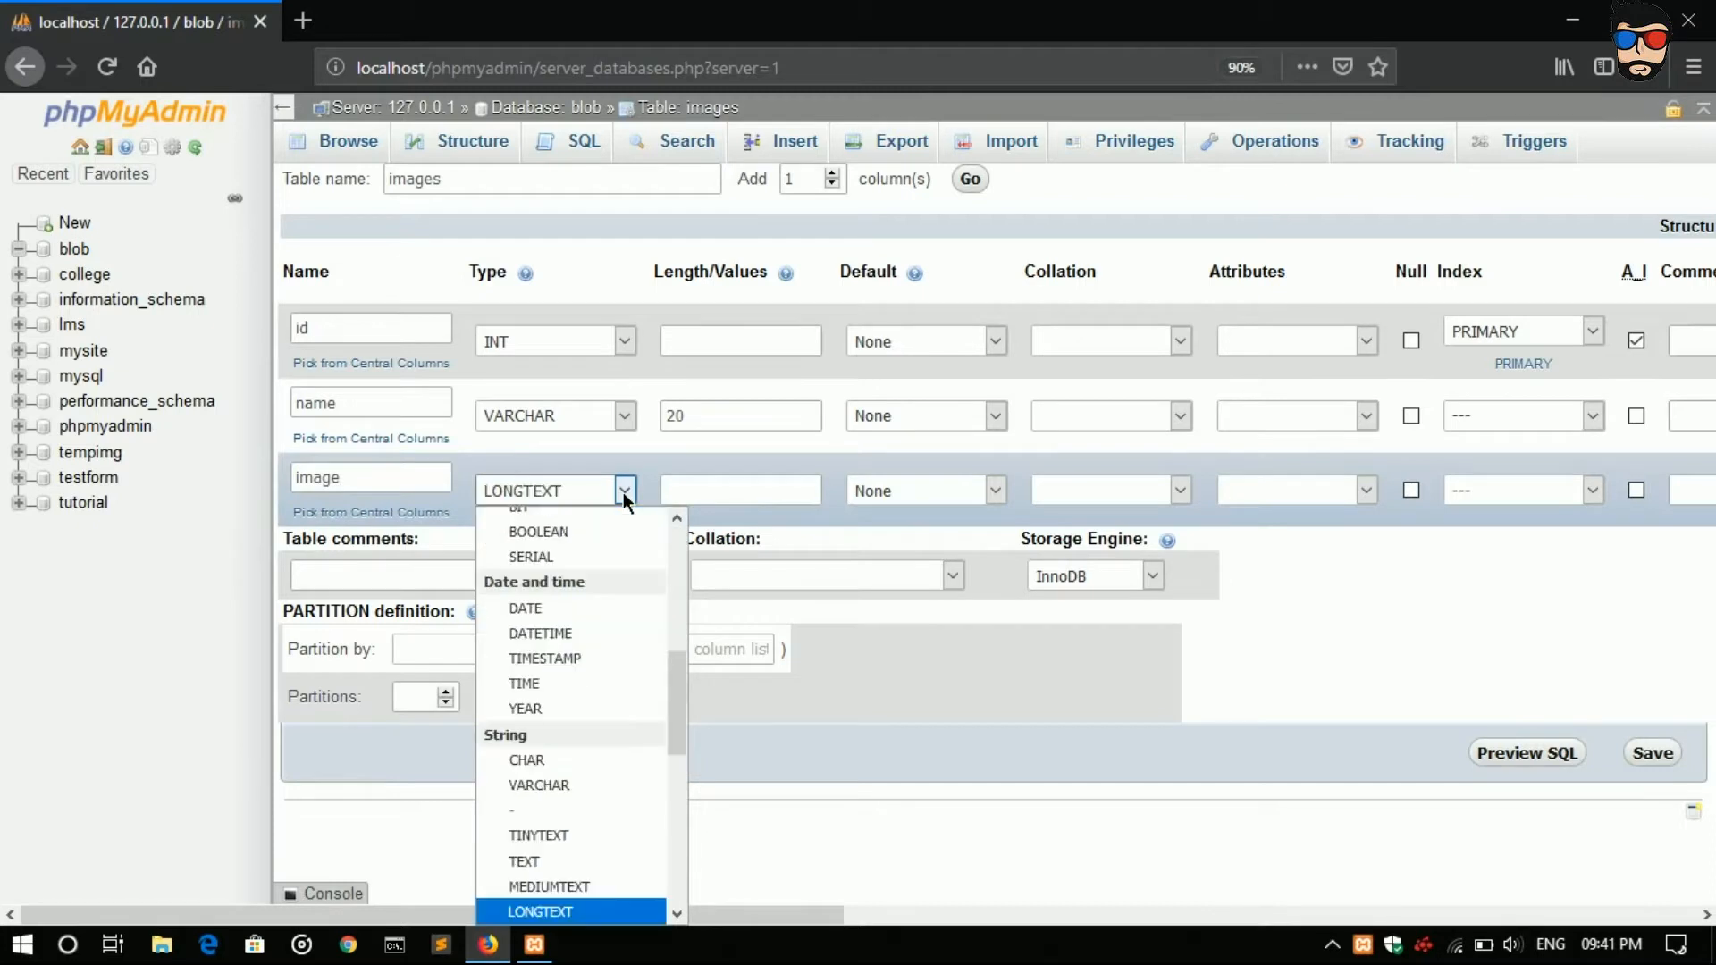
scroll("down", 3)
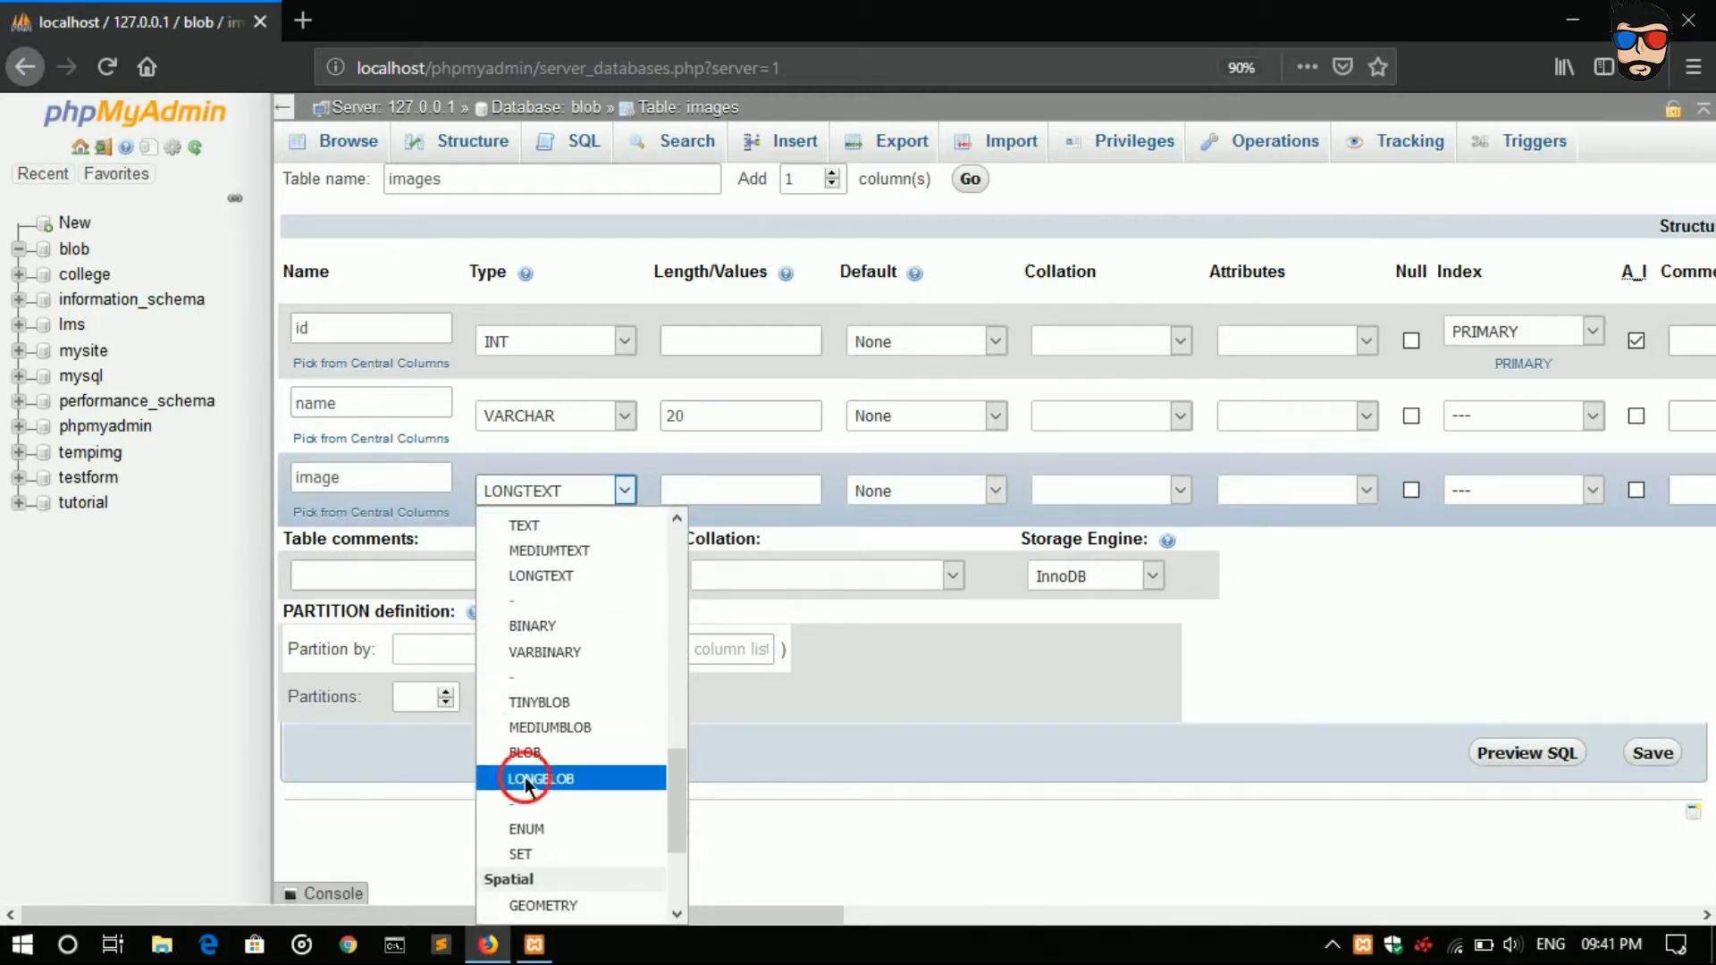
left_click(538, 778)
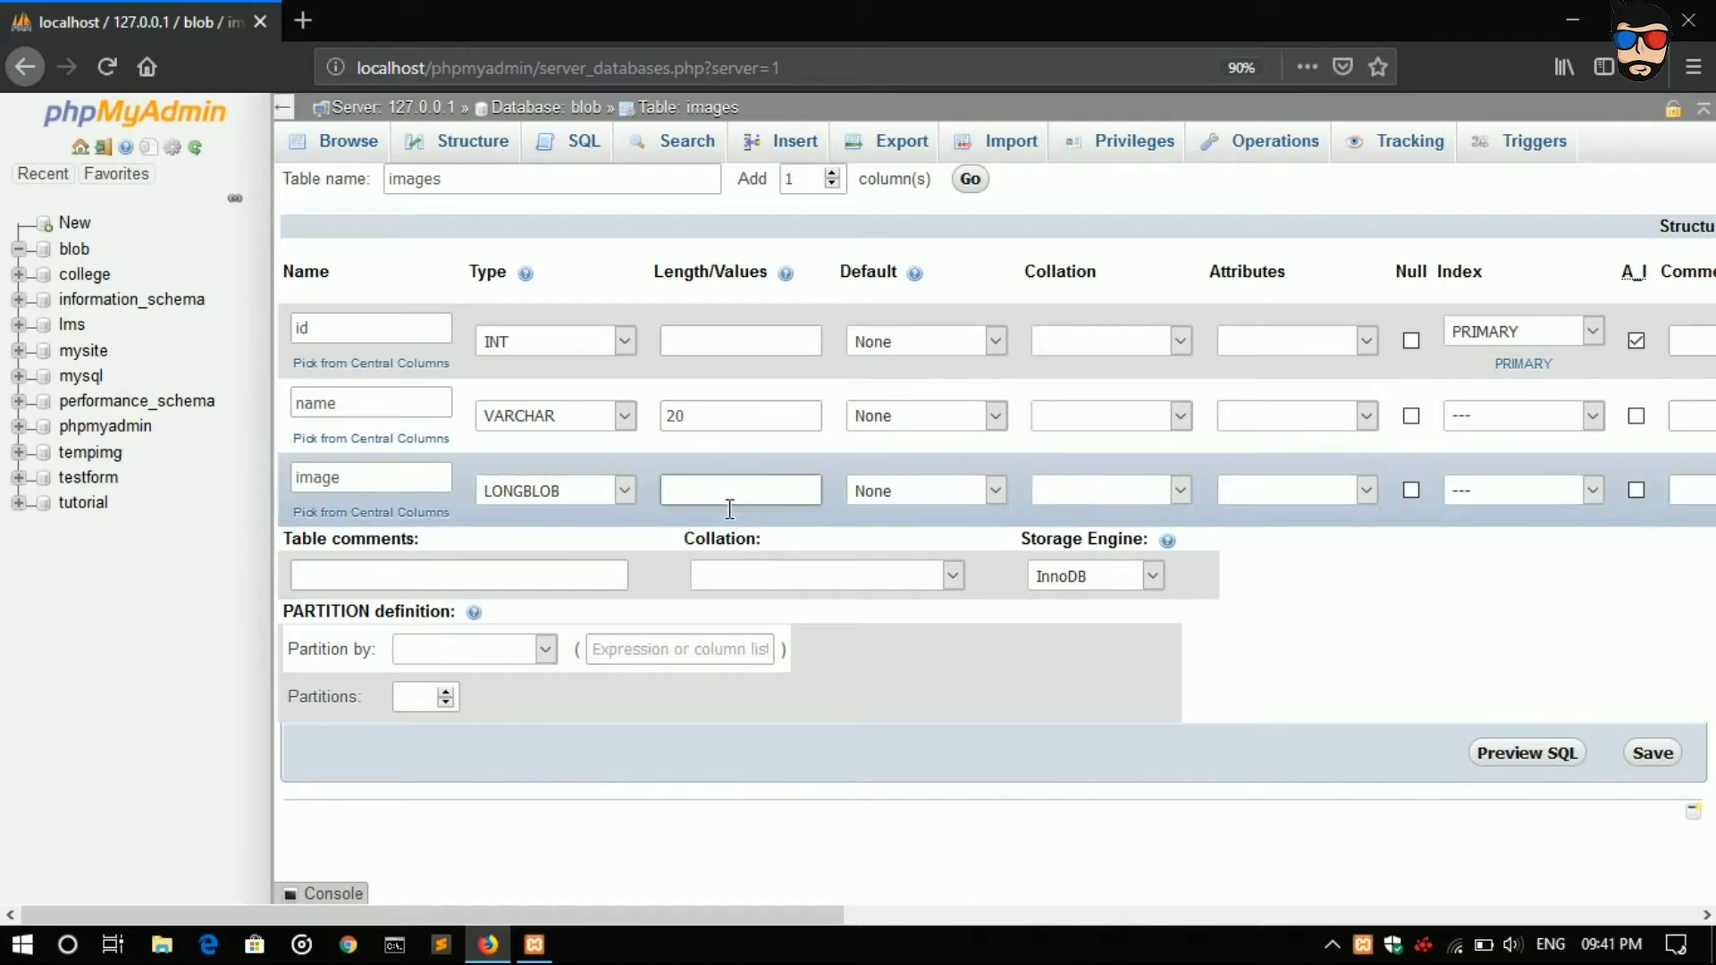
type("200")
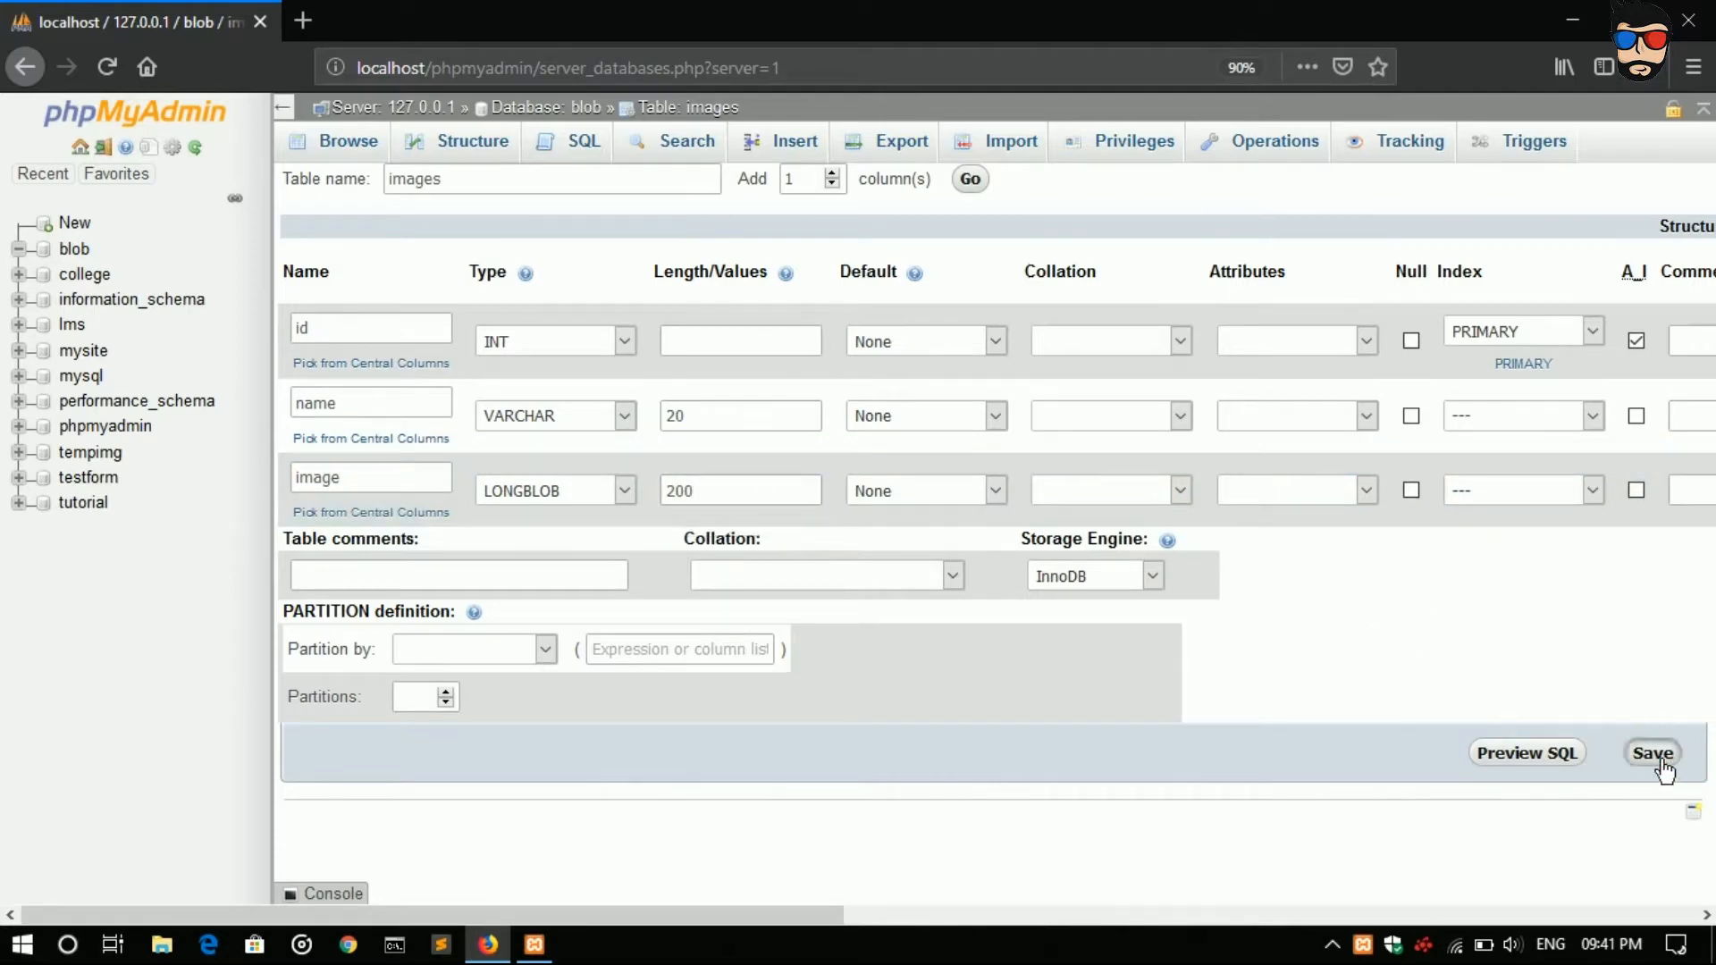
Step: Save the images table and switch to File Explorer from the taskbar
left_click(1652, 752)
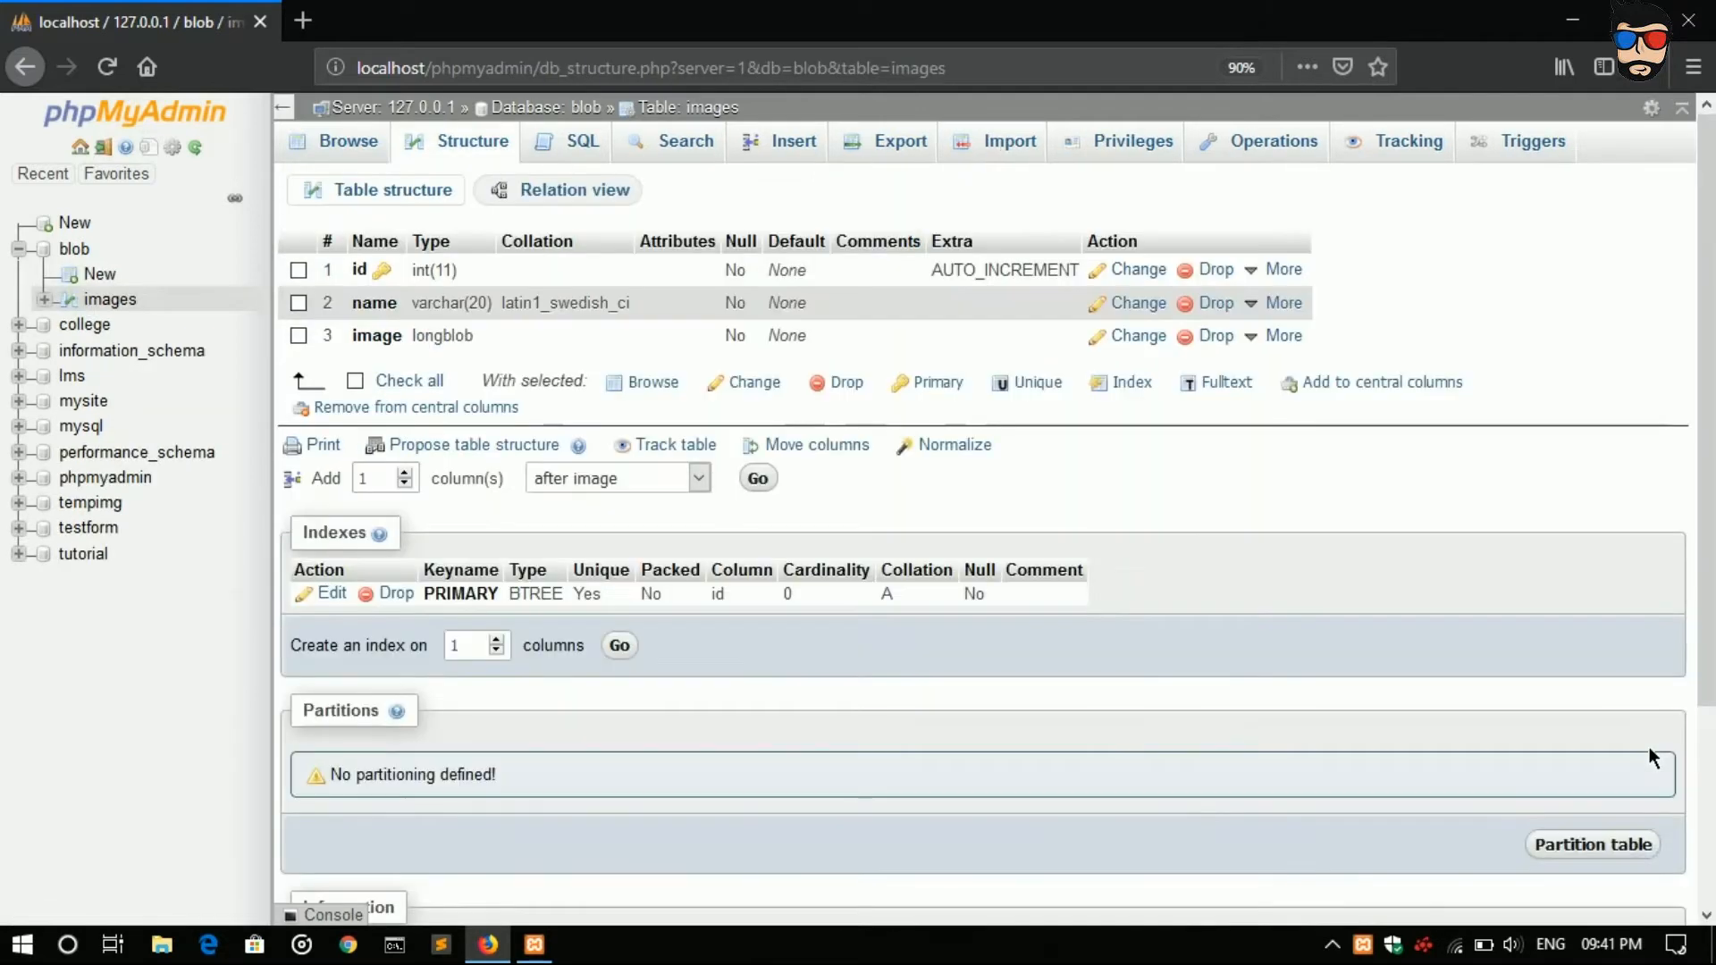
mouse_move(701, 410)
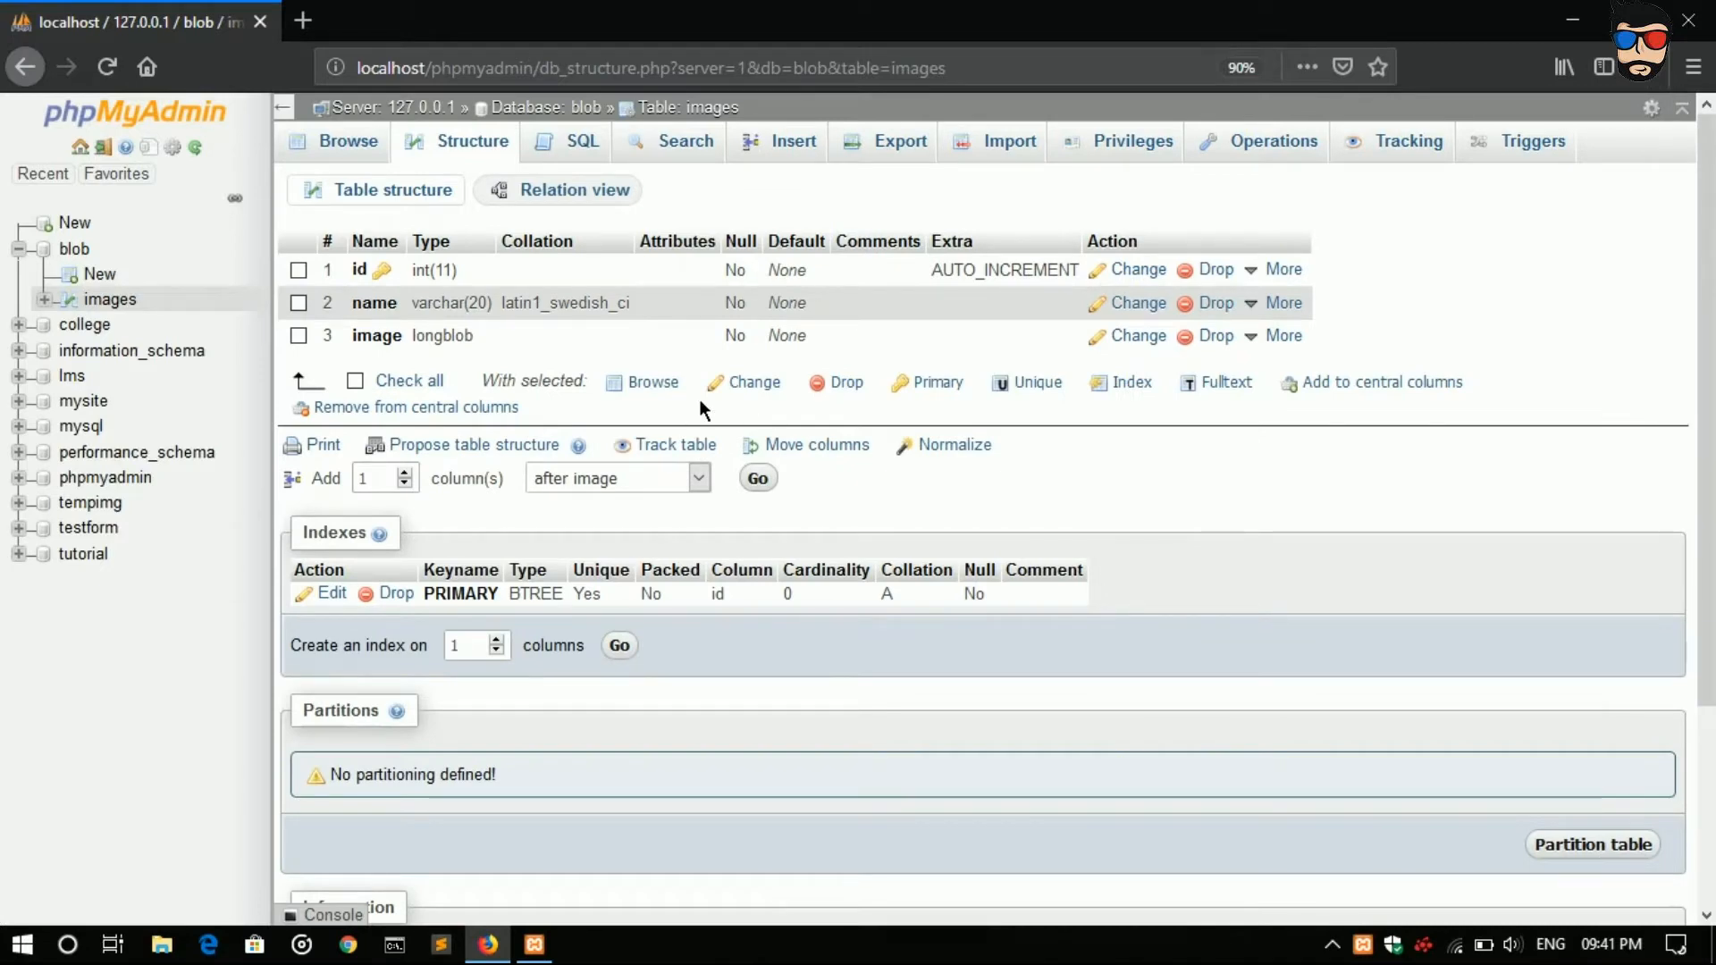
left_click(161, 943)
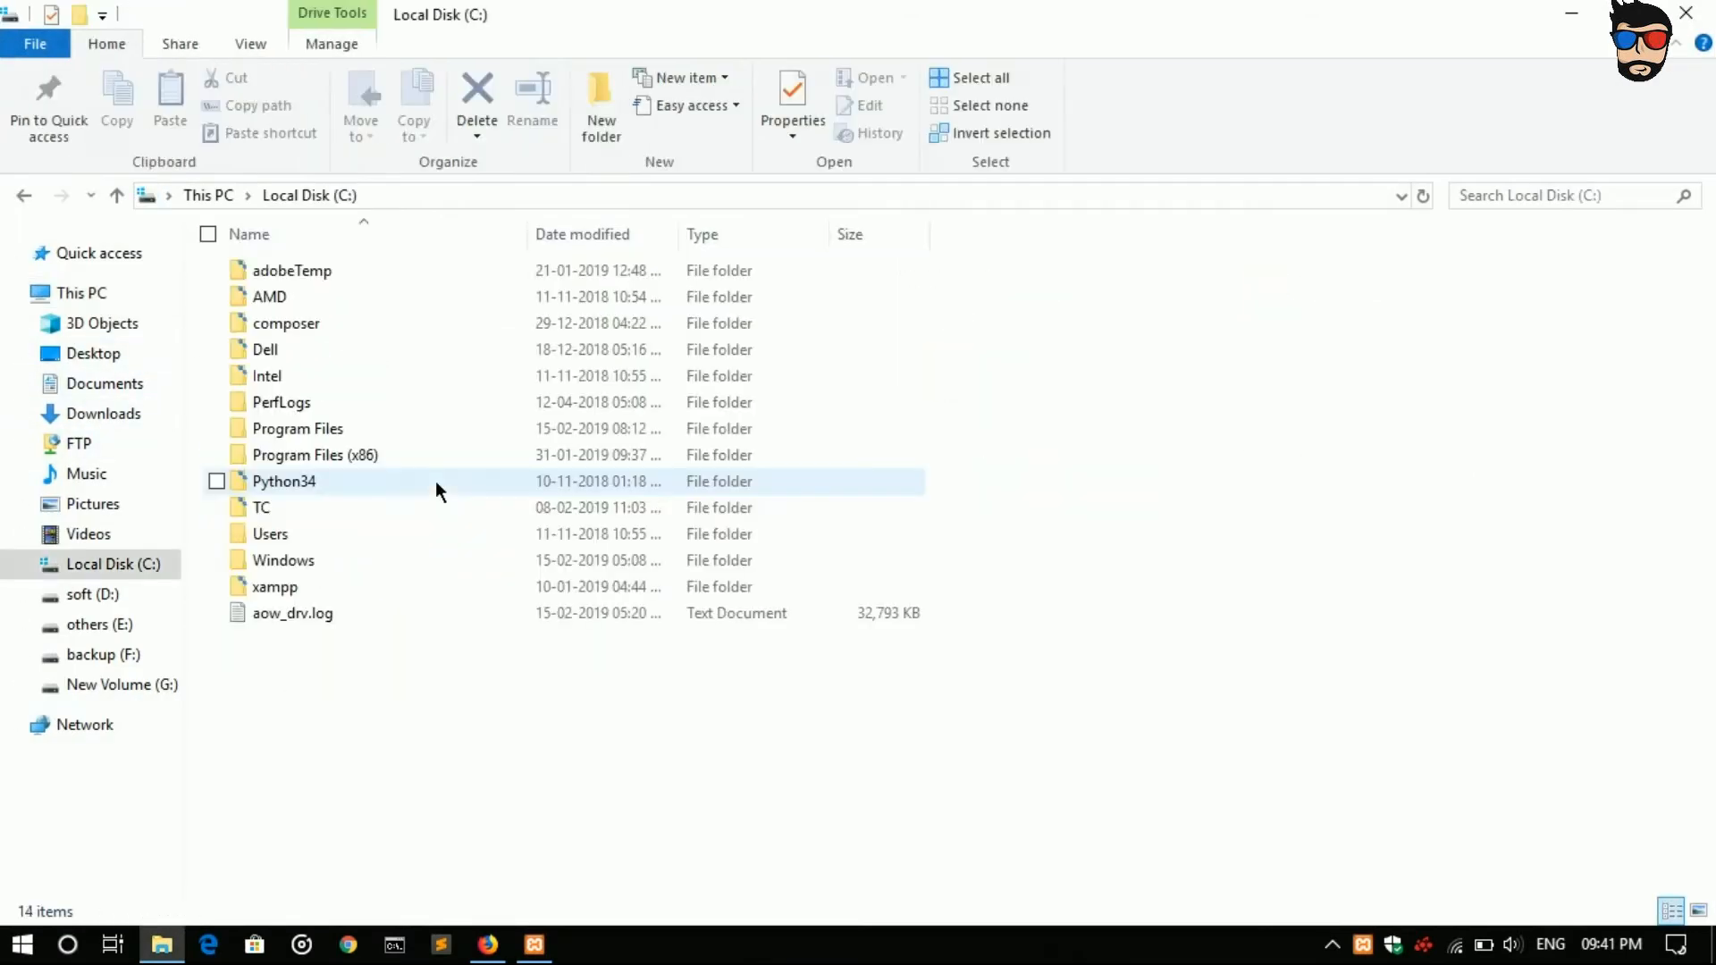
Step: Inside C:\xampp\htdocs create a new folder named uploadimg
double_click(274, 586)
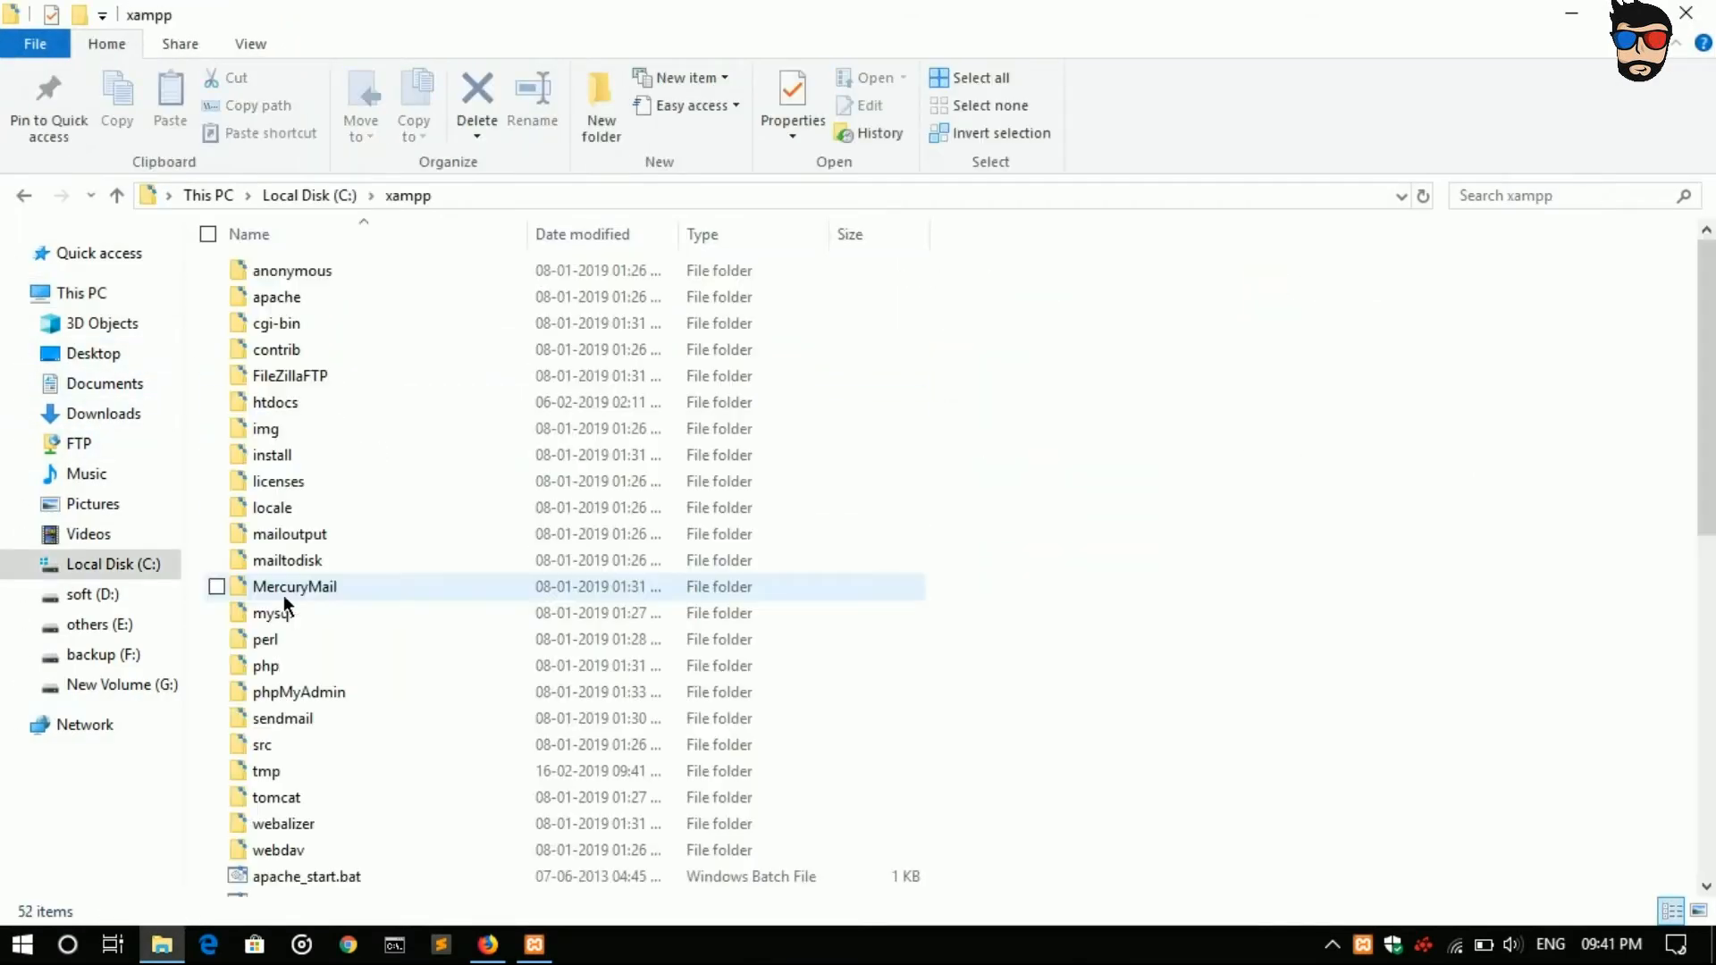
double_click(275, 401)
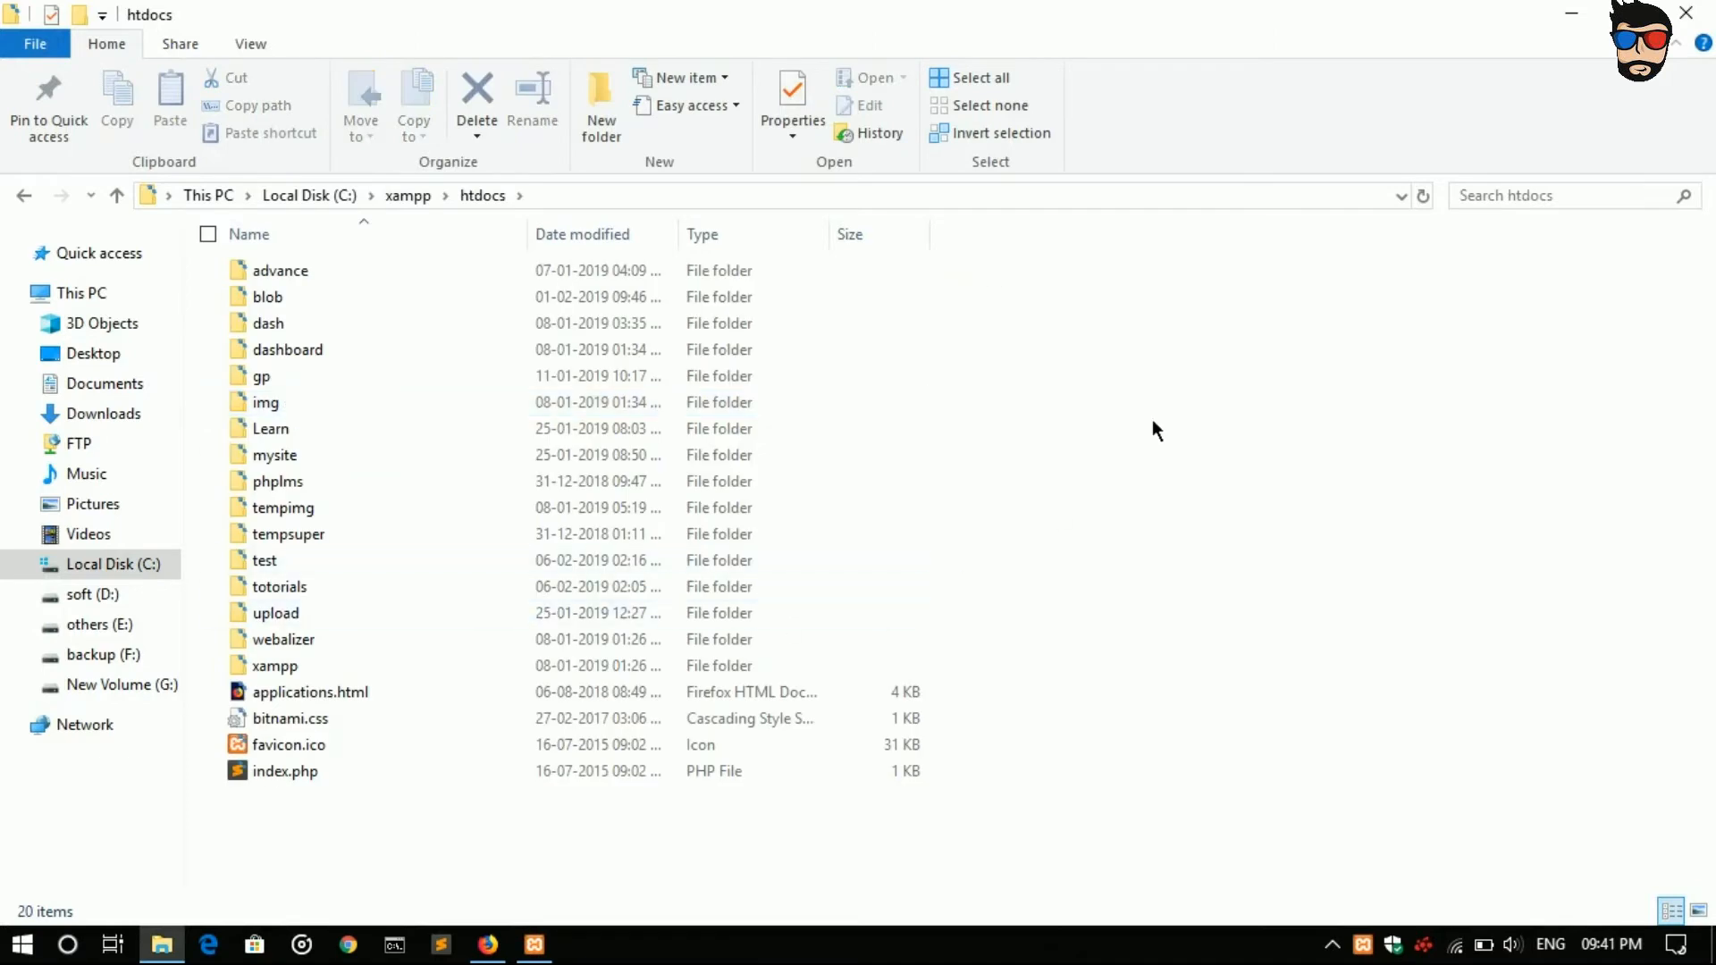
left_click(600, 106)
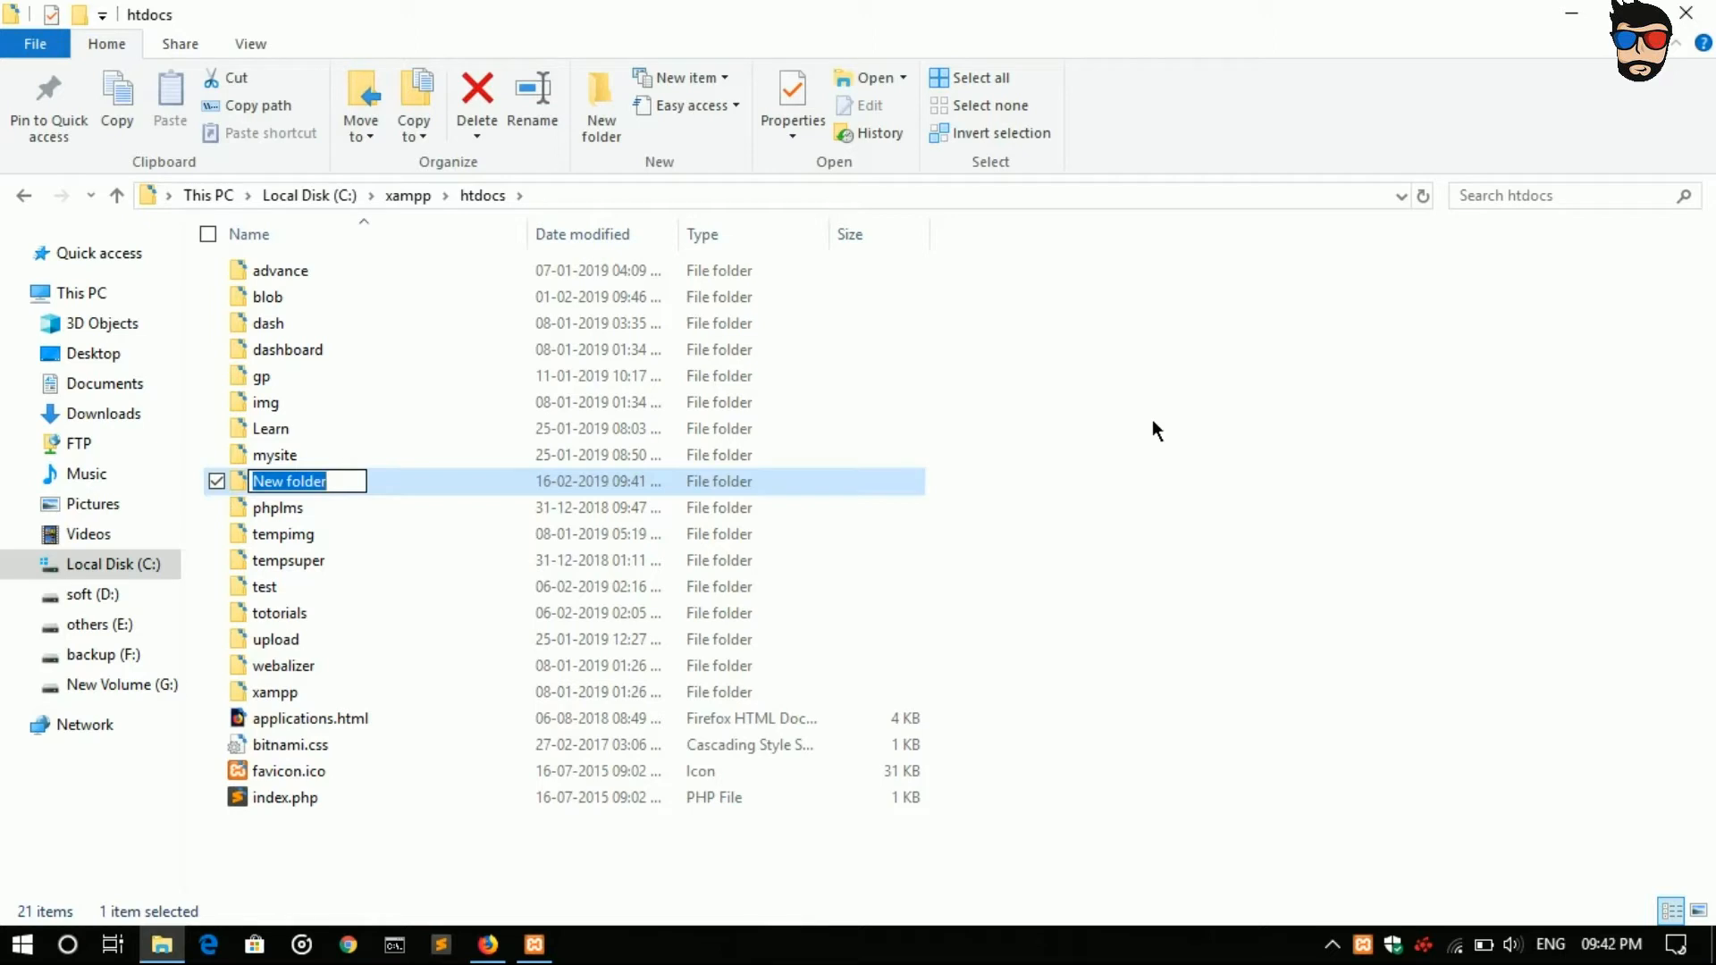
type("upla")
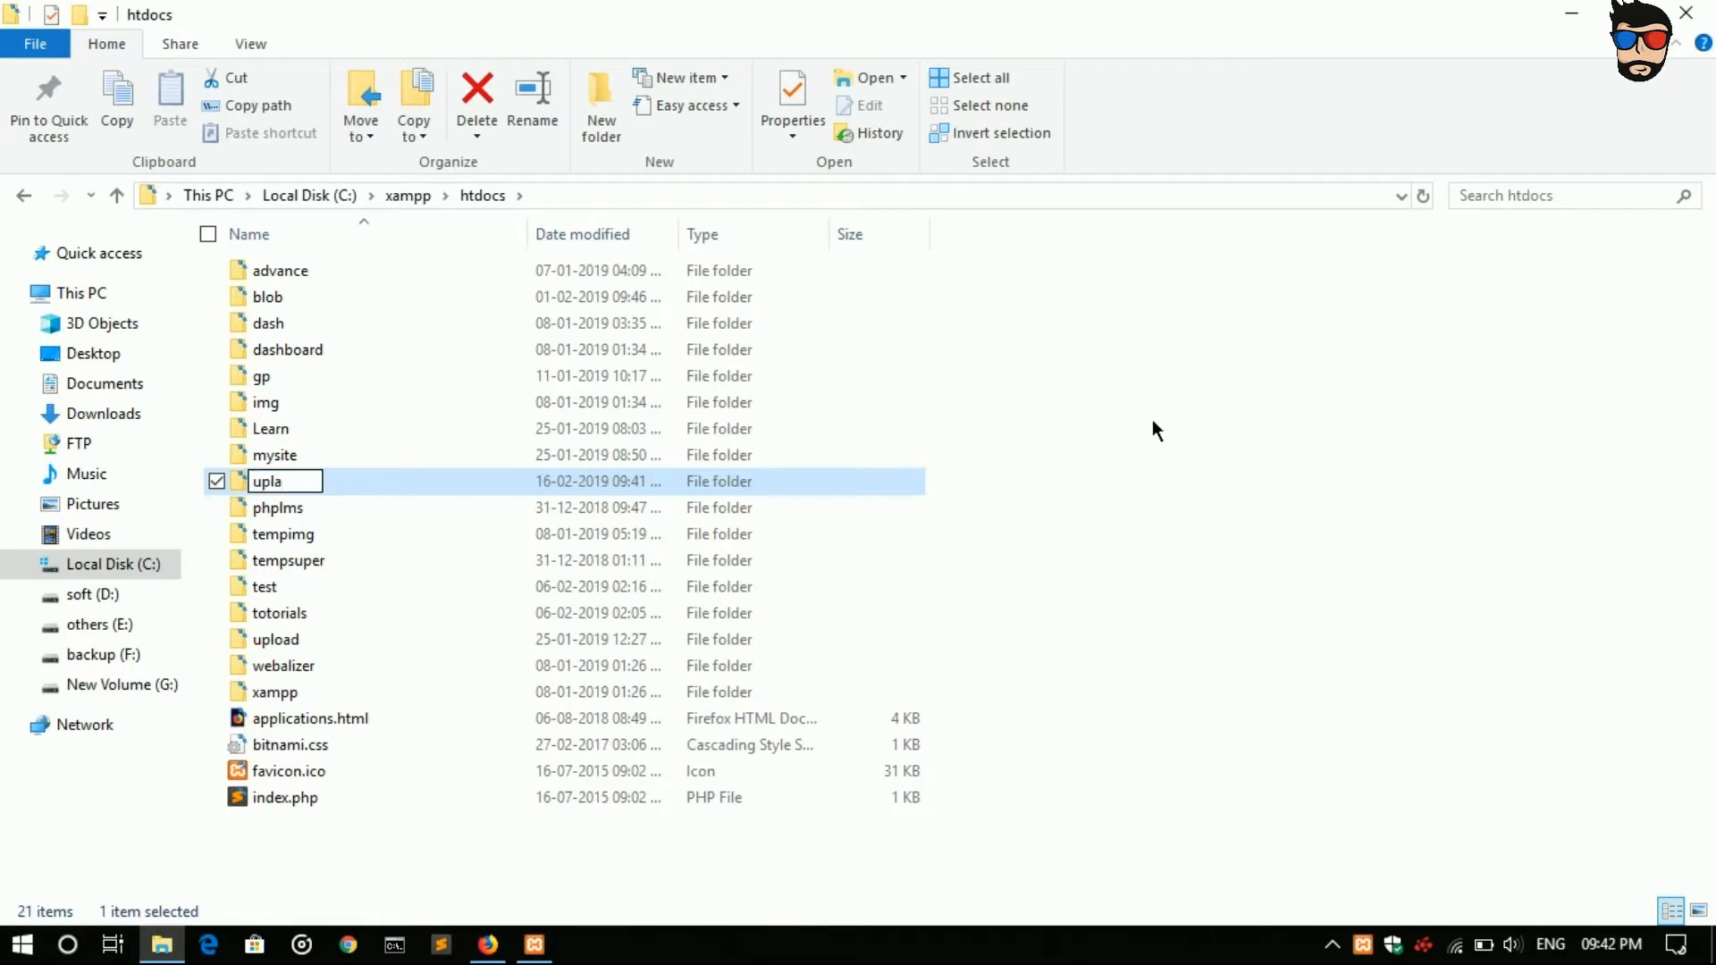
type("upload")
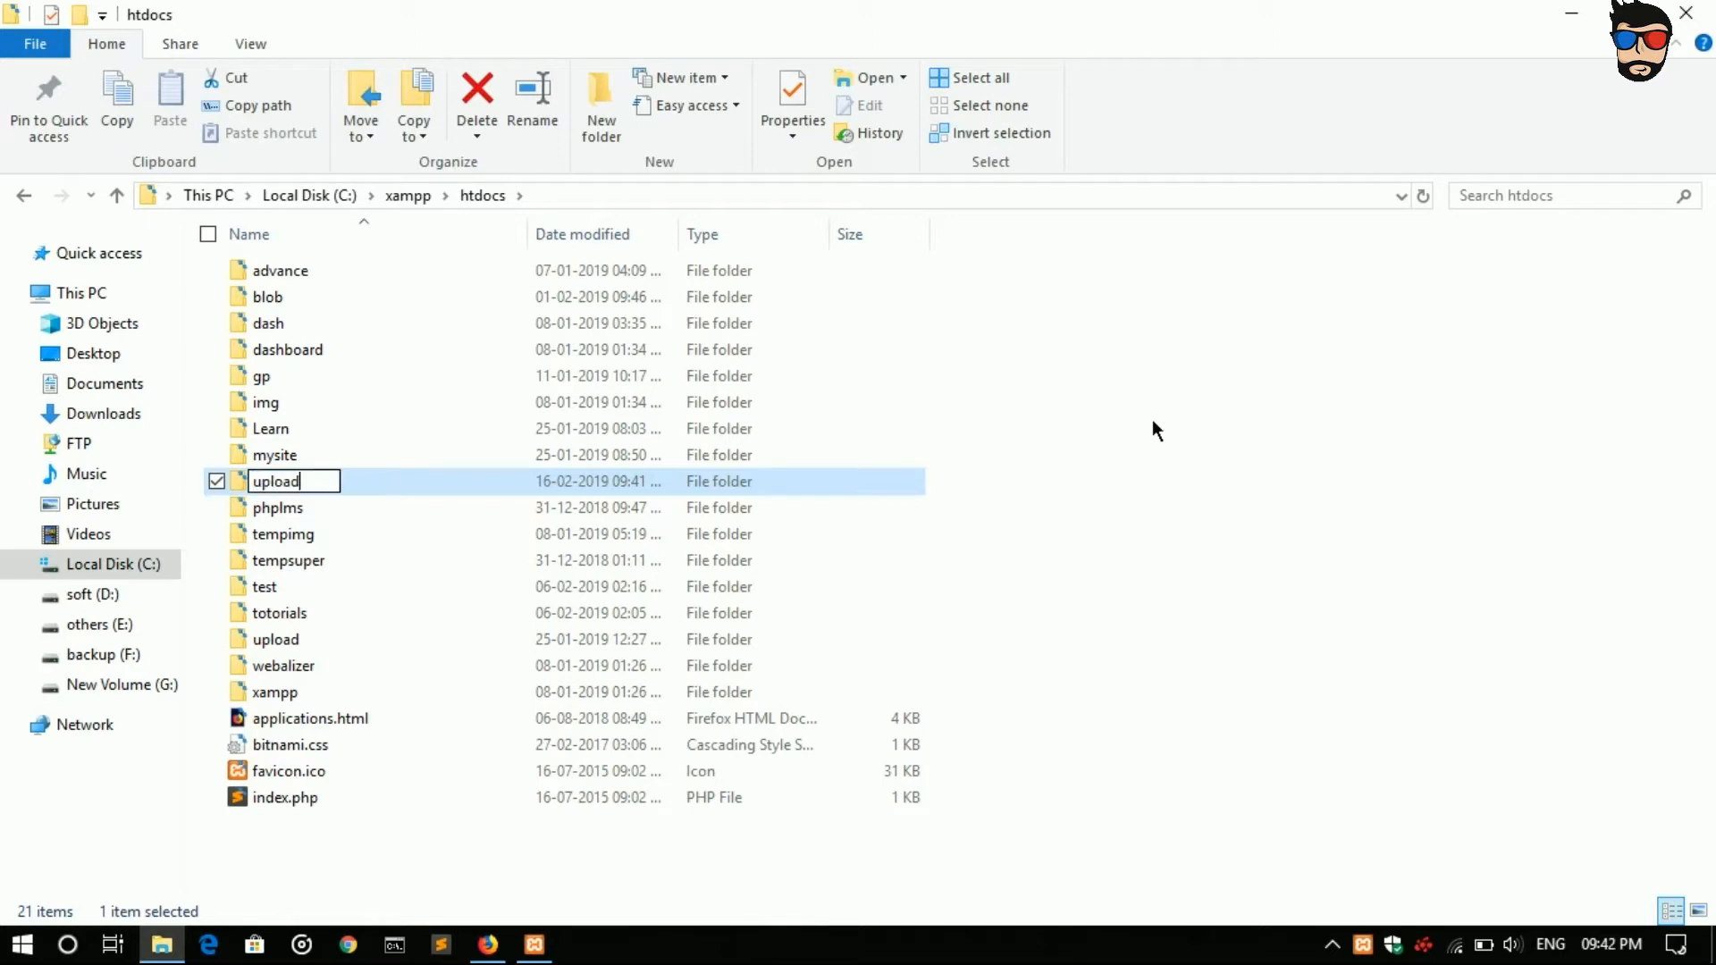
type("img")
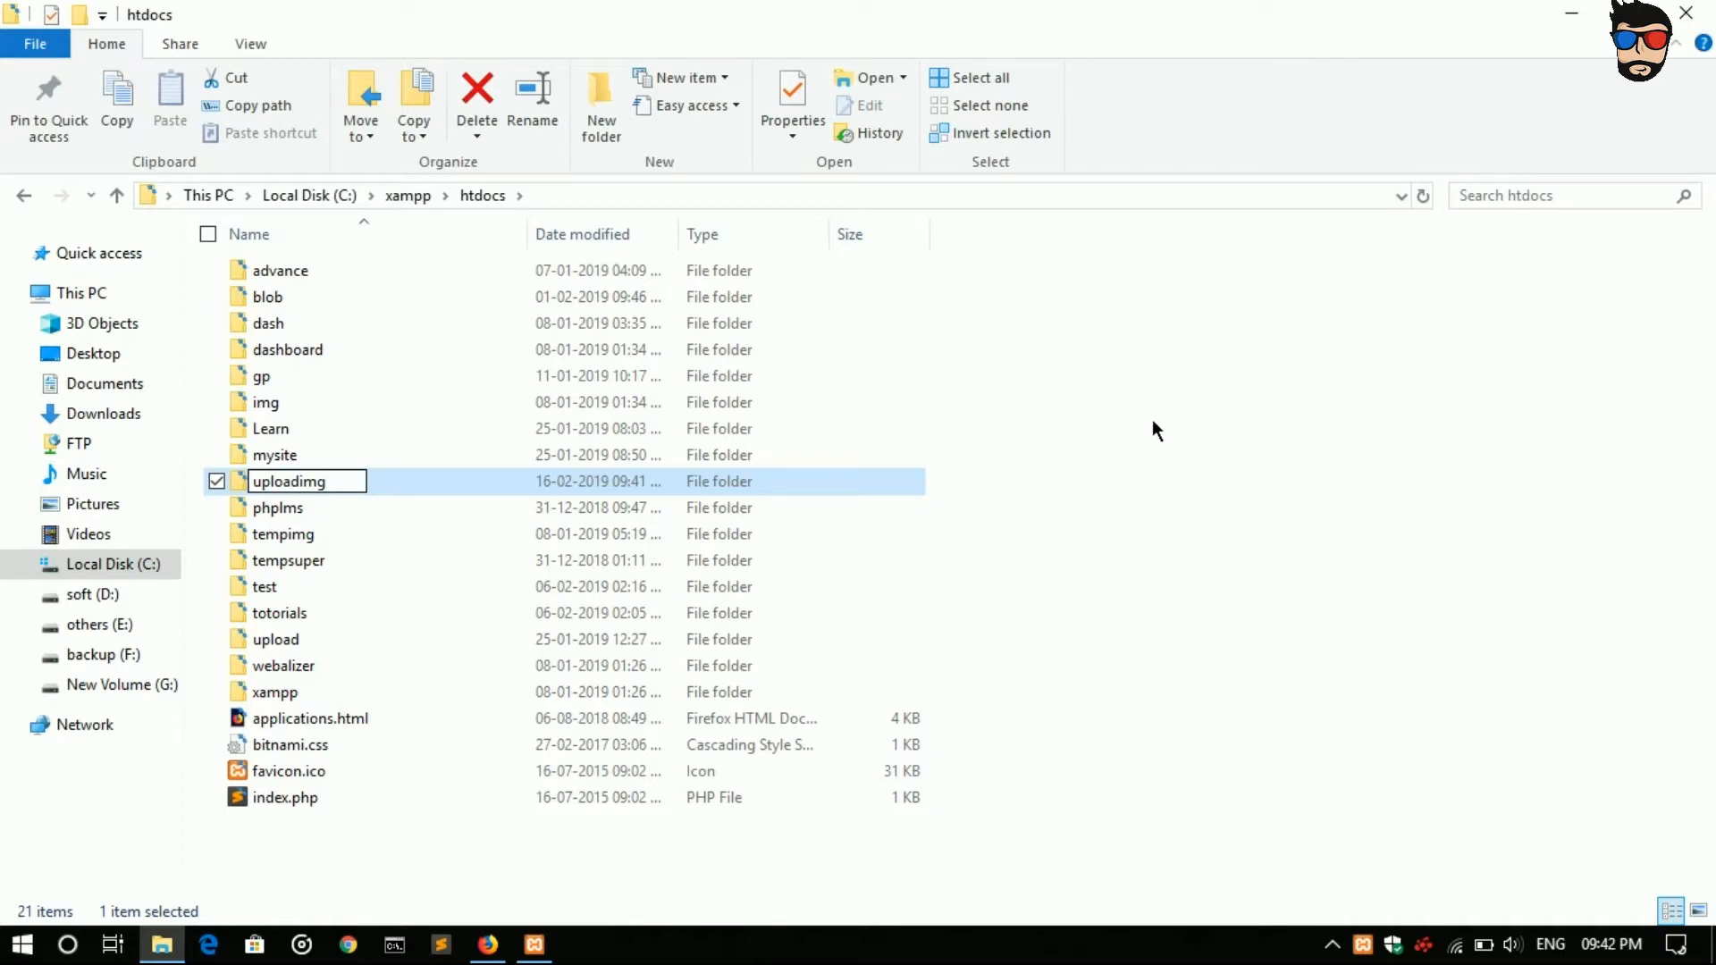
double_click(289, 482)
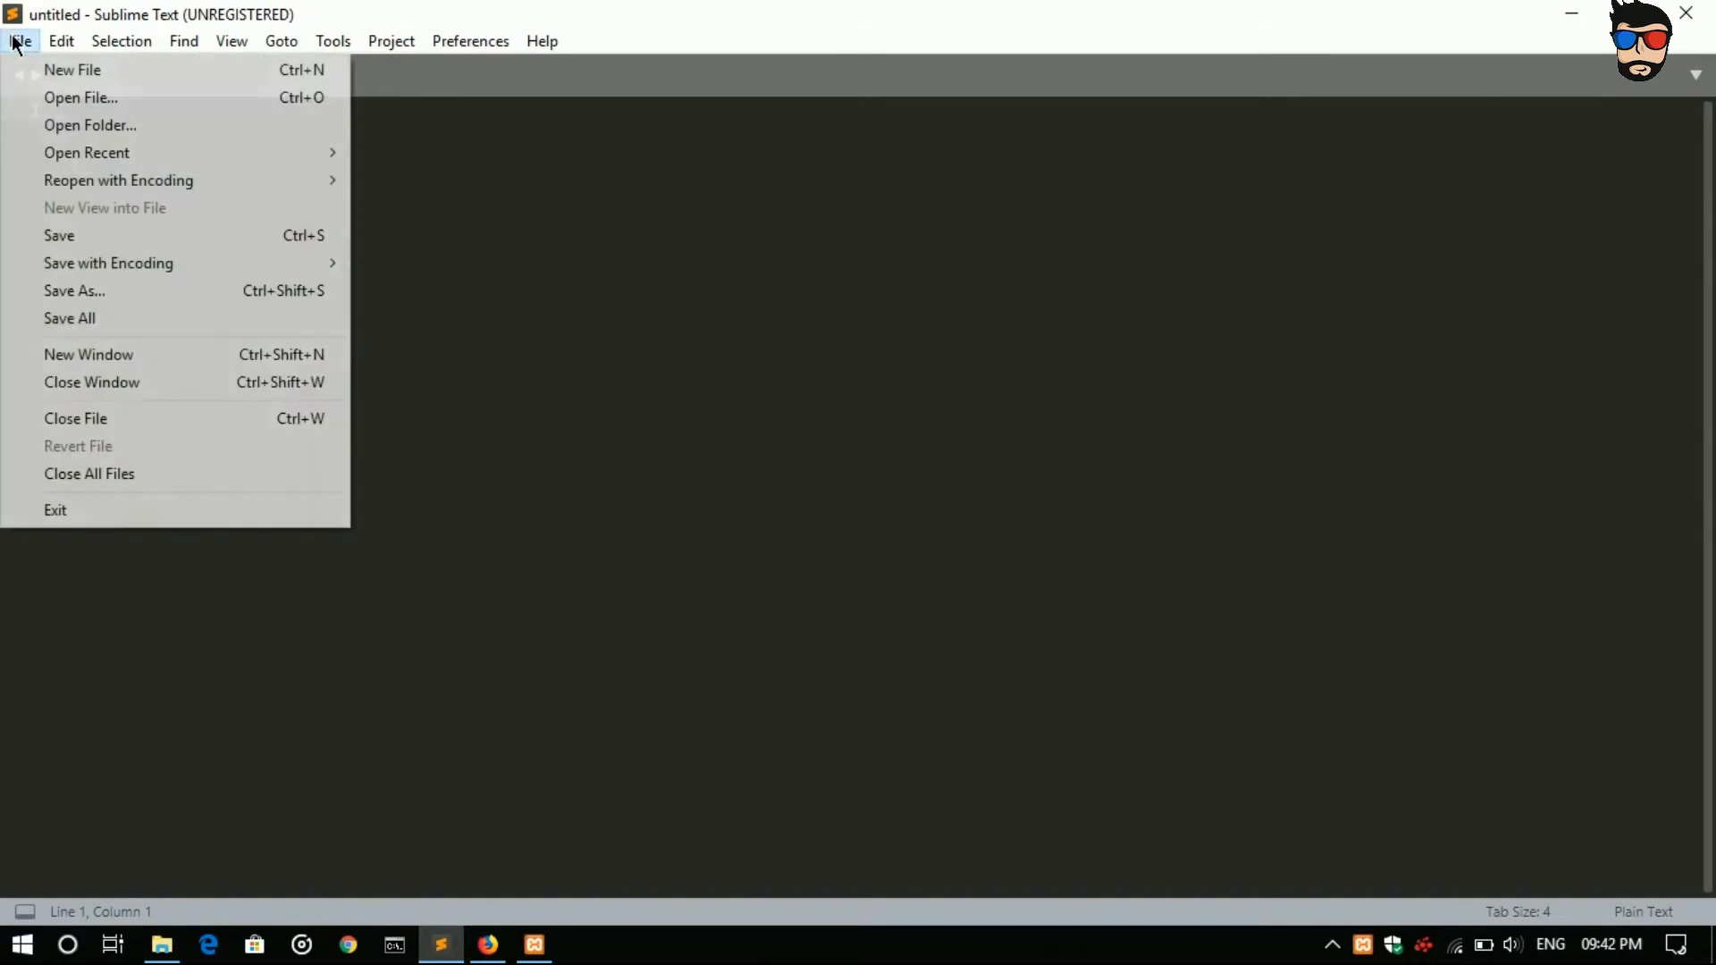
mouse_move(176, 125)
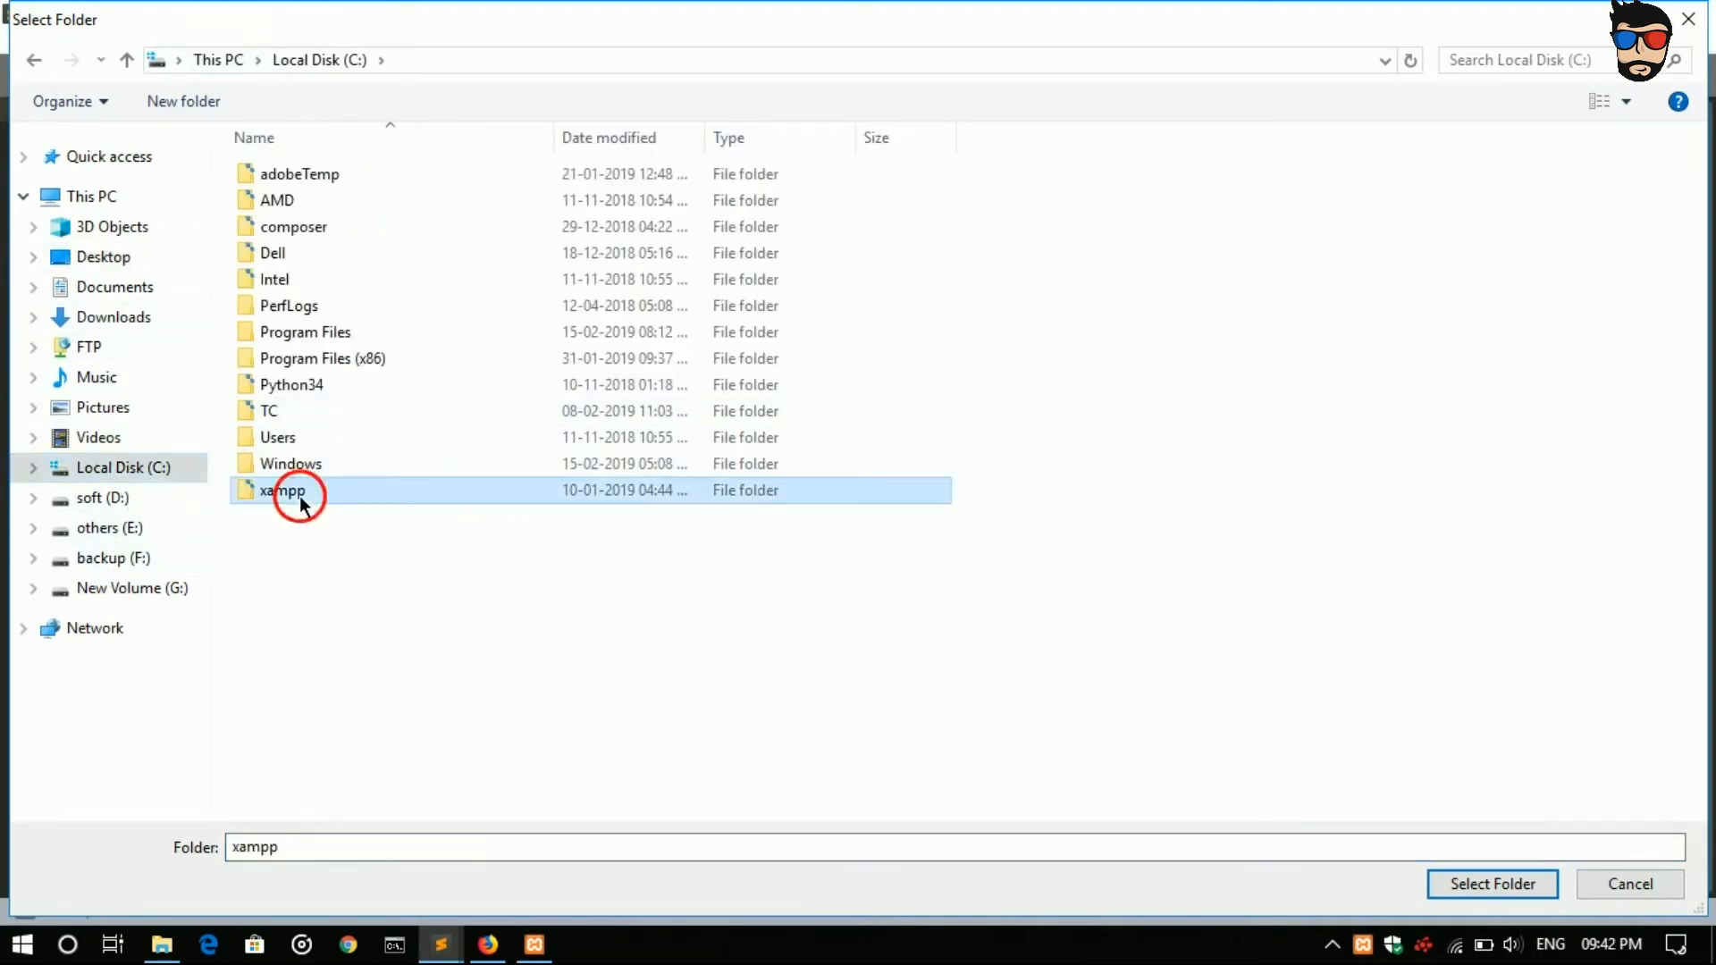
Step: Select C:\xampp\htdocs\uploadimg as the Sublime Text project folder
double_click(283, 490)
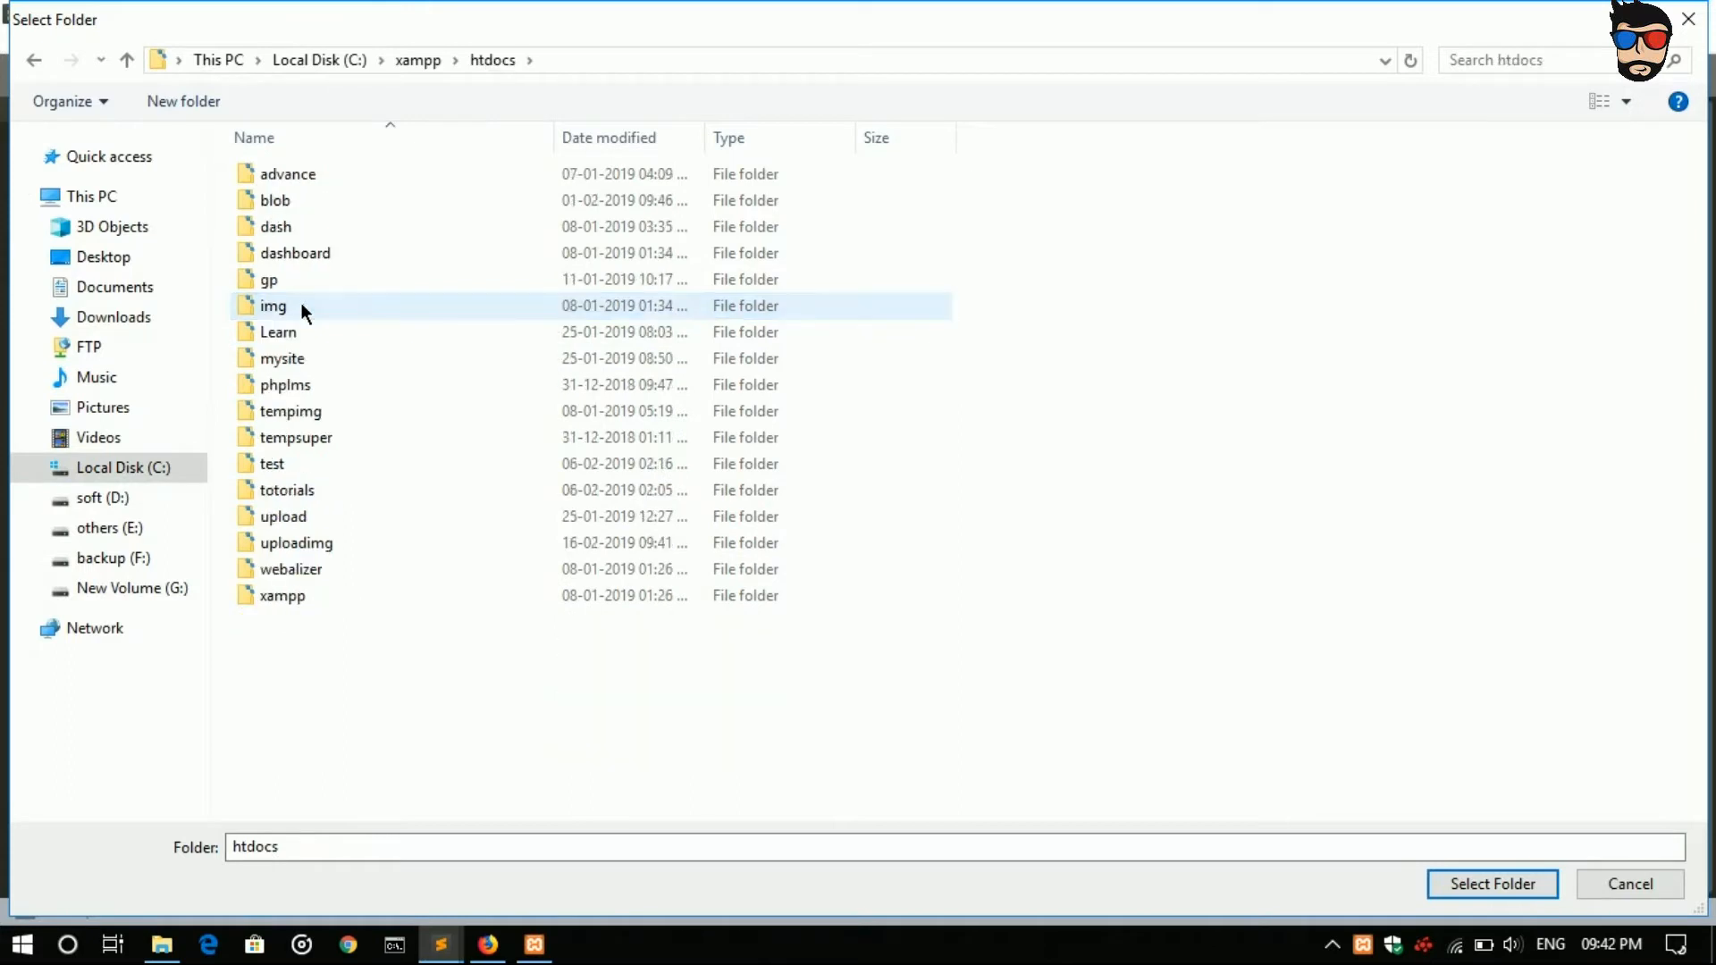
left_click(296, 543)
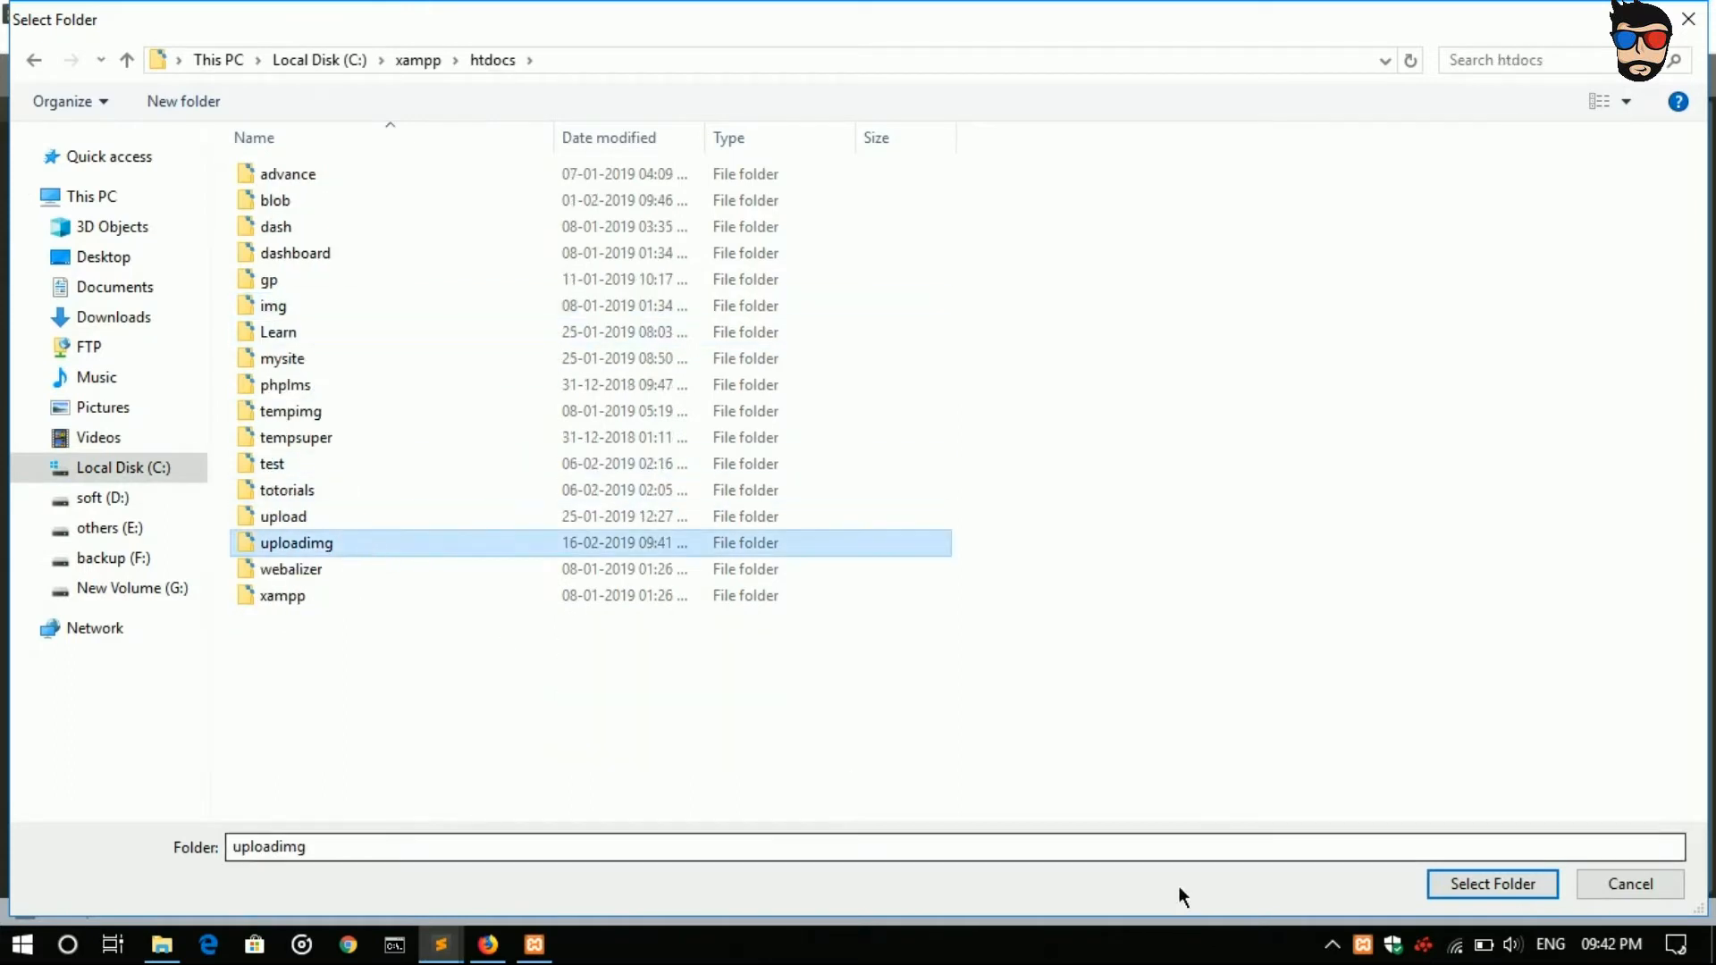
left_click(1491, 884)
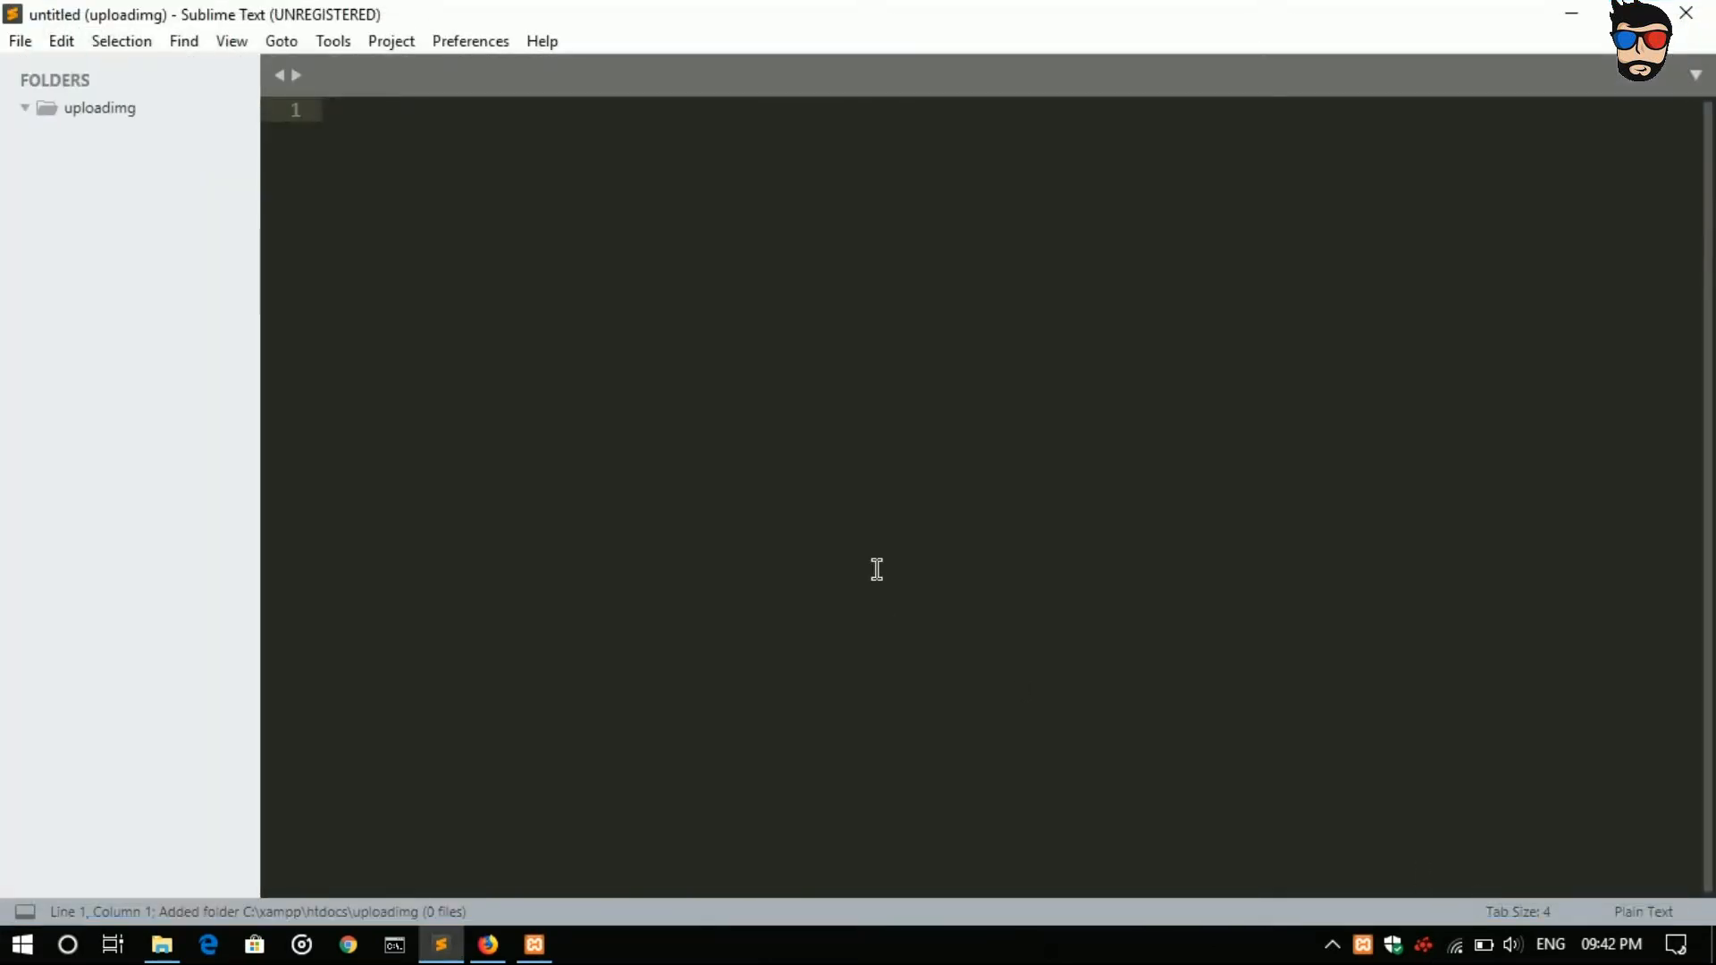
mouse_move(99, 108)
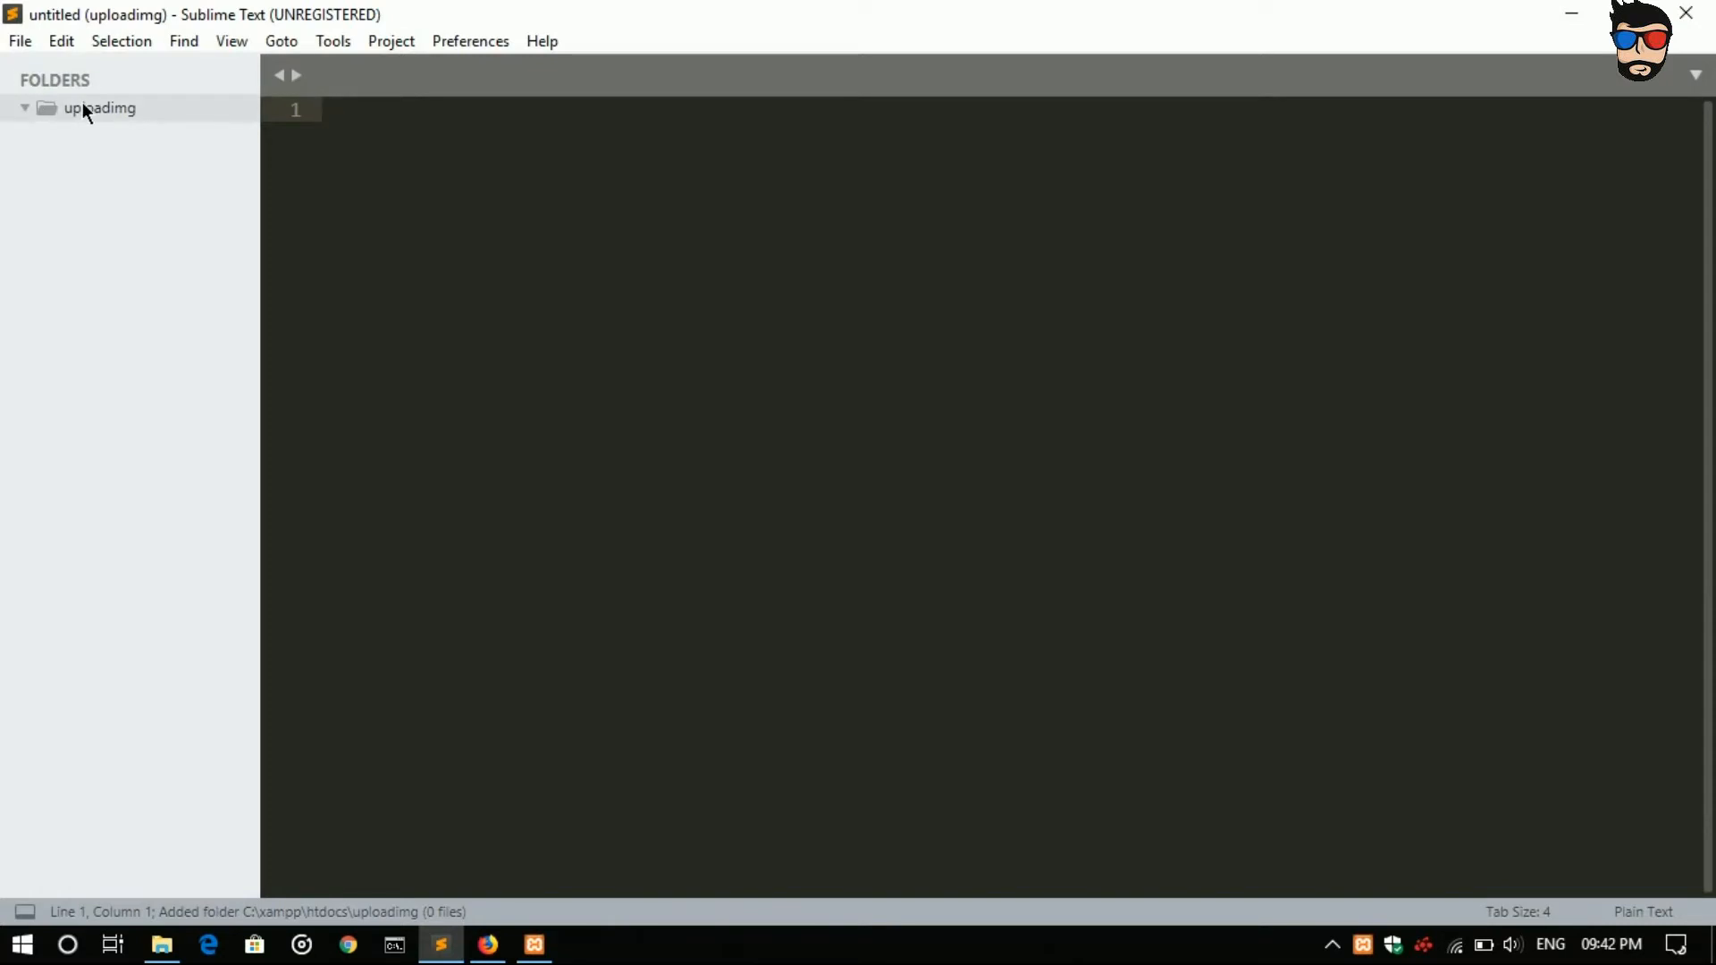
Step: Add a new file to uploadimg and save it as index.php
right_click(99, 107)
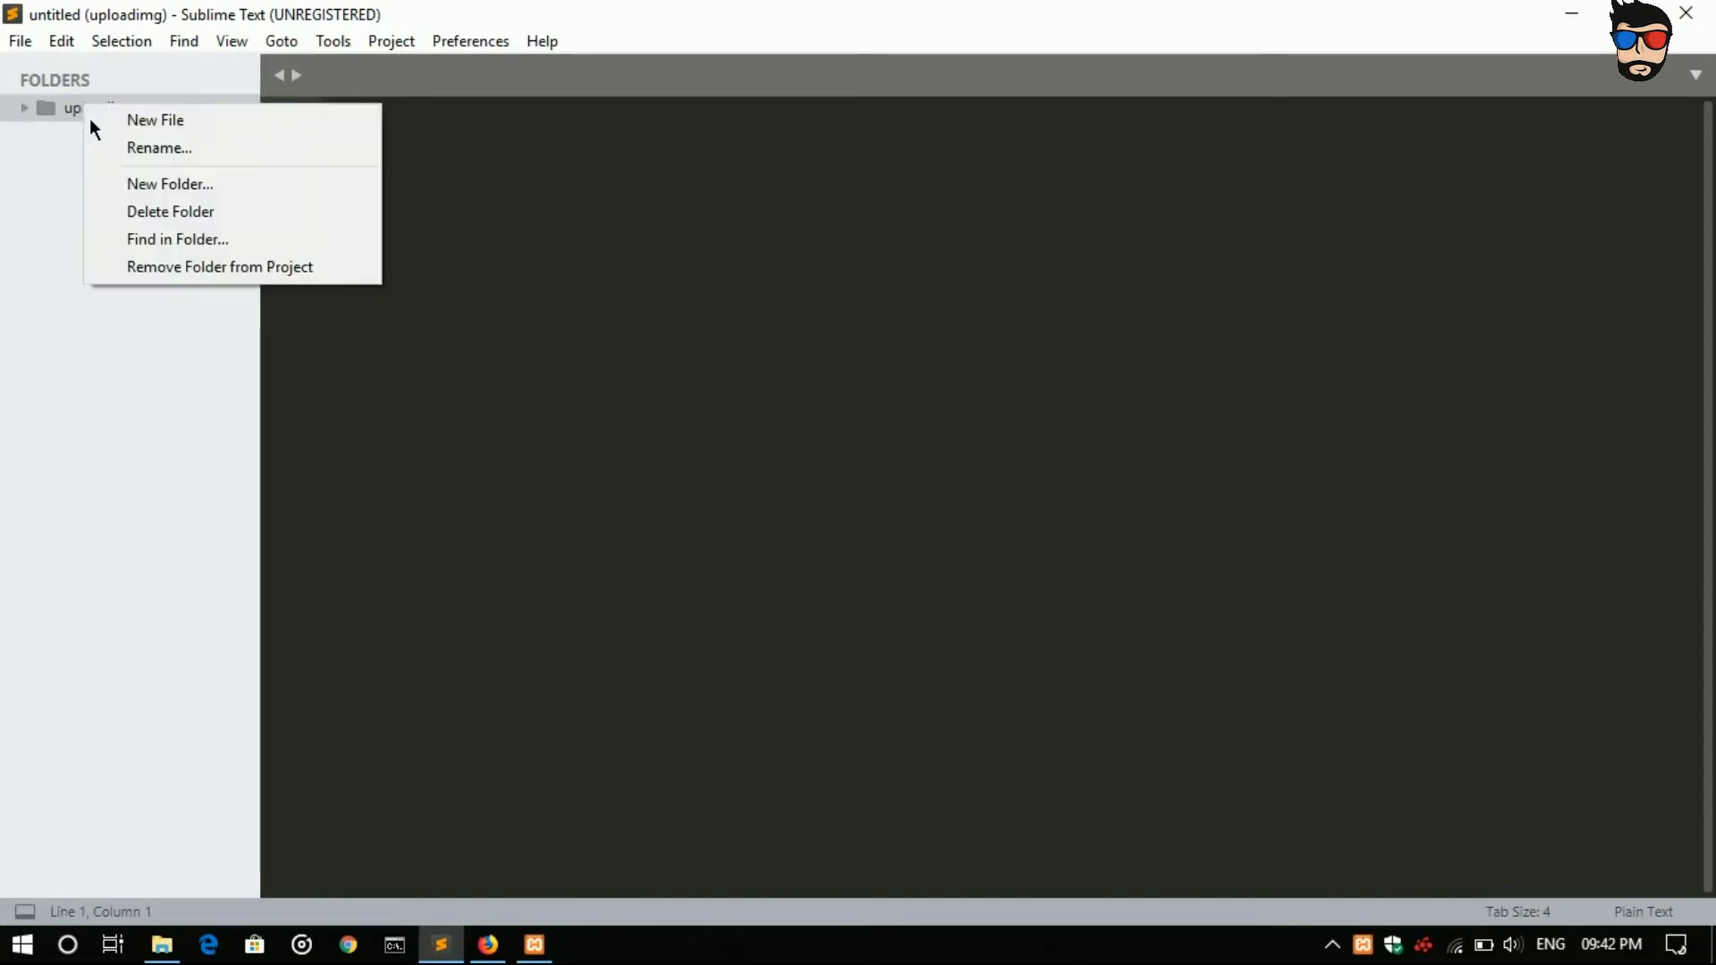
left_click(154, 120)
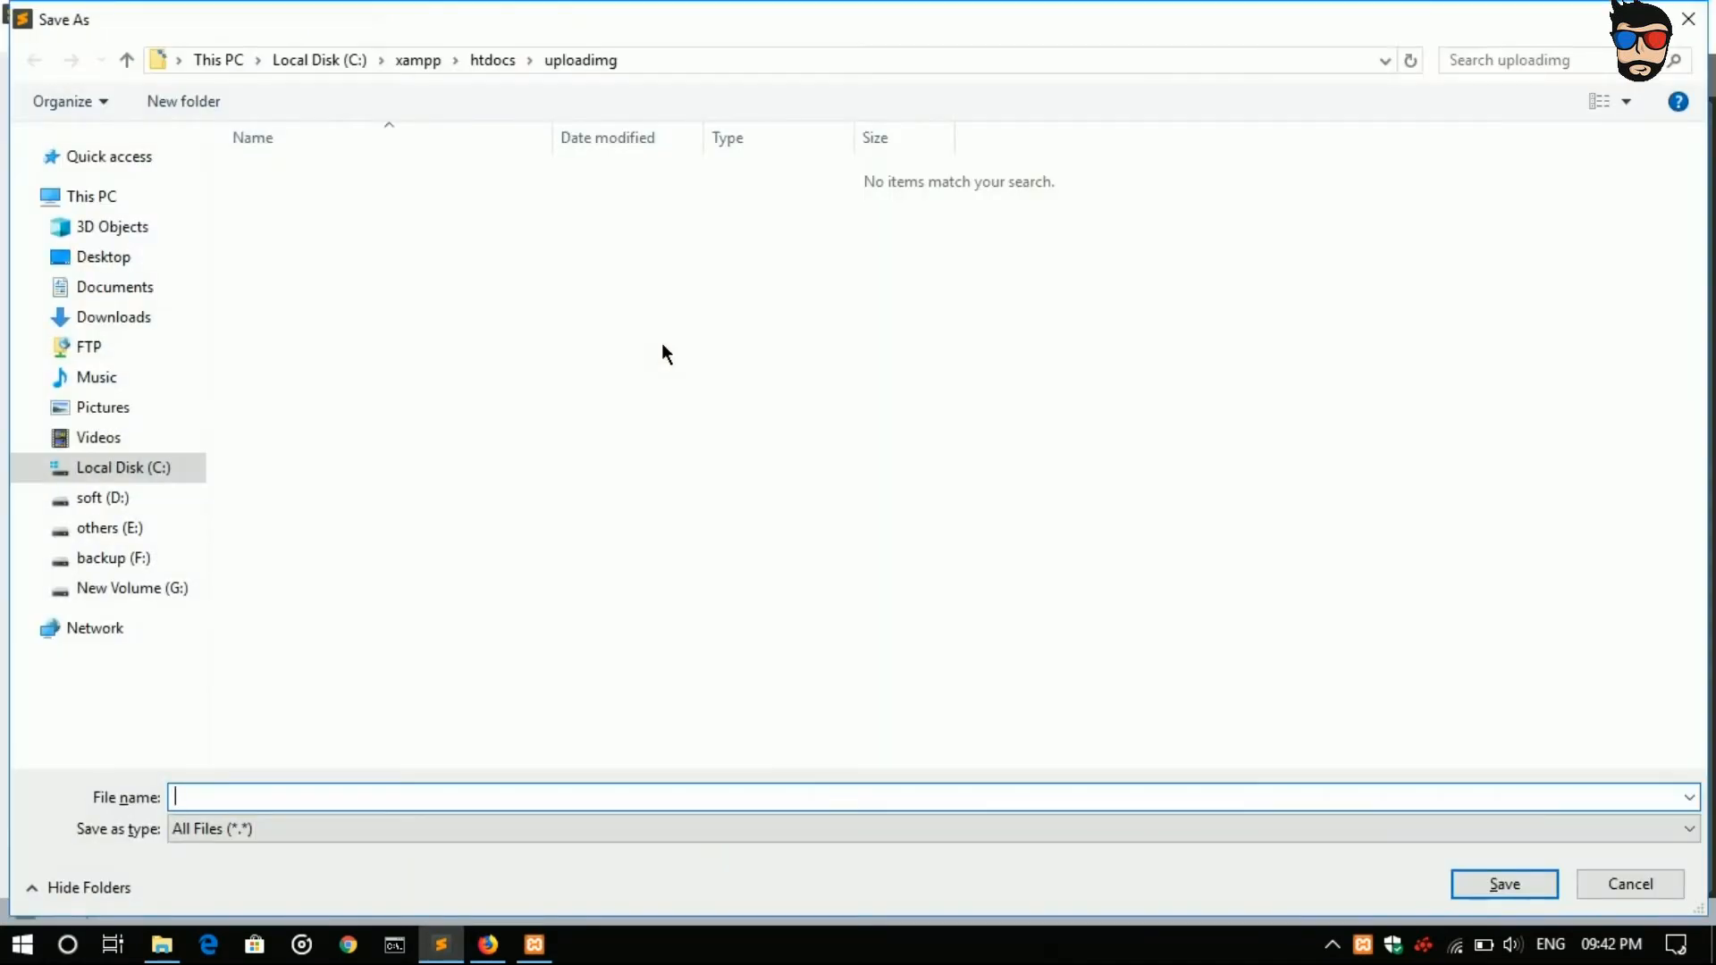
type("index")
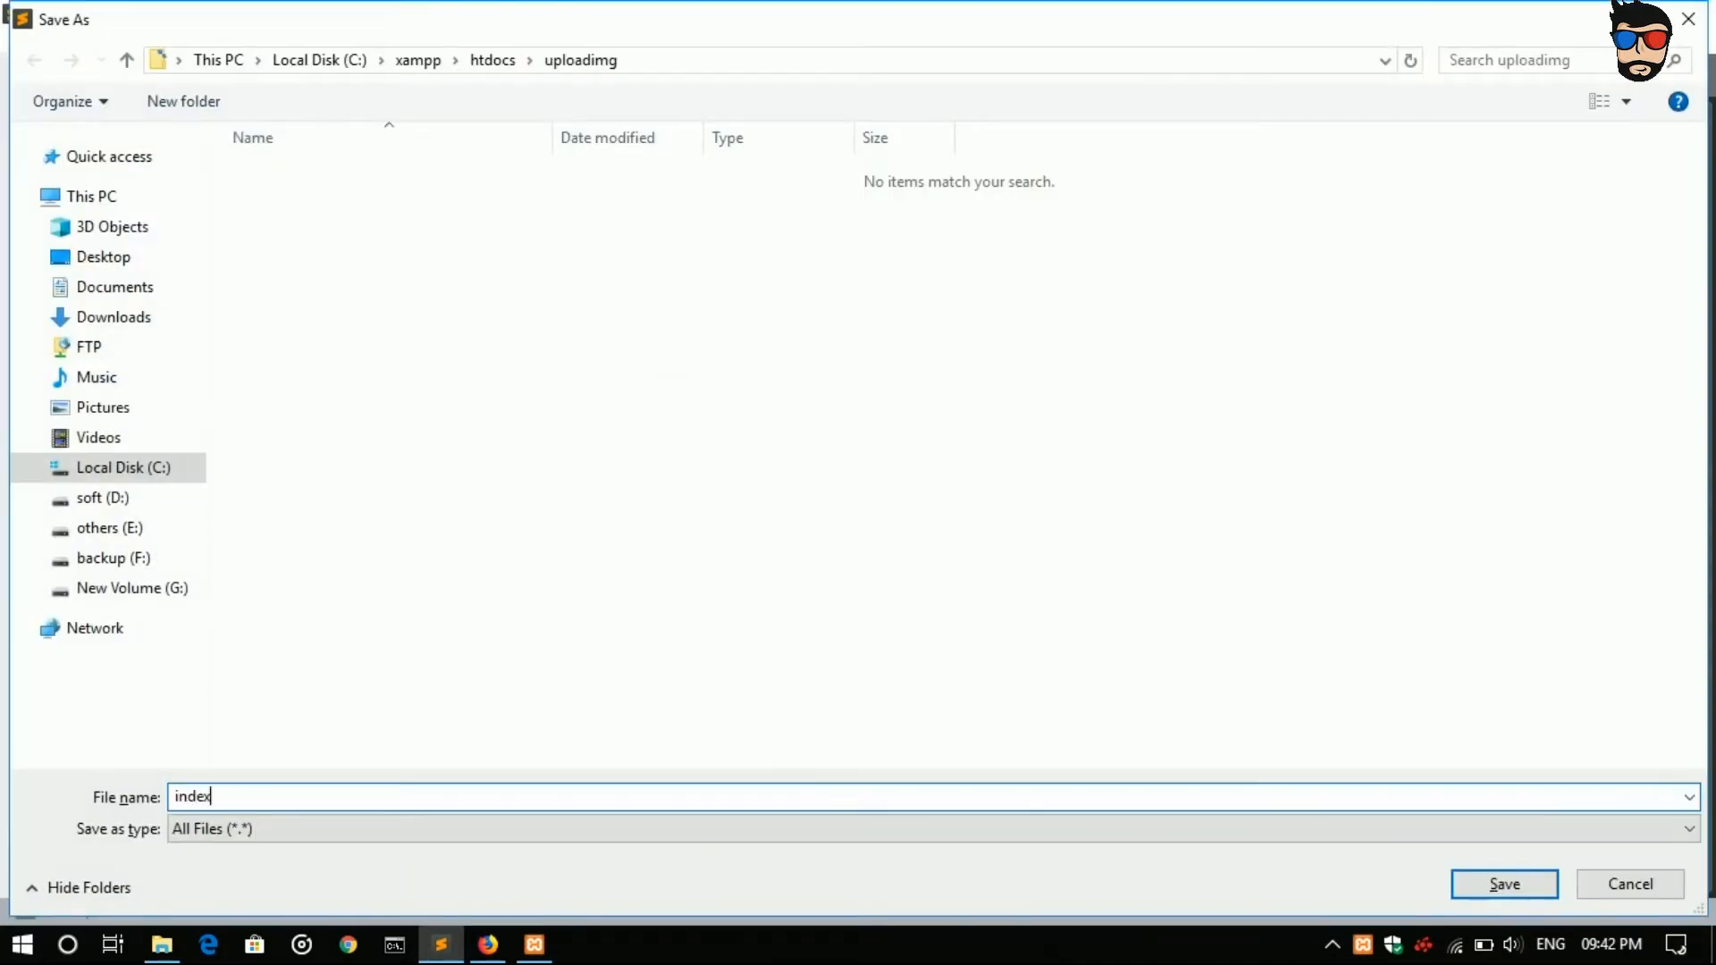
type(".p")
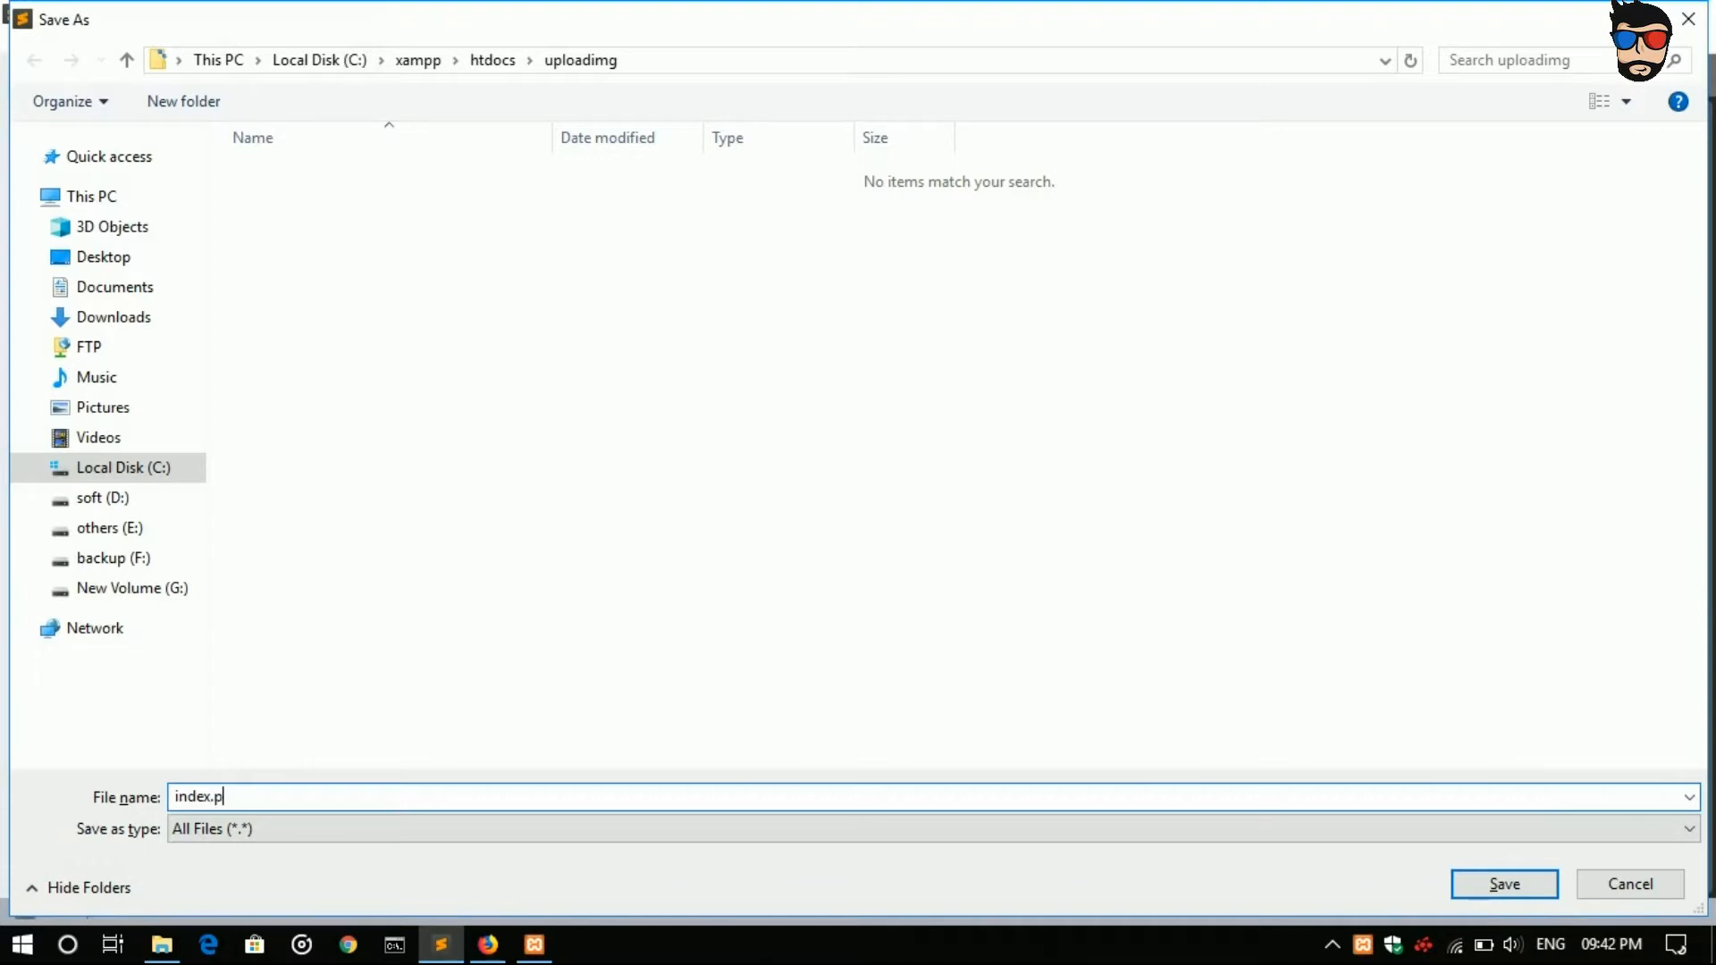
left_click(1503, 884)
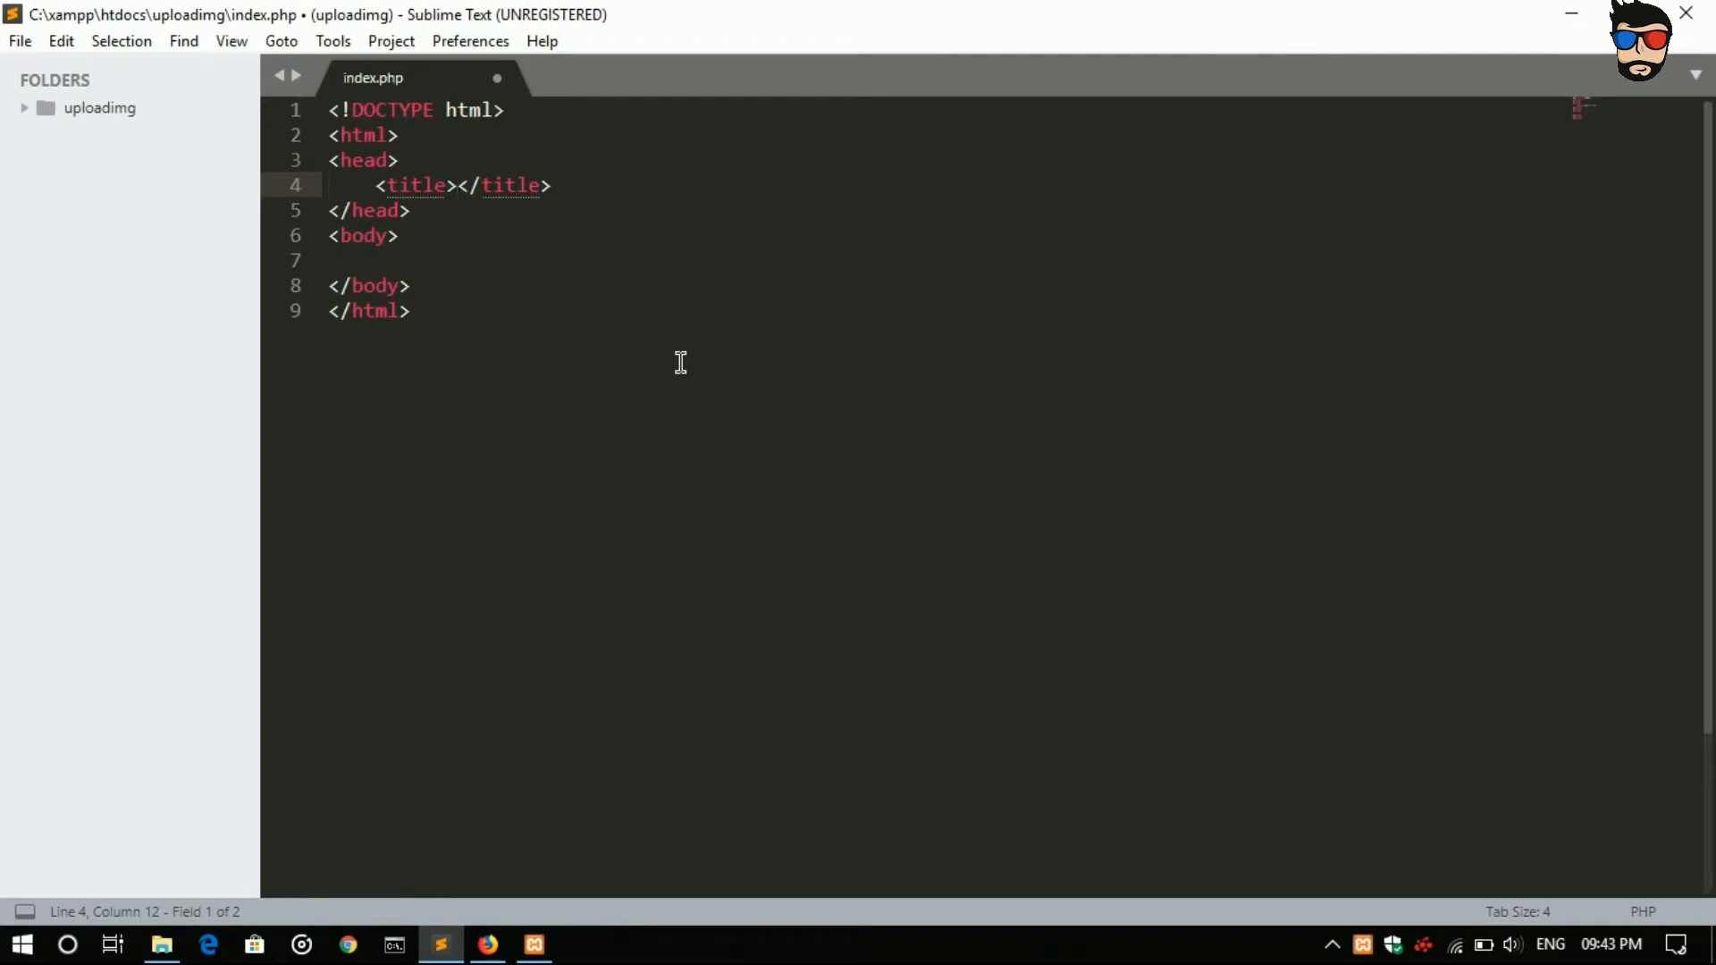
Step: Set the page title in the HTML skeleton to 'Image upload'
type("Ima")
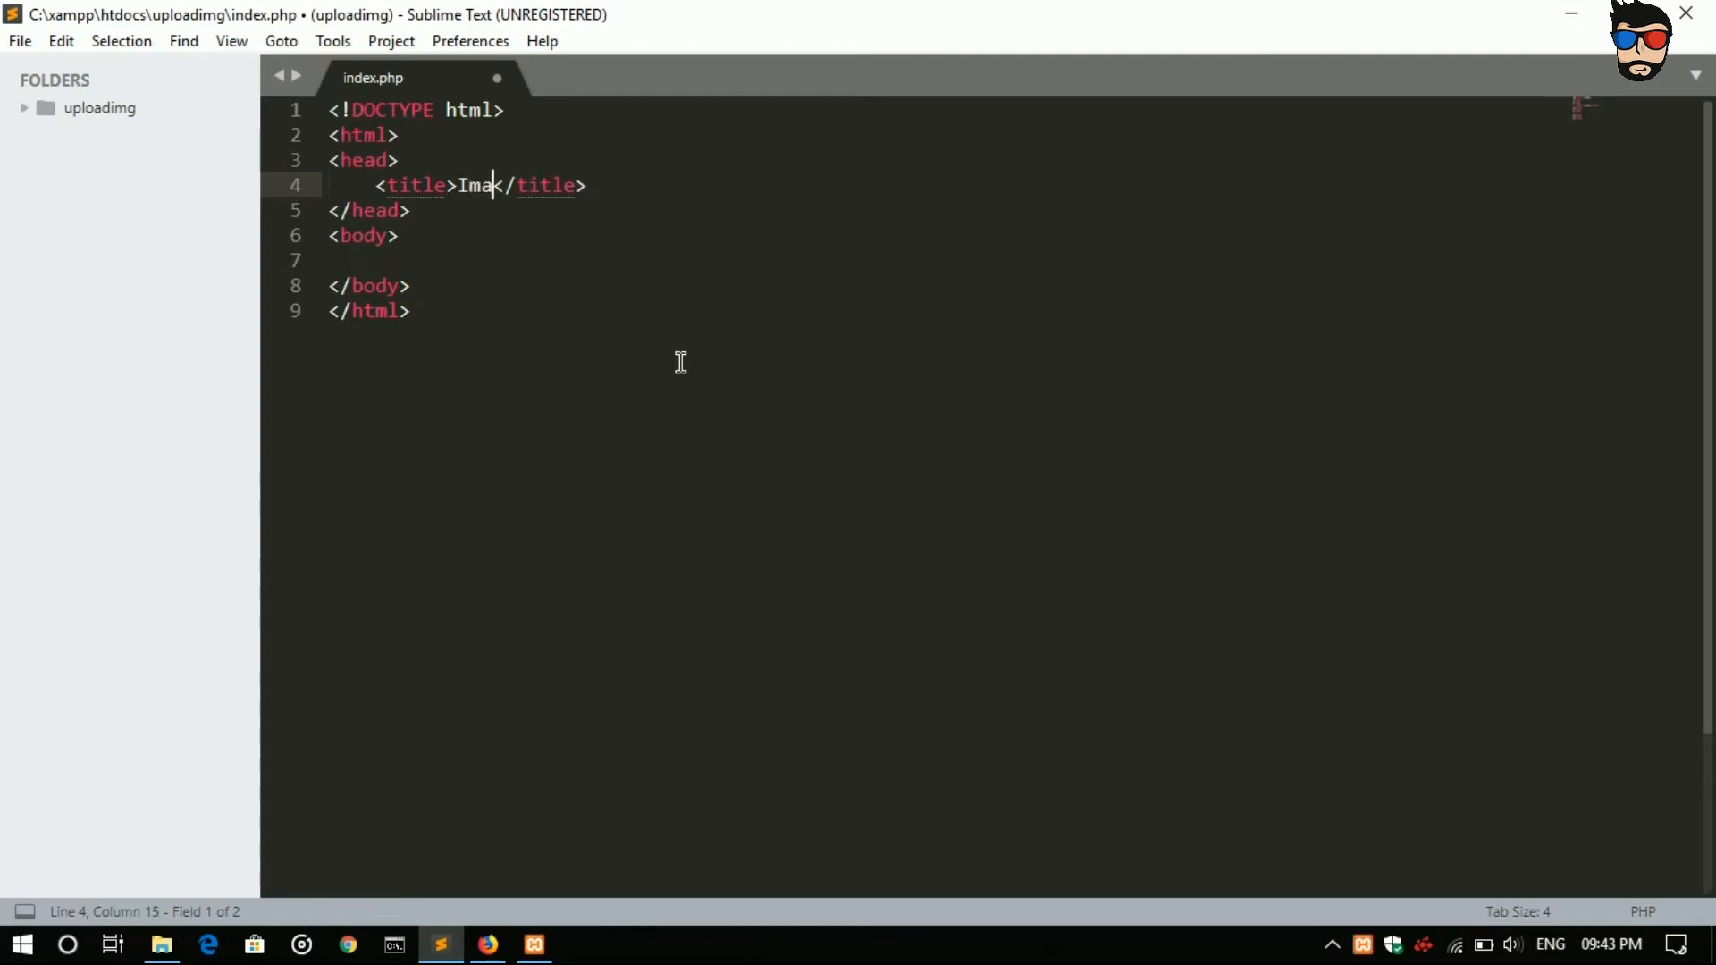
type("ge uplo")
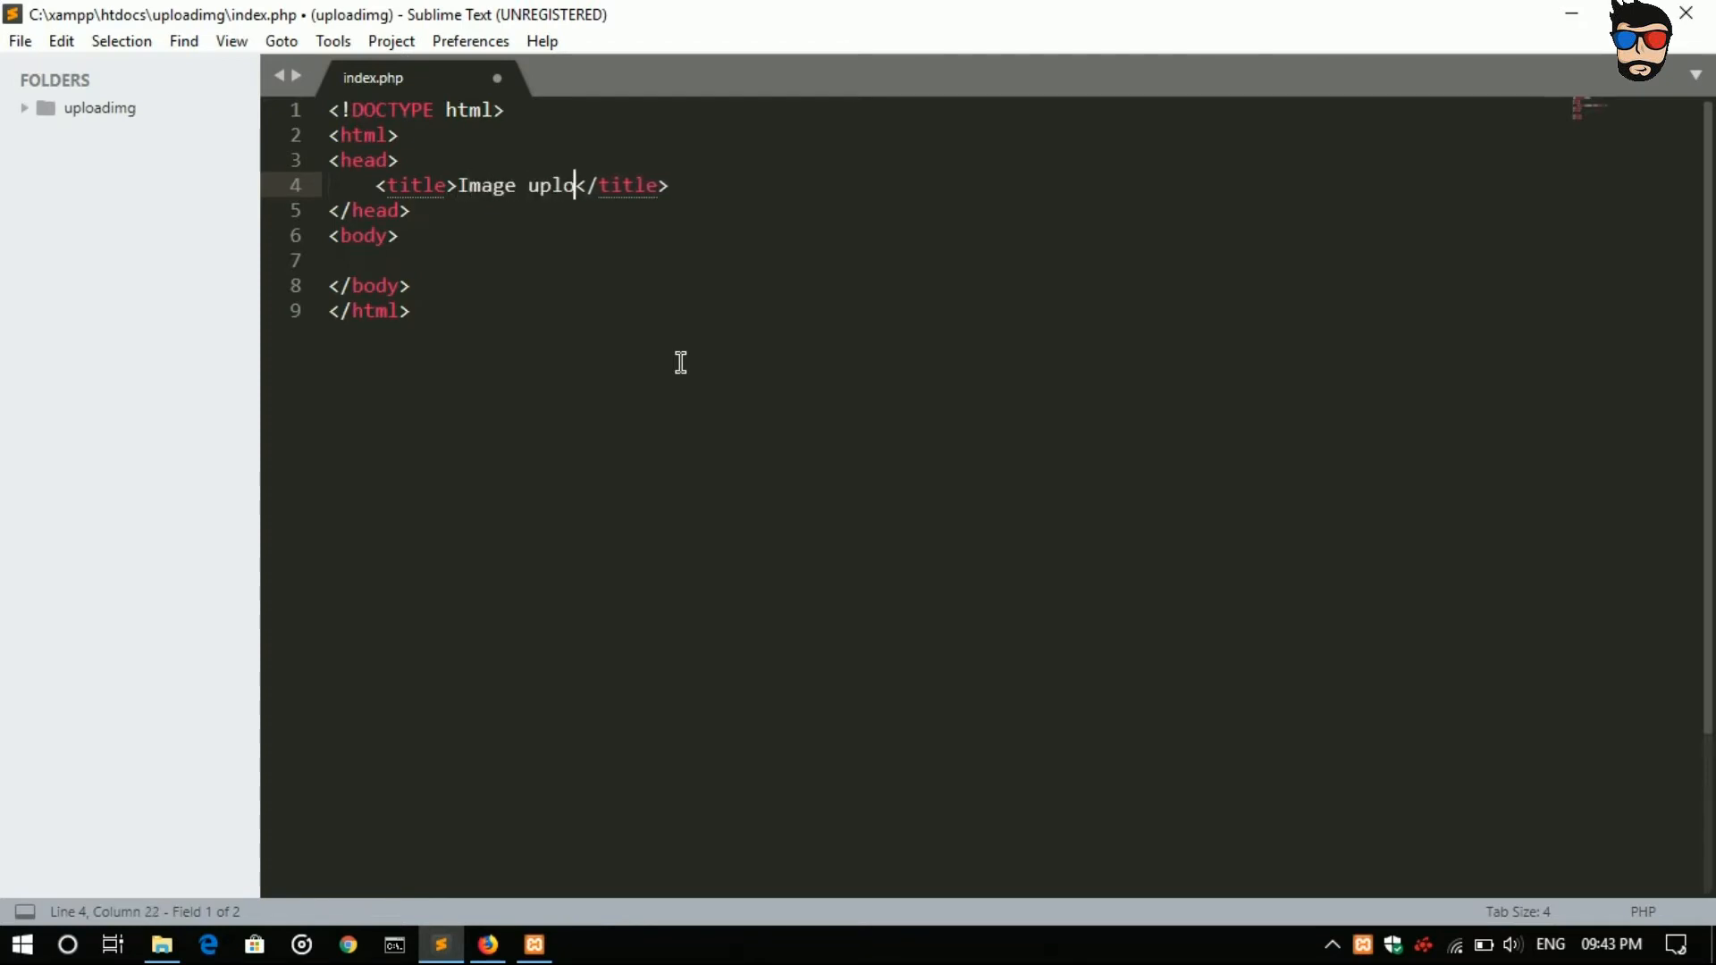
type("ad")
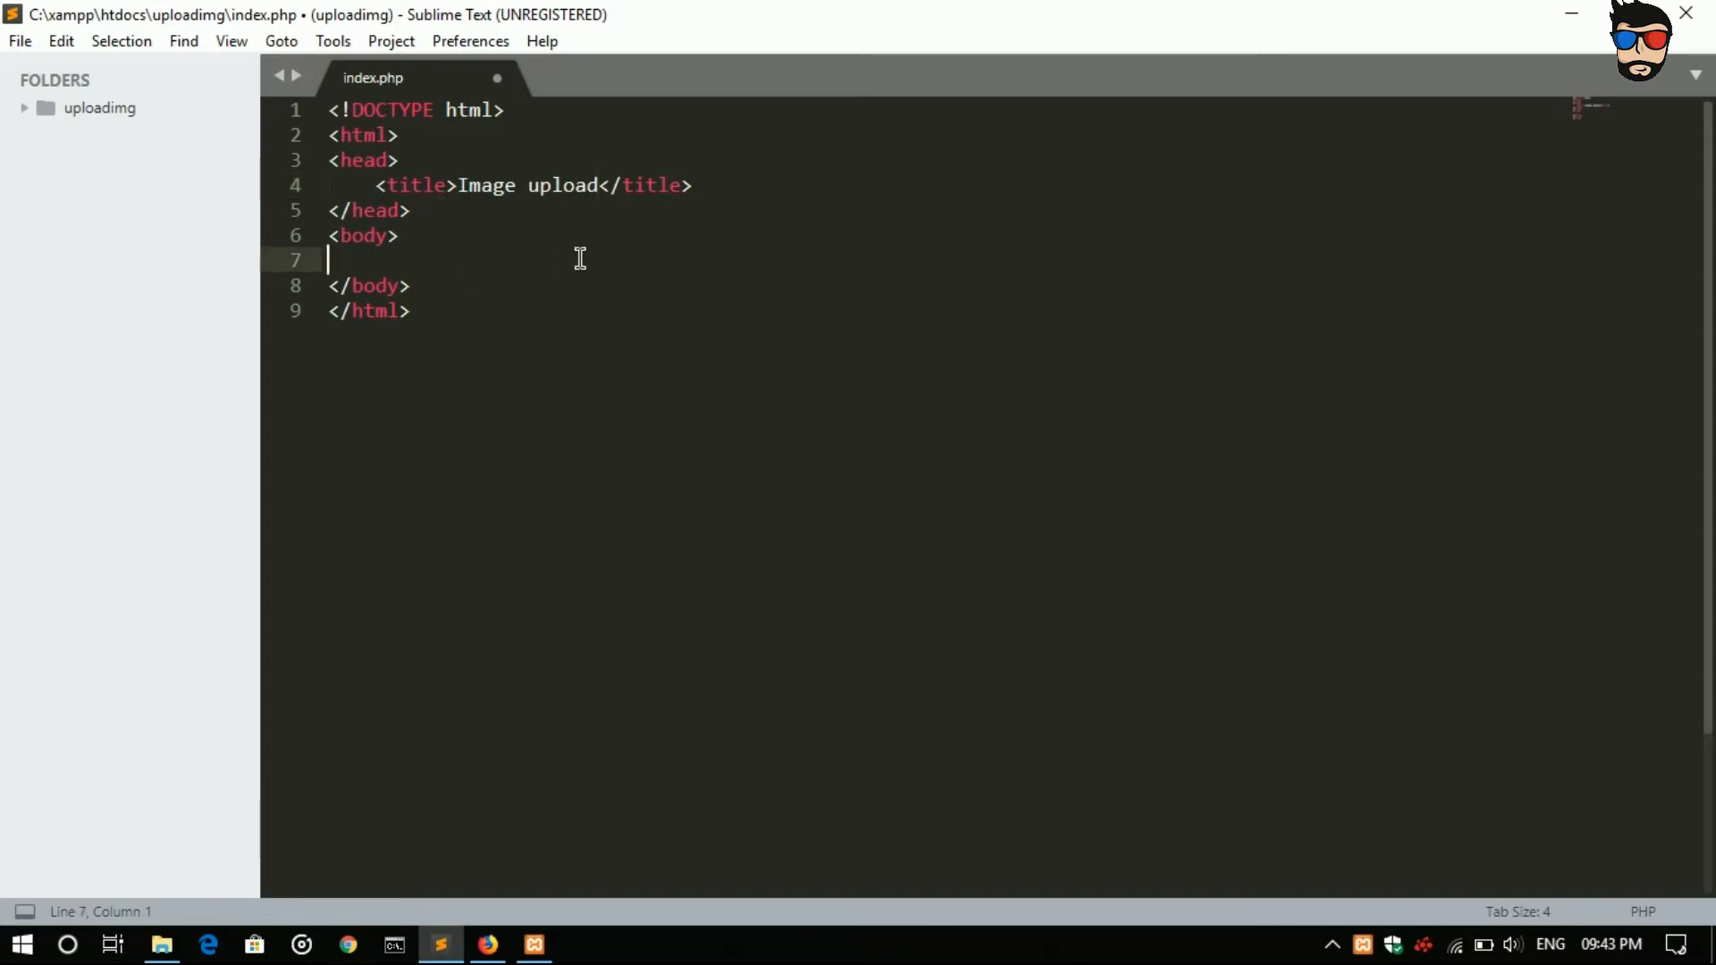
Step: Insert a form element in the body with method="post"
type("<")
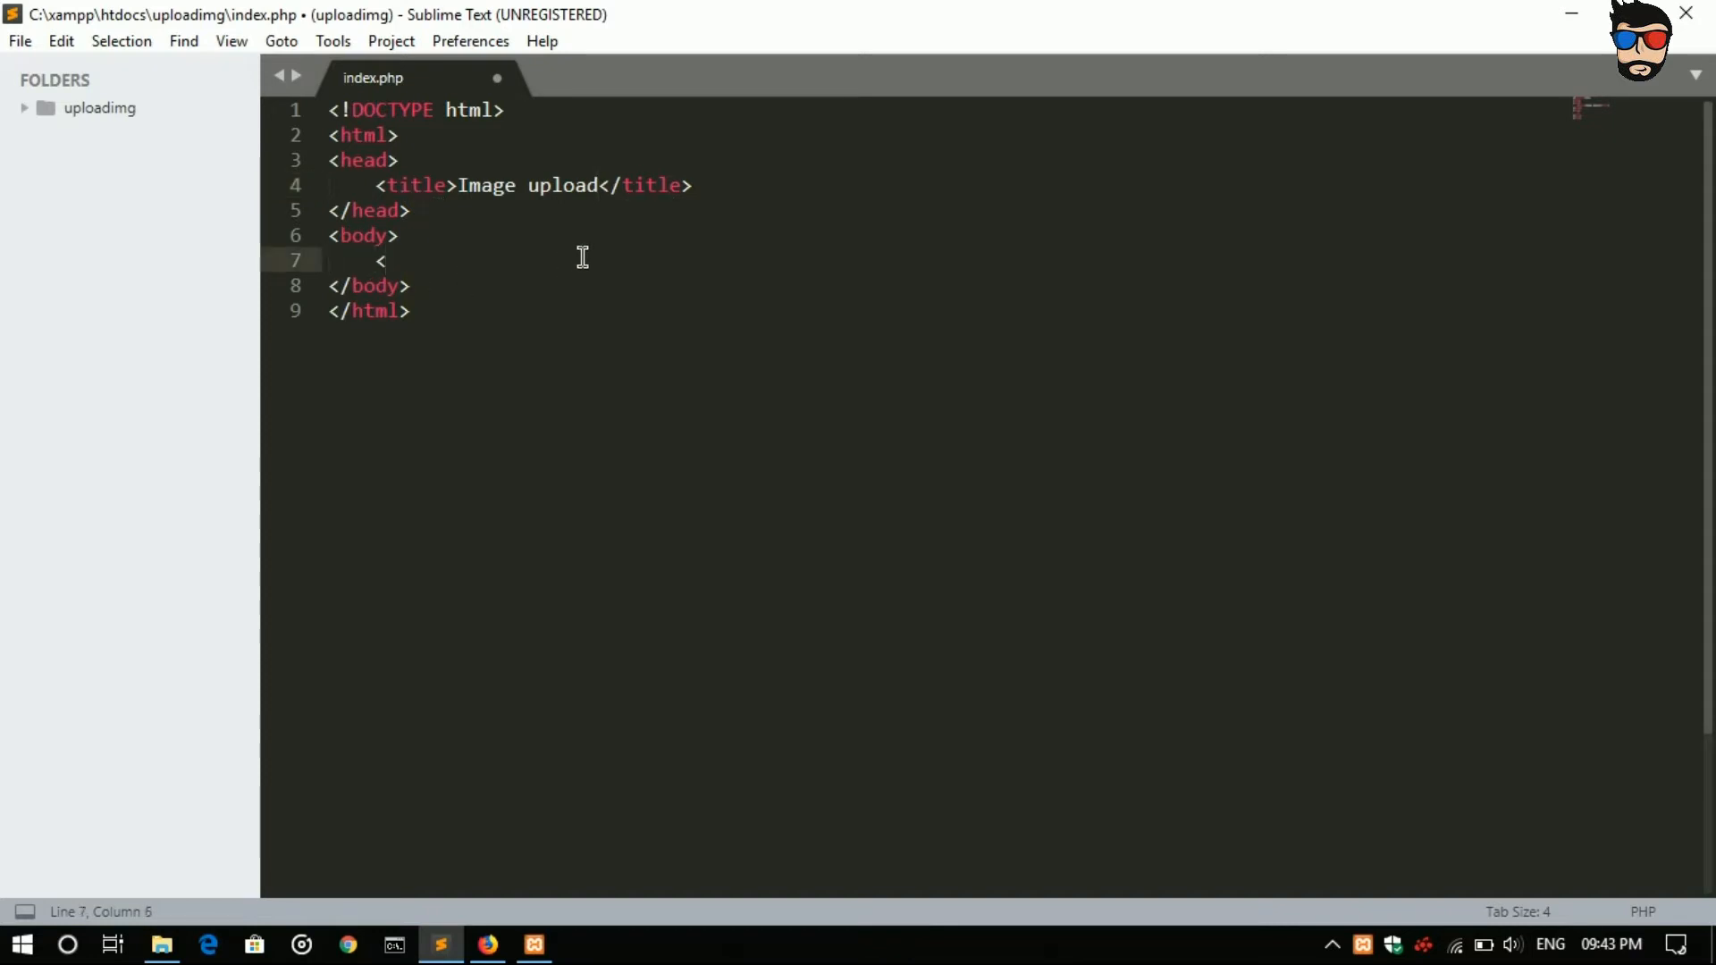
type("form></form>")
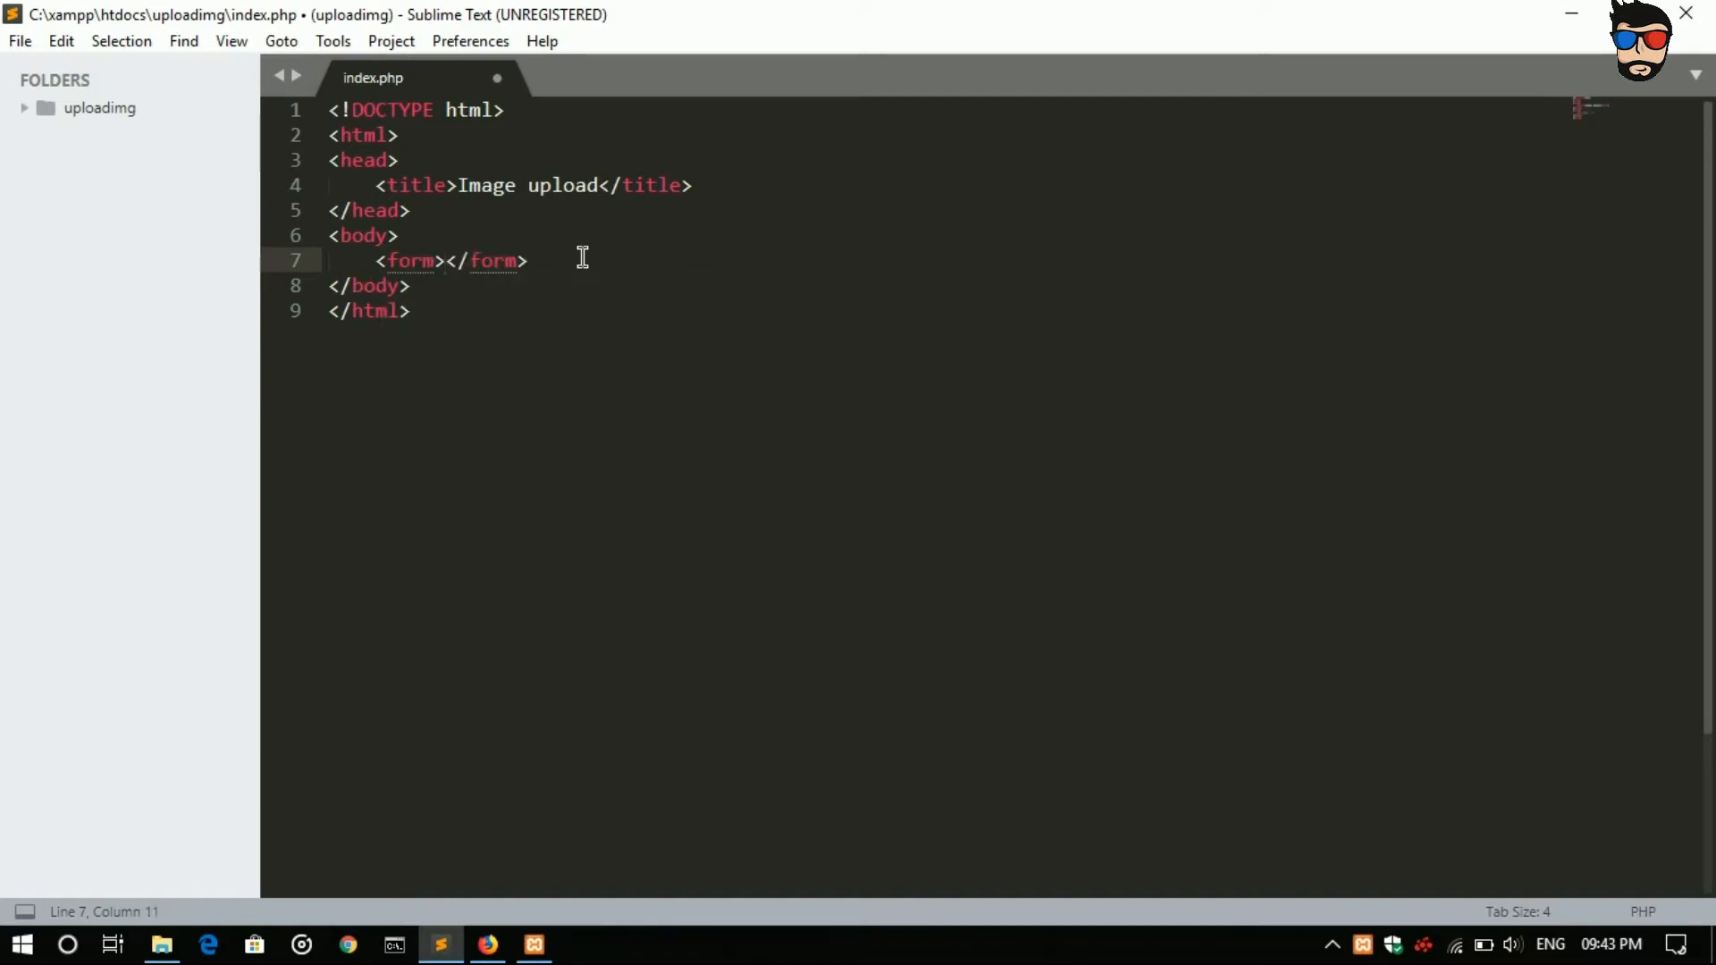
key("Enter")
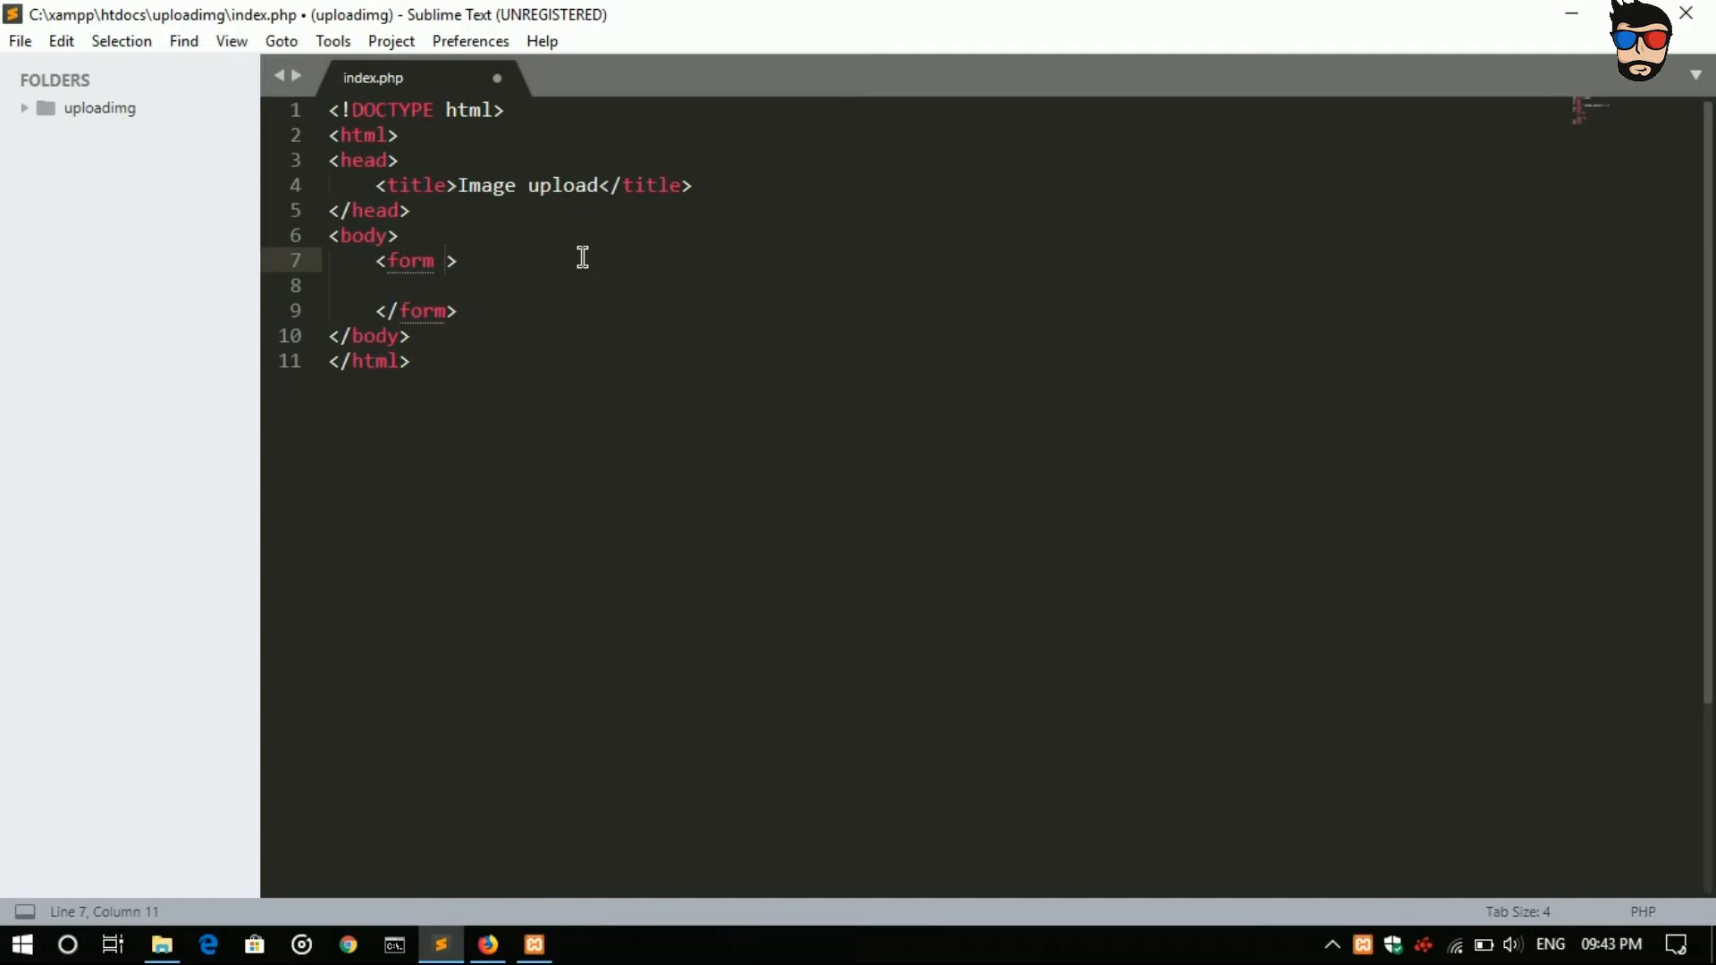
type("method=\"\"")
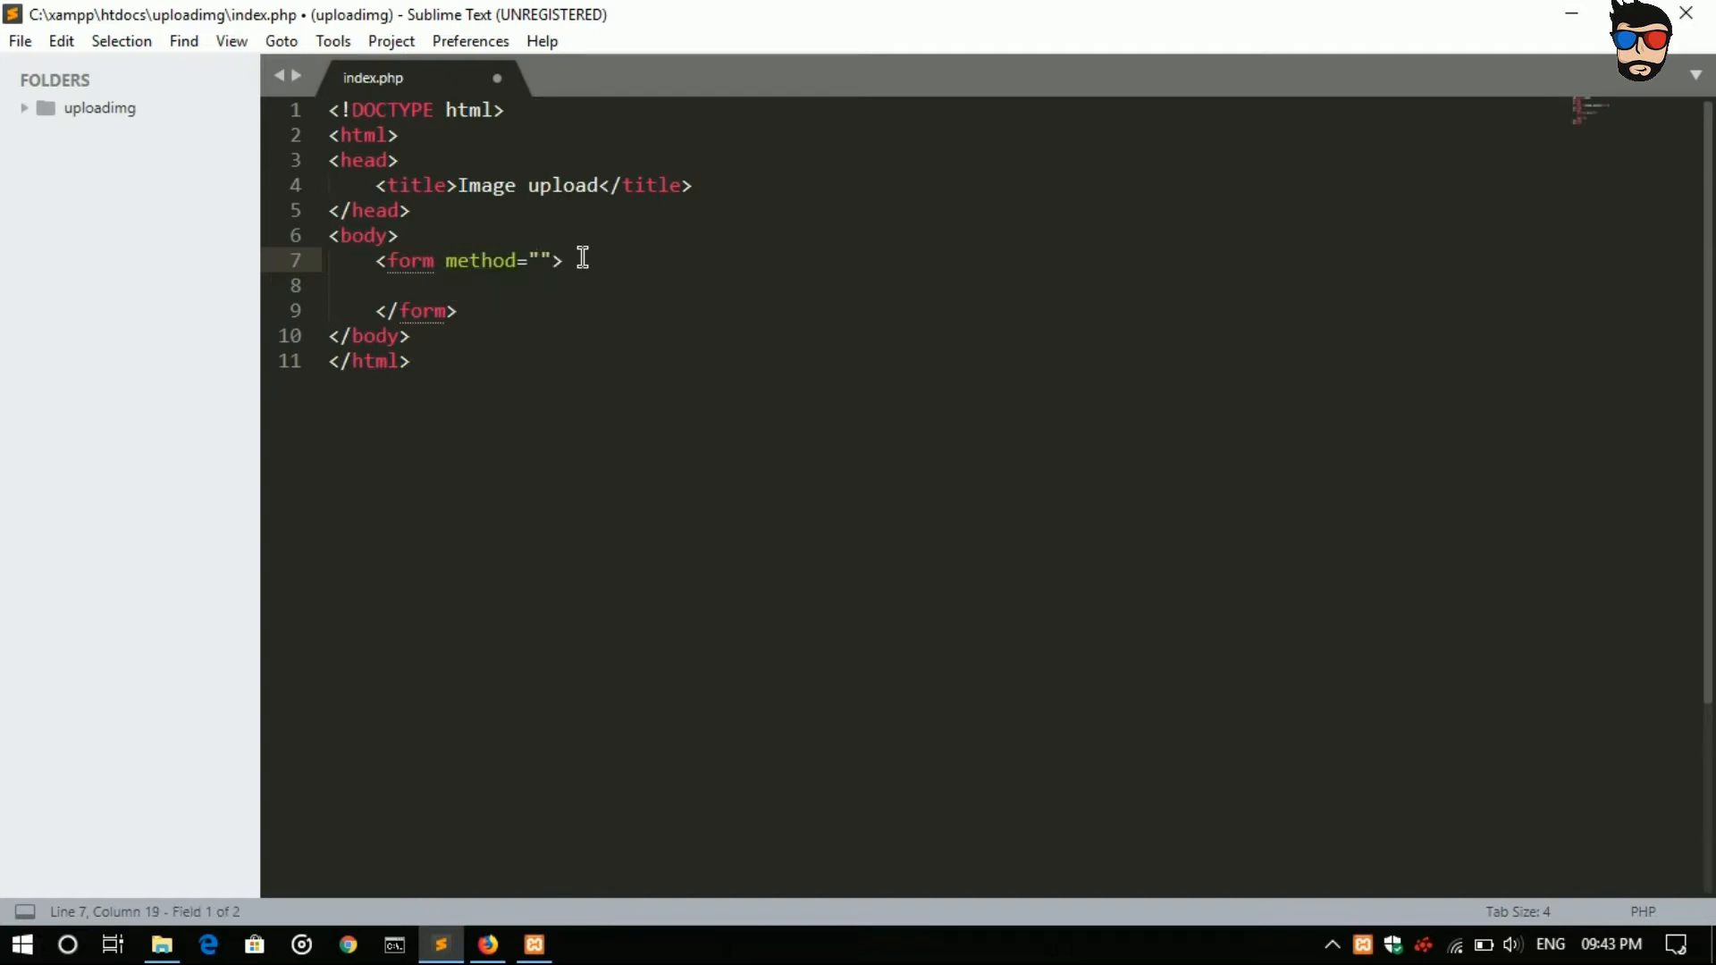
type("post")
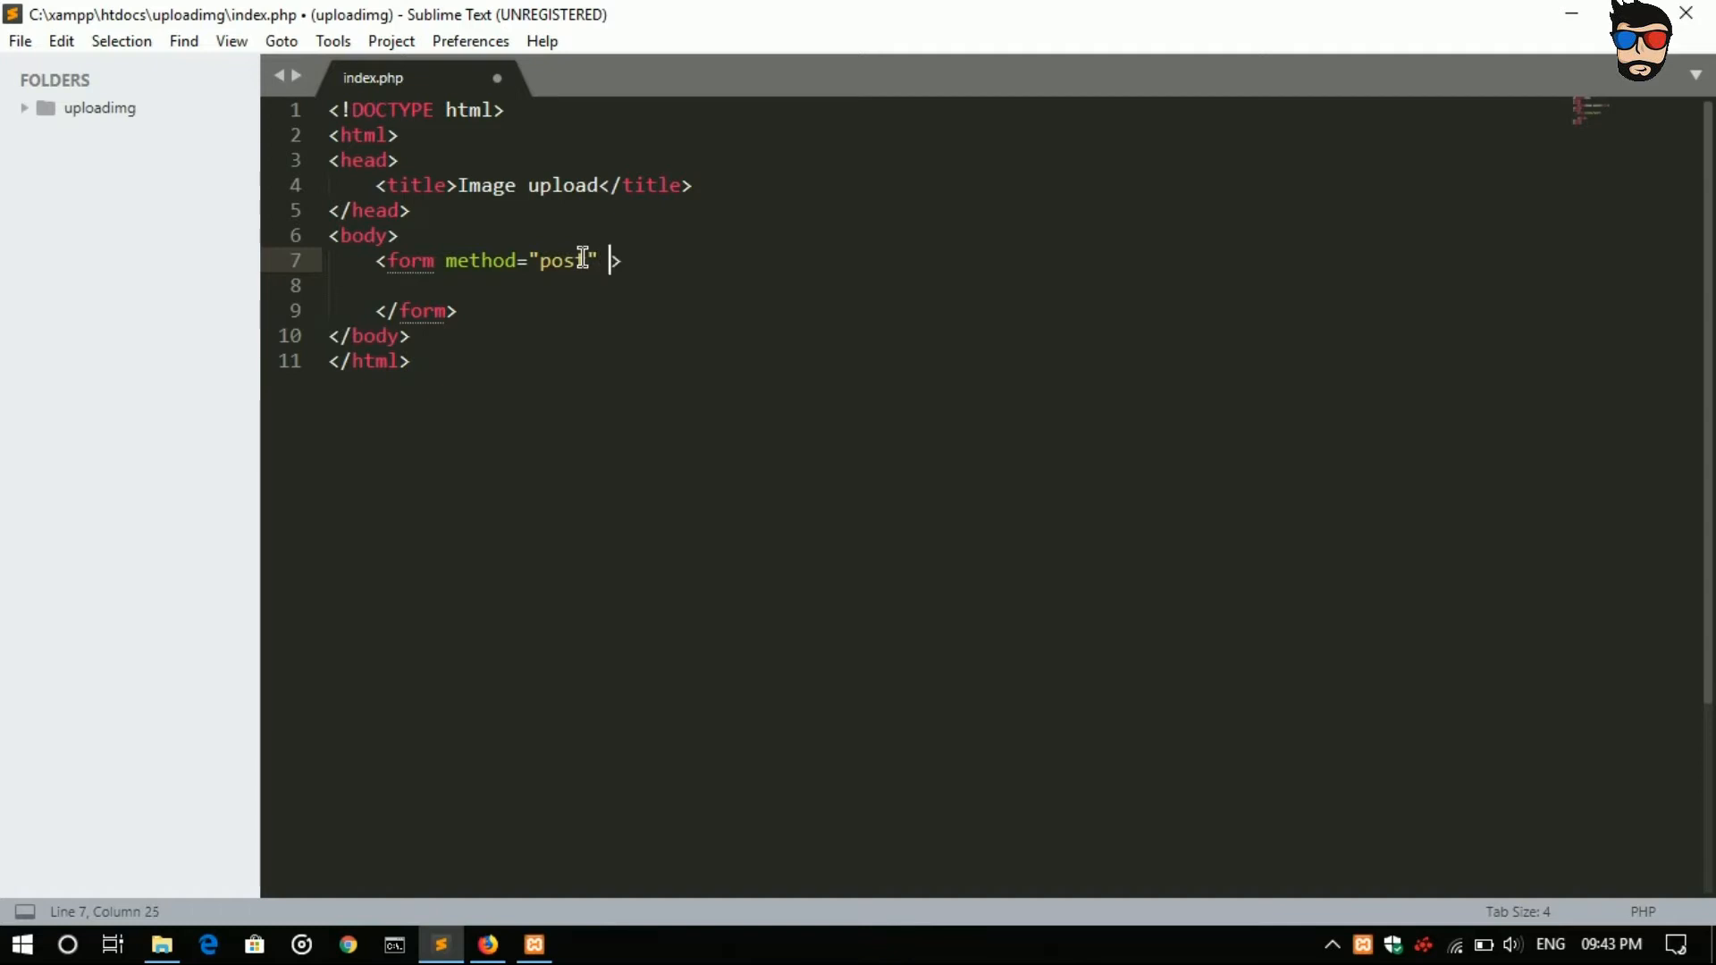
Step: Add enctype="multipart/form-data" to the form and begin an input tag inside it
type("enctype=\"\"")
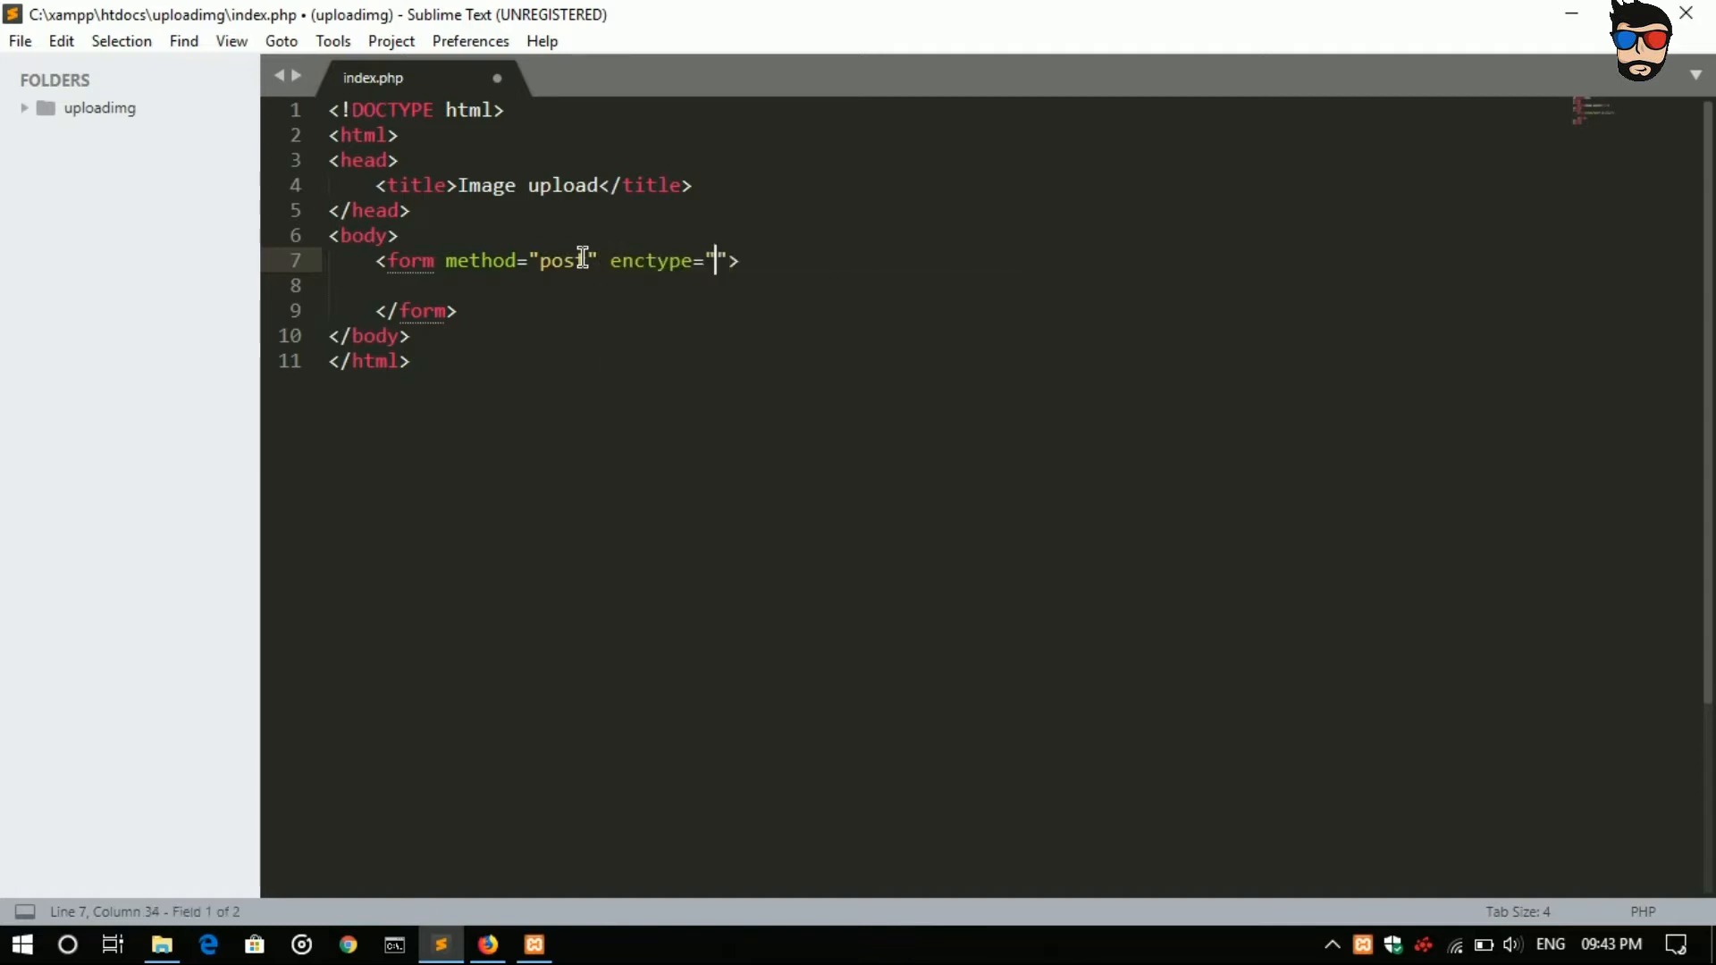
type("m")
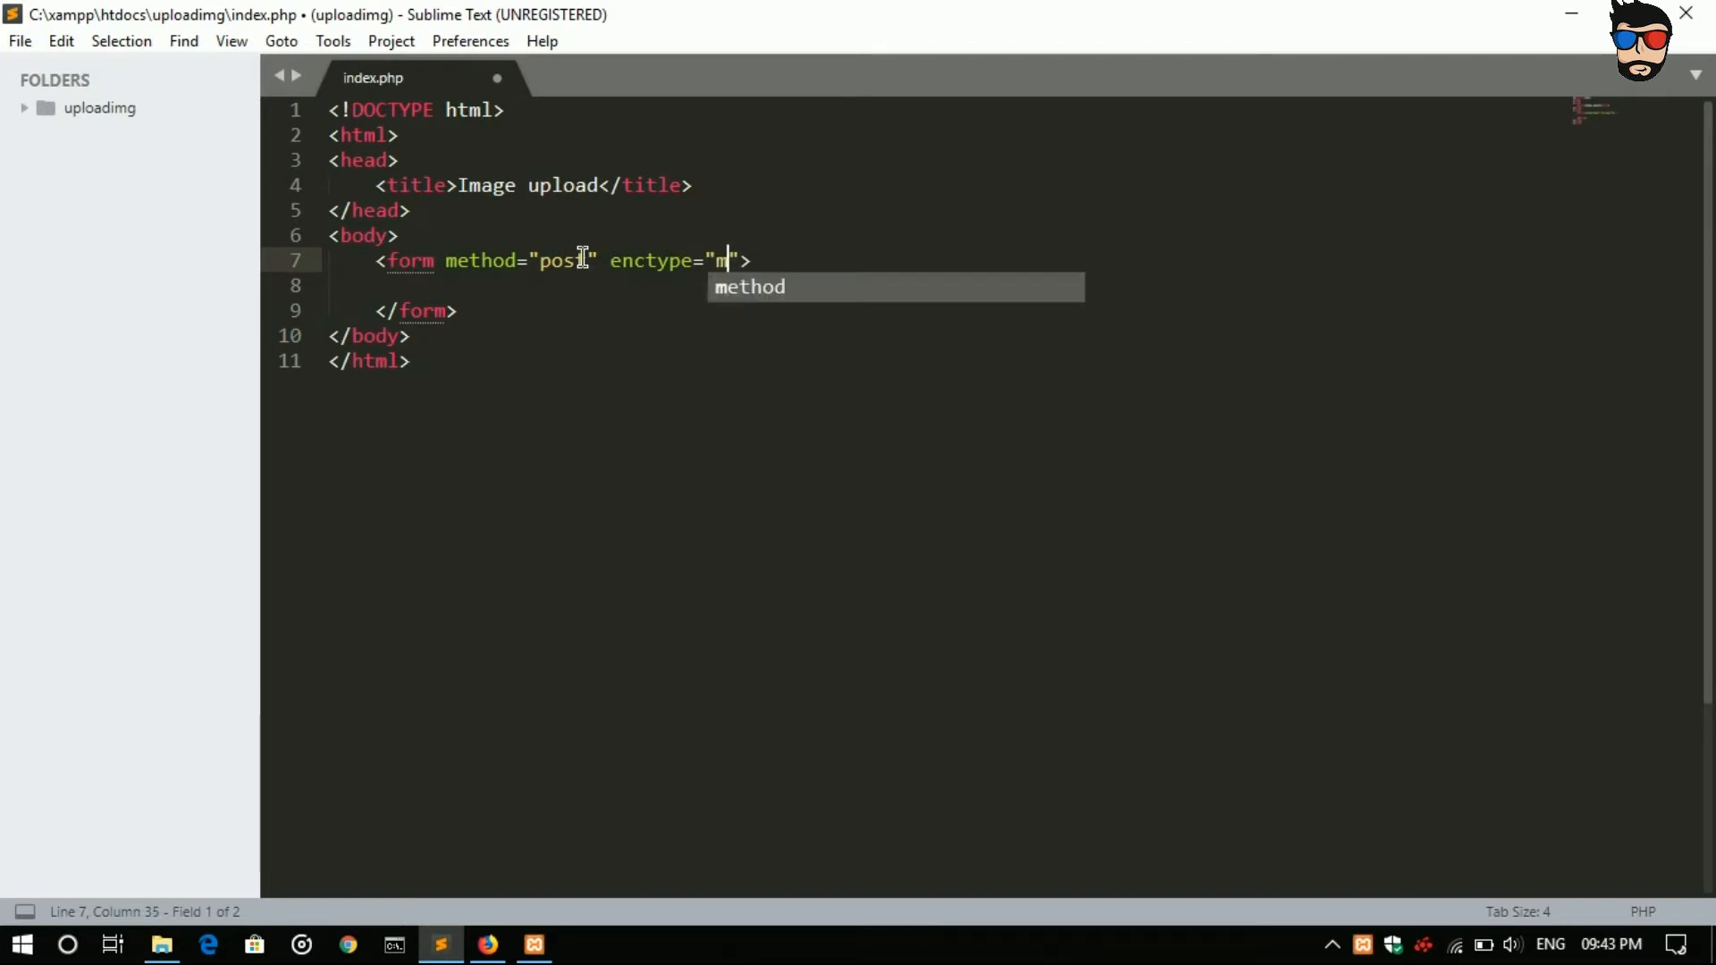
type("ul")
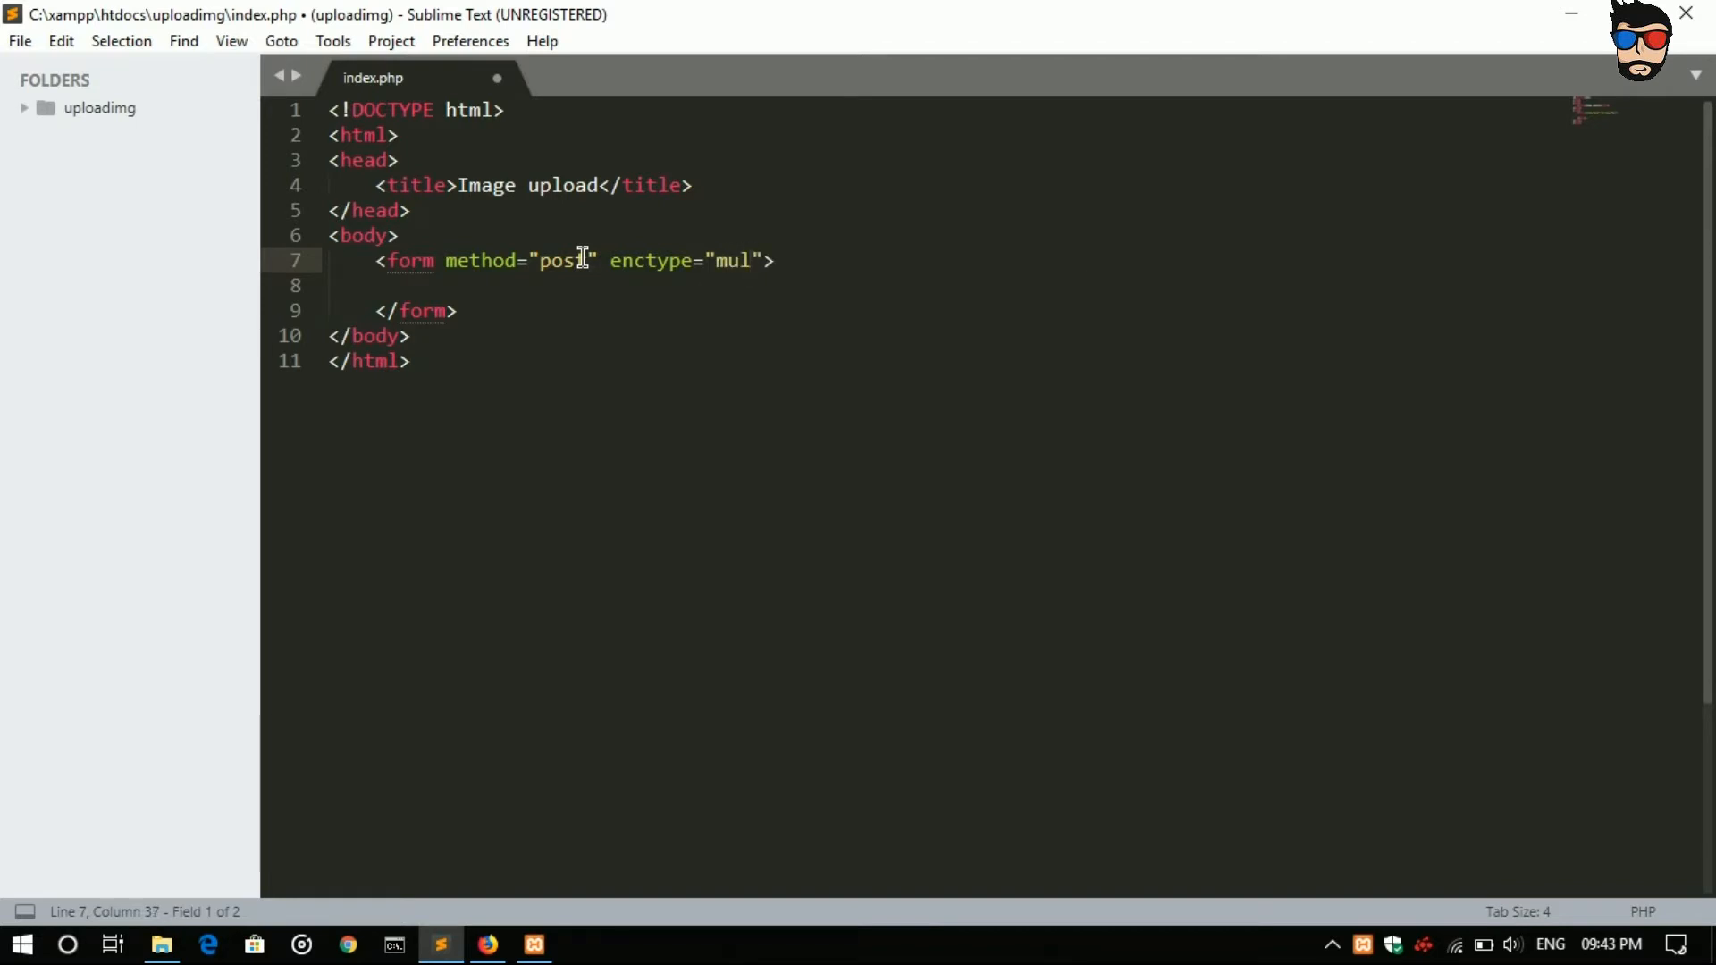
type("tipart")
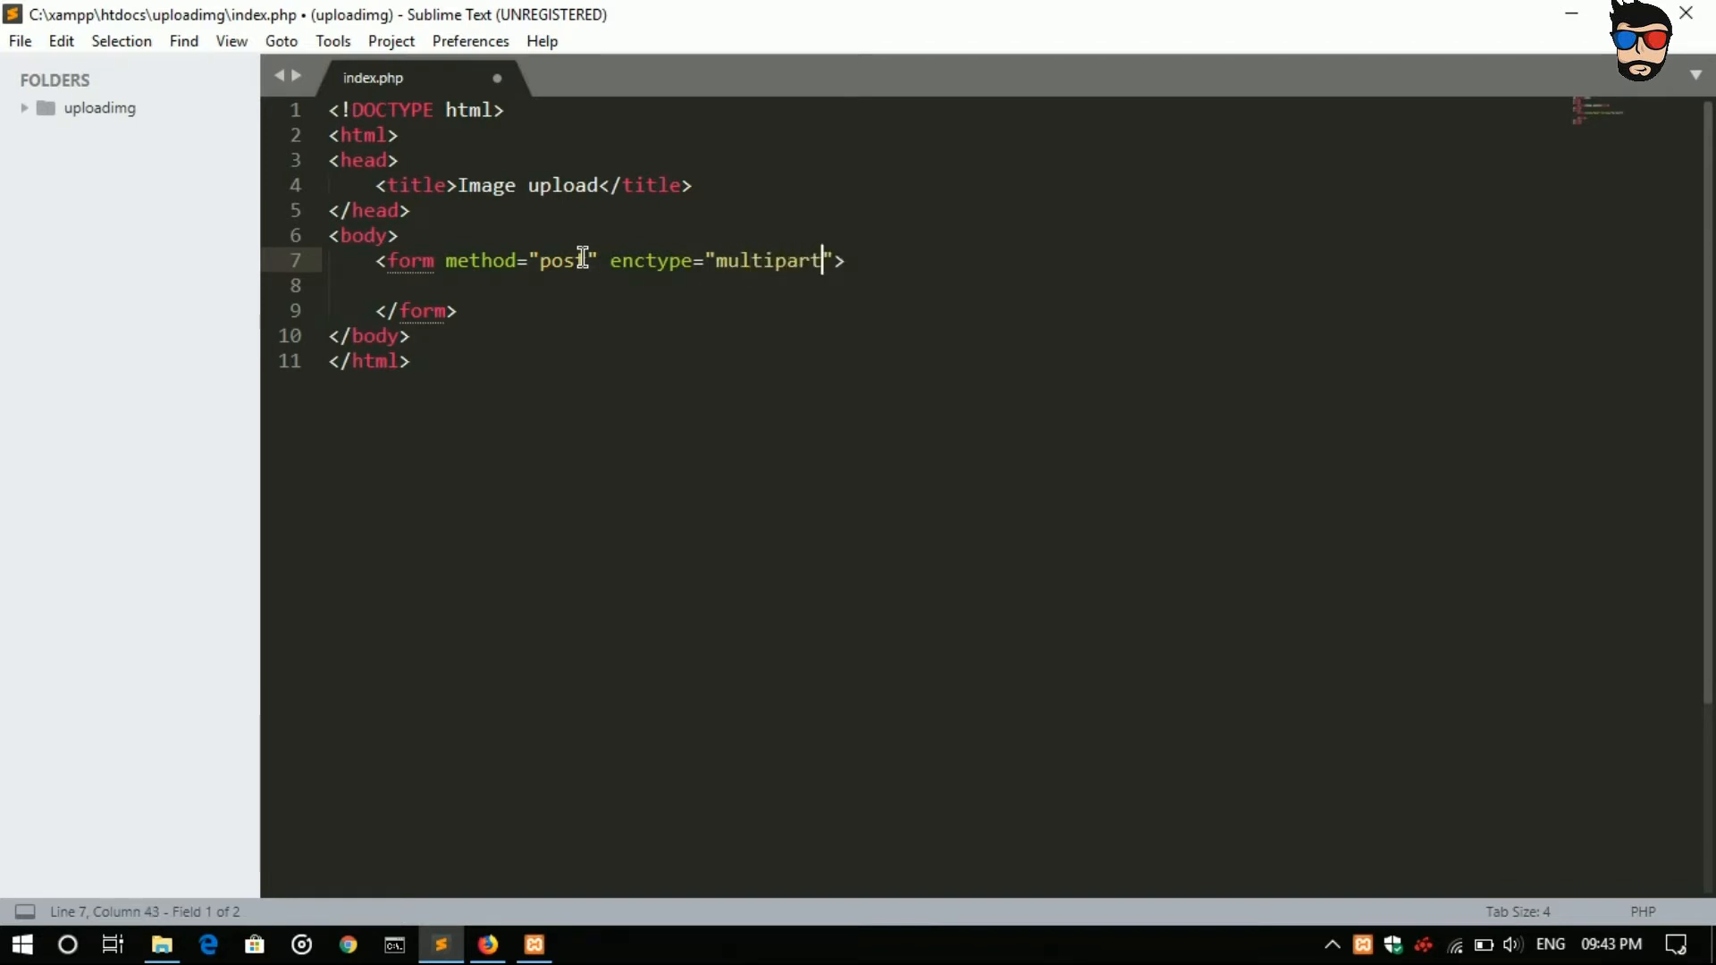
type("/")
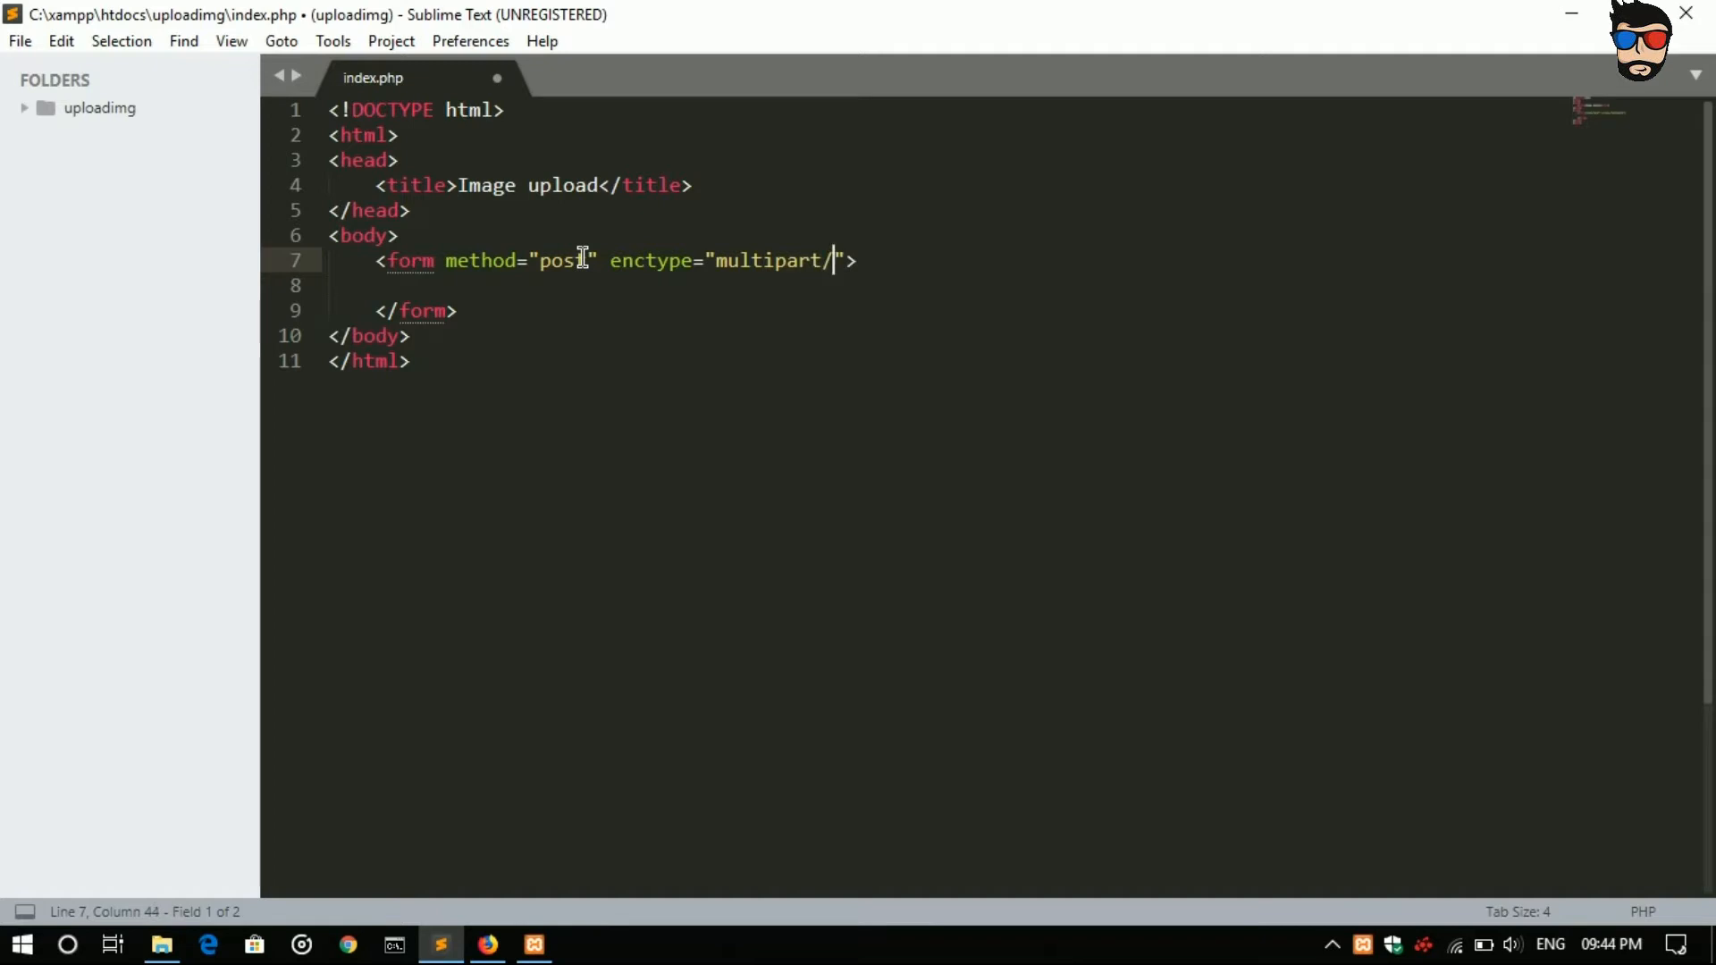
type("form-data")
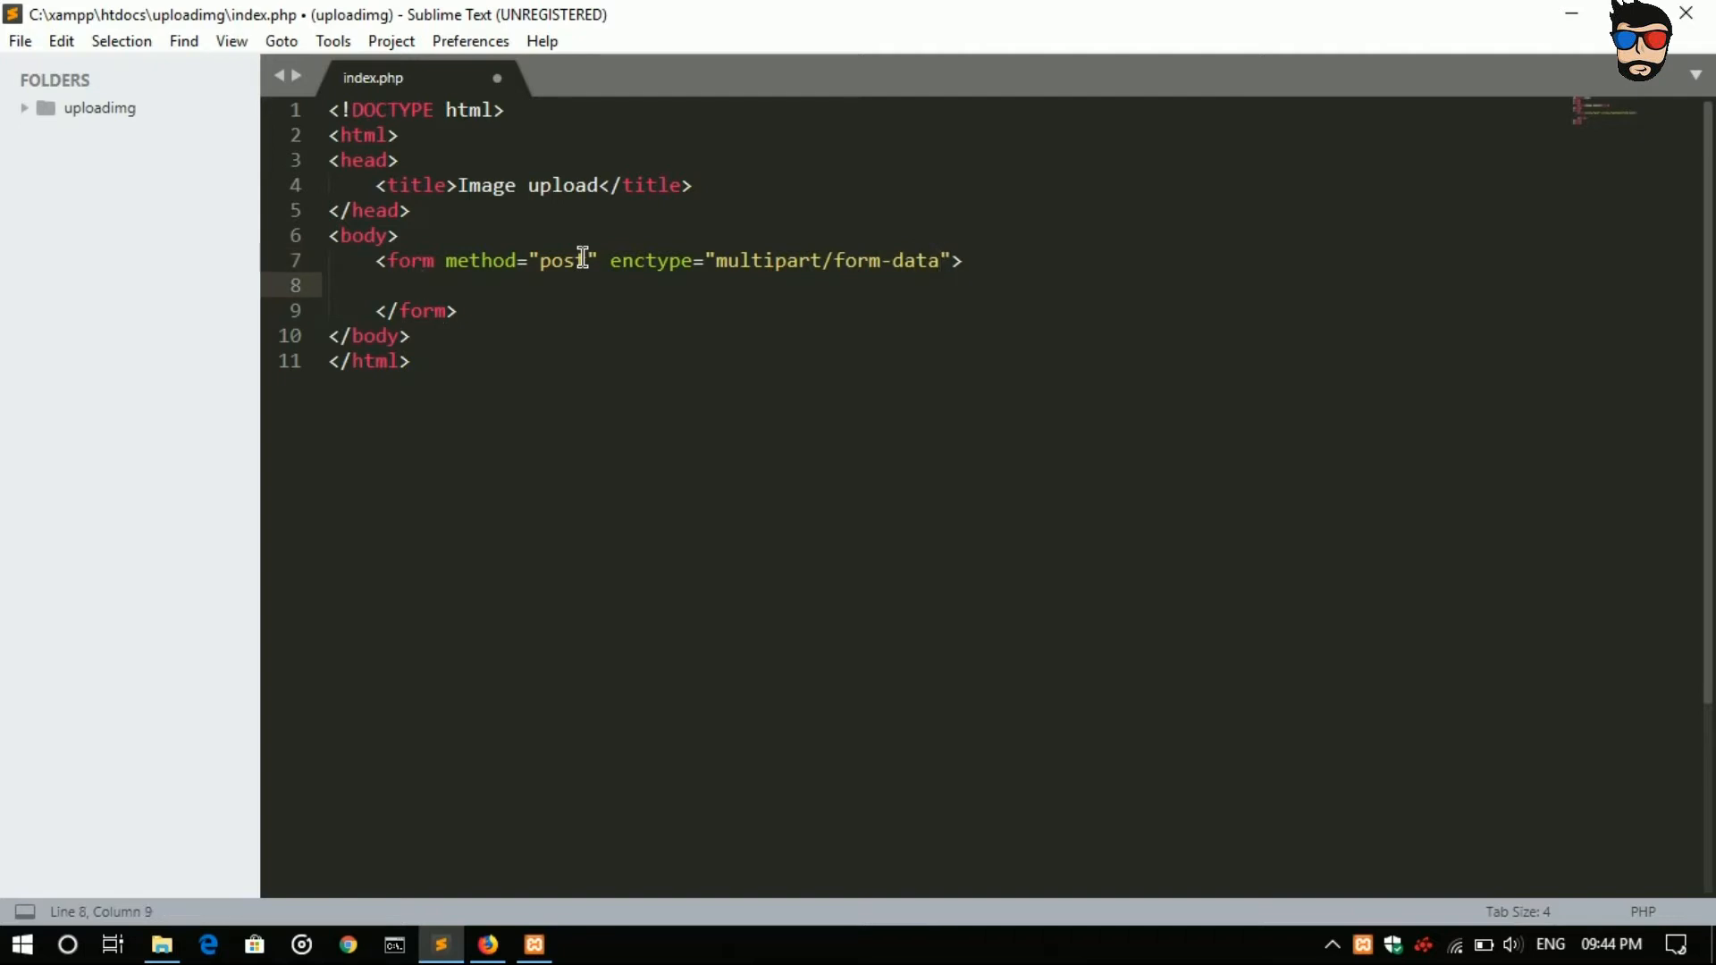
type("<input type=\"\" name=\"\">")
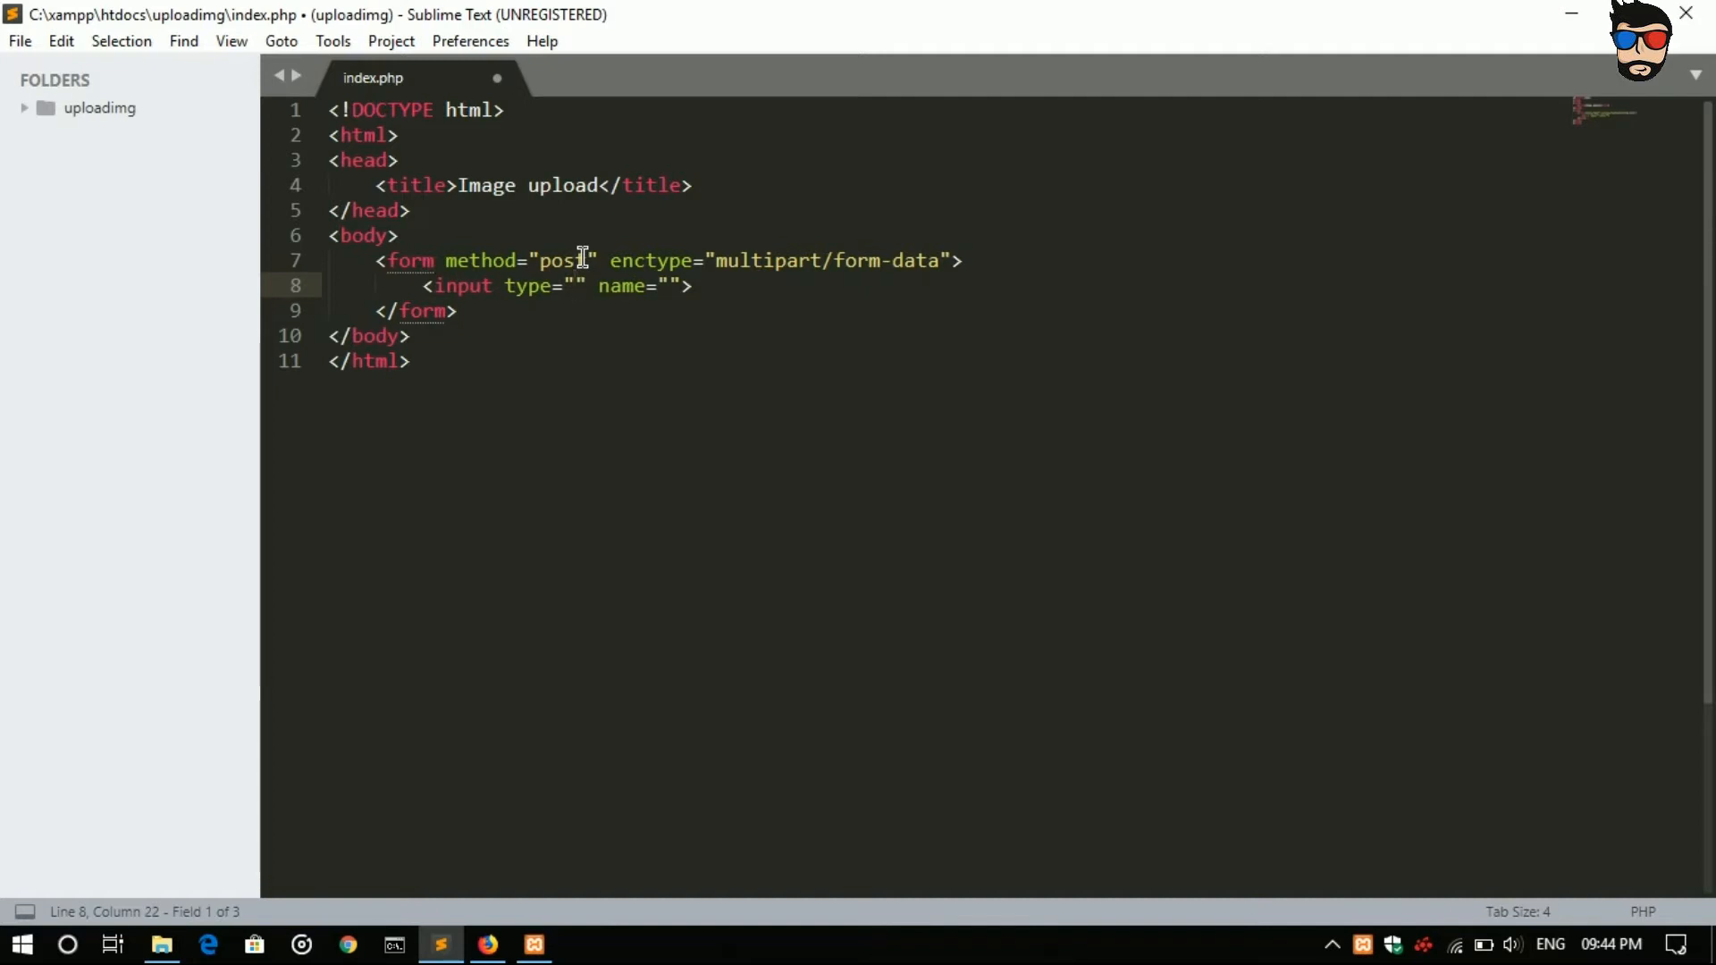
Step: Make the input type="file" name="img" required, followed by a <br> tag
type("file")
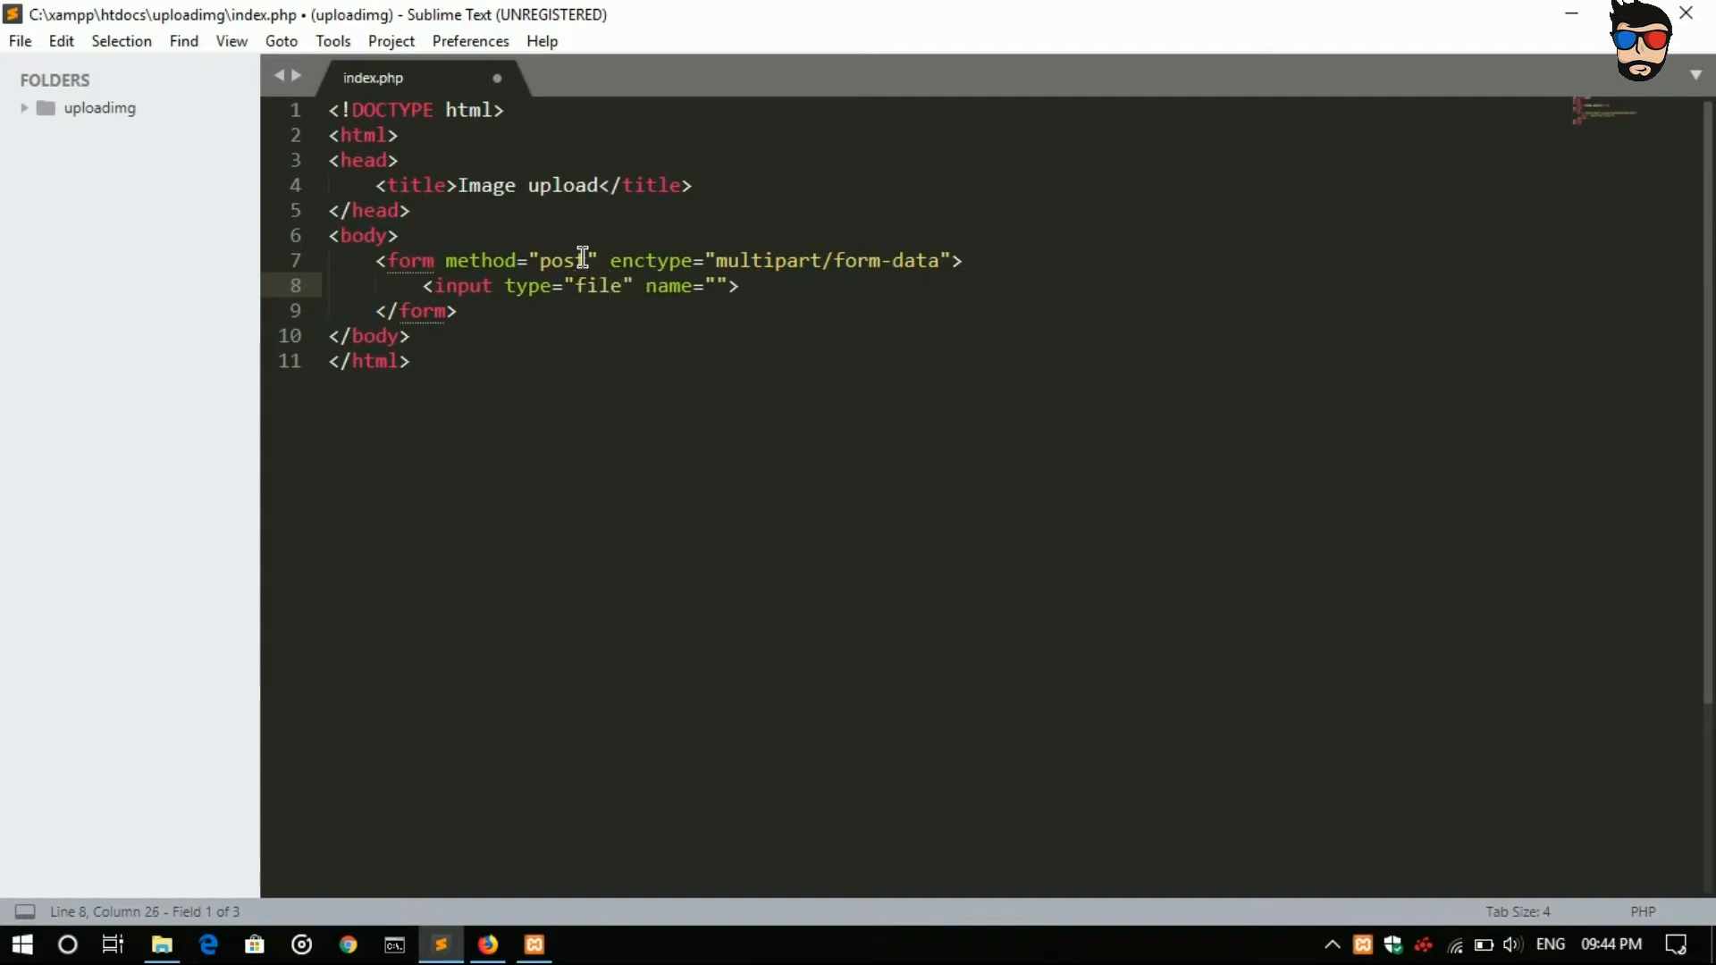
left_click(715, 286)
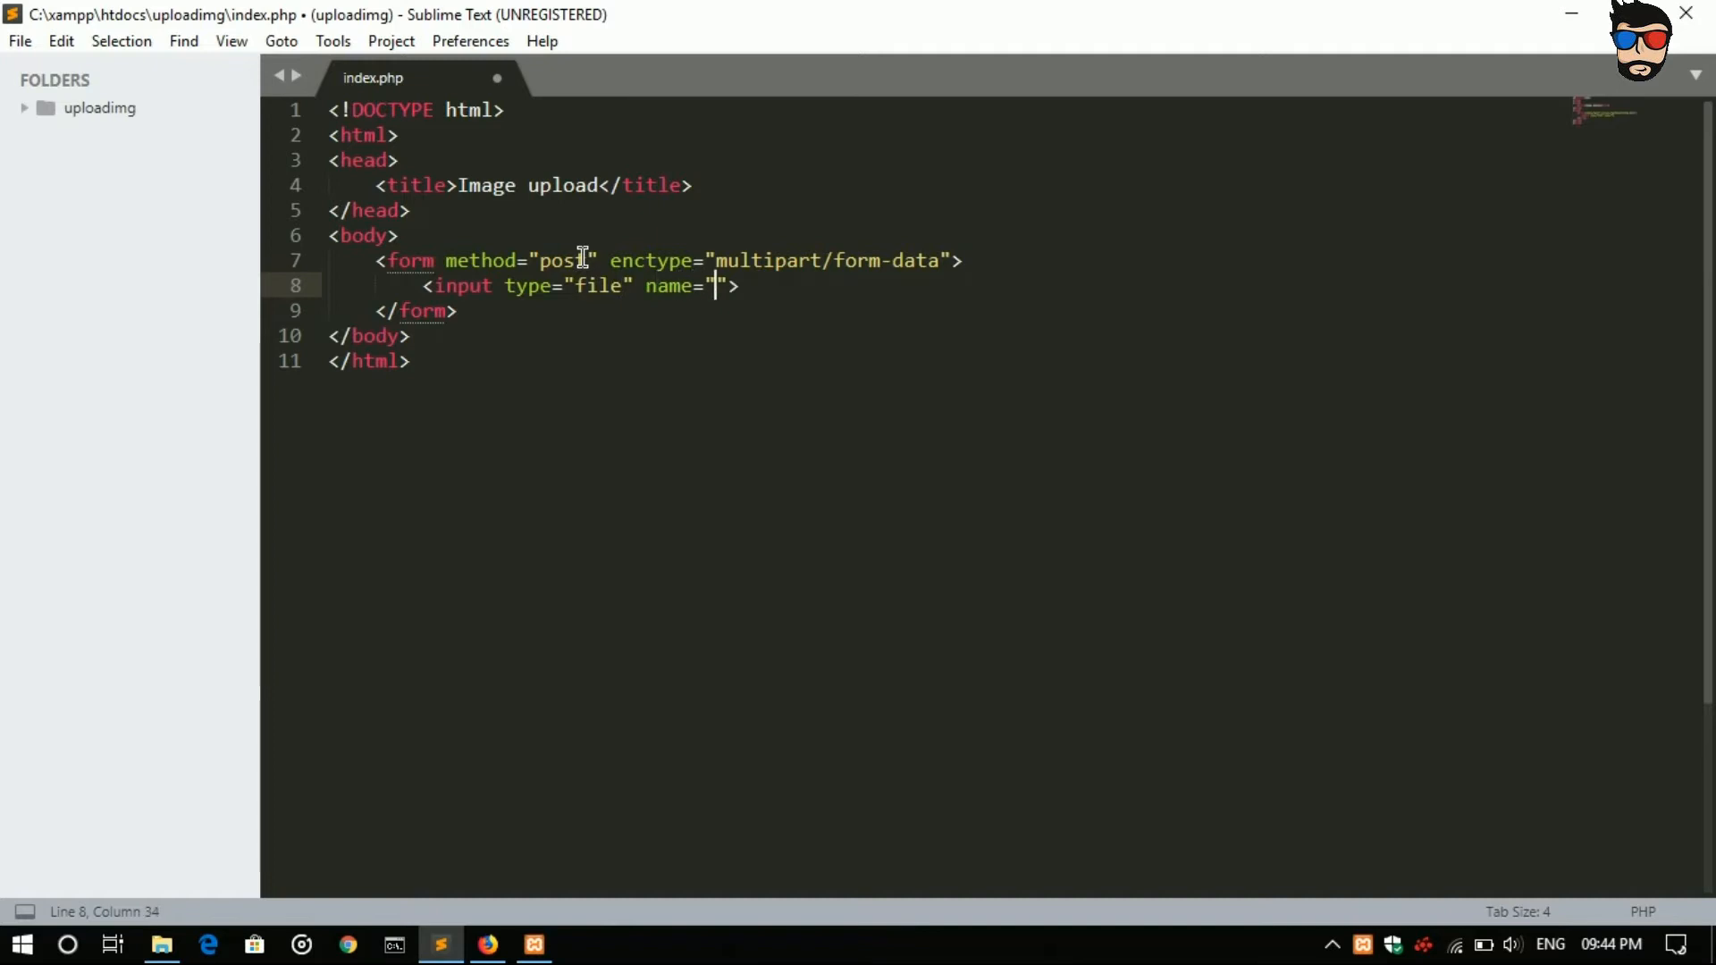
type("img")
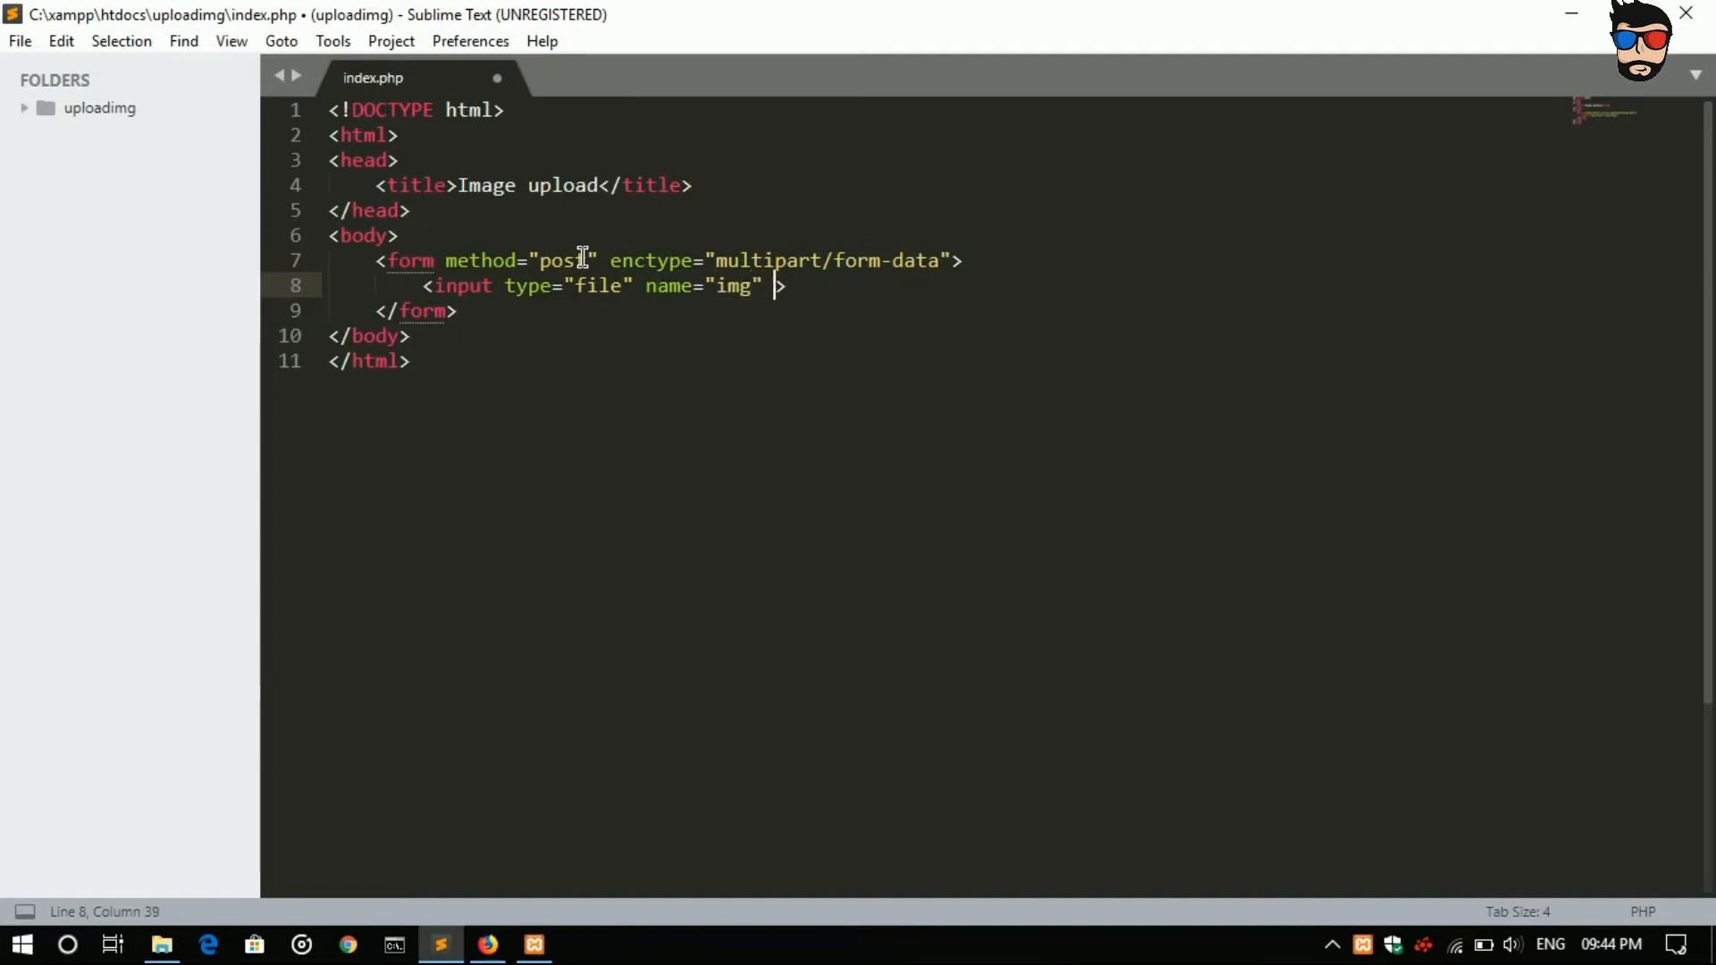
type("required")
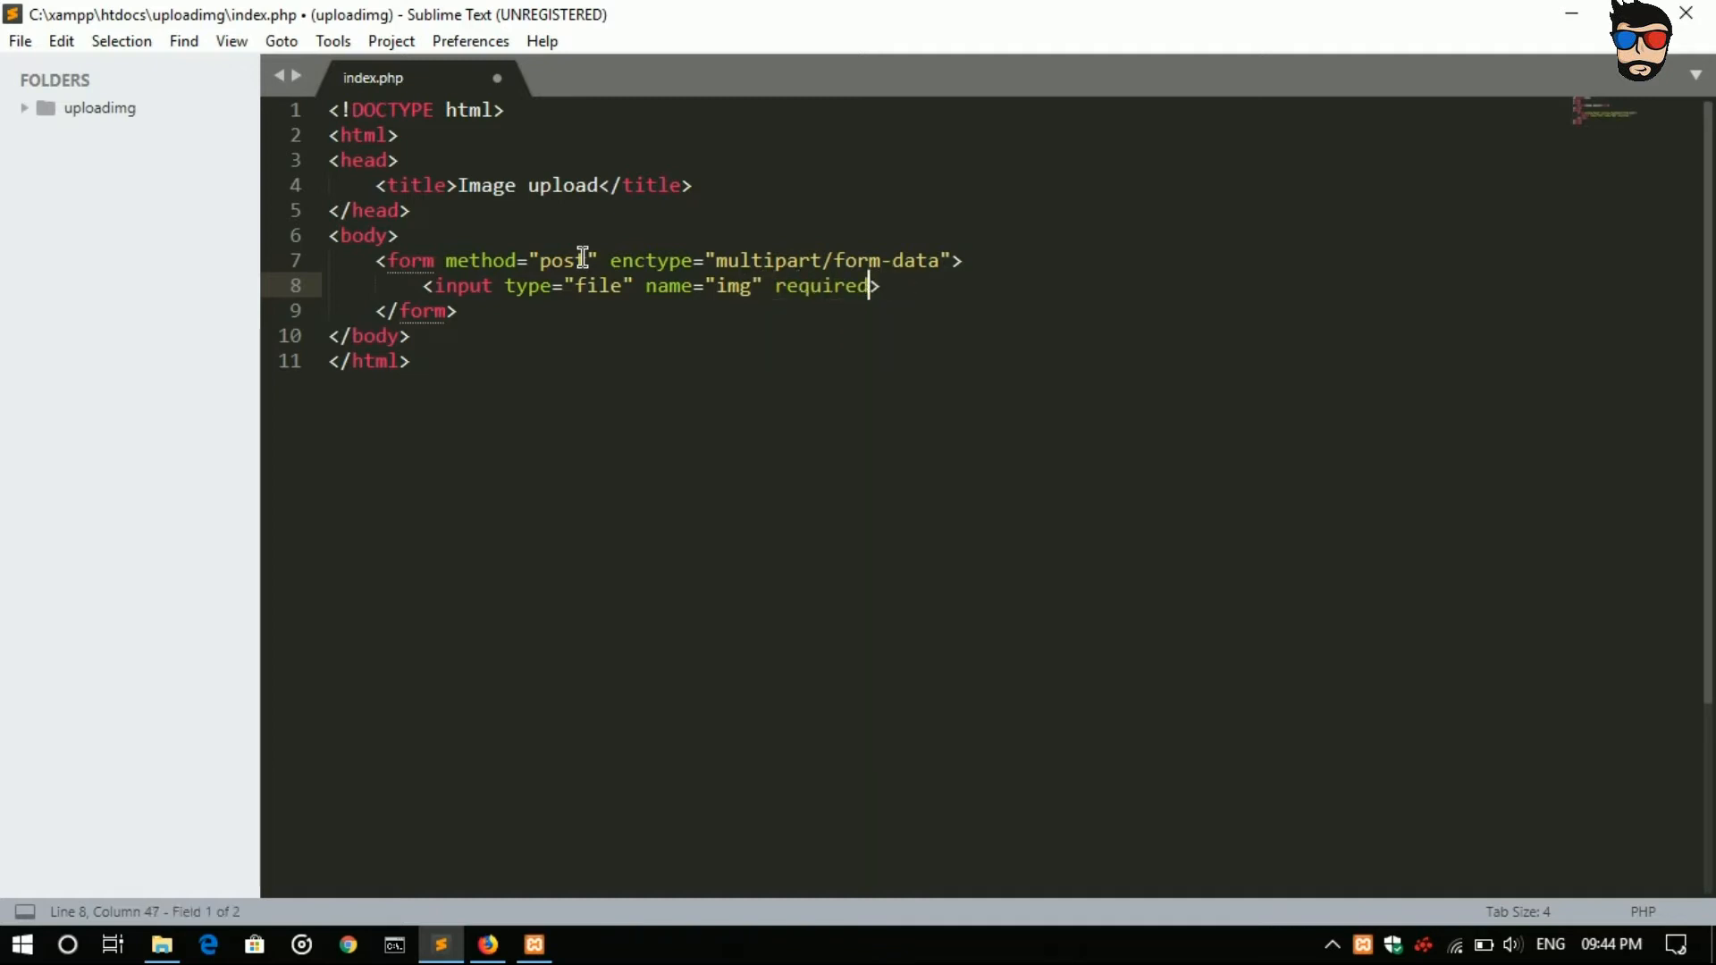
type("<br")
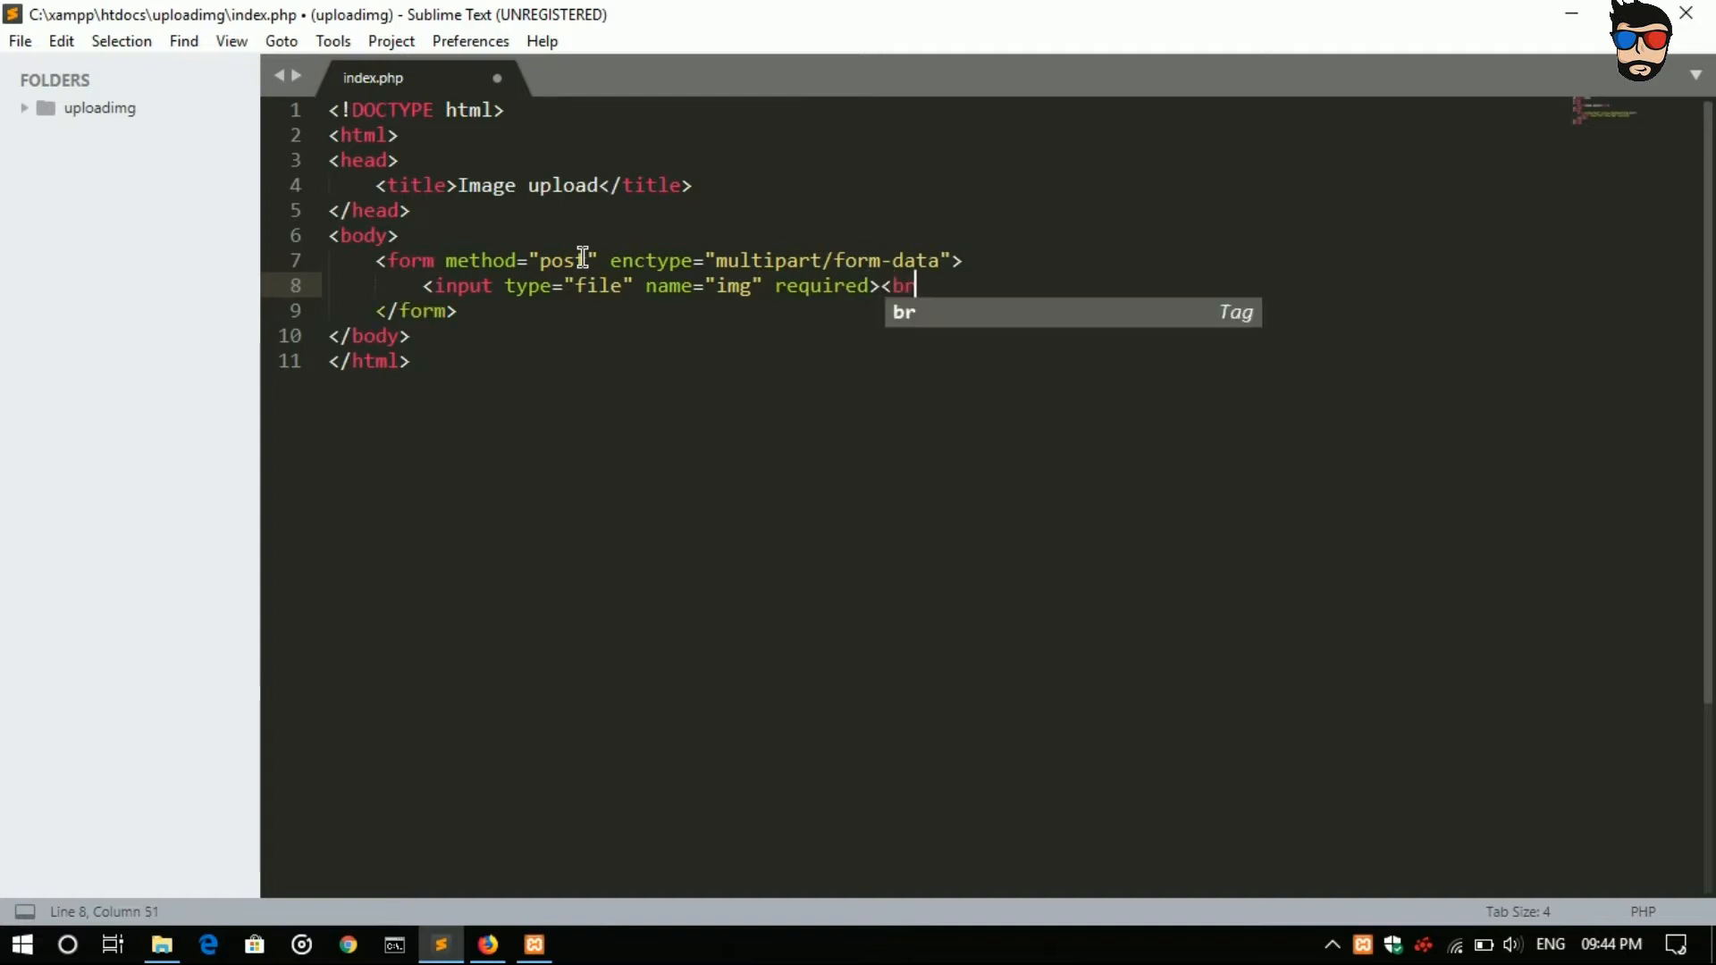
key("enter")
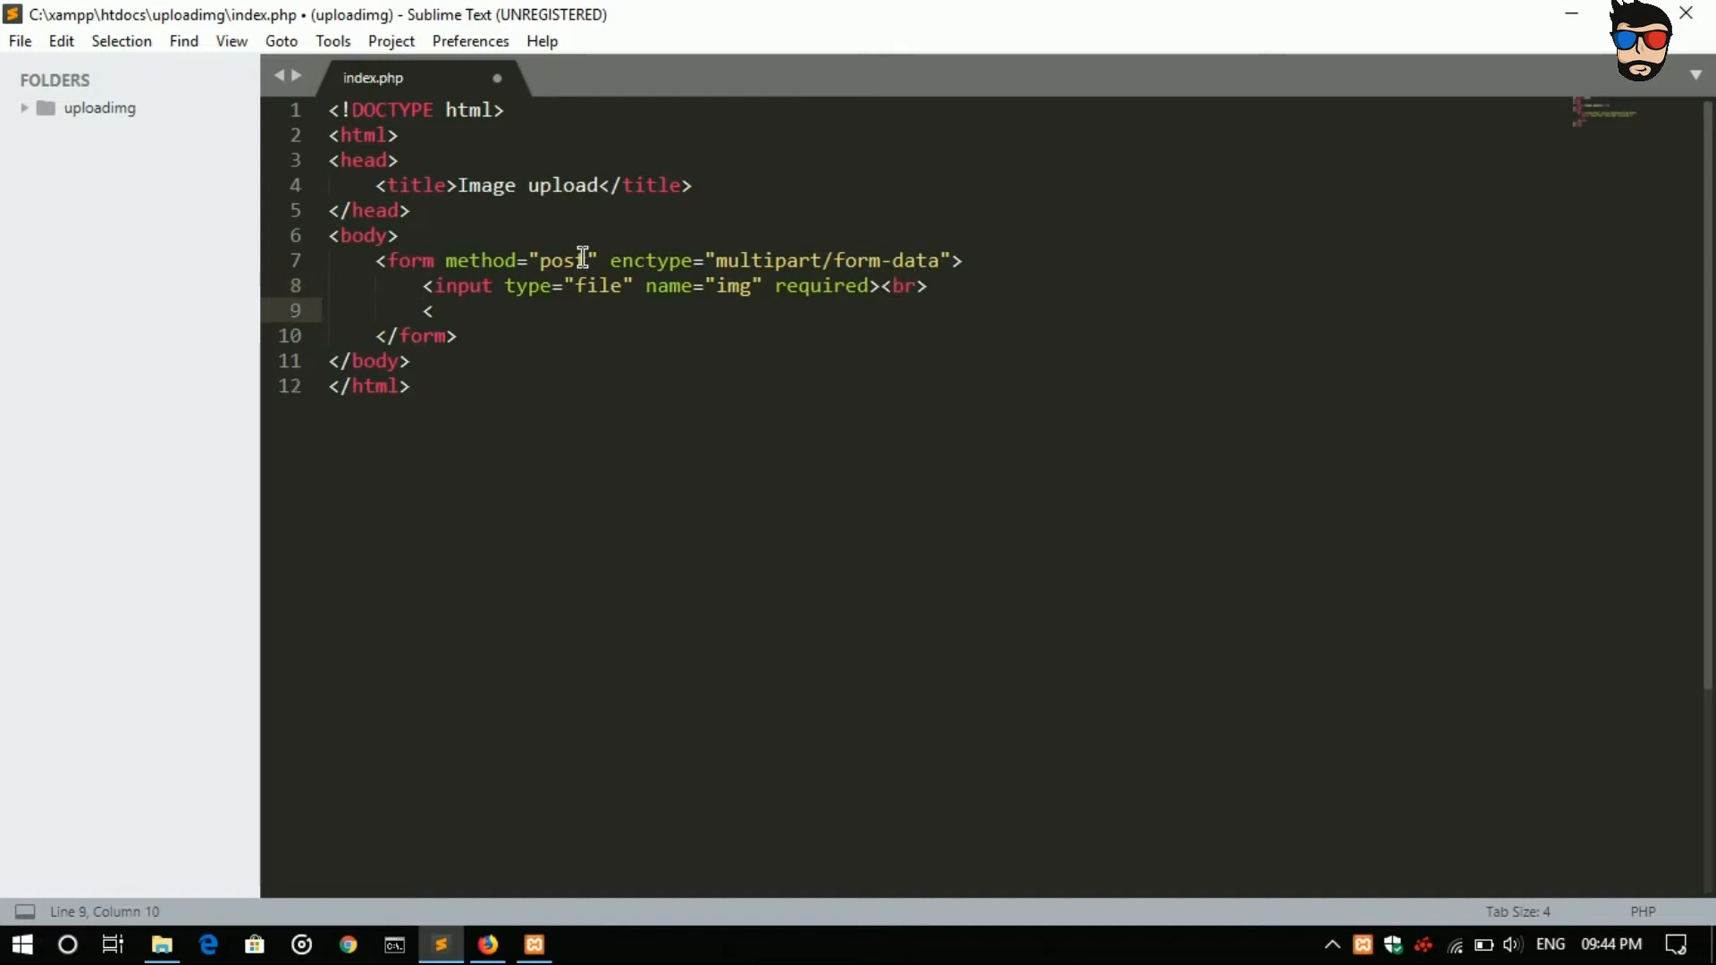
Step: Add a submit input with name="submit" and value="Upload"
type("input type=\"\" name=\"\">")
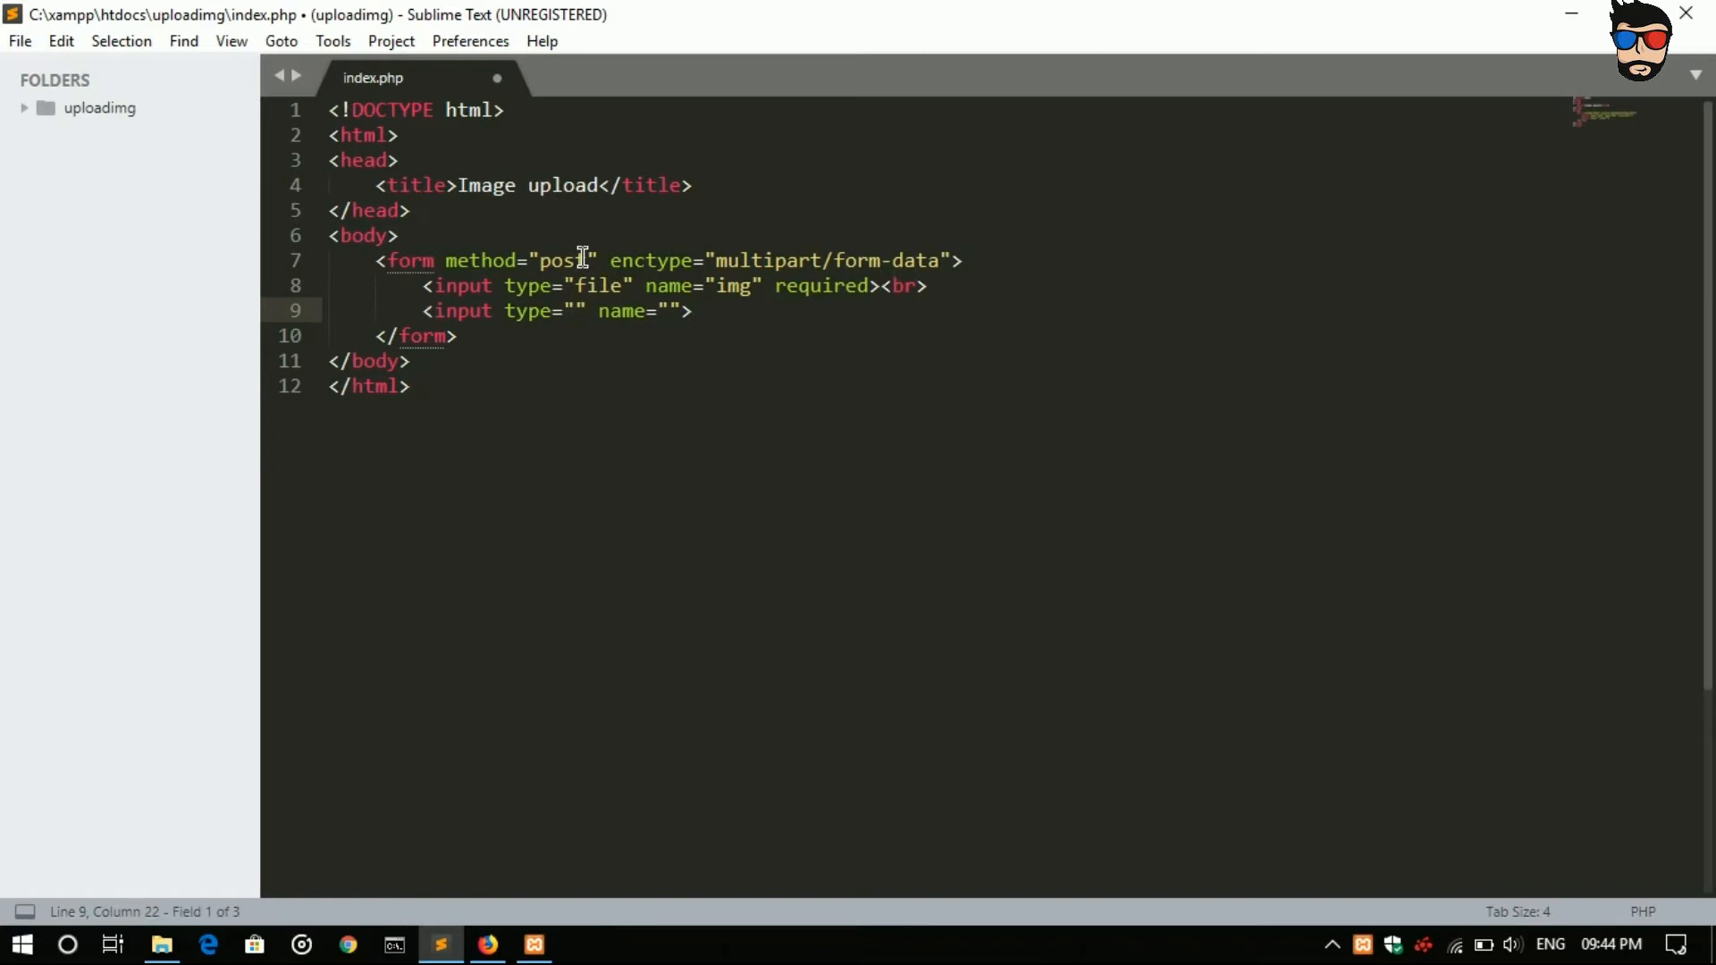
type("su")
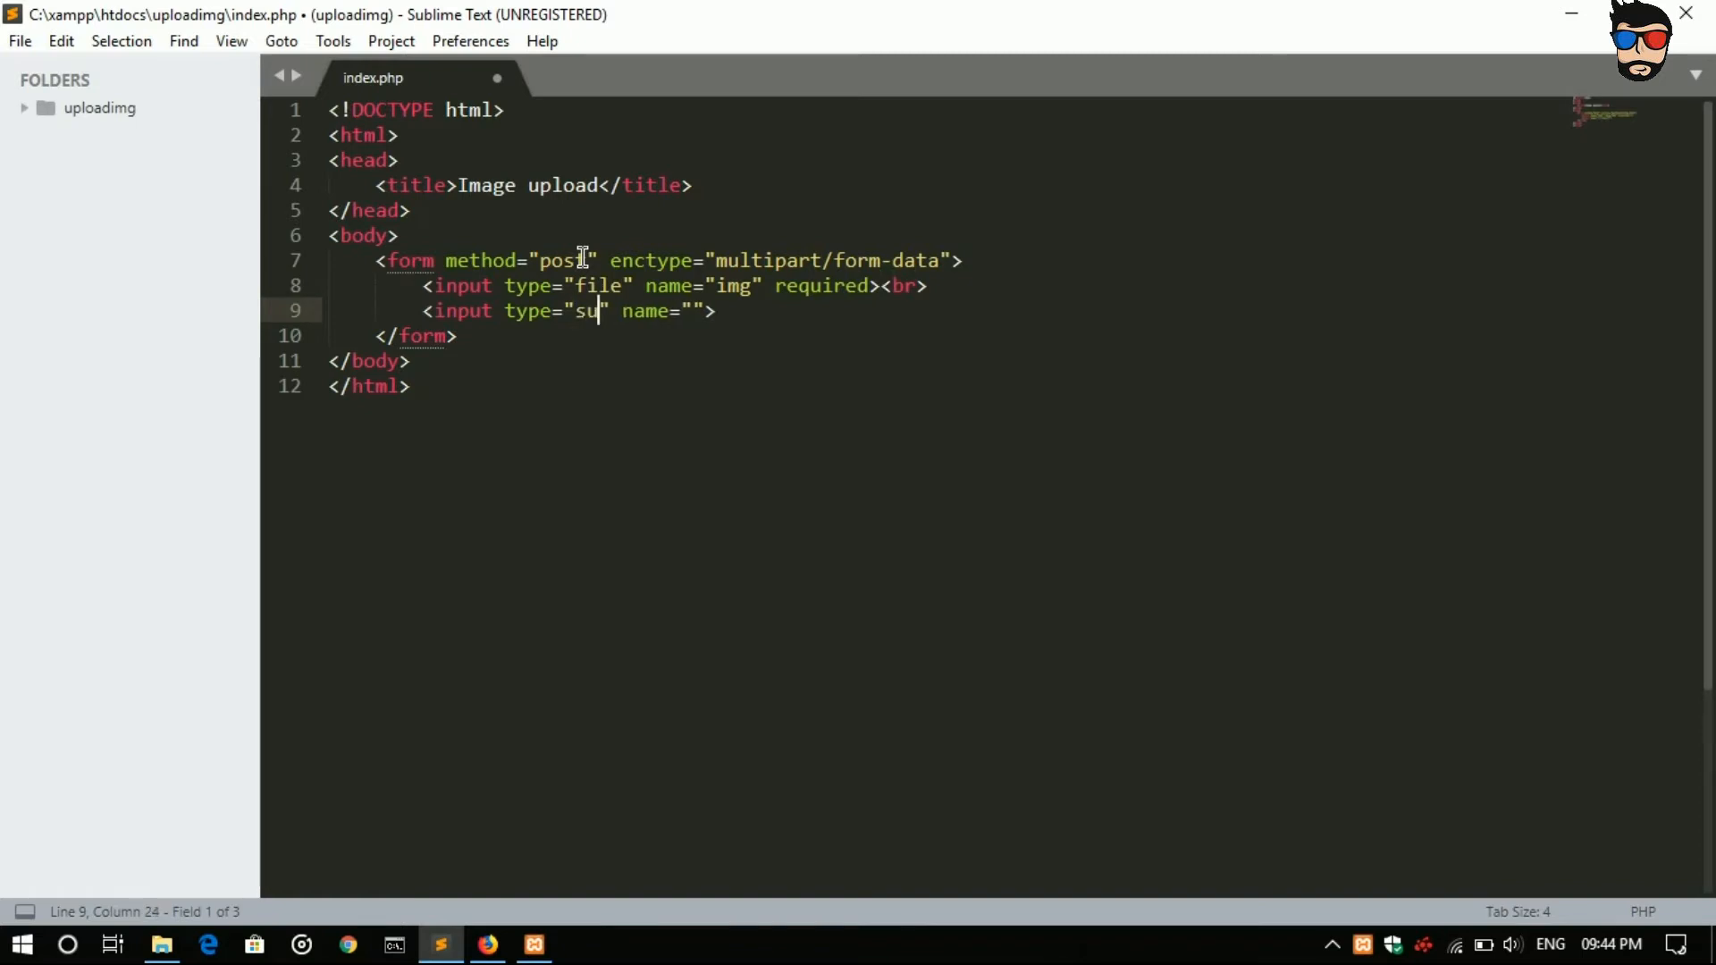
type("bmit")
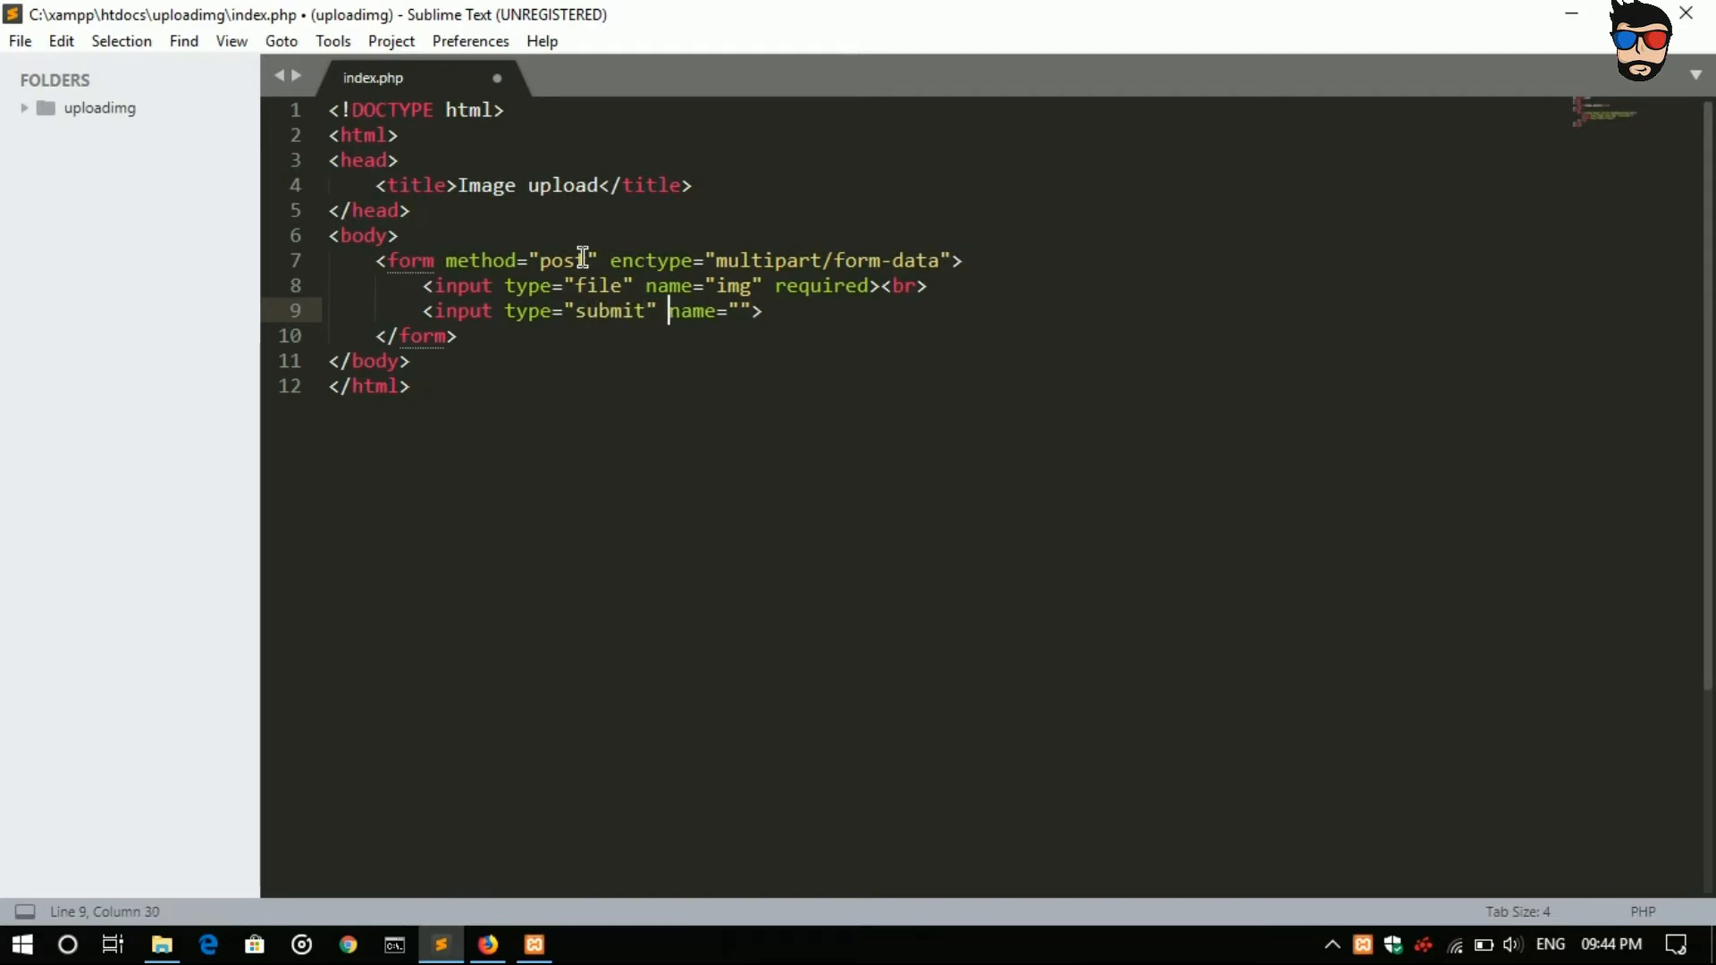
type("submit")
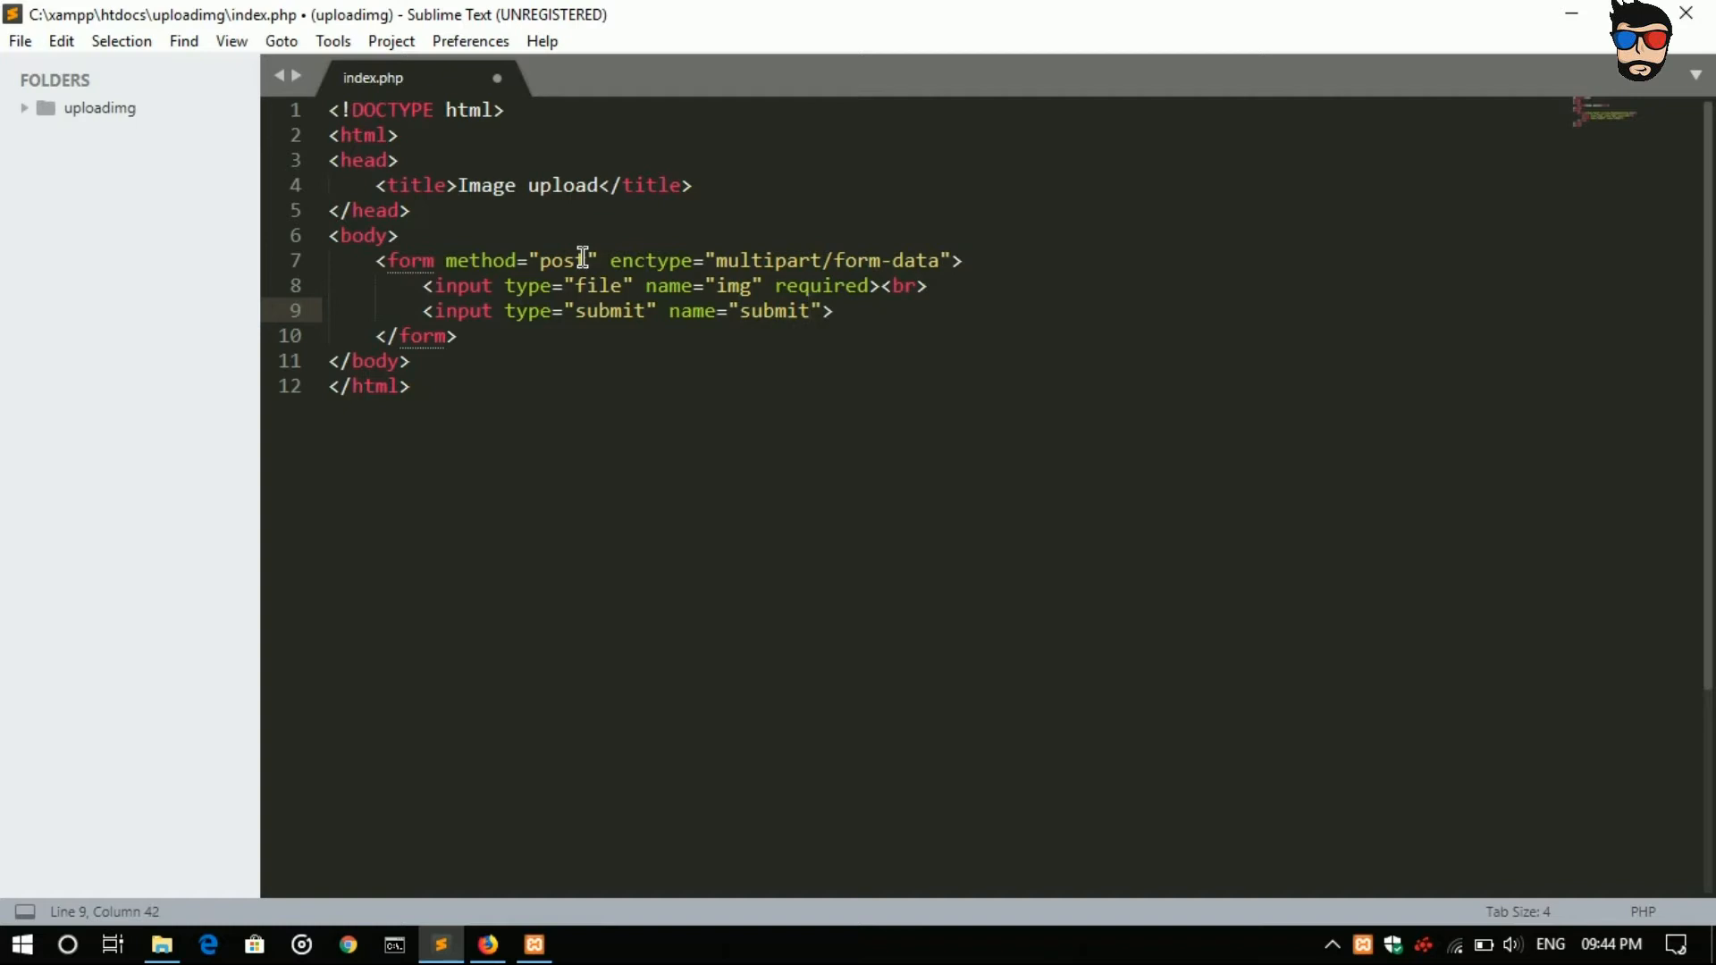
key("Right")
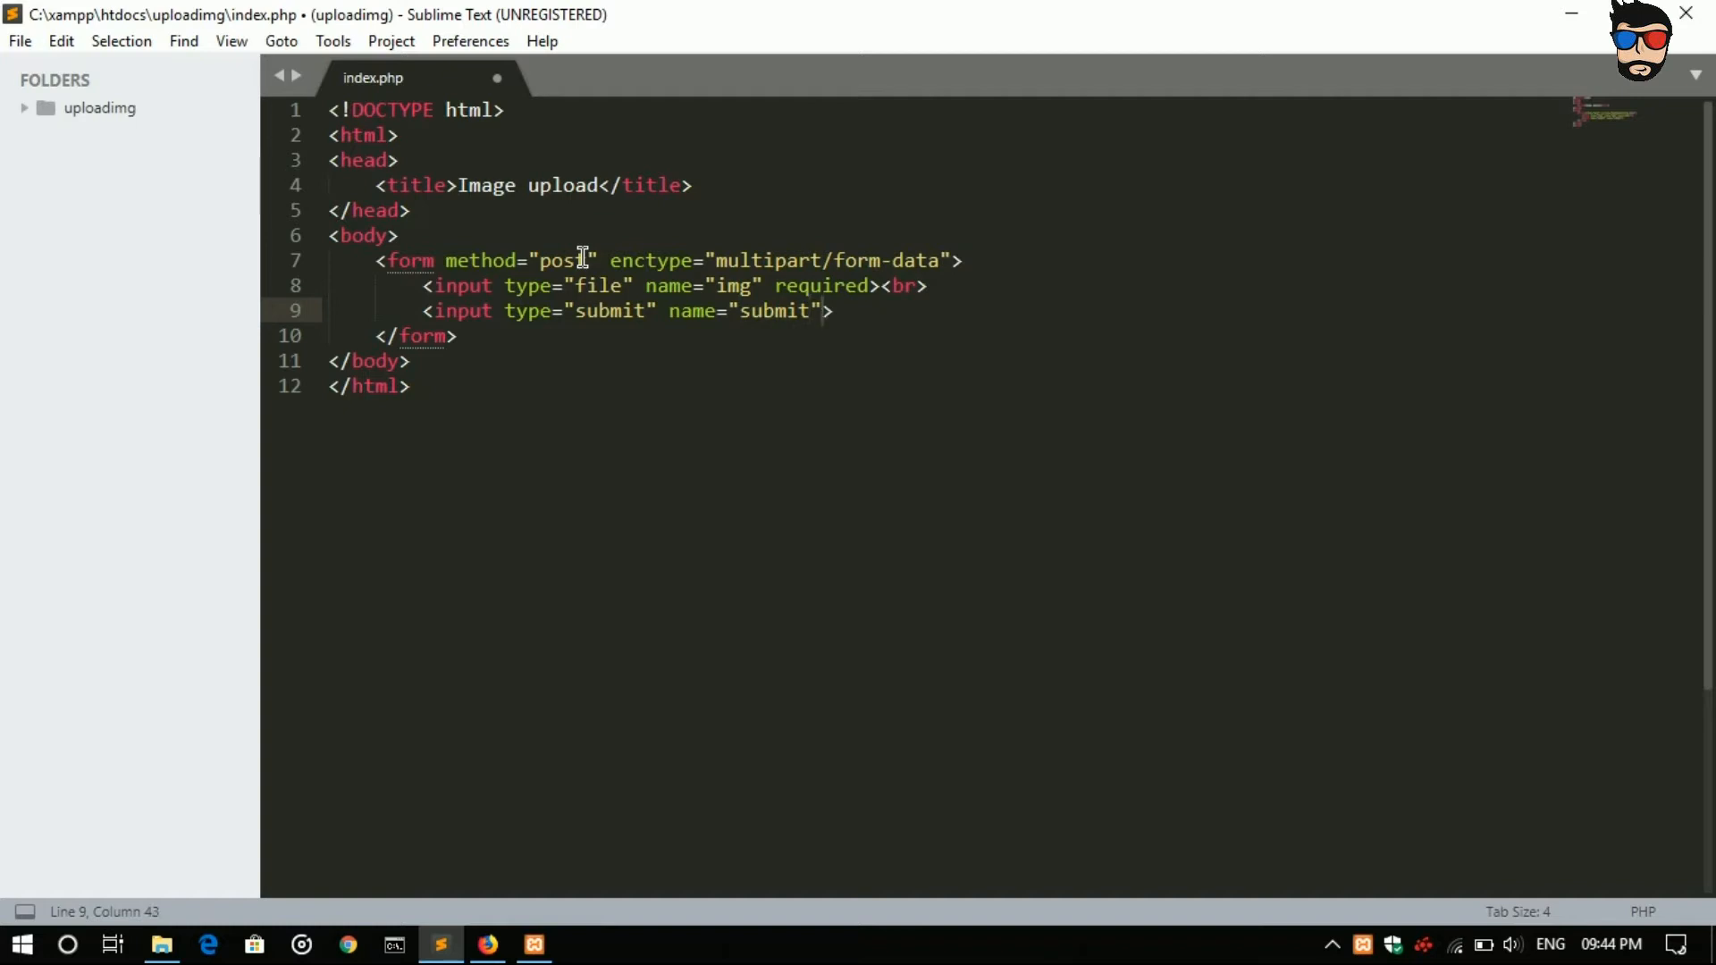
type("\" \"")
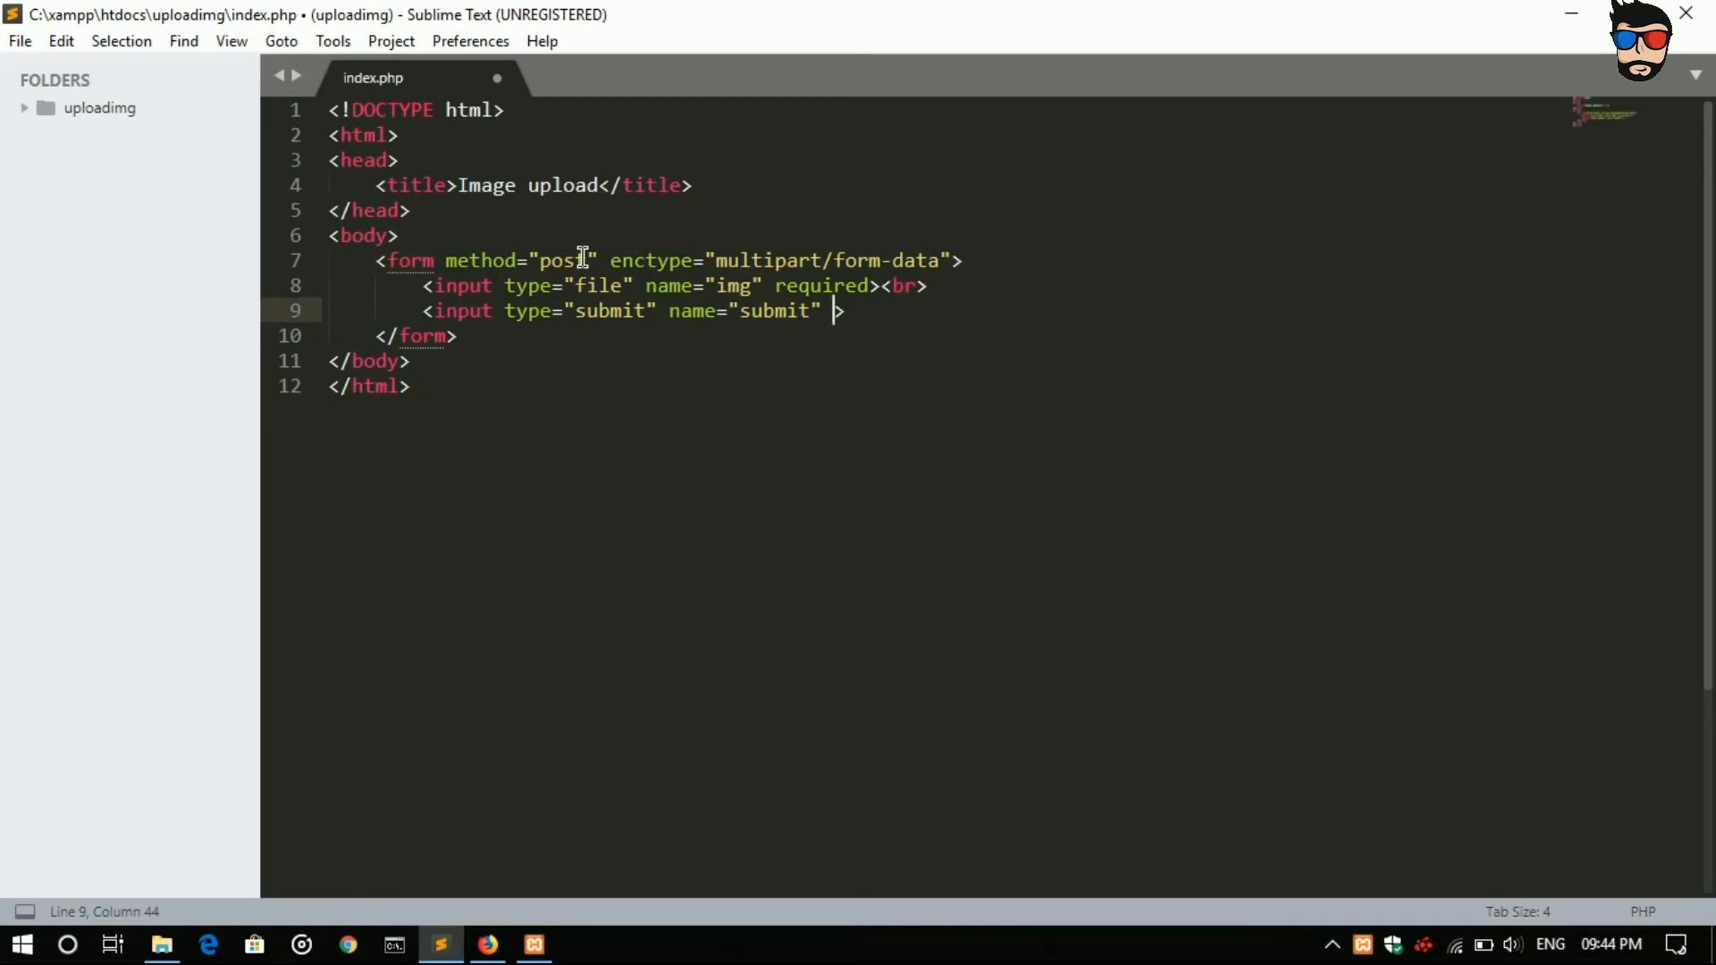
type("value=\"U")
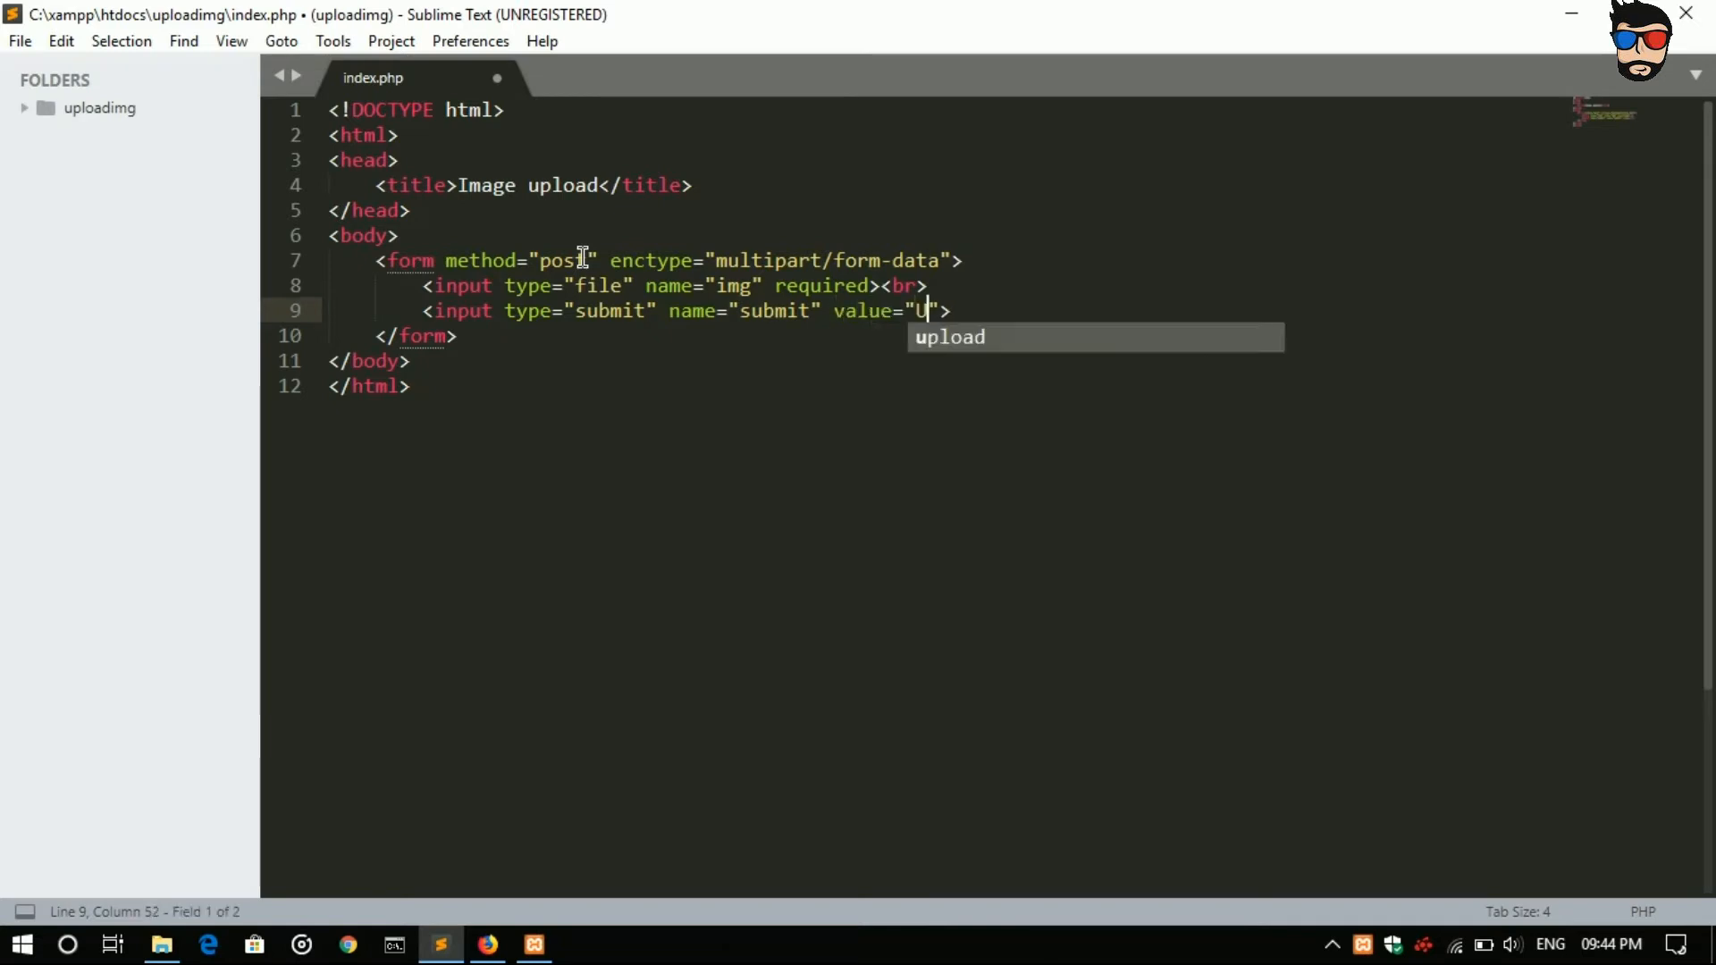
type("plo")
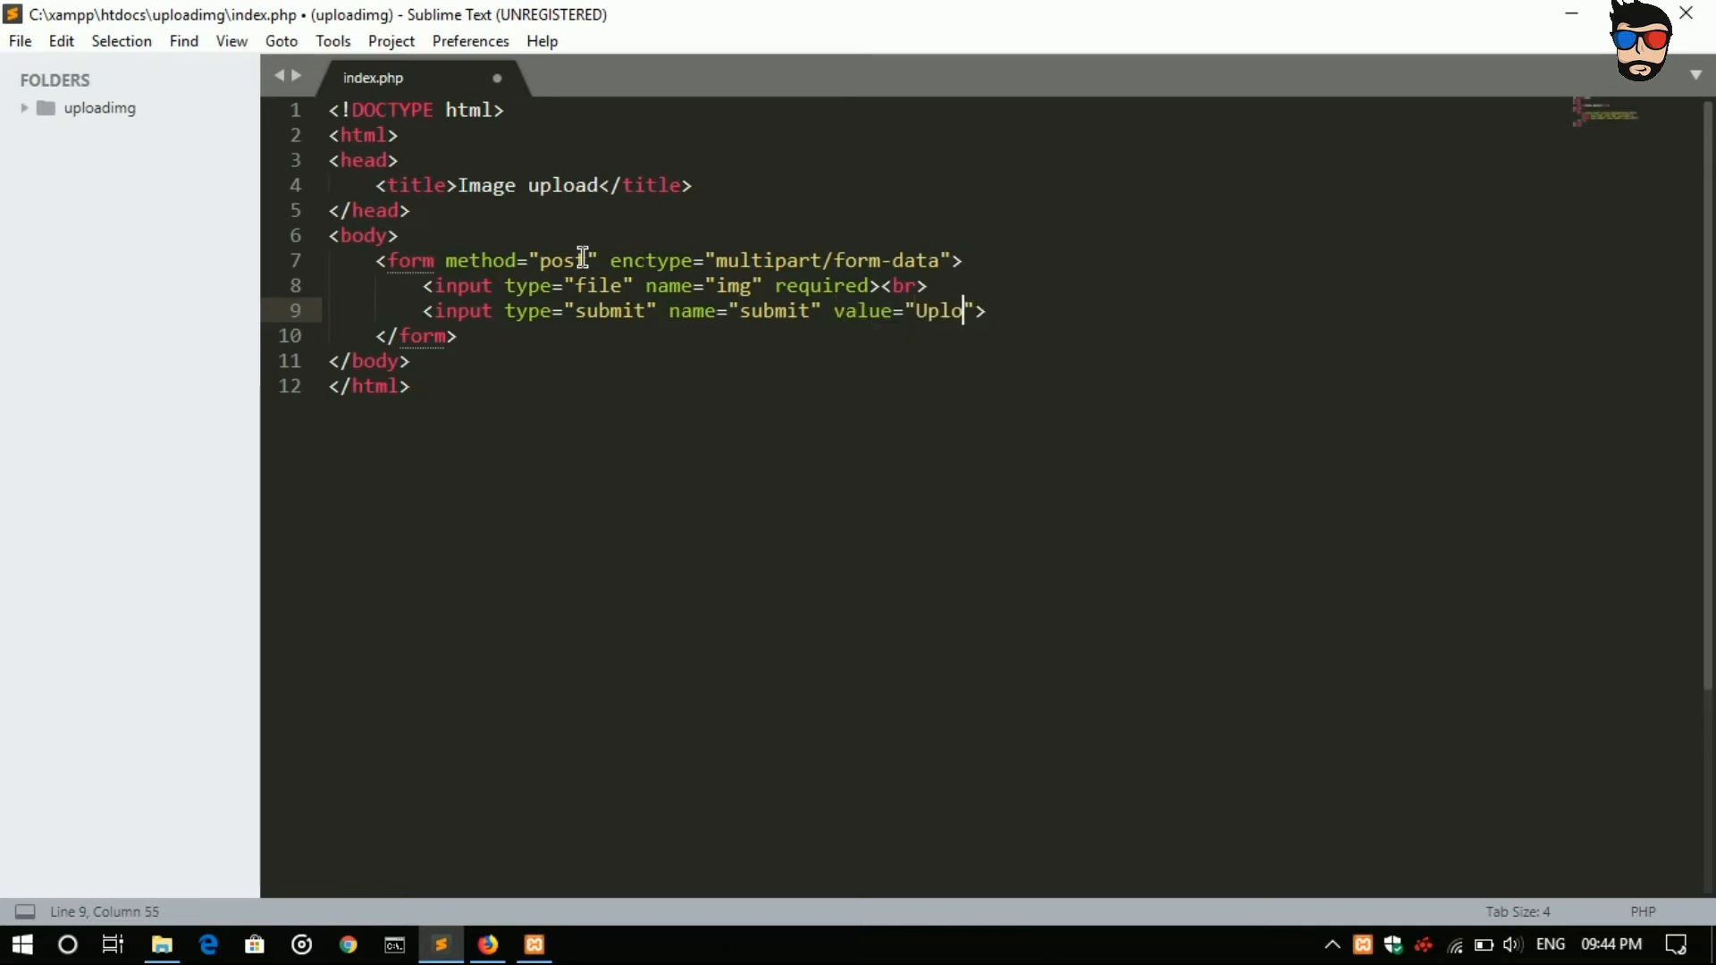
type("ad")
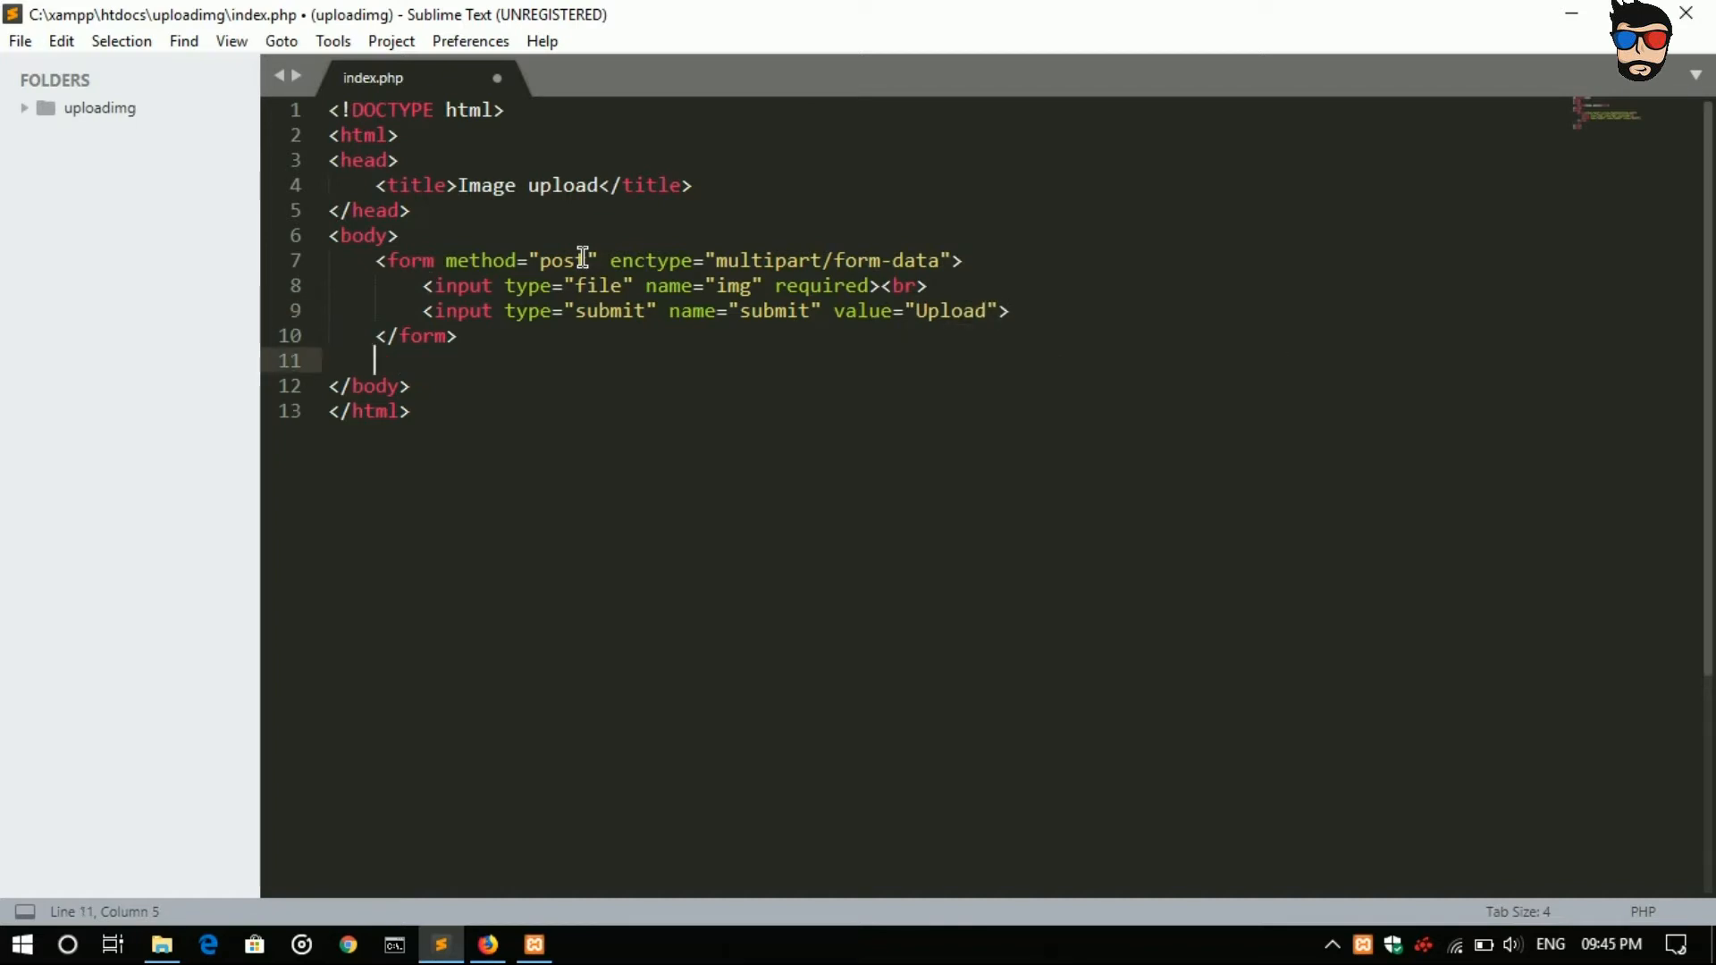
Step: Add a <?php ?> block below the form and insert an if snippet inside it
type("<")
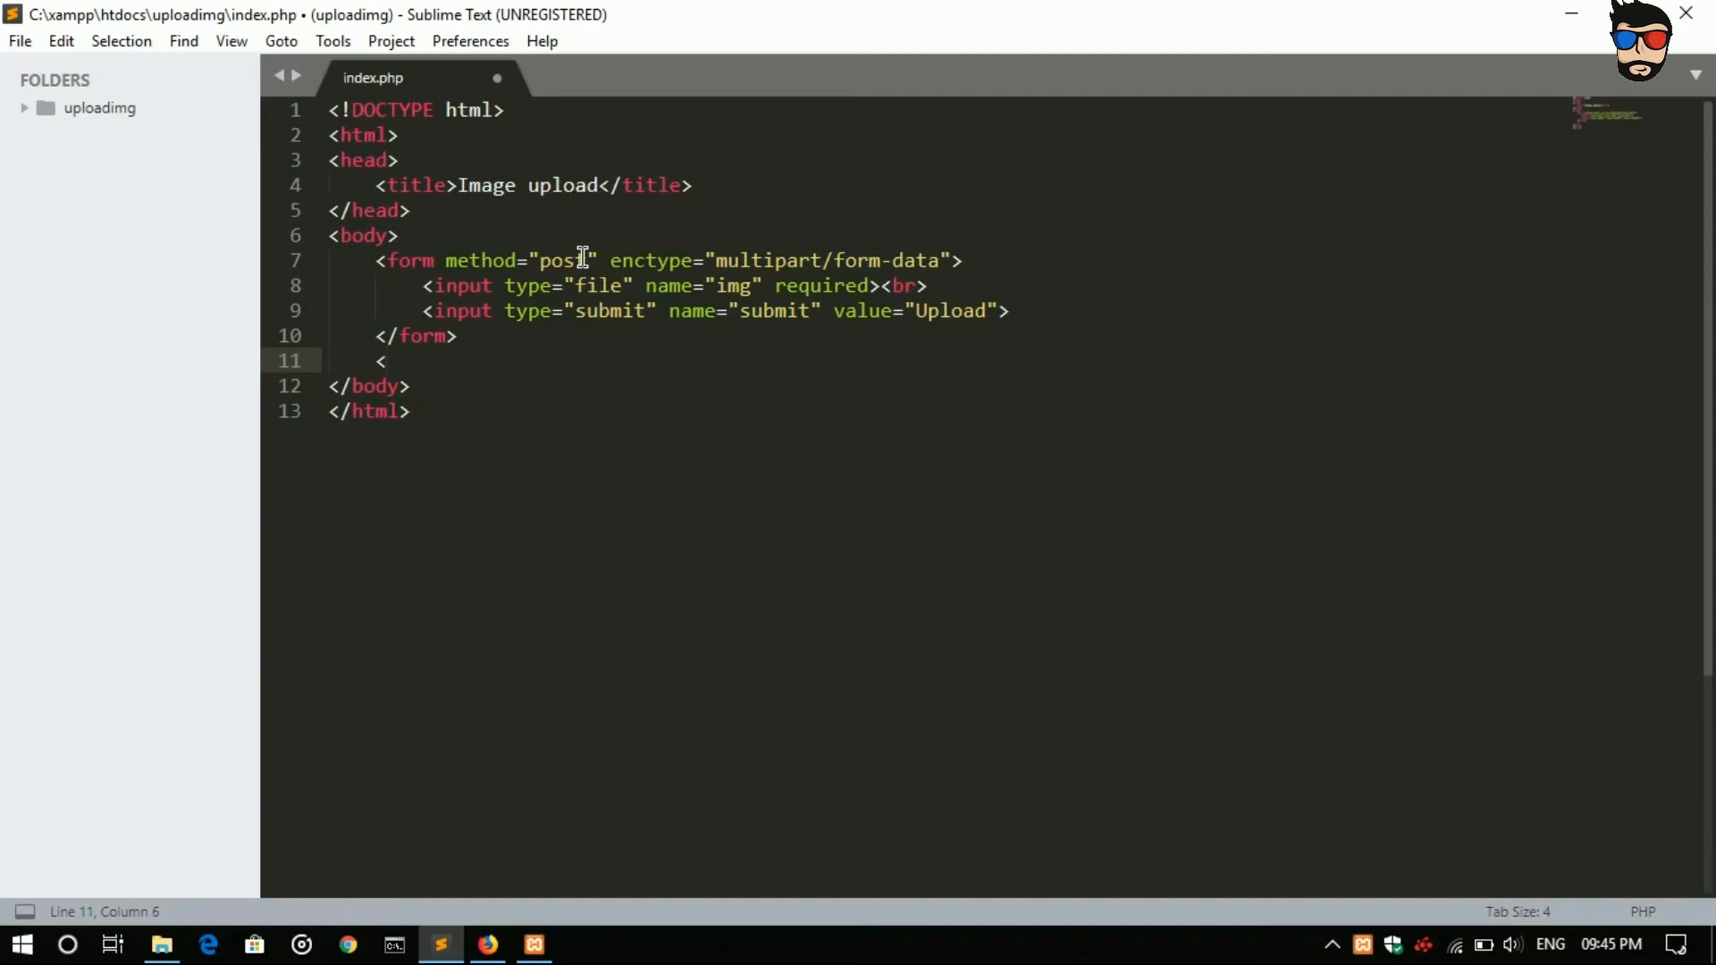
type("?")
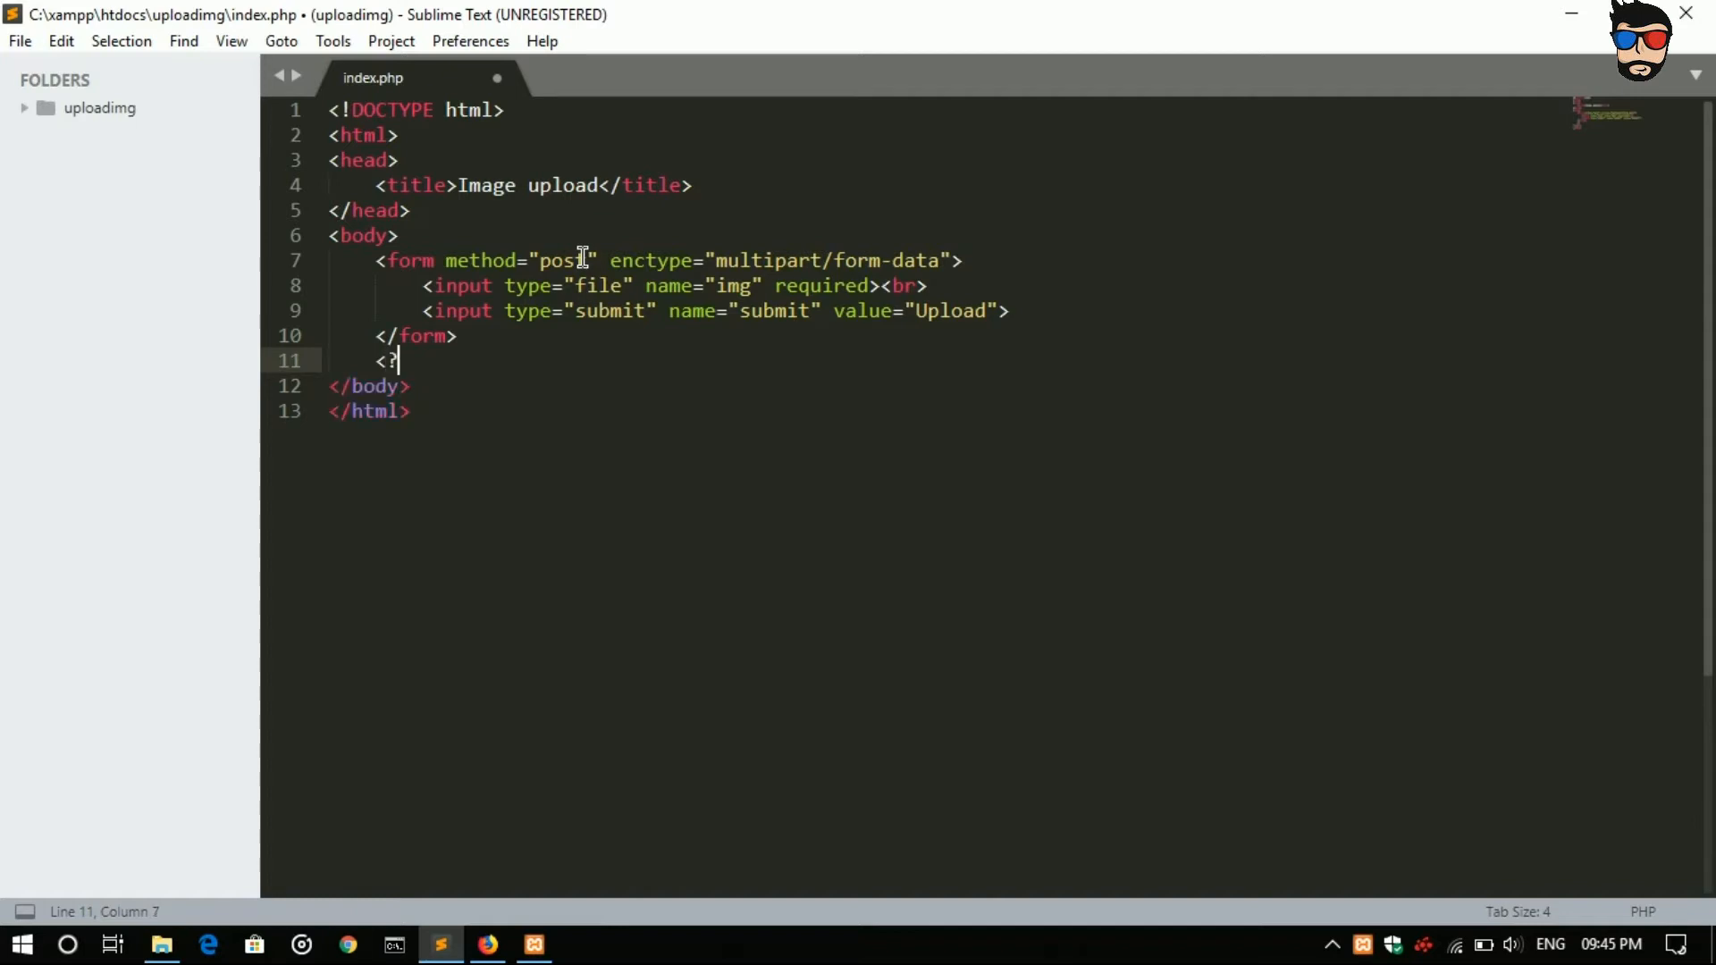
type("php")
type("?>")
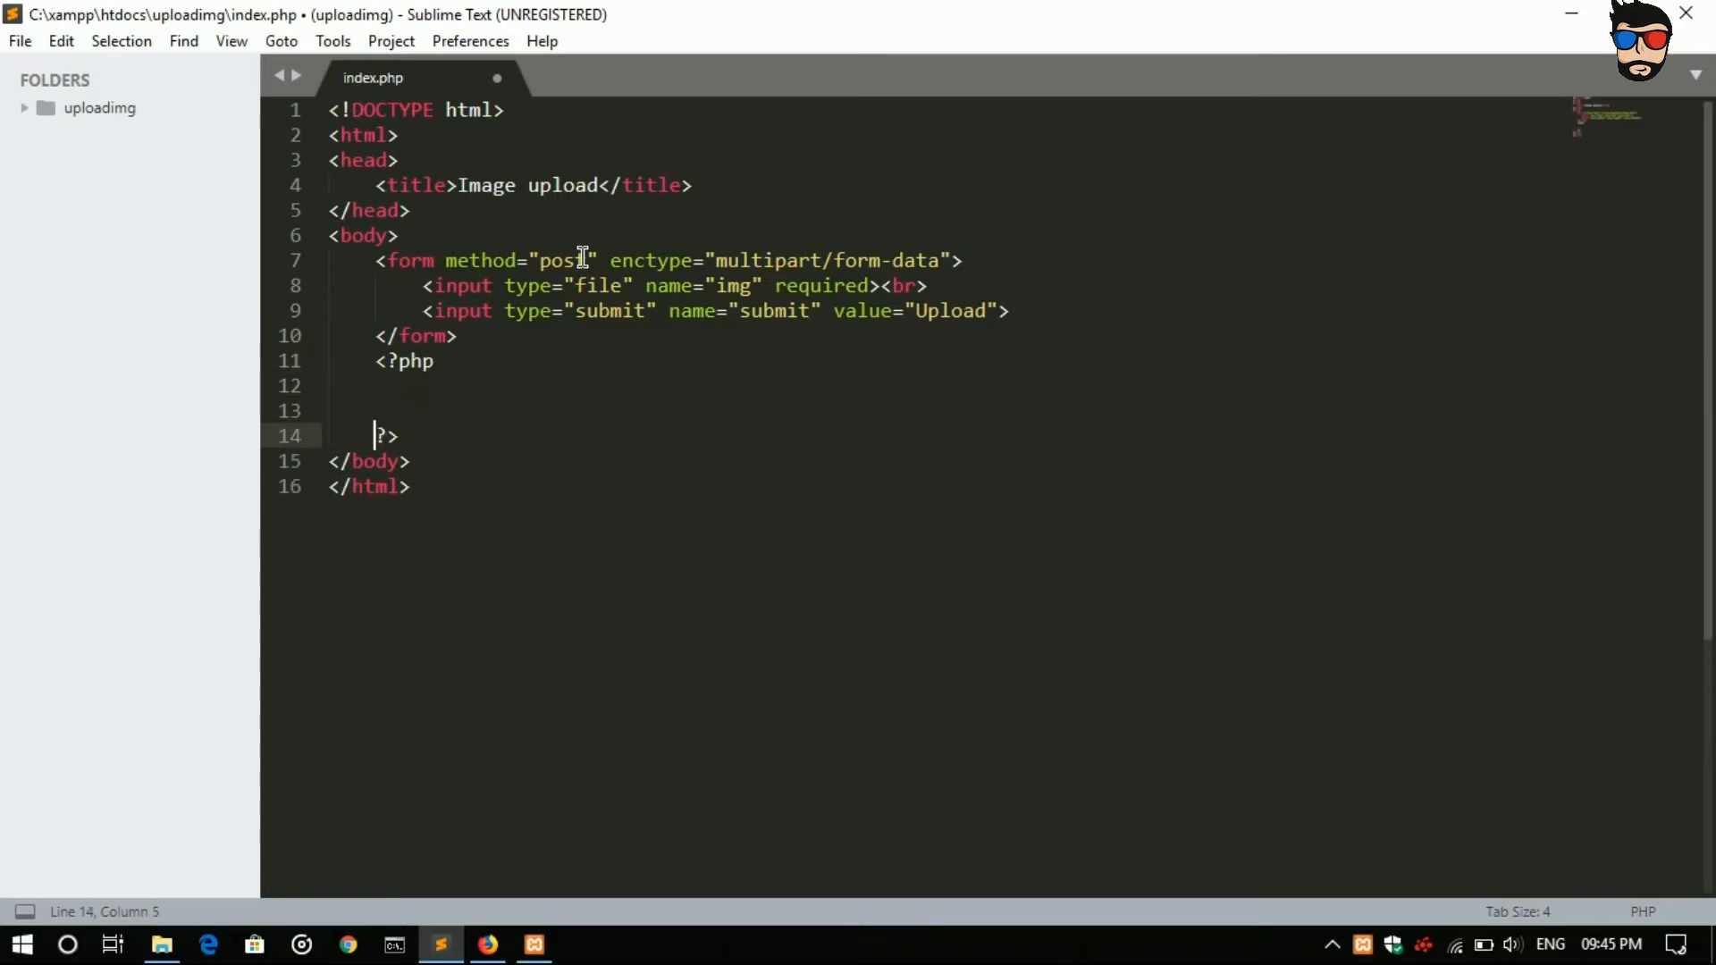
left_click(423, 385)
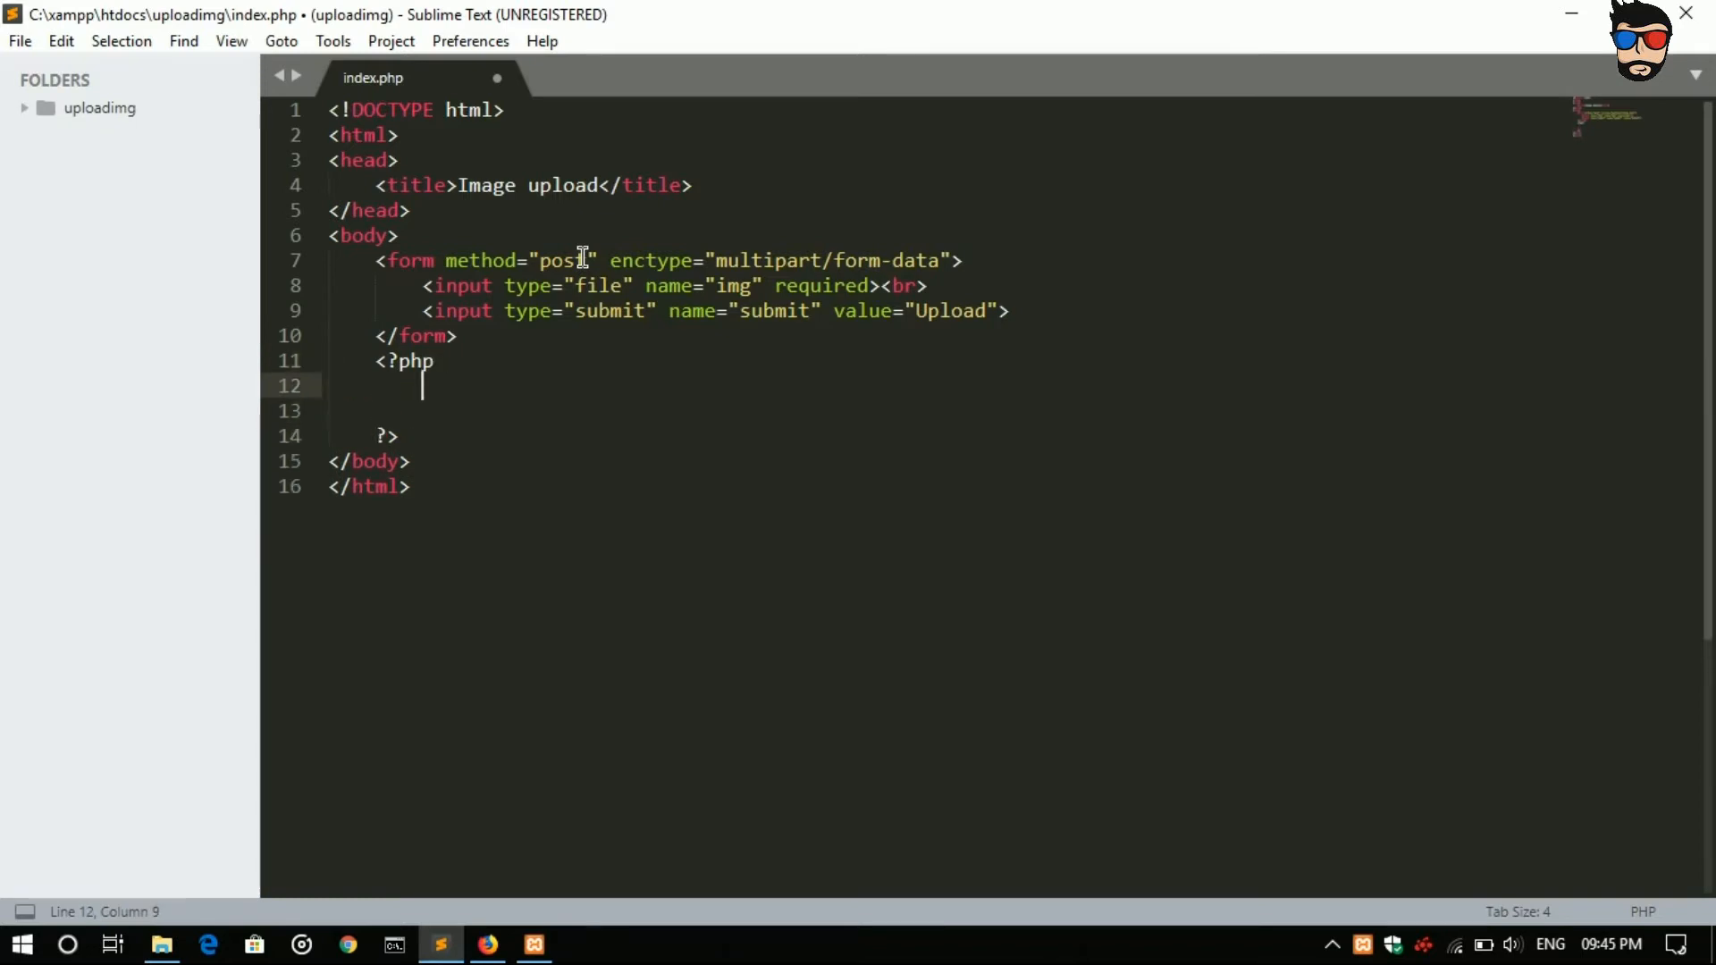
type("if (condition) {")
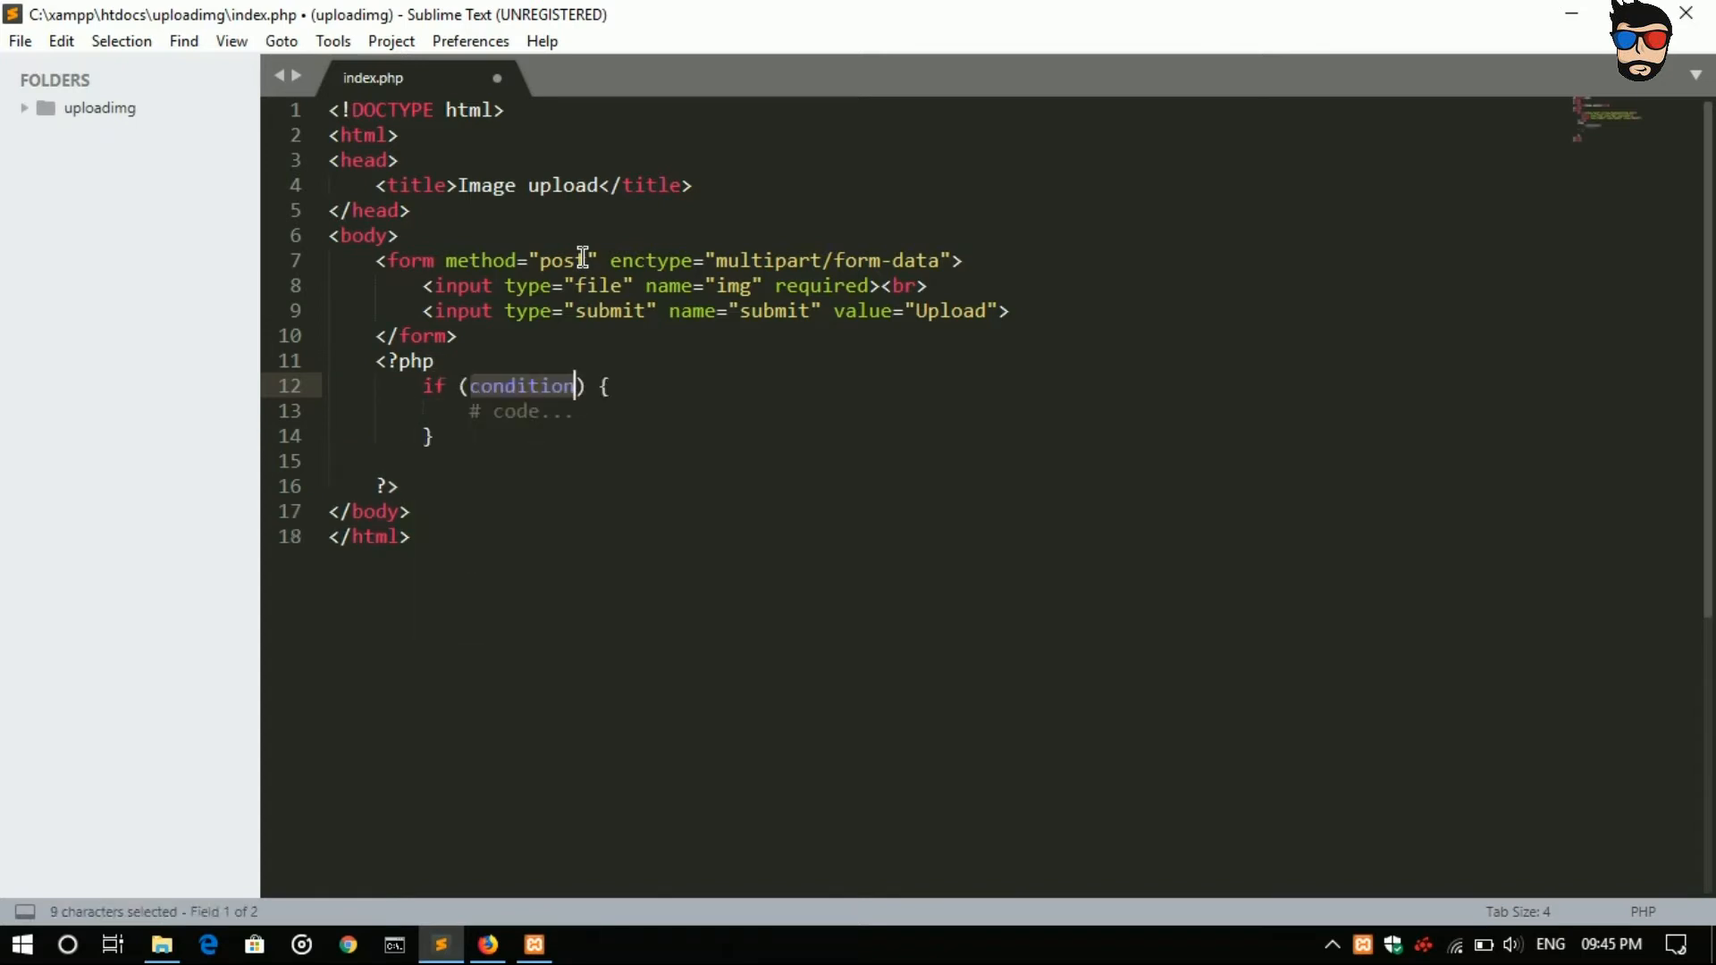
Step: Set the if condition to isset($_POST['submit']) and leave its body empty
type("isset(var")
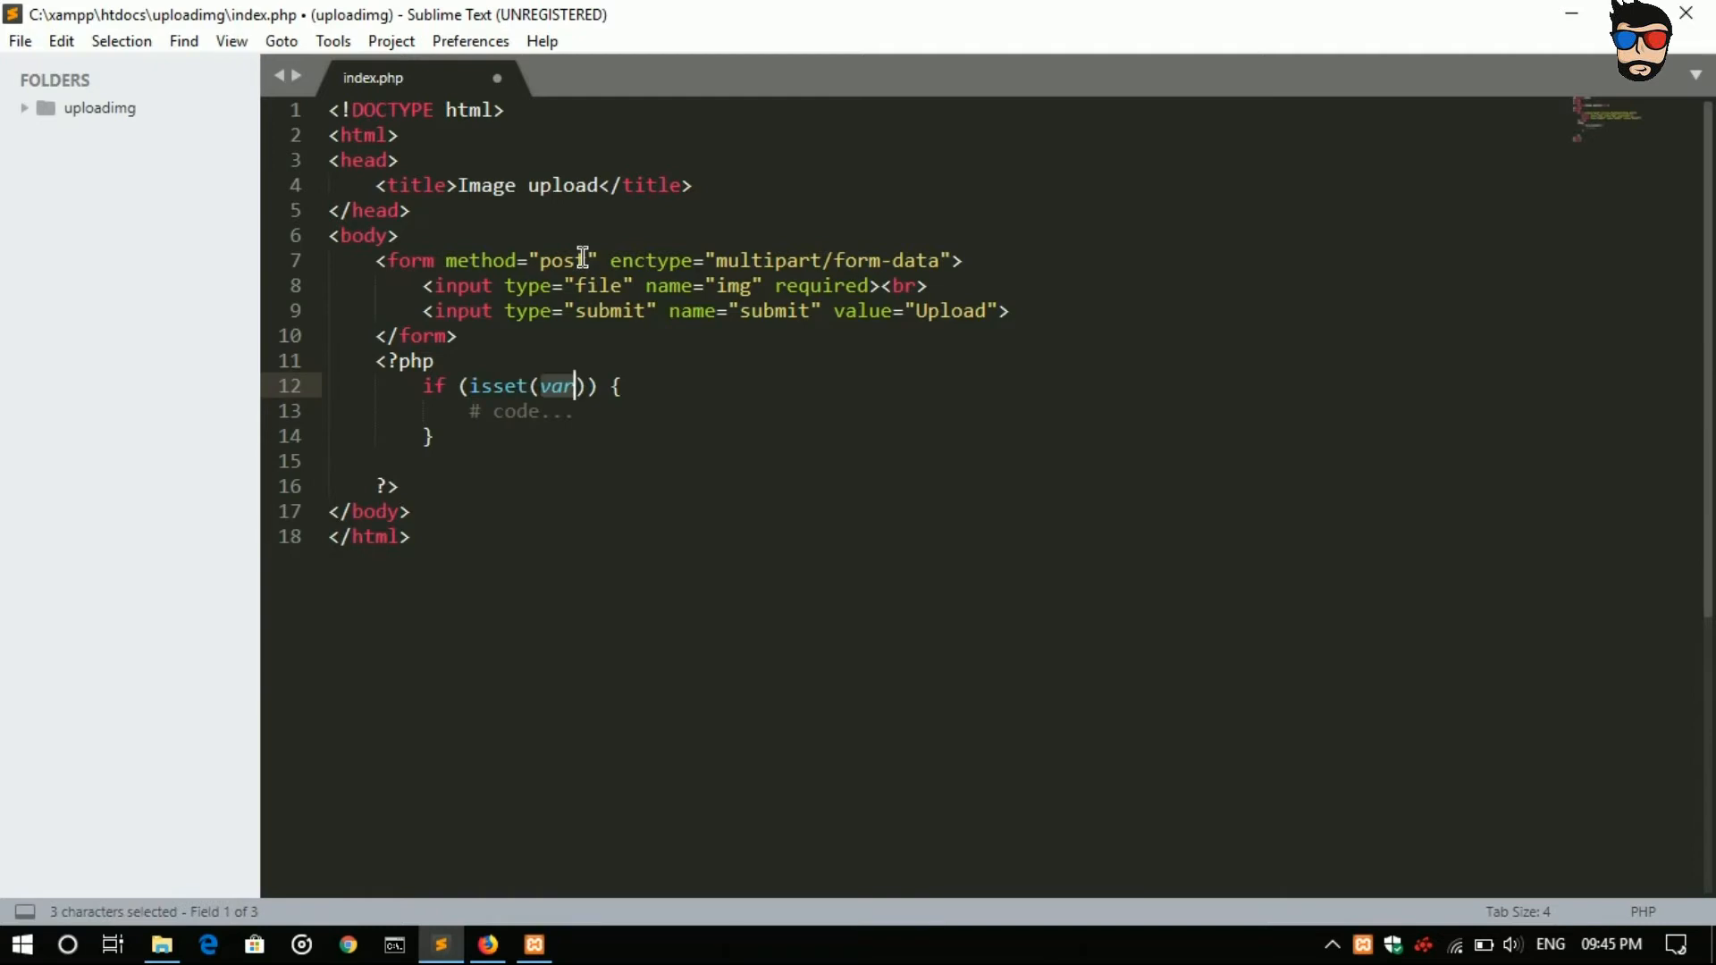
type("$_")
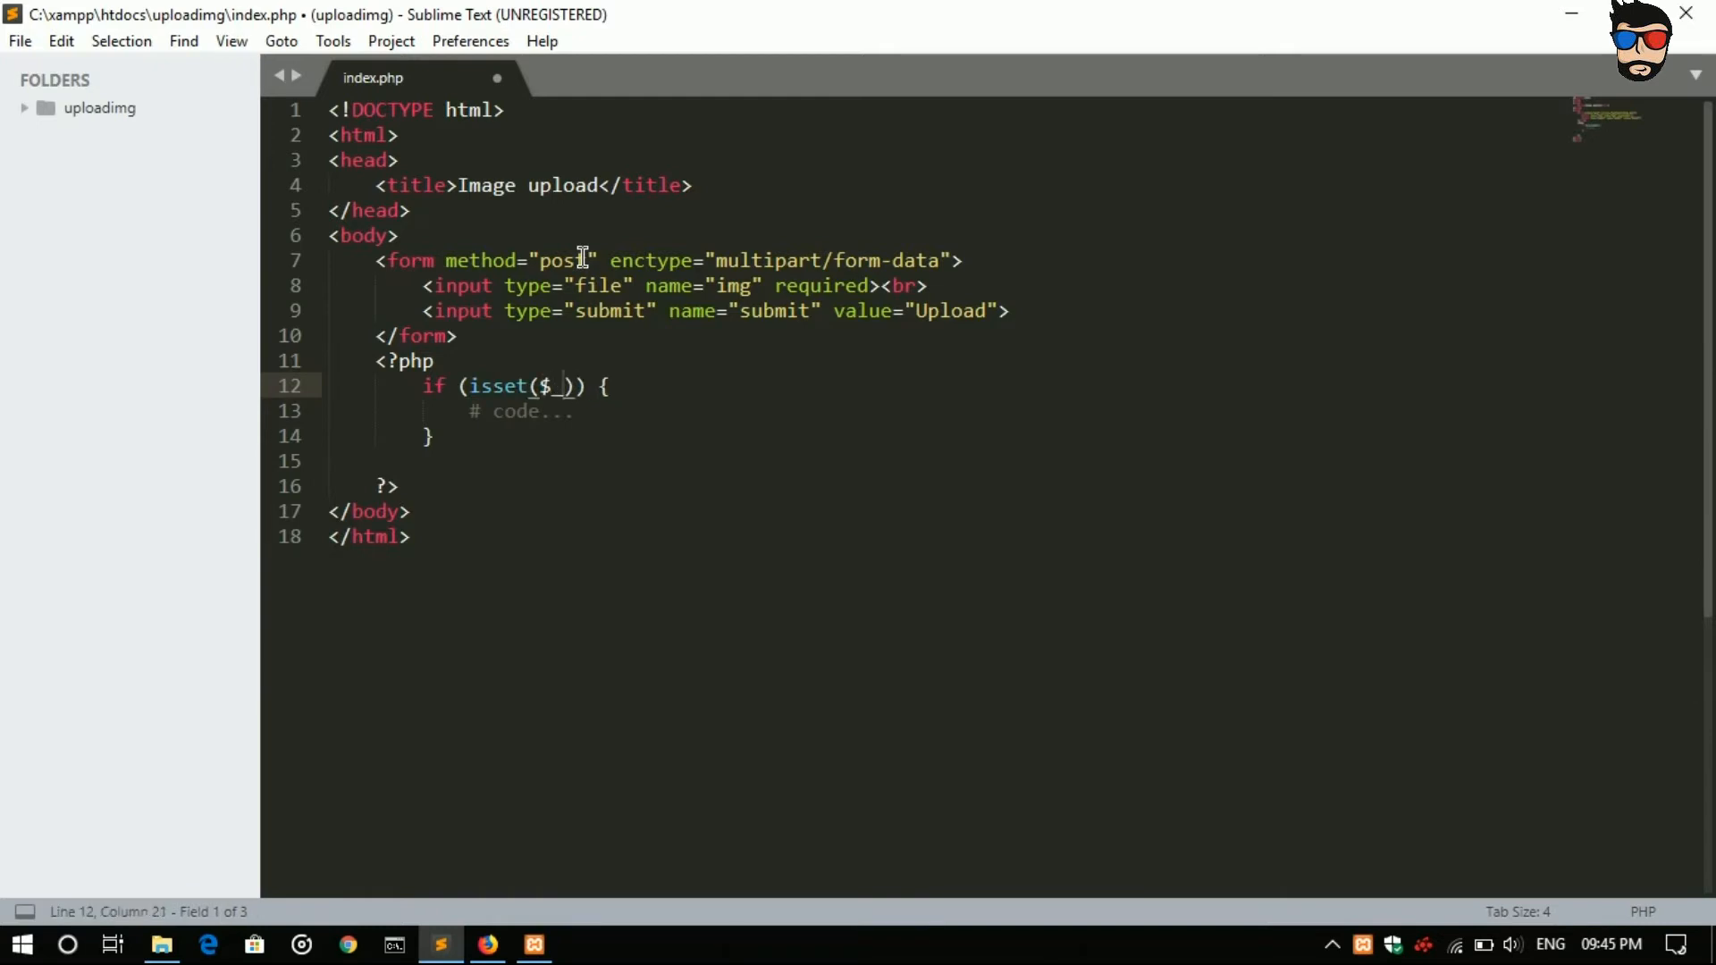
type("POST")
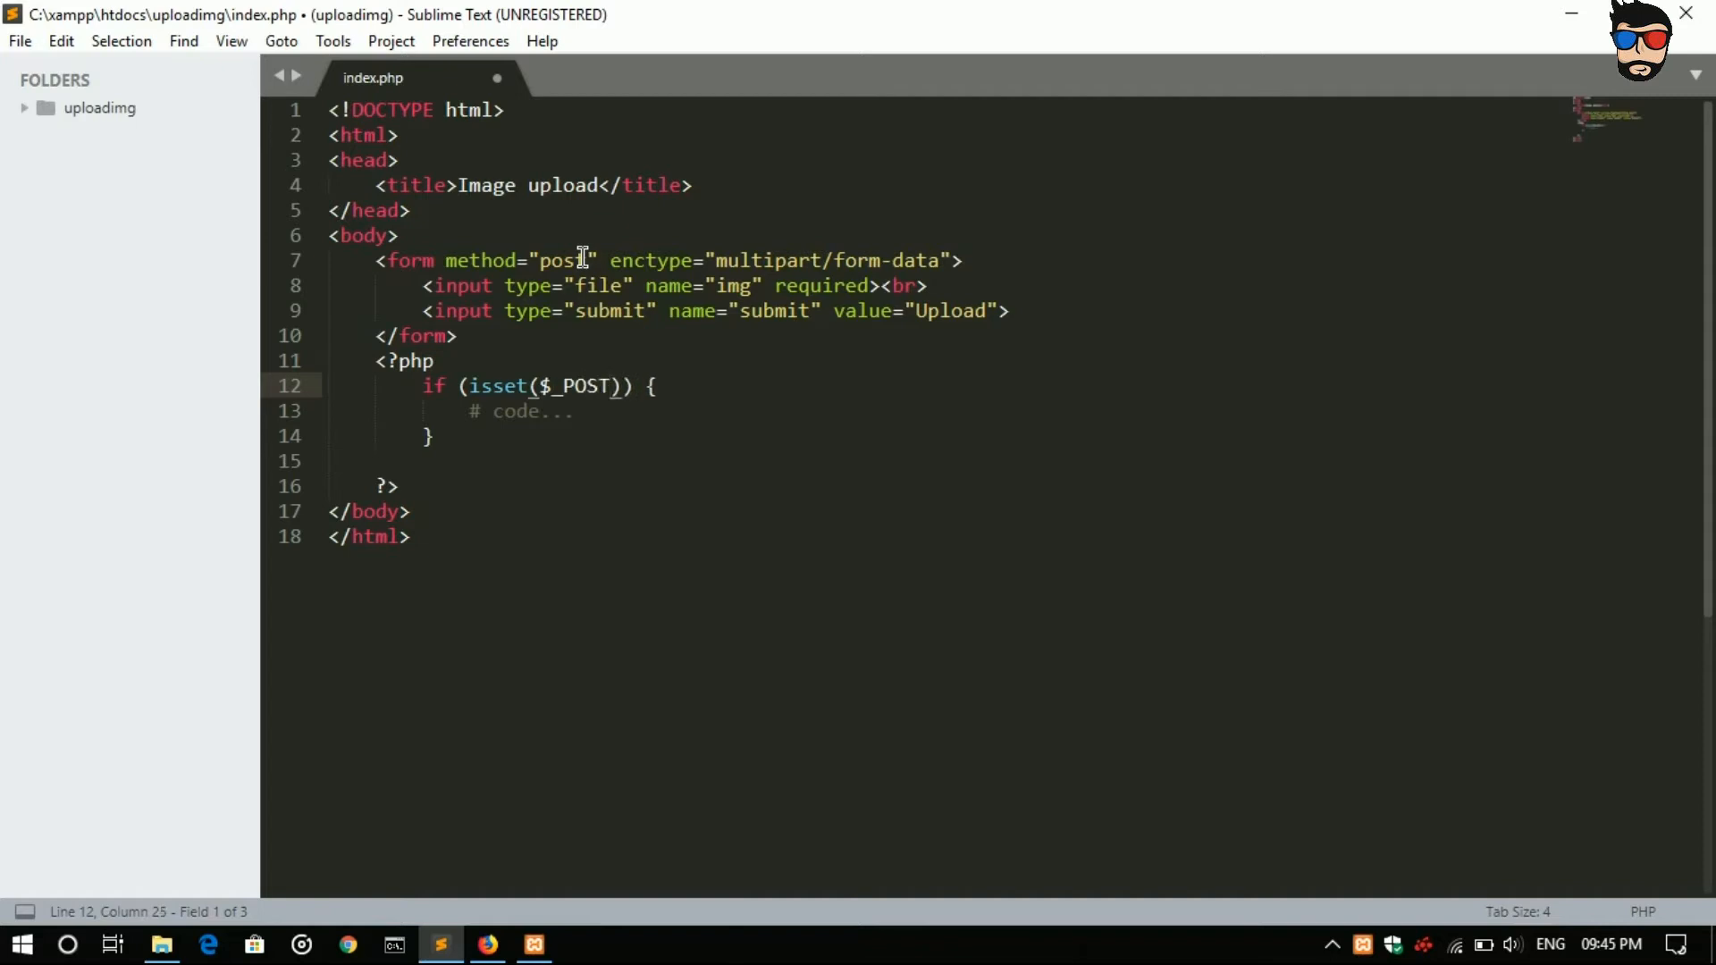
type("[]")
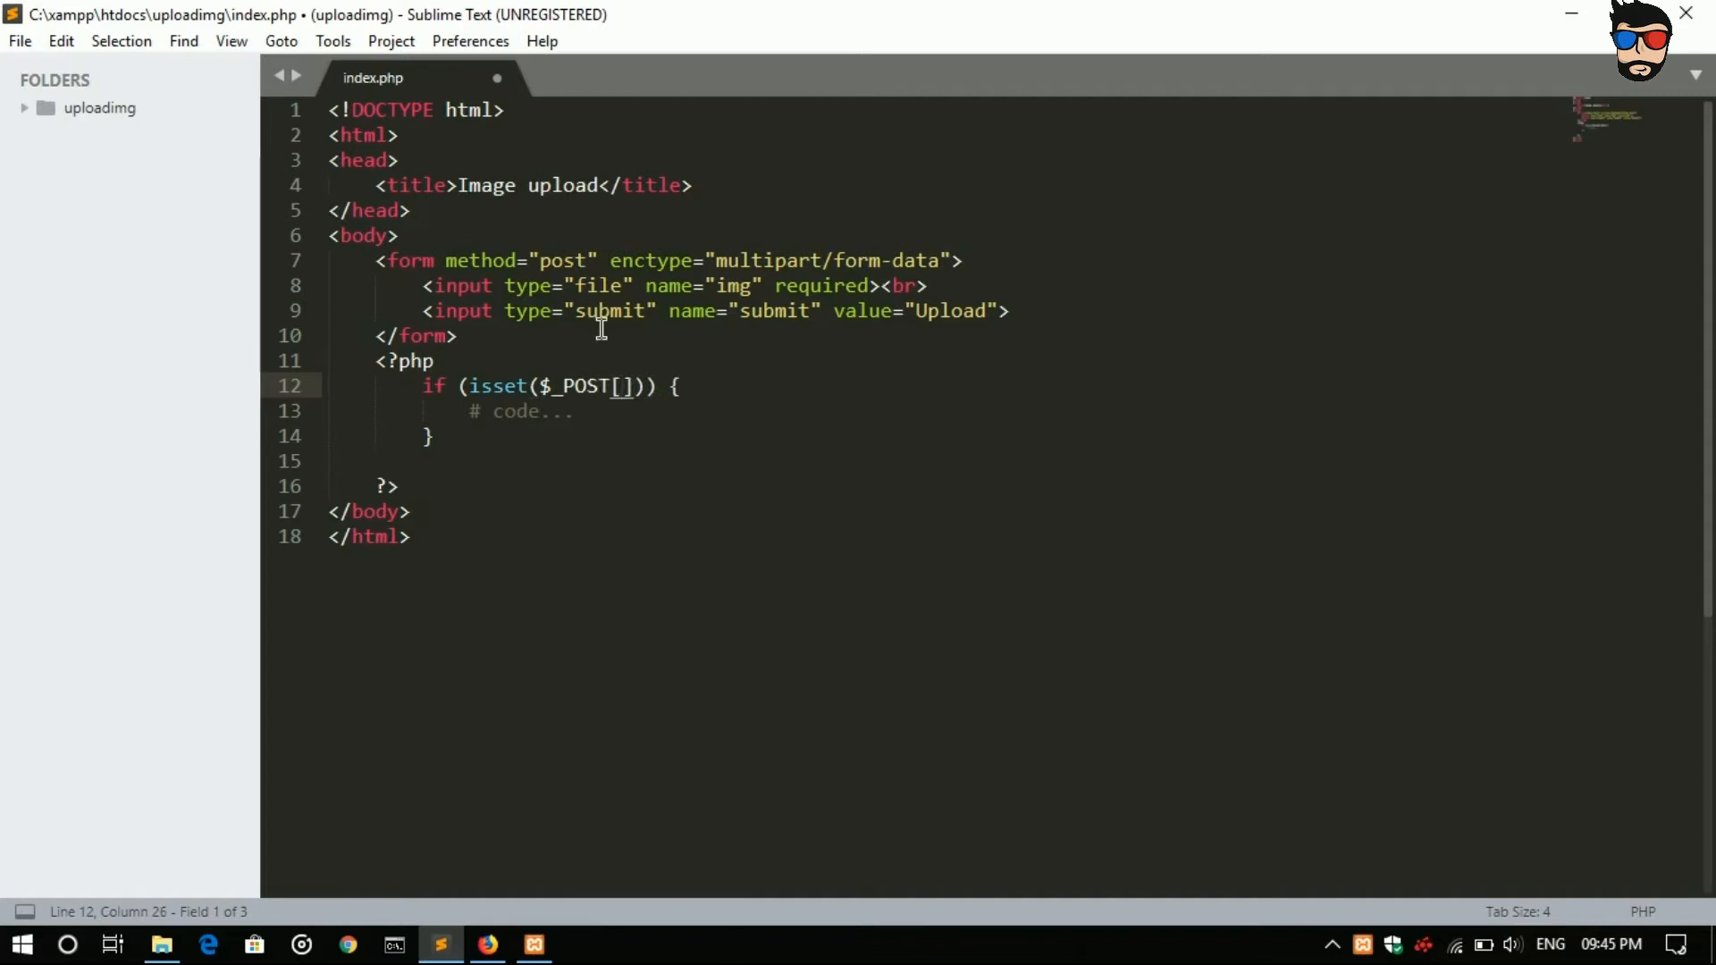
mouse_move(789, 333)
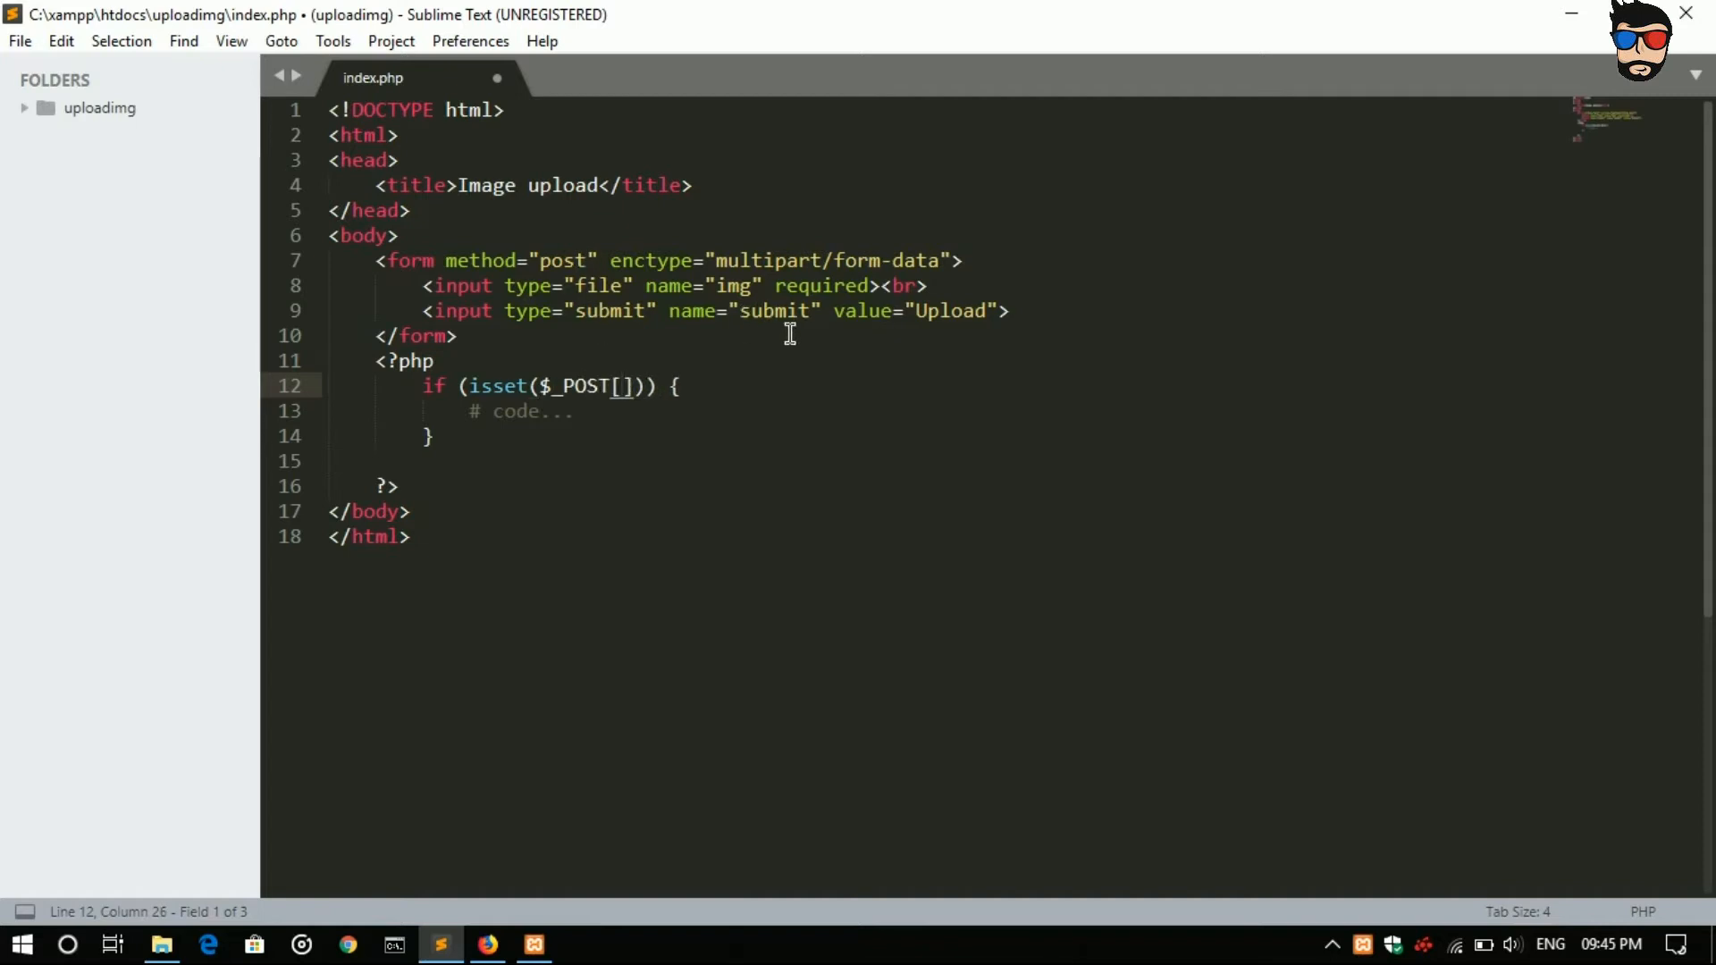
mouse_move(692, 456)
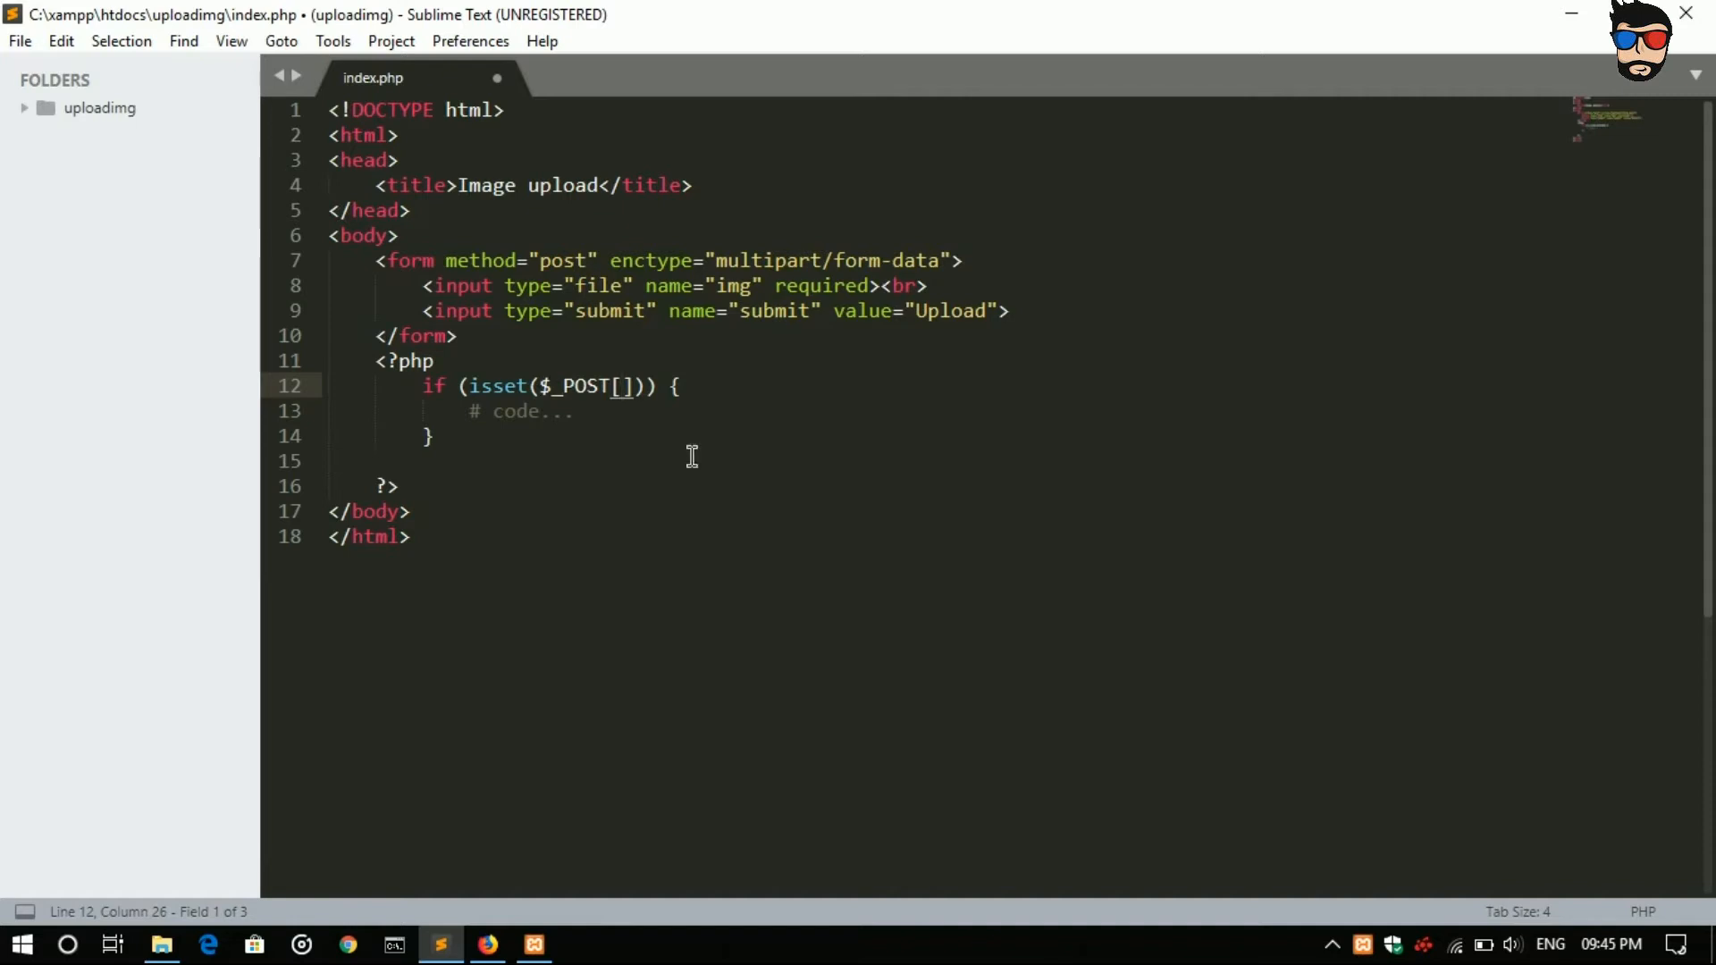
type("submit'")
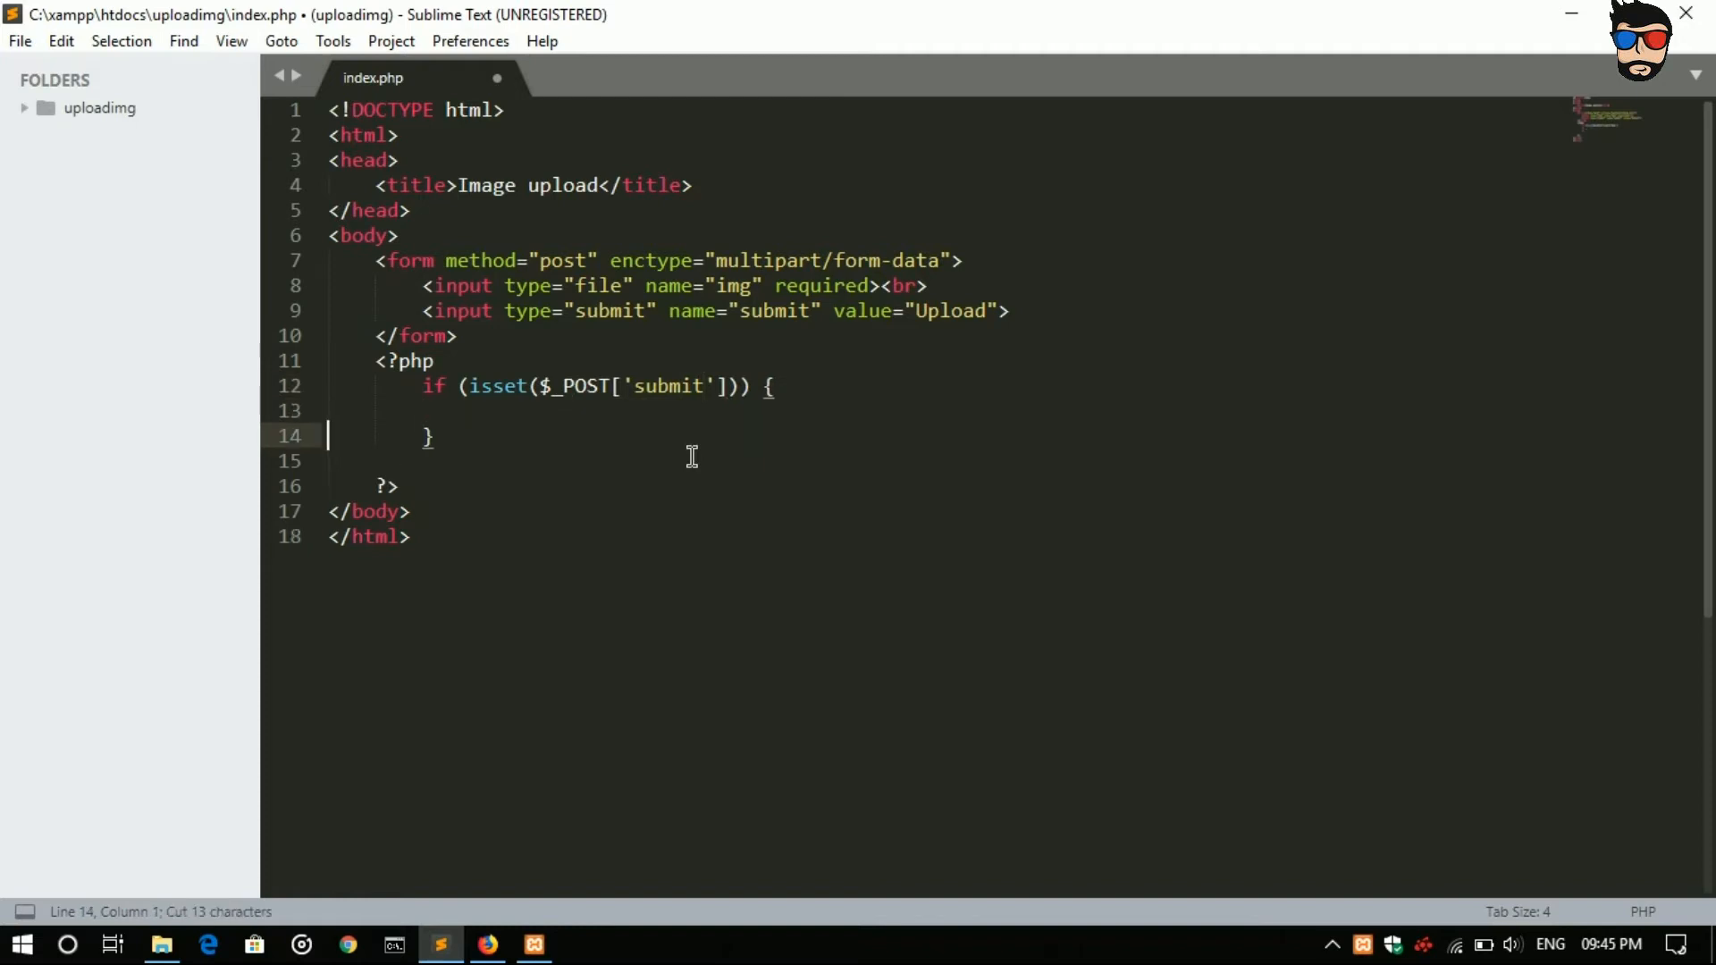
left_click(471, 411)
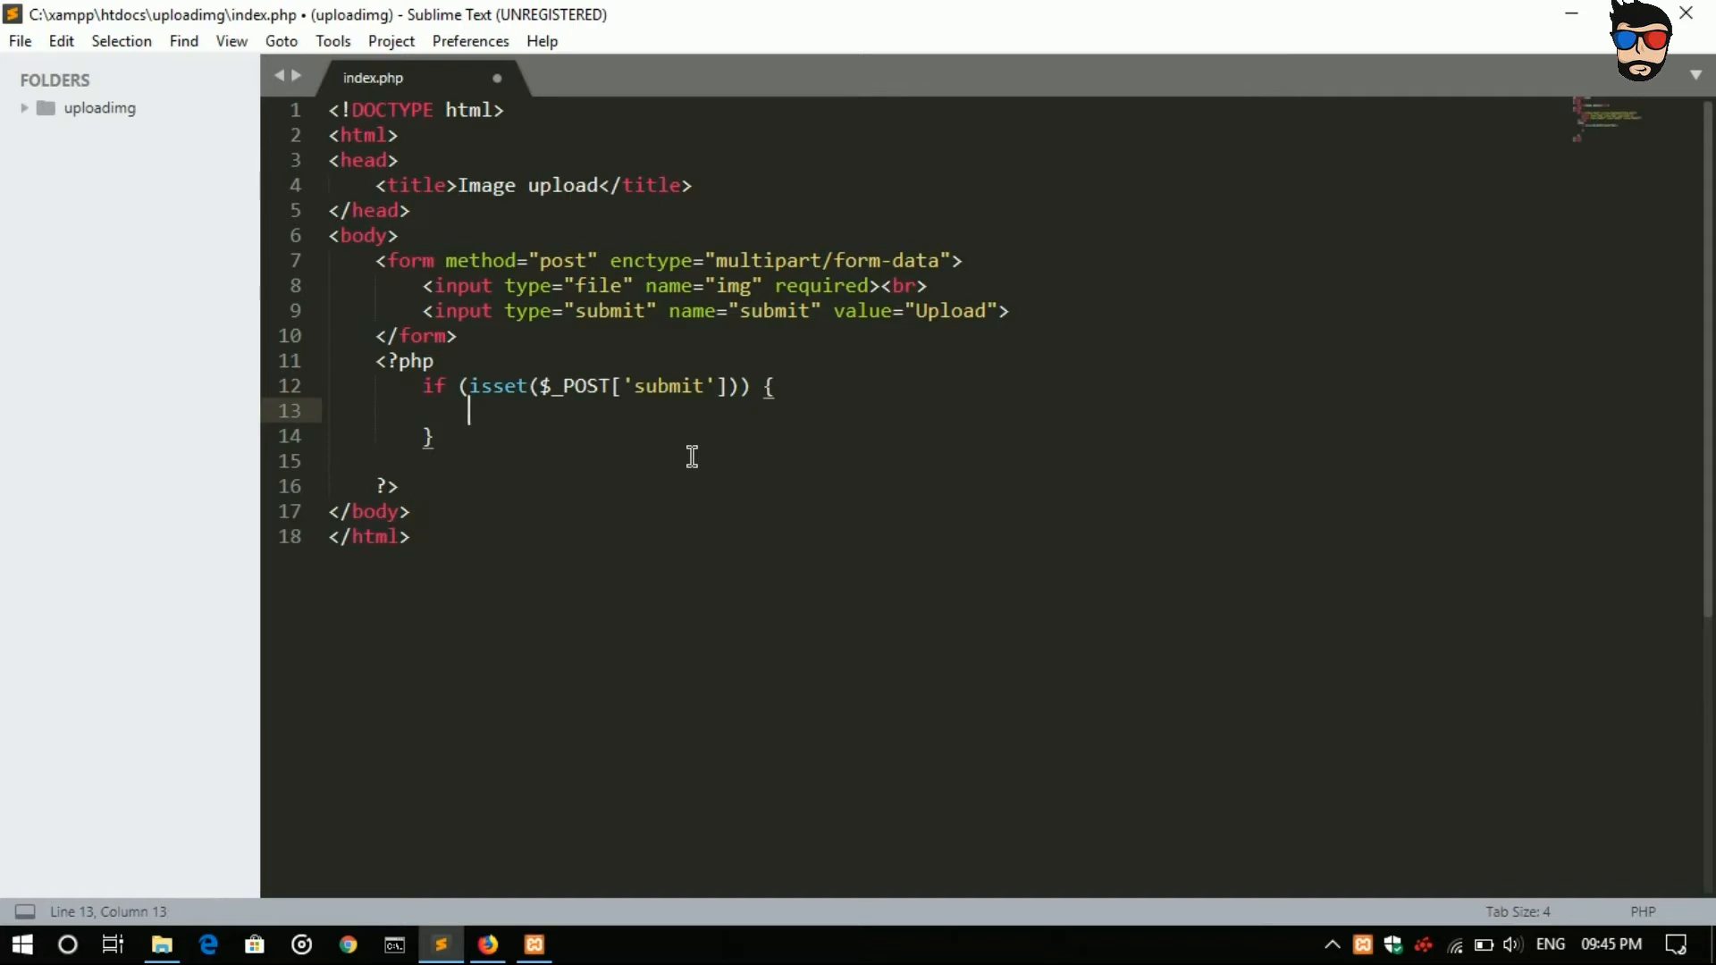
Step: Write $filename = addslashes($_FILES["img"]["name"]); as the first statement in the submit check
type("$f")
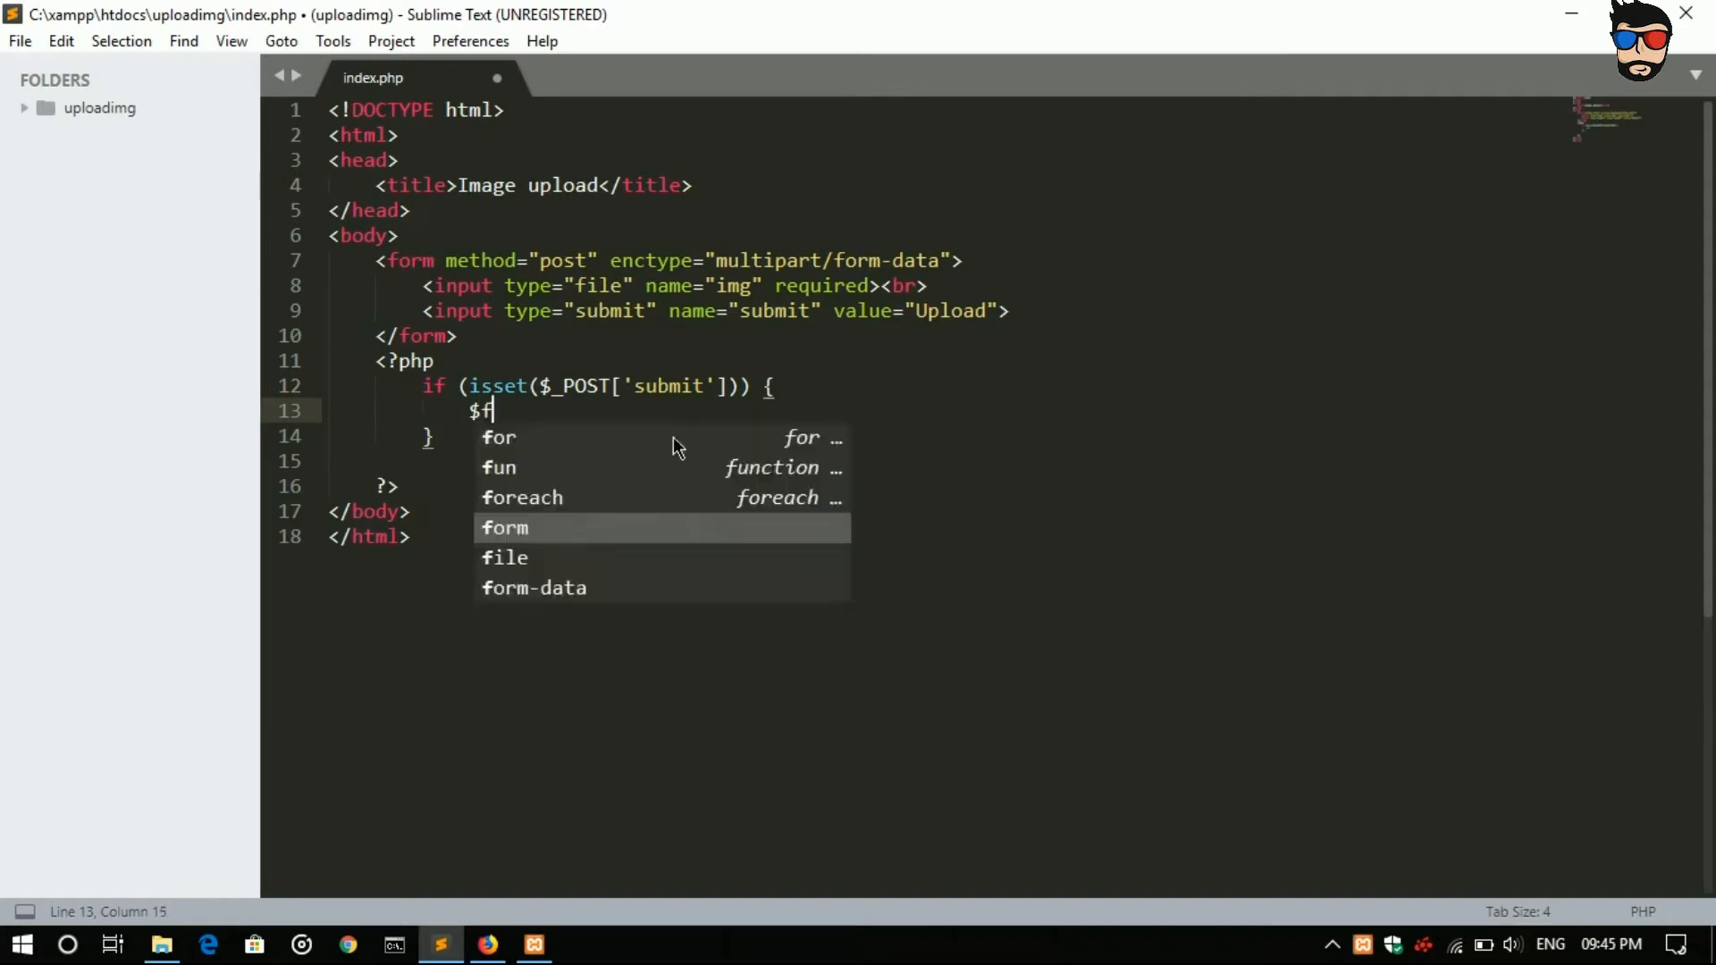
type("ilenae")
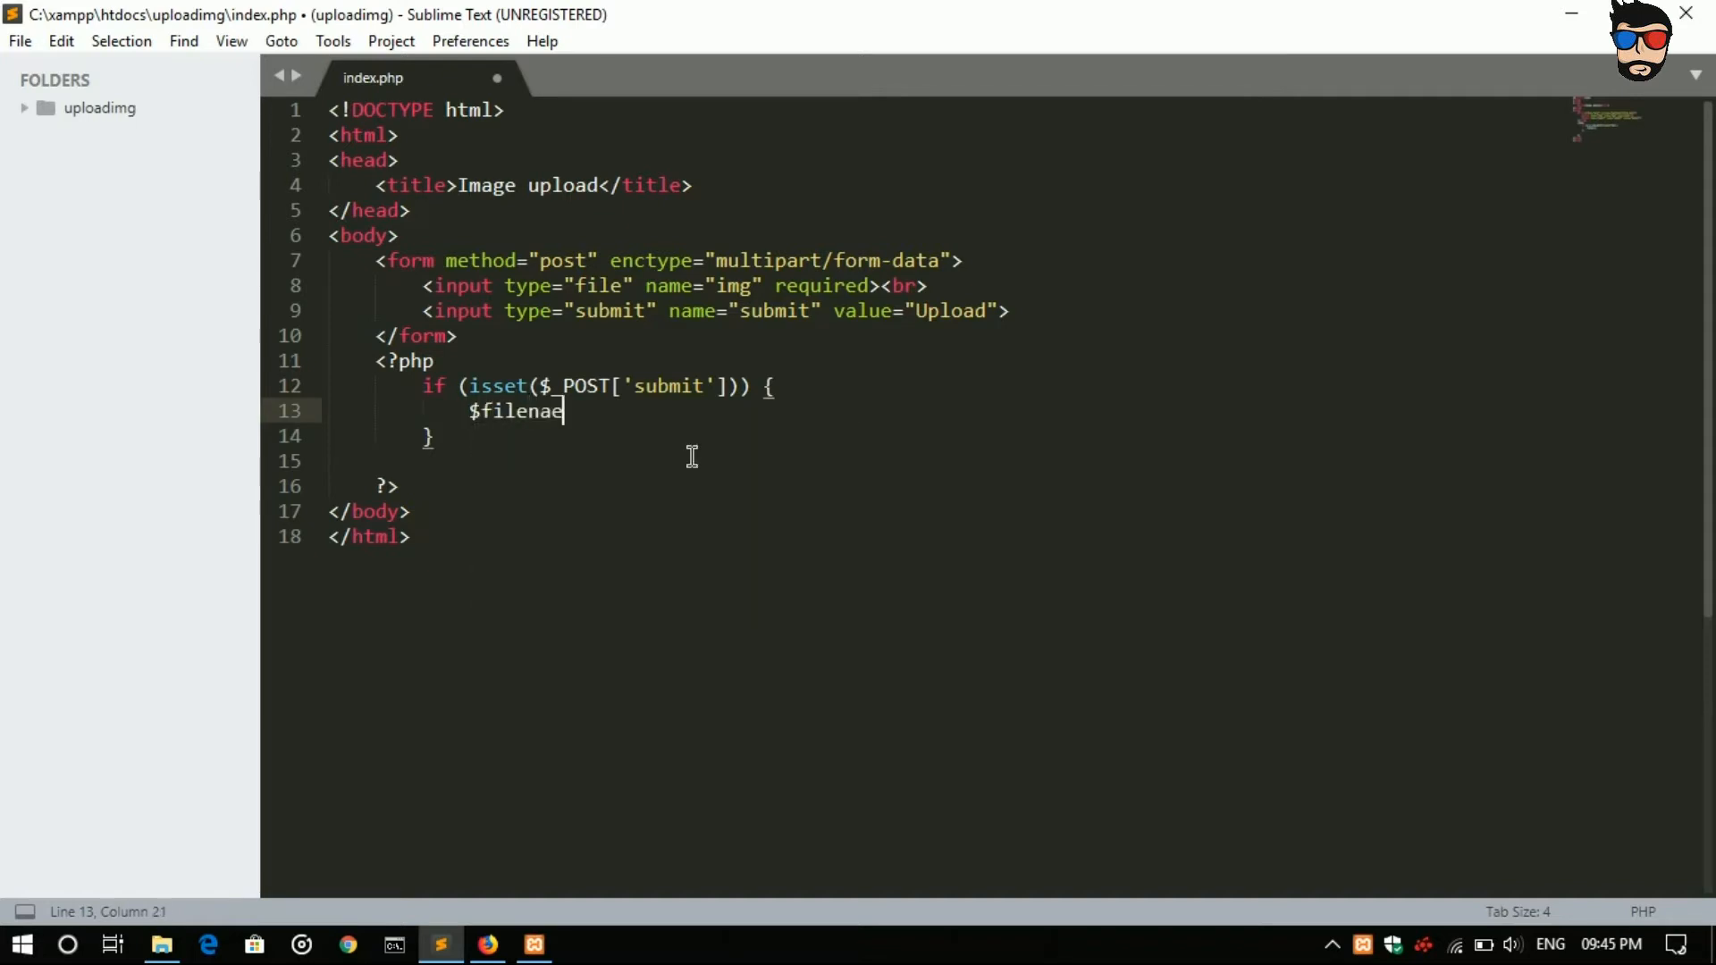
type("me")
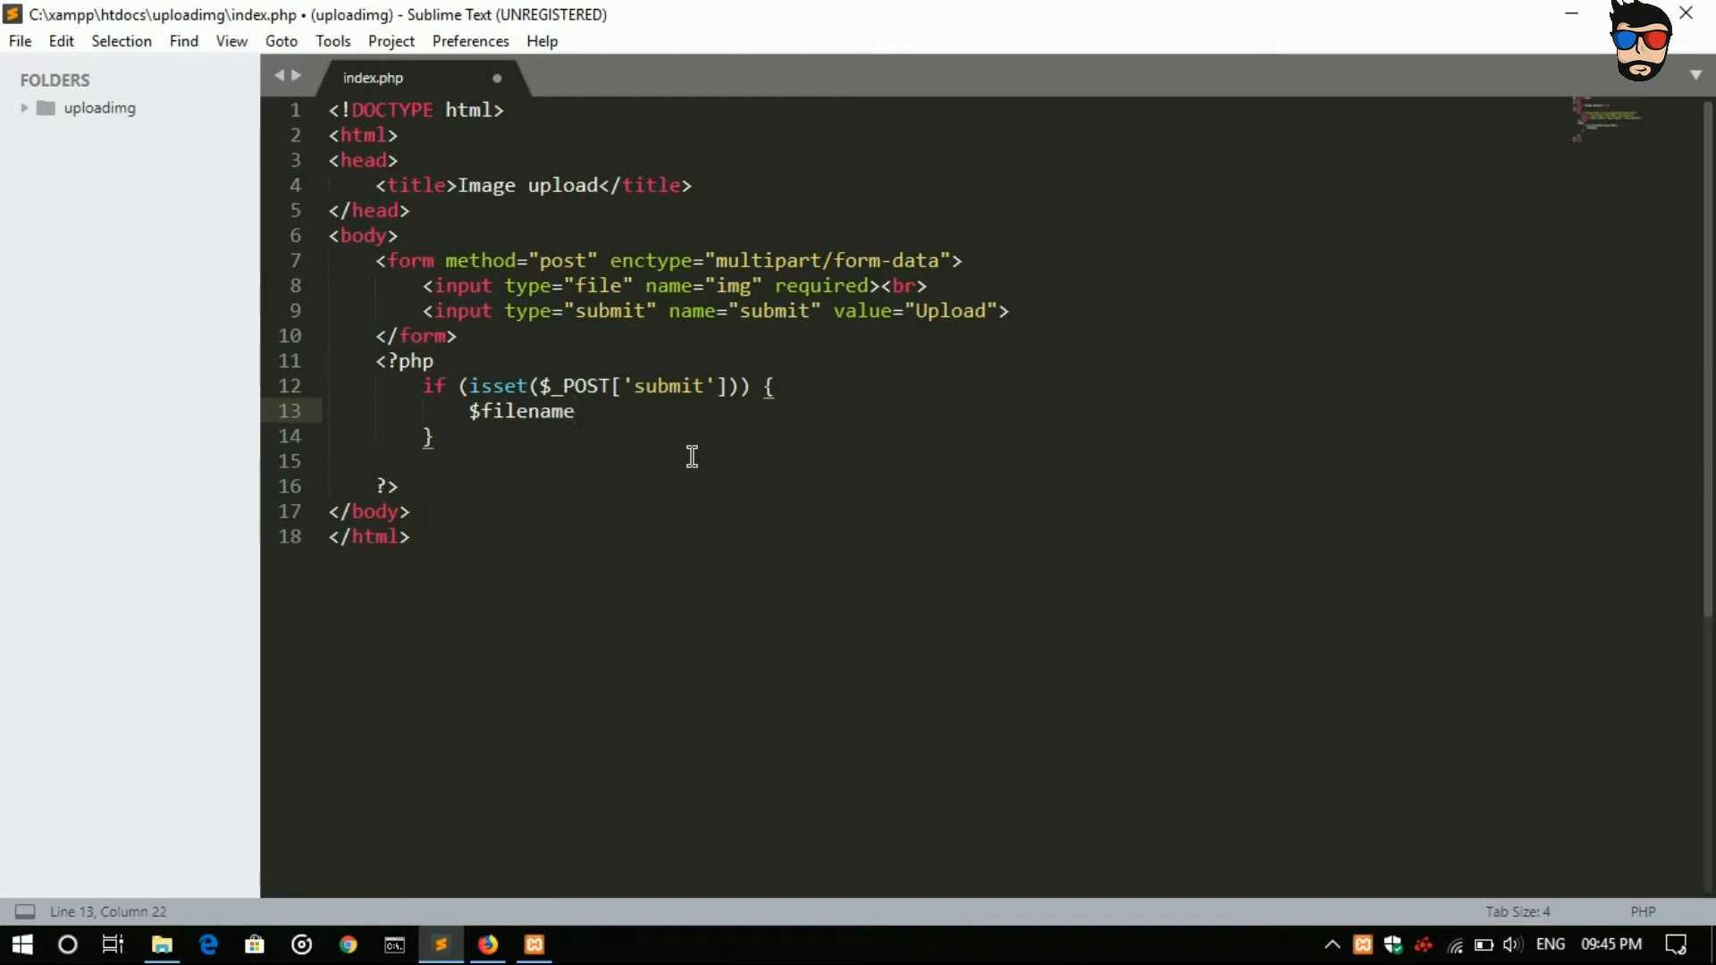
type("= add")
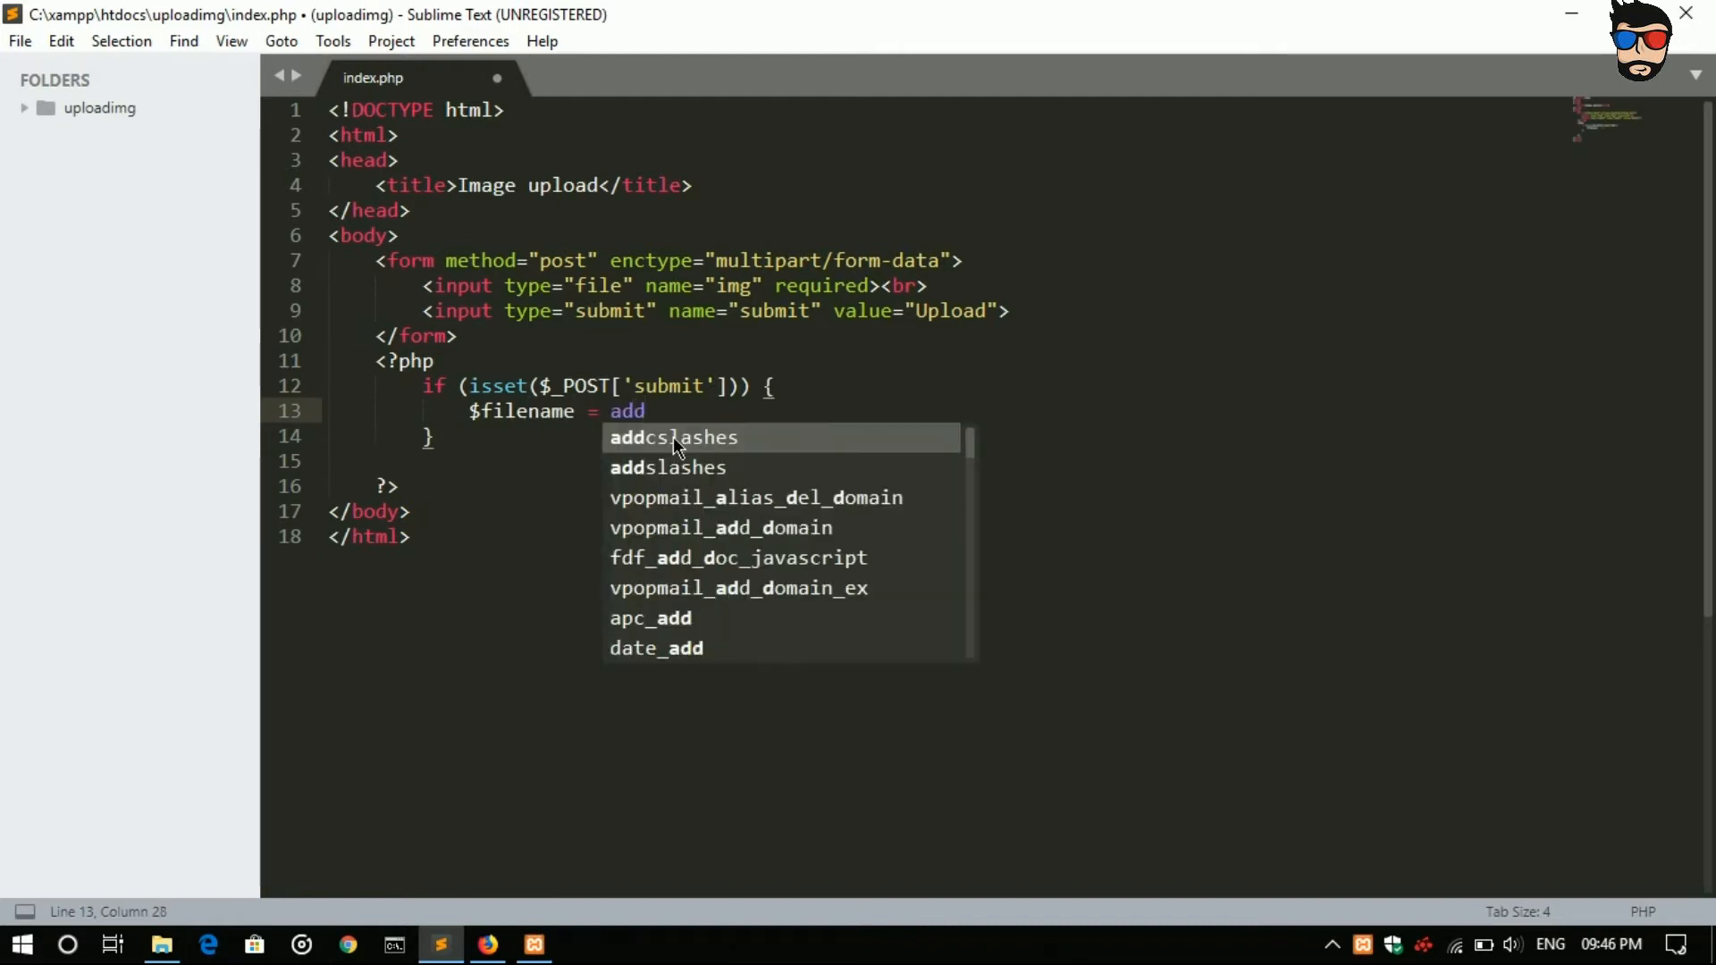
left_click(668, 468)
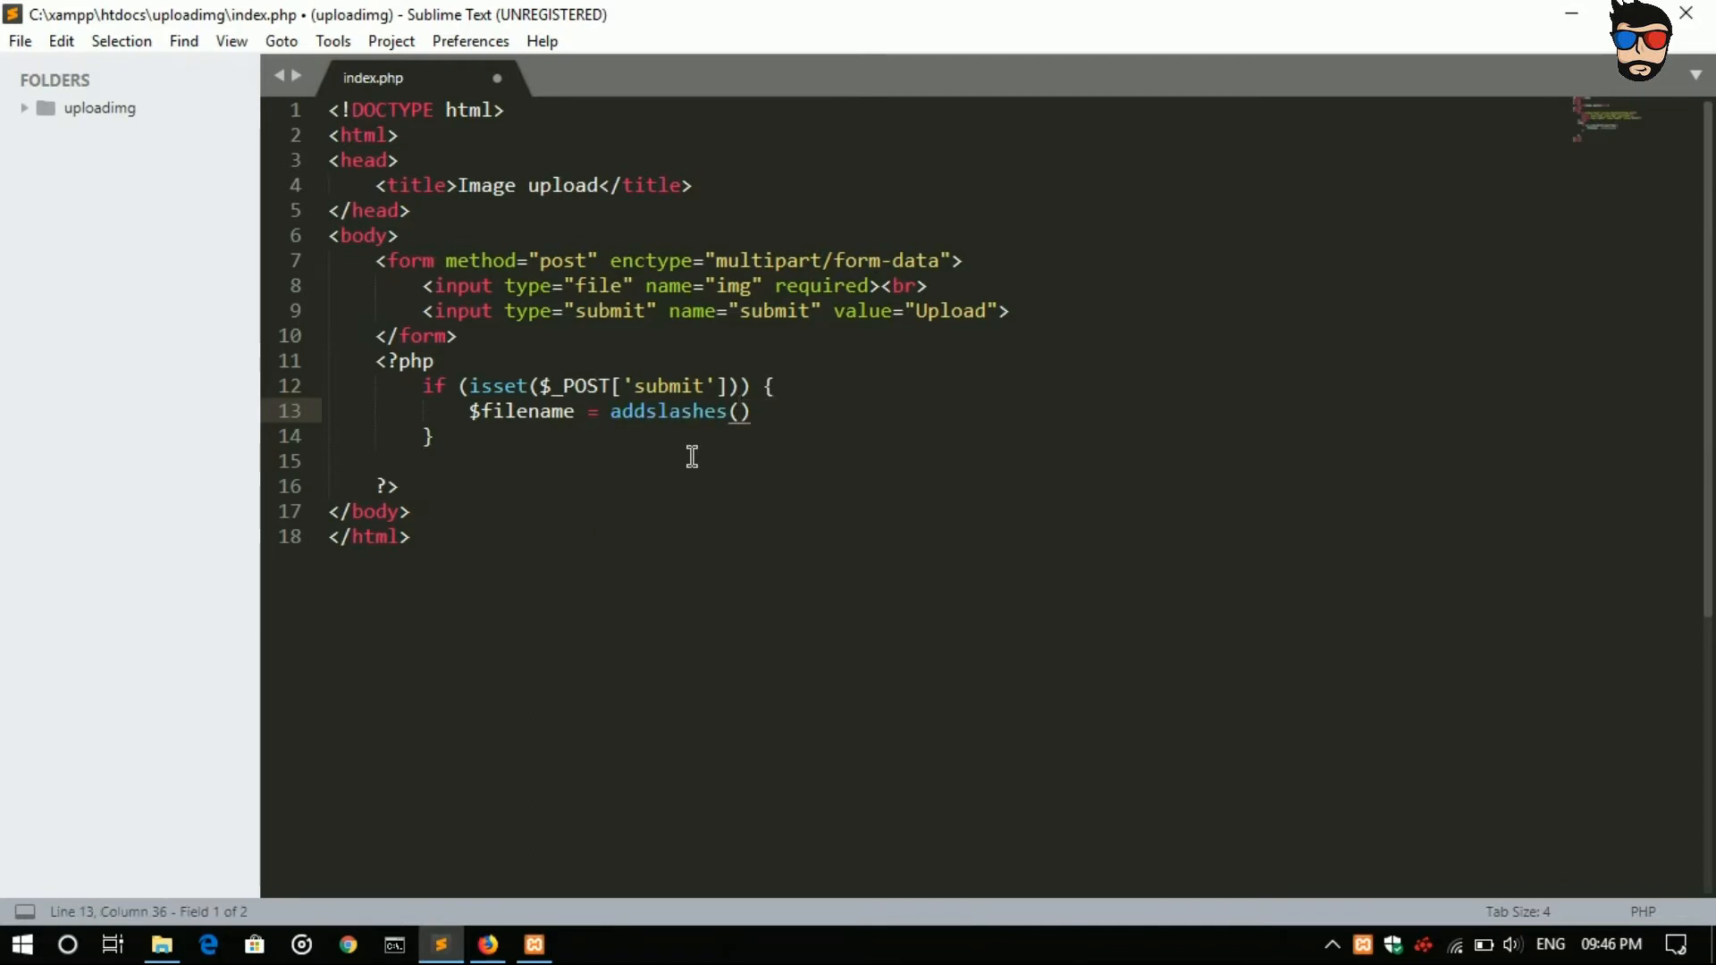
type("$_FILE")
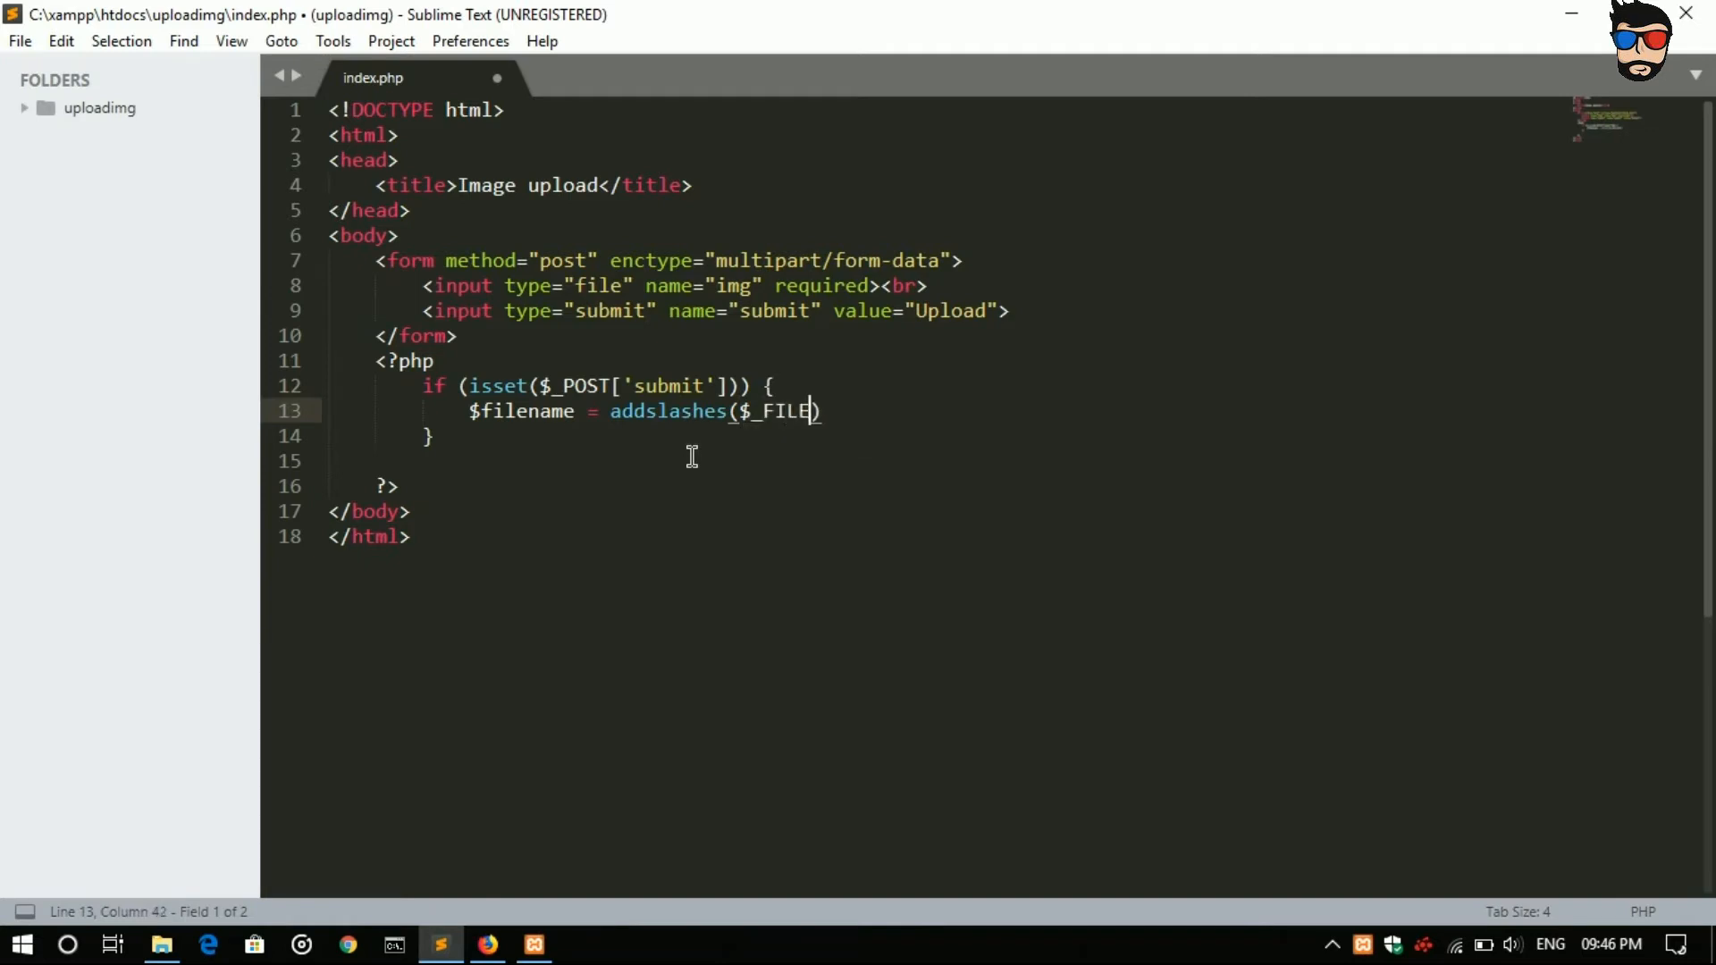
type("S)")
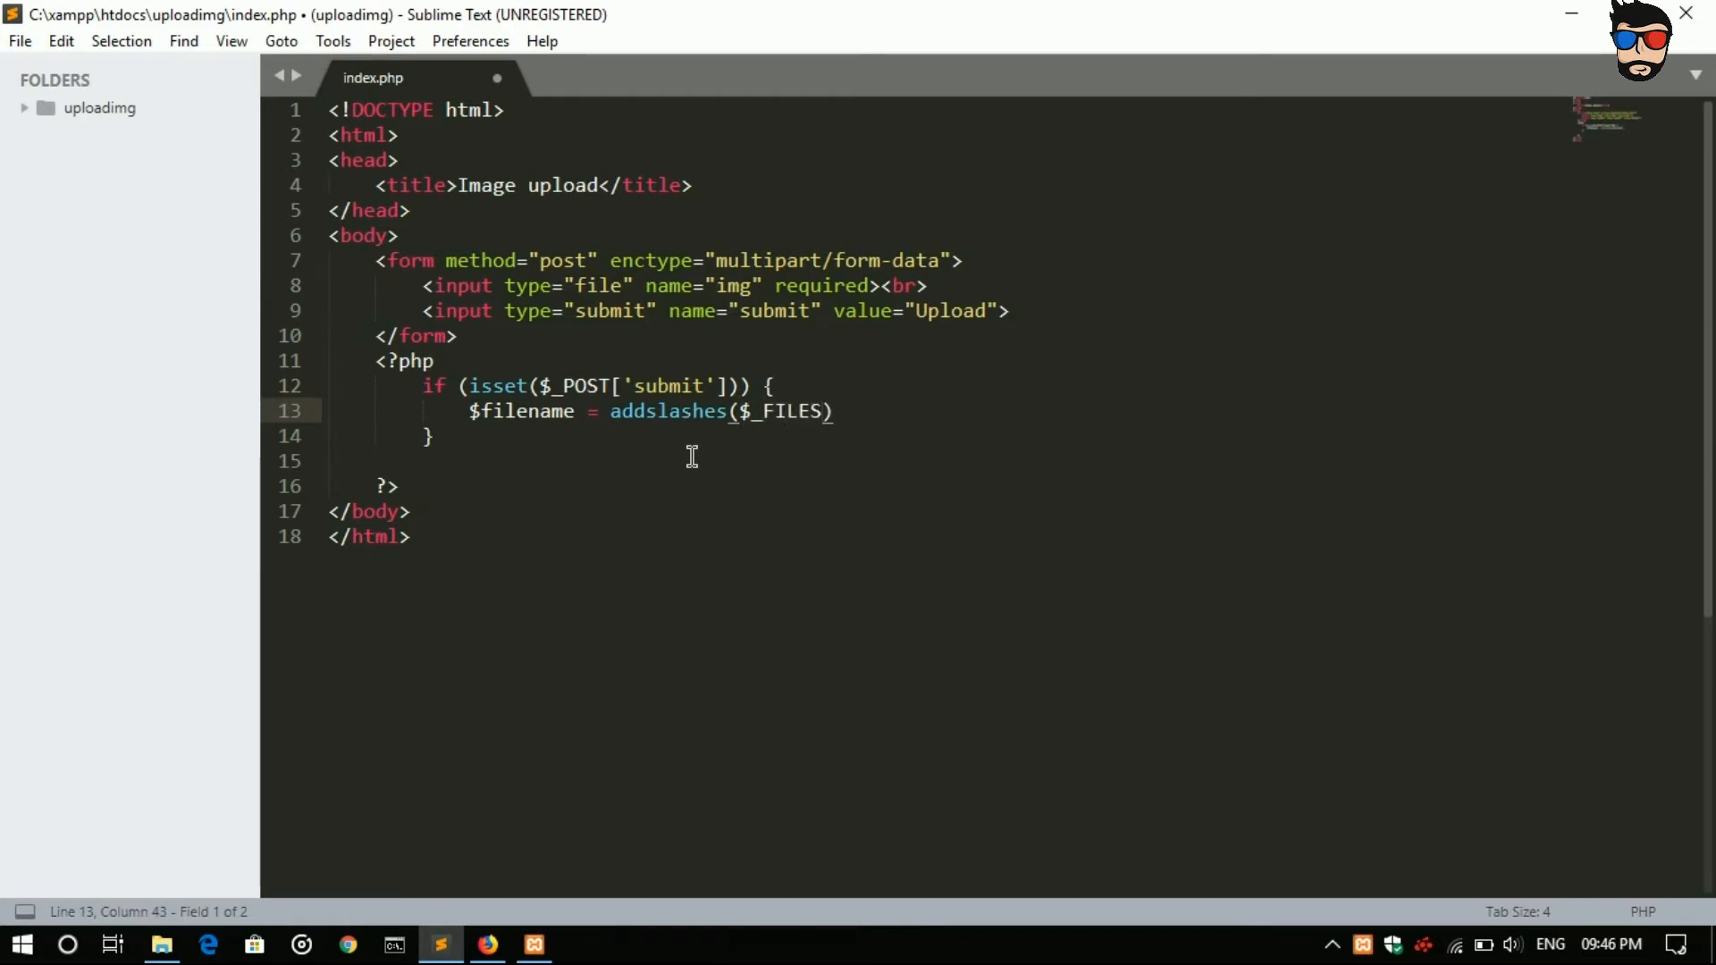
type("[")
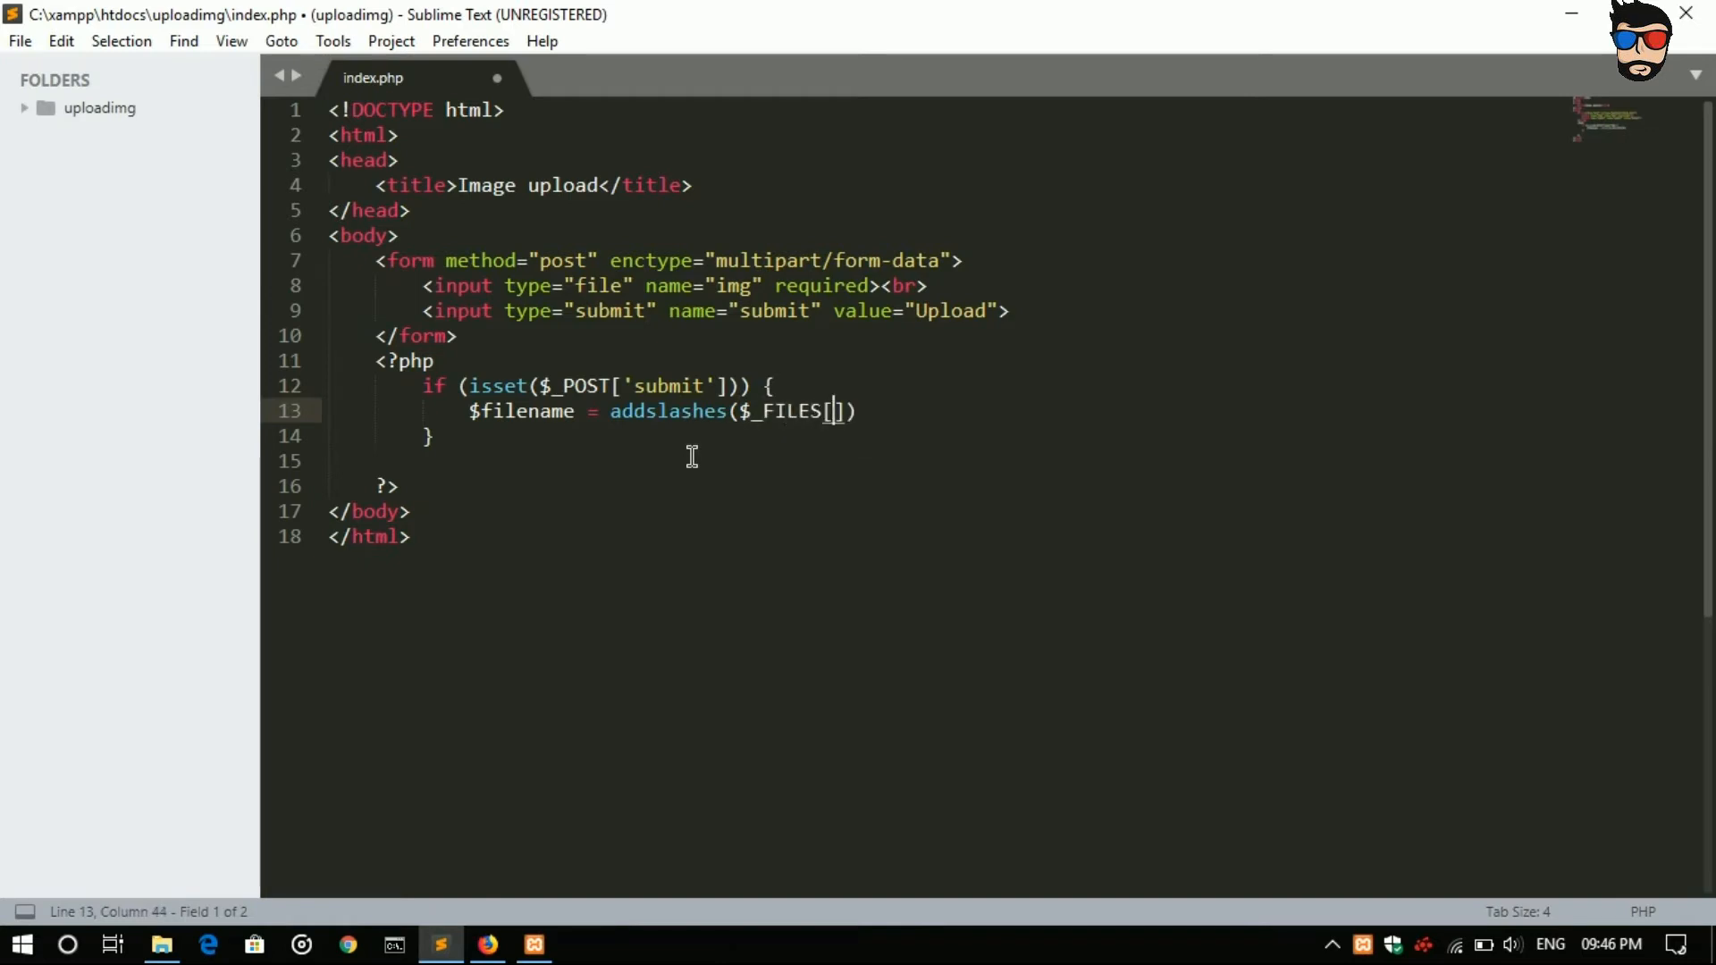
type("img\"")
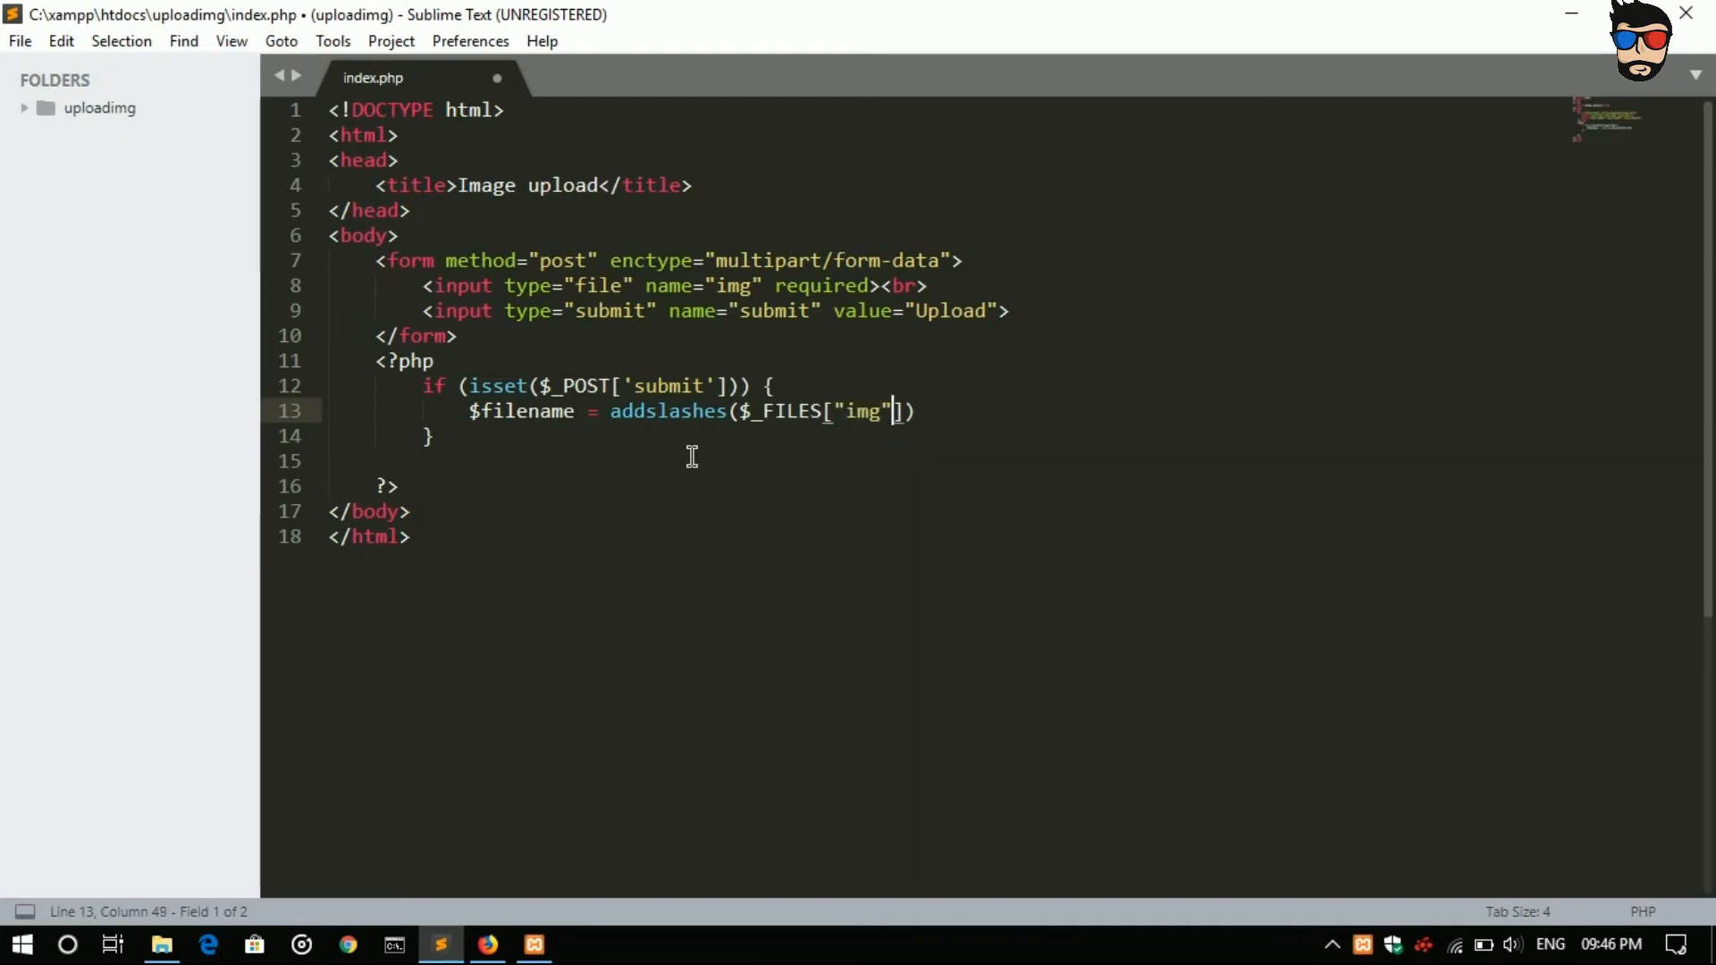
type("{}")
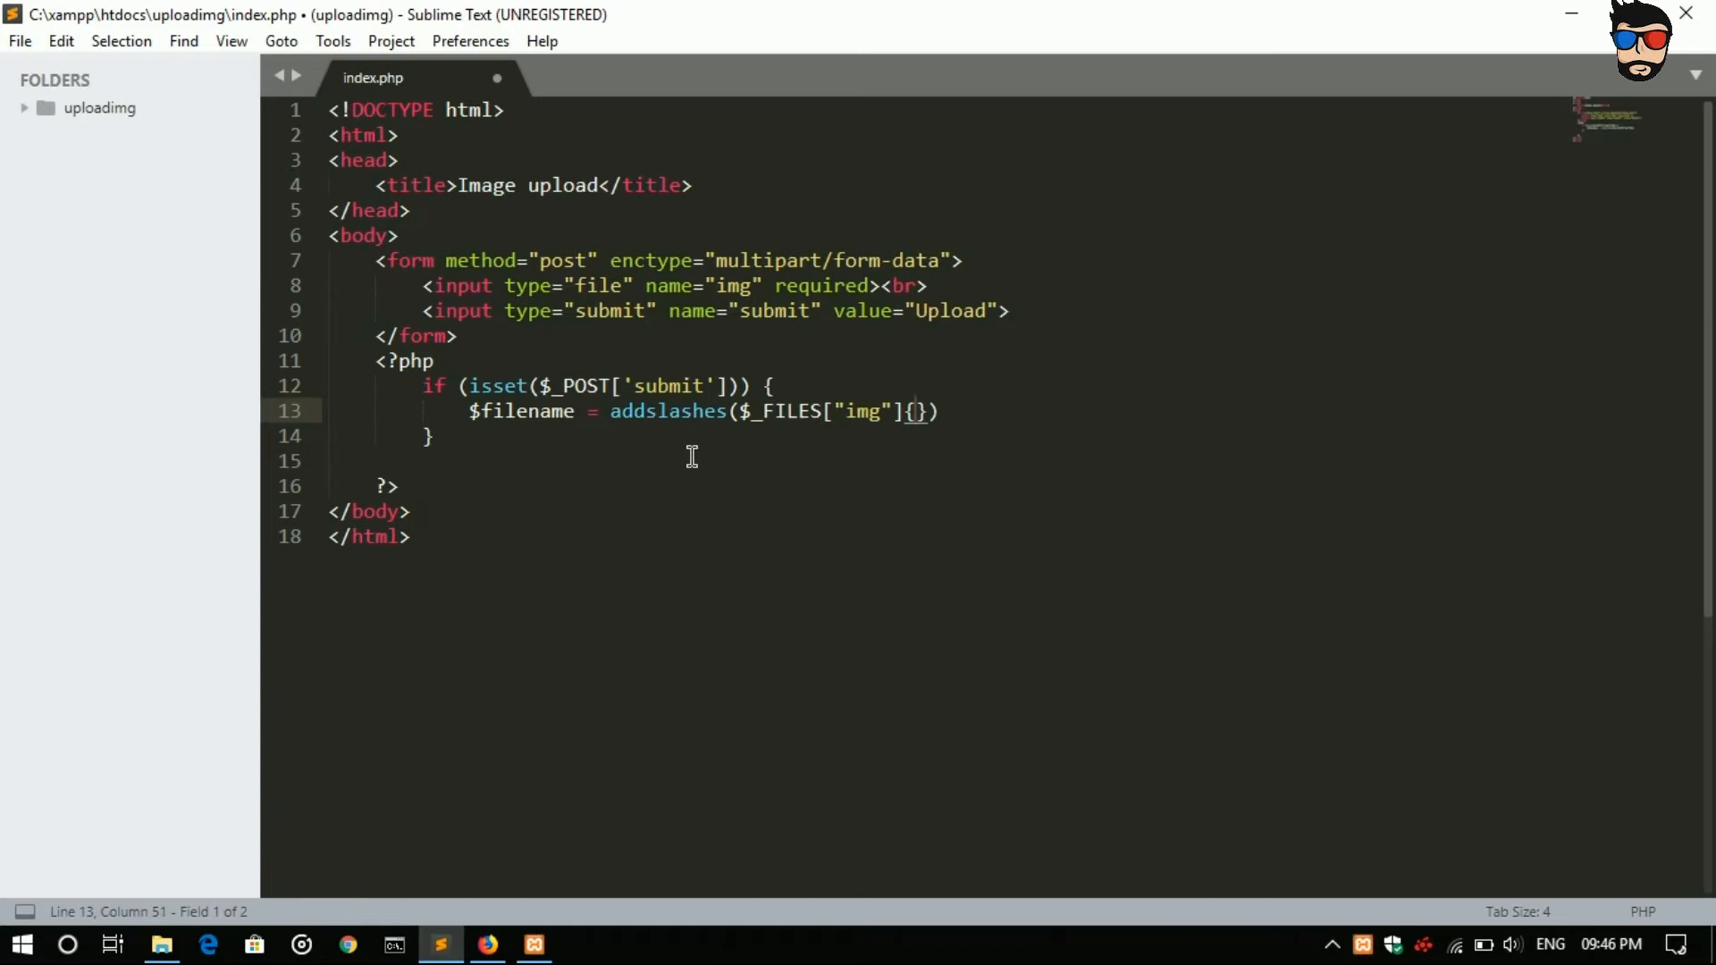
type("[]")
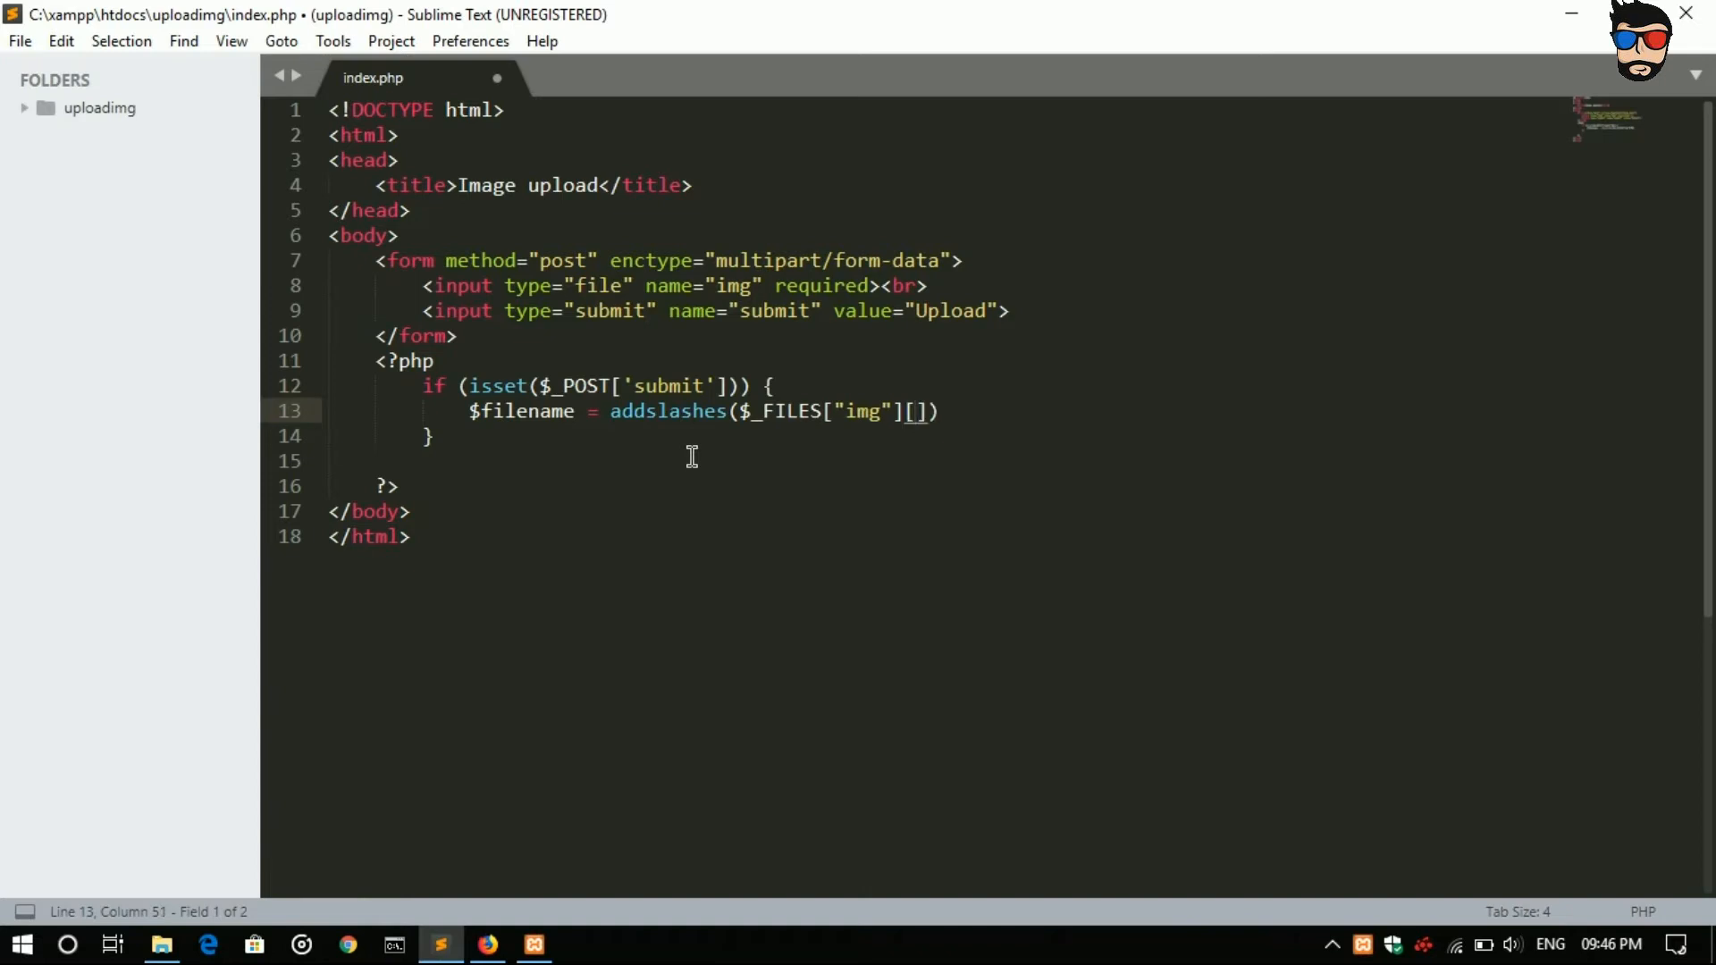
type("name\"")
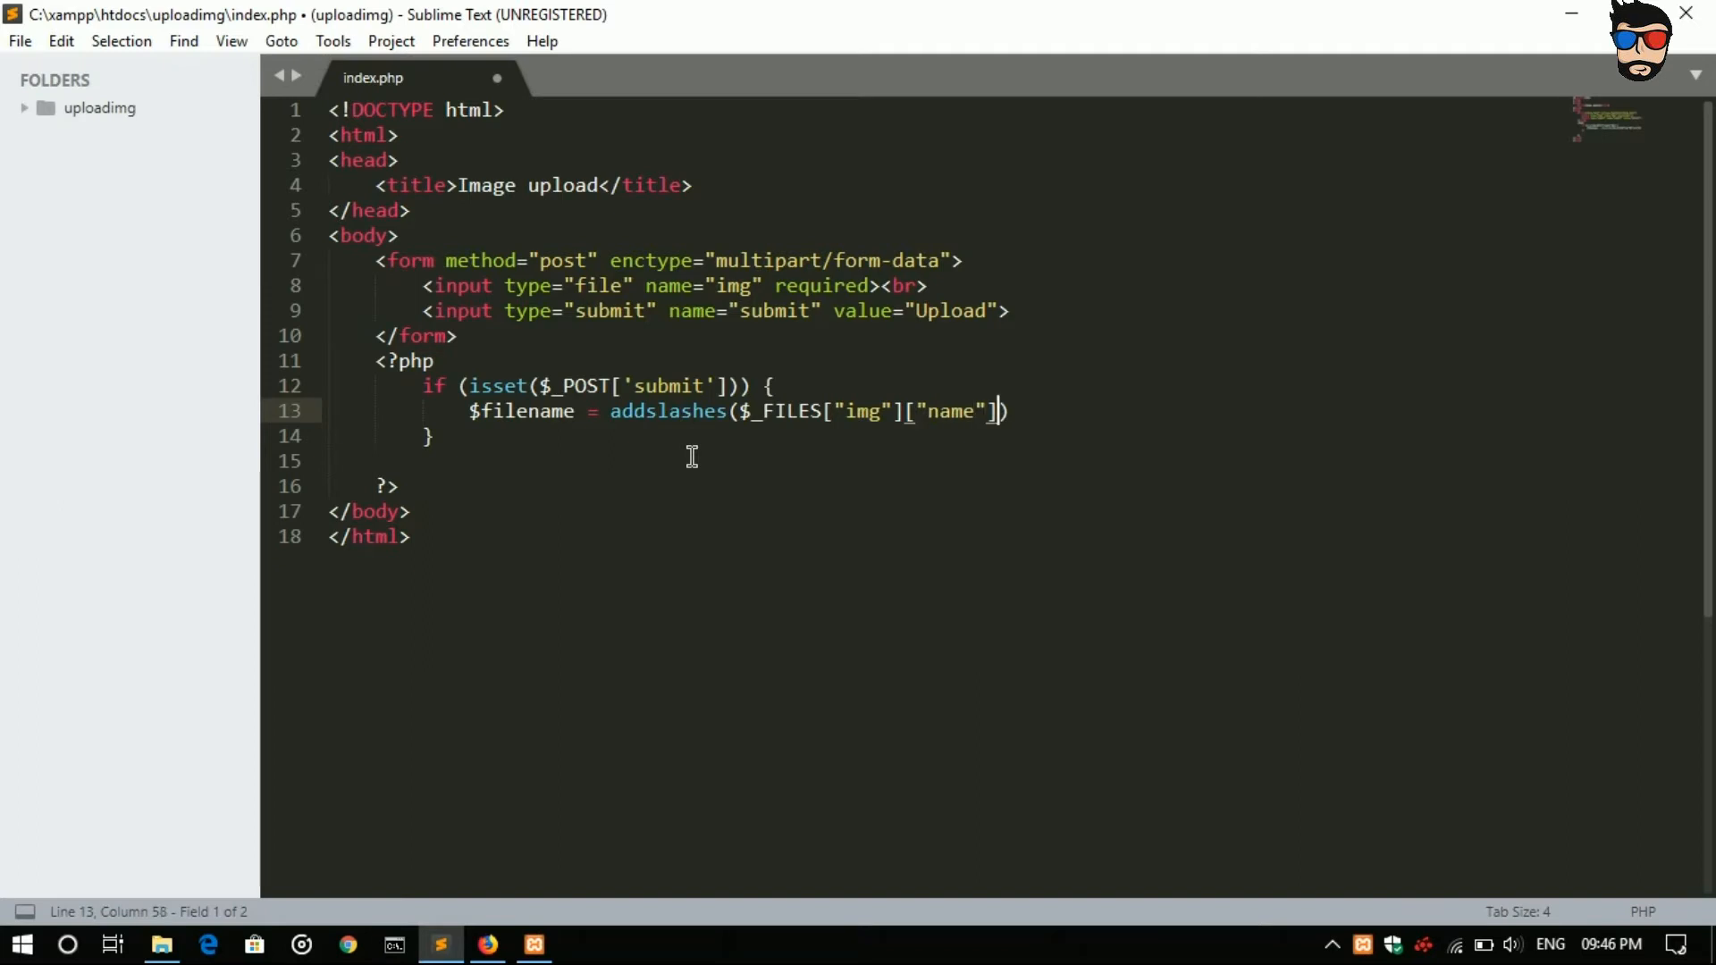
type(";")
key("enter")
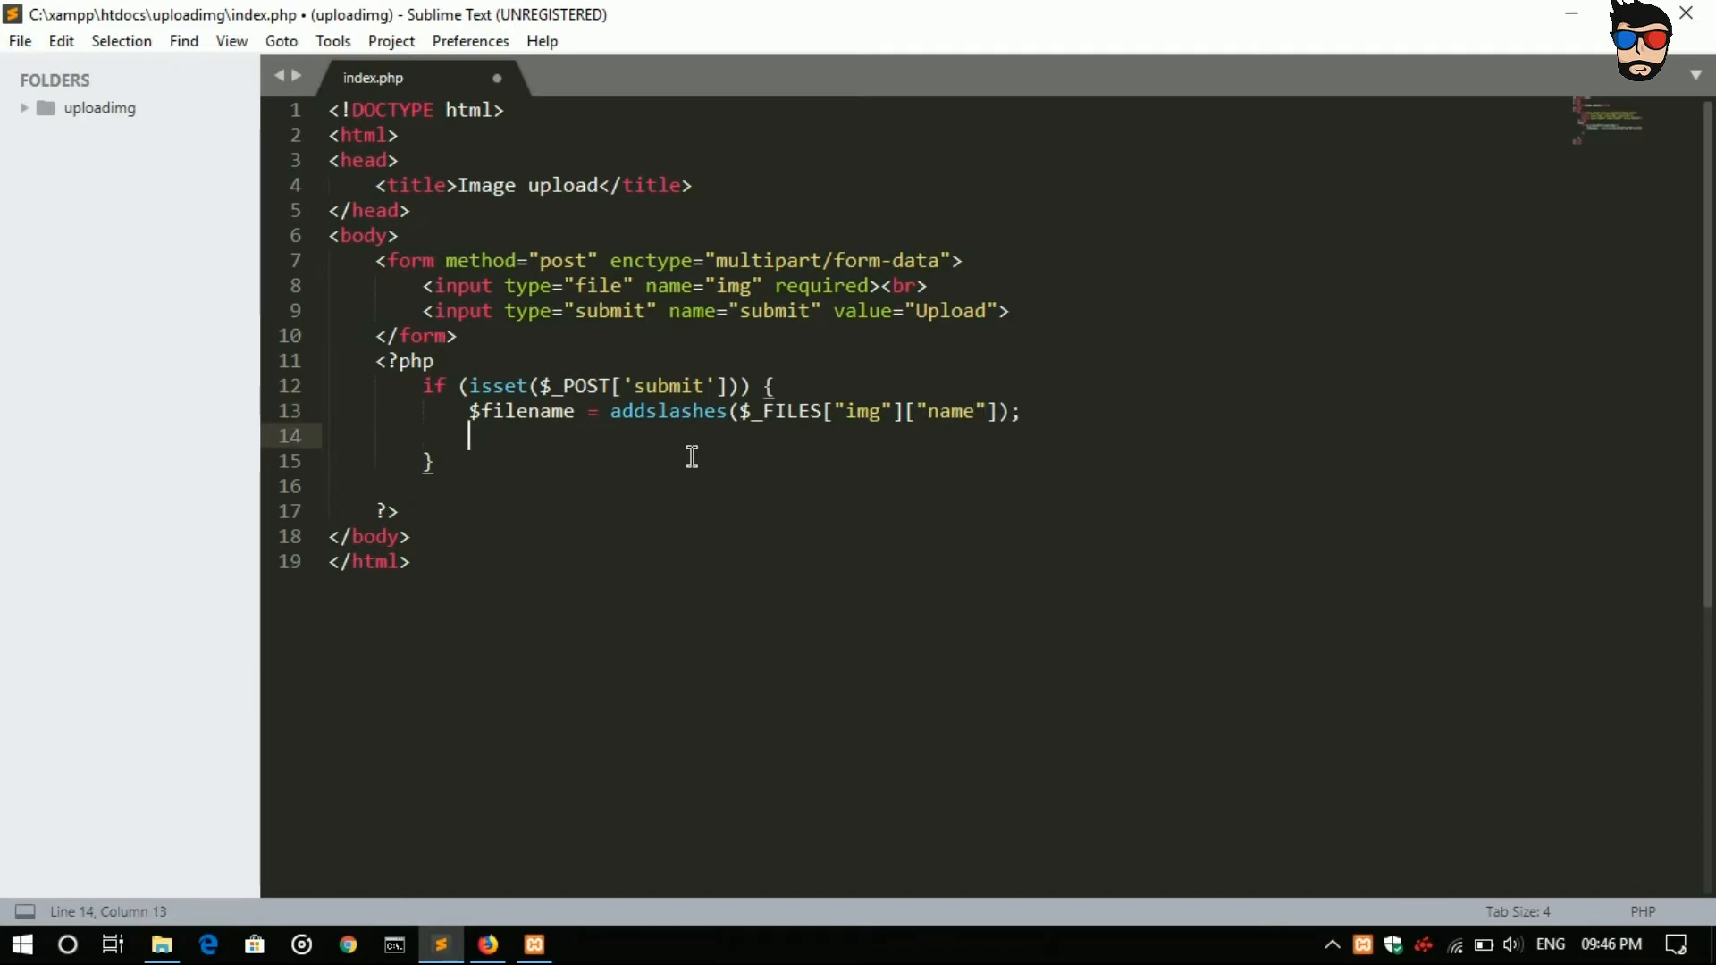
Step: Begin $tempname = addcslashes(file_get_contents( on line 14
type("$")
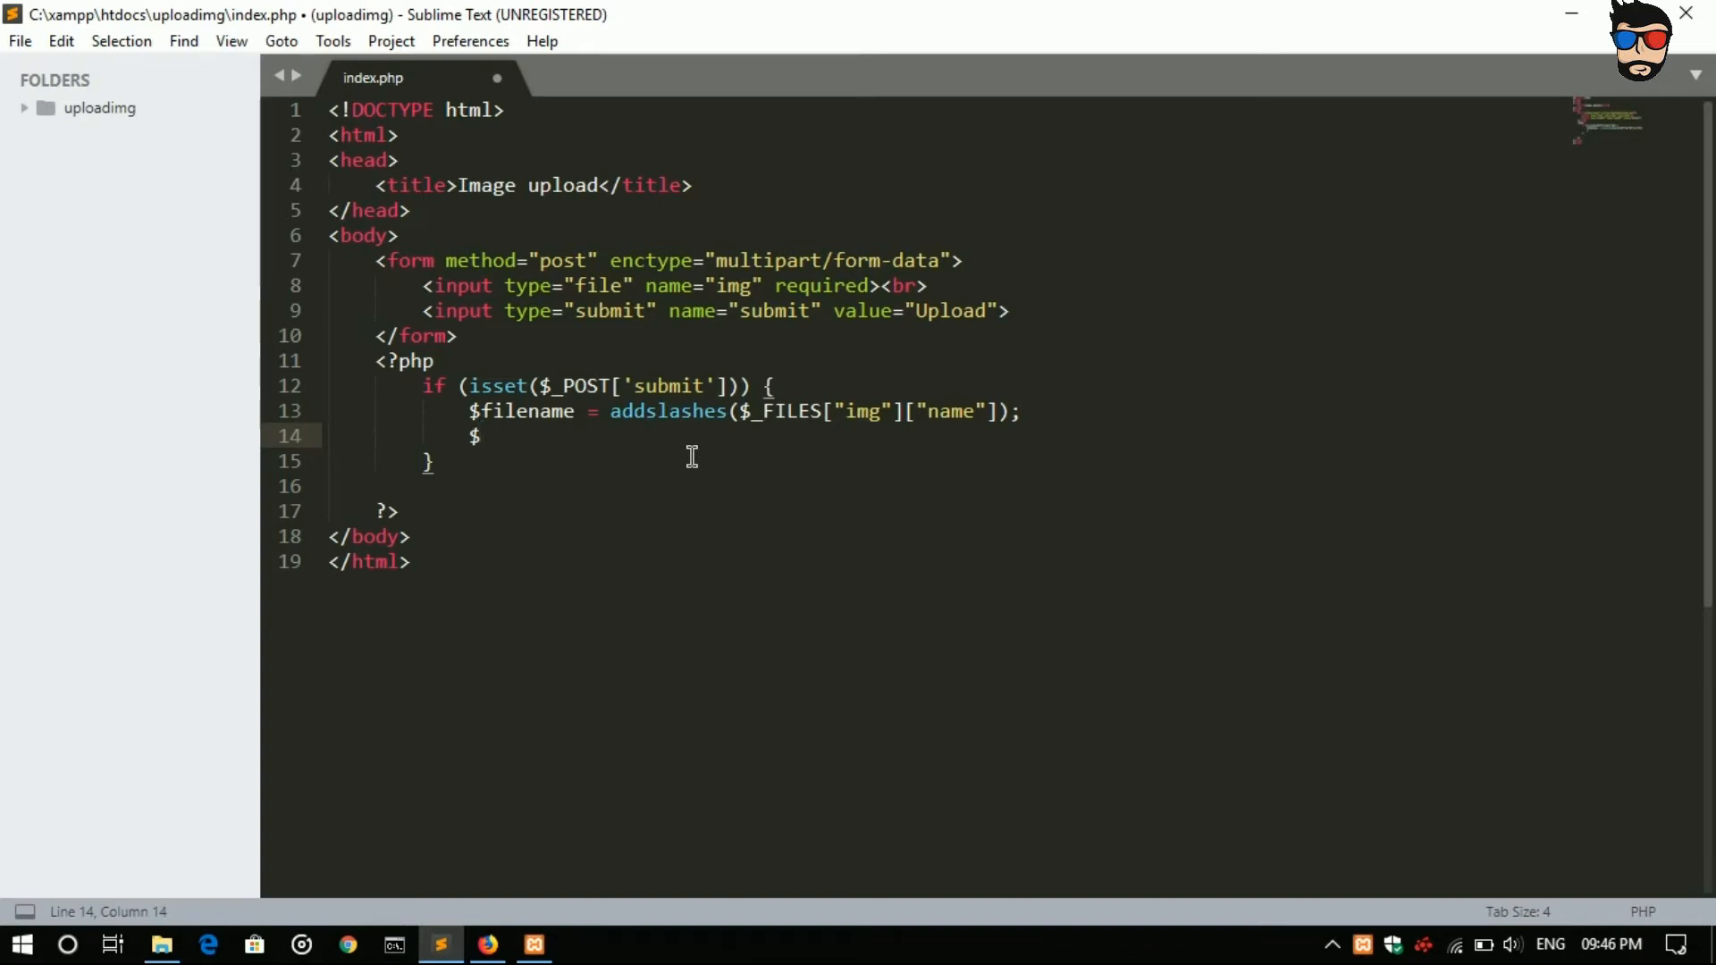
type("te")
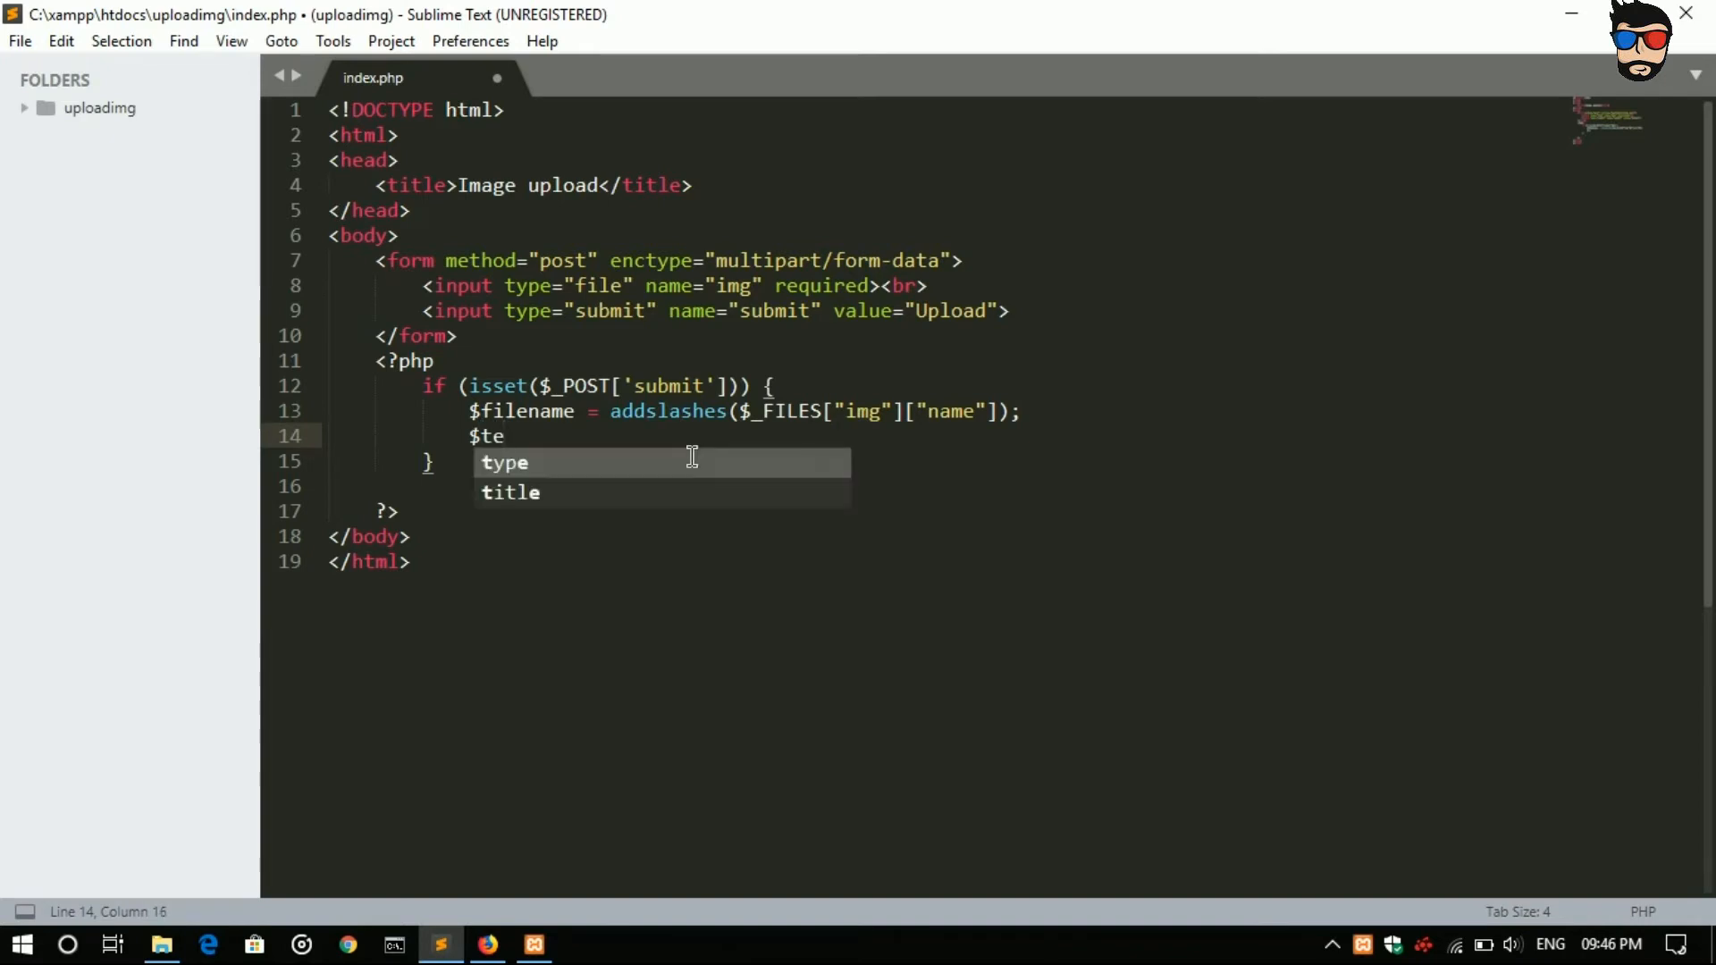
type("mp")
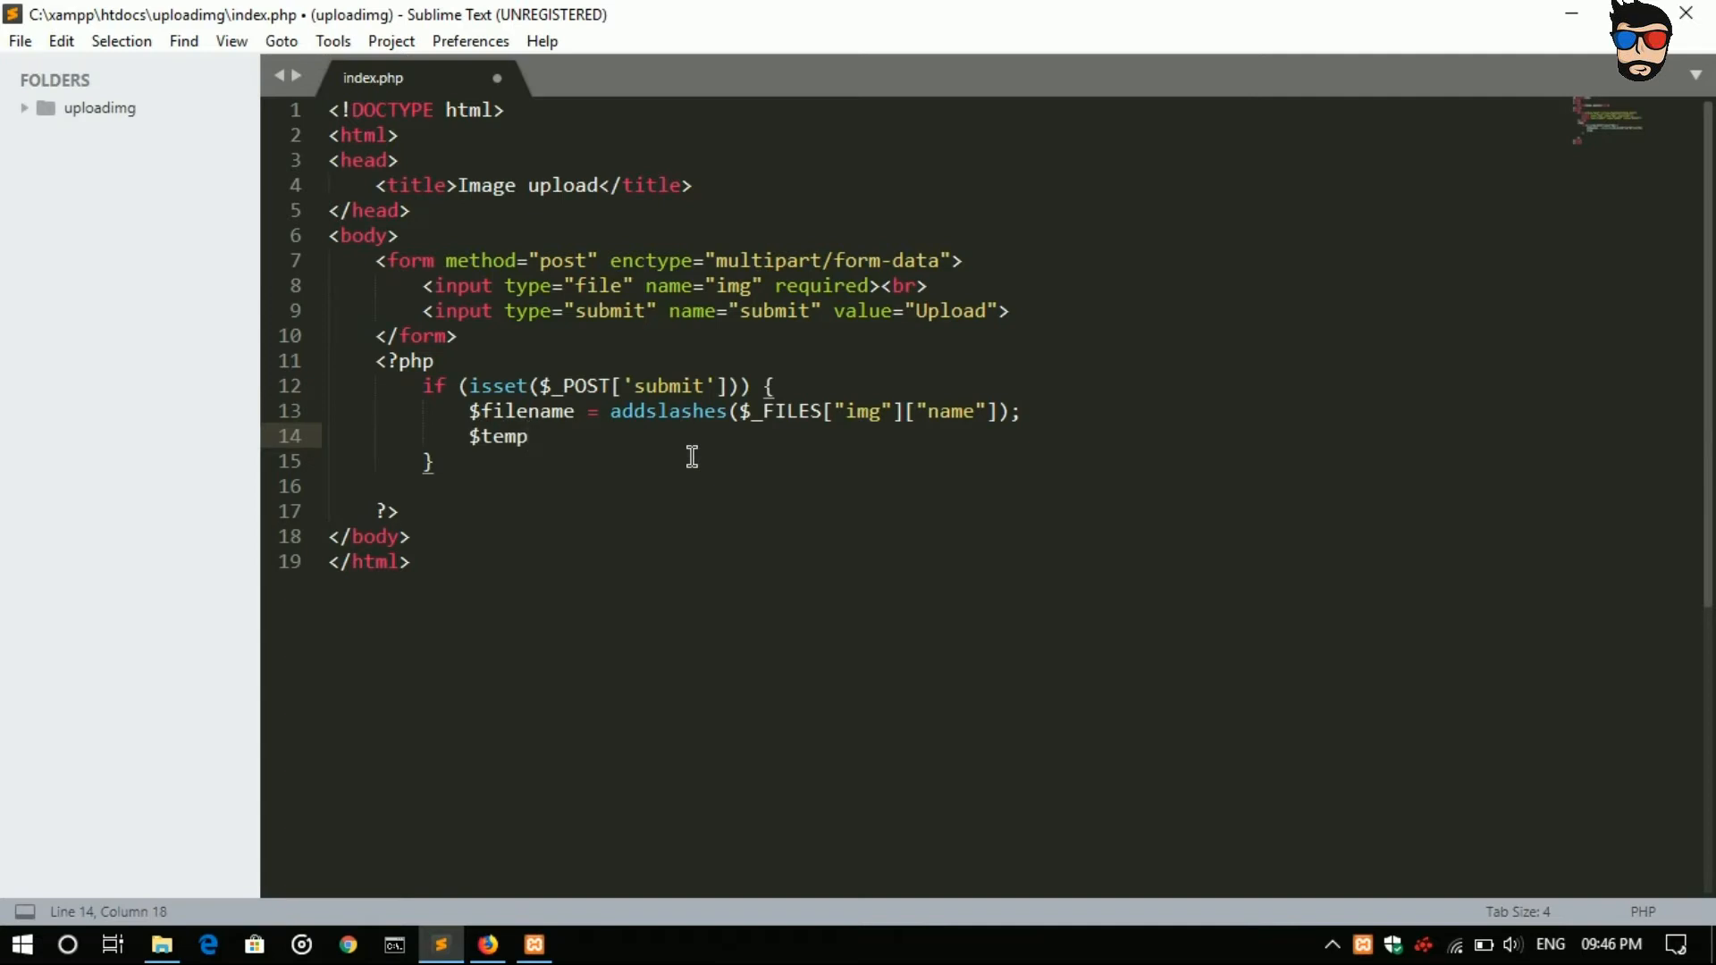
type("name")
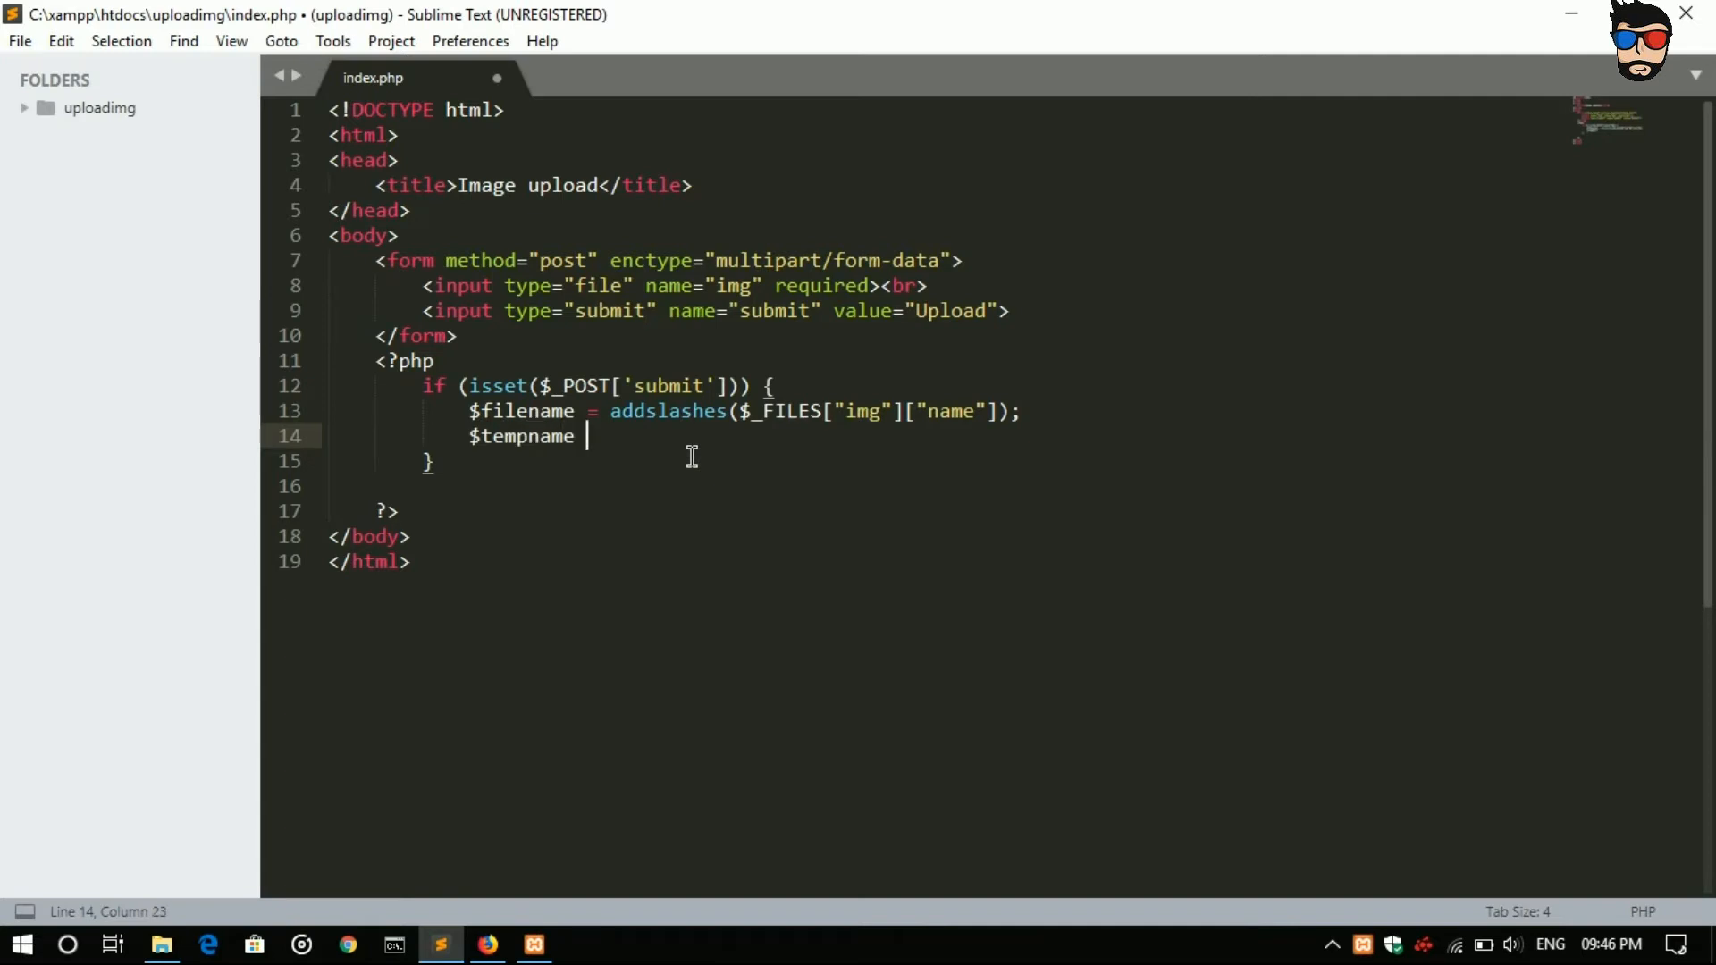
type("= addcslashes(")
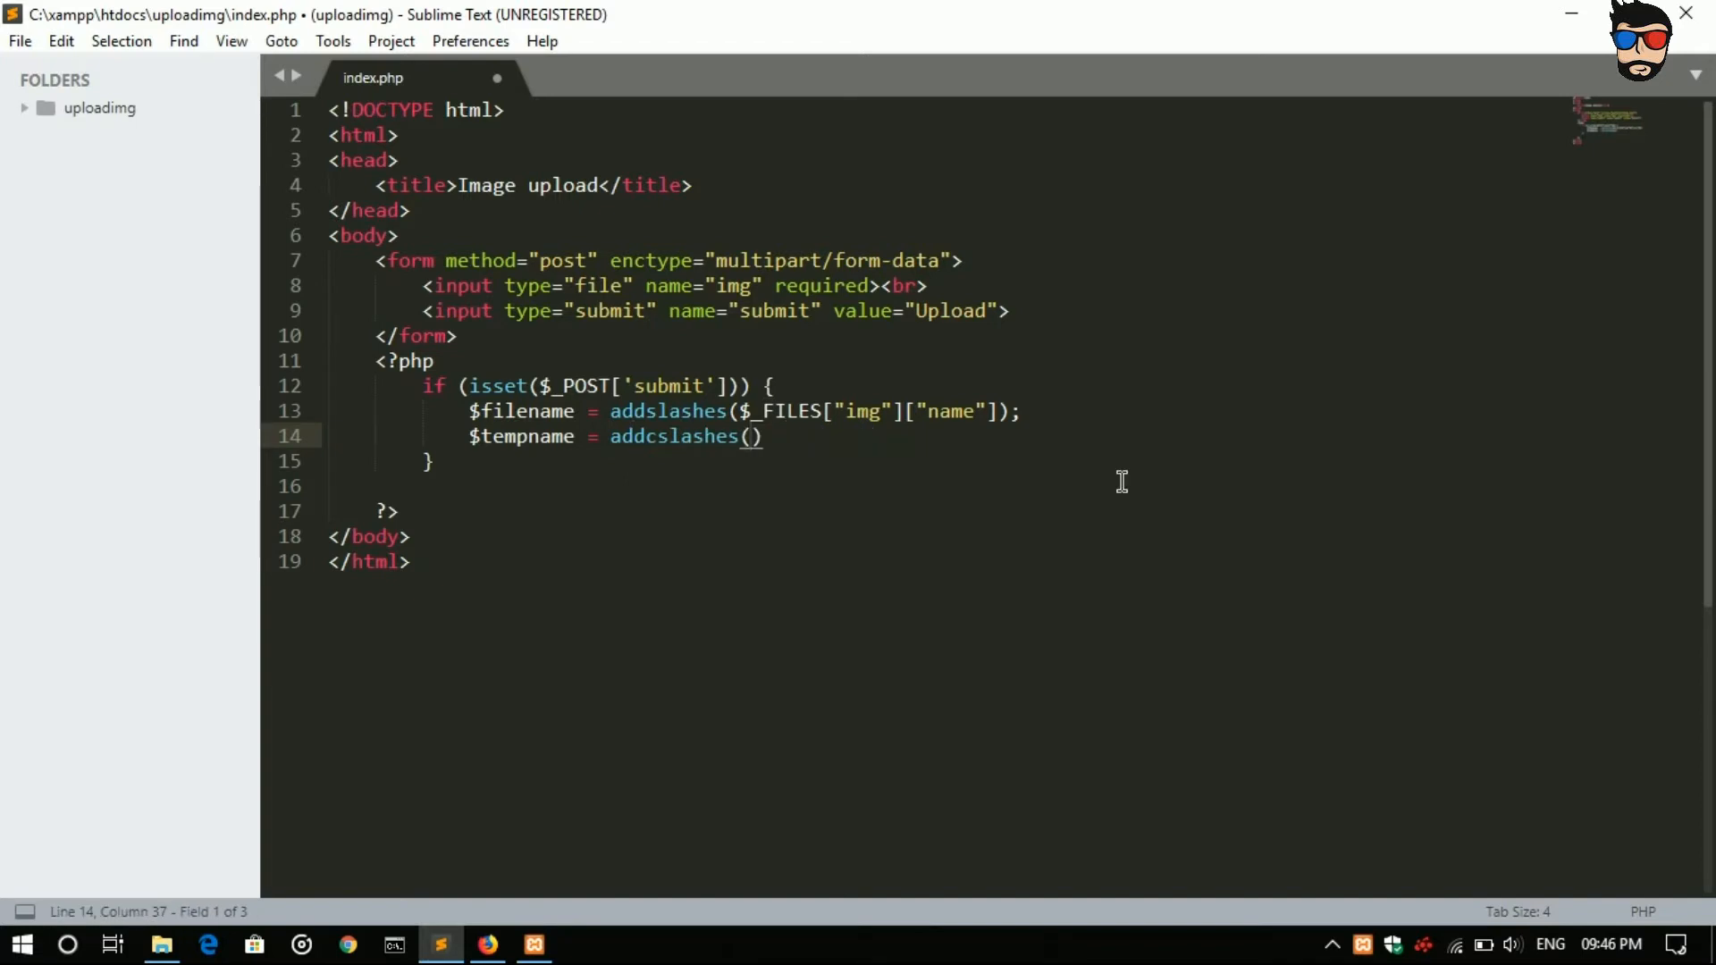
type("fil")
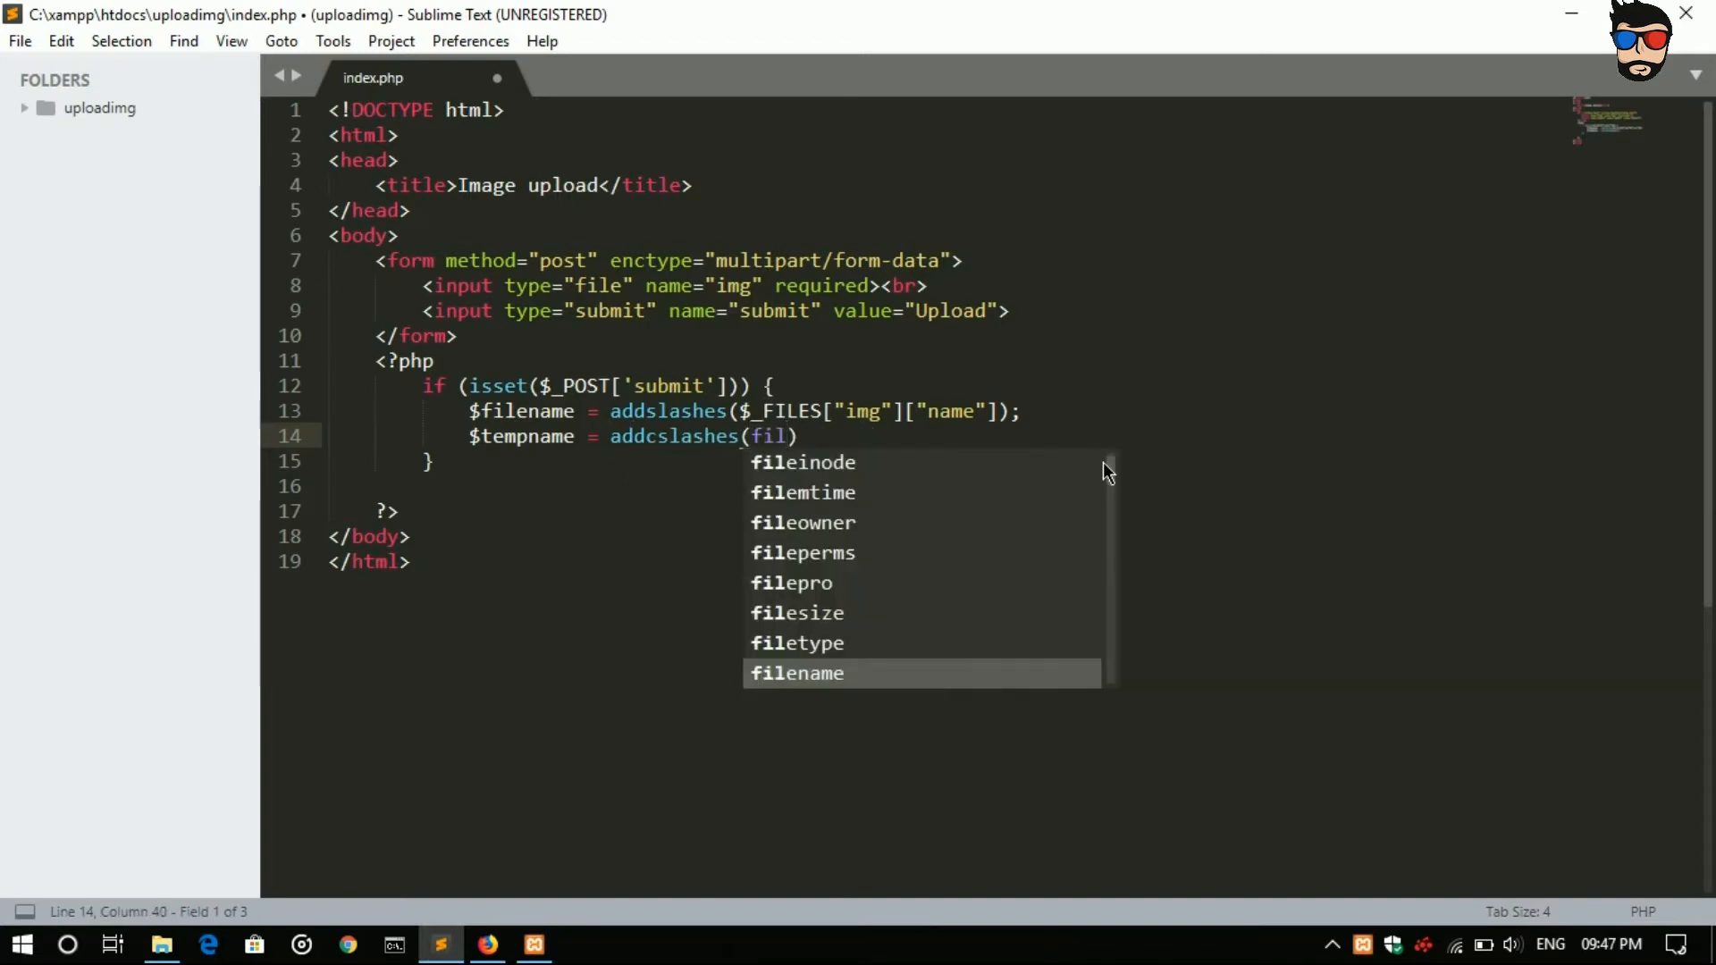
type("e")
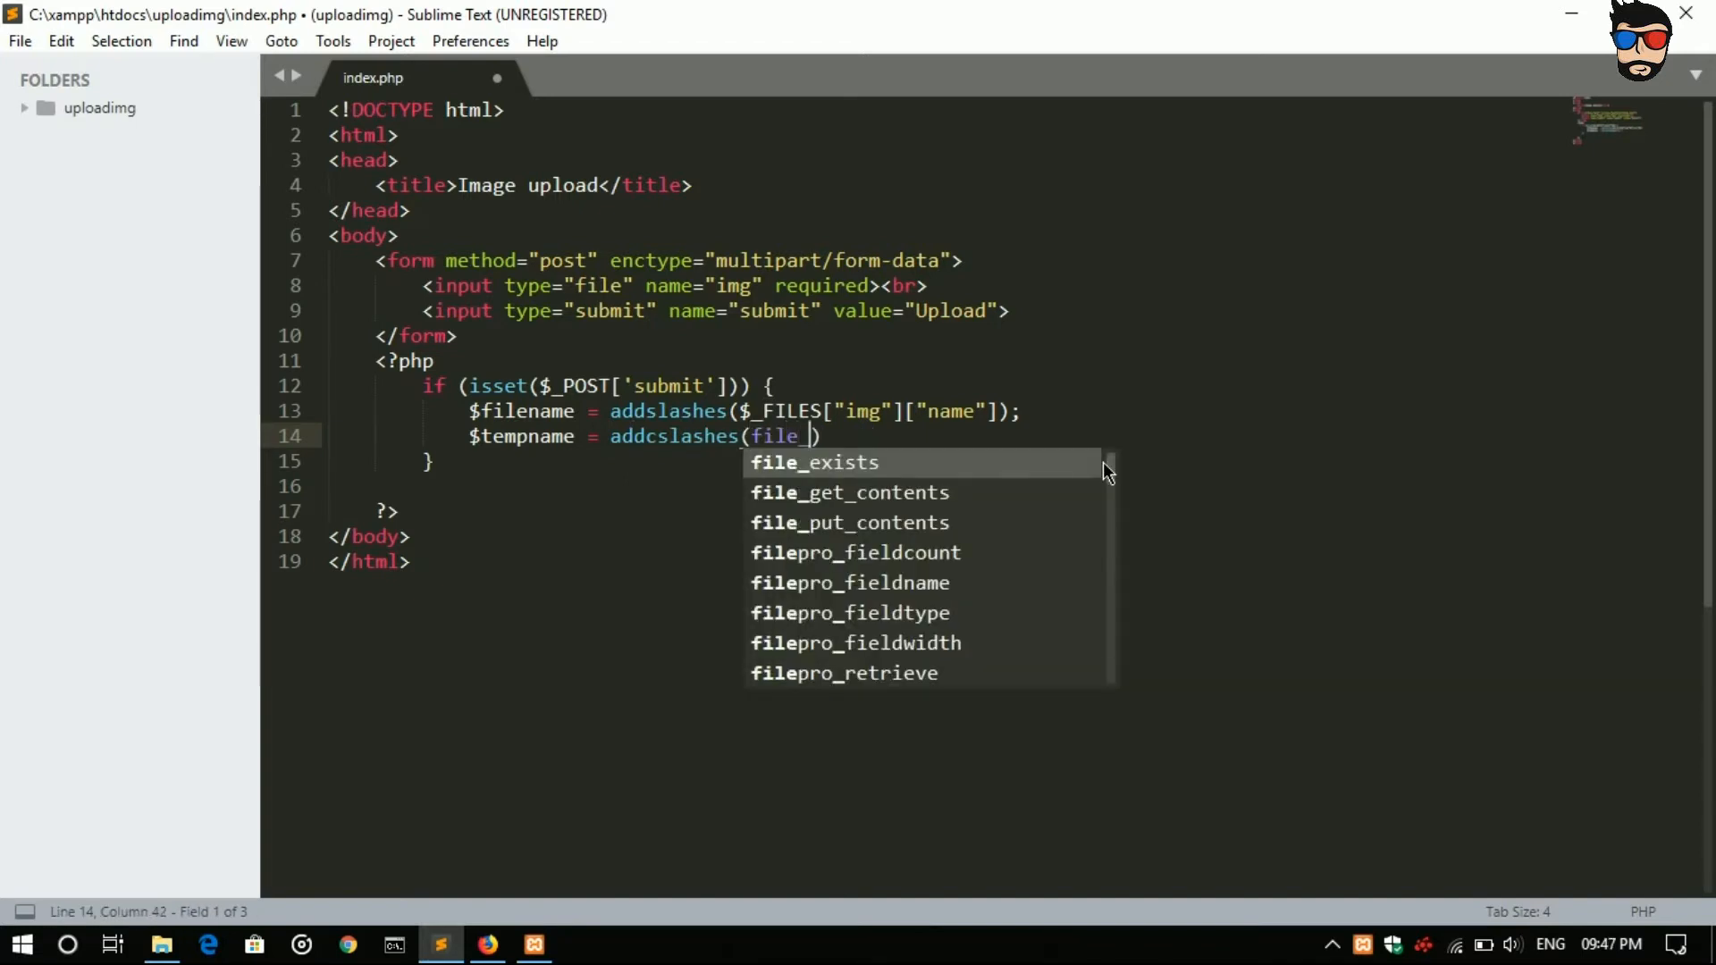
type("_get_contents(filename")
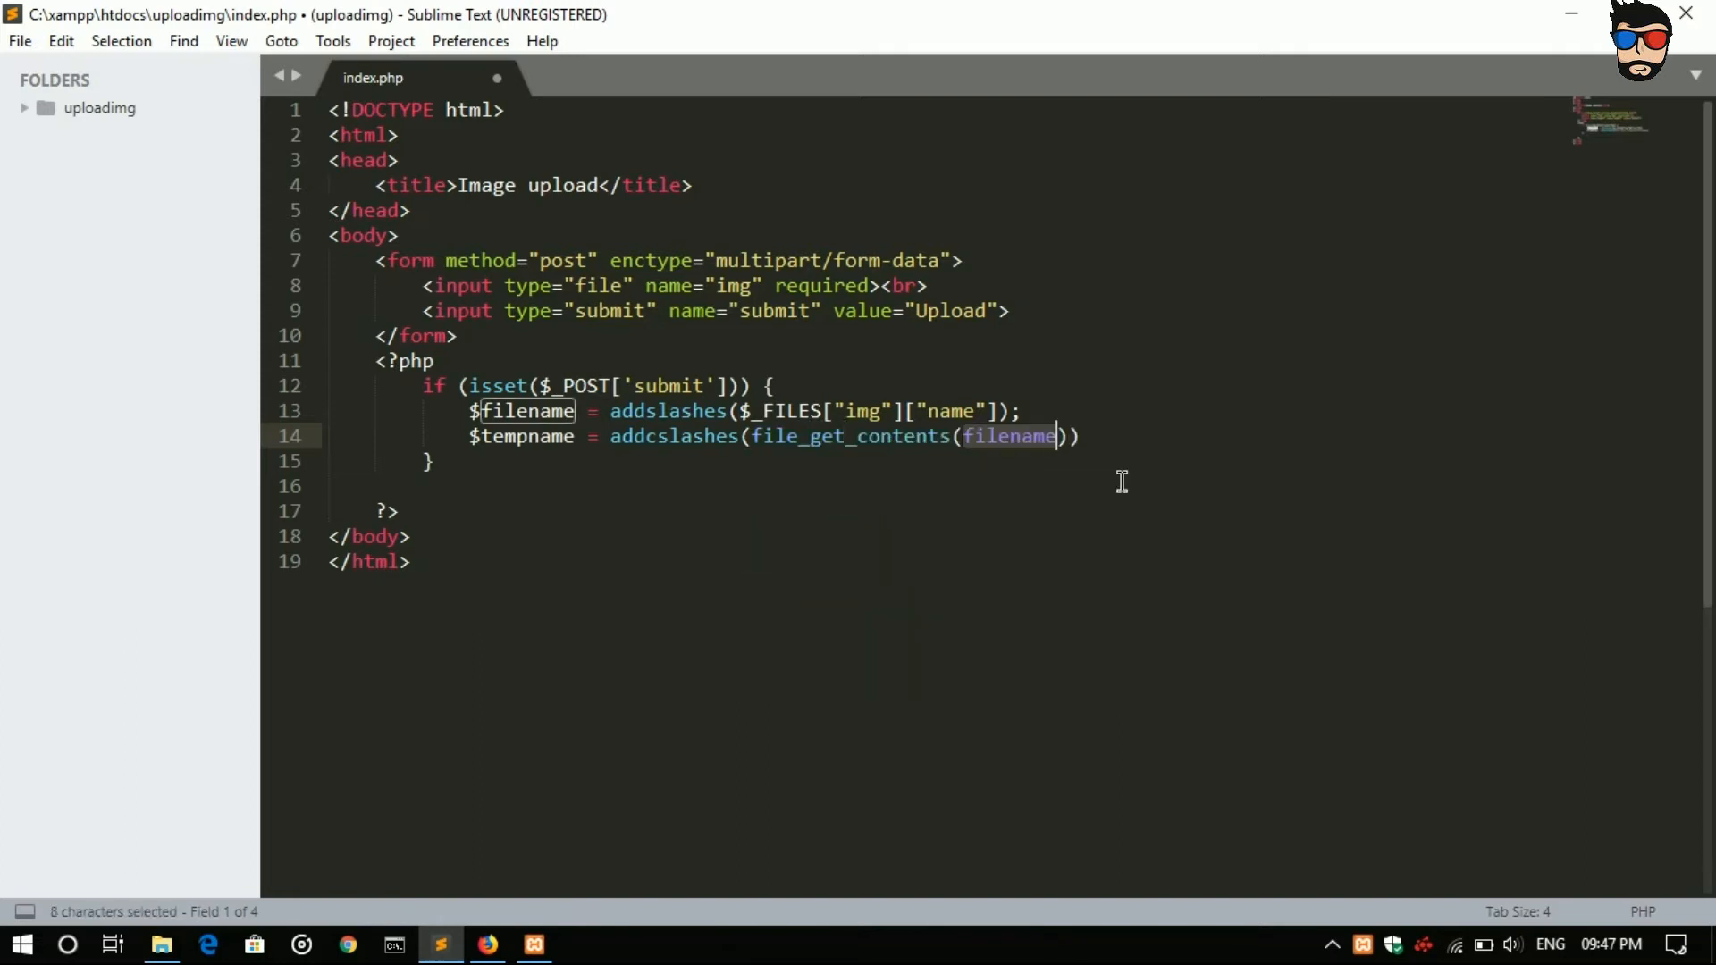
Step: Complete it with $_FILES["img"]["tmp_name"])); to read the uploaded image's contents
type("$")
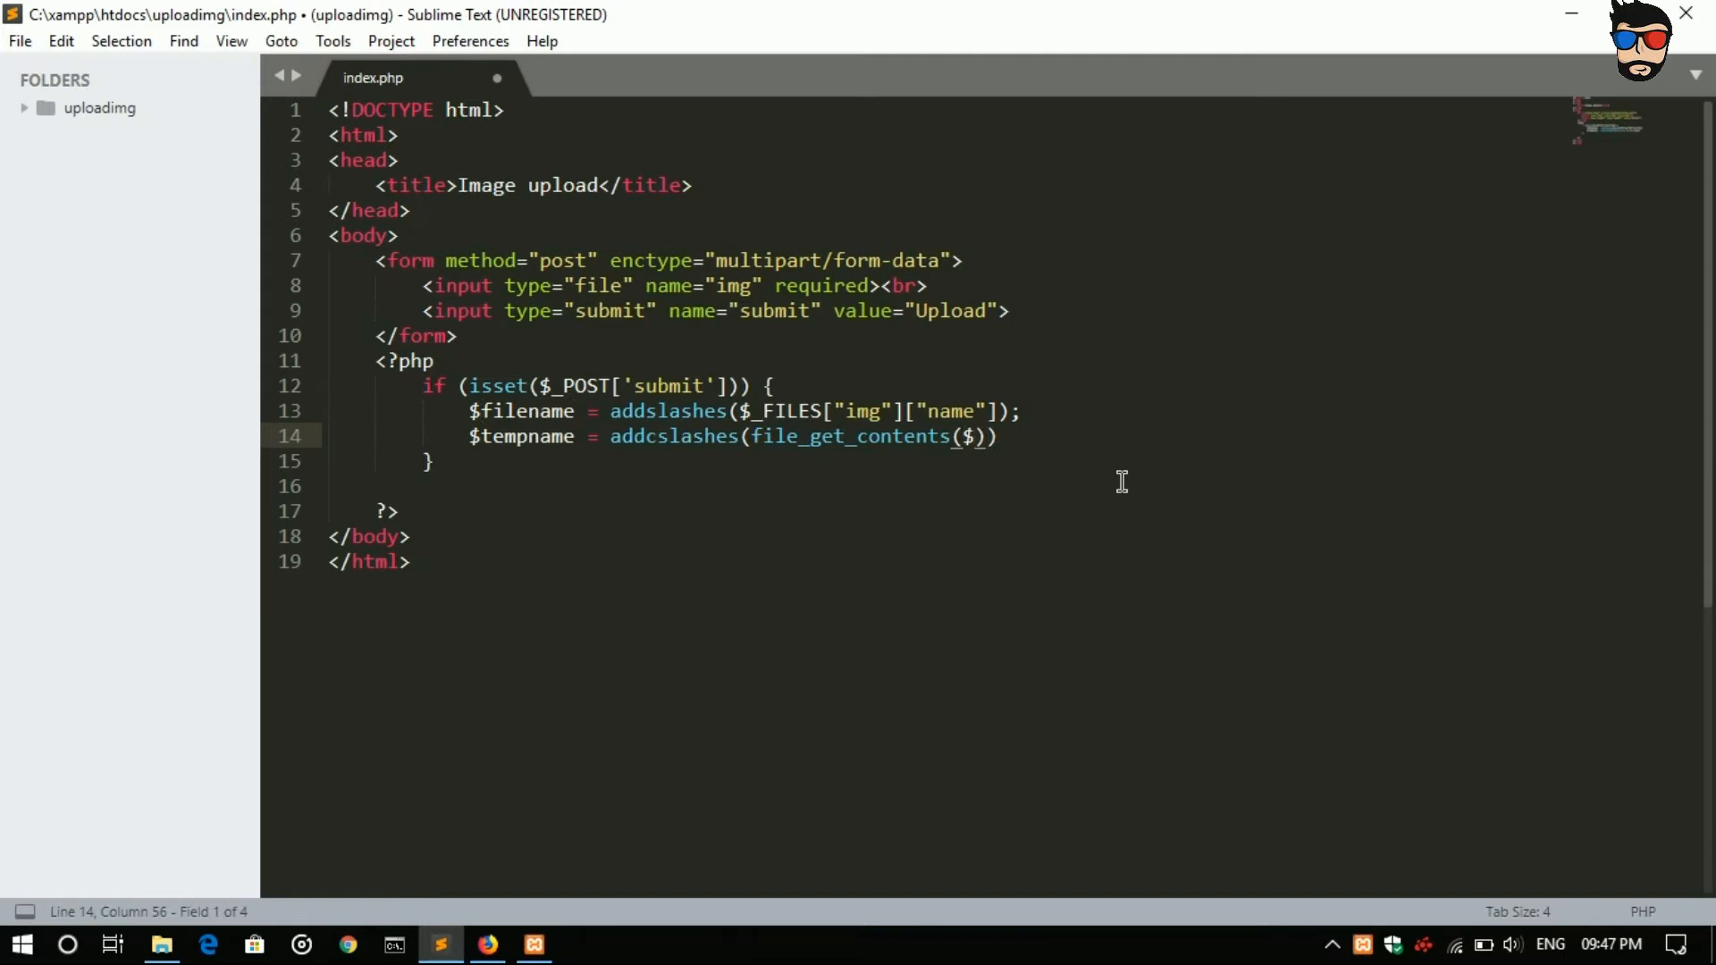
type("_")
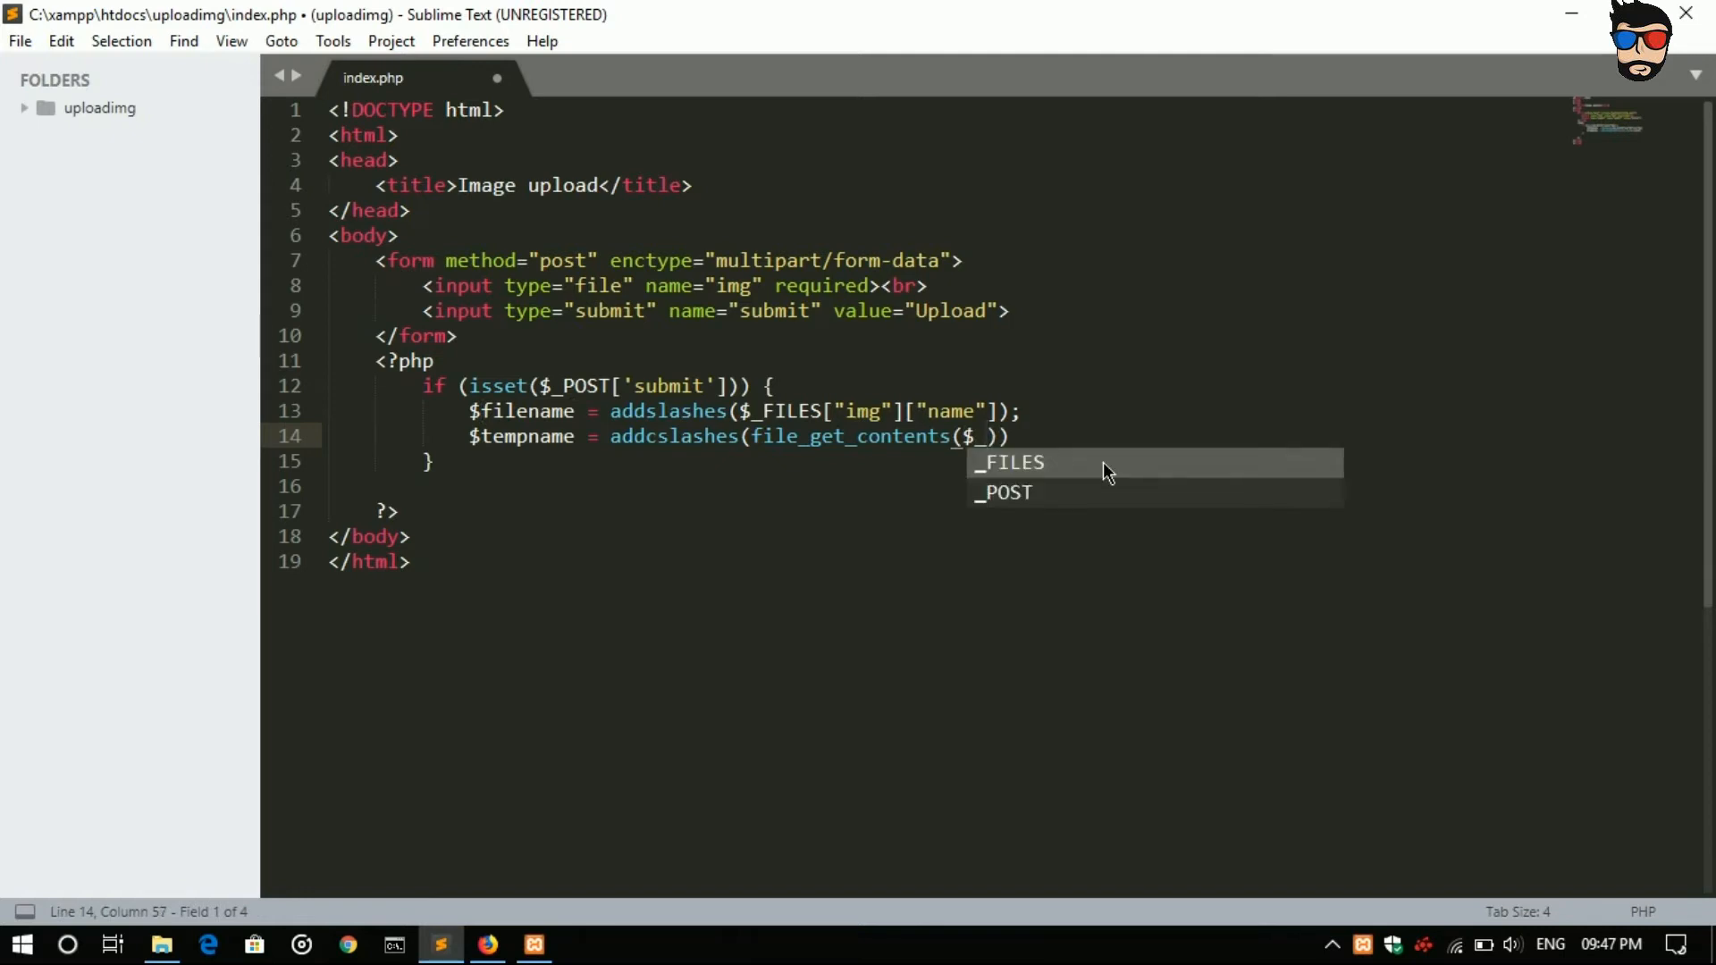
left_click(1007, 462)
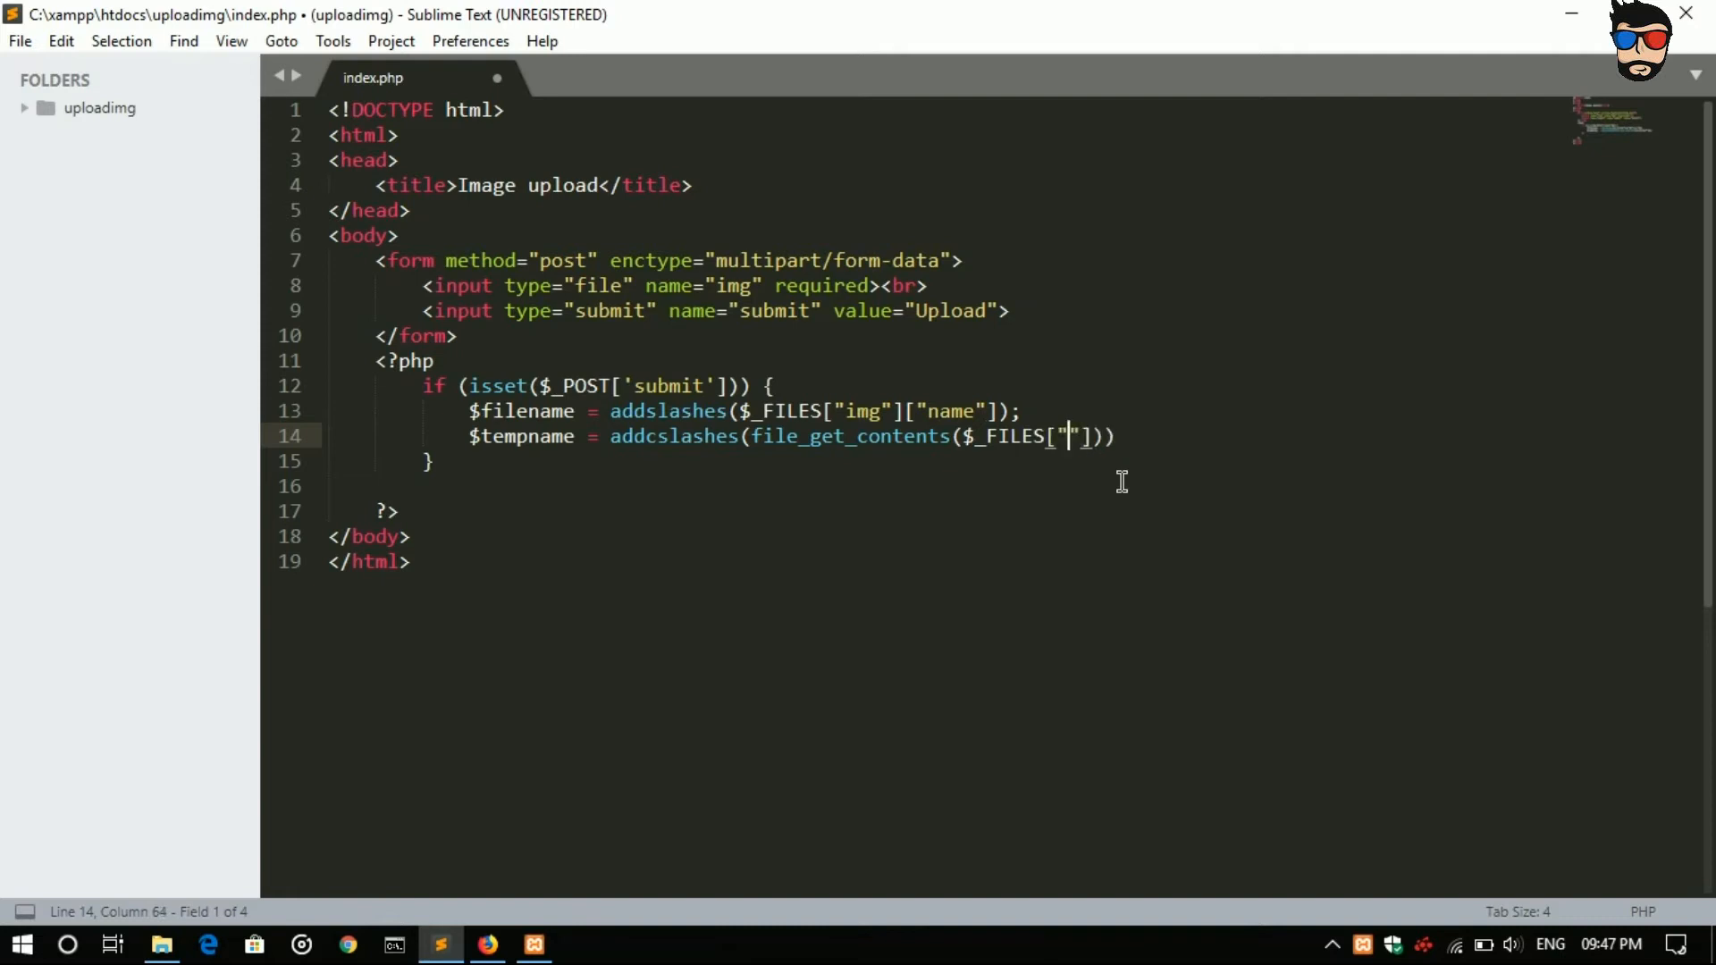
type("img")
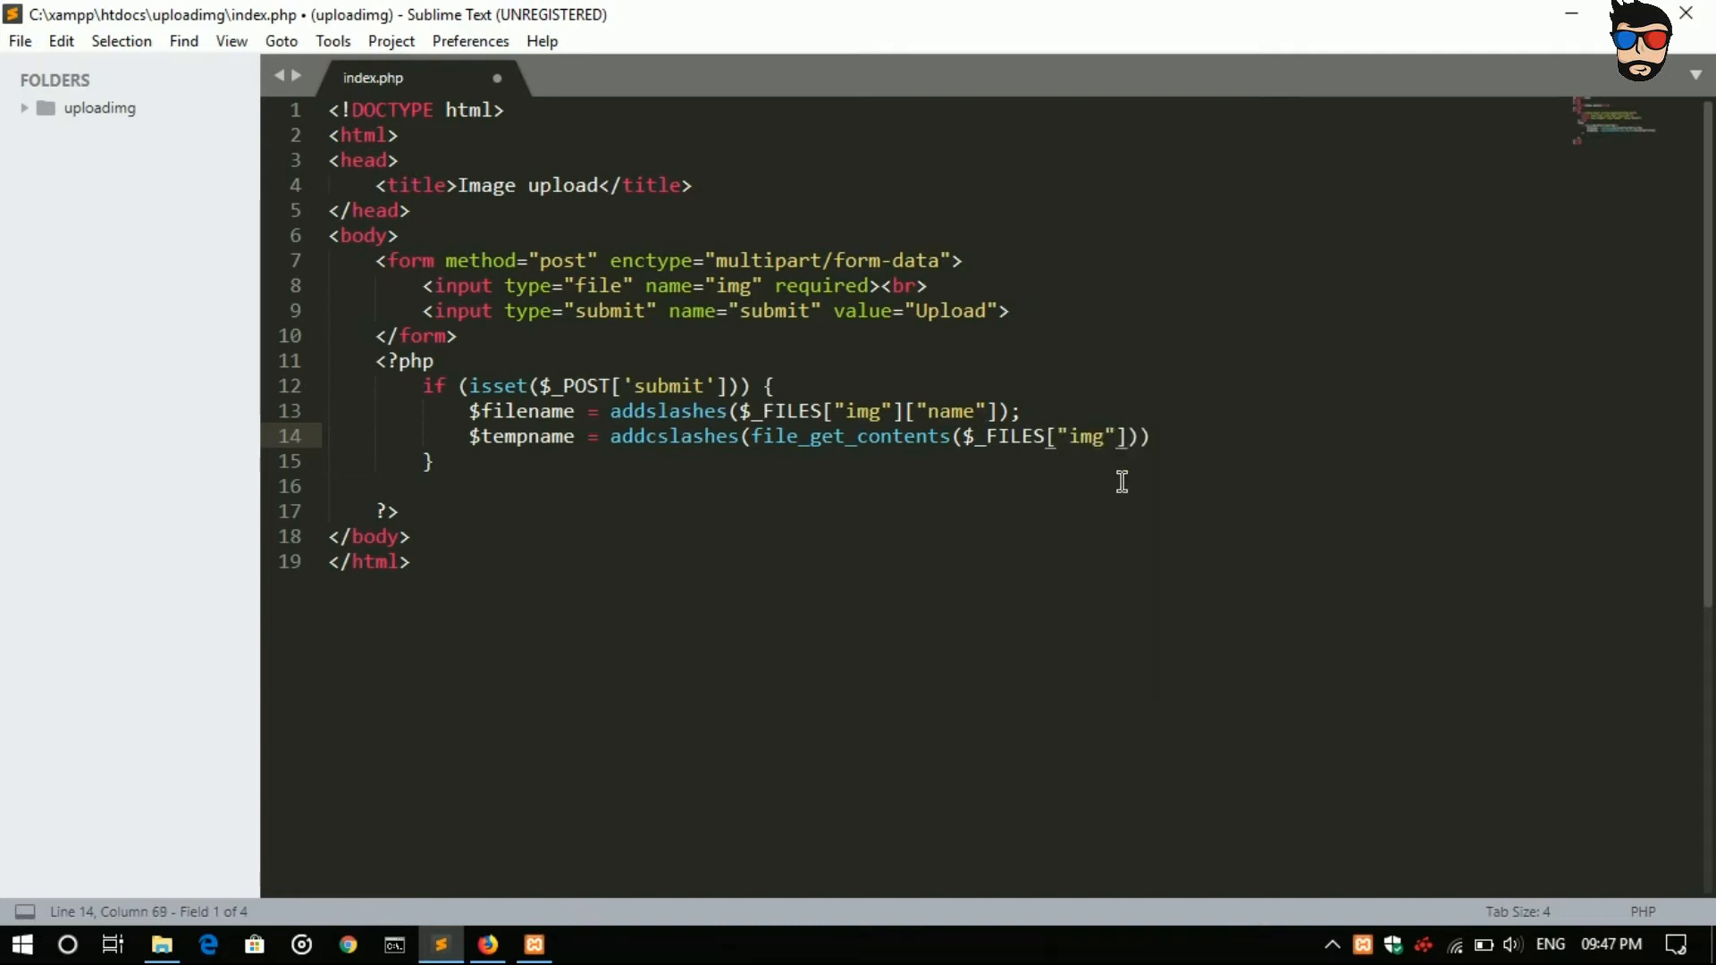
type("[")
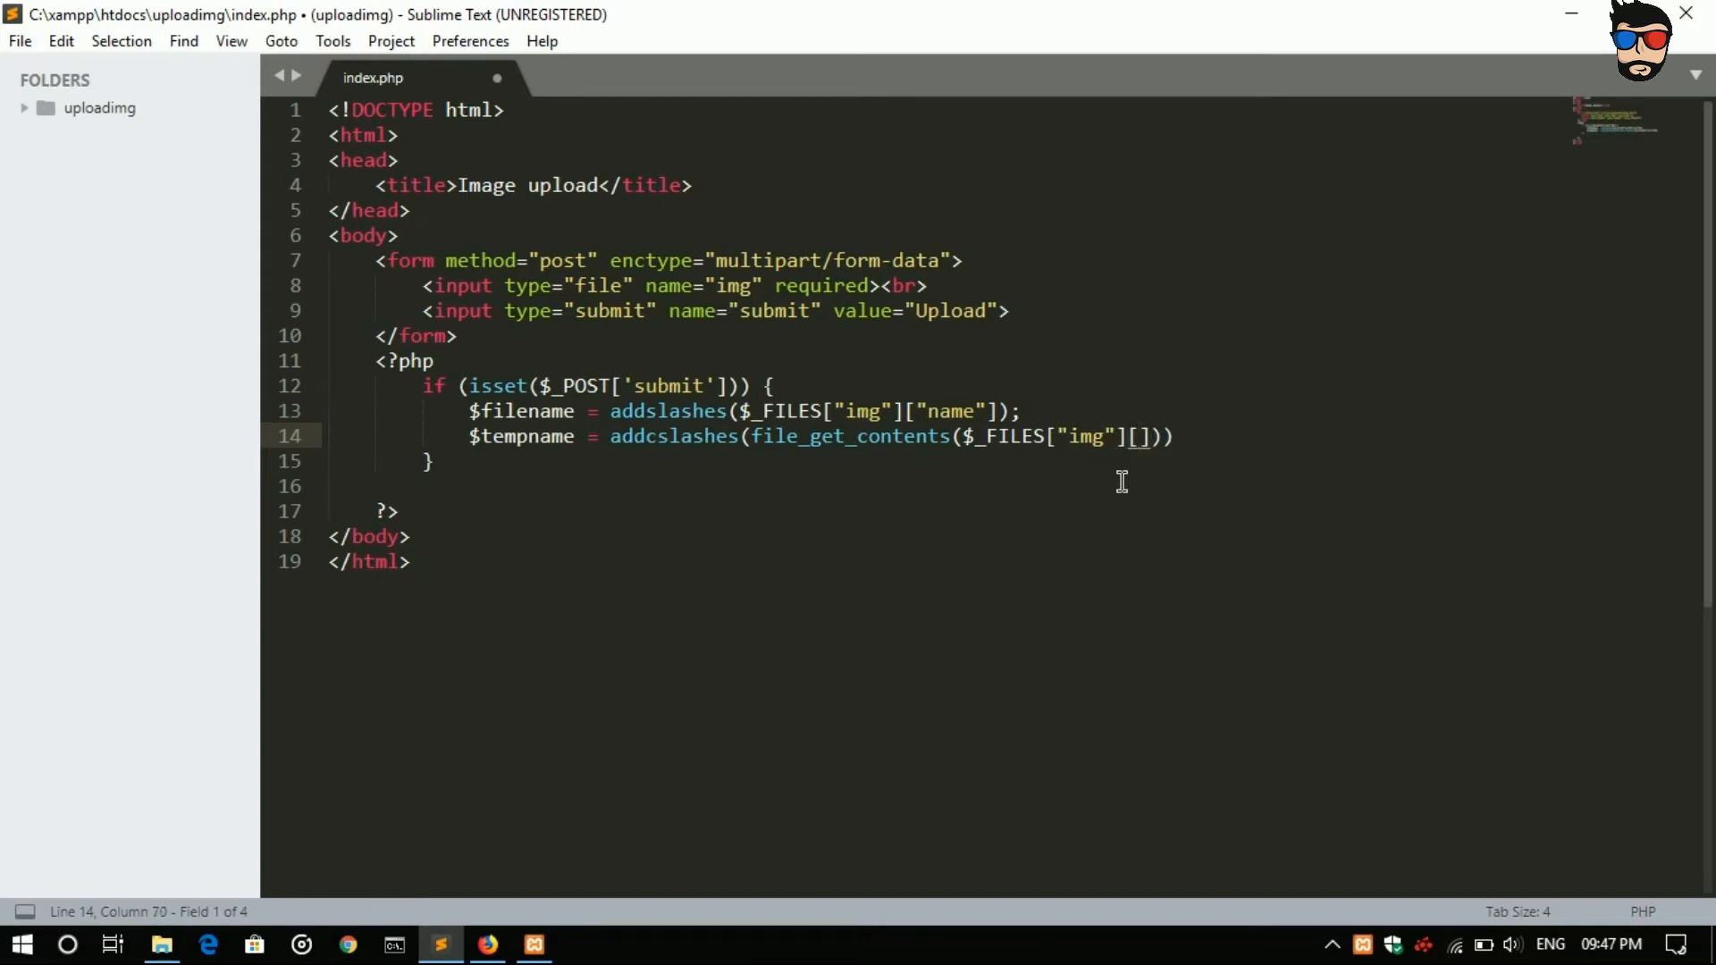
type("\"\"")
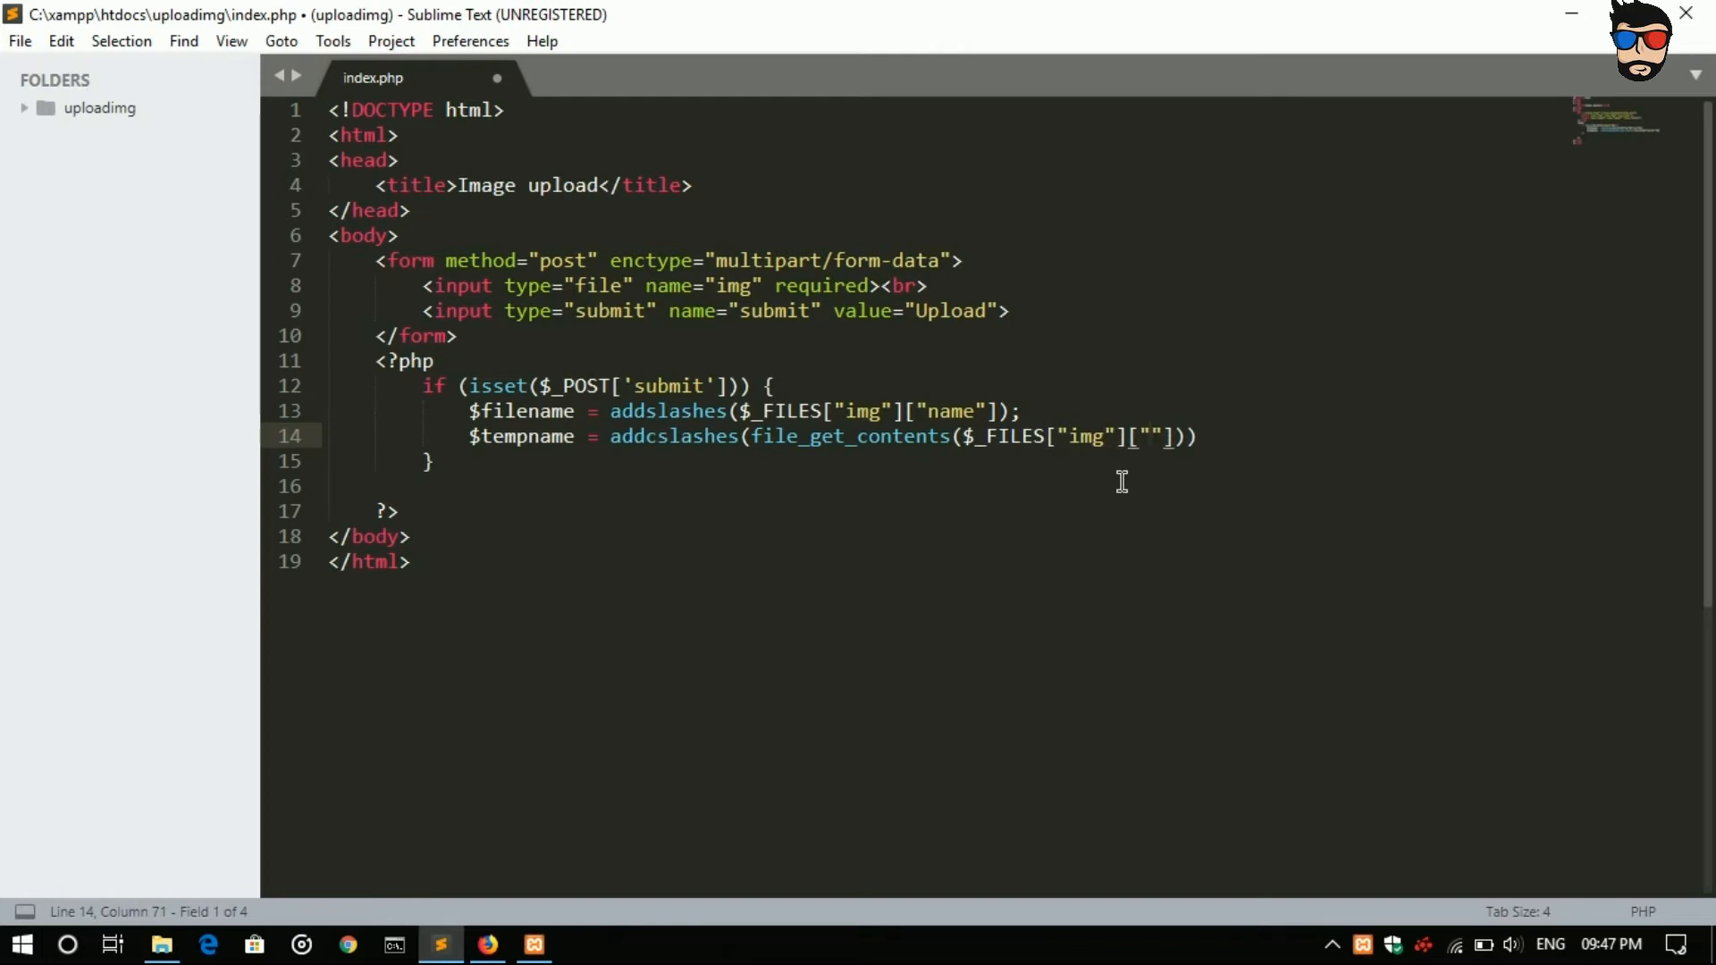
type("tmp")
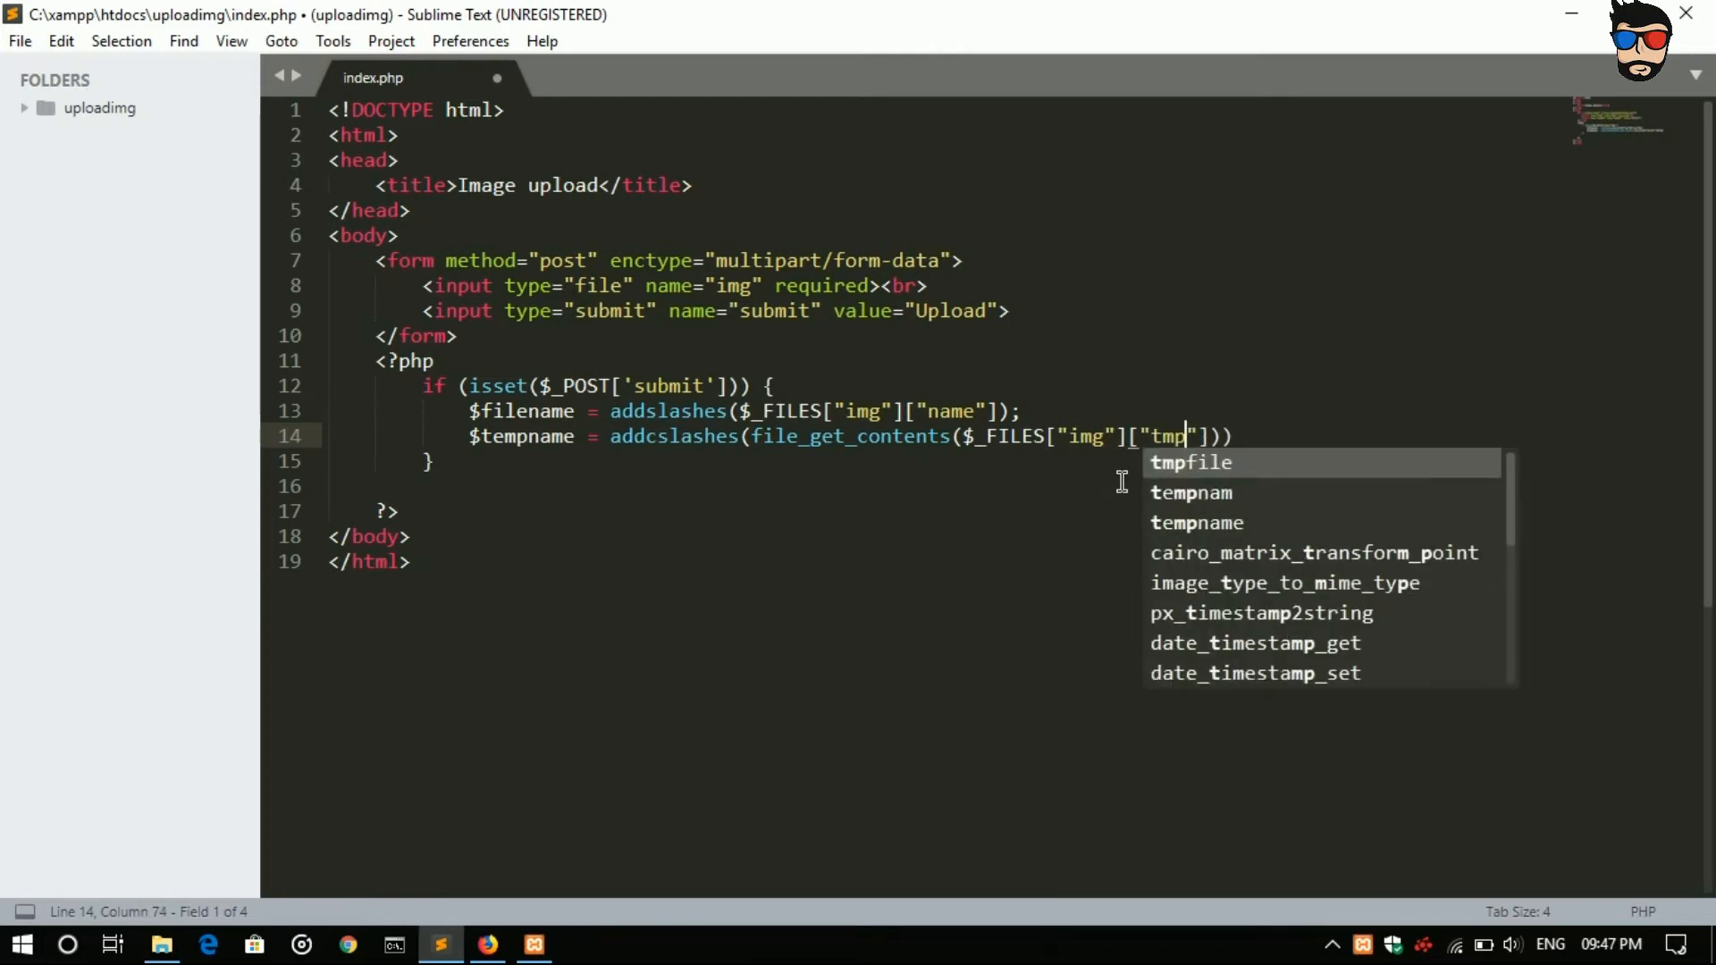
type("_name")
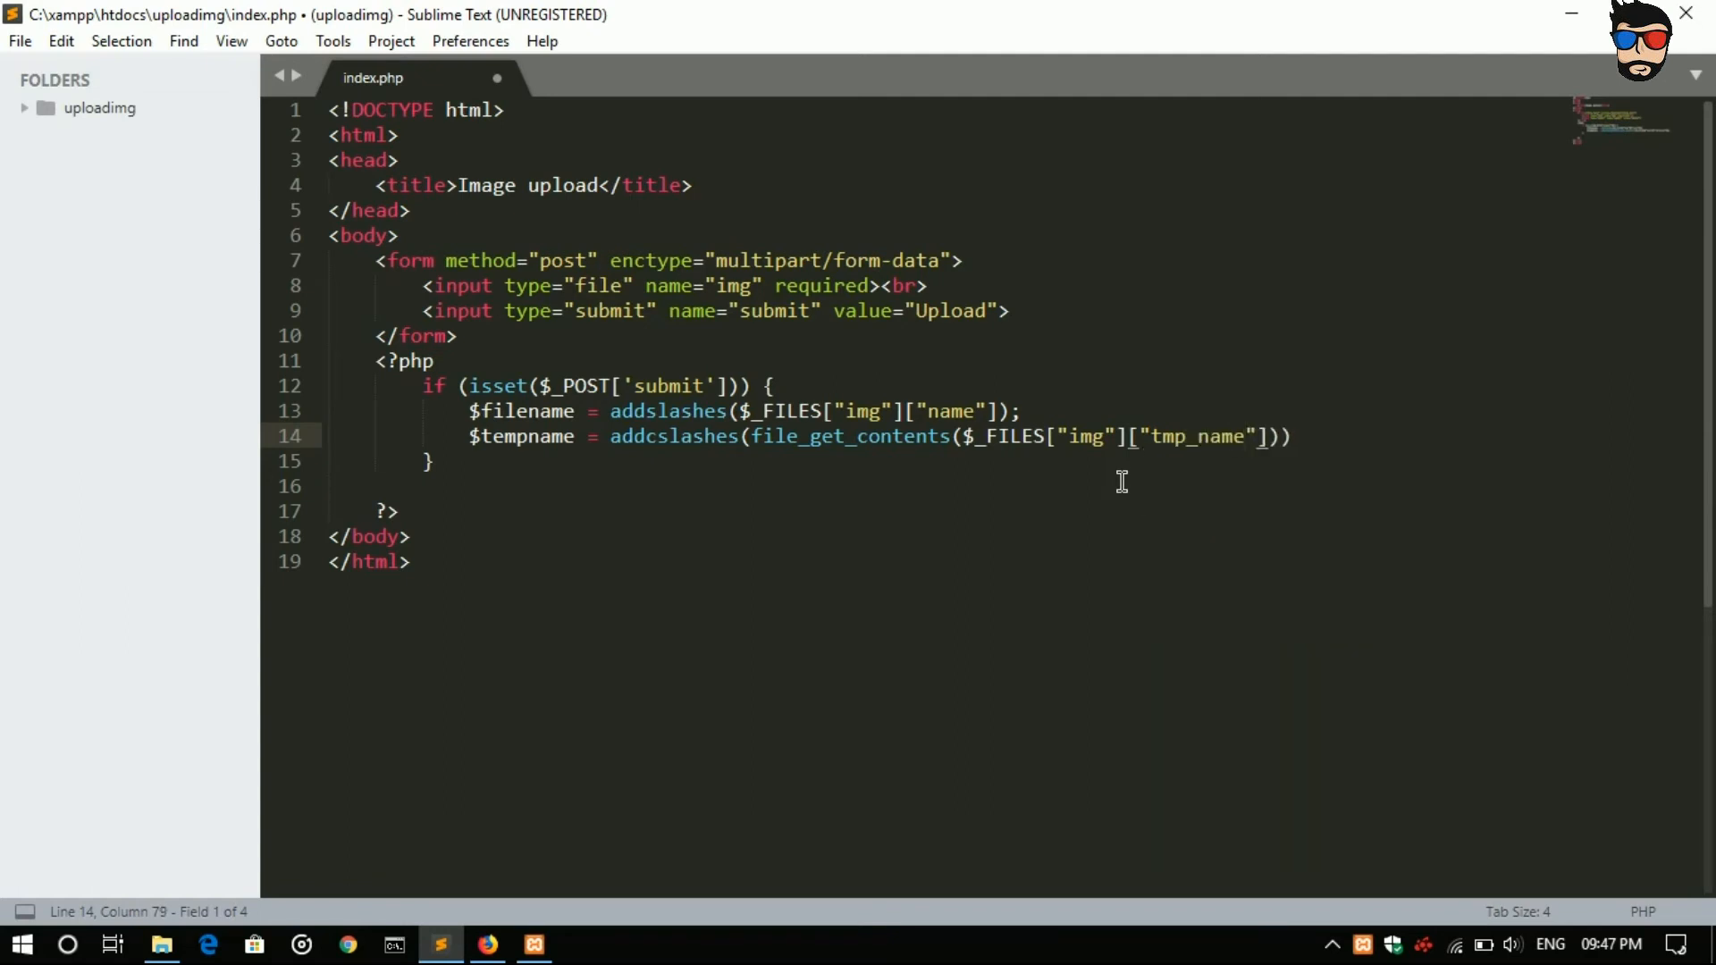
type(");")
type("$")
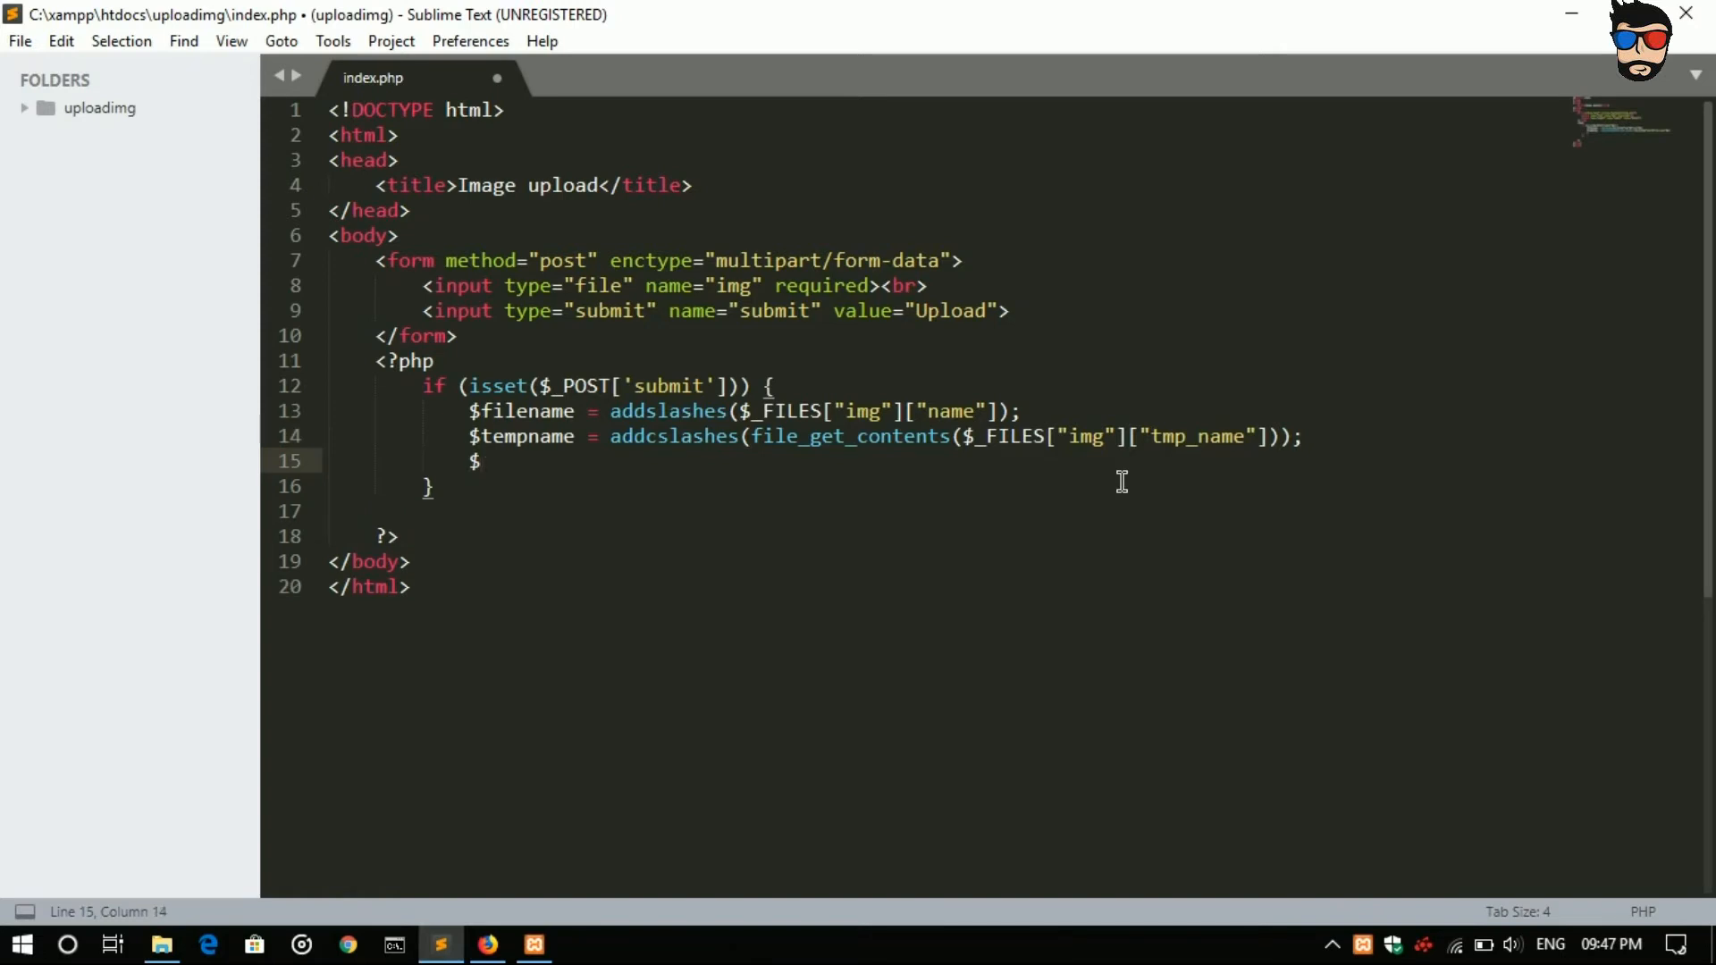
Step: Write $filetype = addcslashes($_FILES["img"]["type"]) on line 15
type("file")
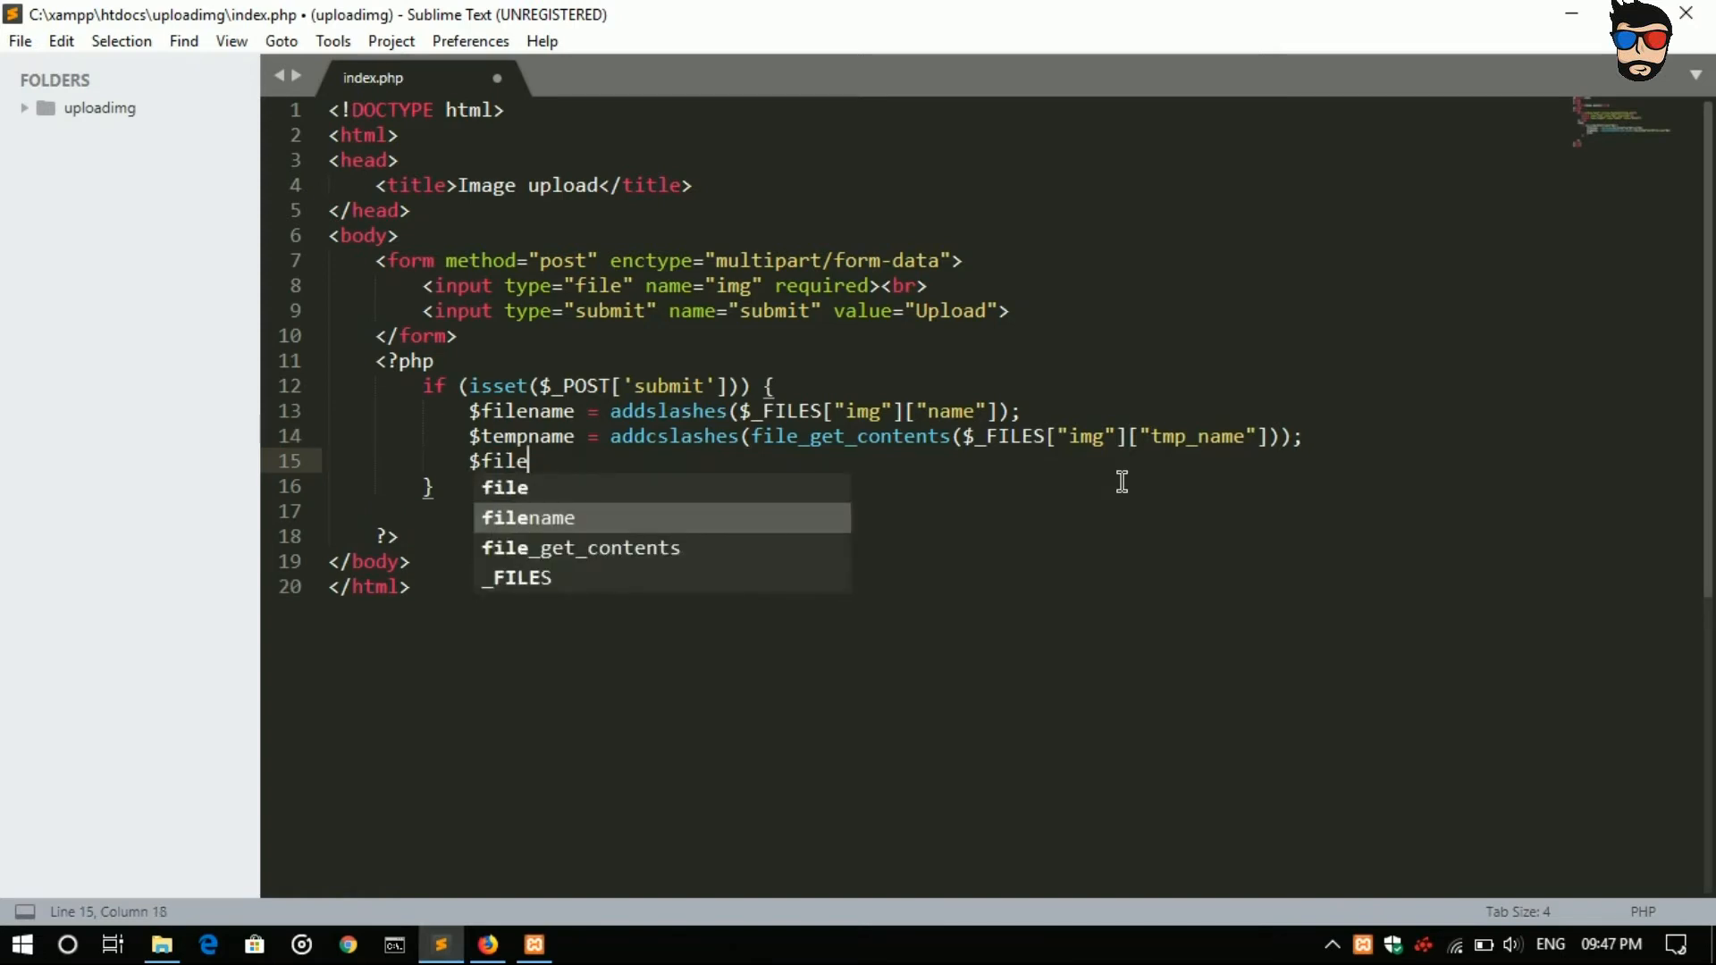
type("type = addcslashes()")
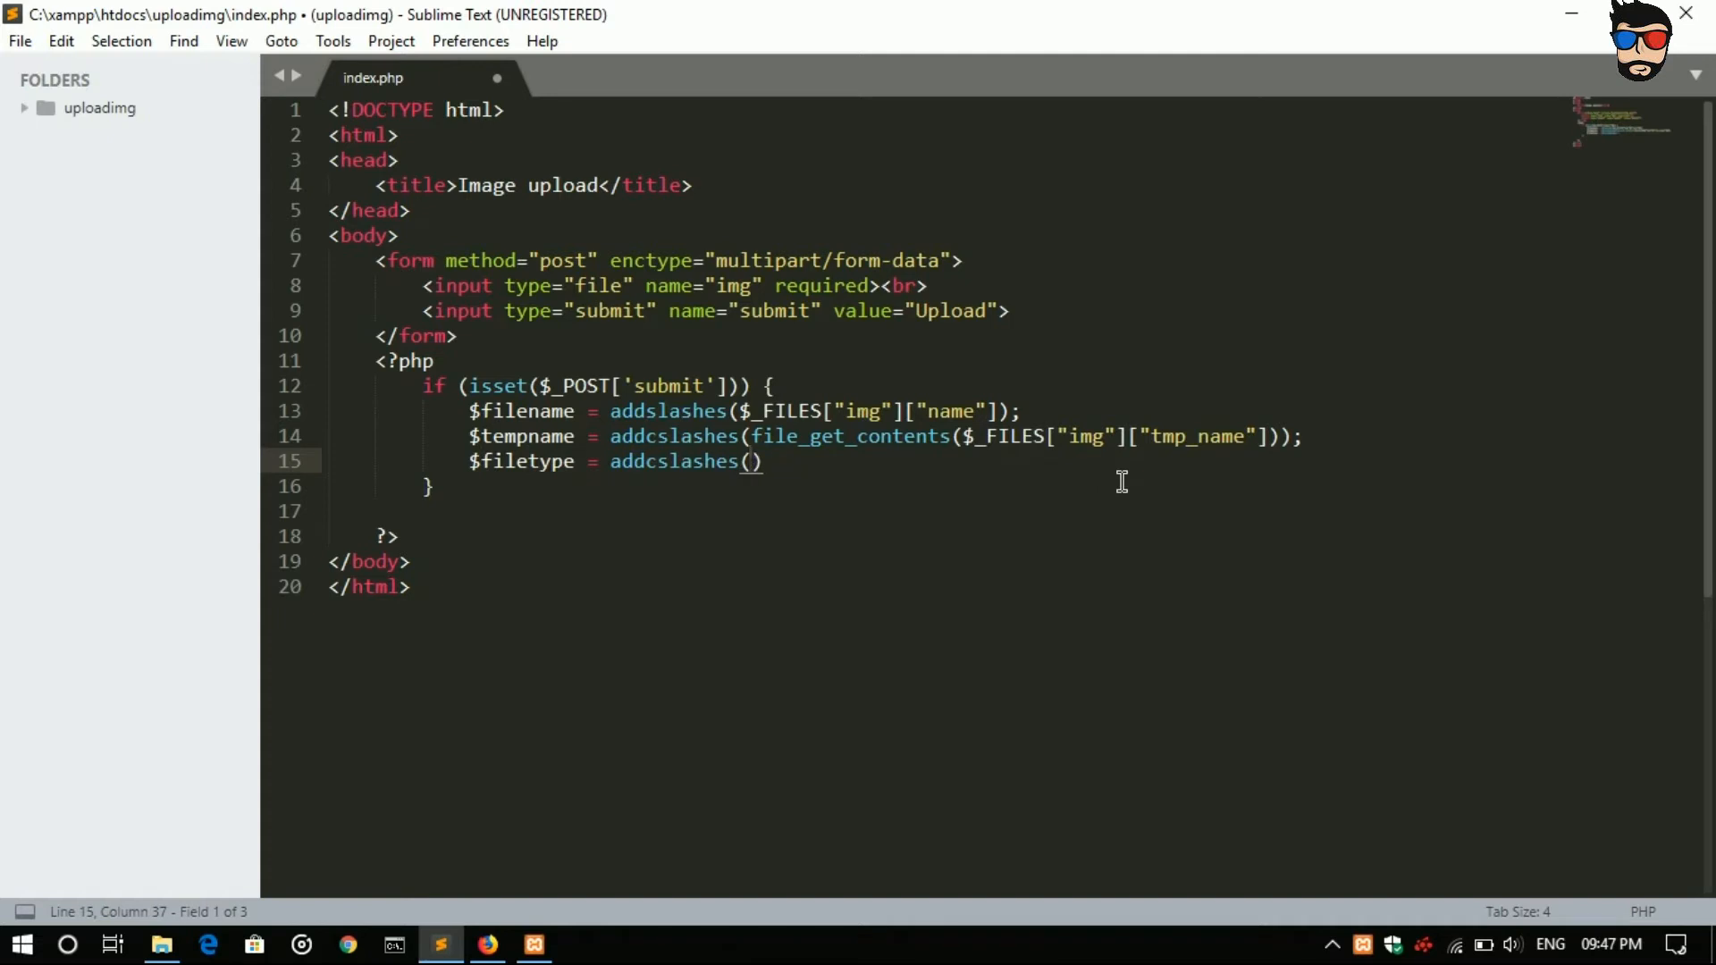
type("$")
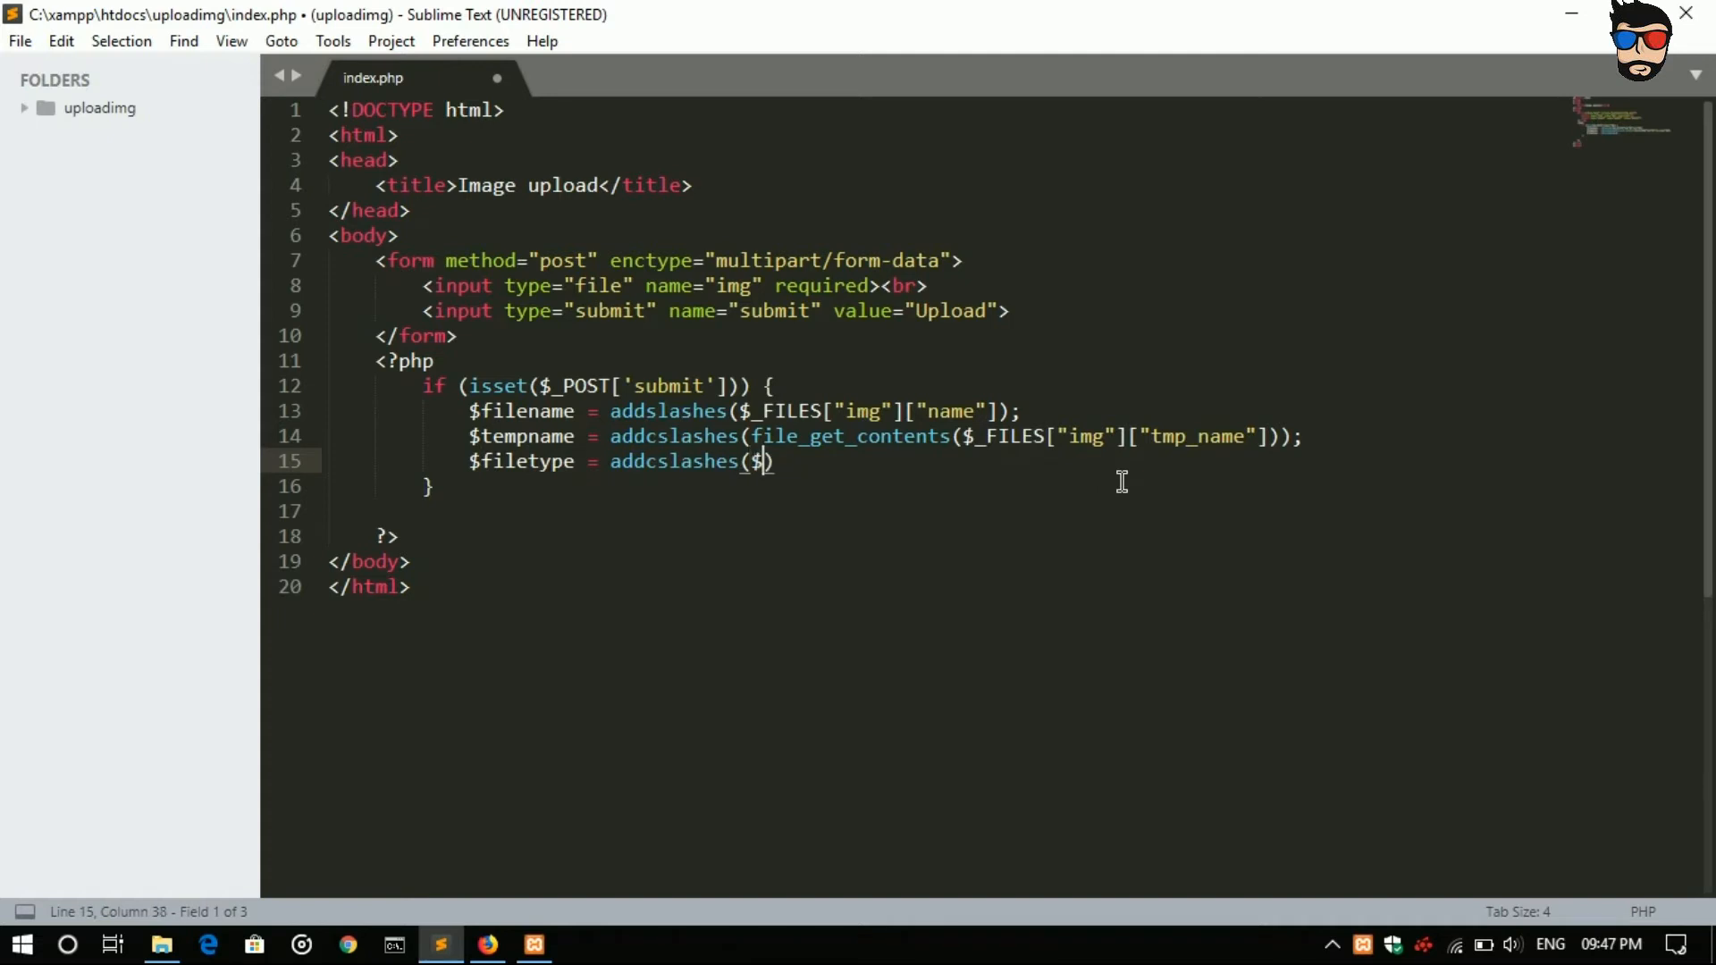
type("_FIL")
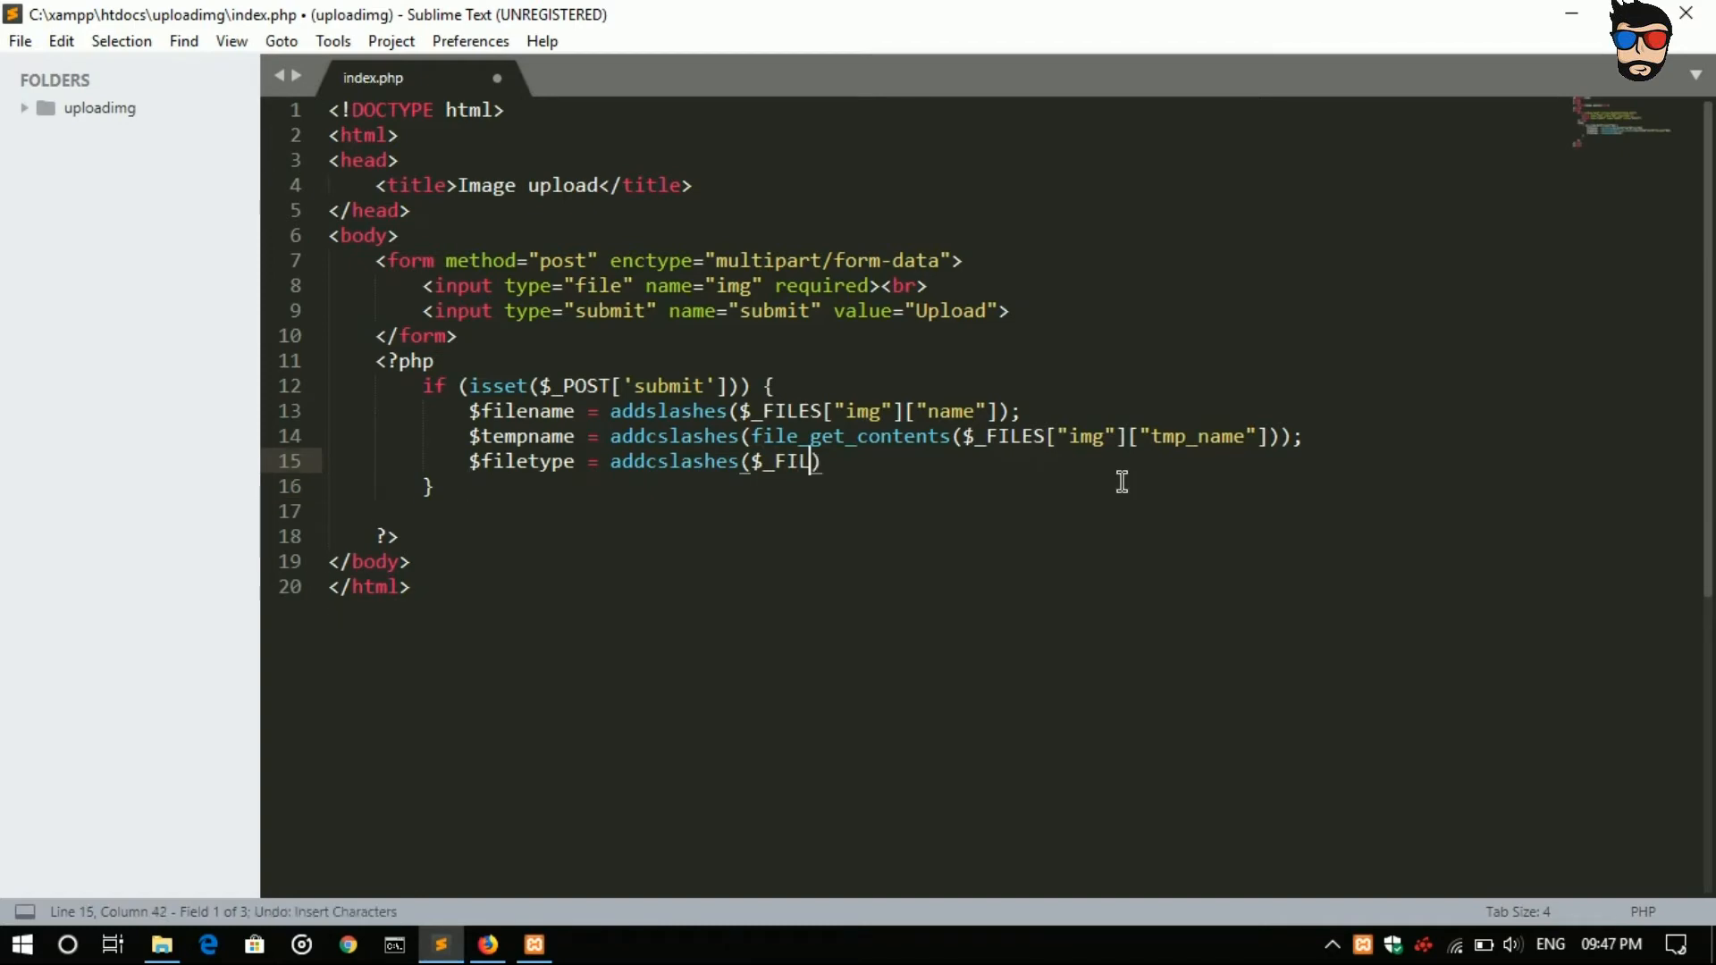
type("ES")
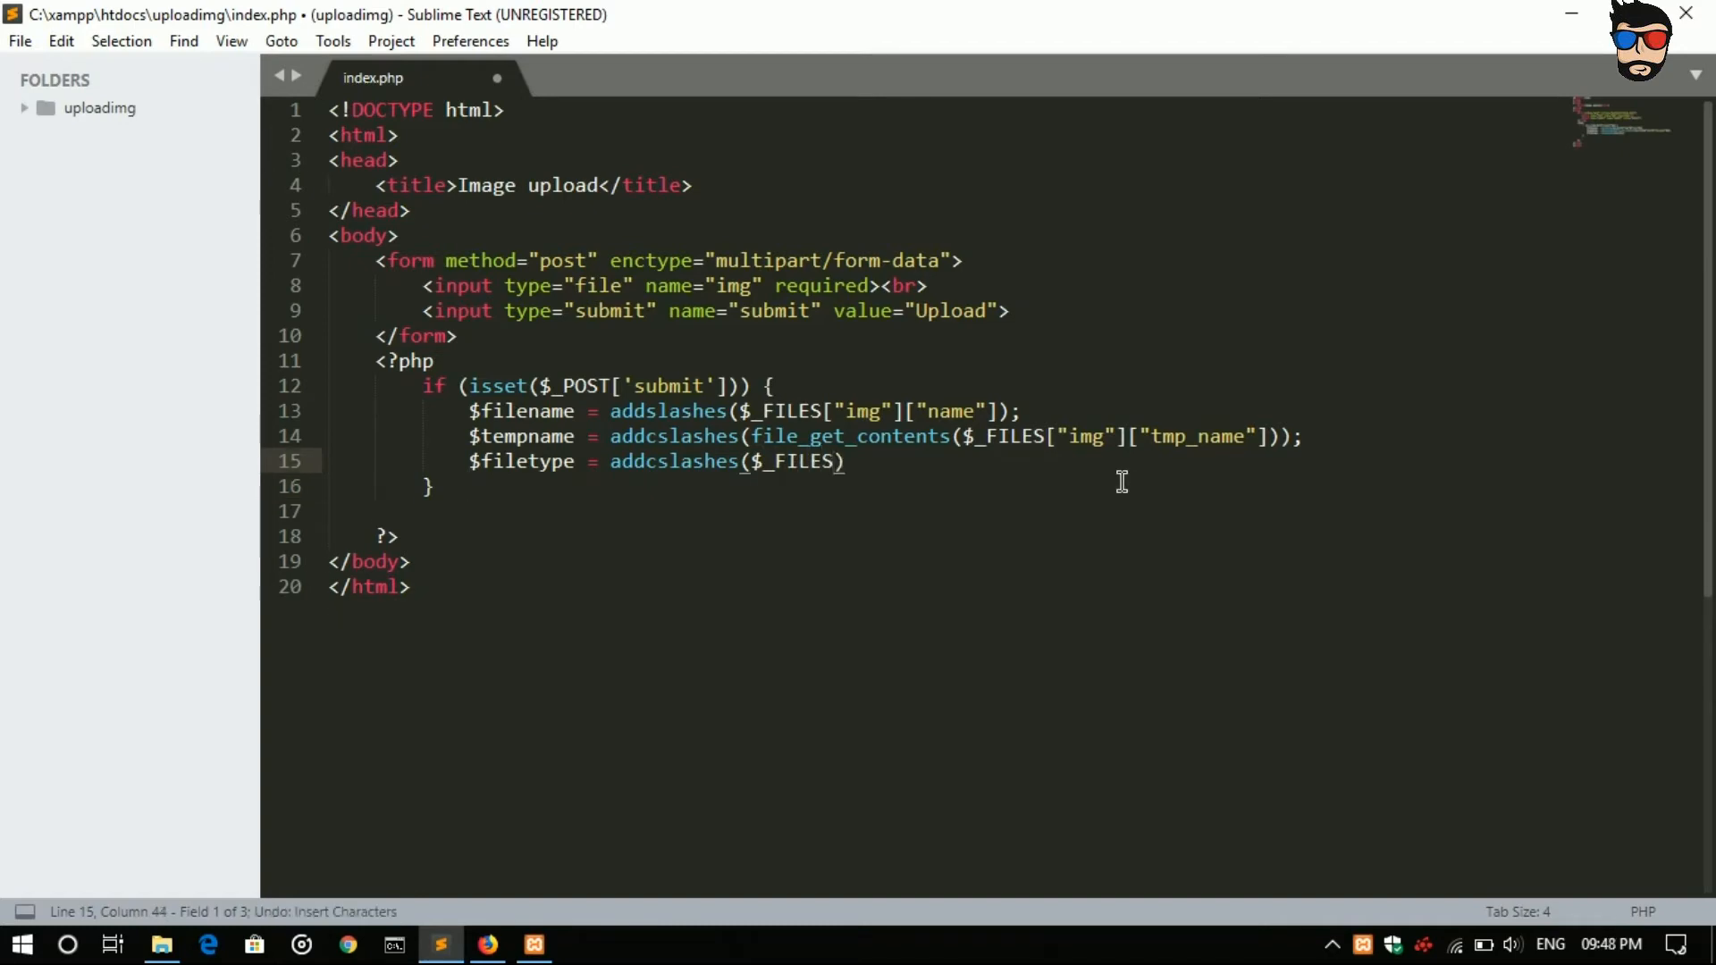
type("[")
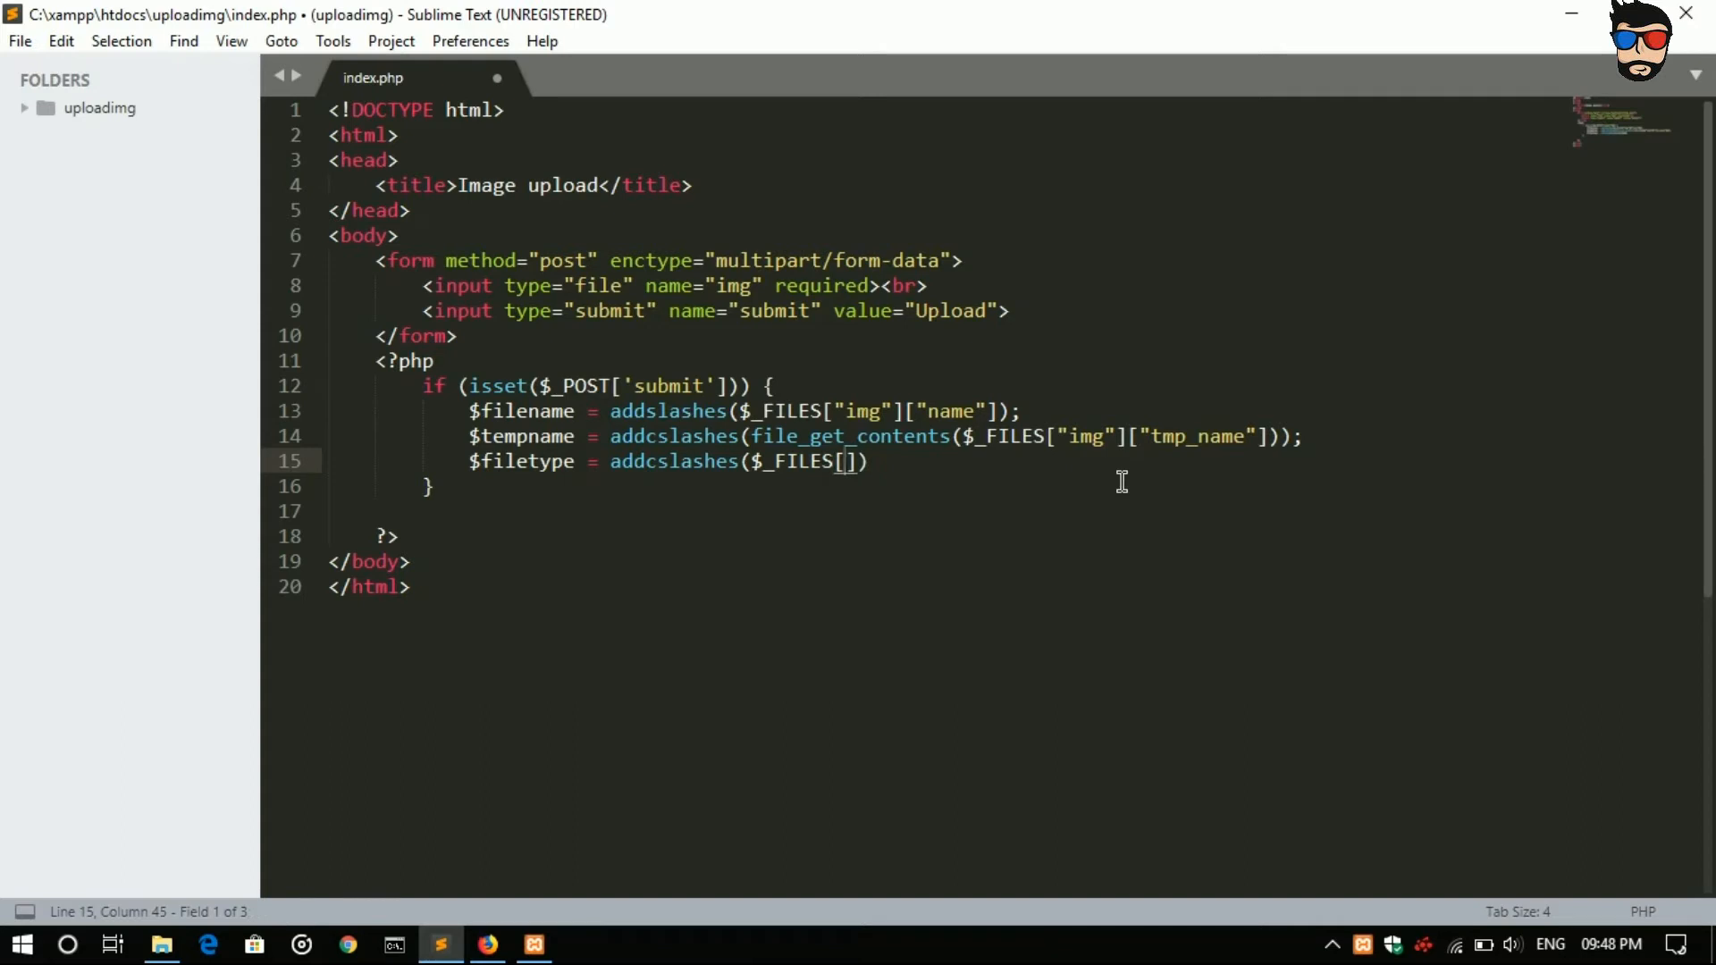
type("\"")
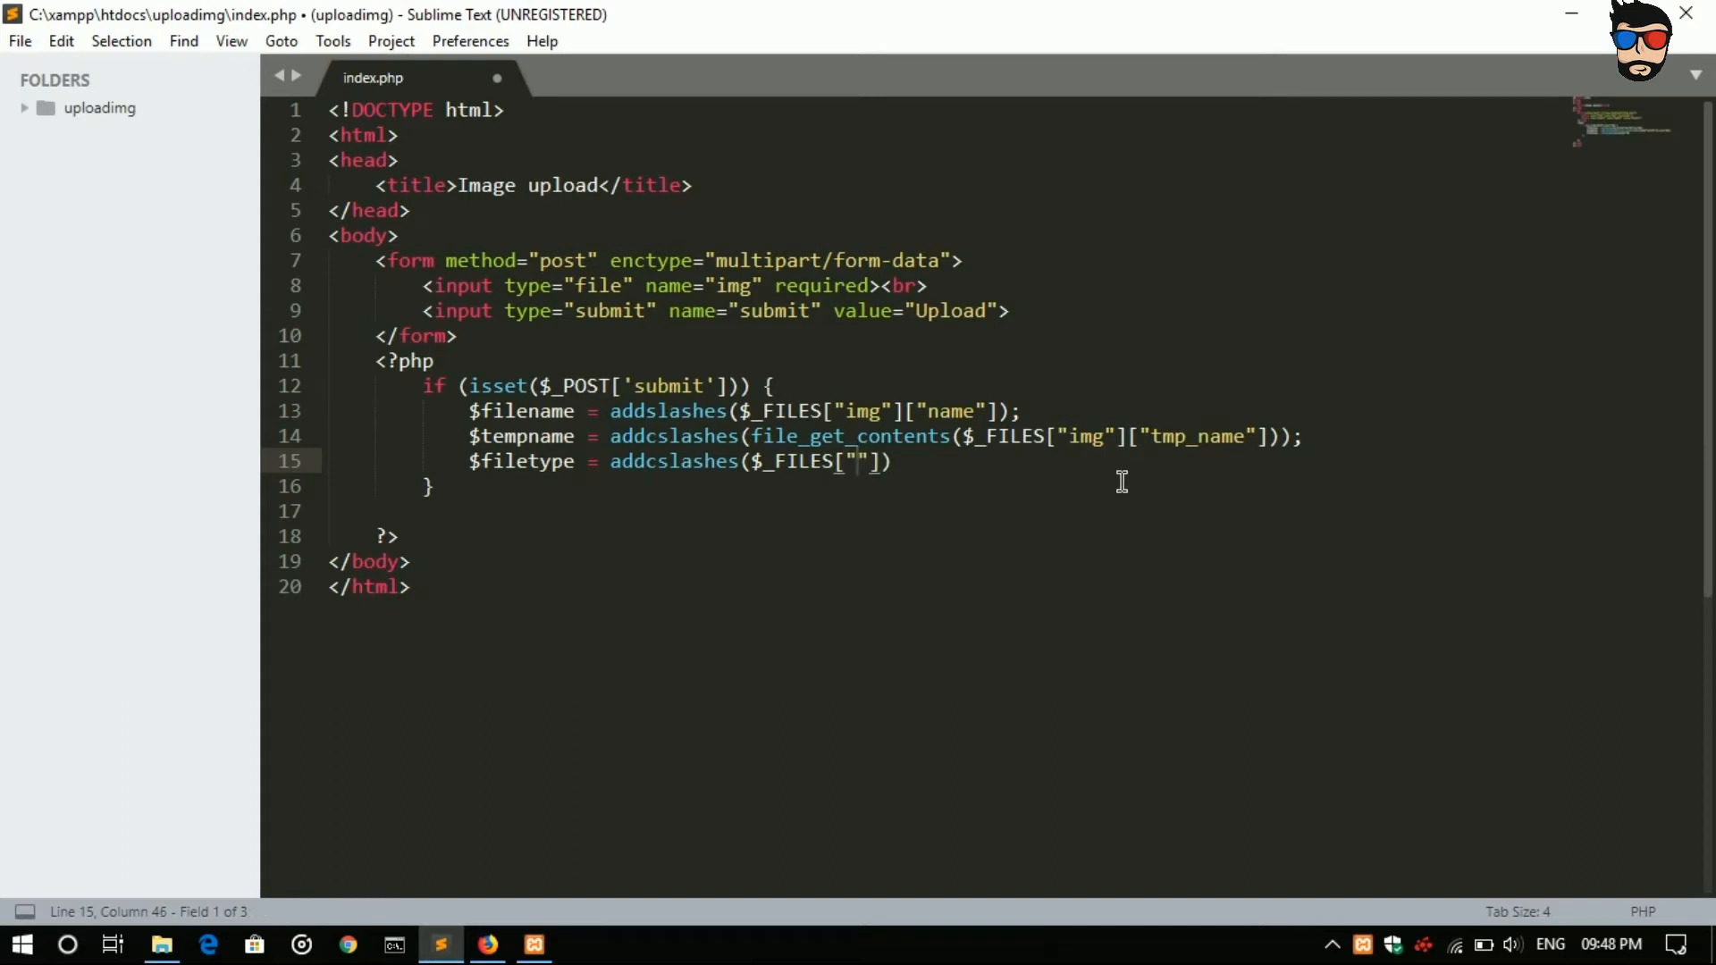
type("img")
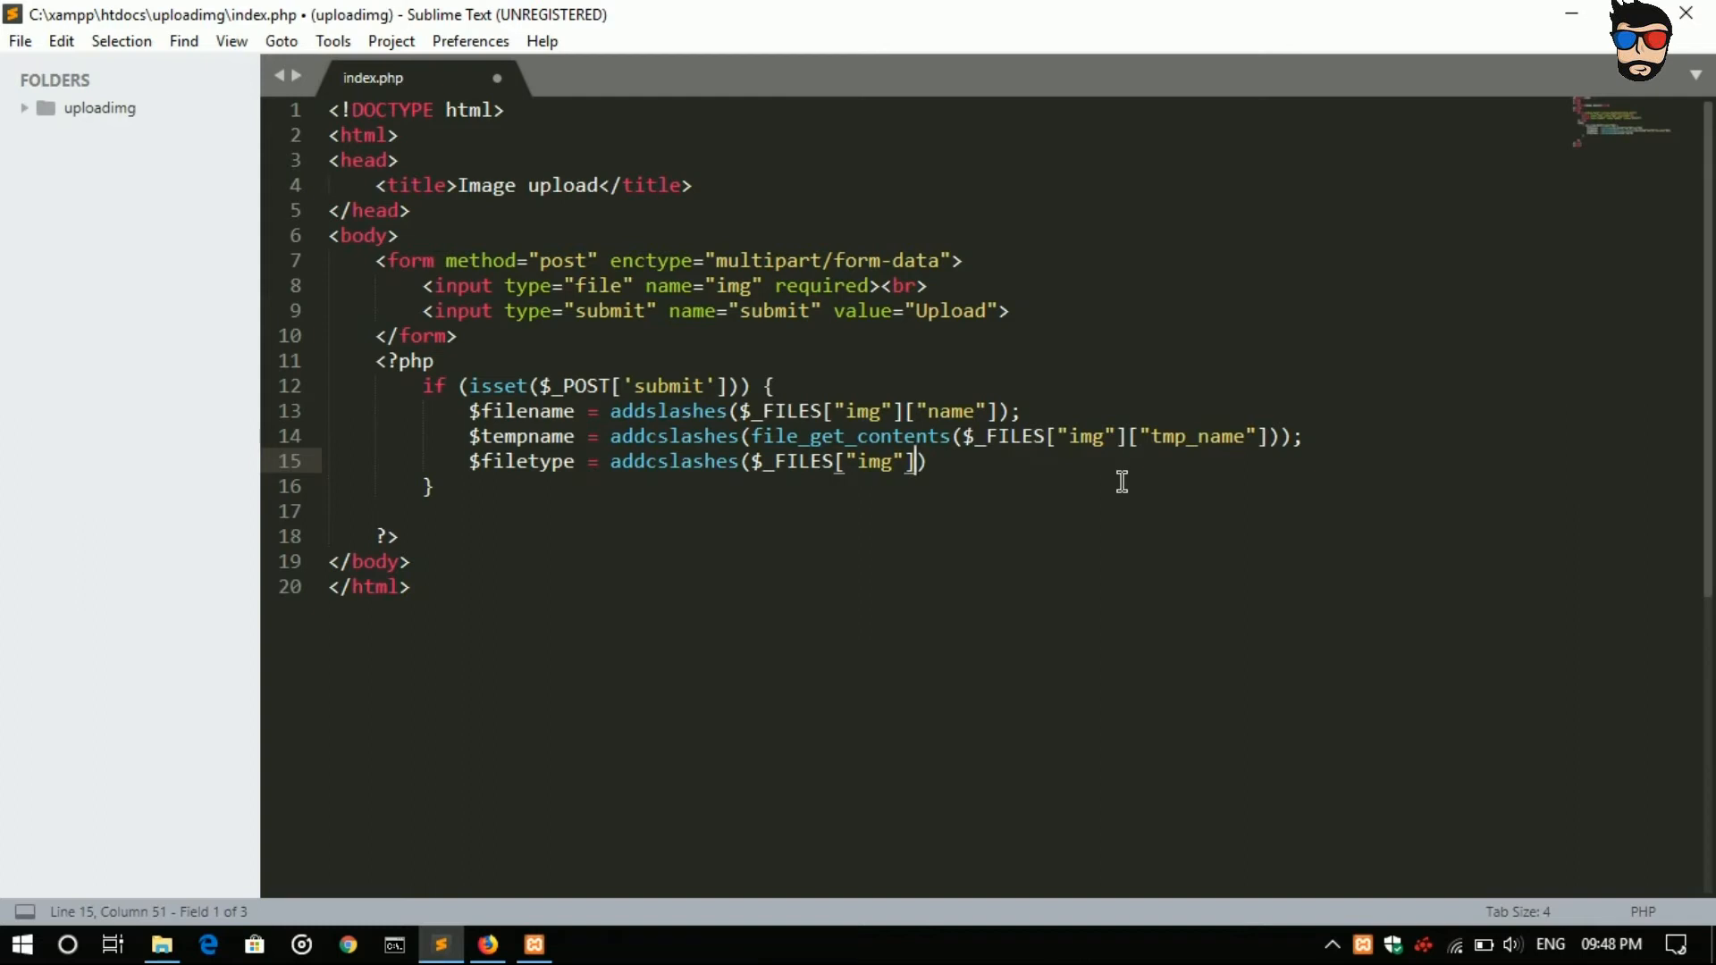
type("[\"t\"")
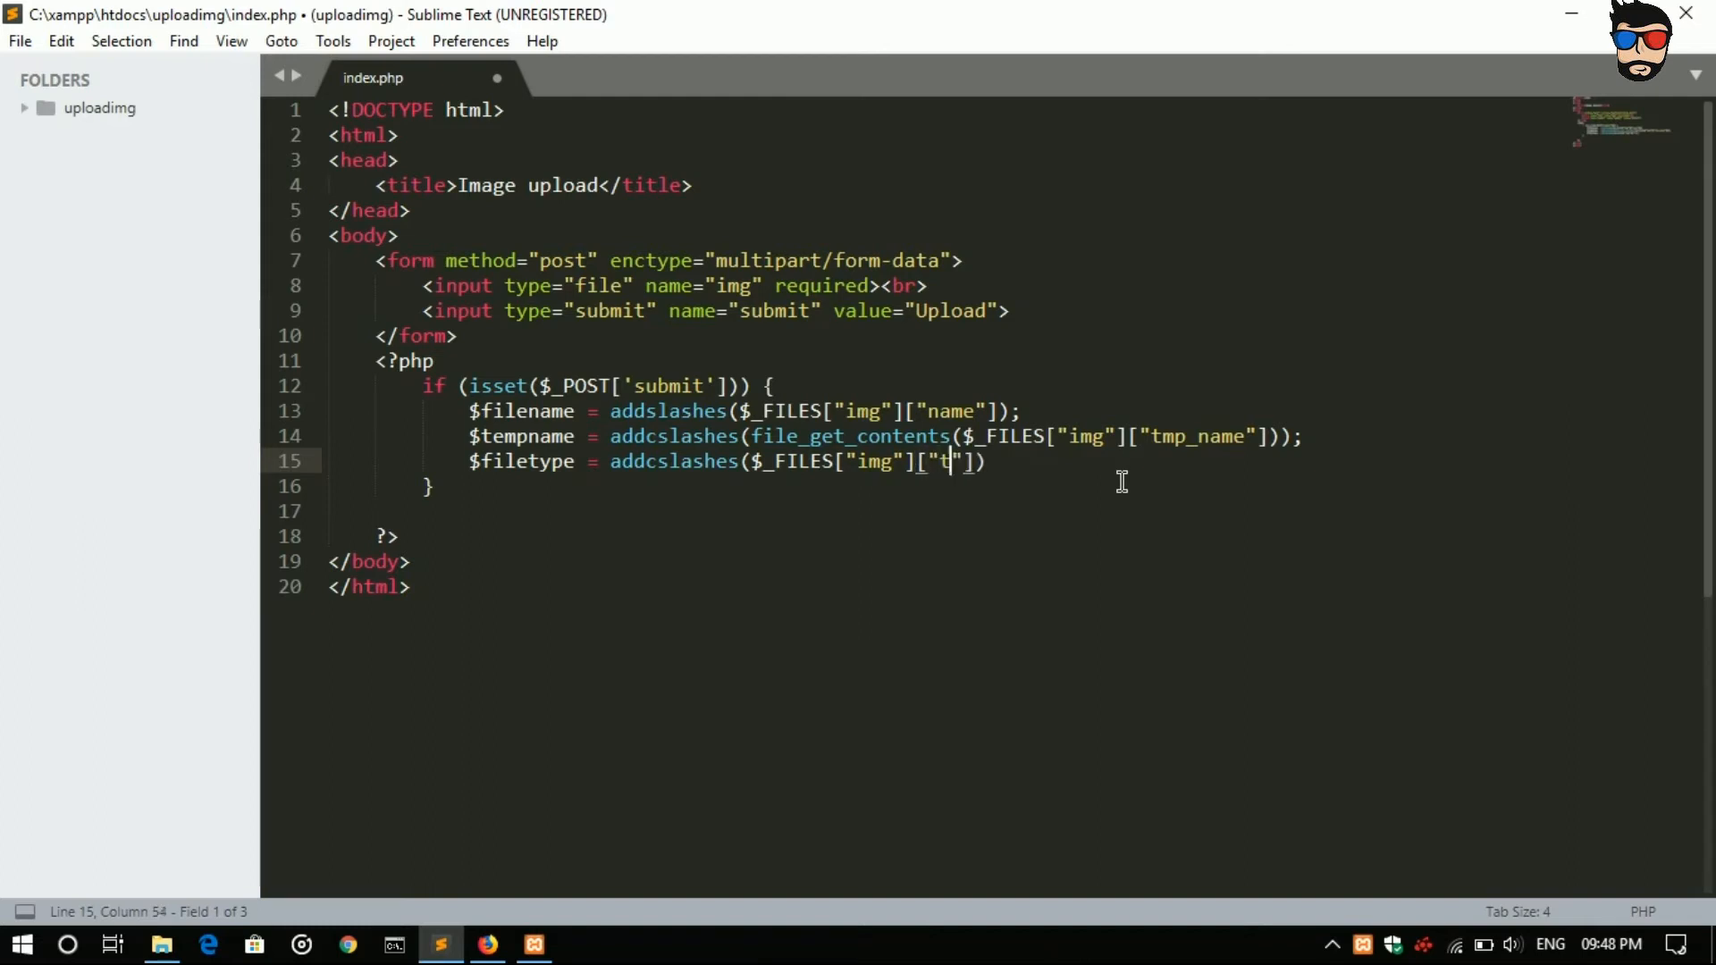
type("ype")
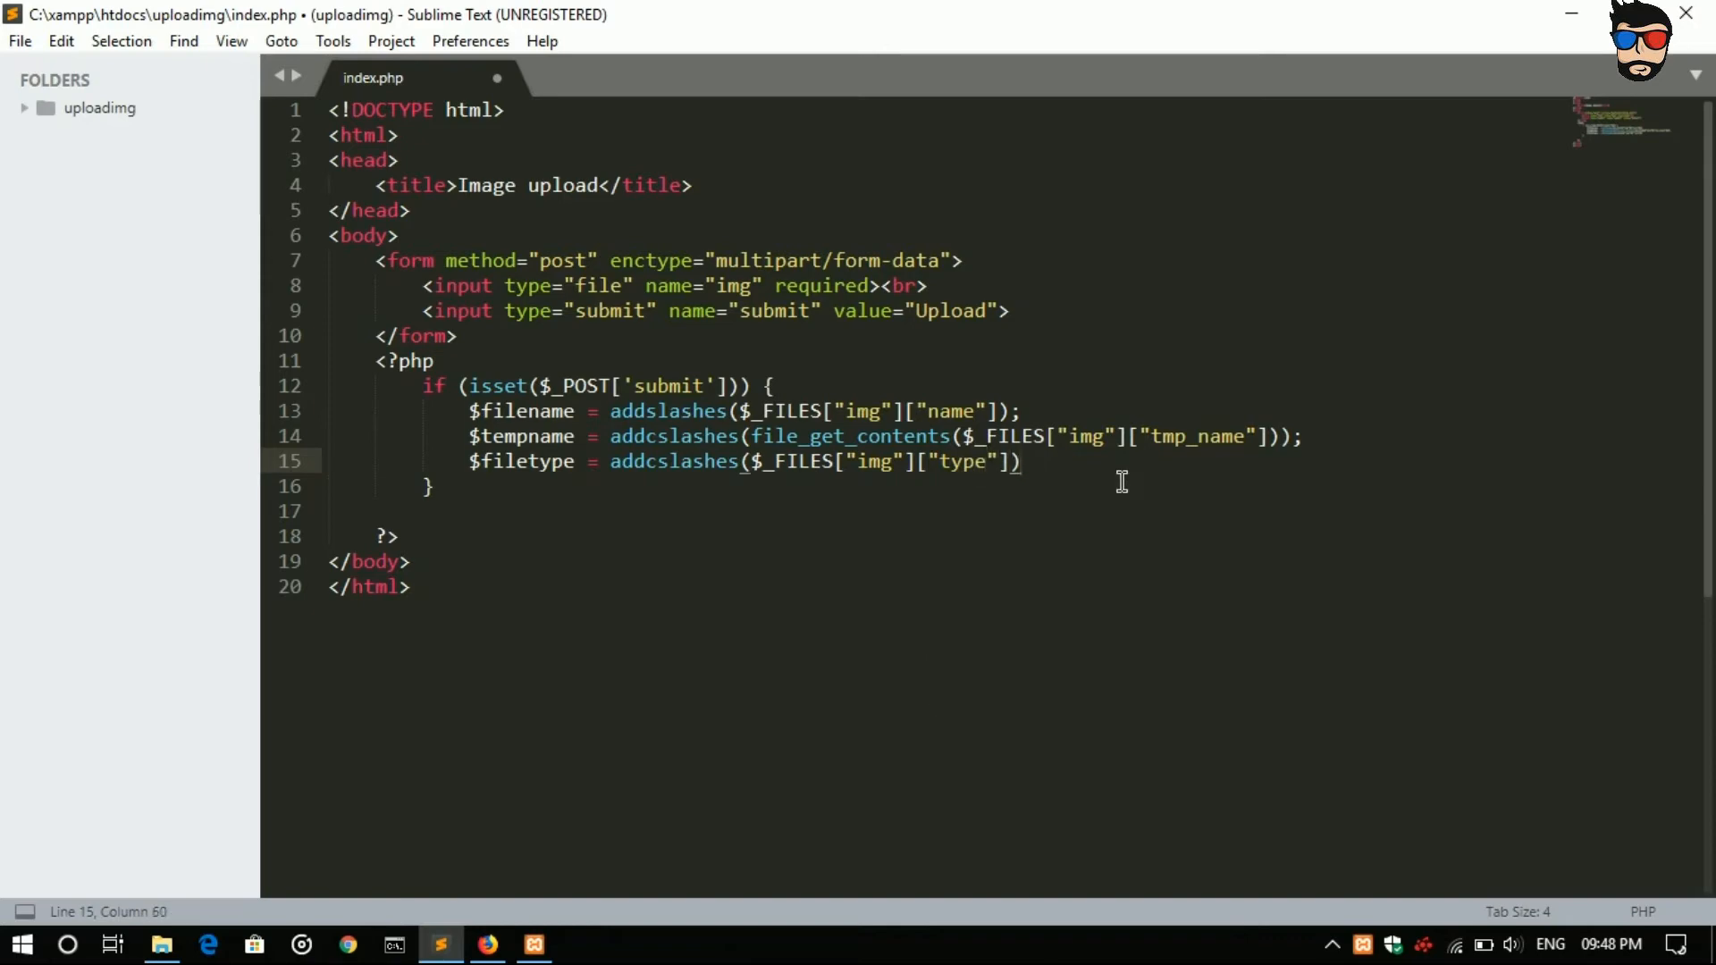
Step: End the $filetype line and start $array = array(); below it from the array snippet
type(";")
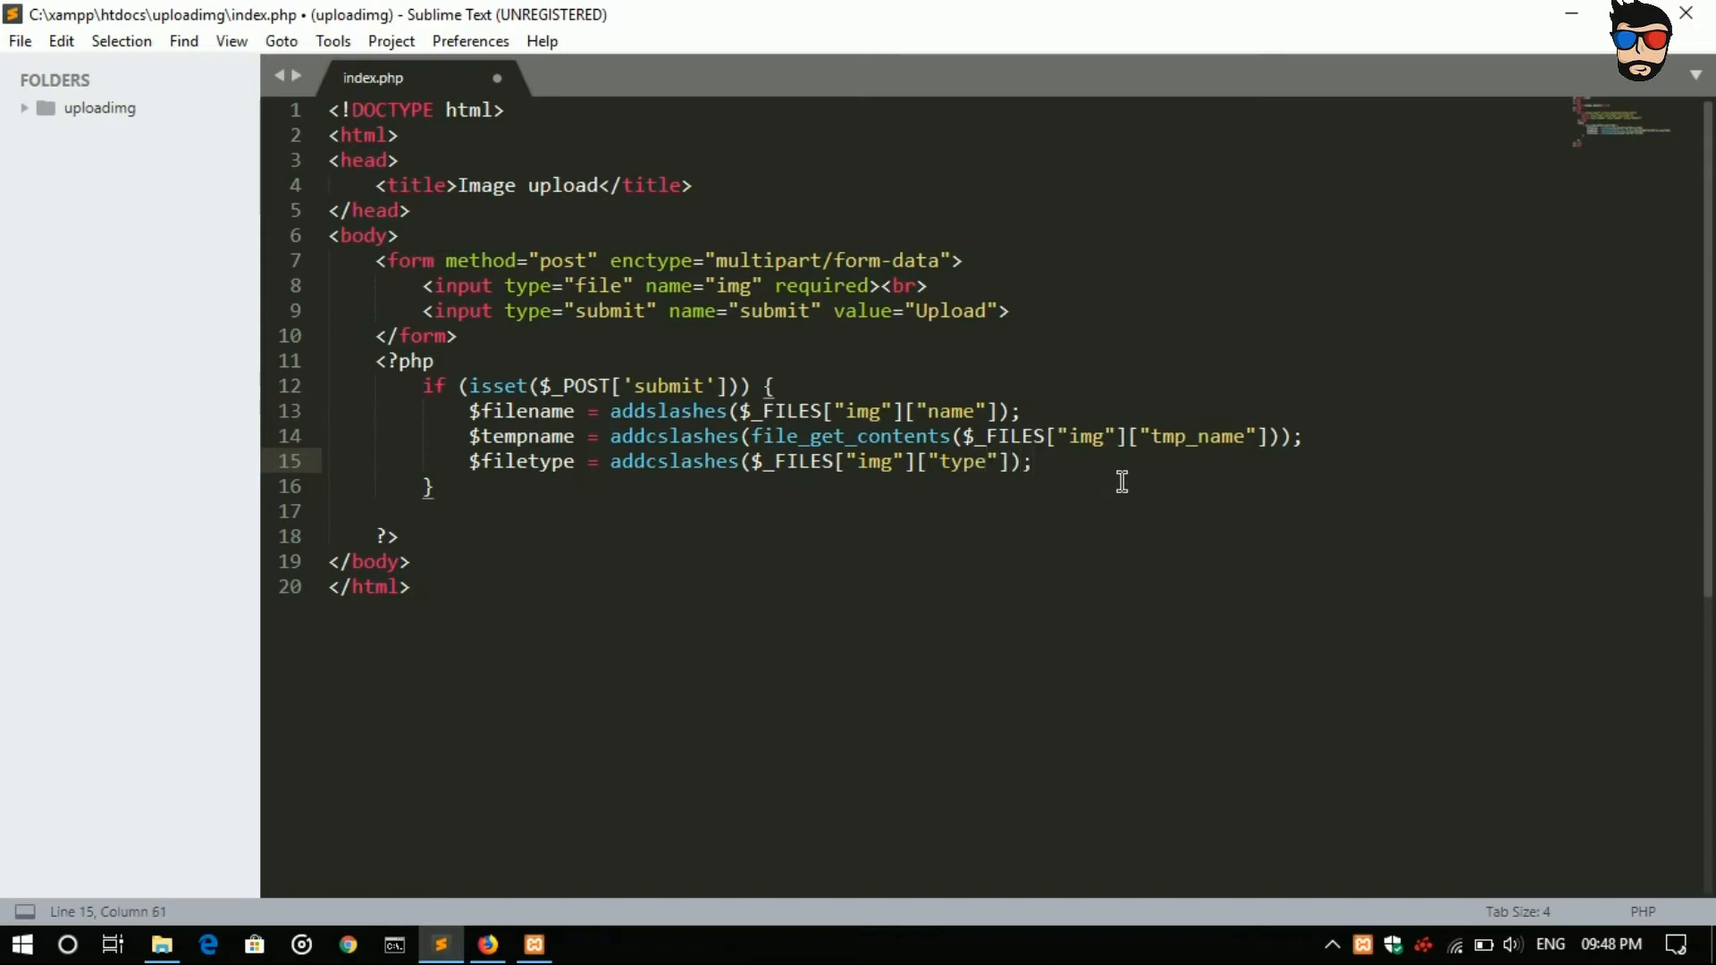
left_click(374, 486)
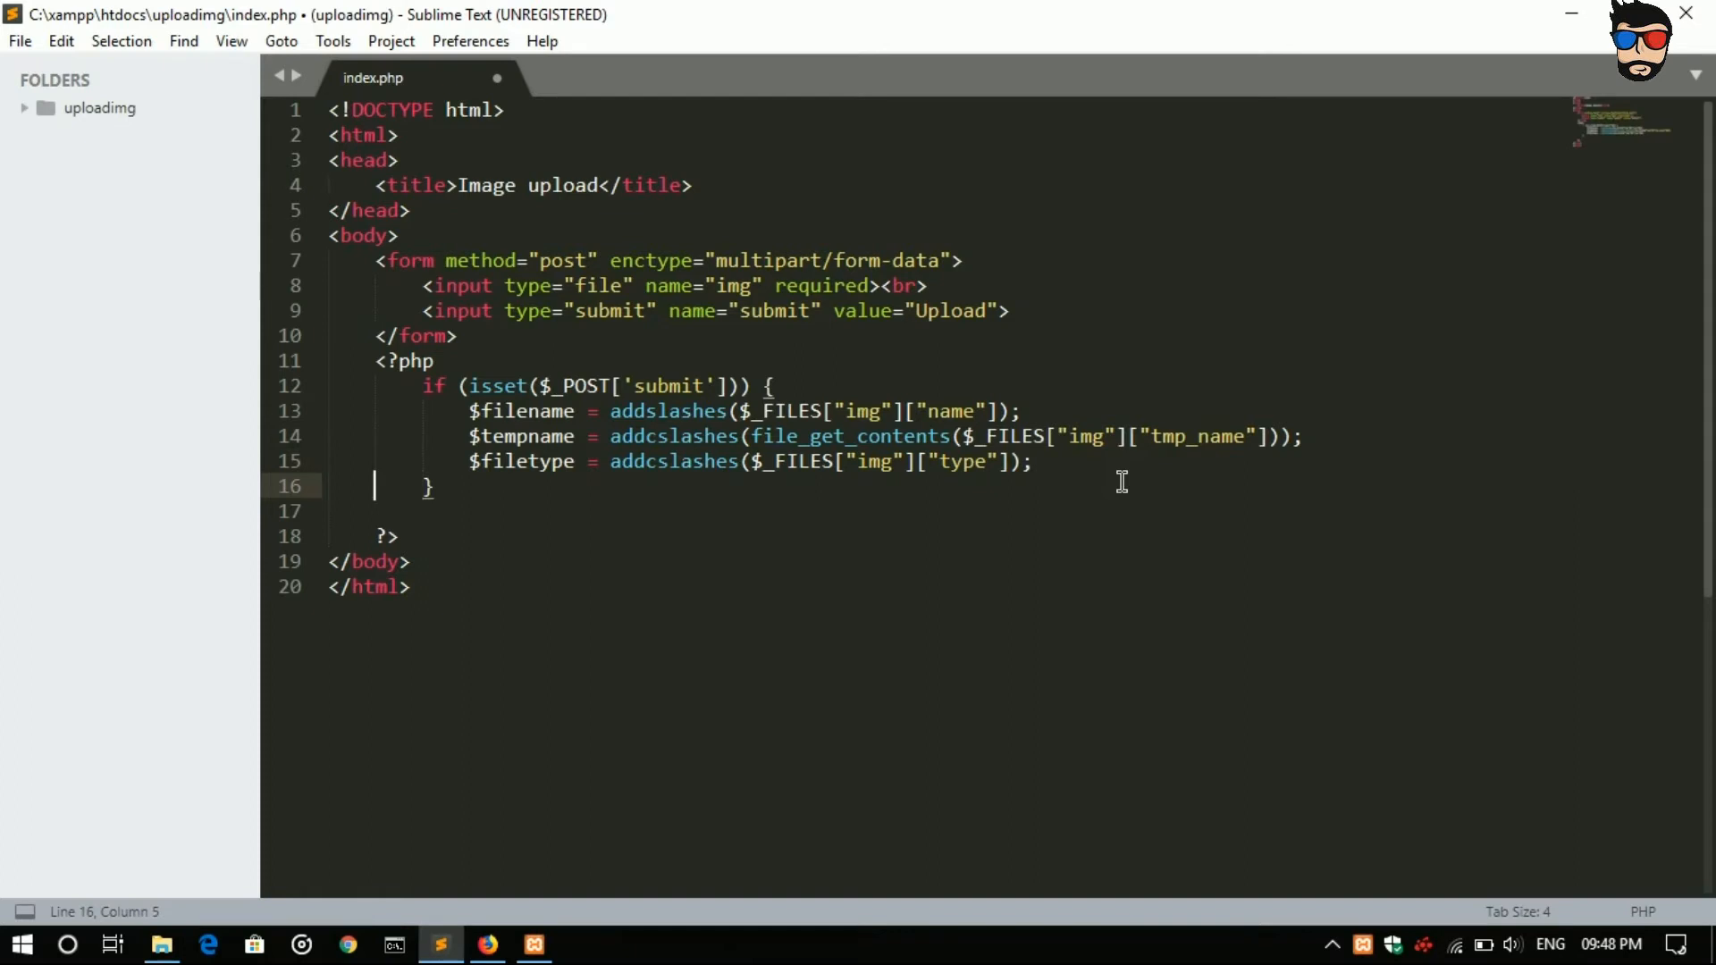
key("enter")
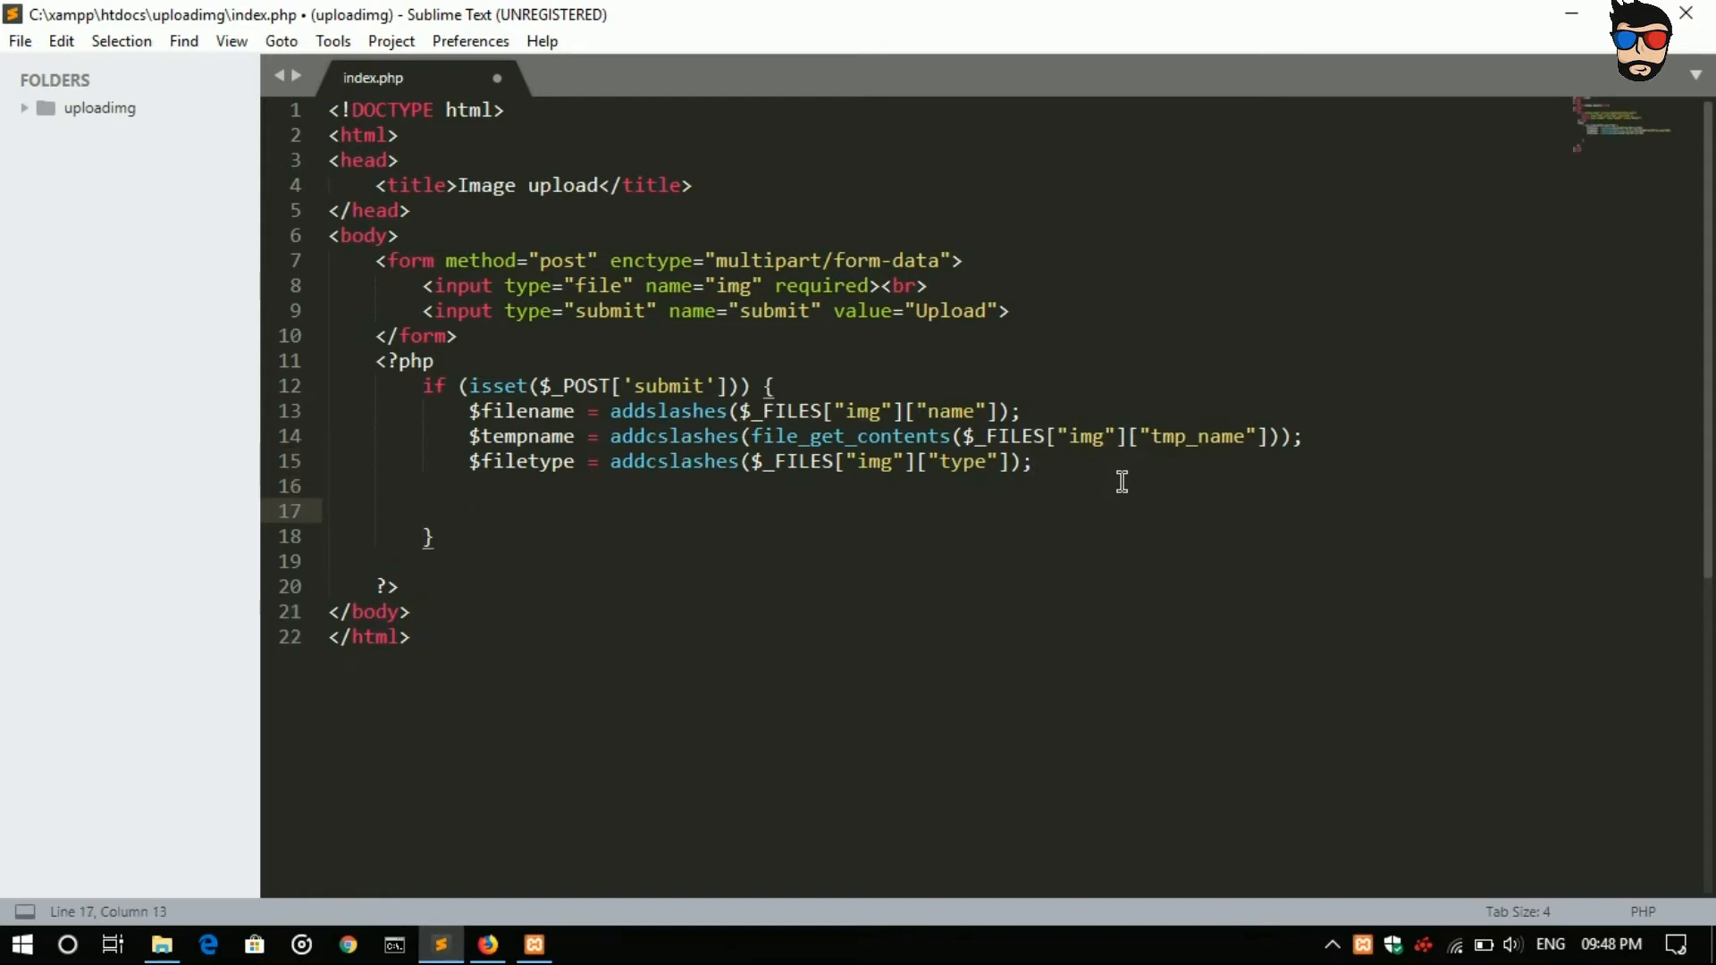
type("$")
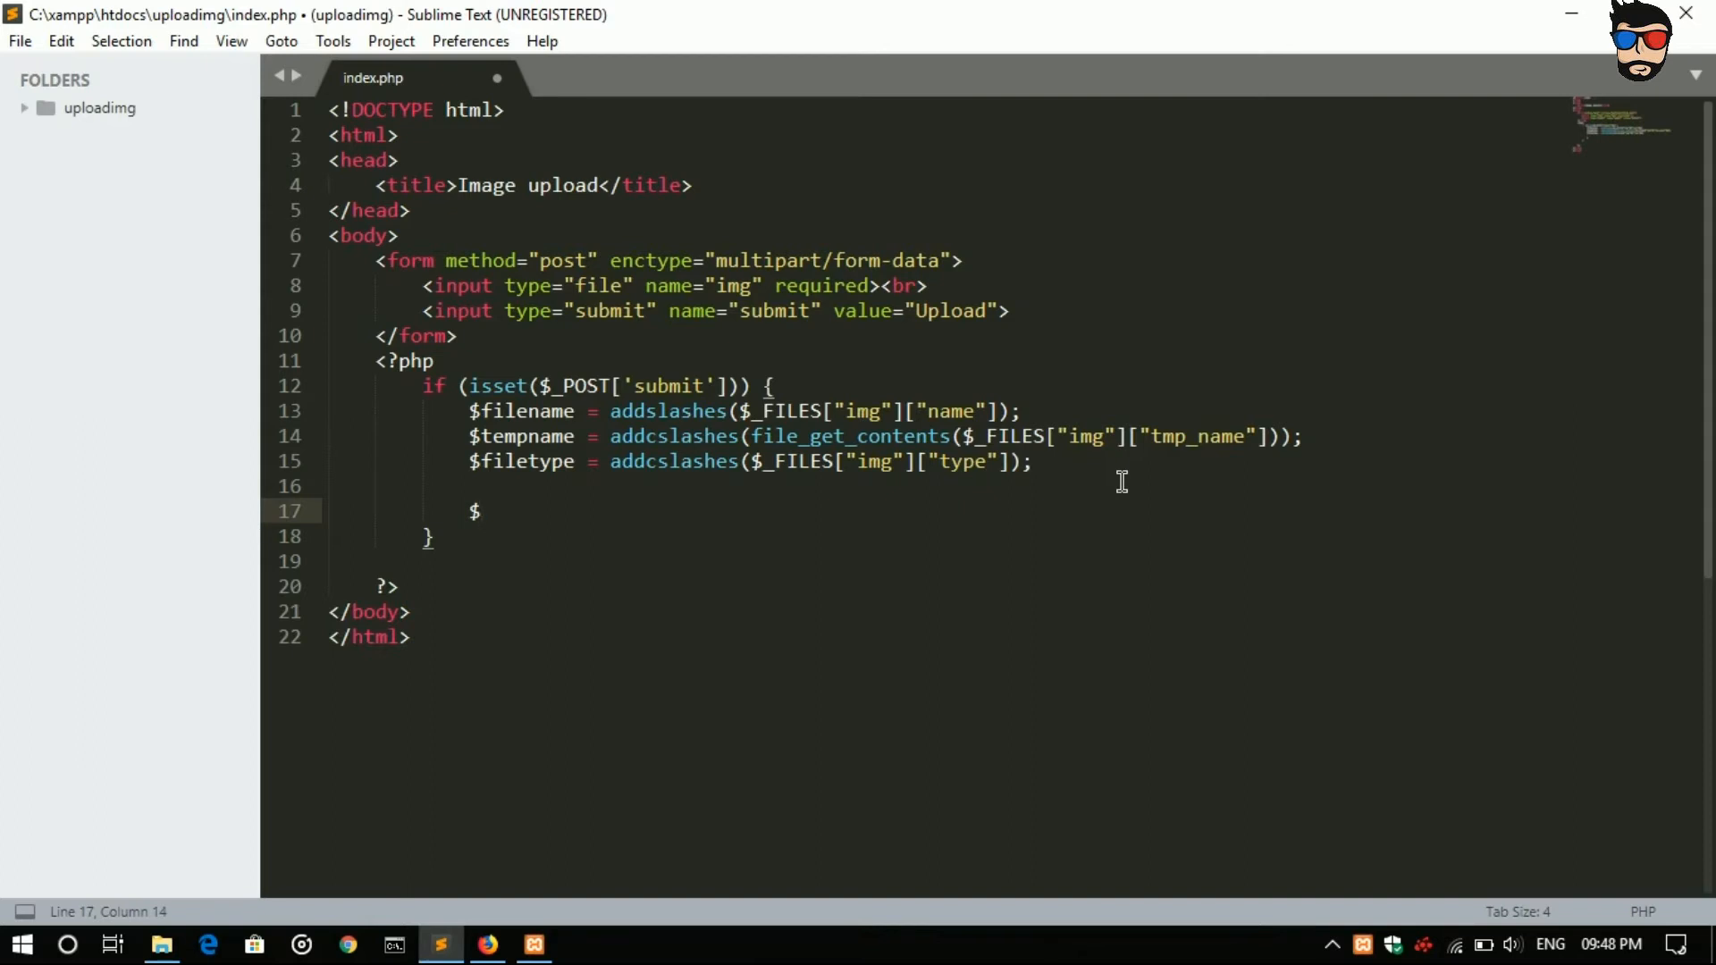
type("a")
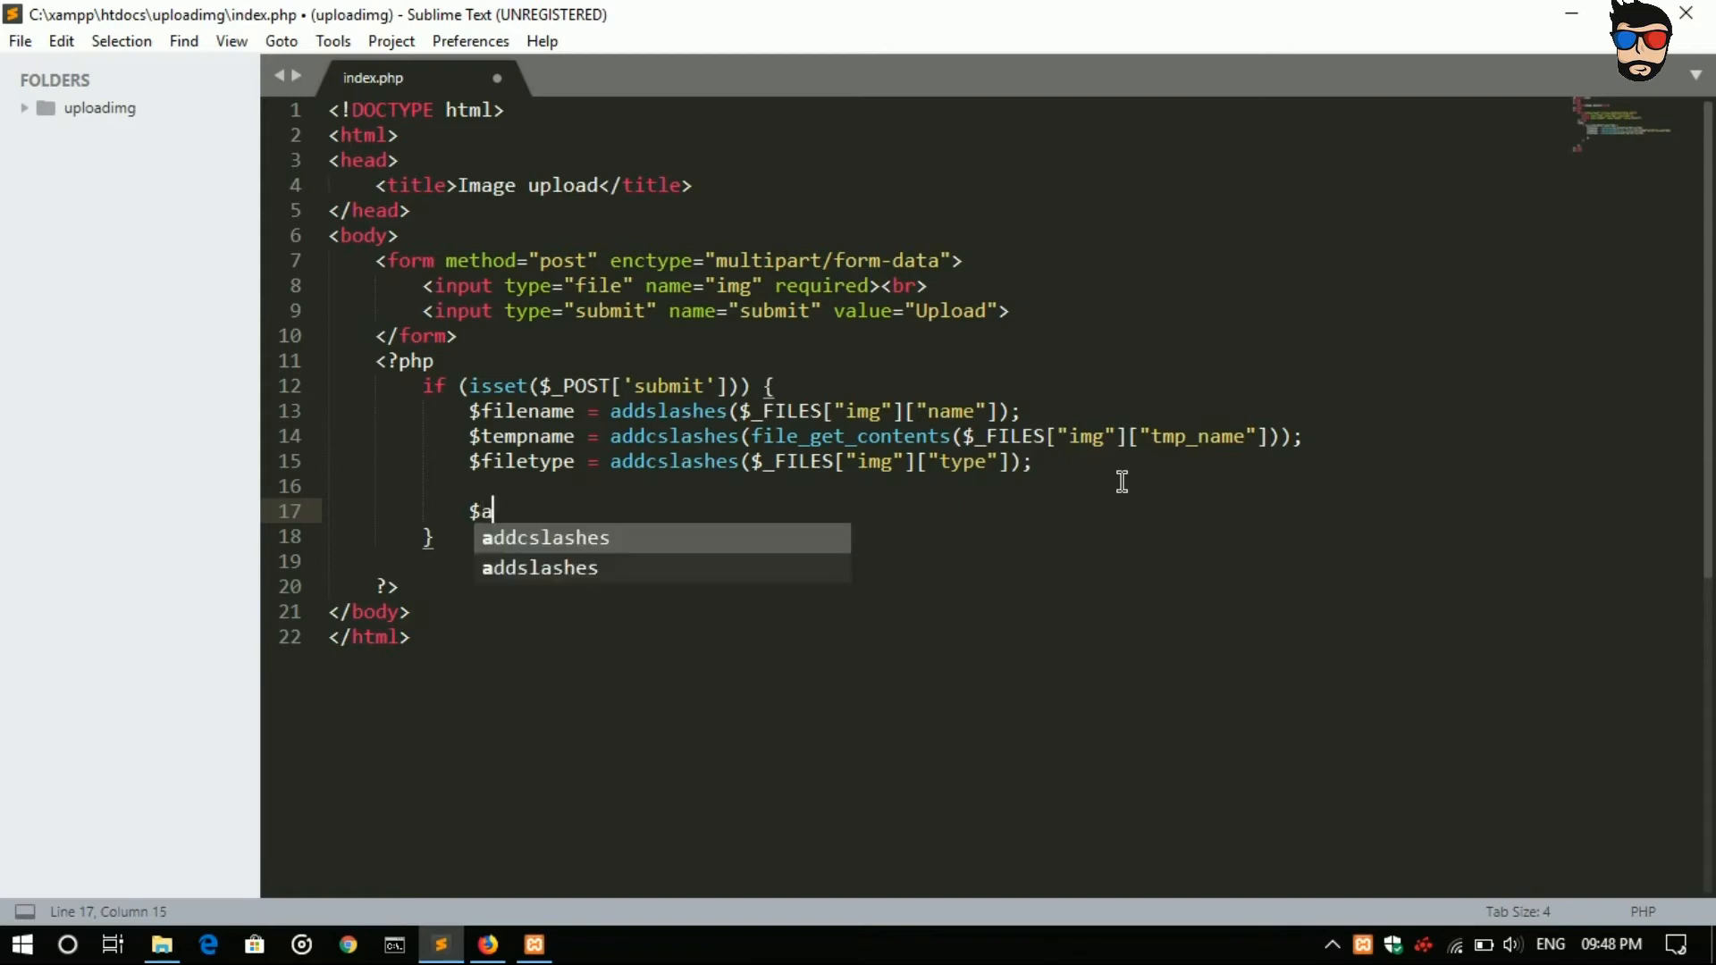
type("rray")
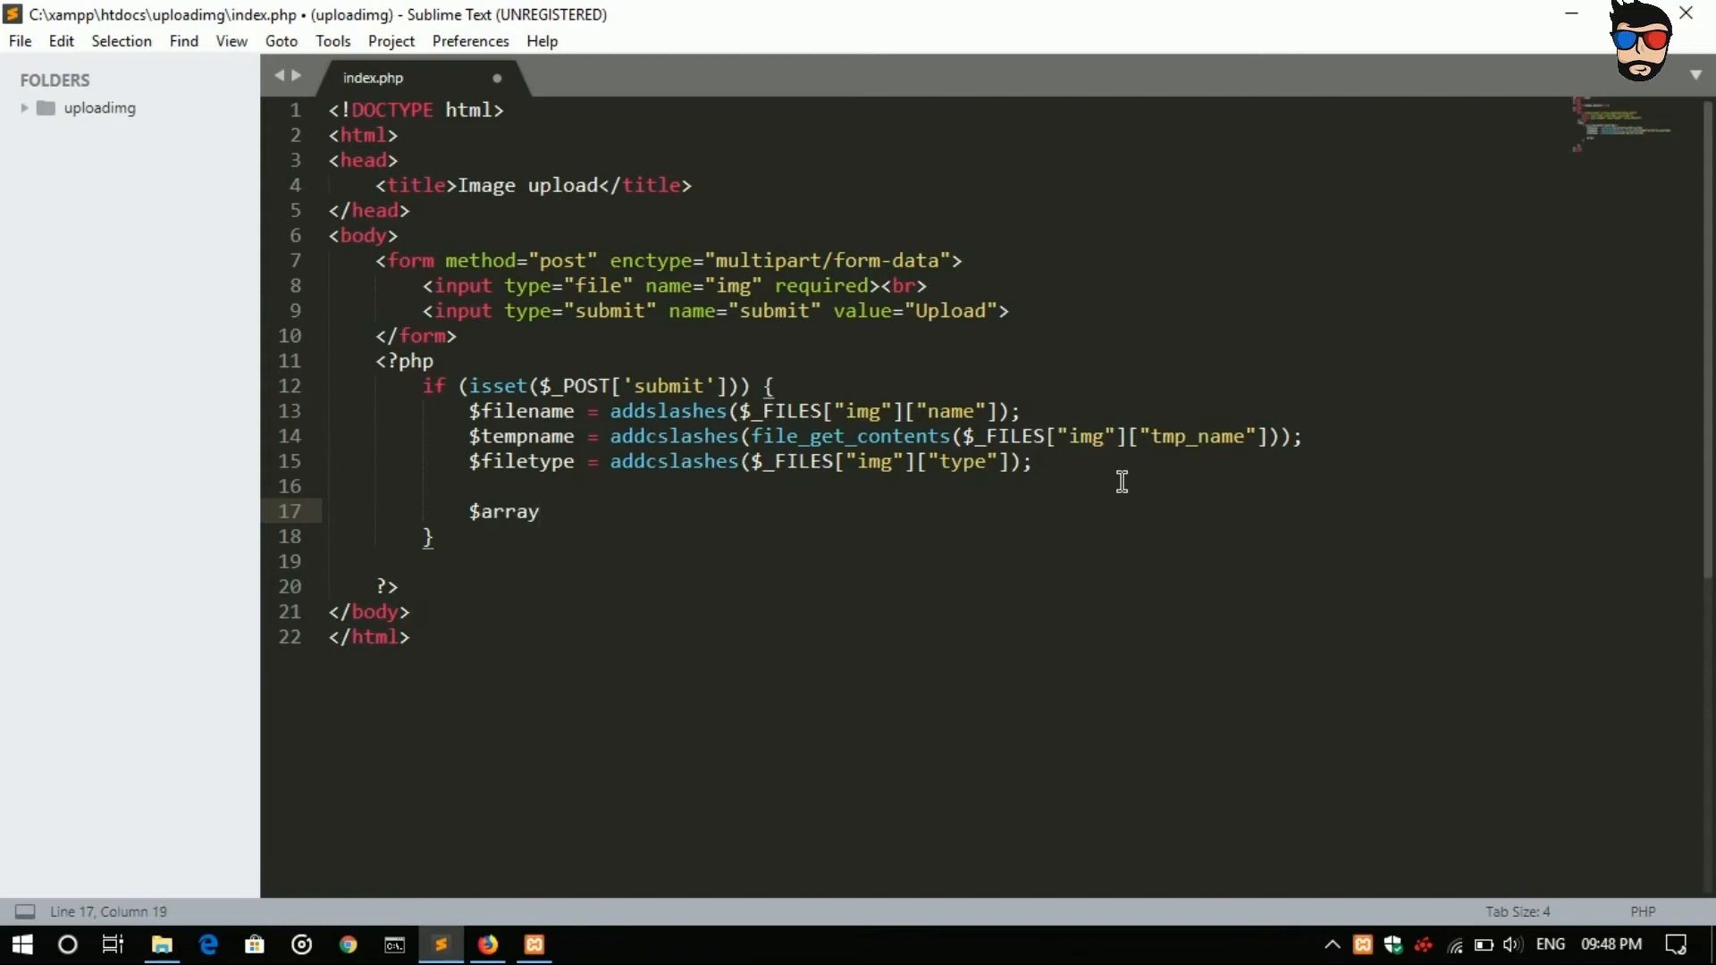
type("=")
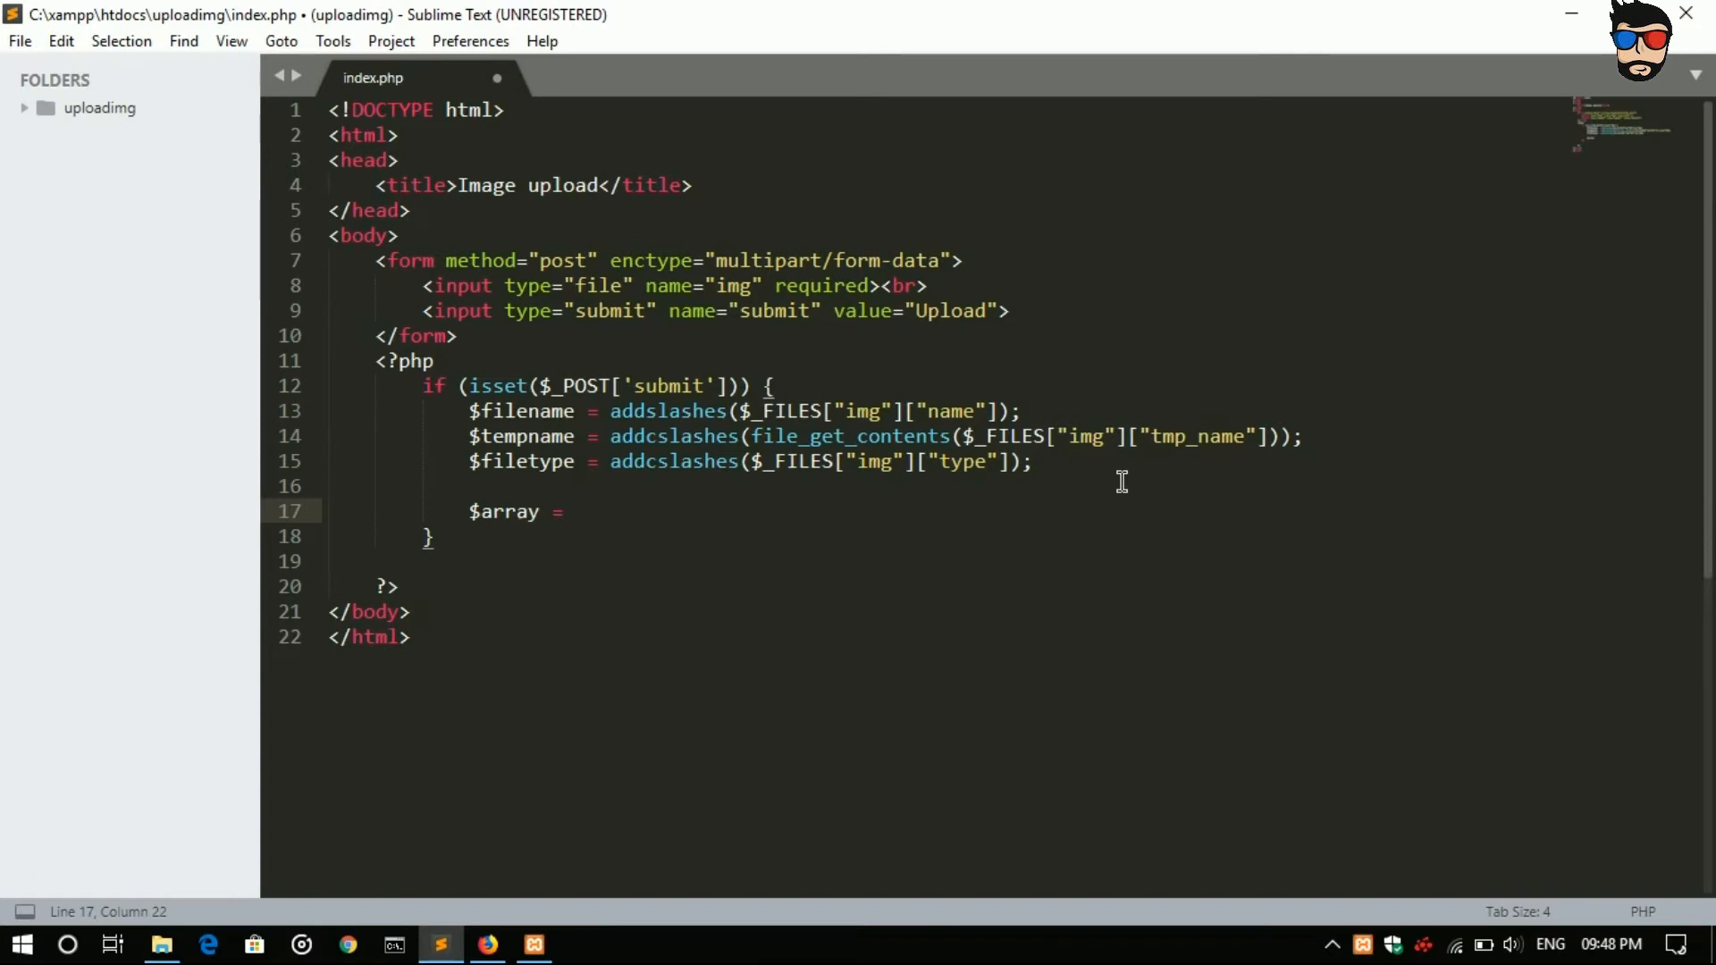
type("$arrayName = array('' => , );")
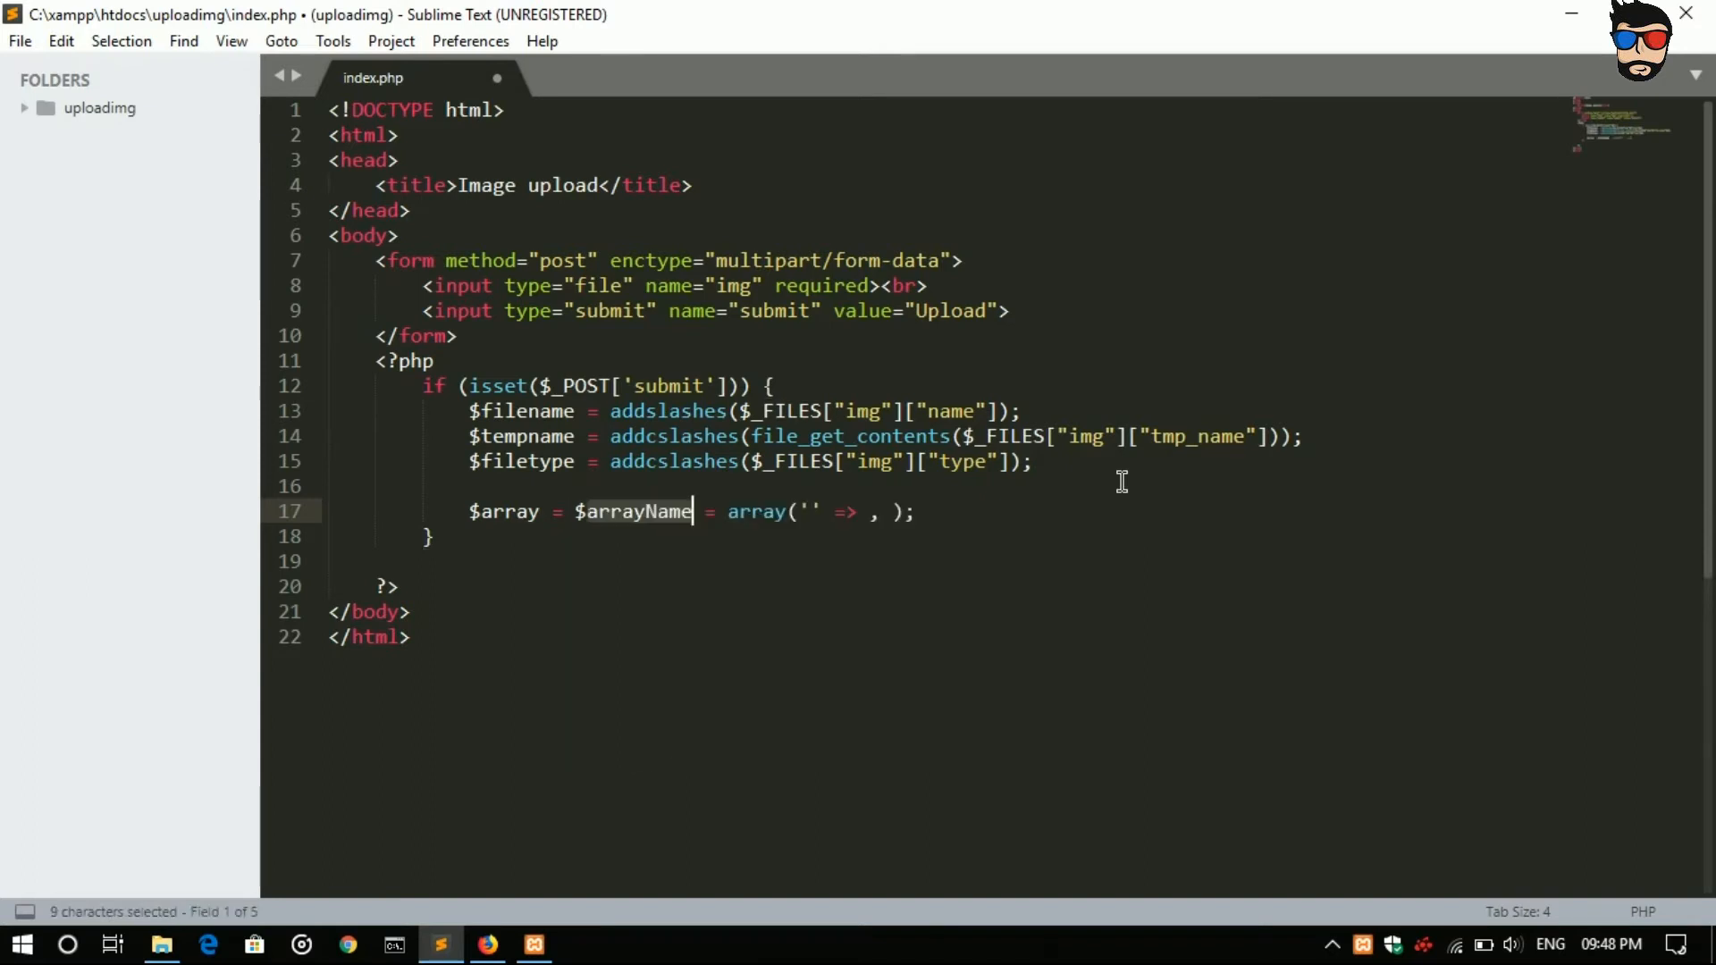
type("array = arra")
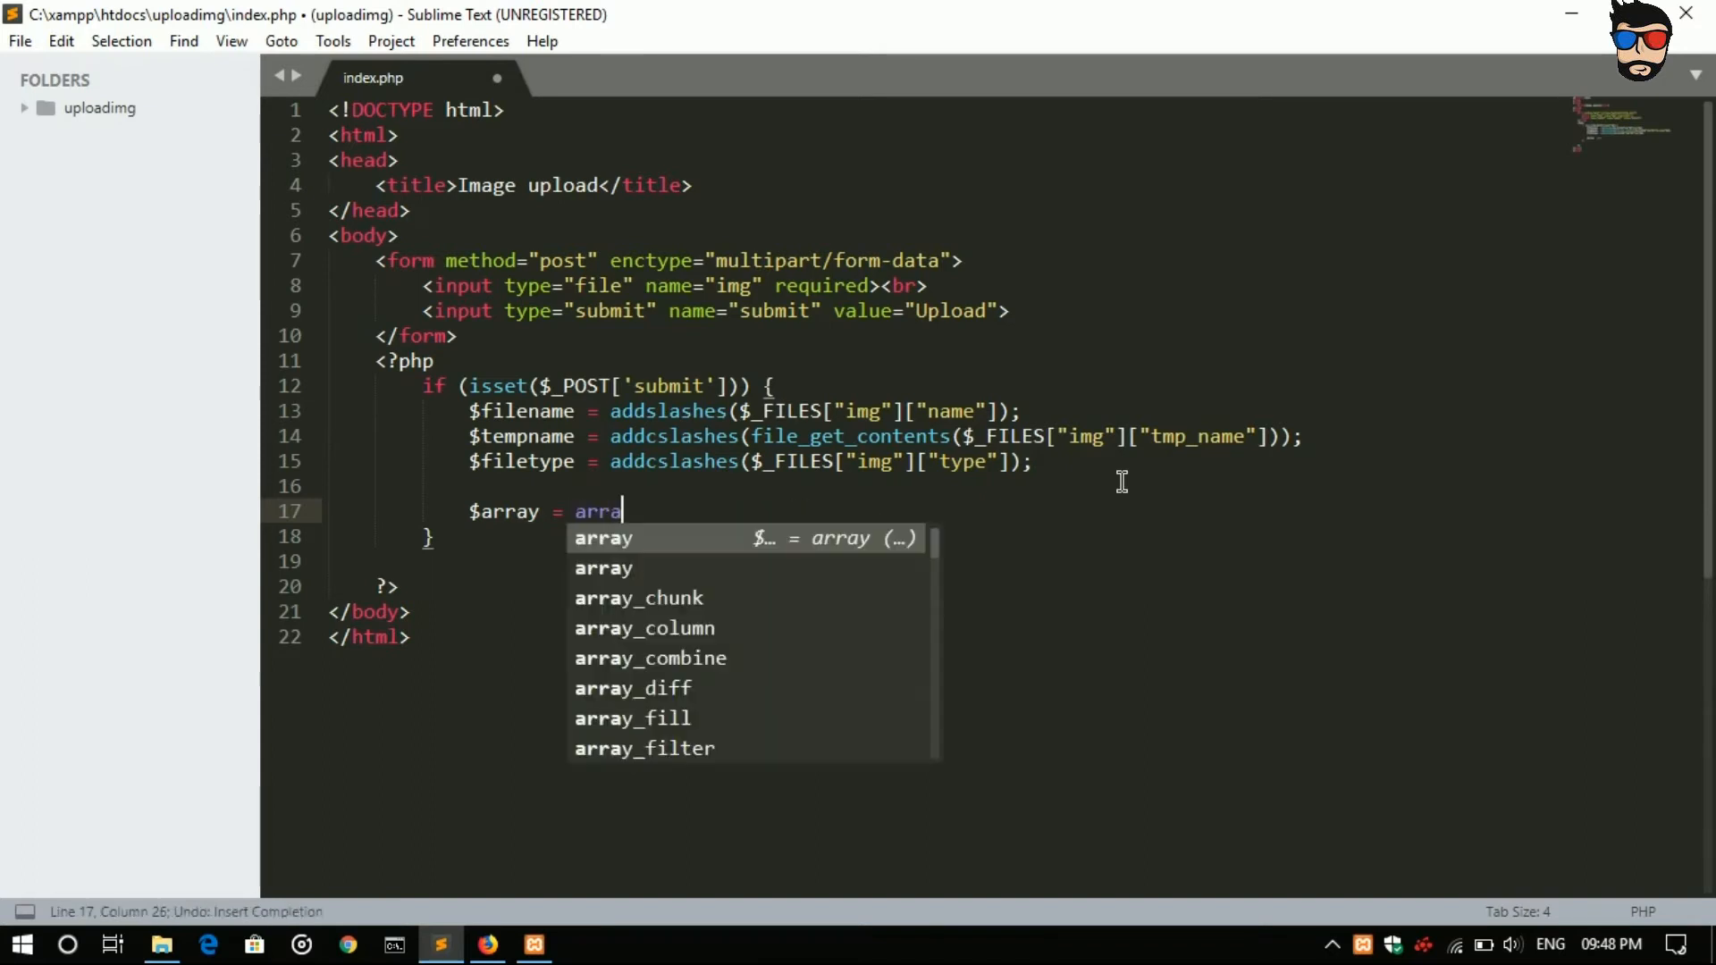
type("y(")
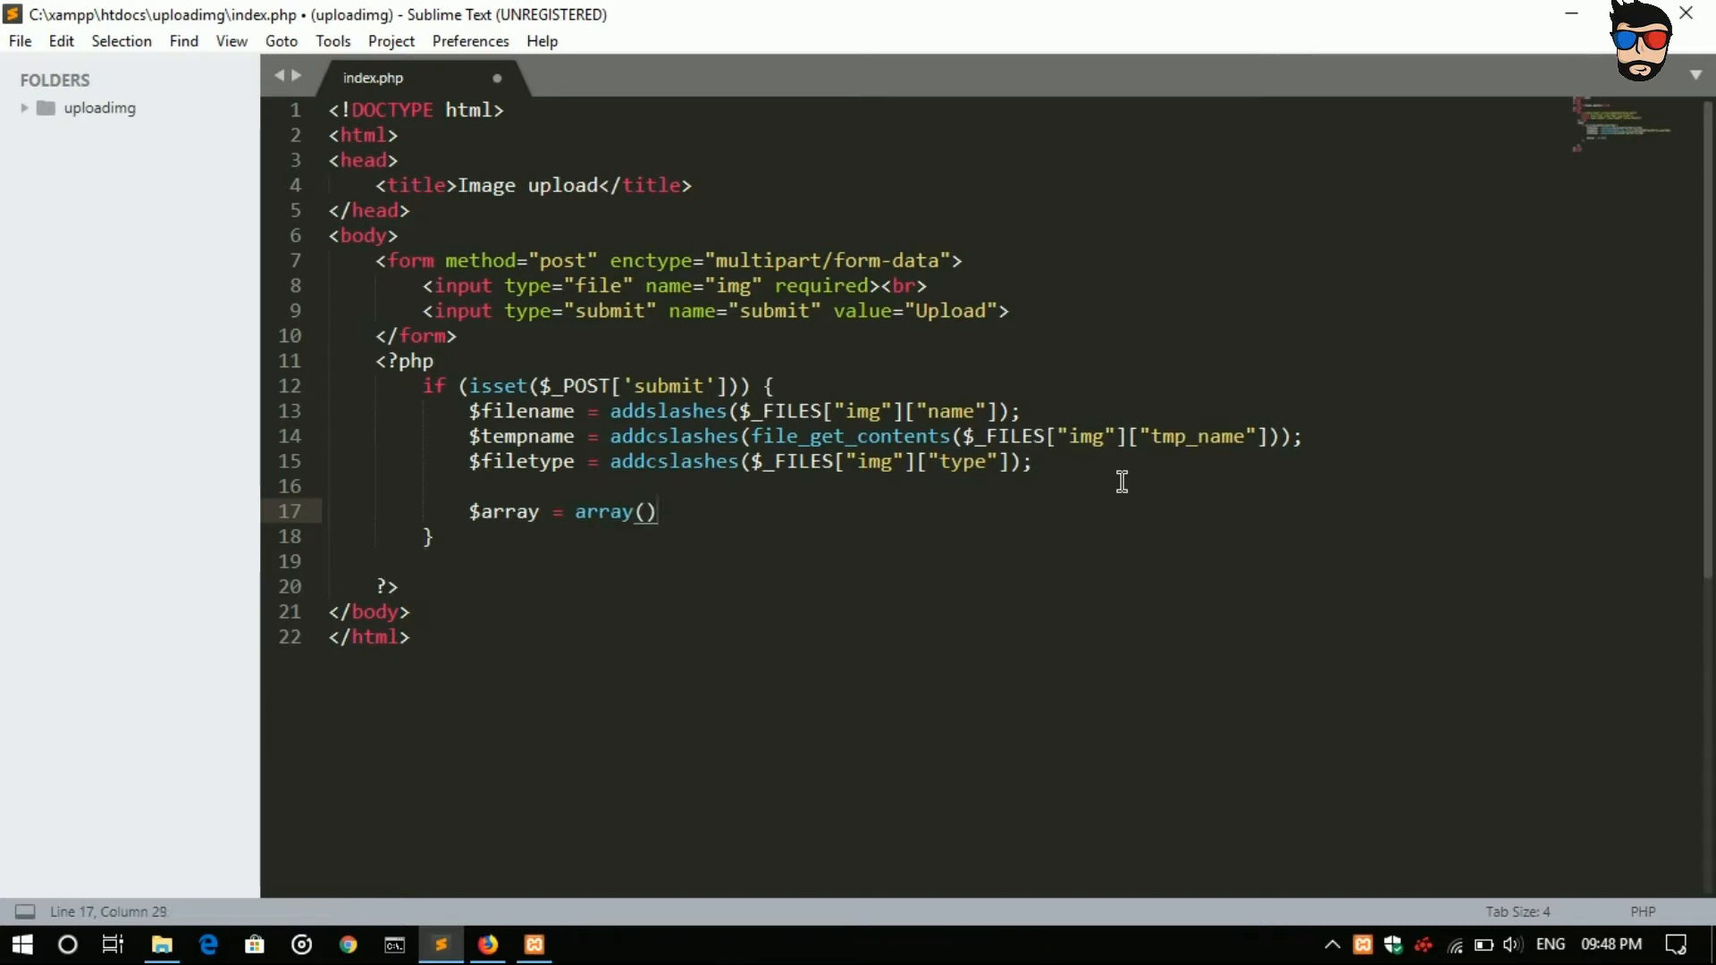
type(";")
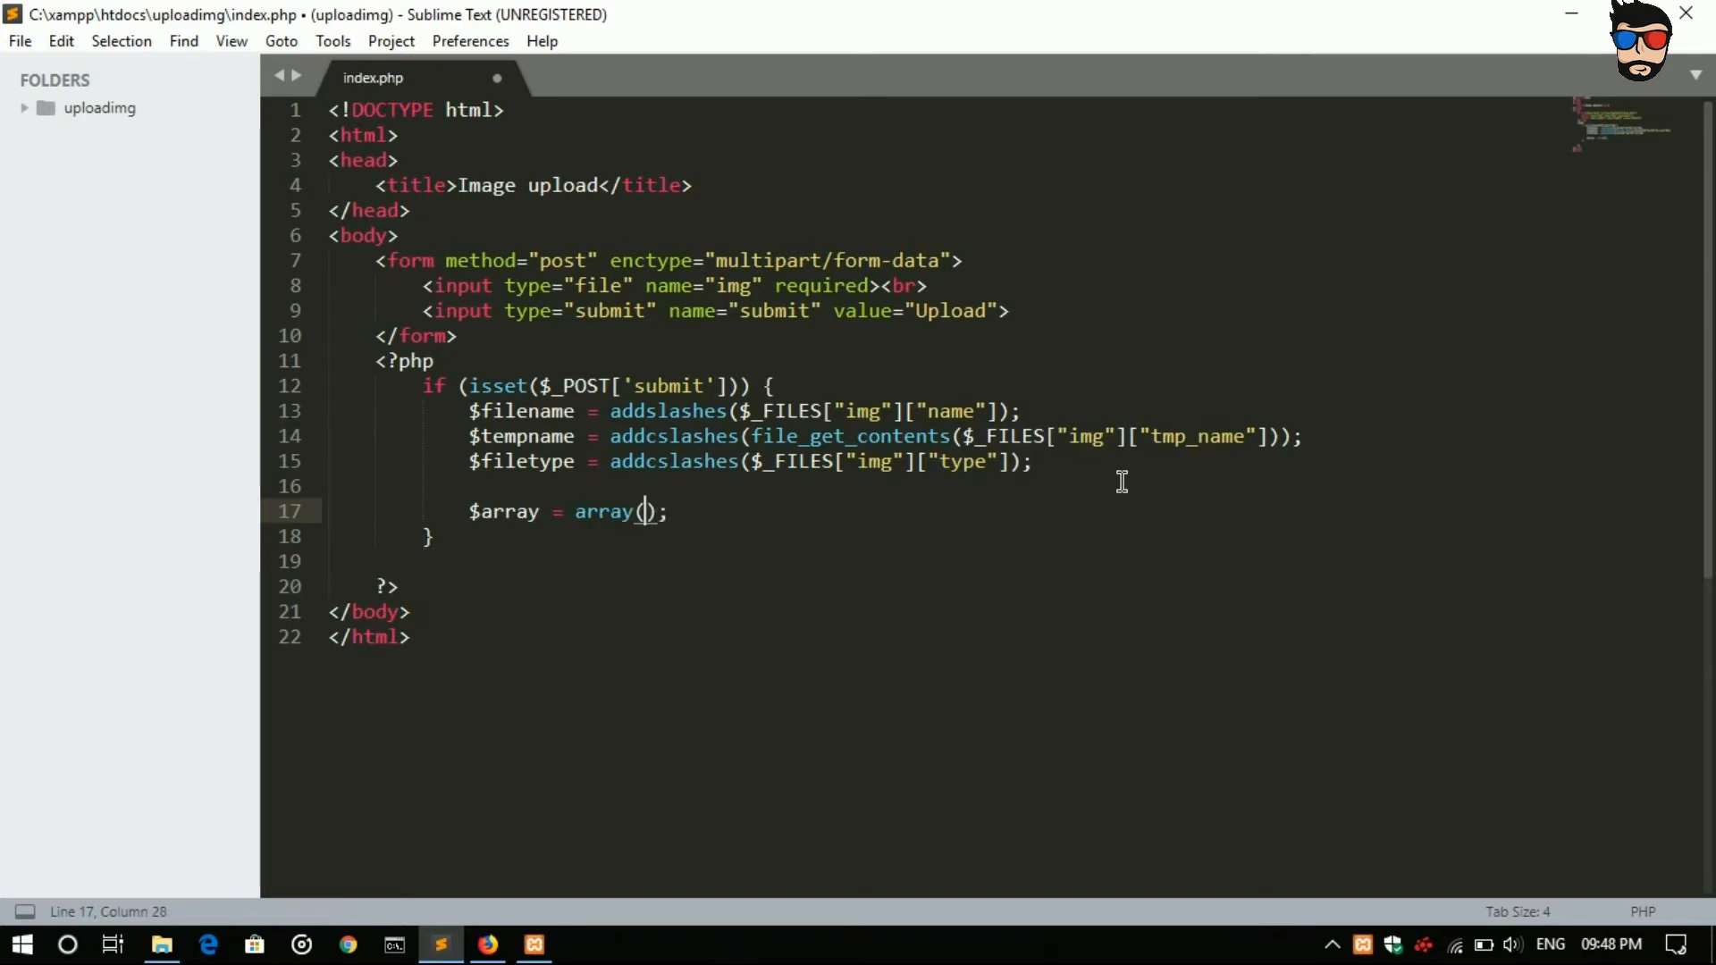
Step: Fill the array with the allowed extensions "jpg","JPG","jpeg","JPEG","png","PNG"
type("\"j")
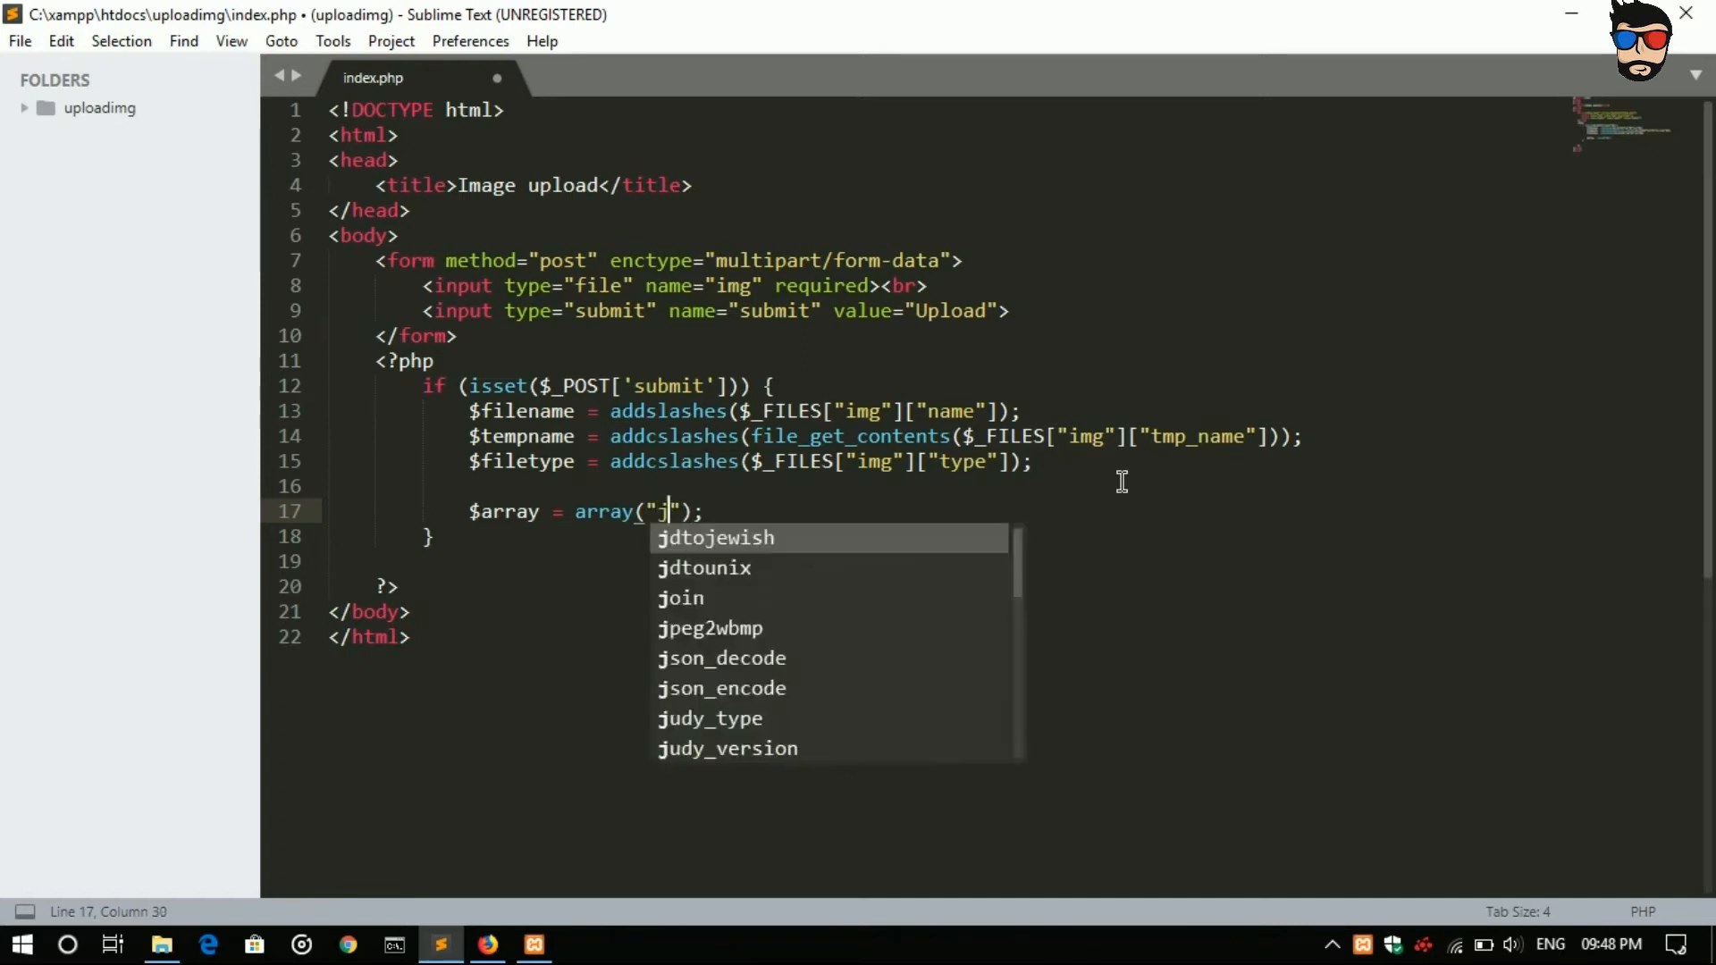
type("pg")
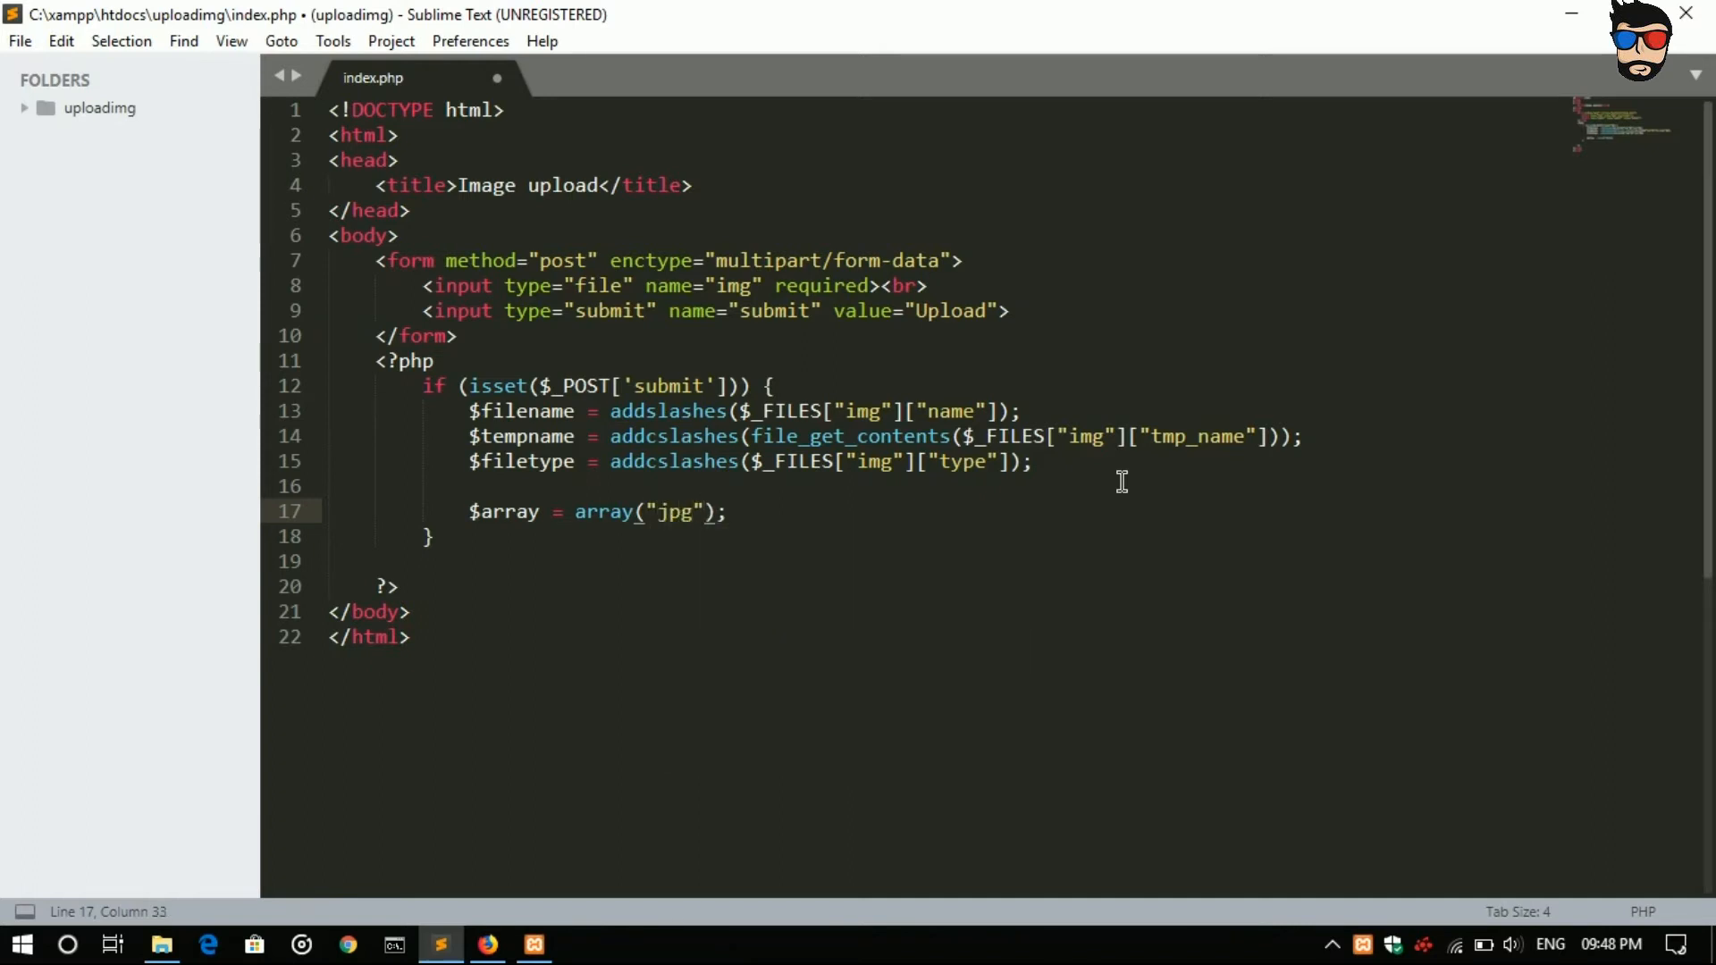
type(",\"\"")
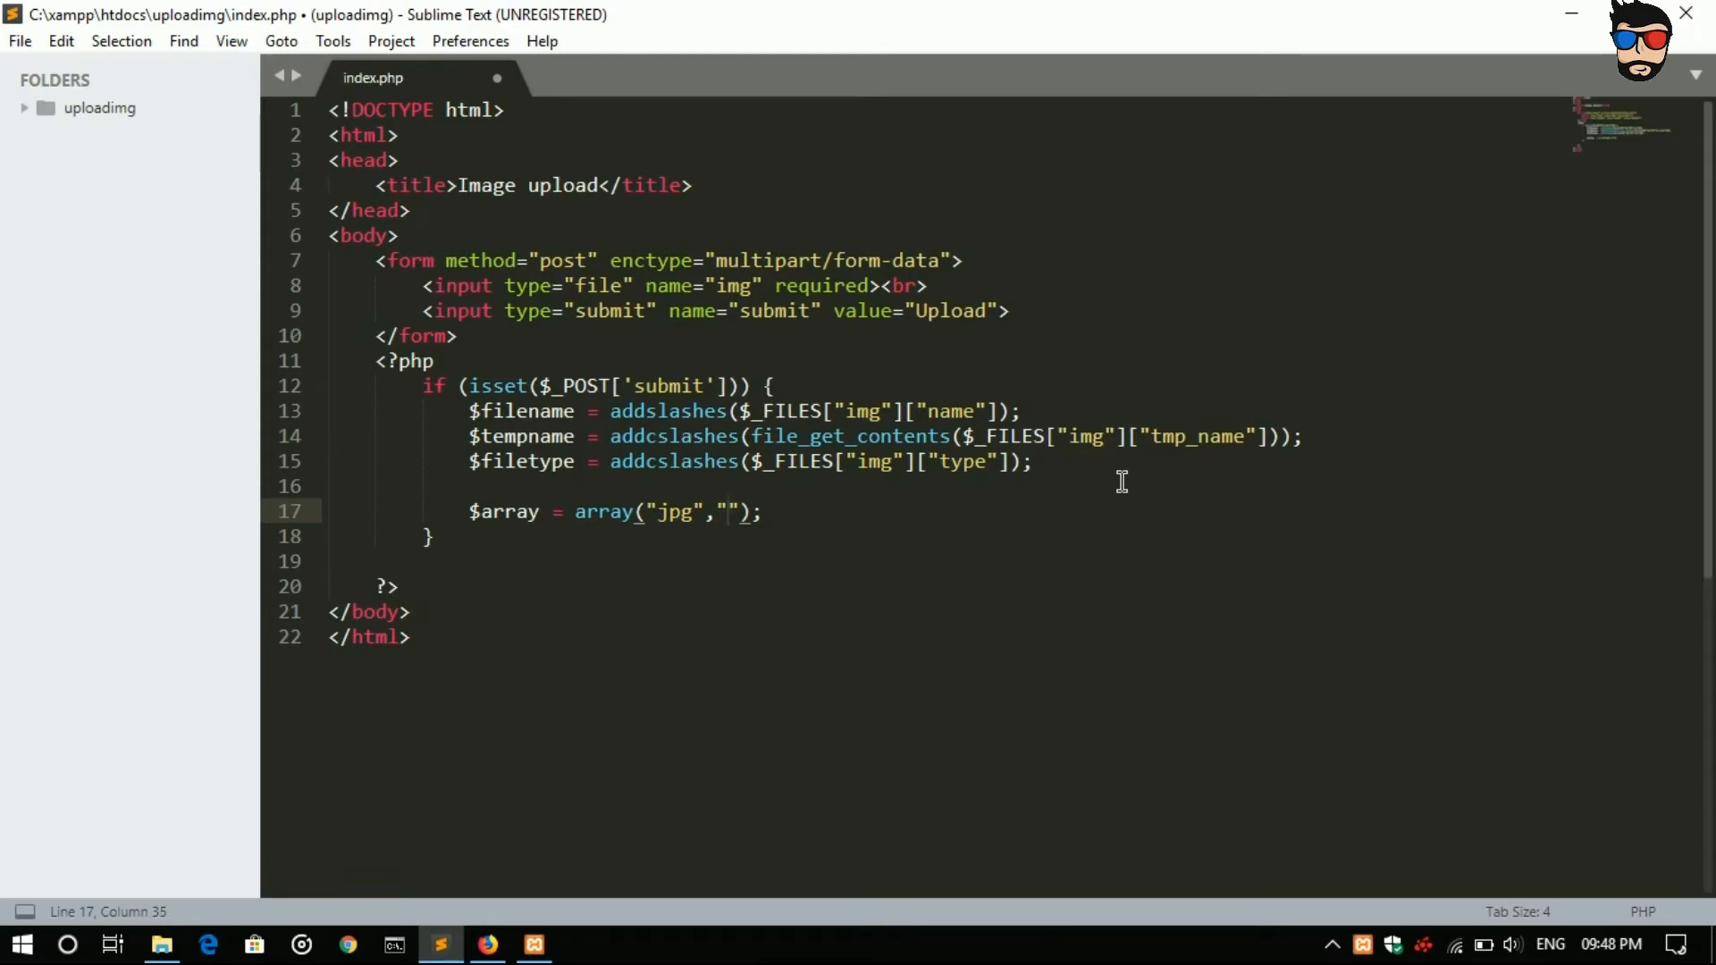
type("JPG")
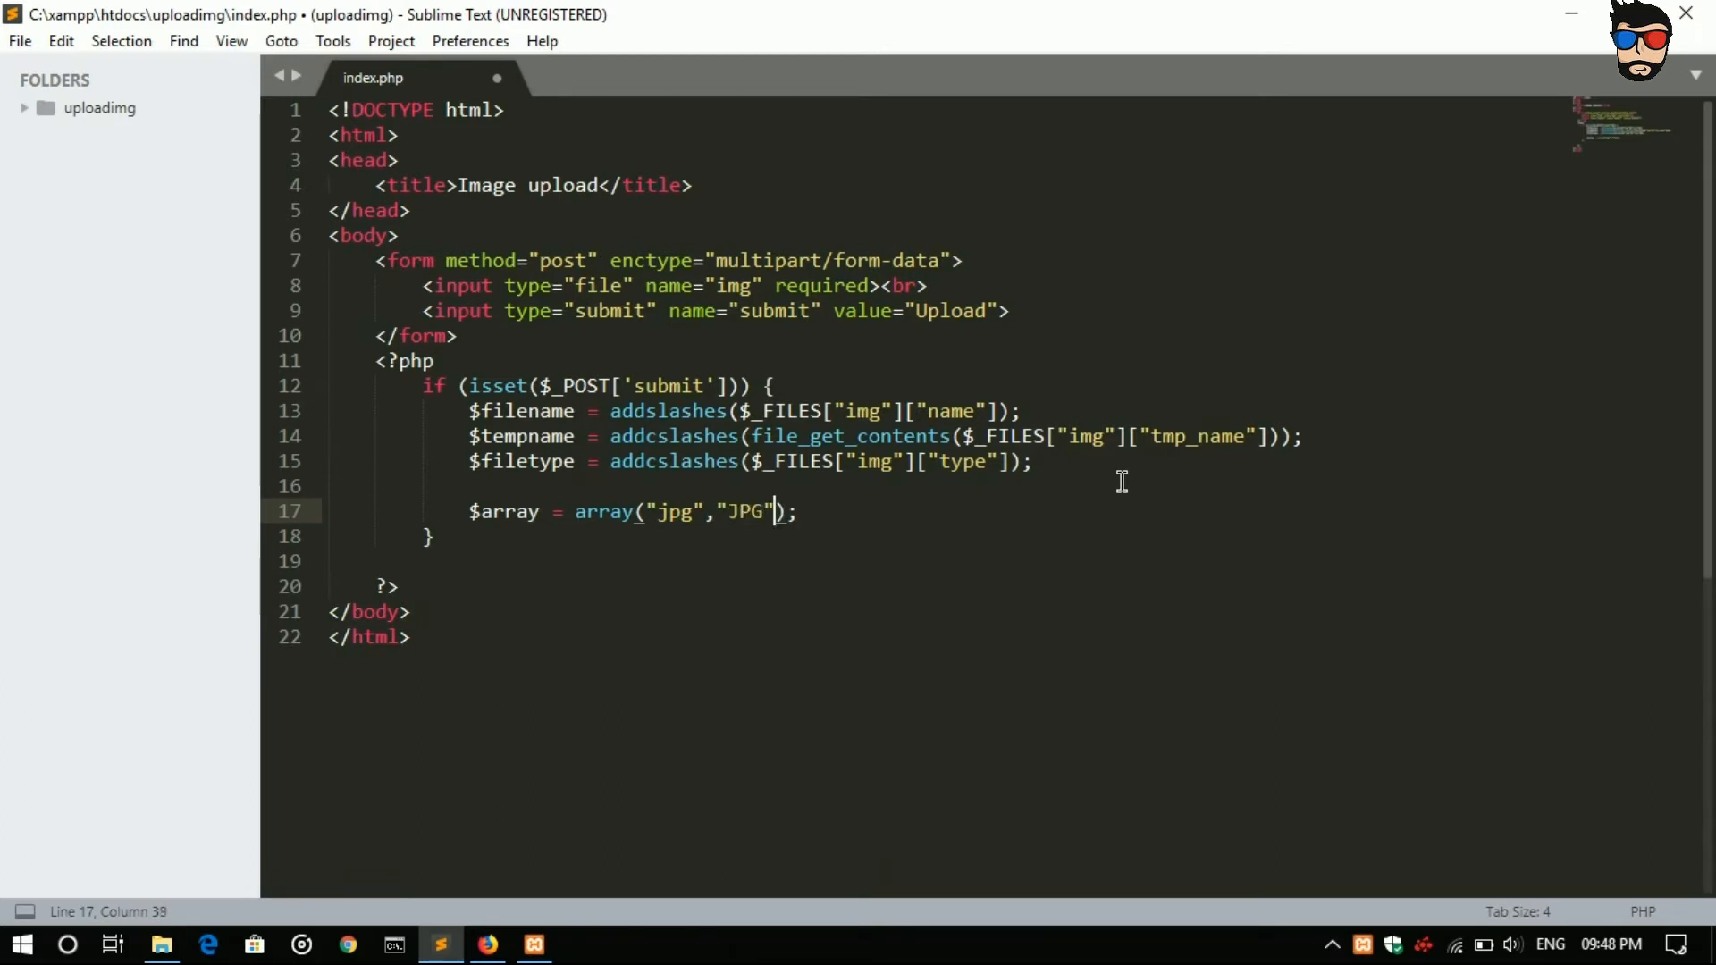
type(",")
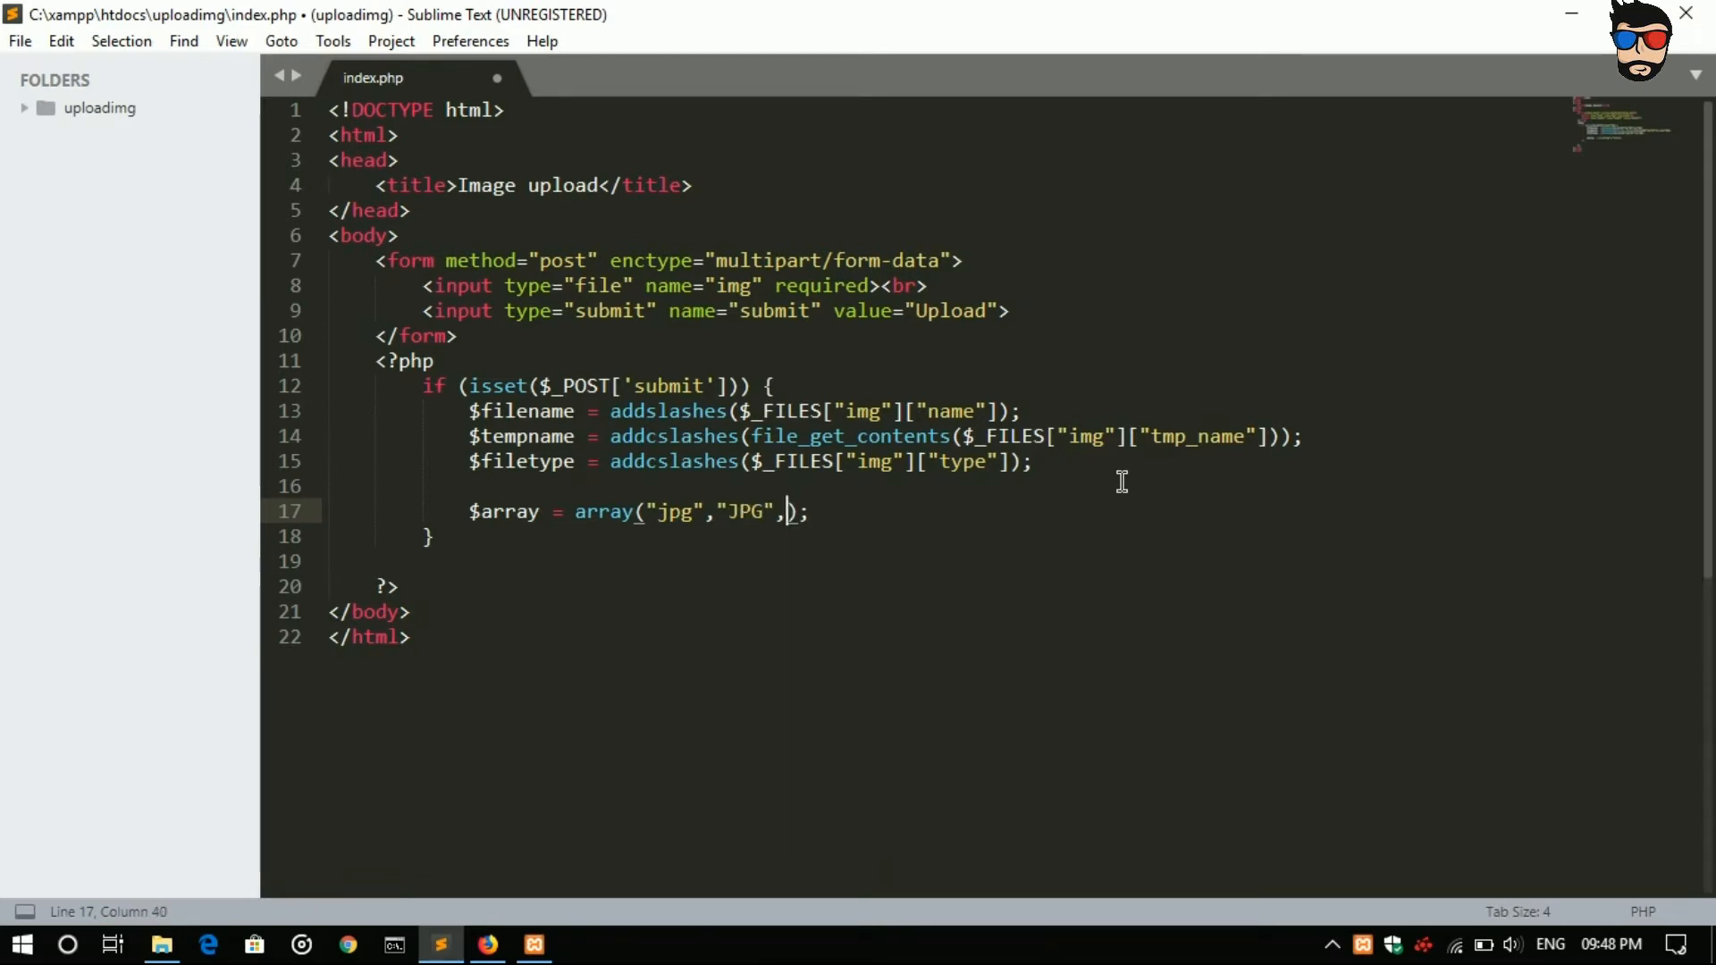
type("\"\"")
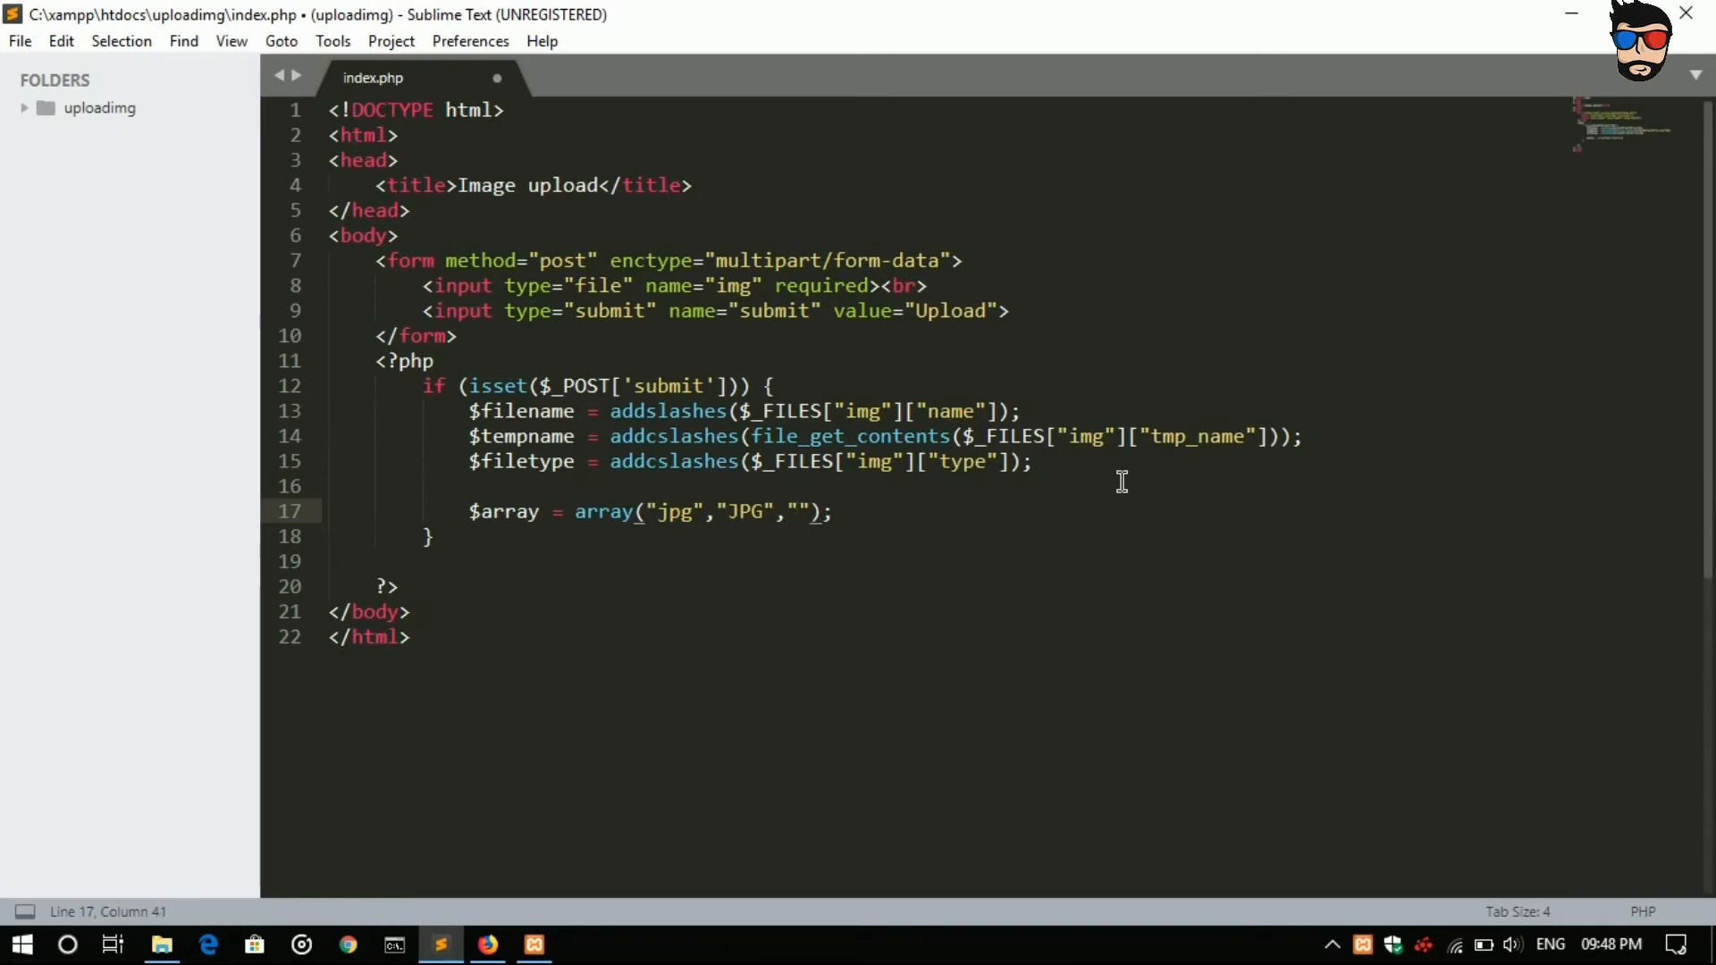
type("jpe")
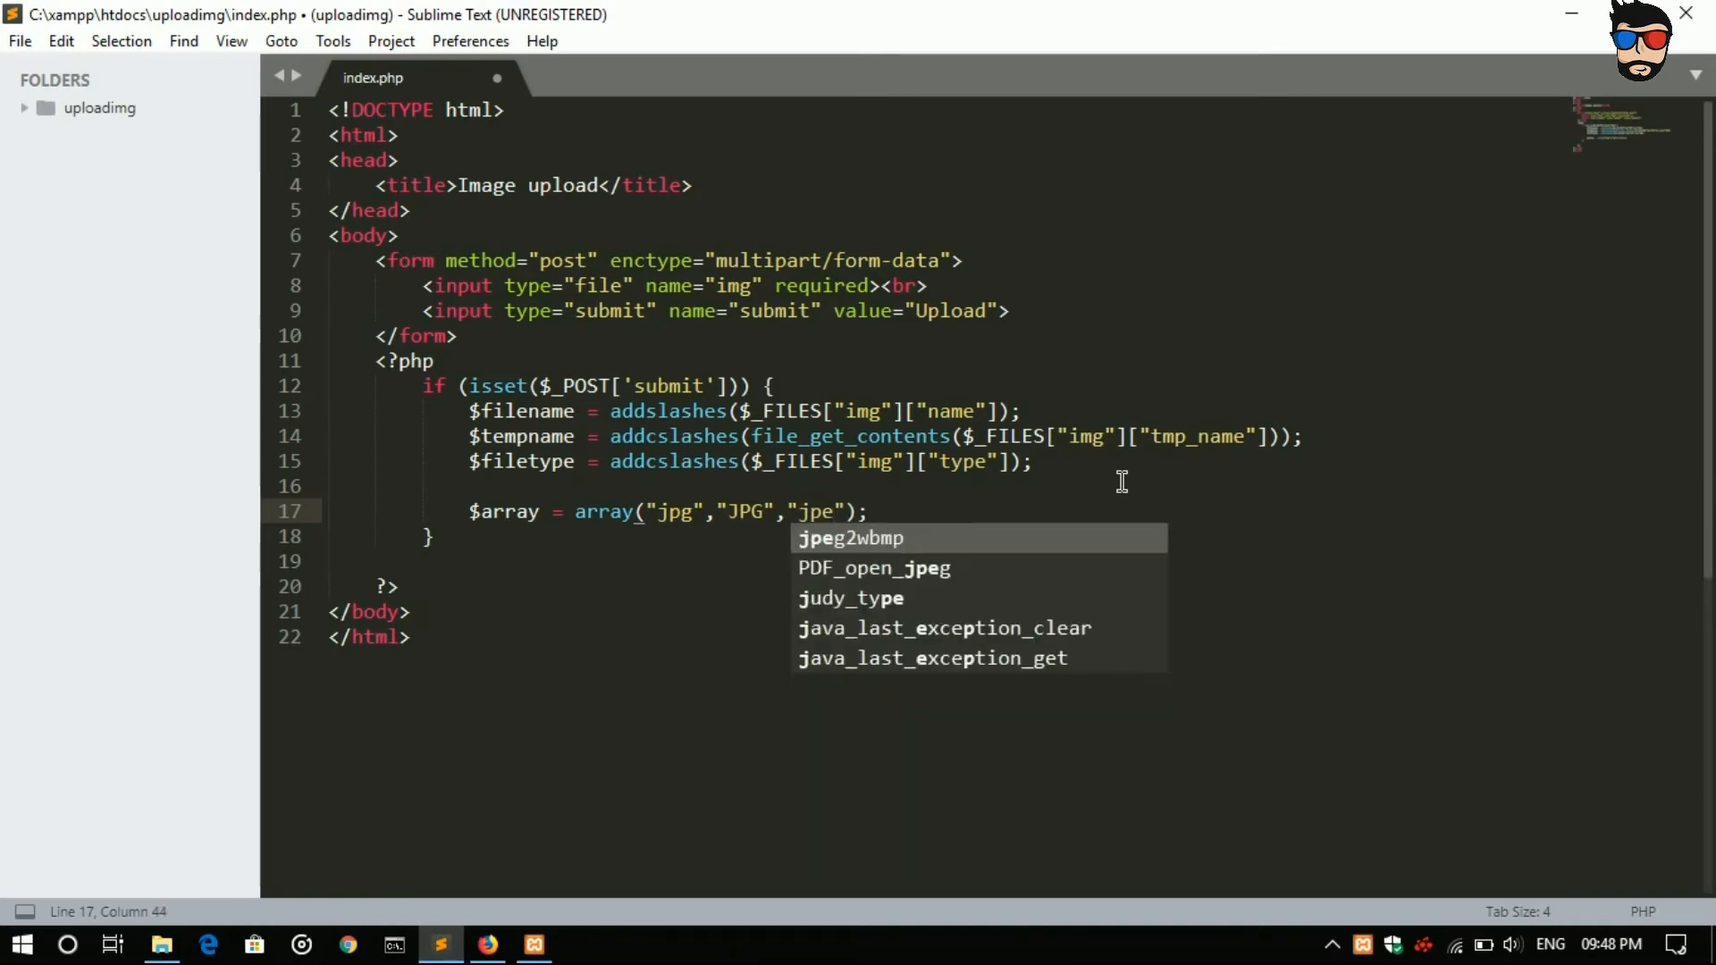
type("jpeg\",")
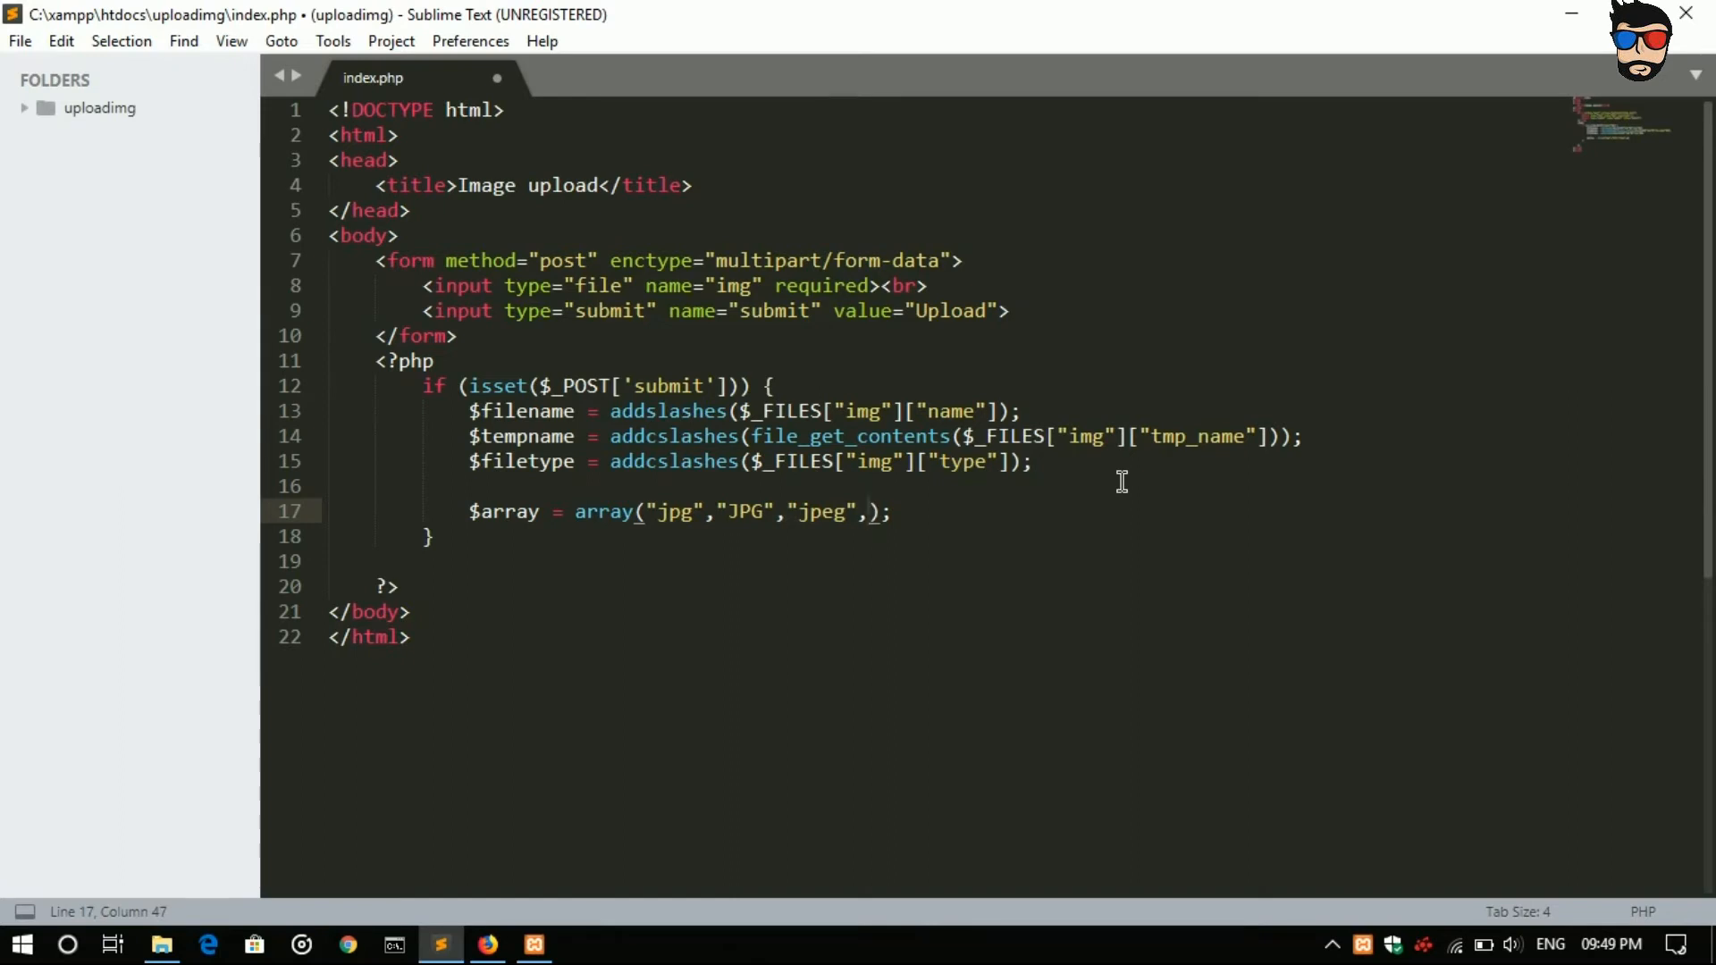
type("JPEG\"")
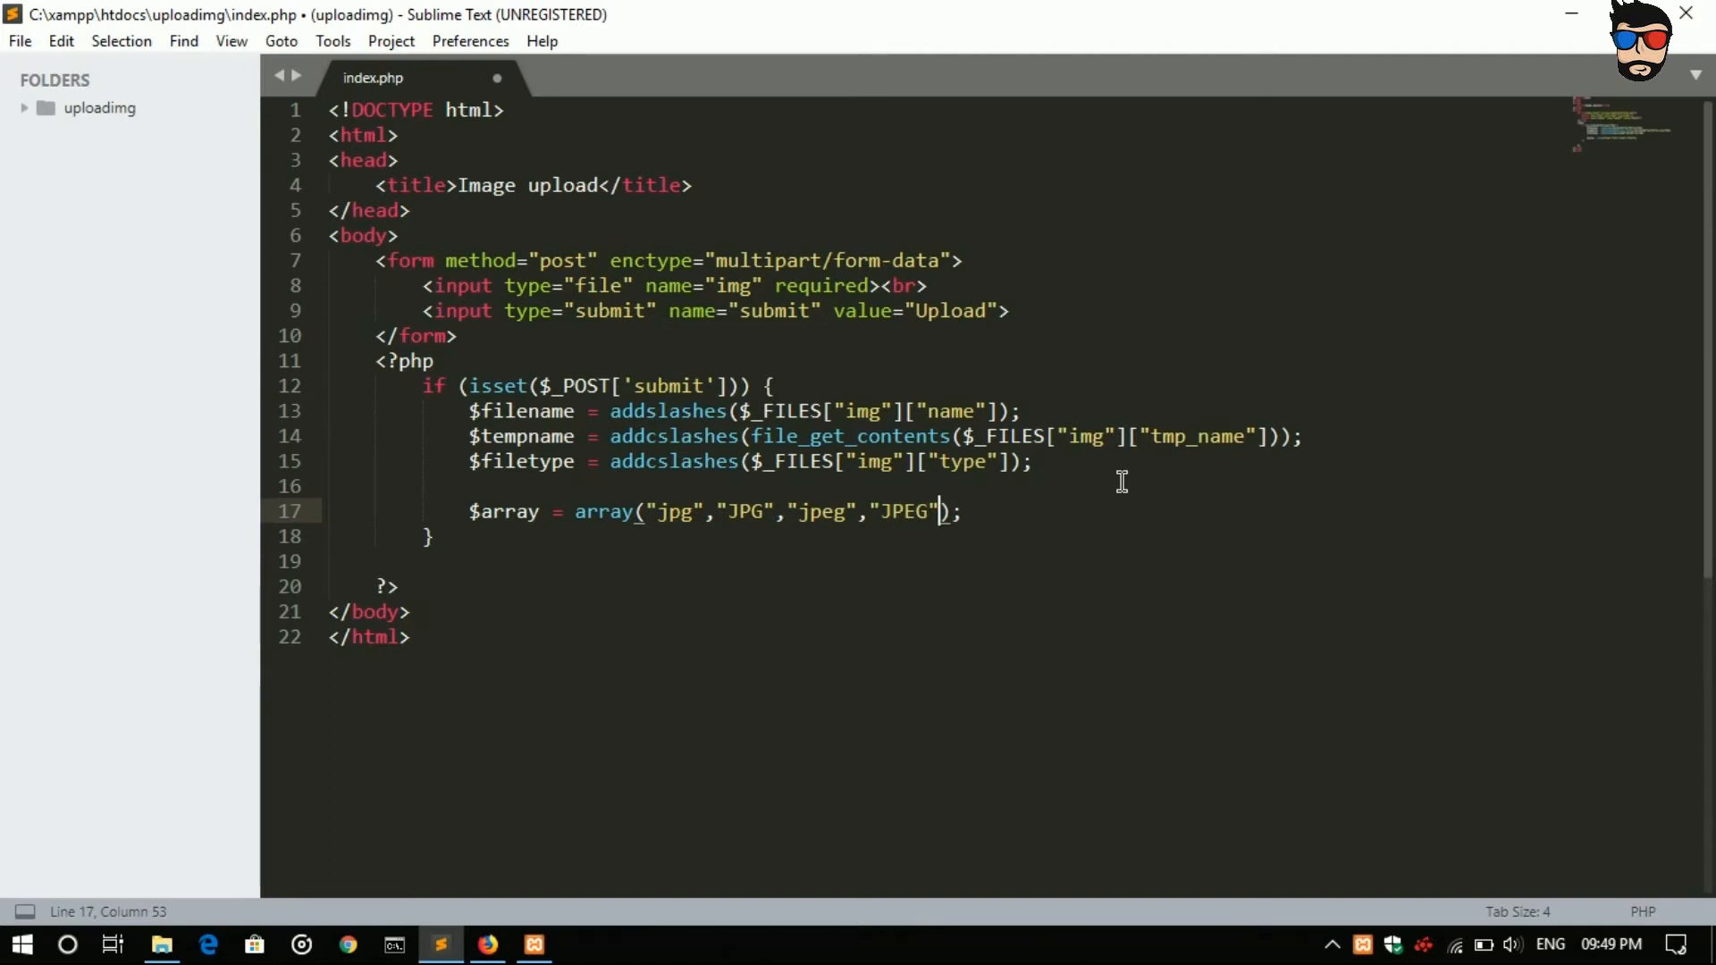
type(",")
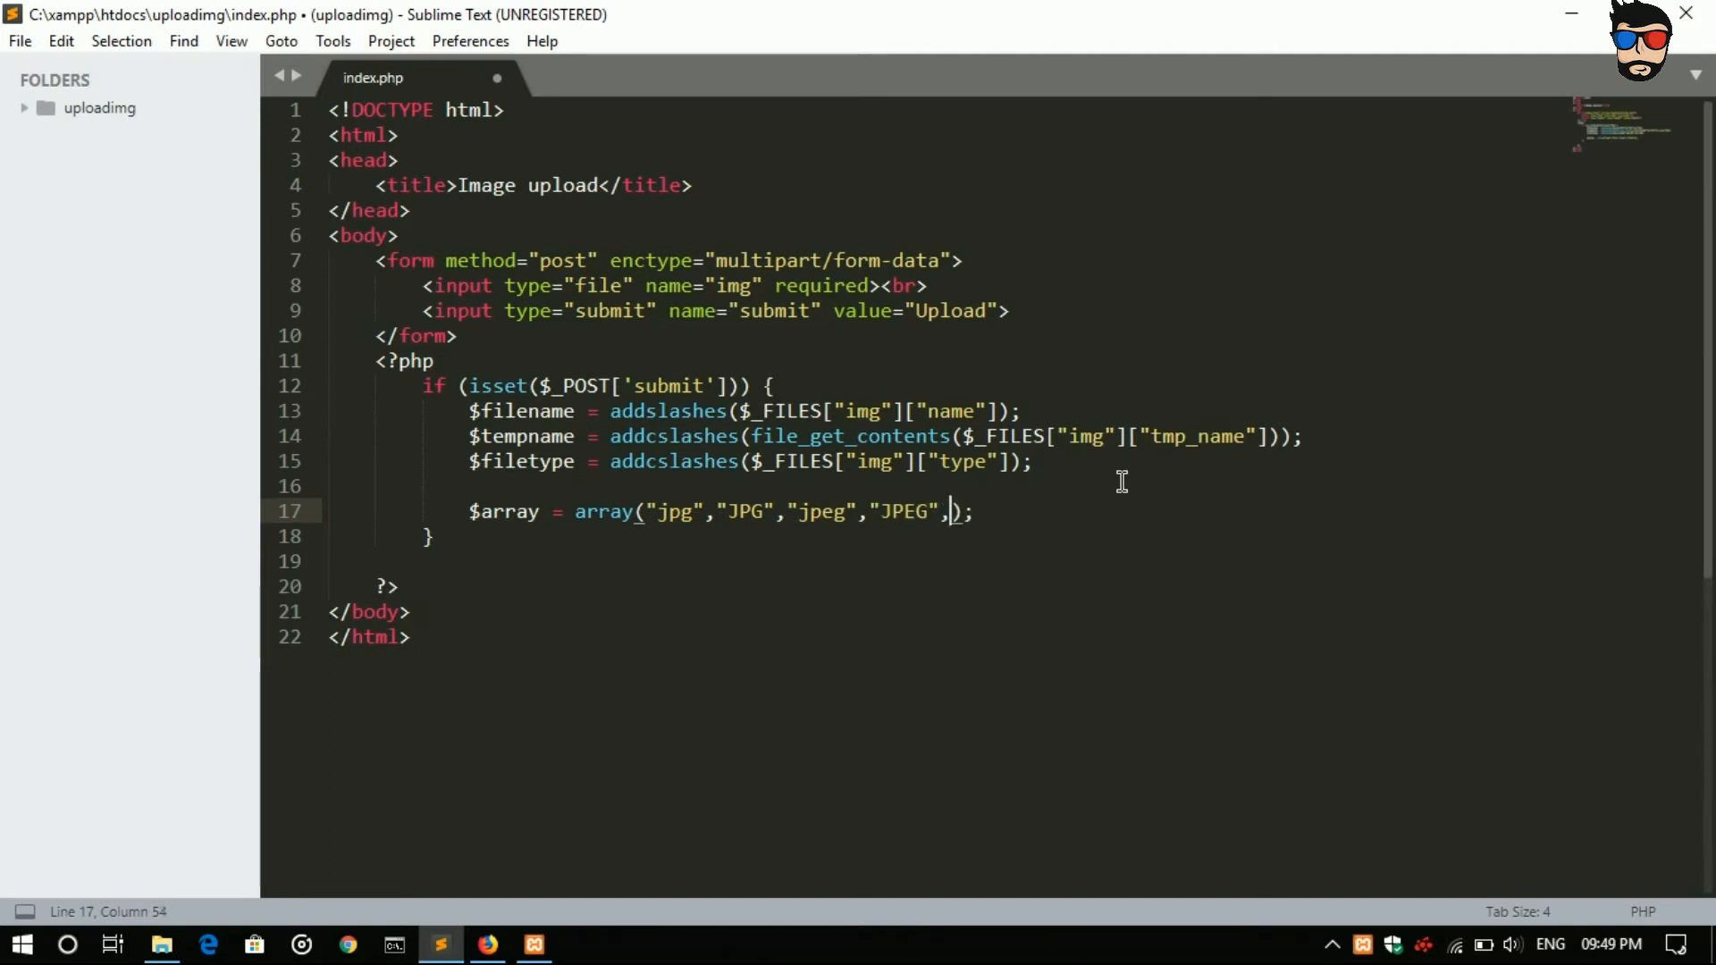
type("\"p")
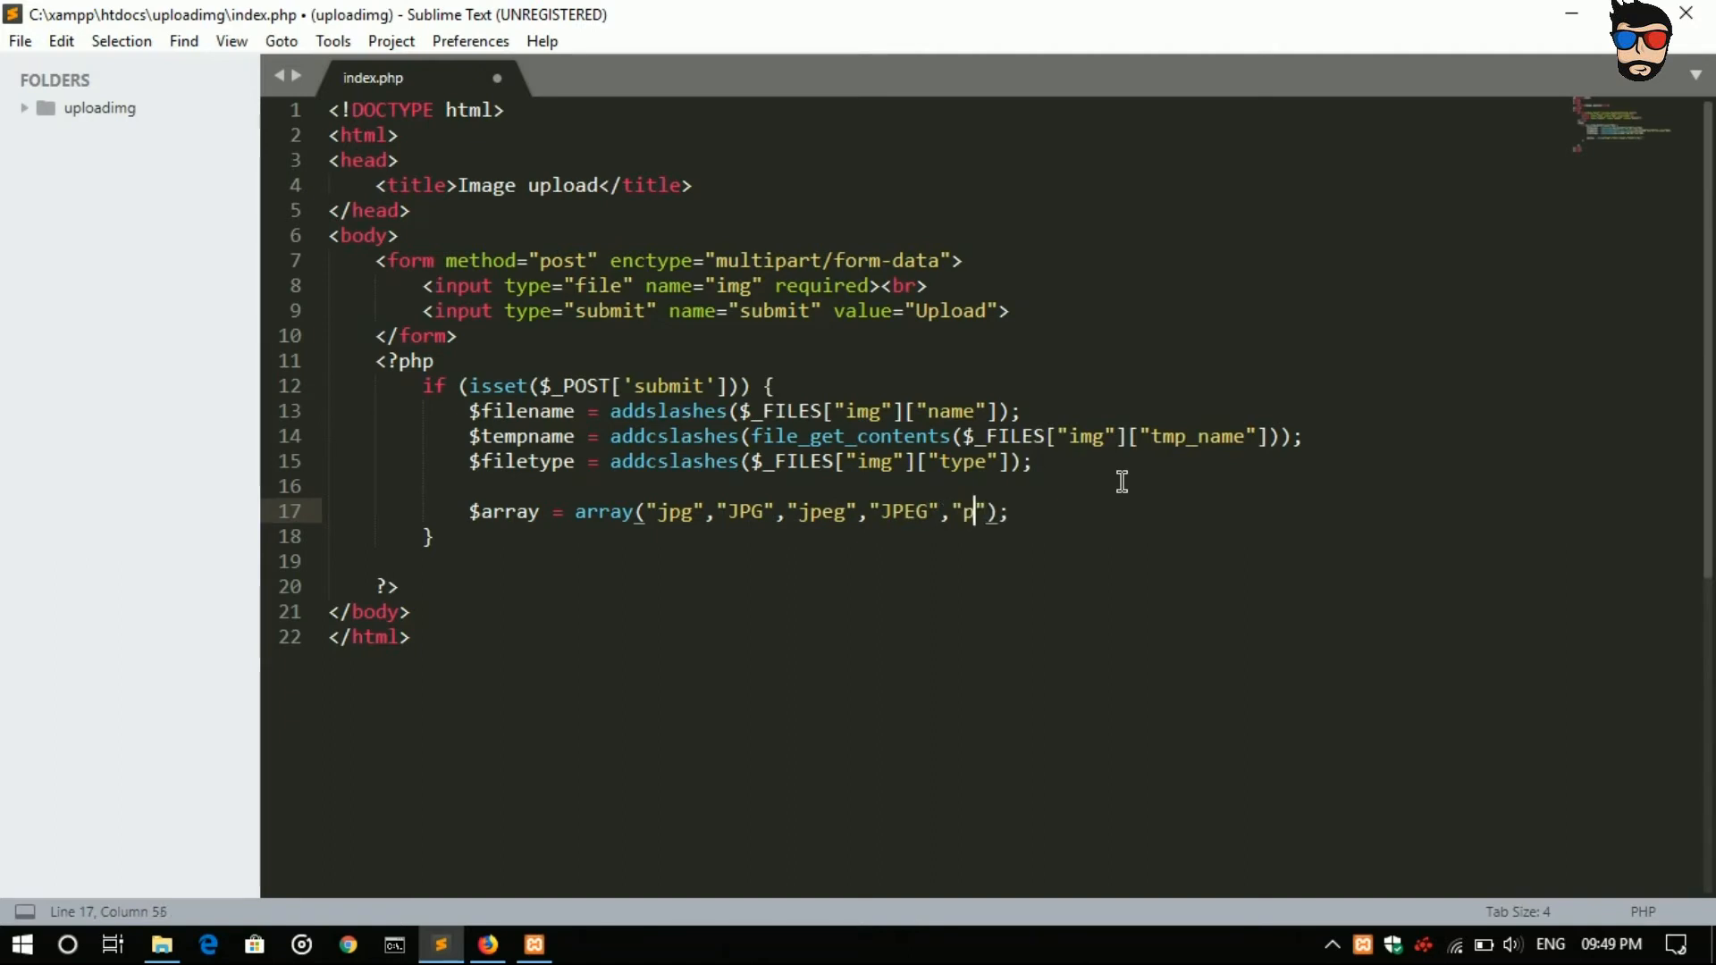
type("ng\",")
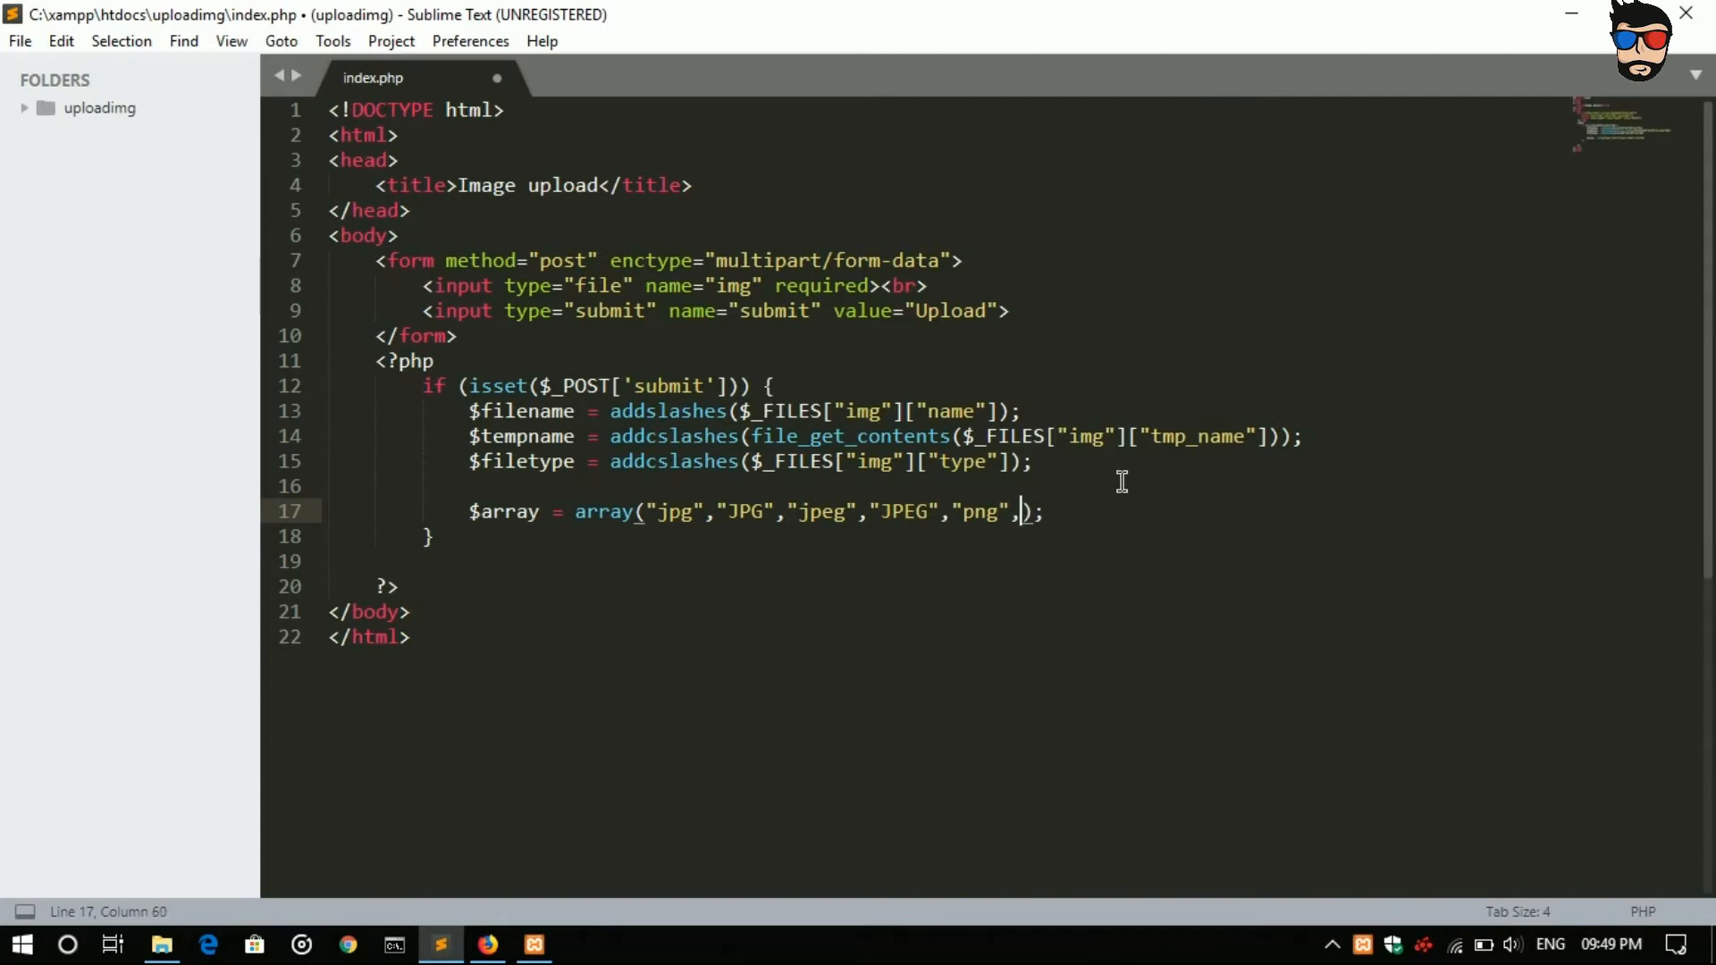
type("p")
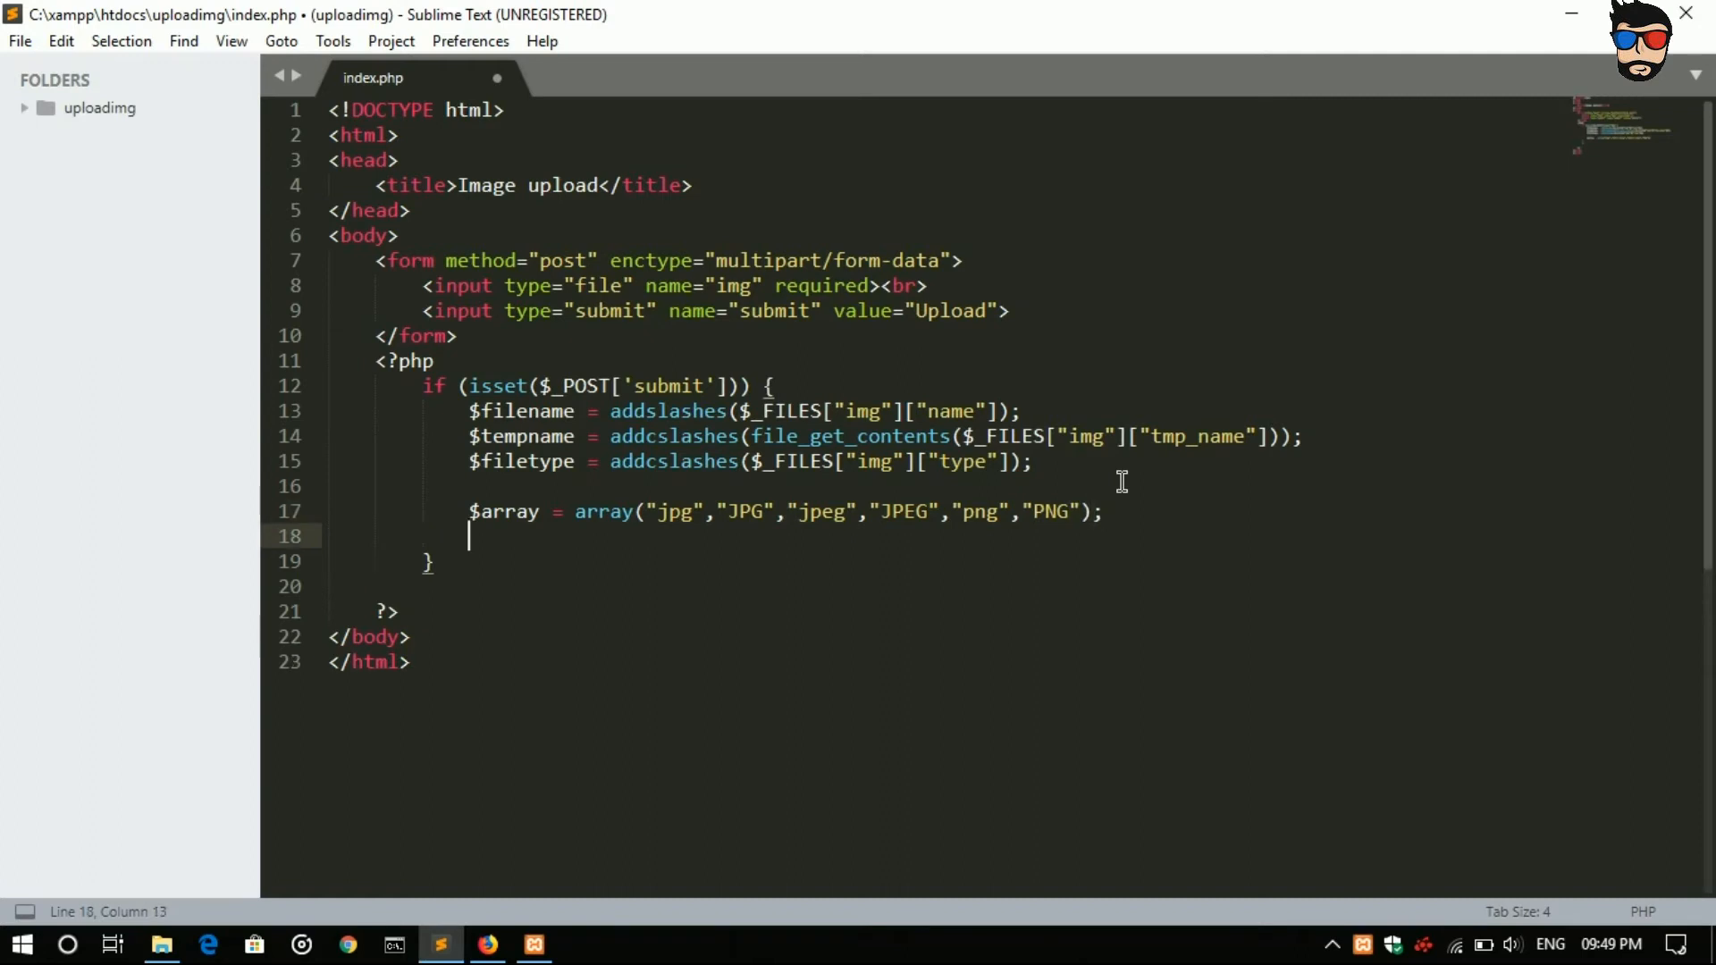
type("$")
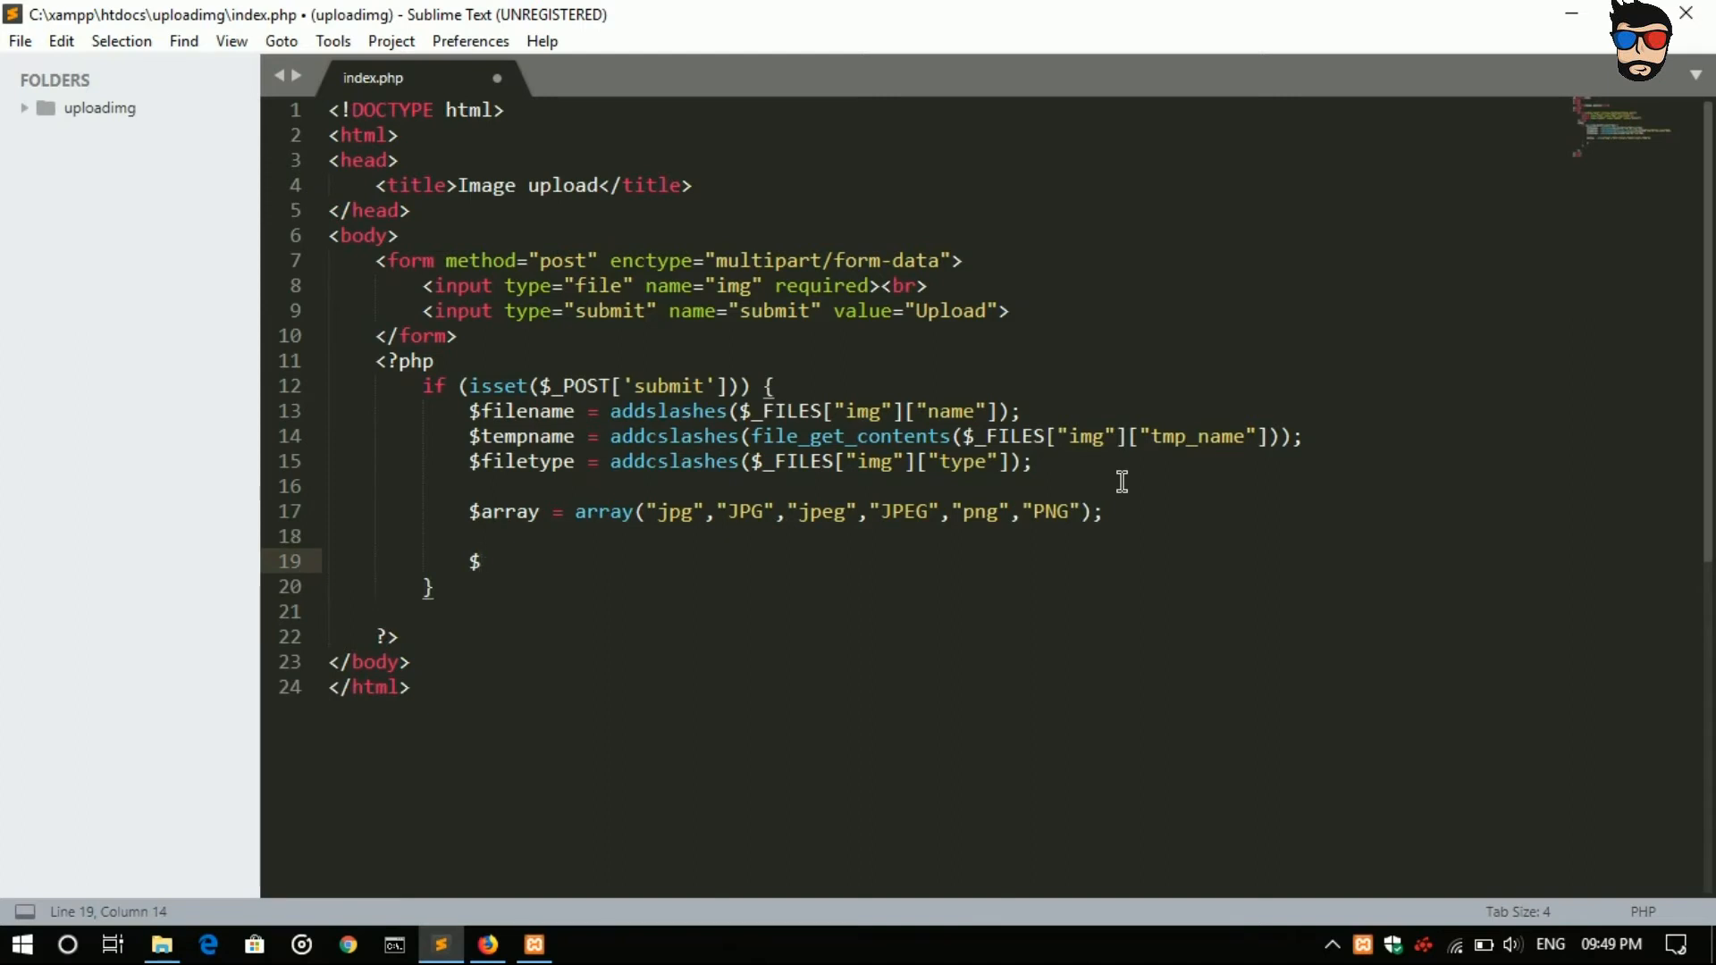
Step: Write $ext = pathinfo($filename,PATHINFO_EXTENSION); to capture the file's extension
type("ext")
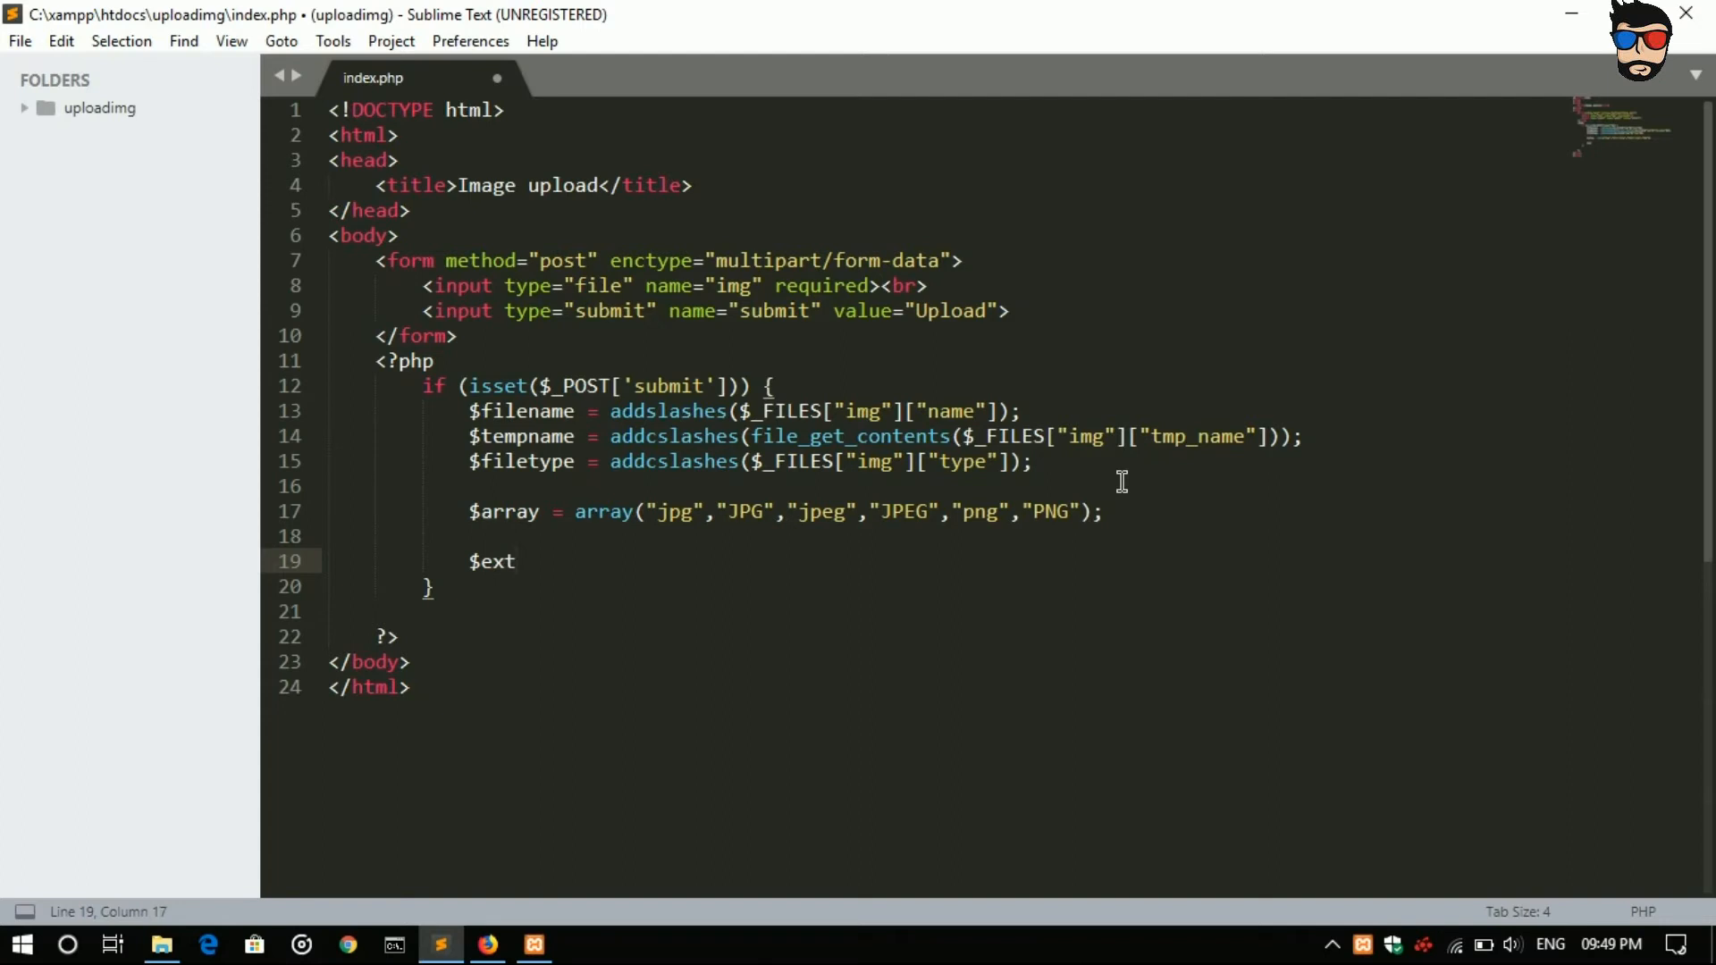
type("=")
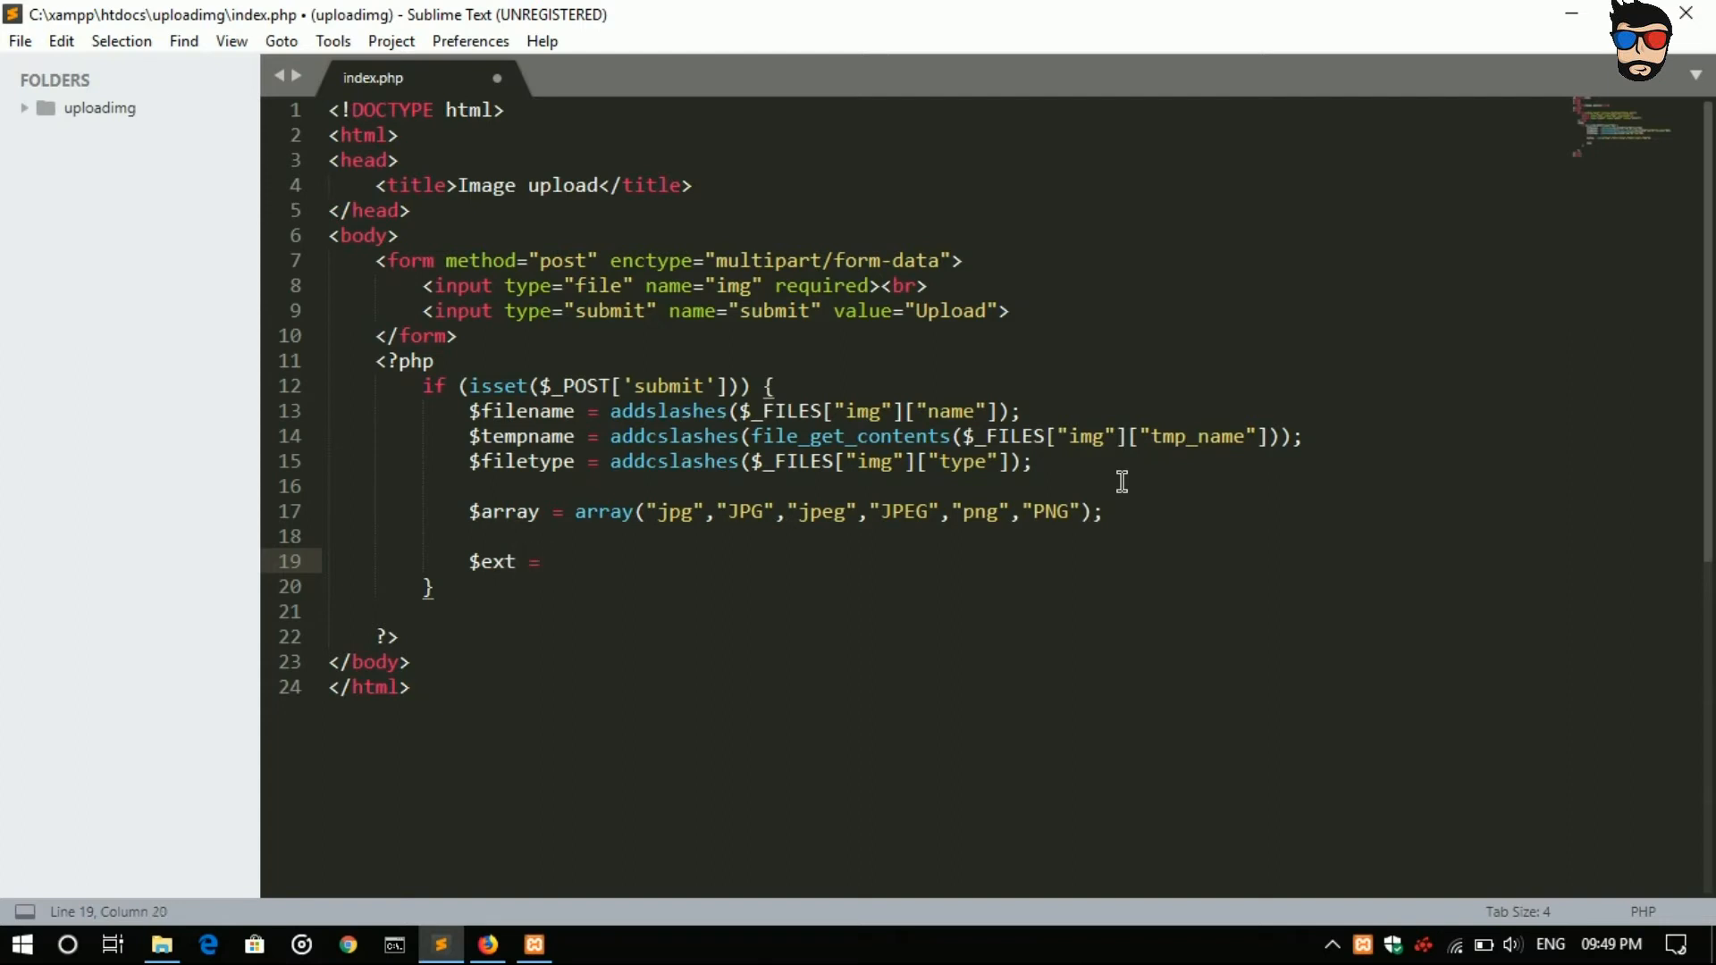
type("pa")
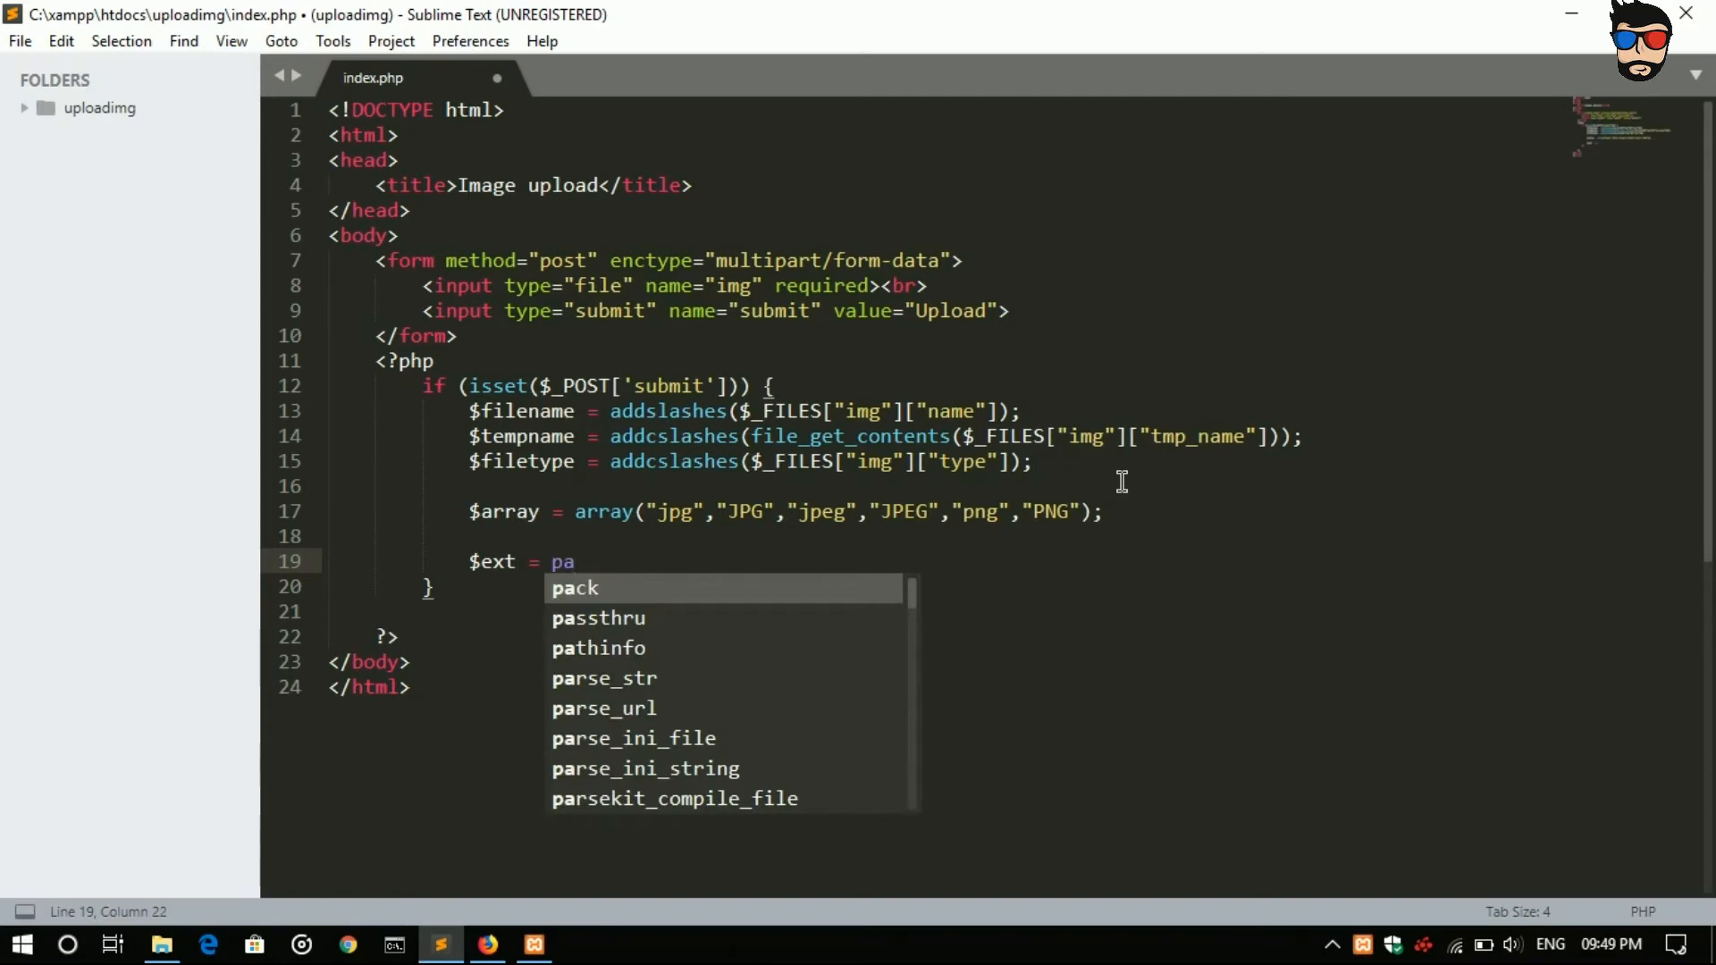
type("thinfo(")
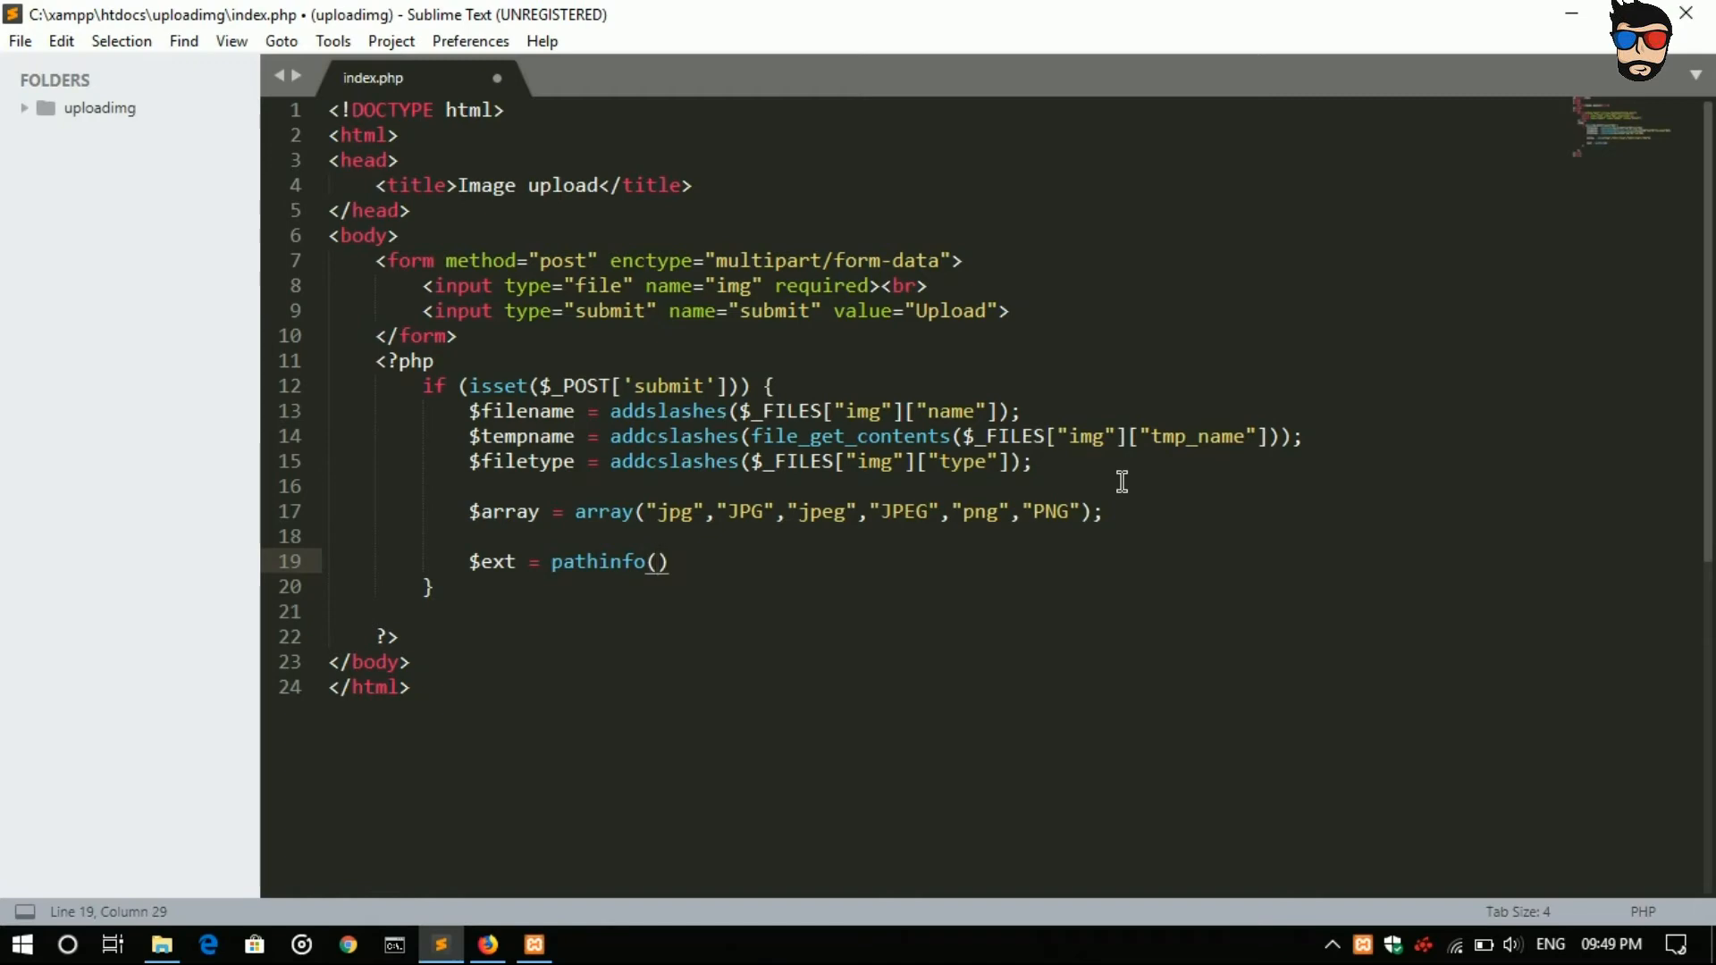
type("$filename")
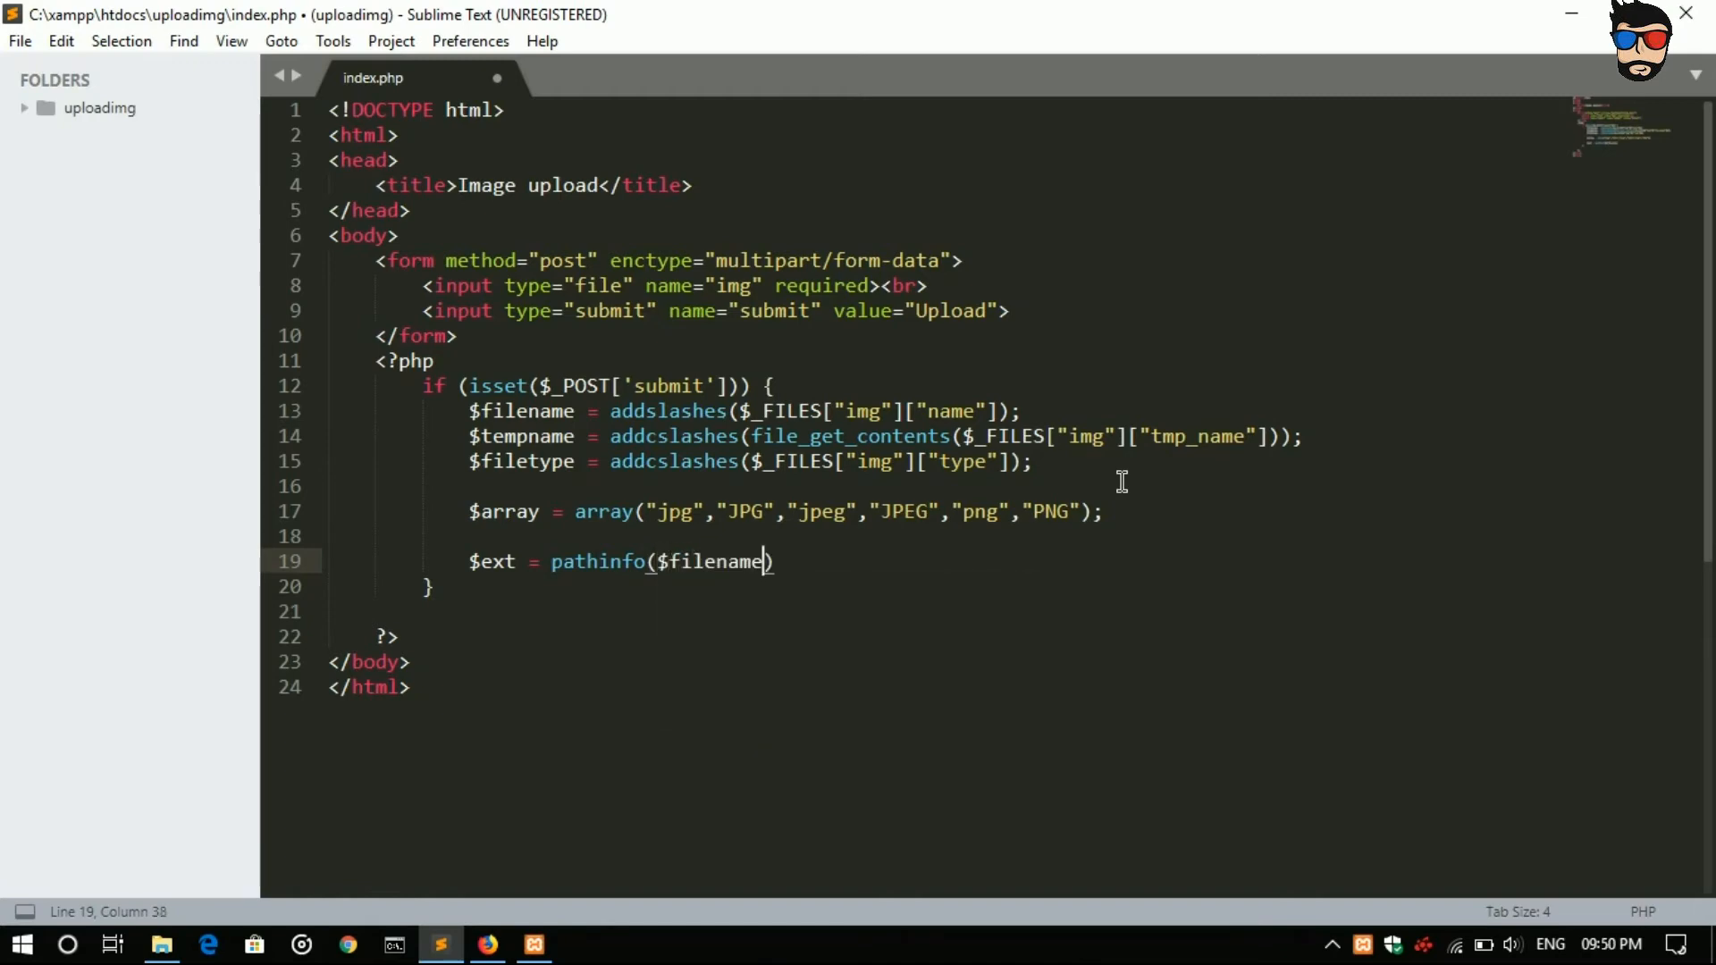
type(",")
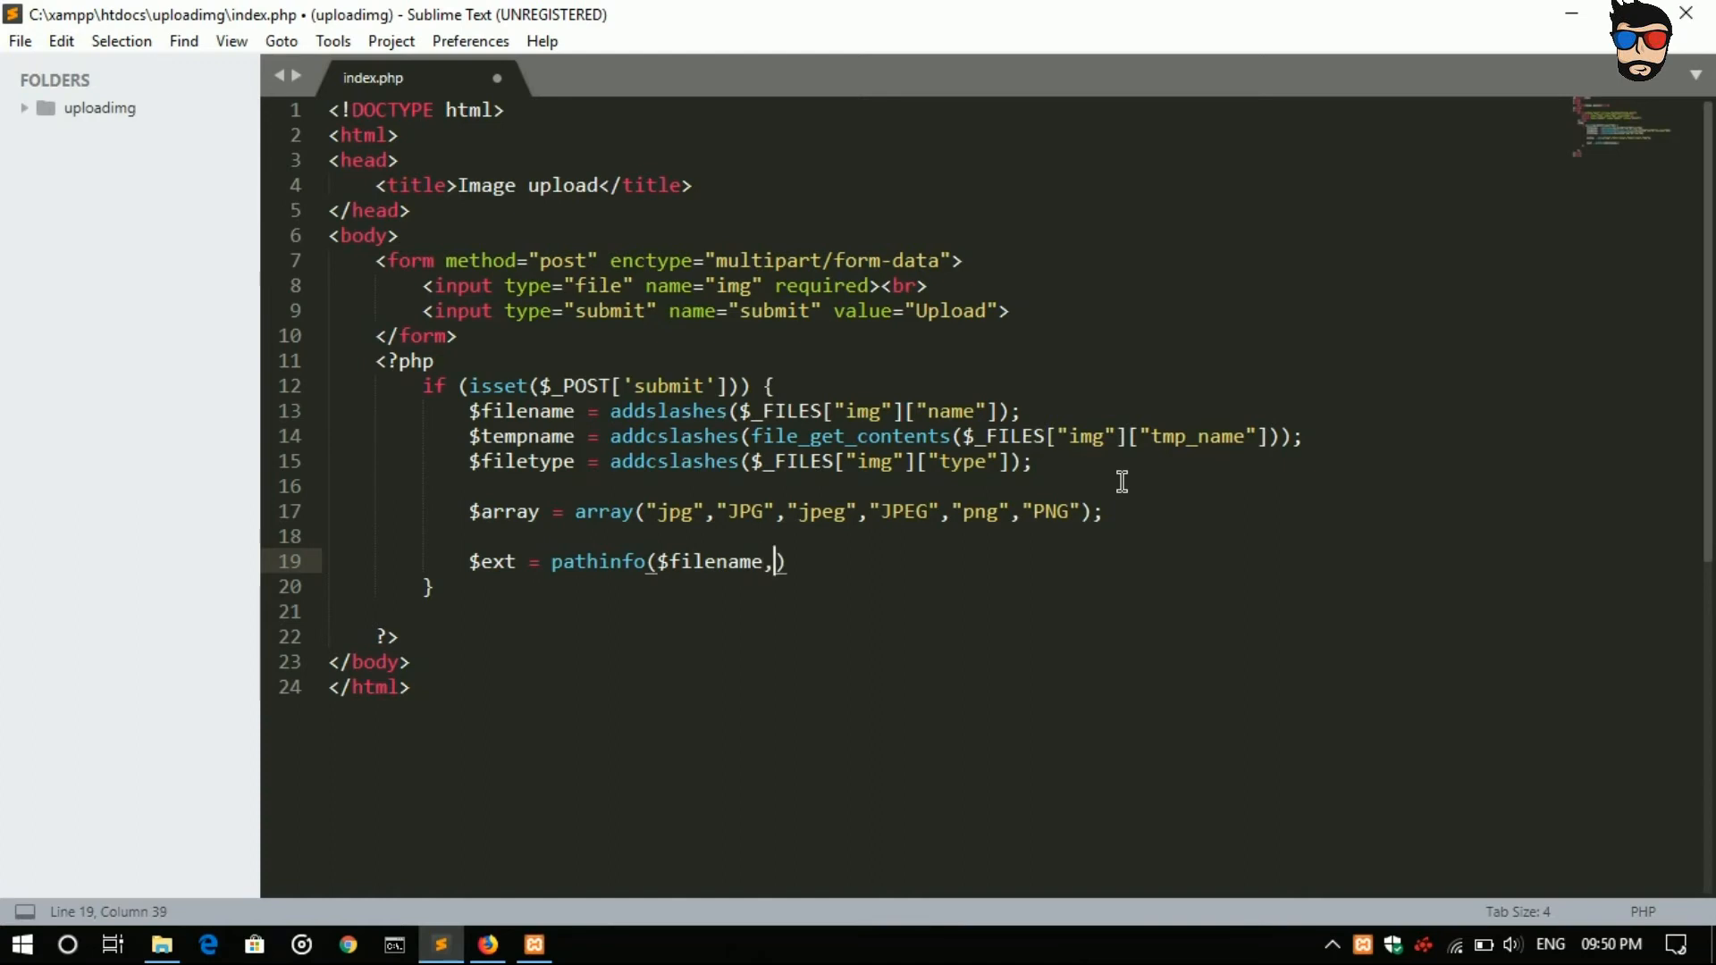
type("PA")
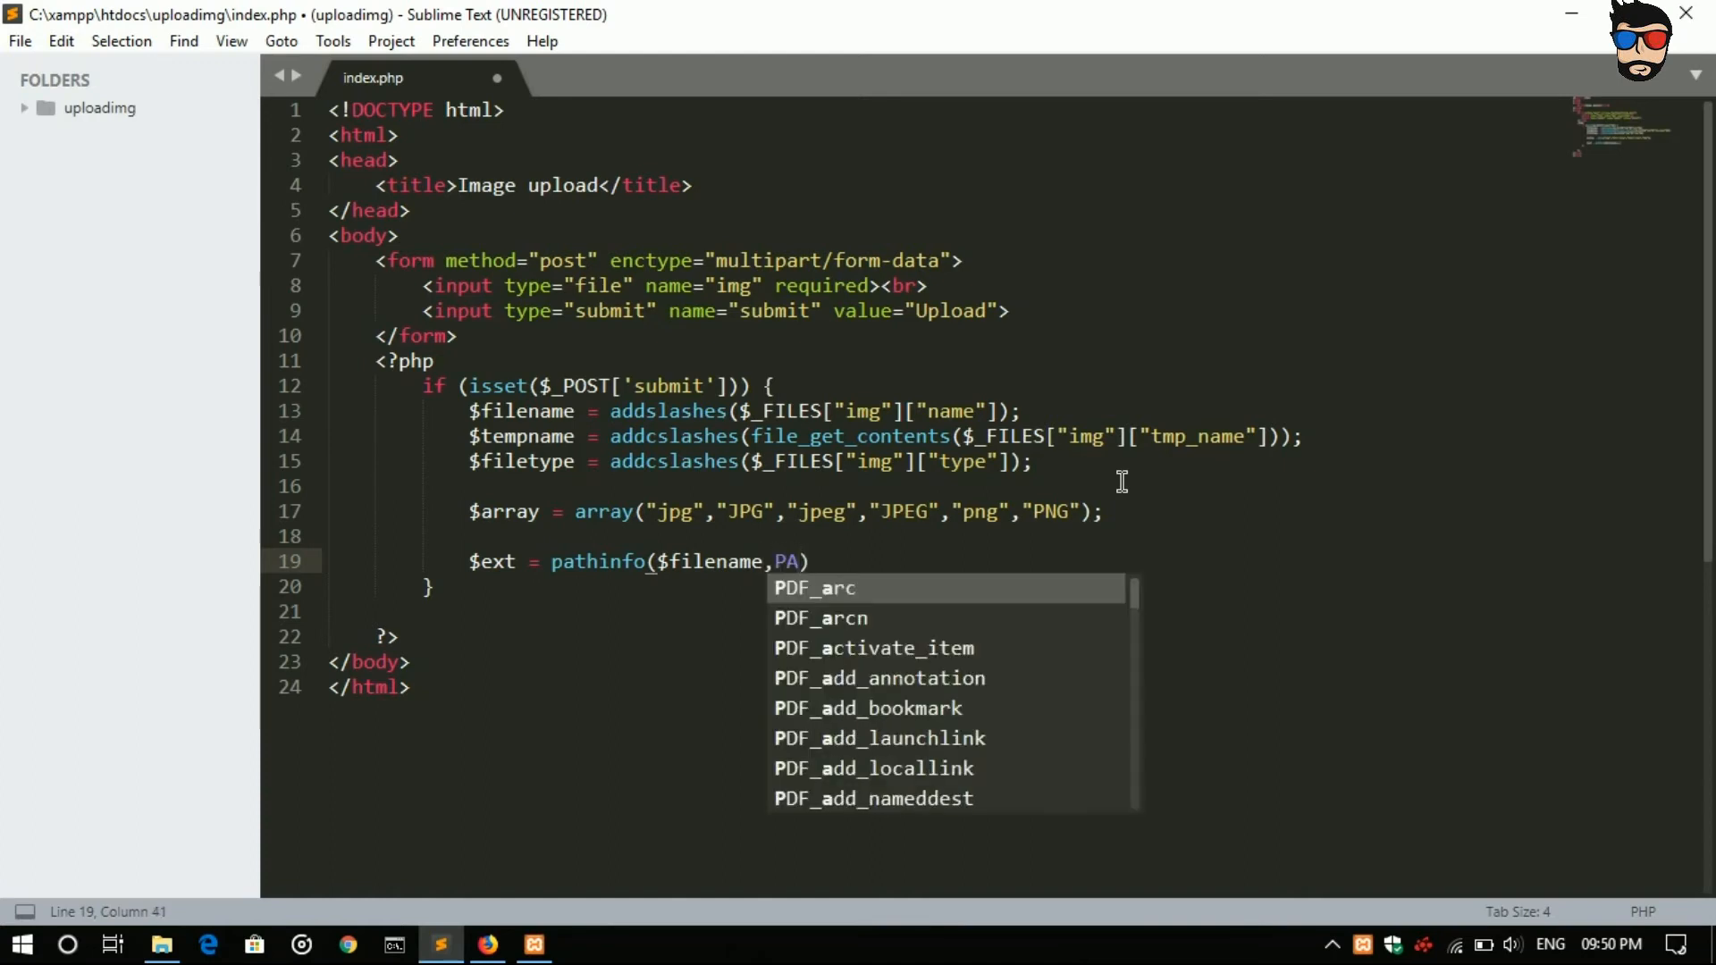
type("THINFO")
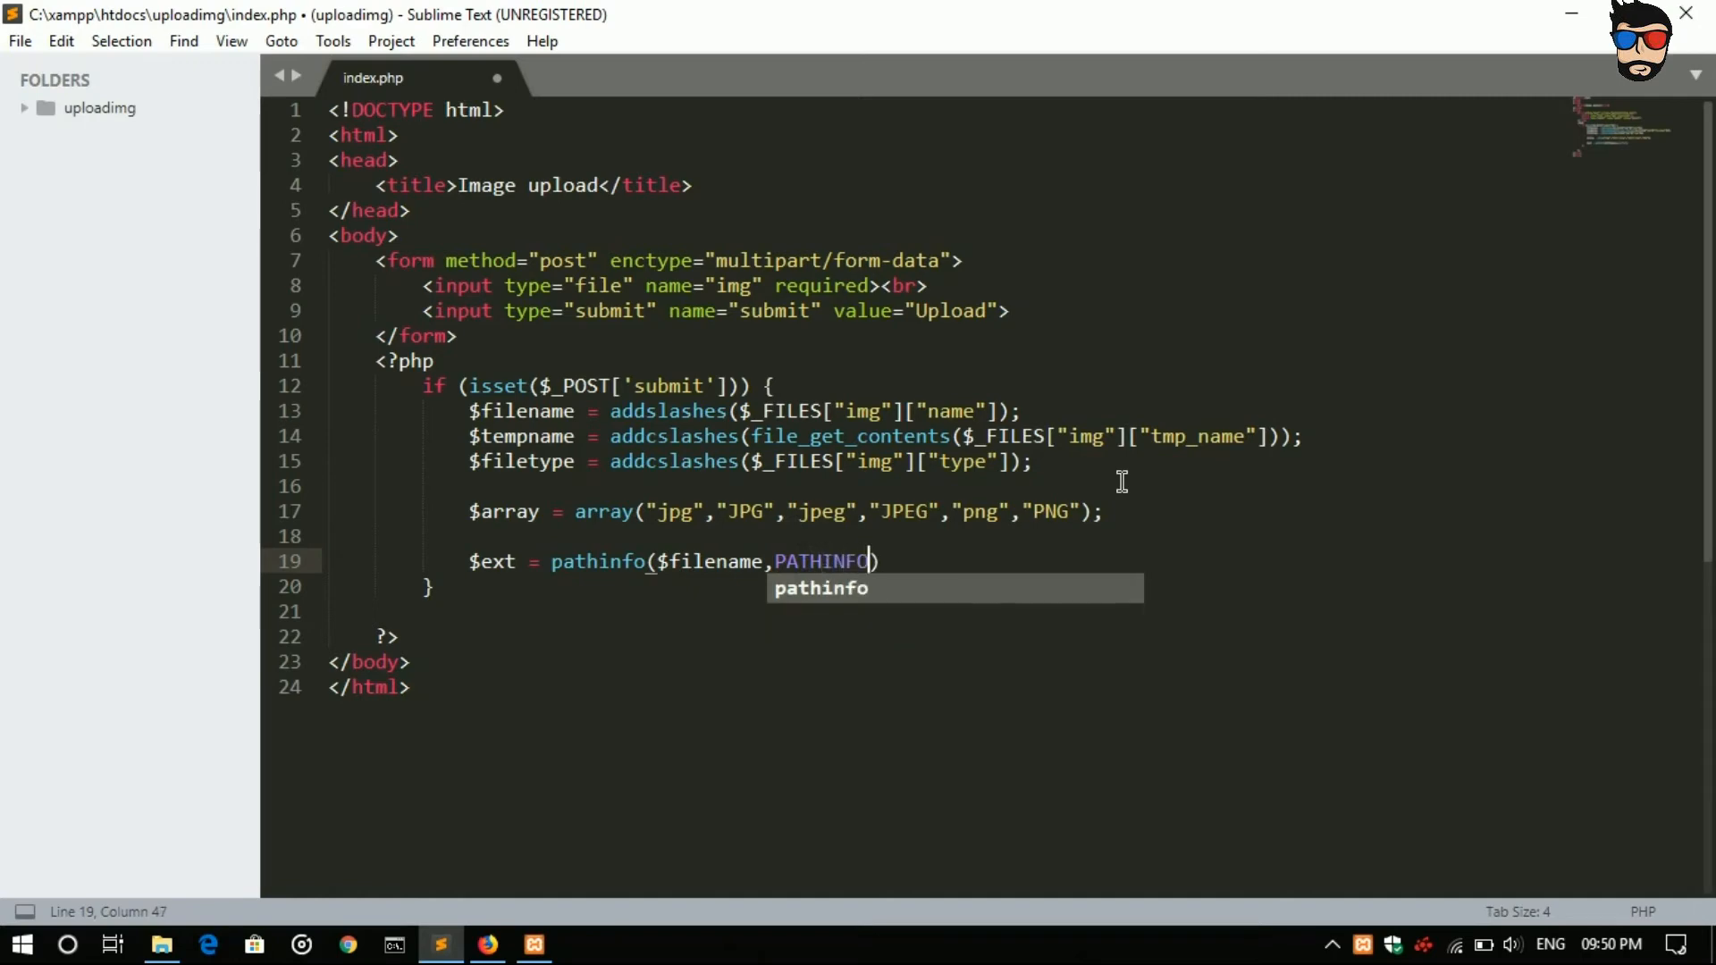
type("_")
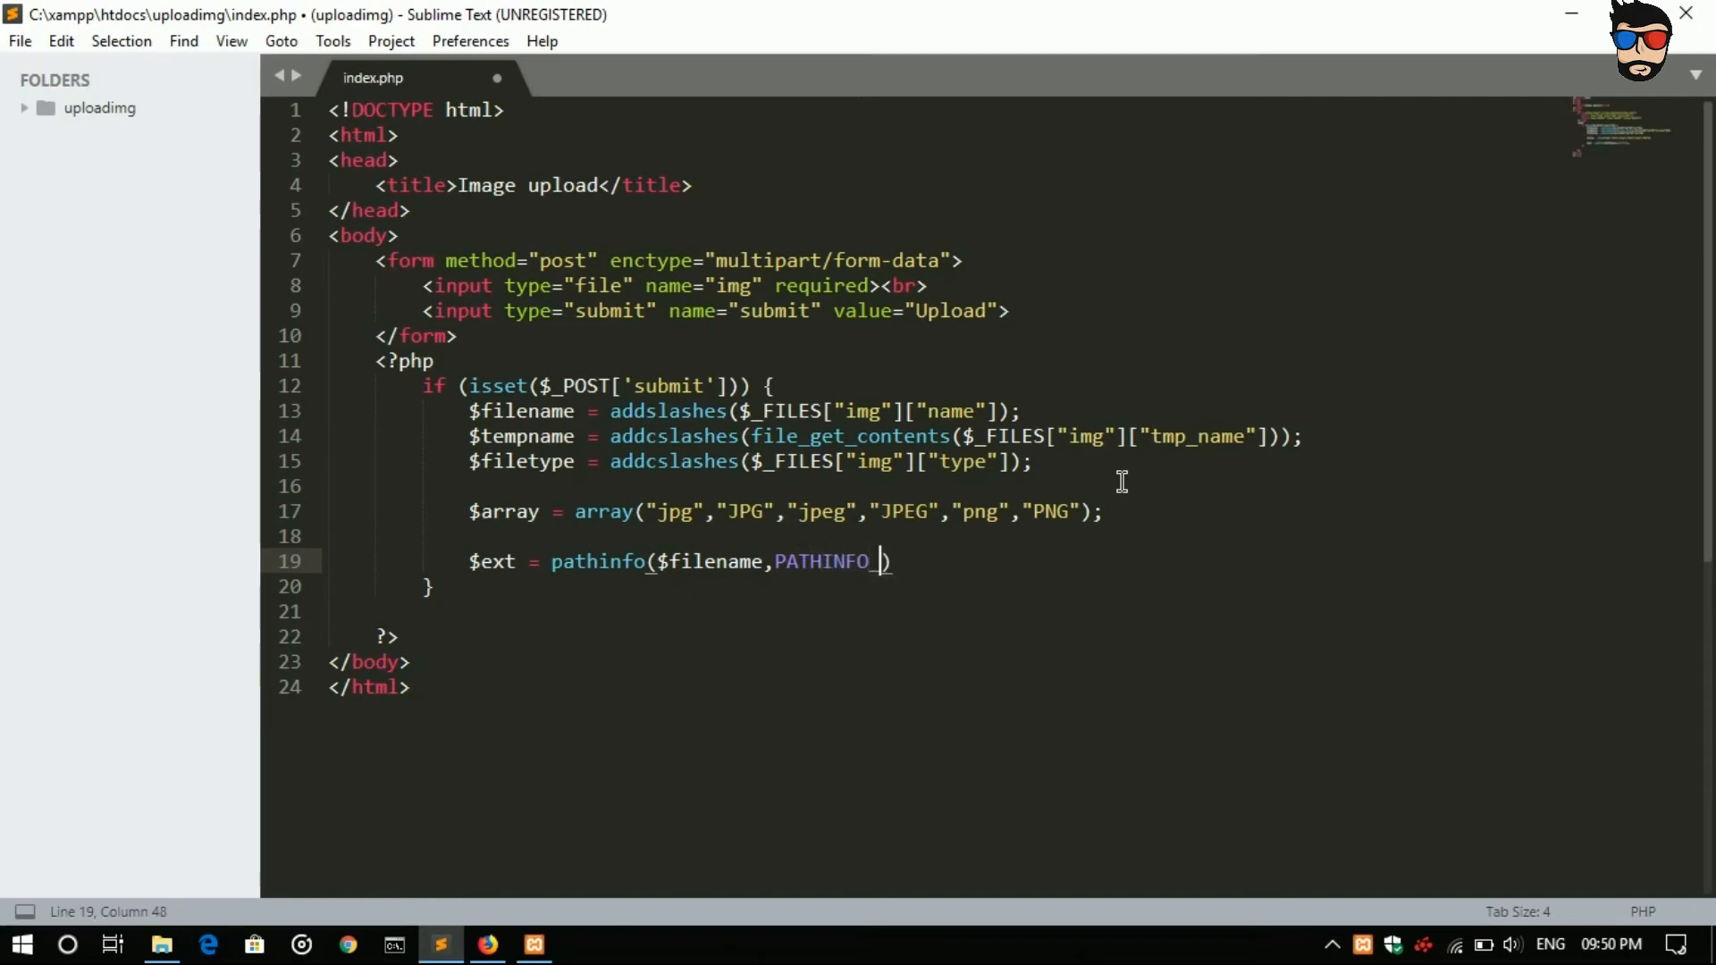
type("E")
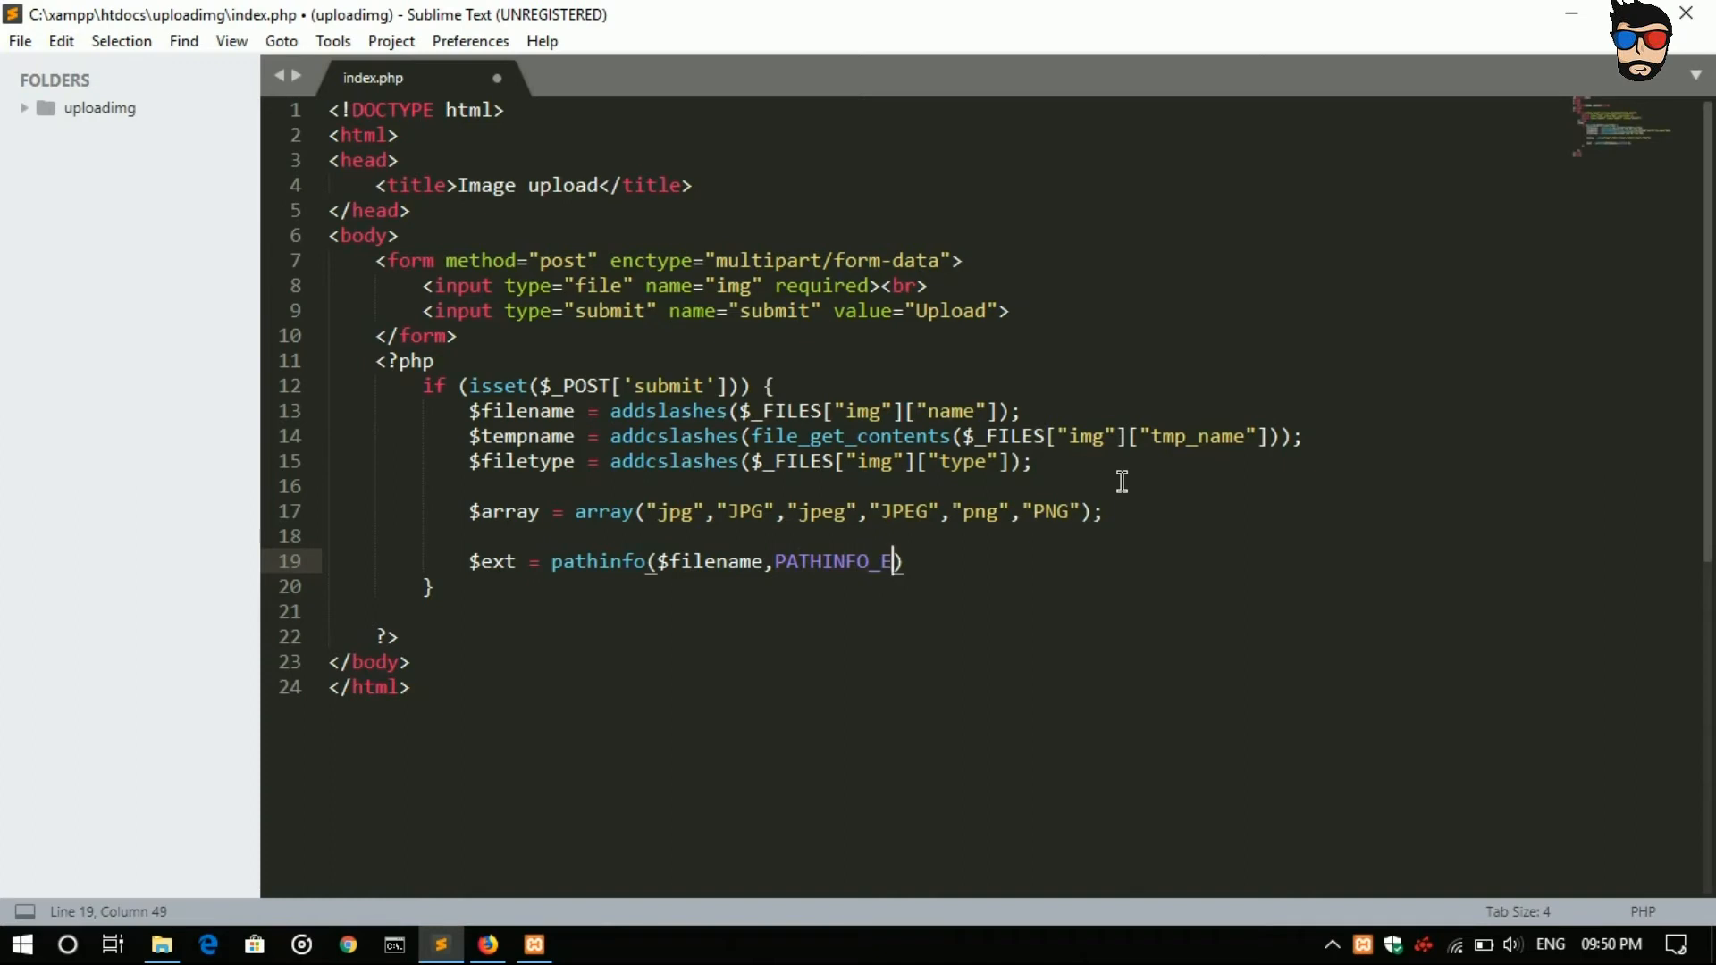
type("XTENS")
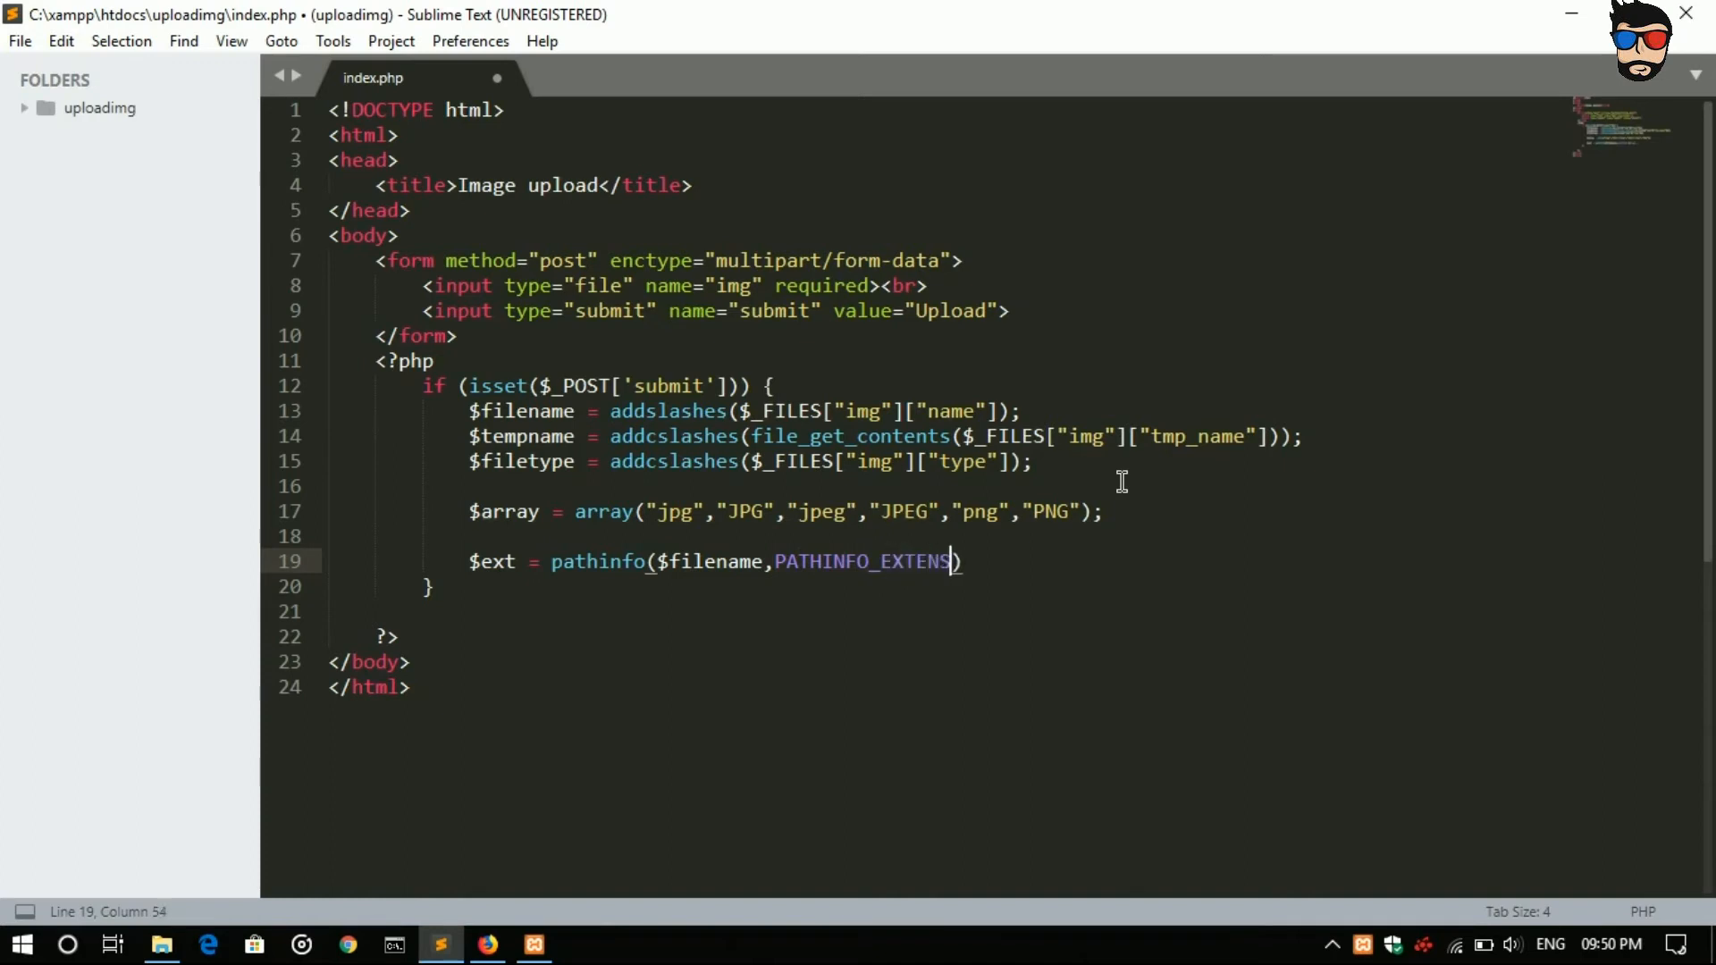
type("ION")
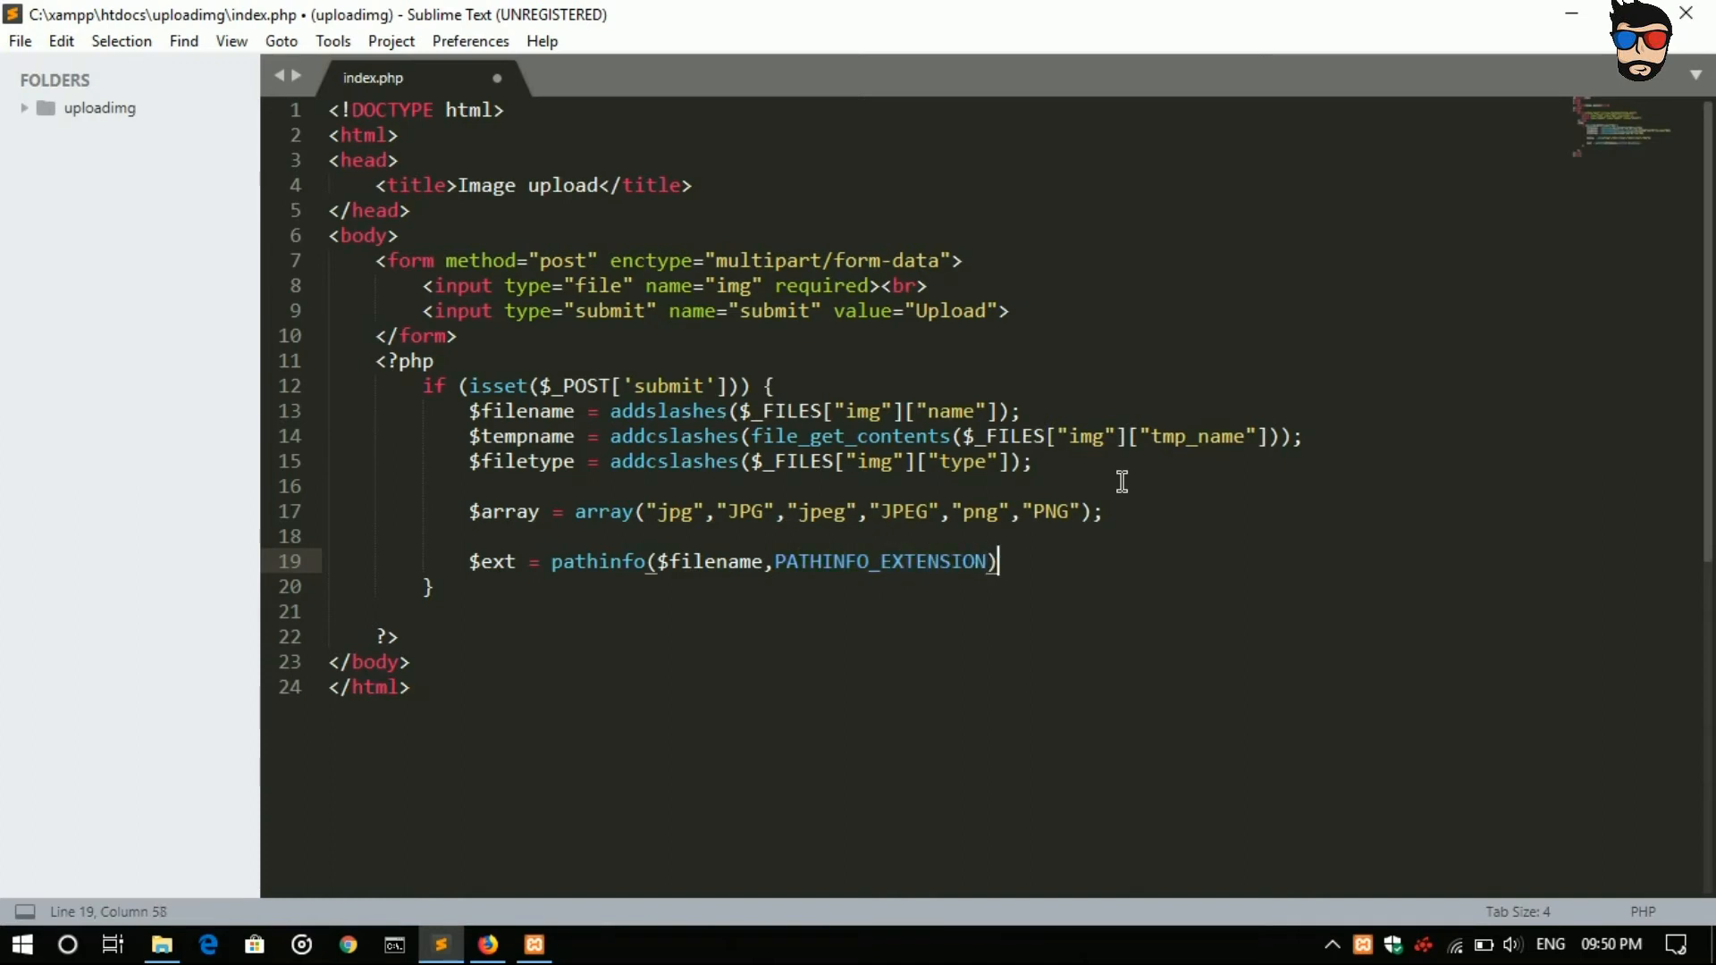
type(";")
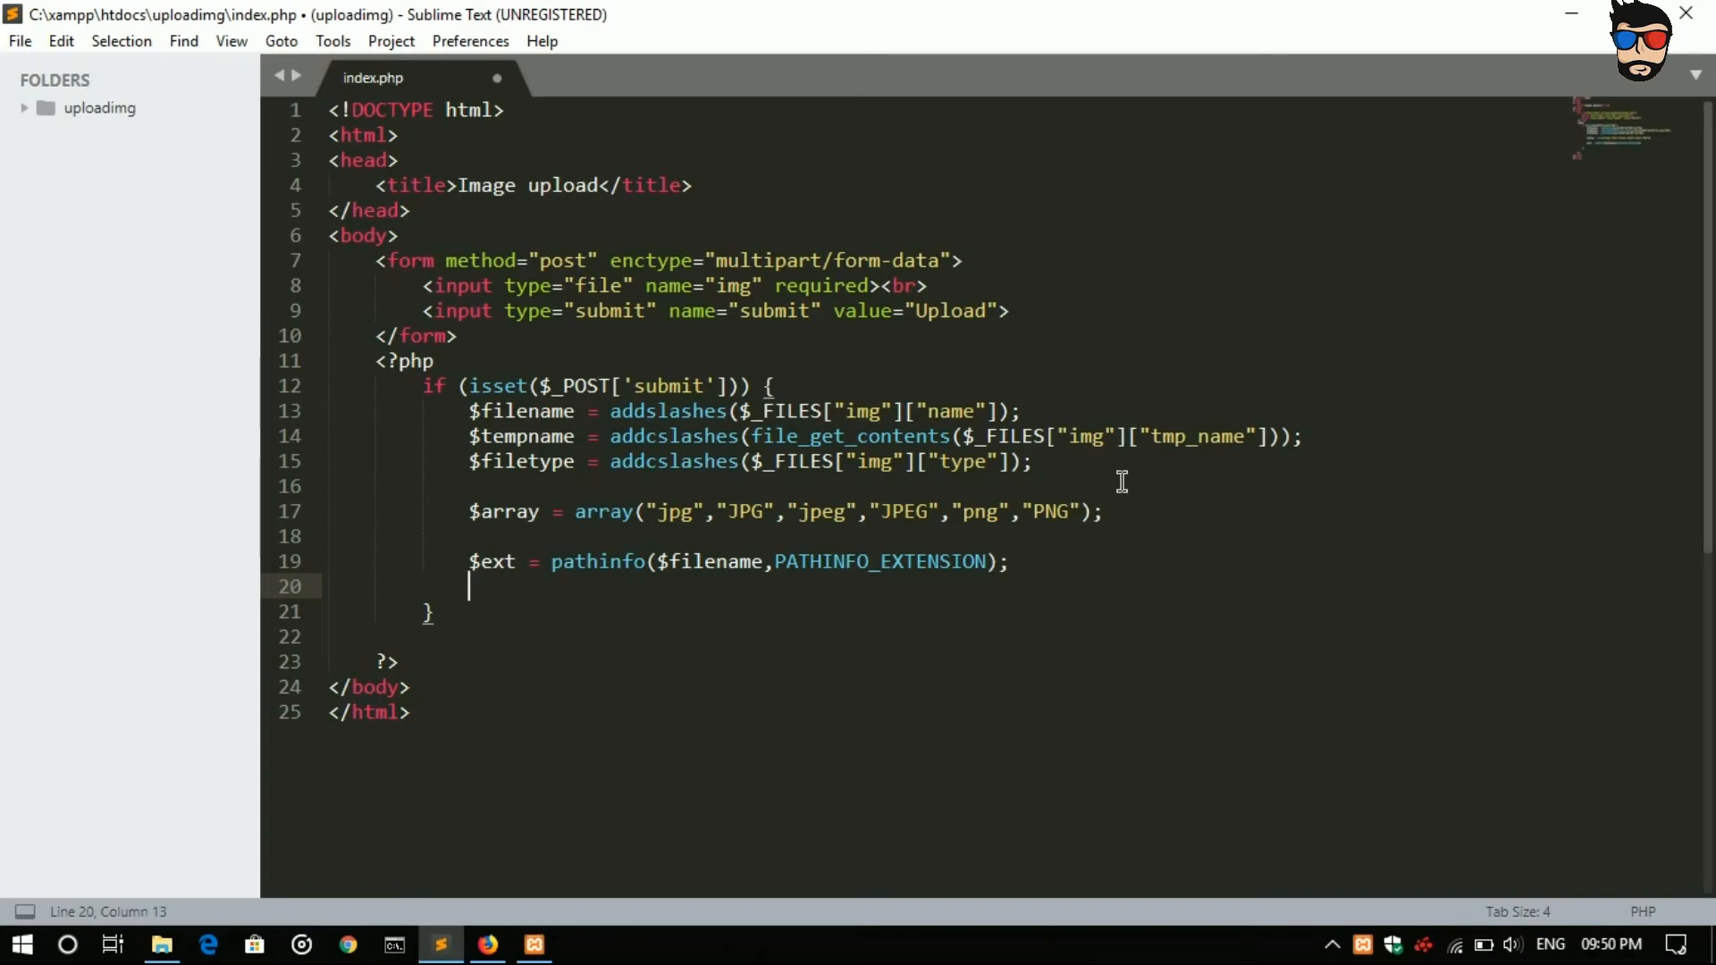
Step: Add the outer check if(!empty($filename)){ around the upload logic
type("if()")
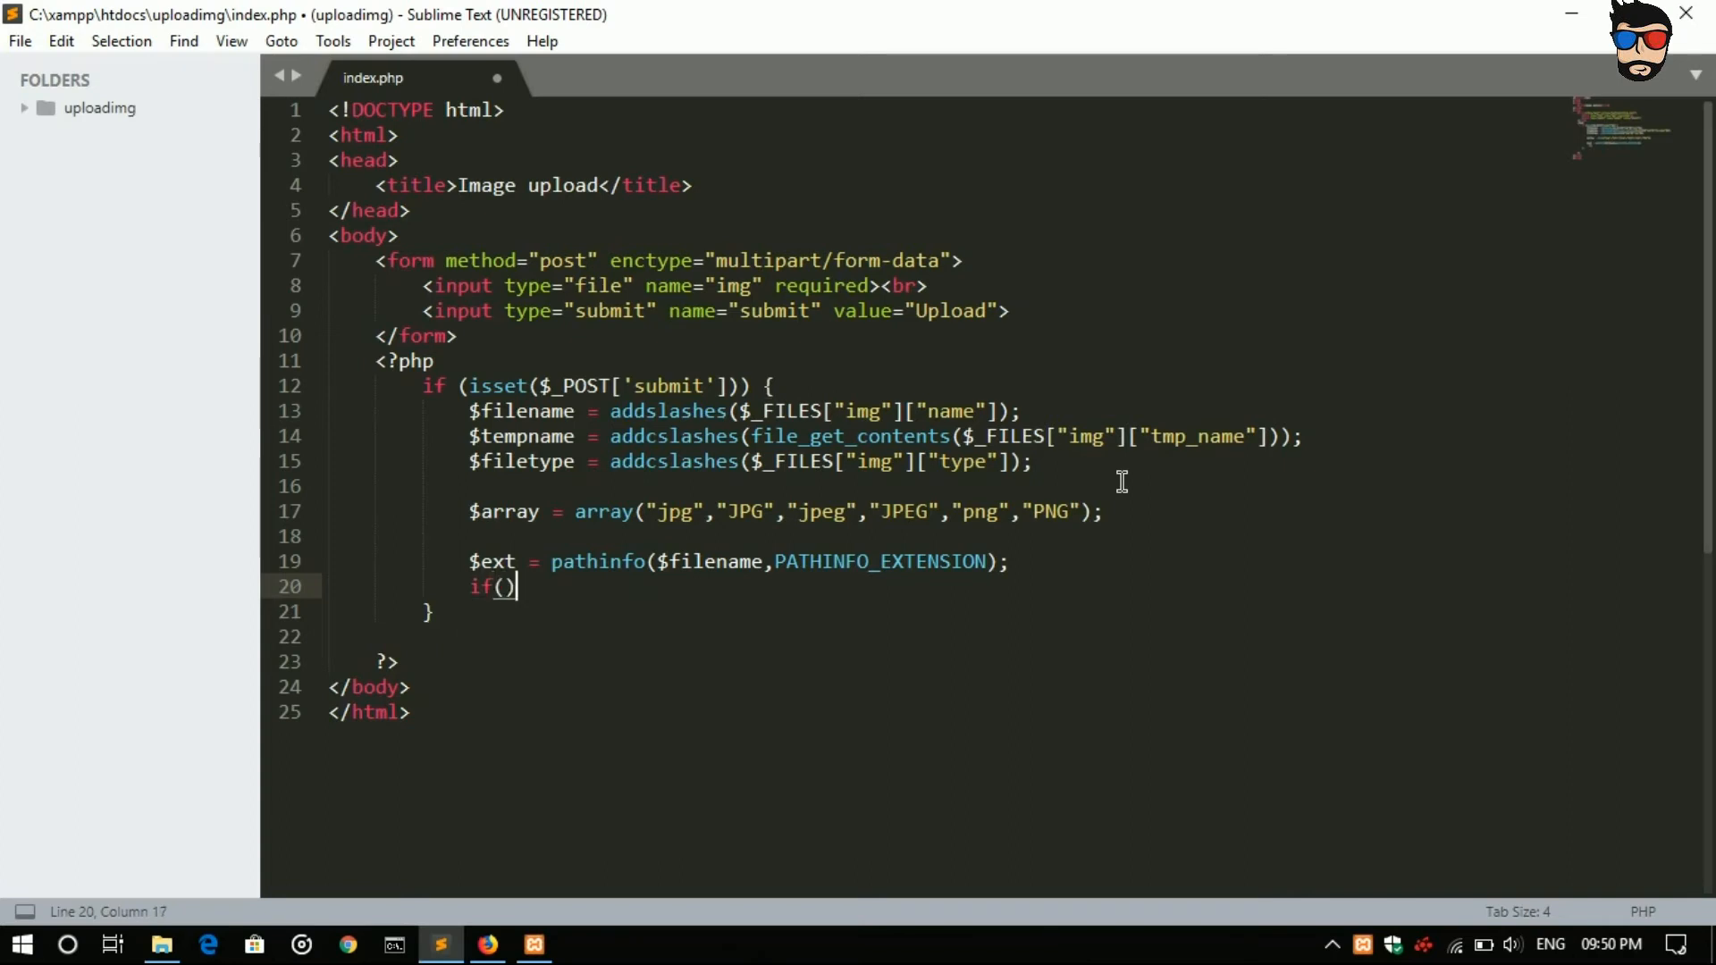
type("!")
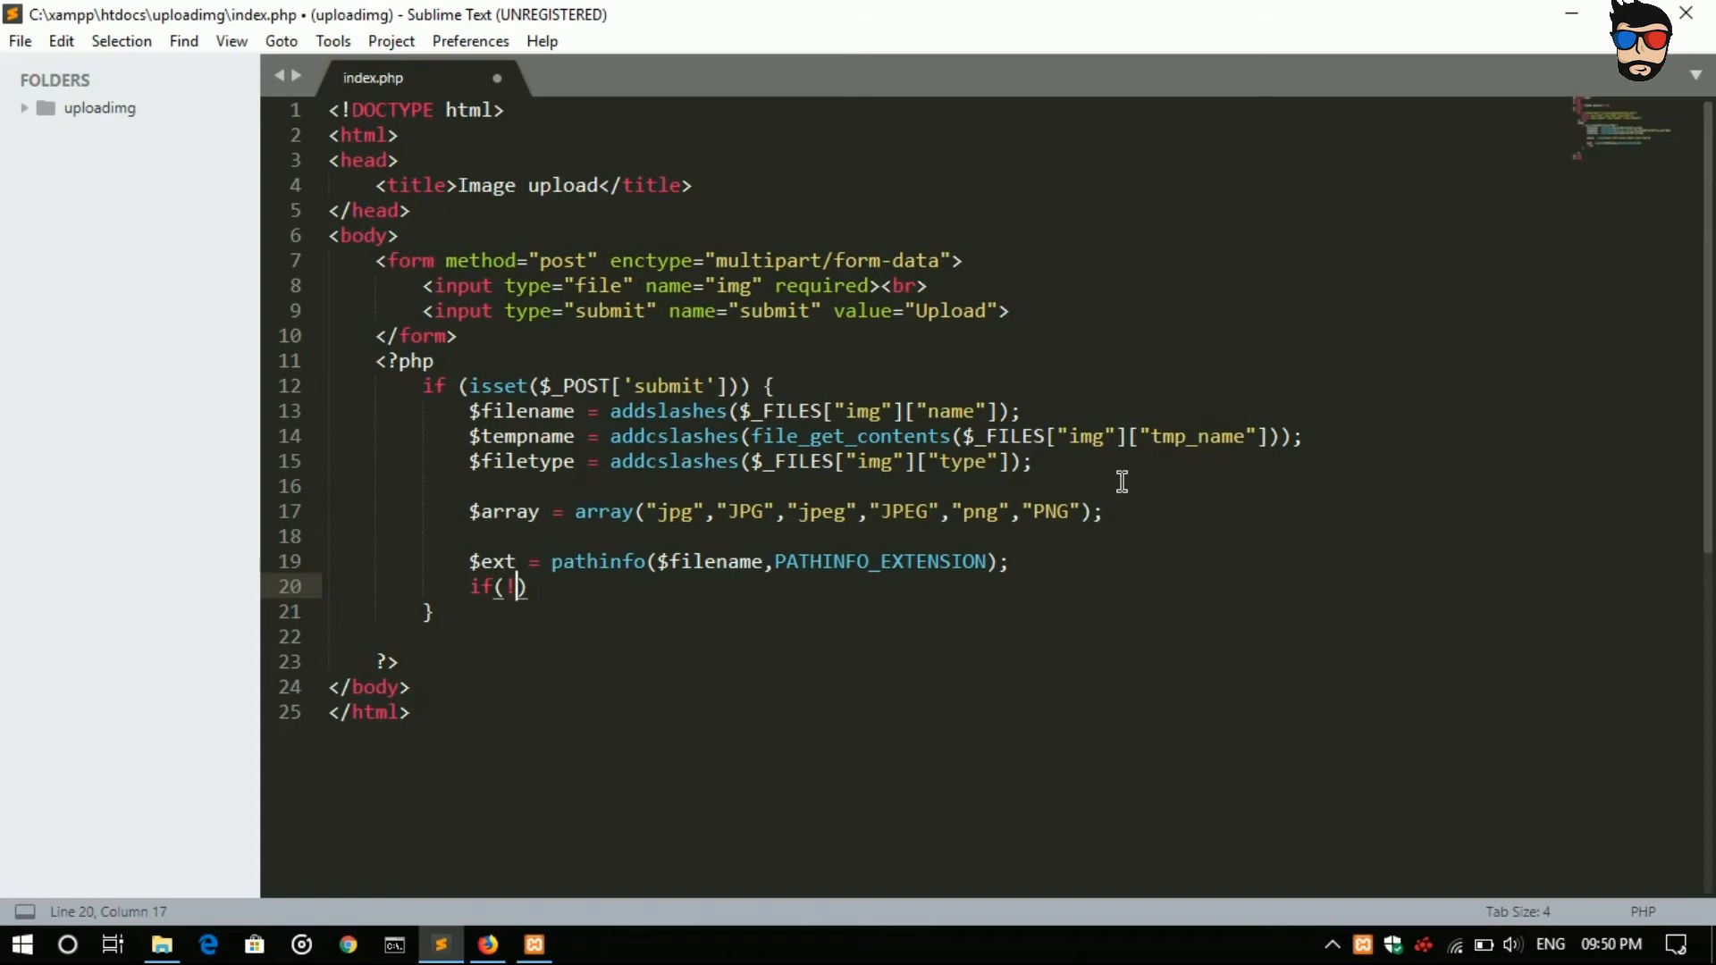
type("empty(var")
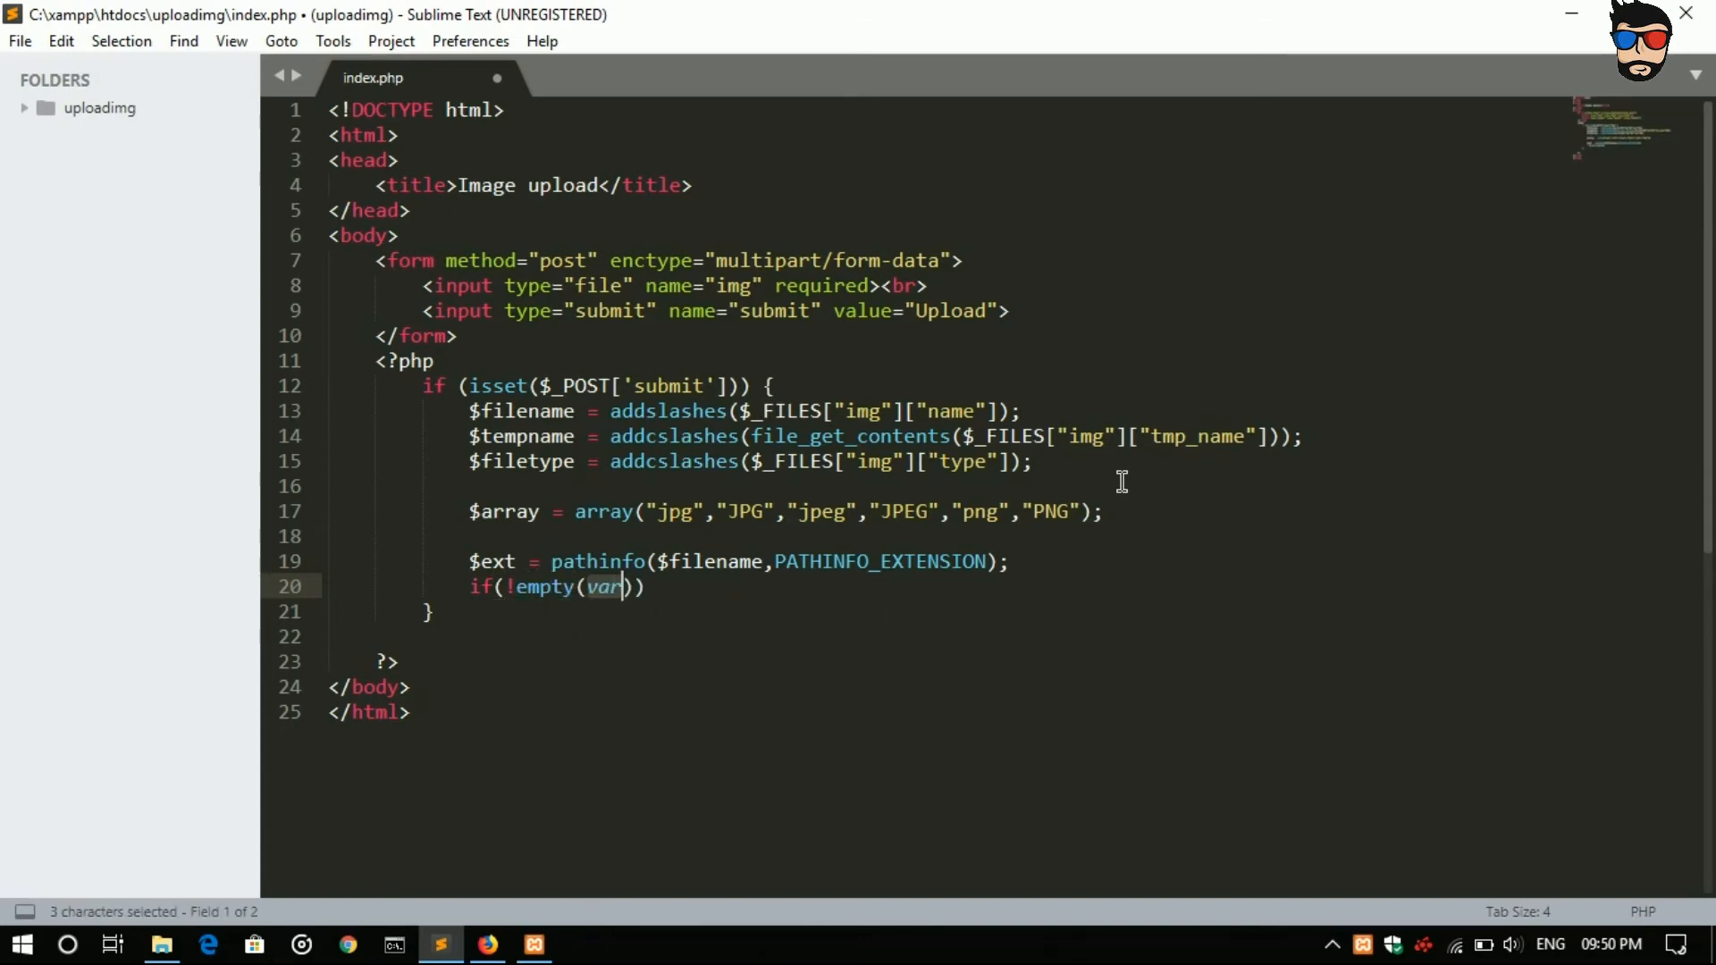
type("$")
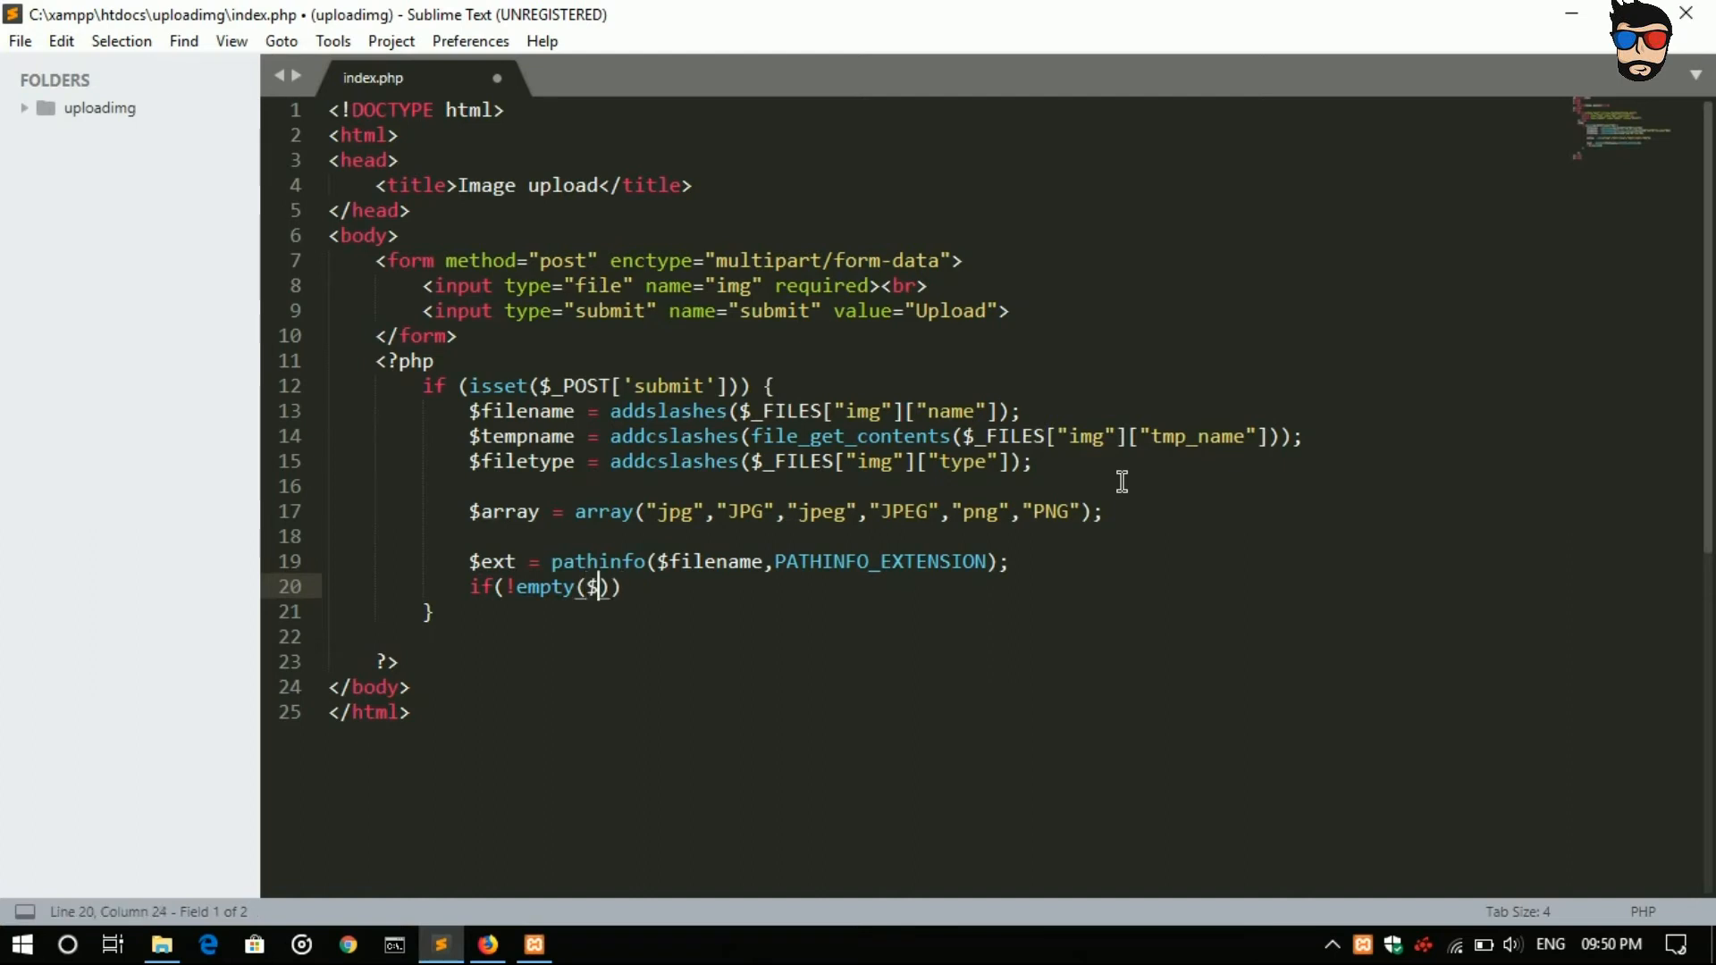
type("filename")
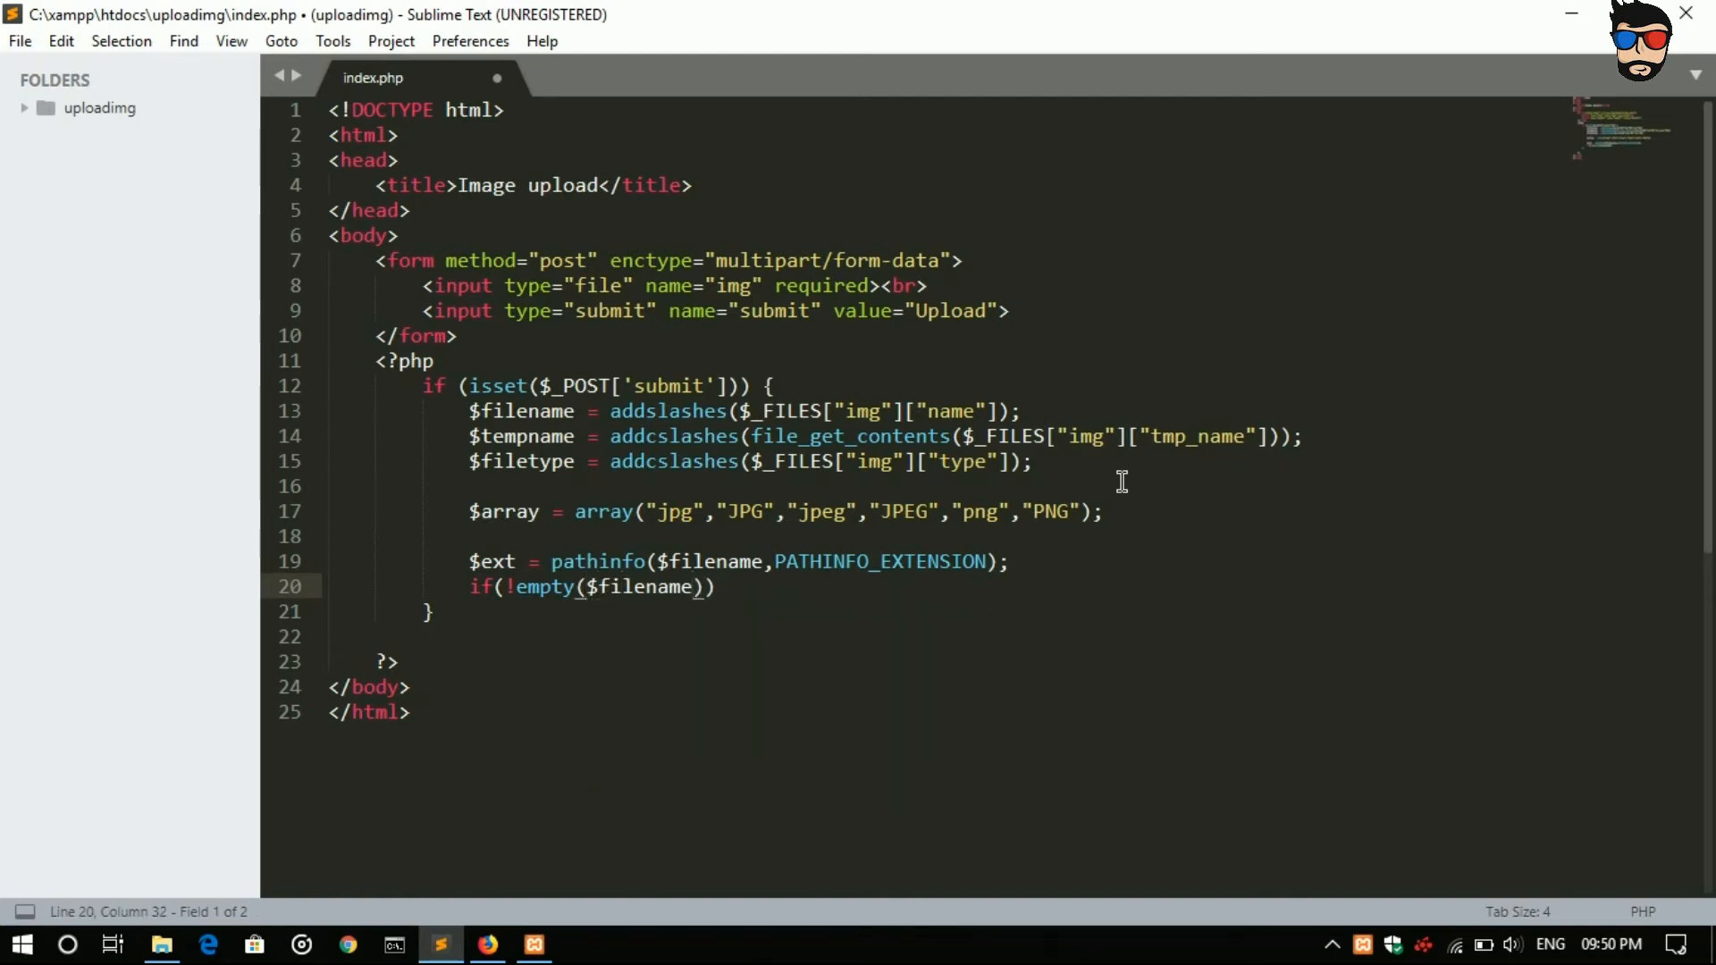
type(")")
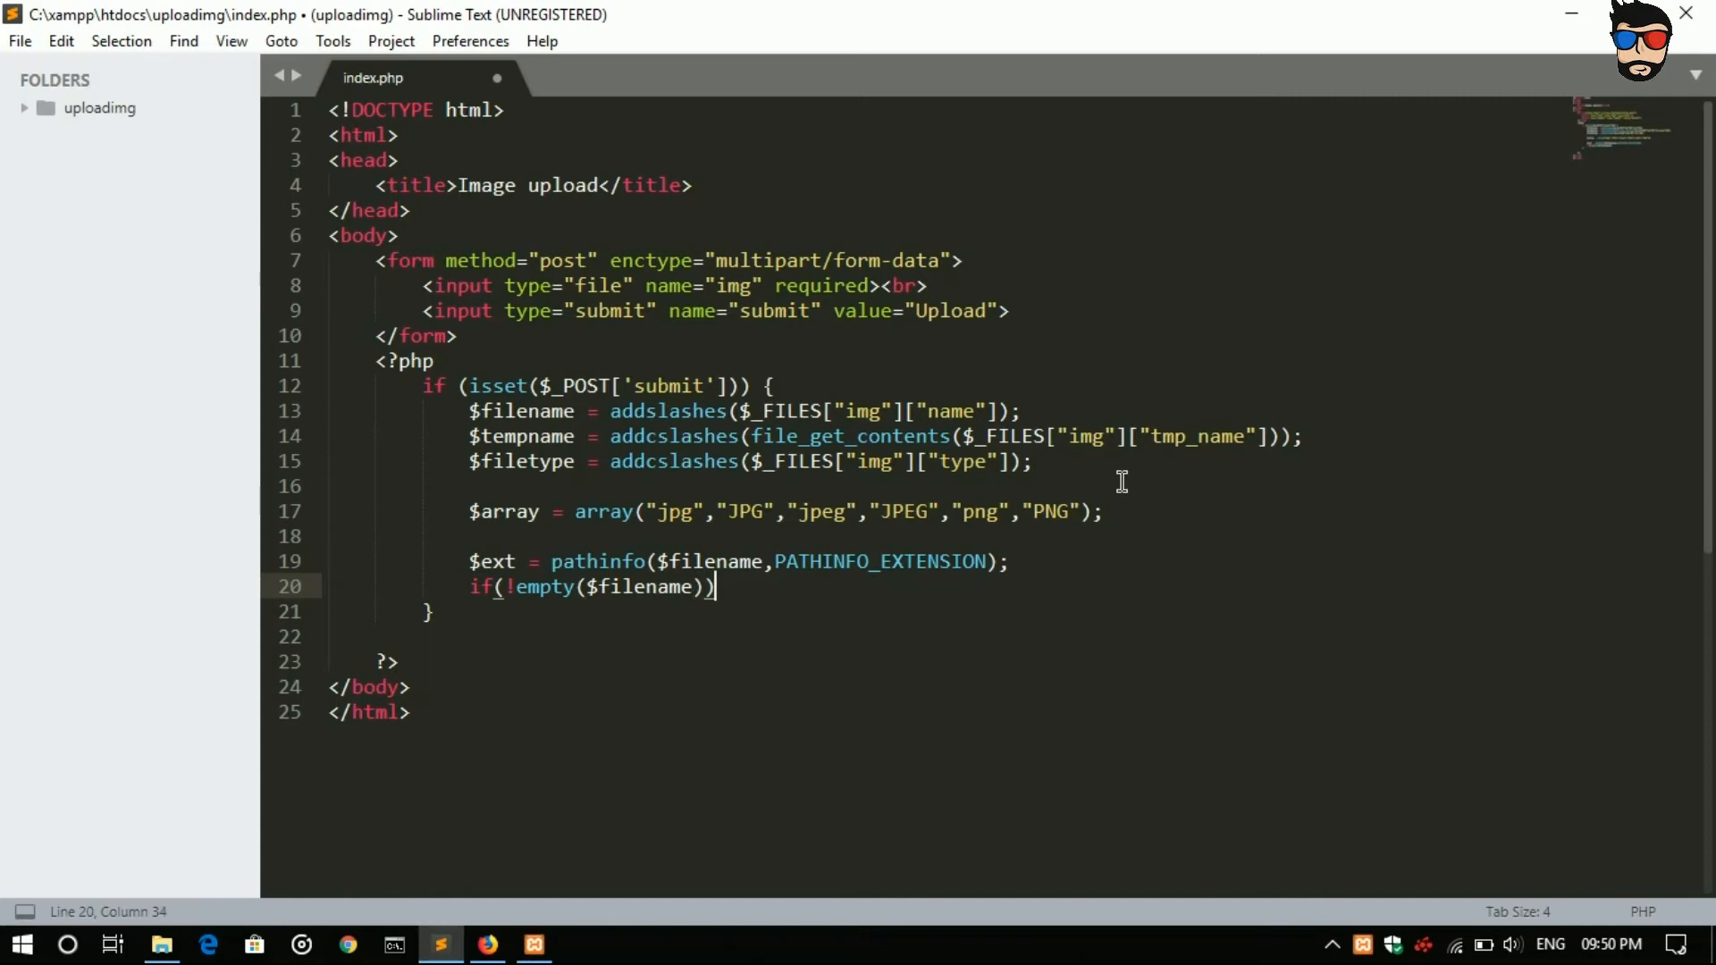
type("{")
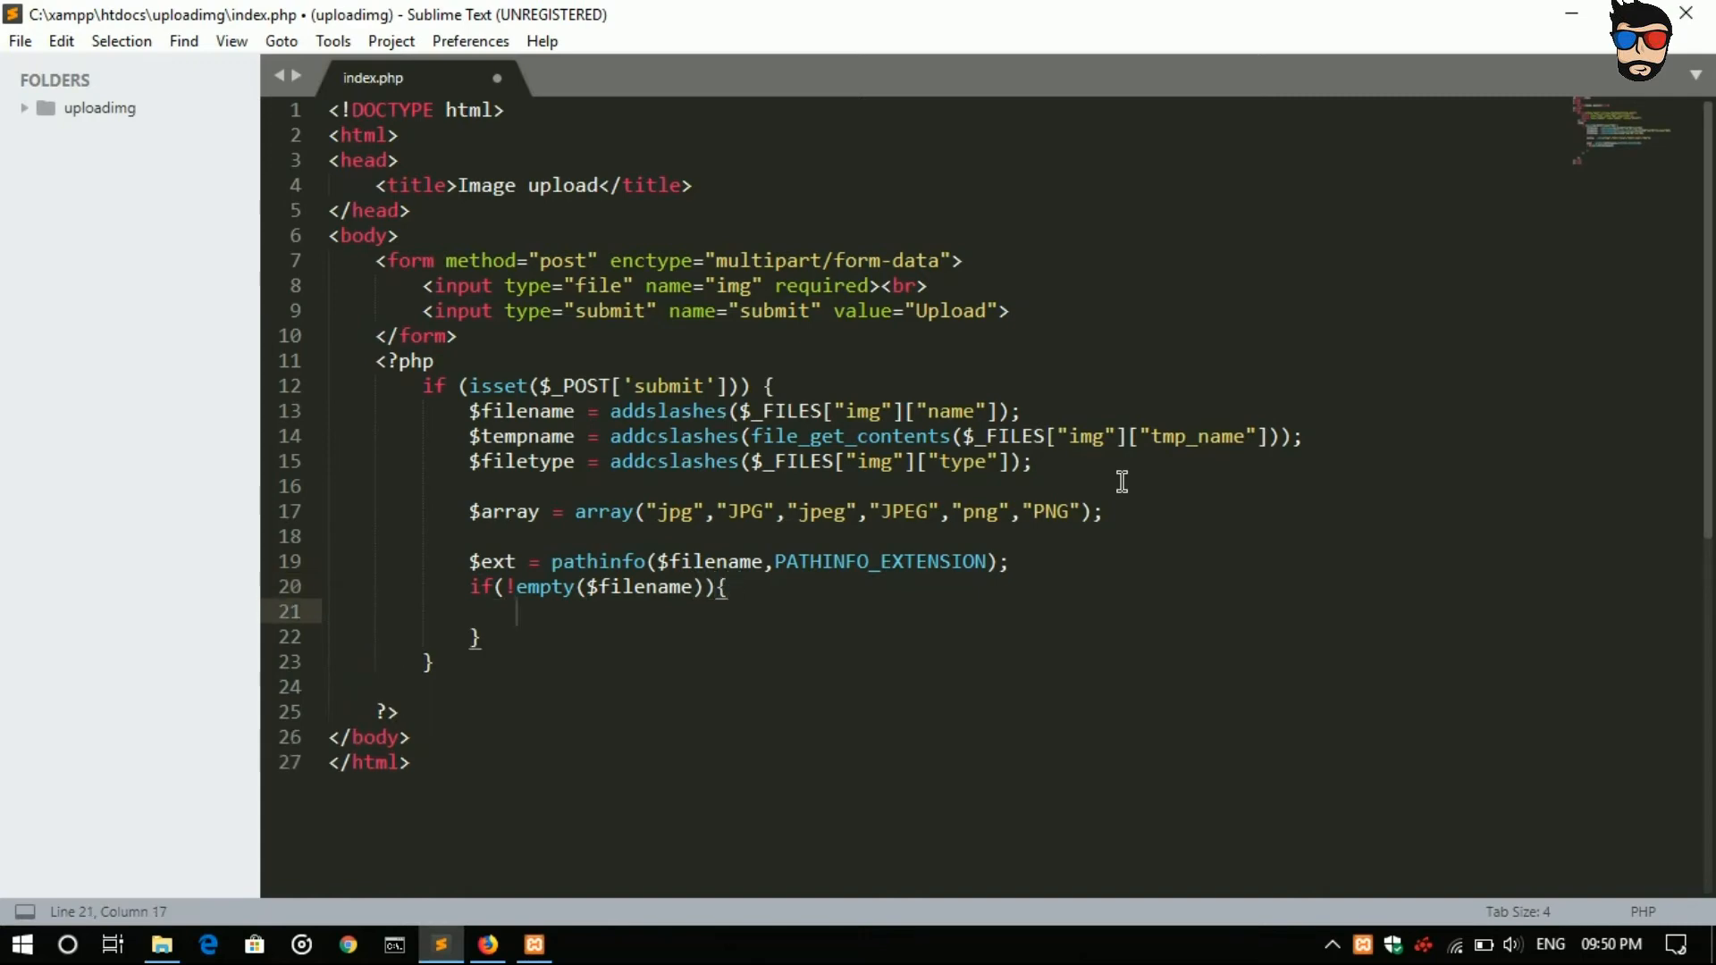
Step: Nest if (in_array($ext,$array)) inside it with an empty body ready for a statement
type("if (condition) {")
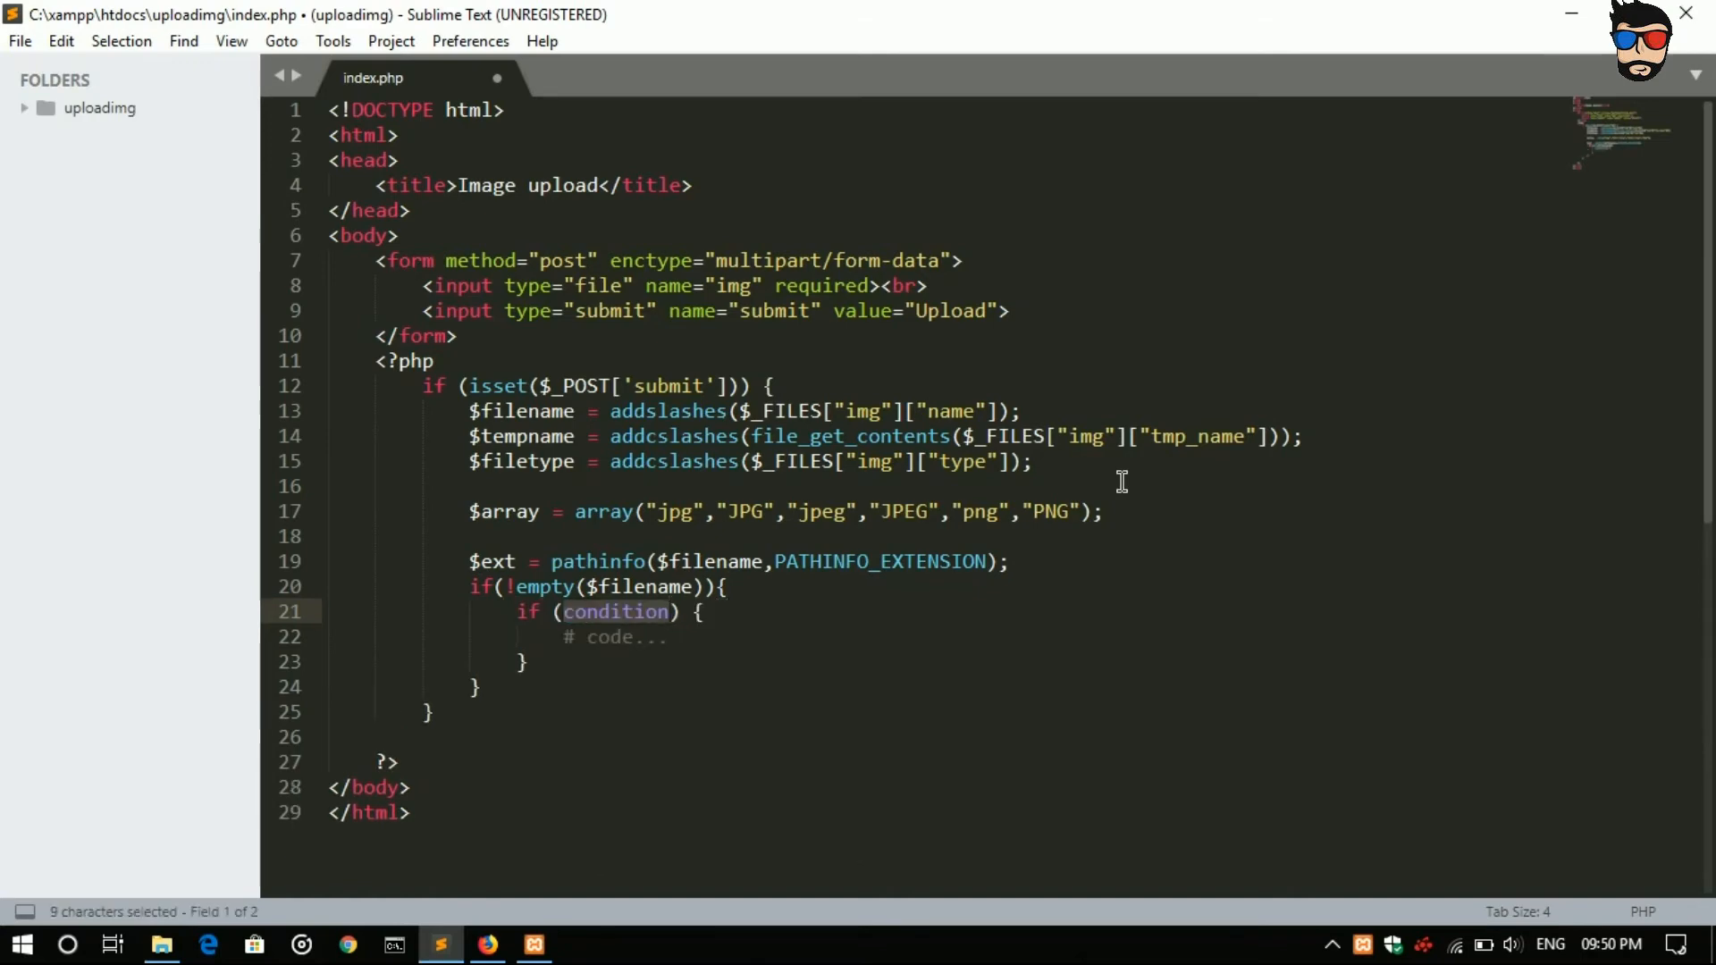
type("IN) {")
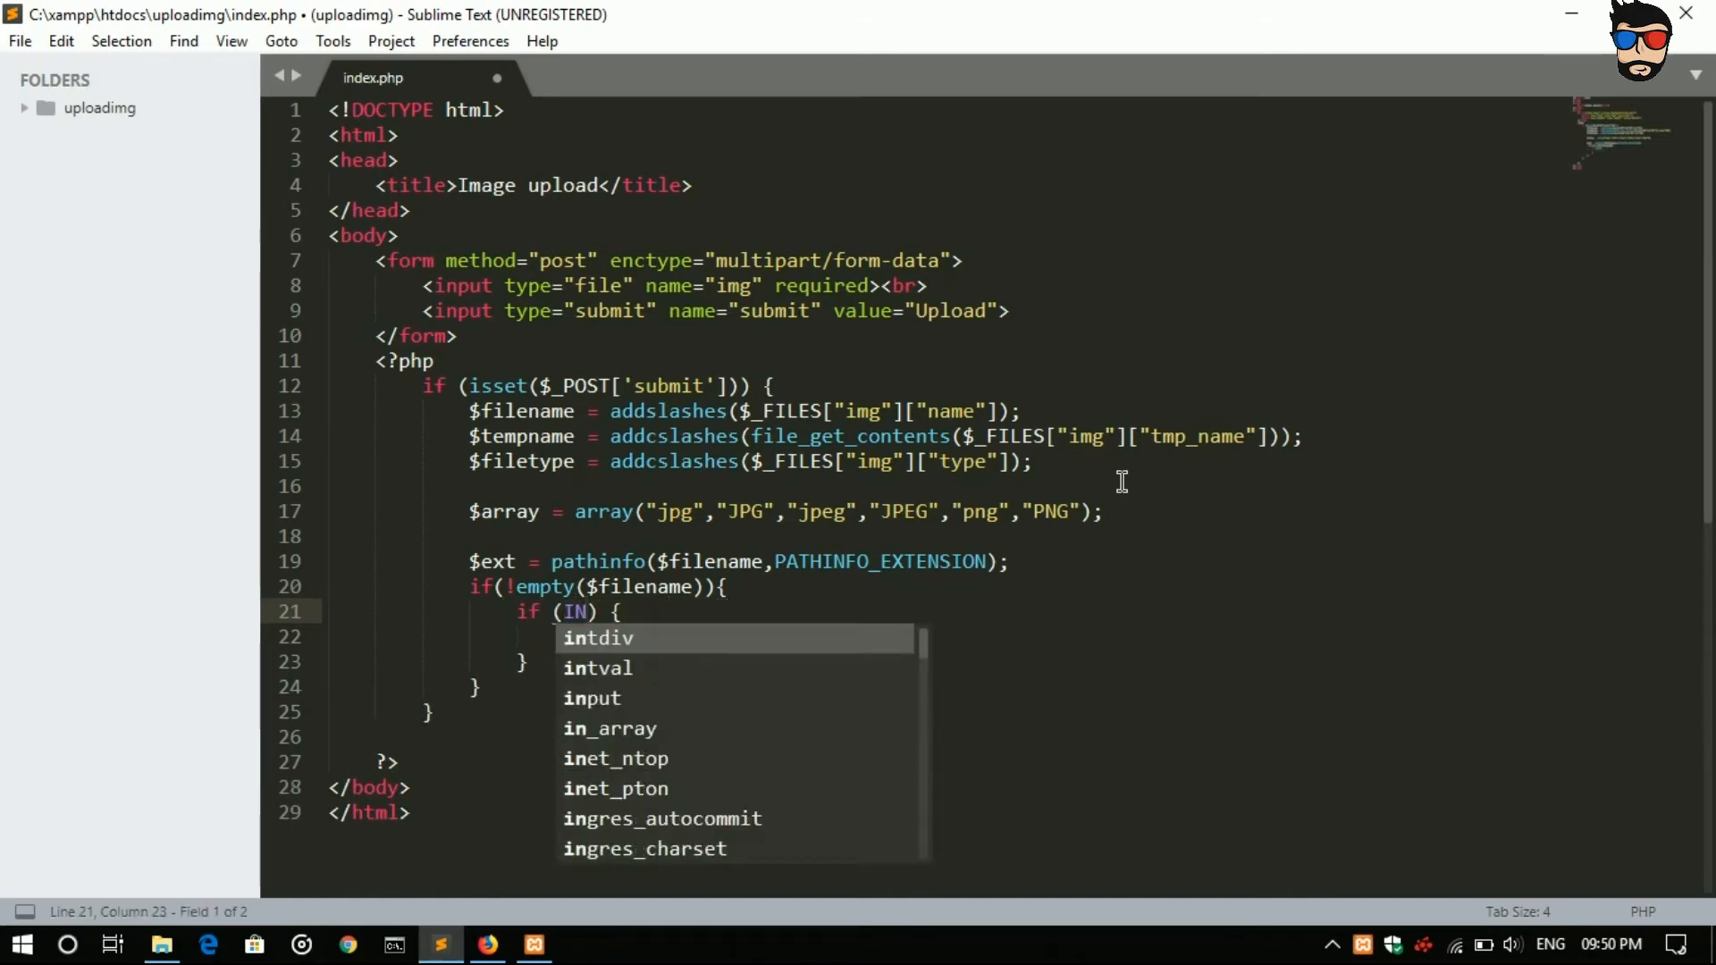
type("n")
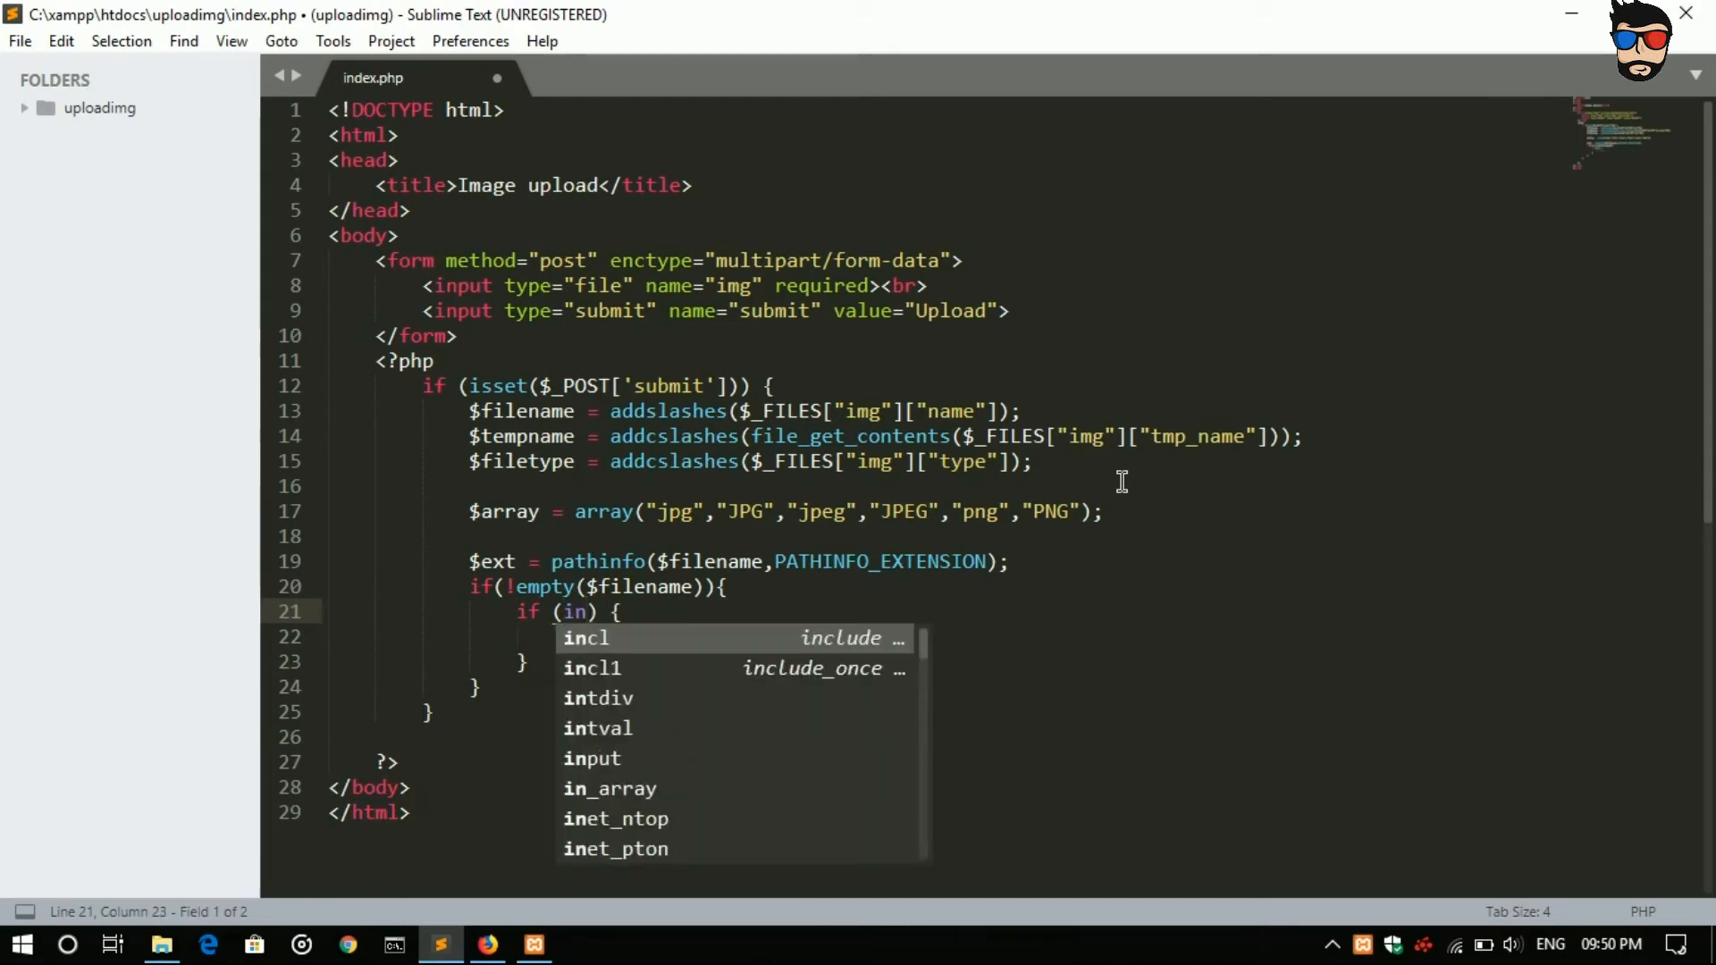
left_click(611, 788)
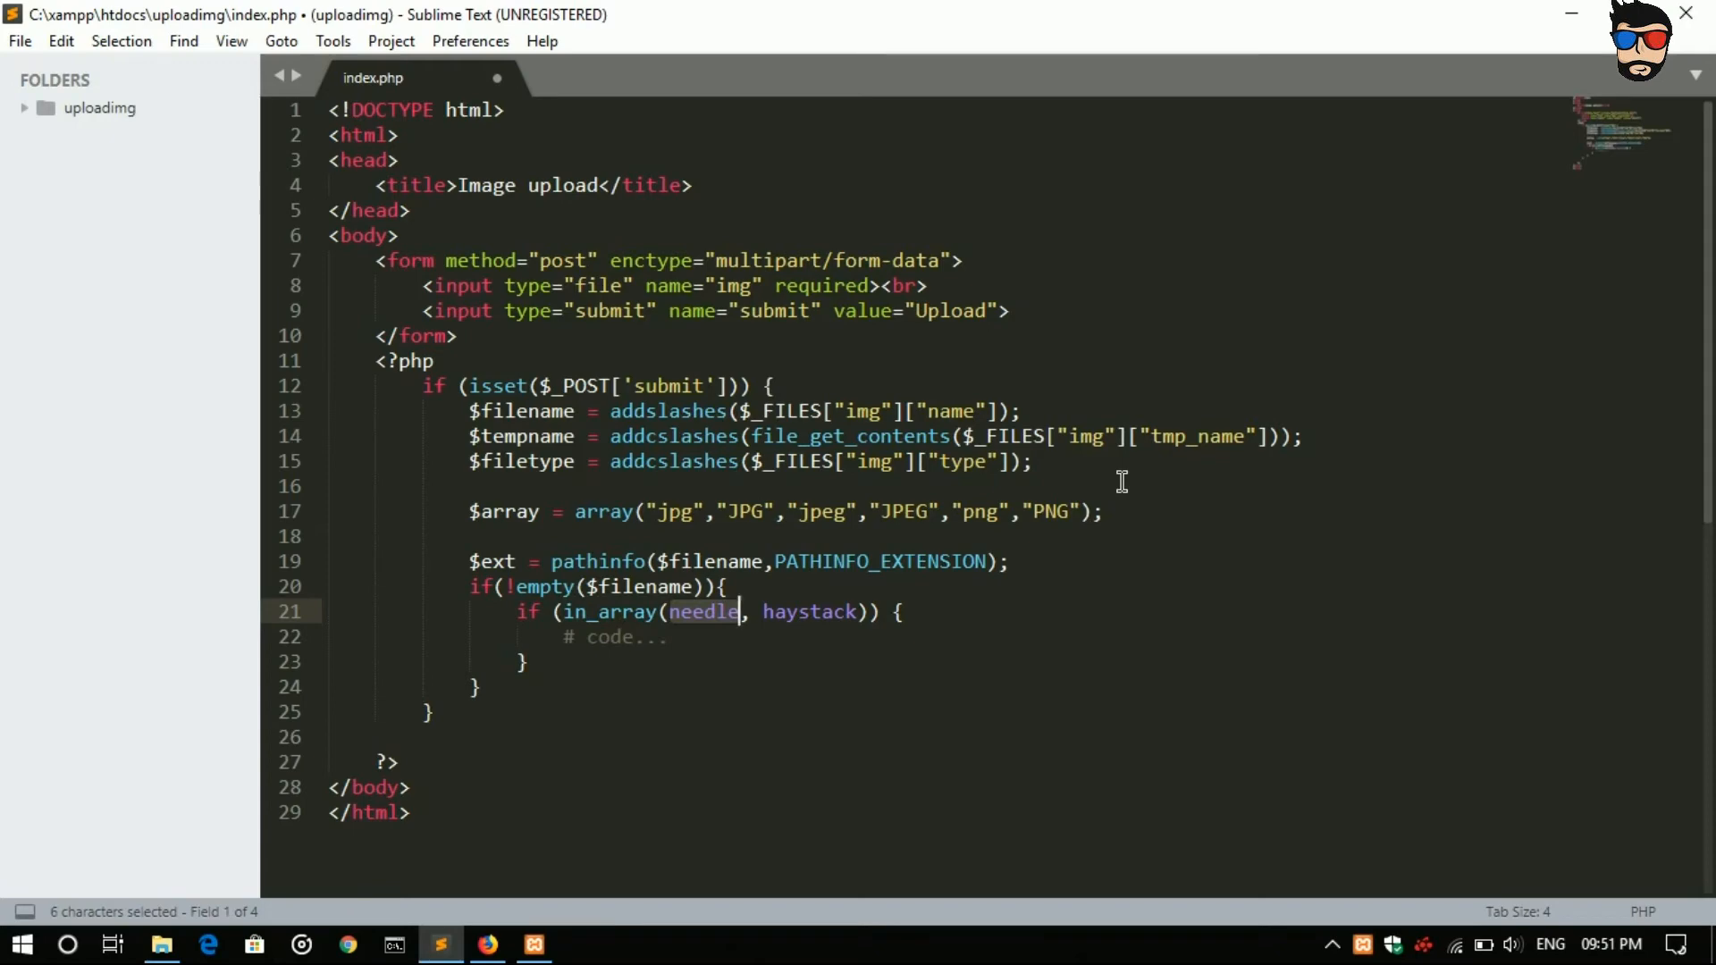
type("$e")
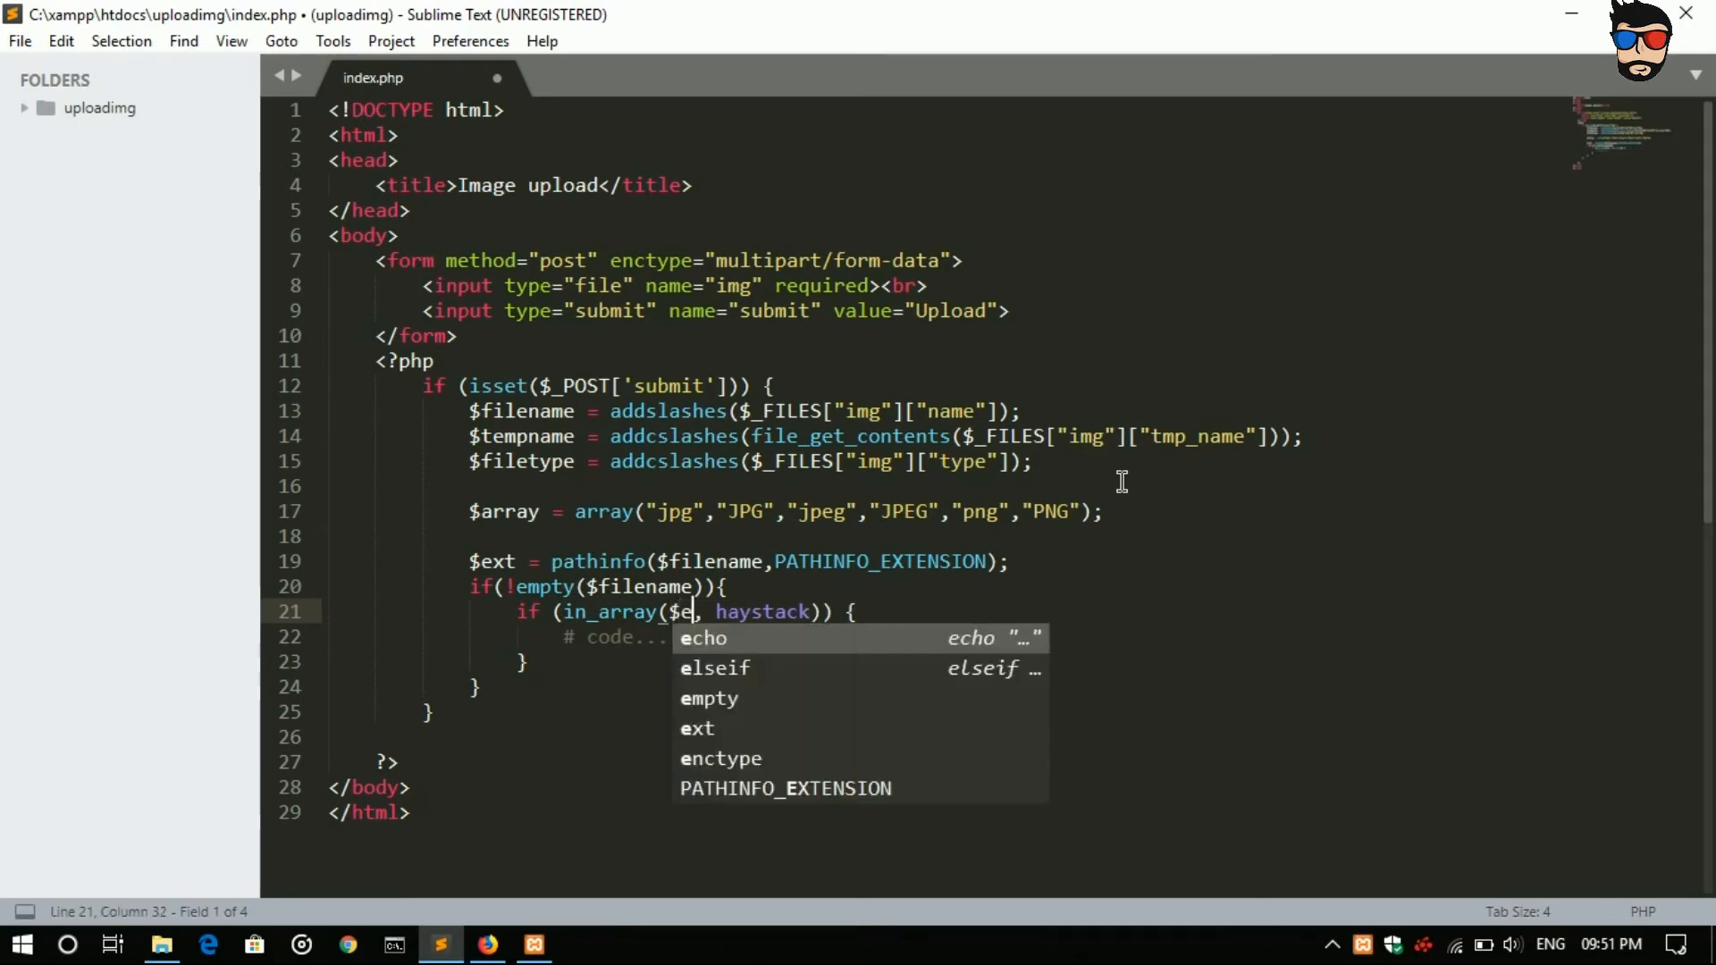
type("xt")
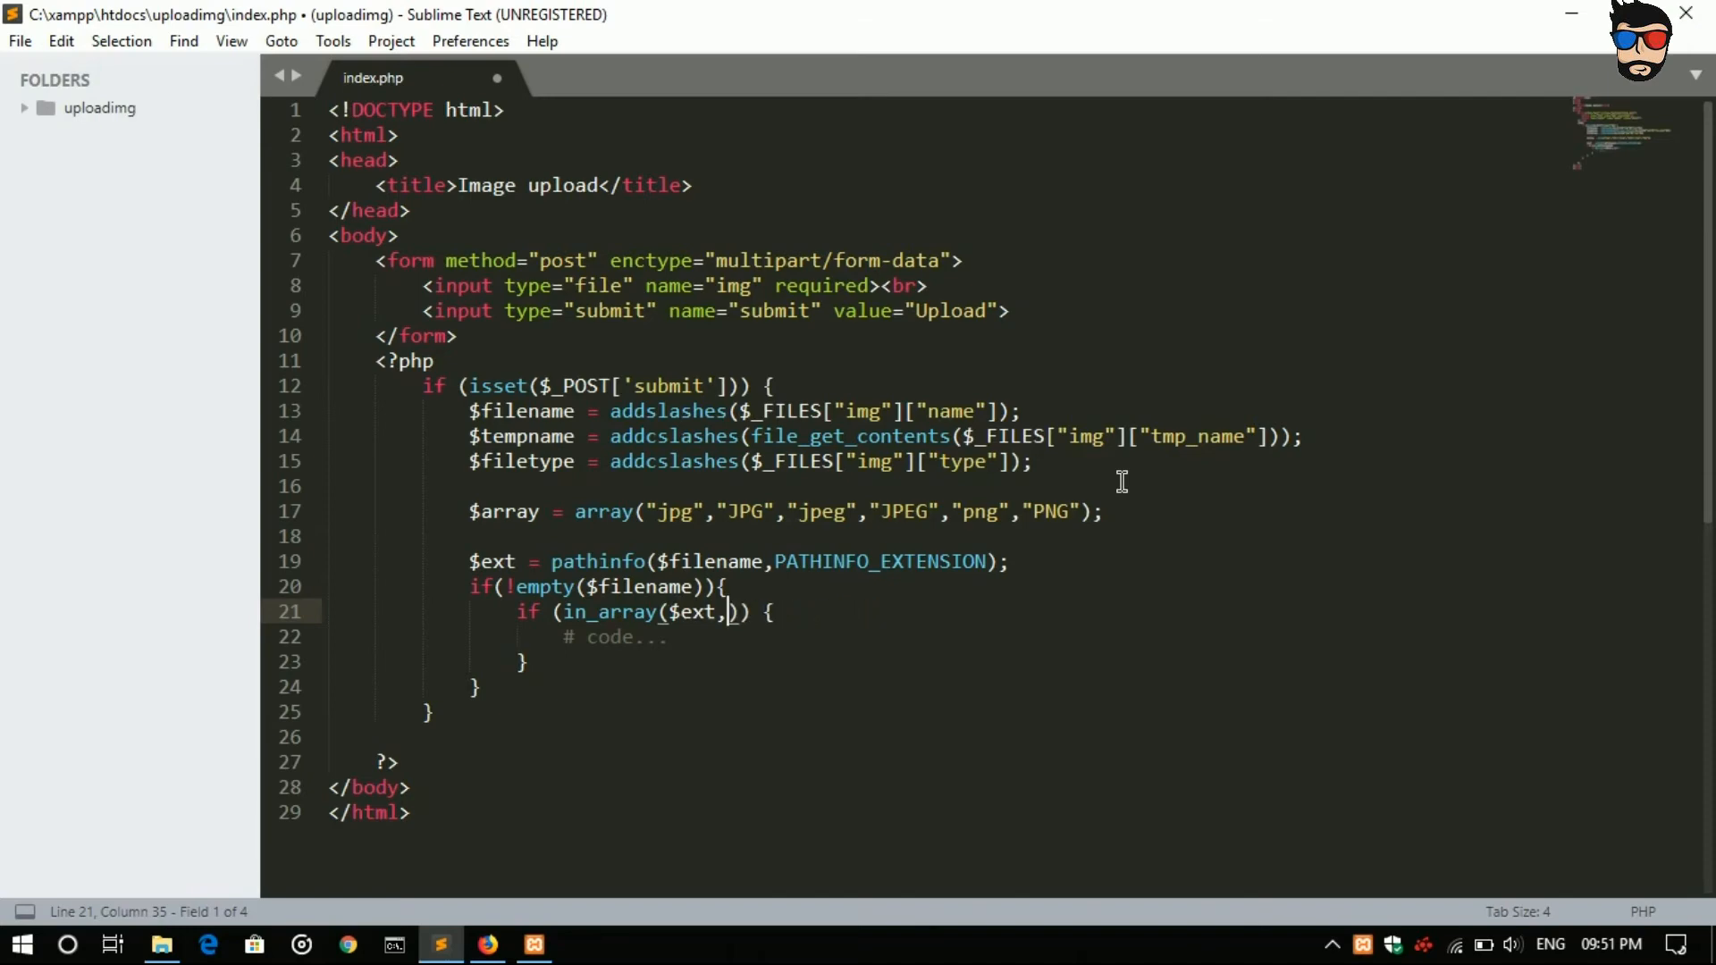
type("$array")
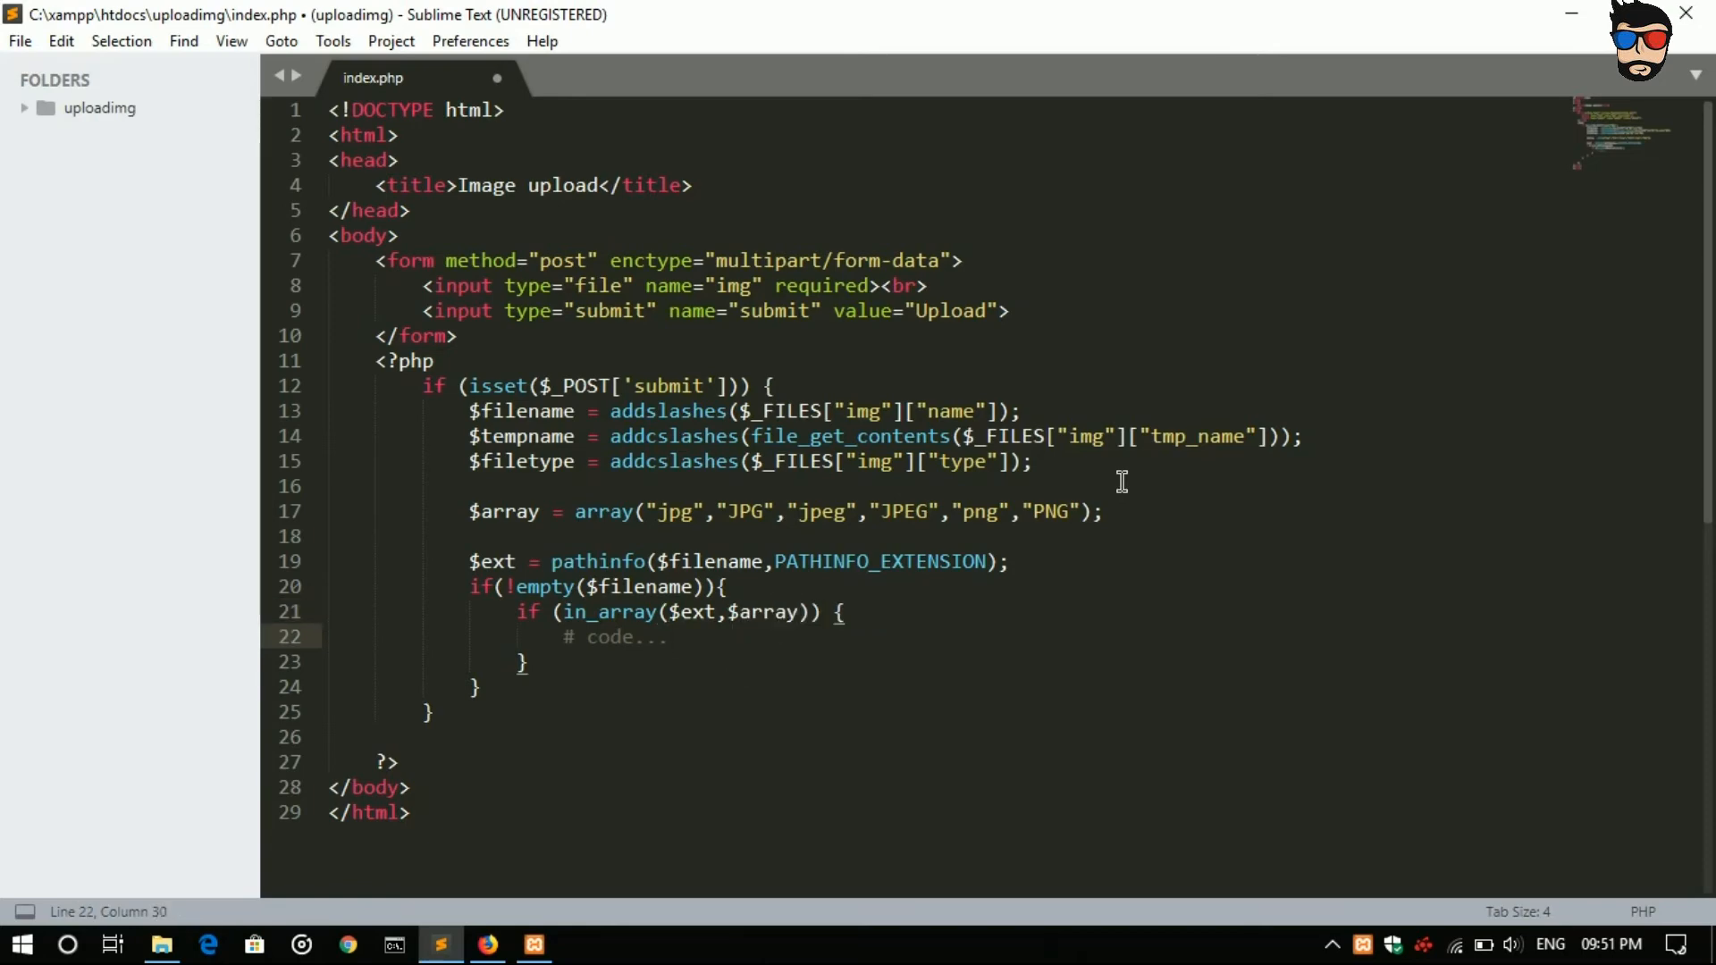
key("ctrl+x")
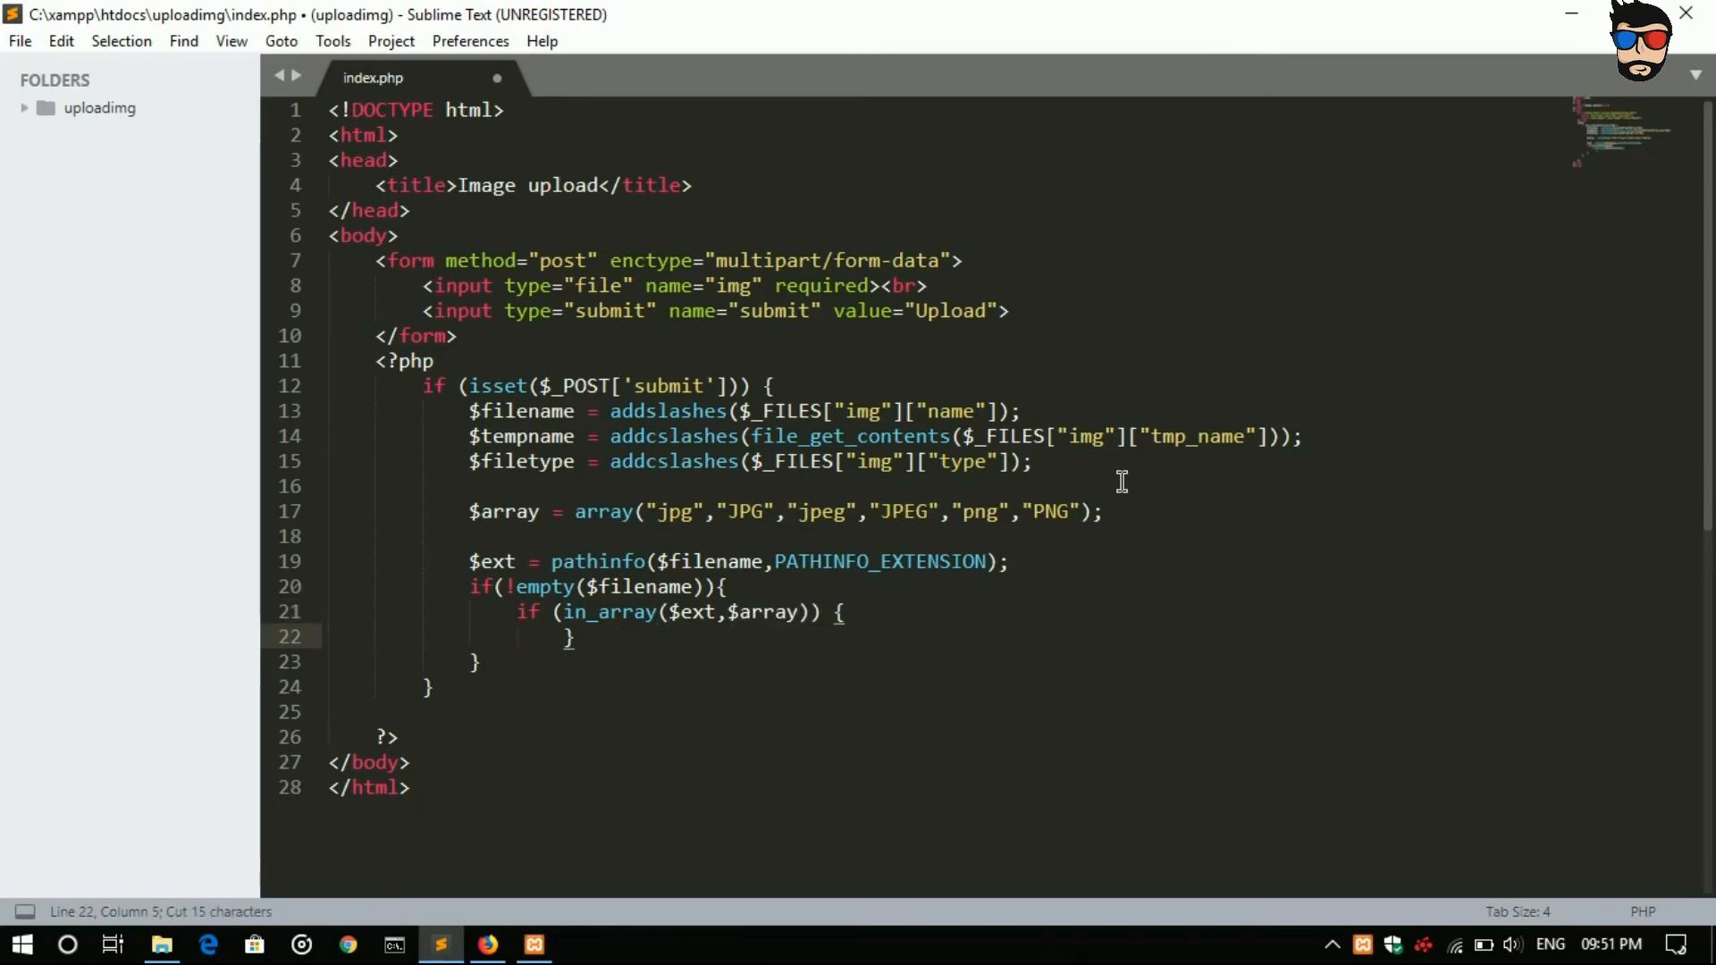
key("enter")
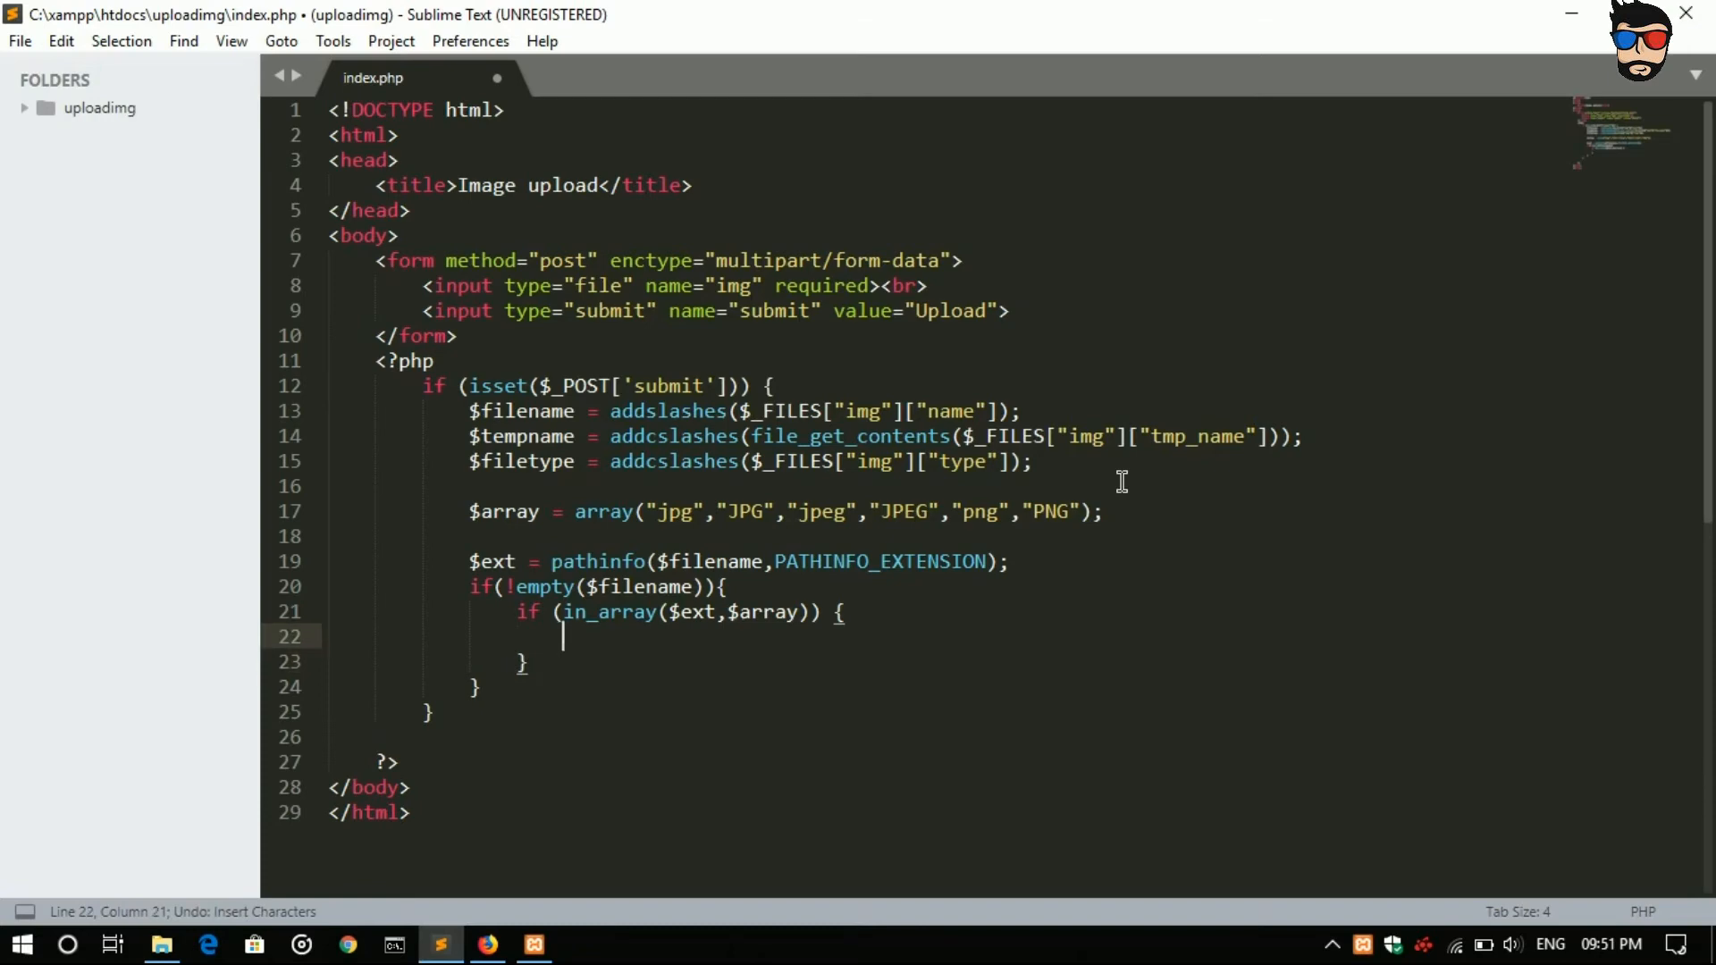
type("$")
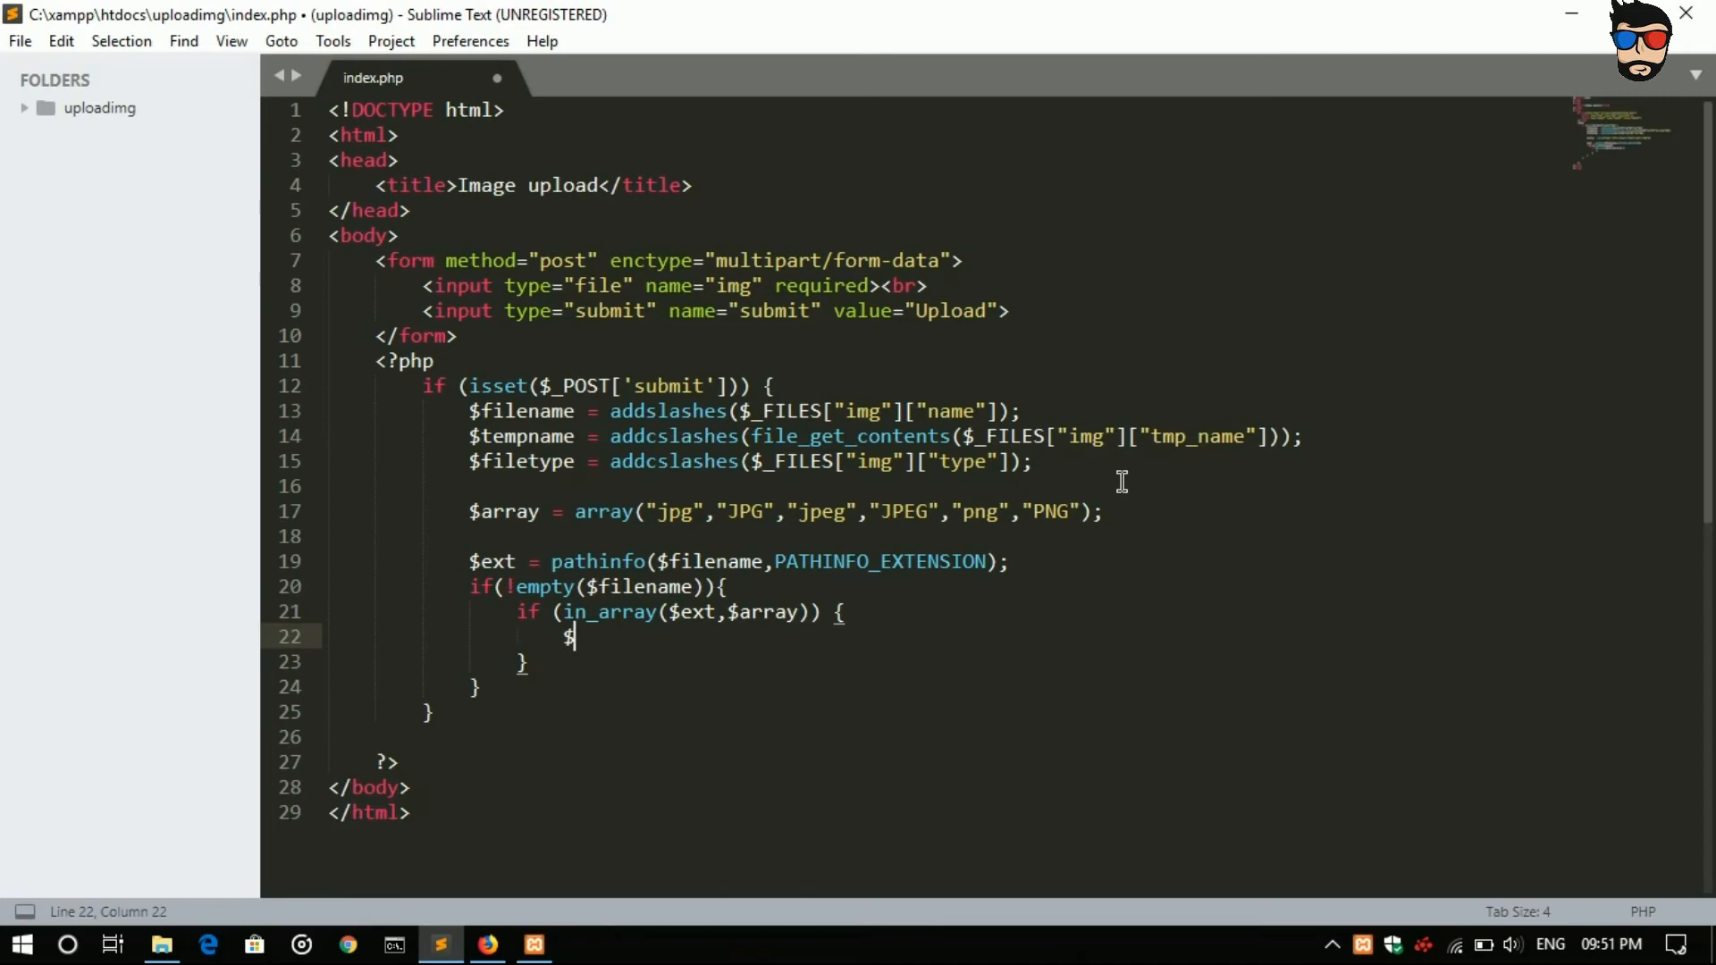
Step: Start the query string $sql = "INSERT into "; inside the in_array block
type("sql")
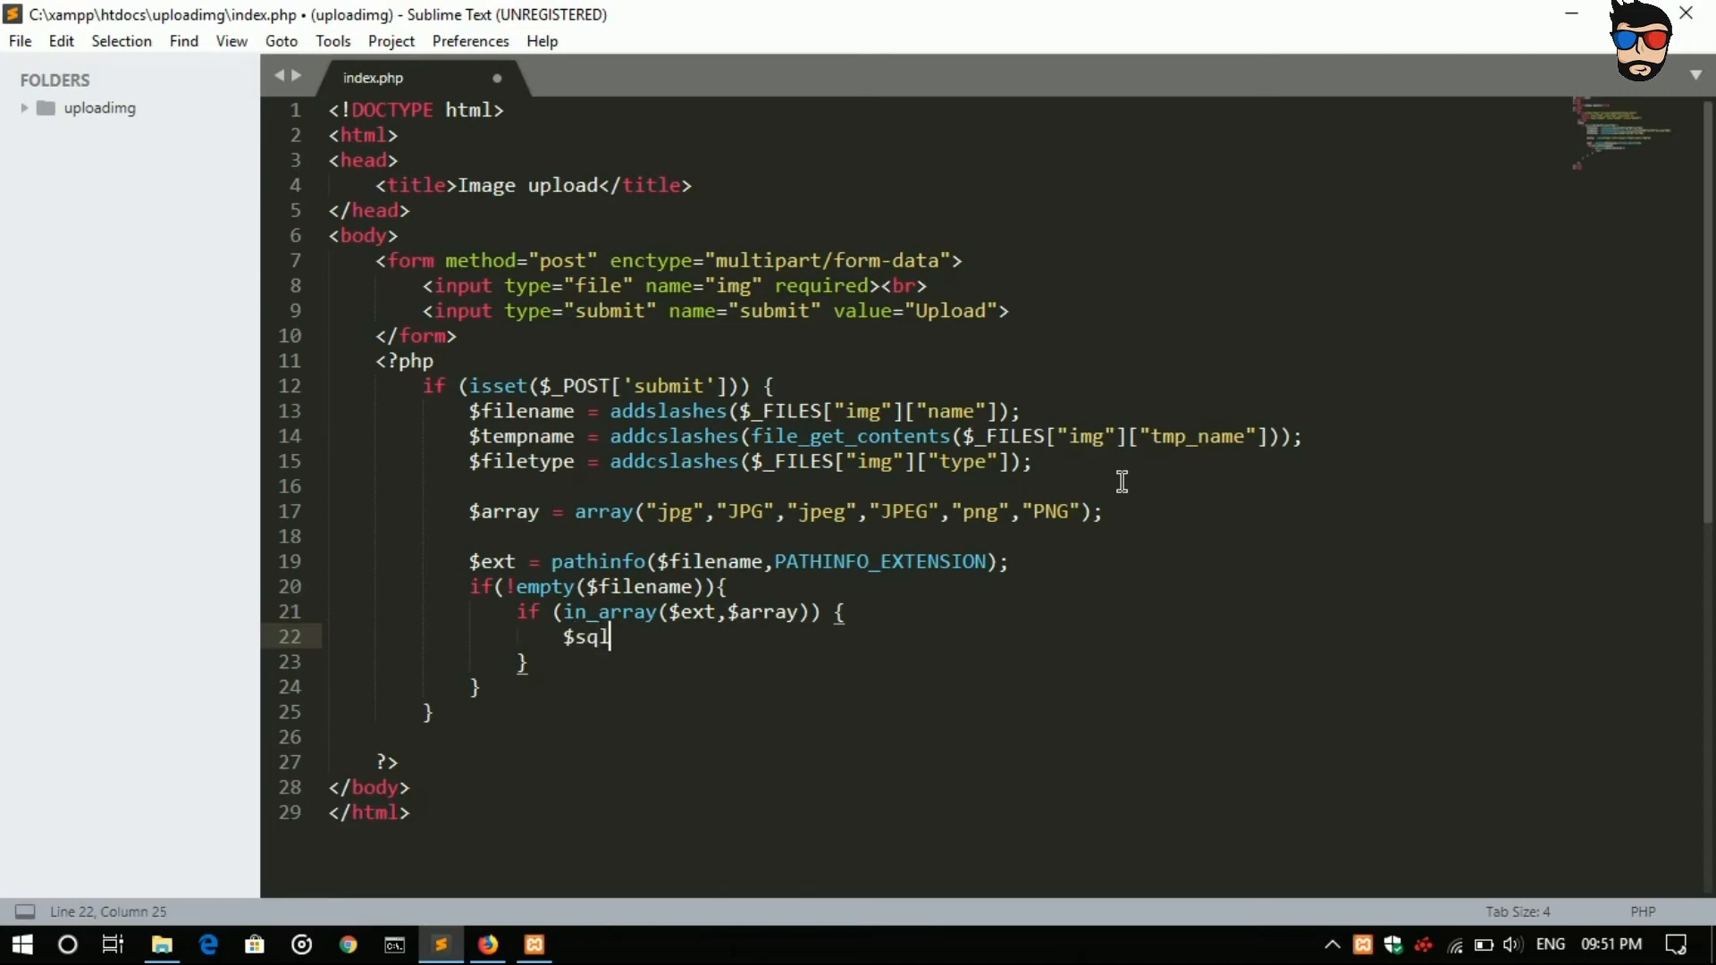
type("=")
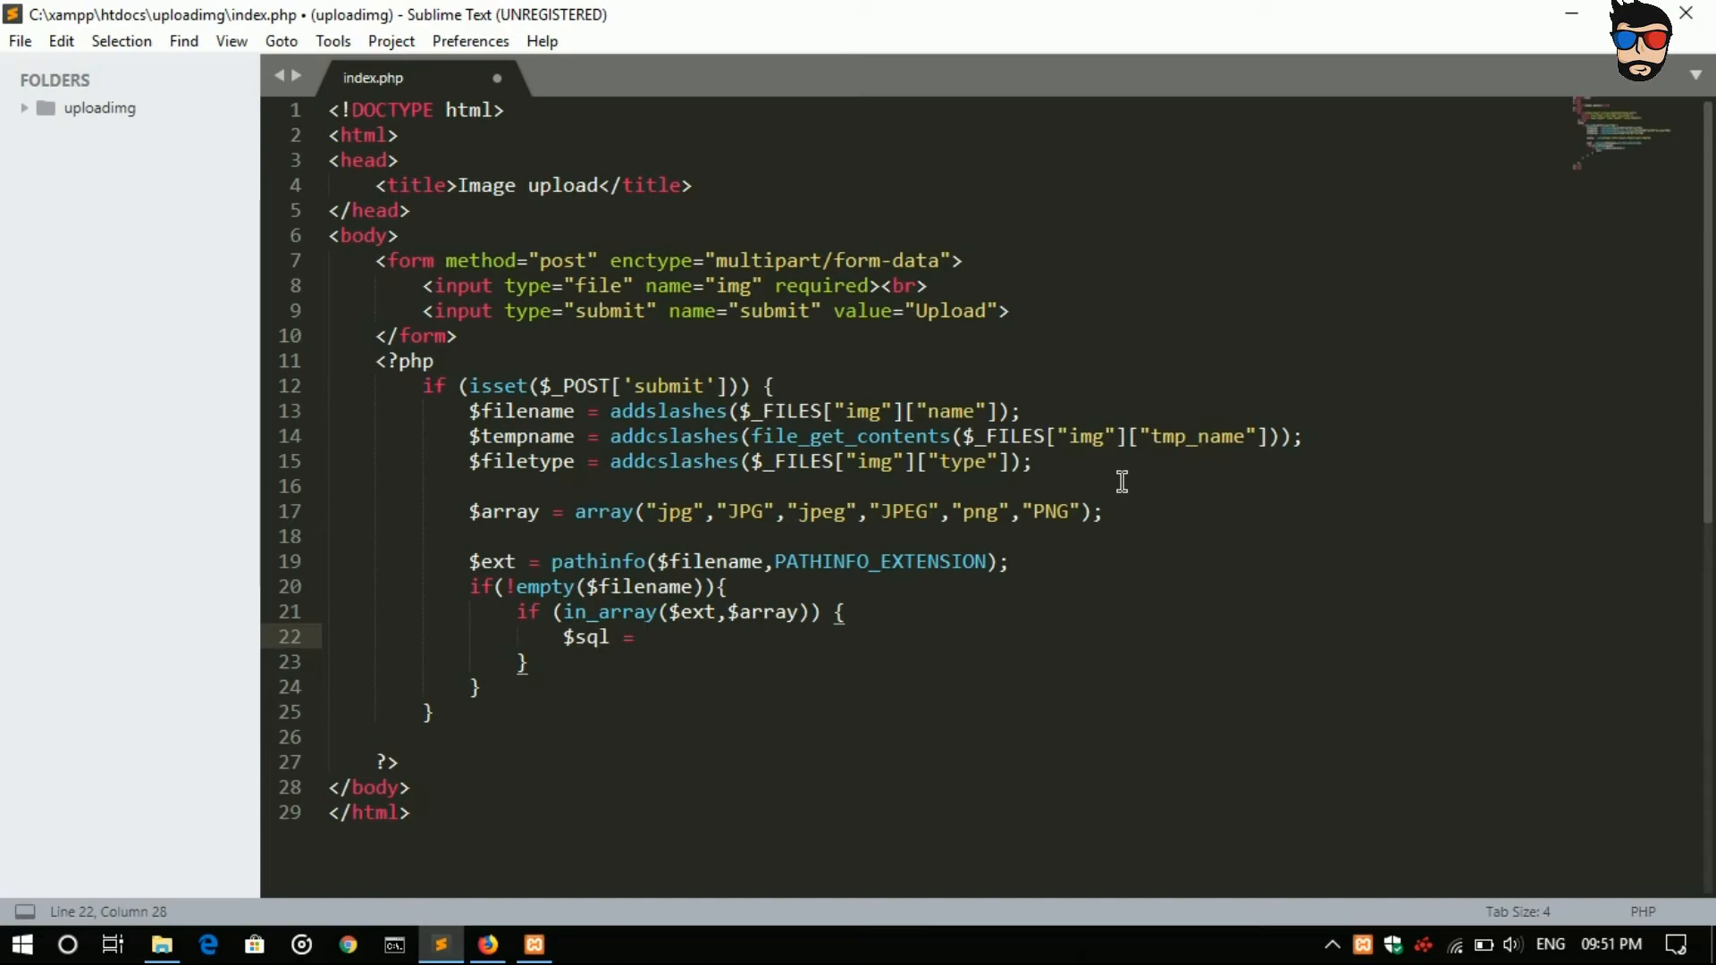
type("\"\"")
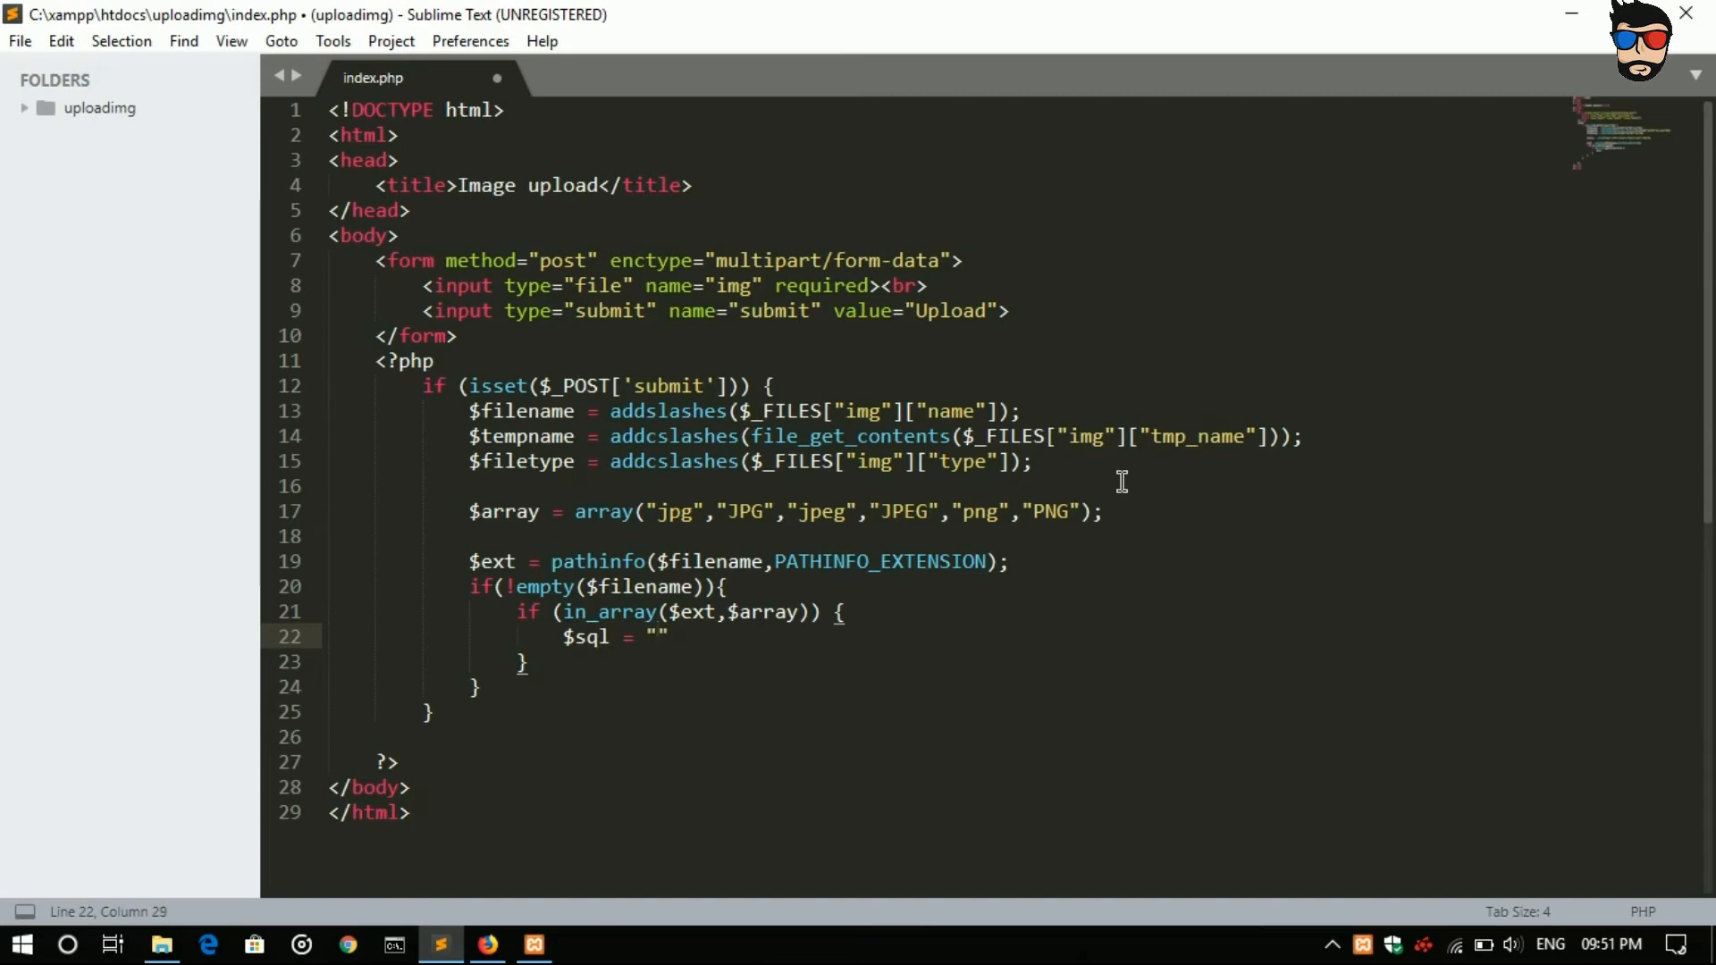
type(";")
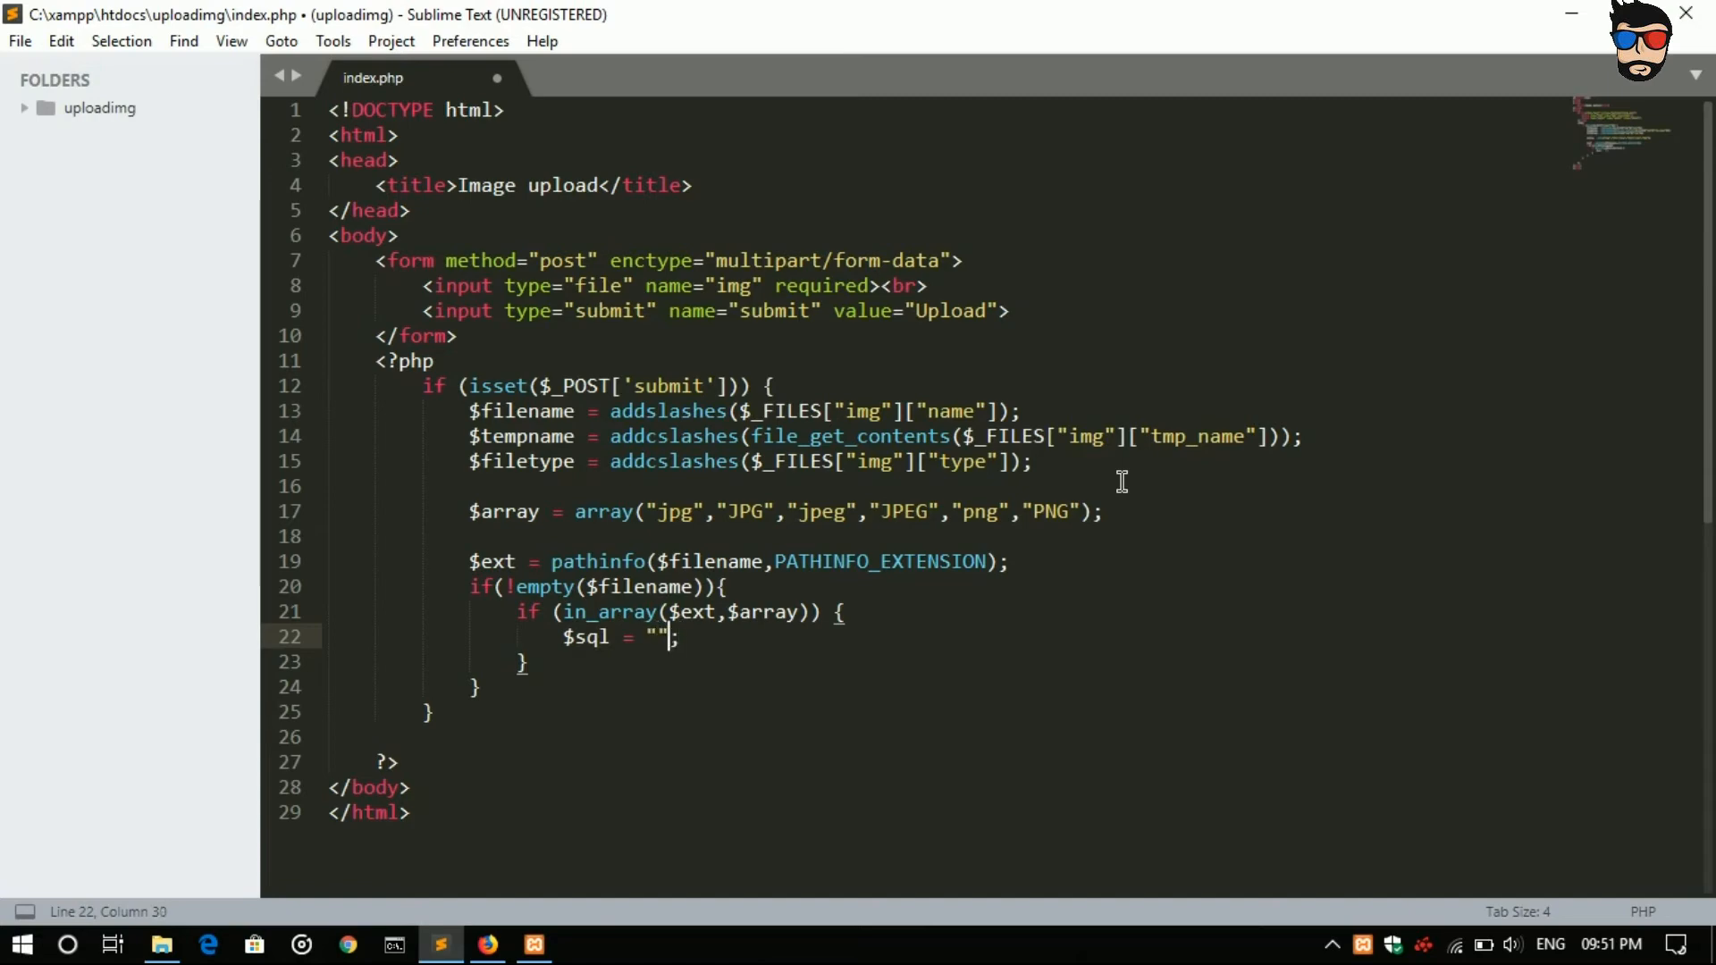
type("INSERT")
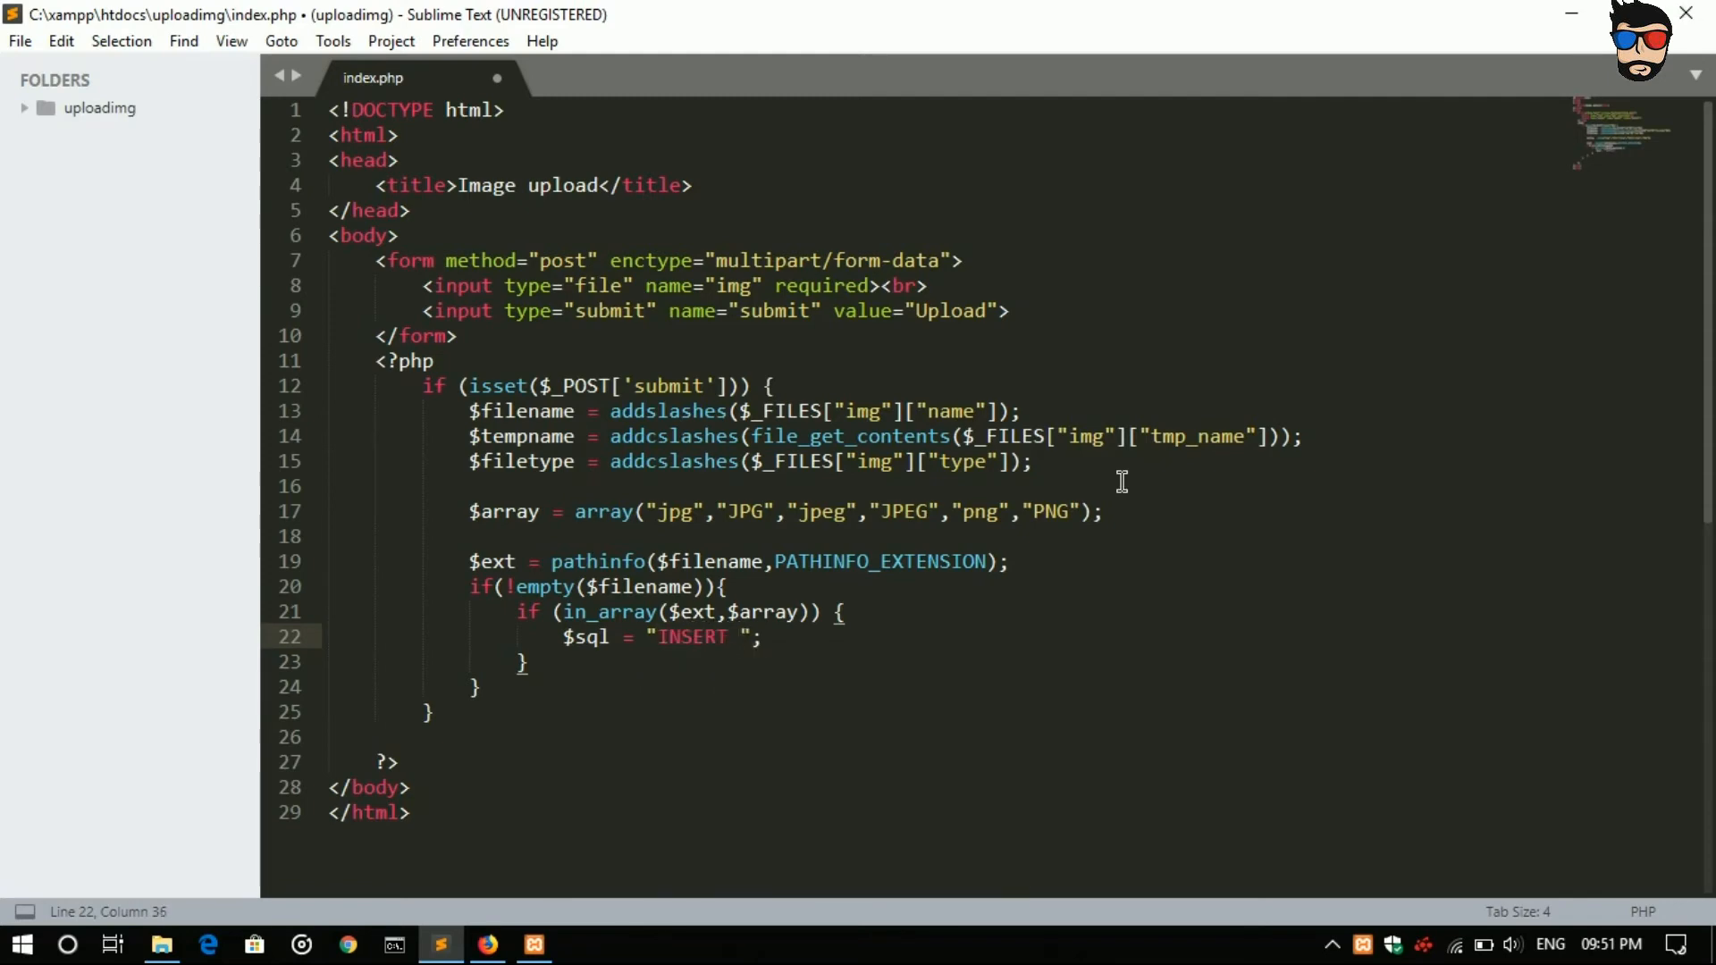
type("into")
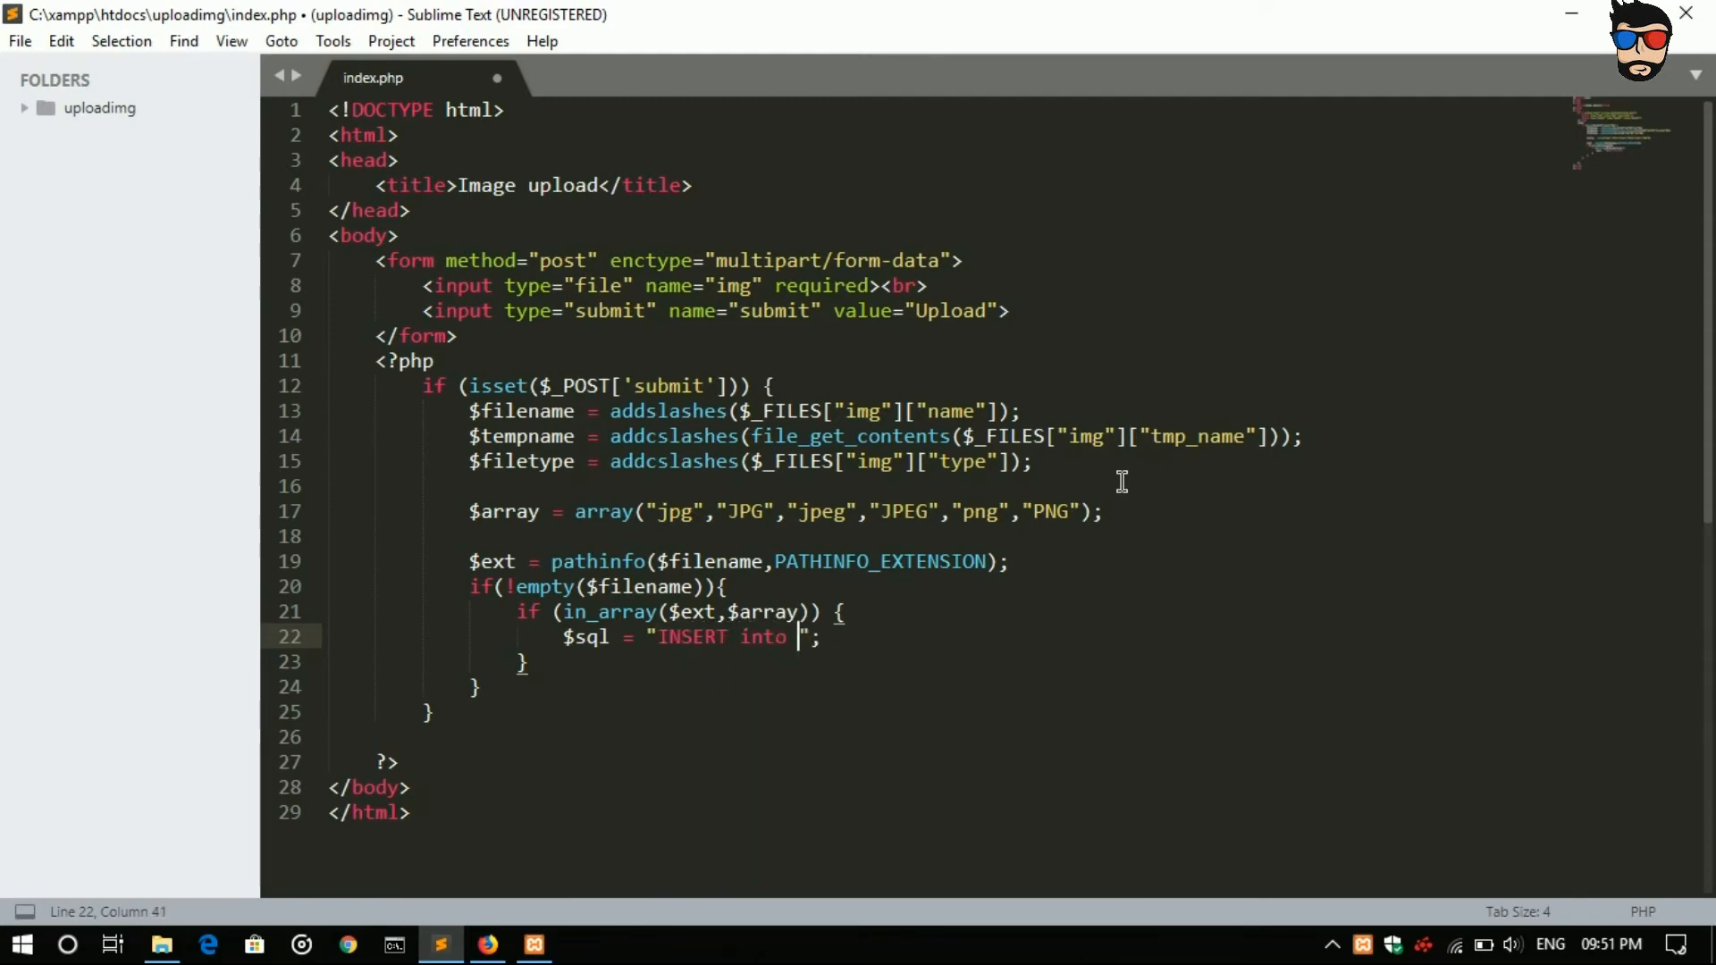
mouse_move(538, 912)
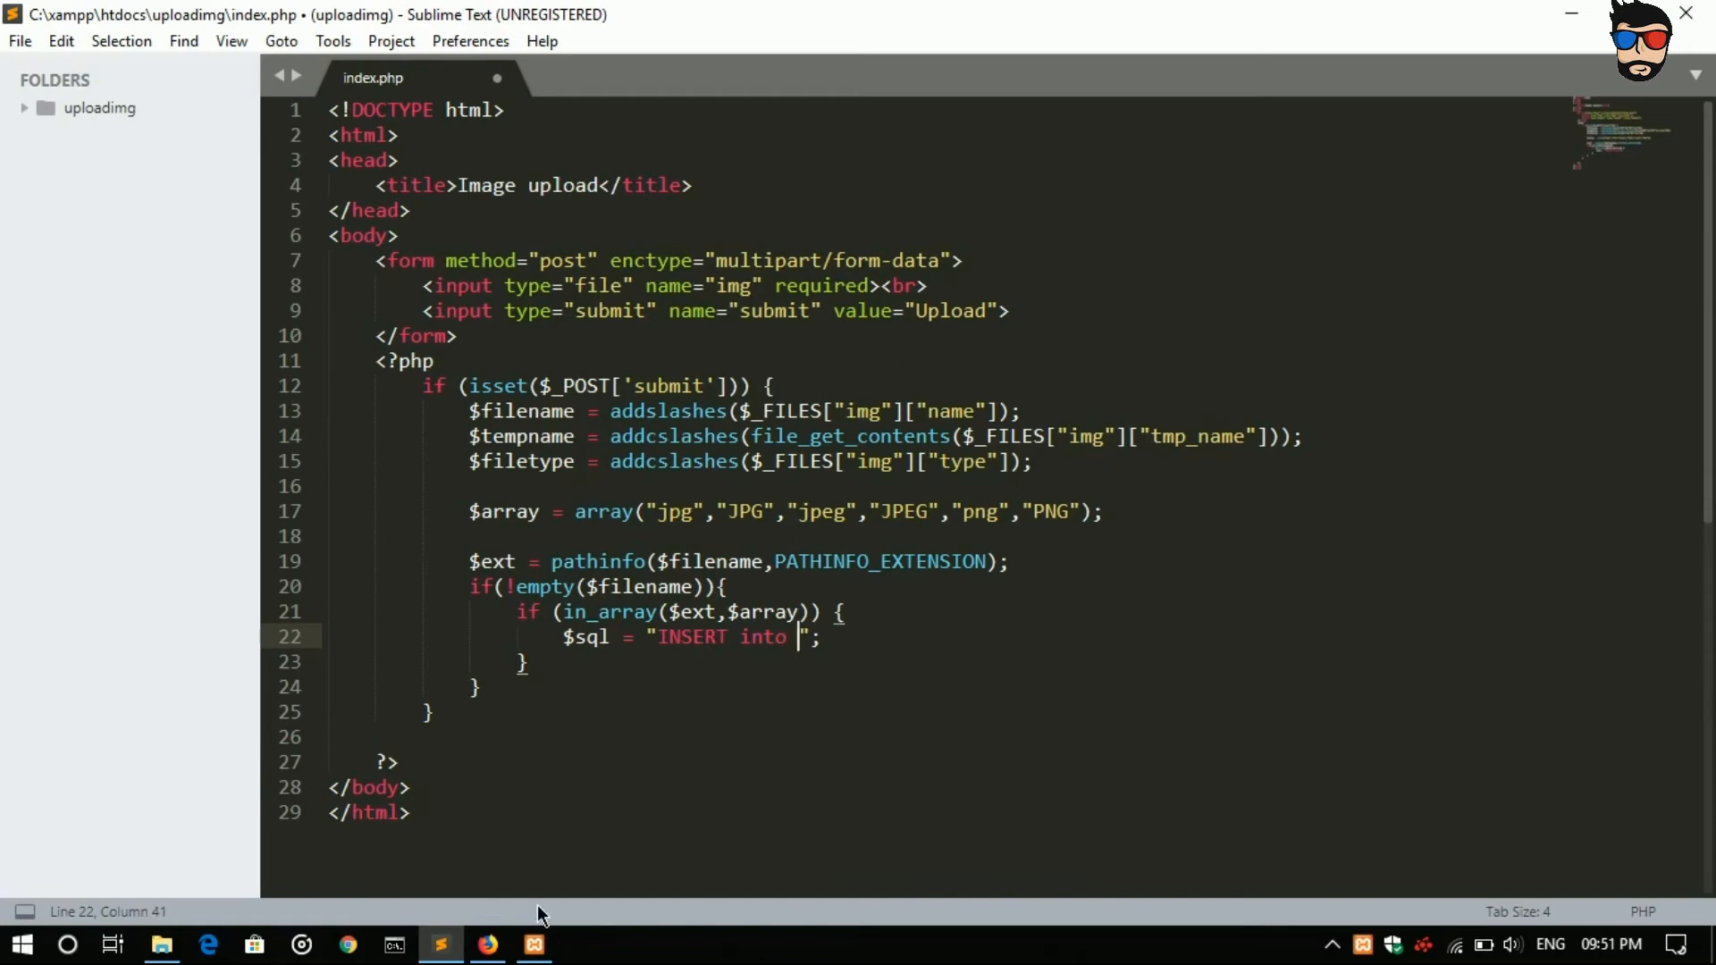
left_click(488, 944)
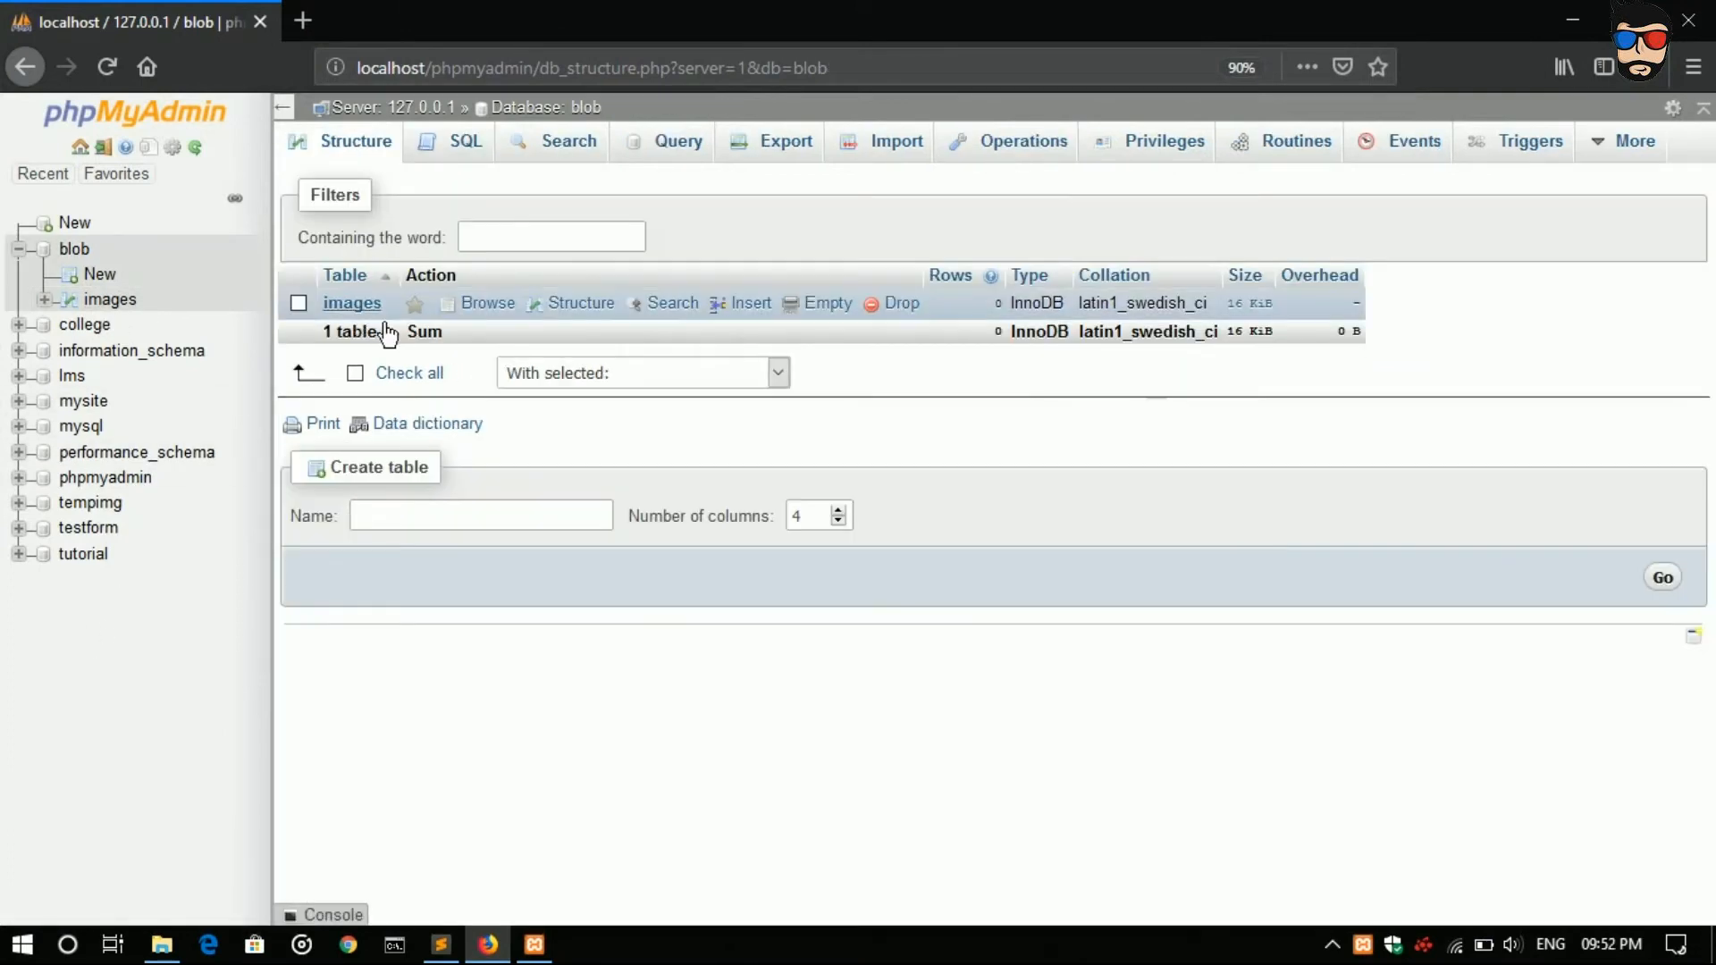
mouse_move(843, 691)
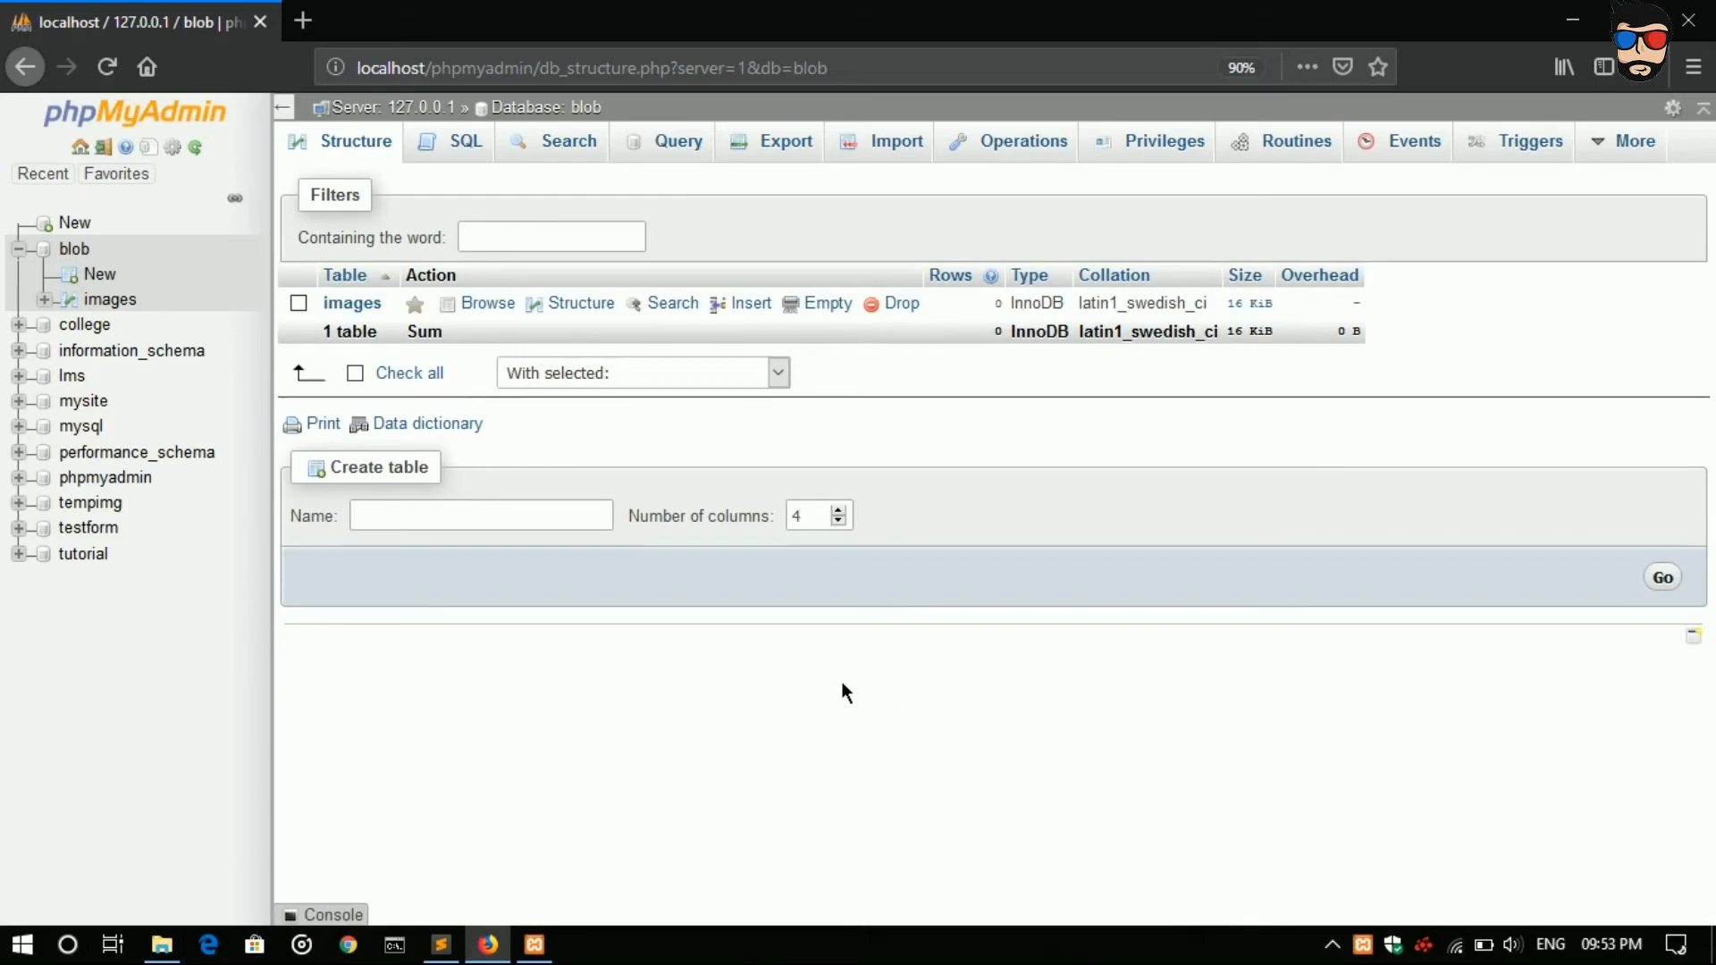
left_click(440, 944)
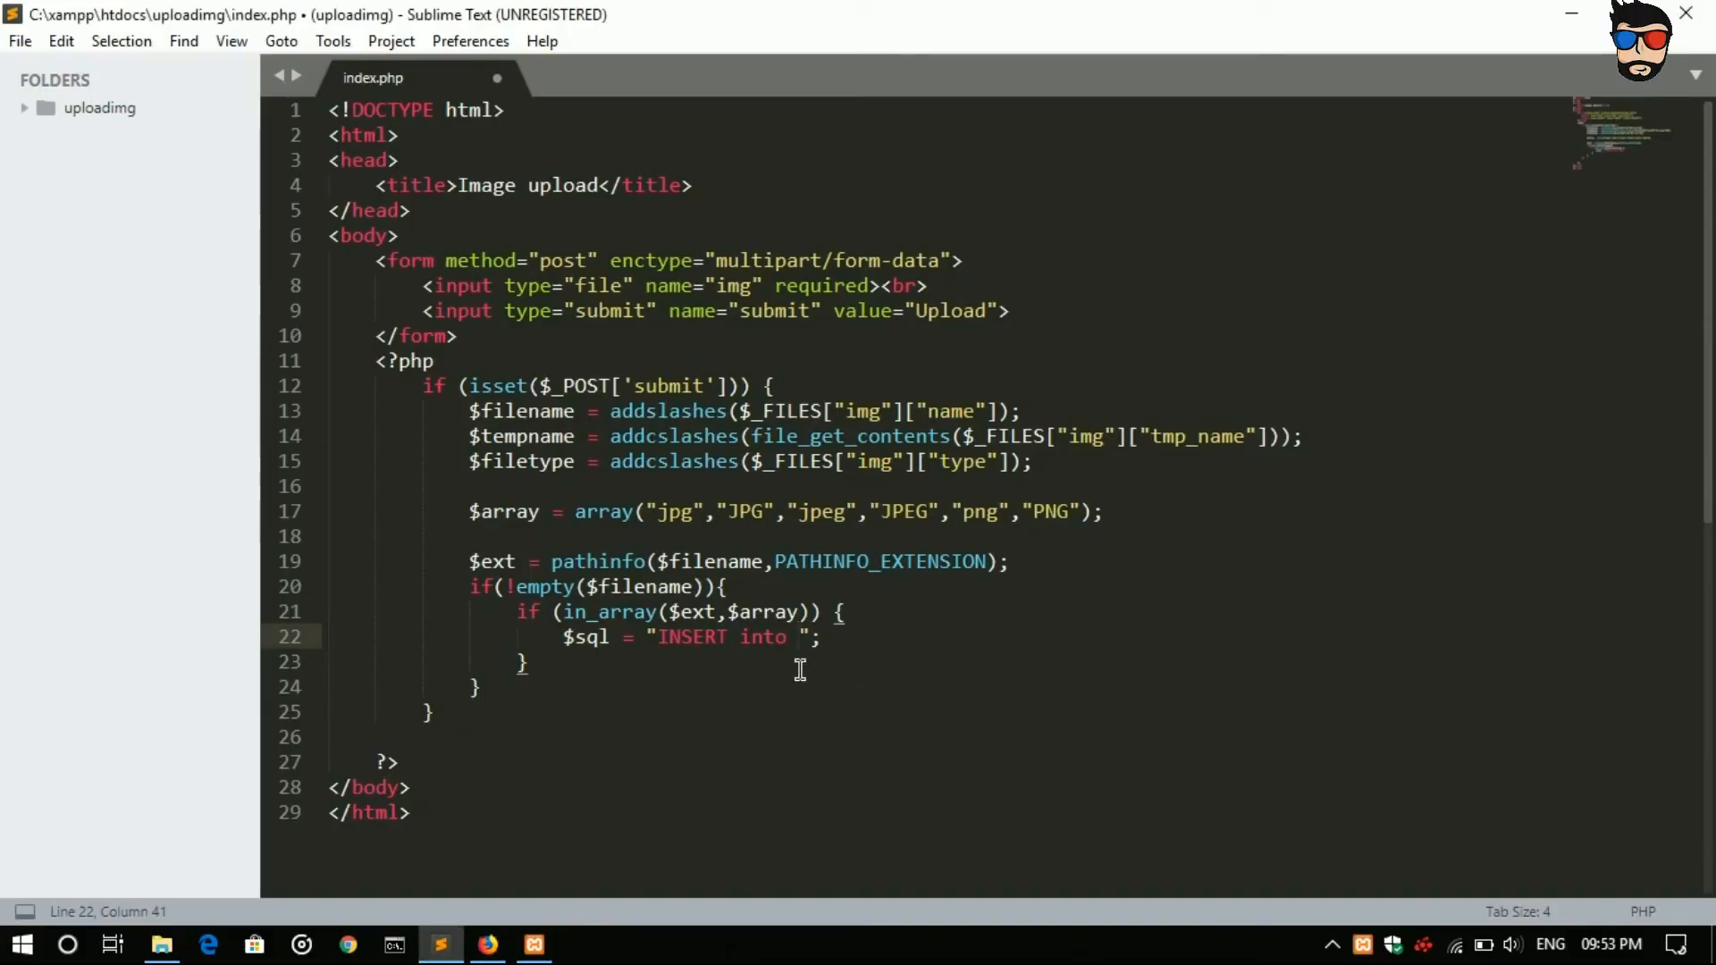
Step: Target the images table in the query, checking its id, name and image columns in phpMyAdmin
type("images (")
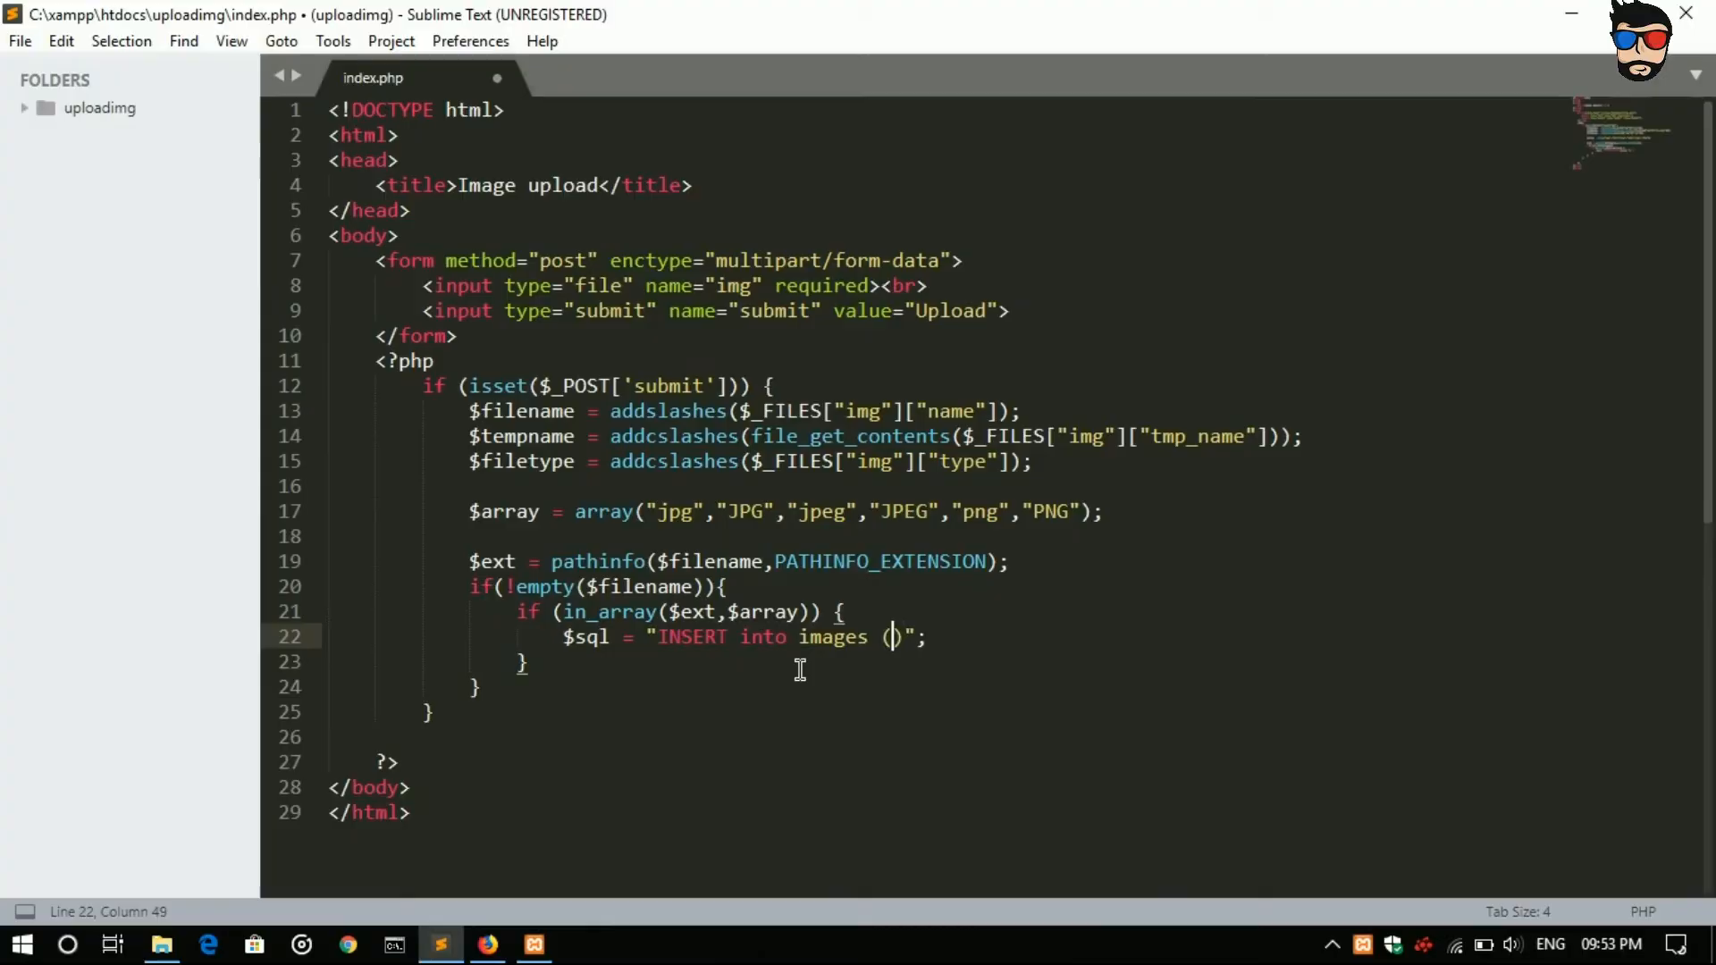
left_click(486, 944)
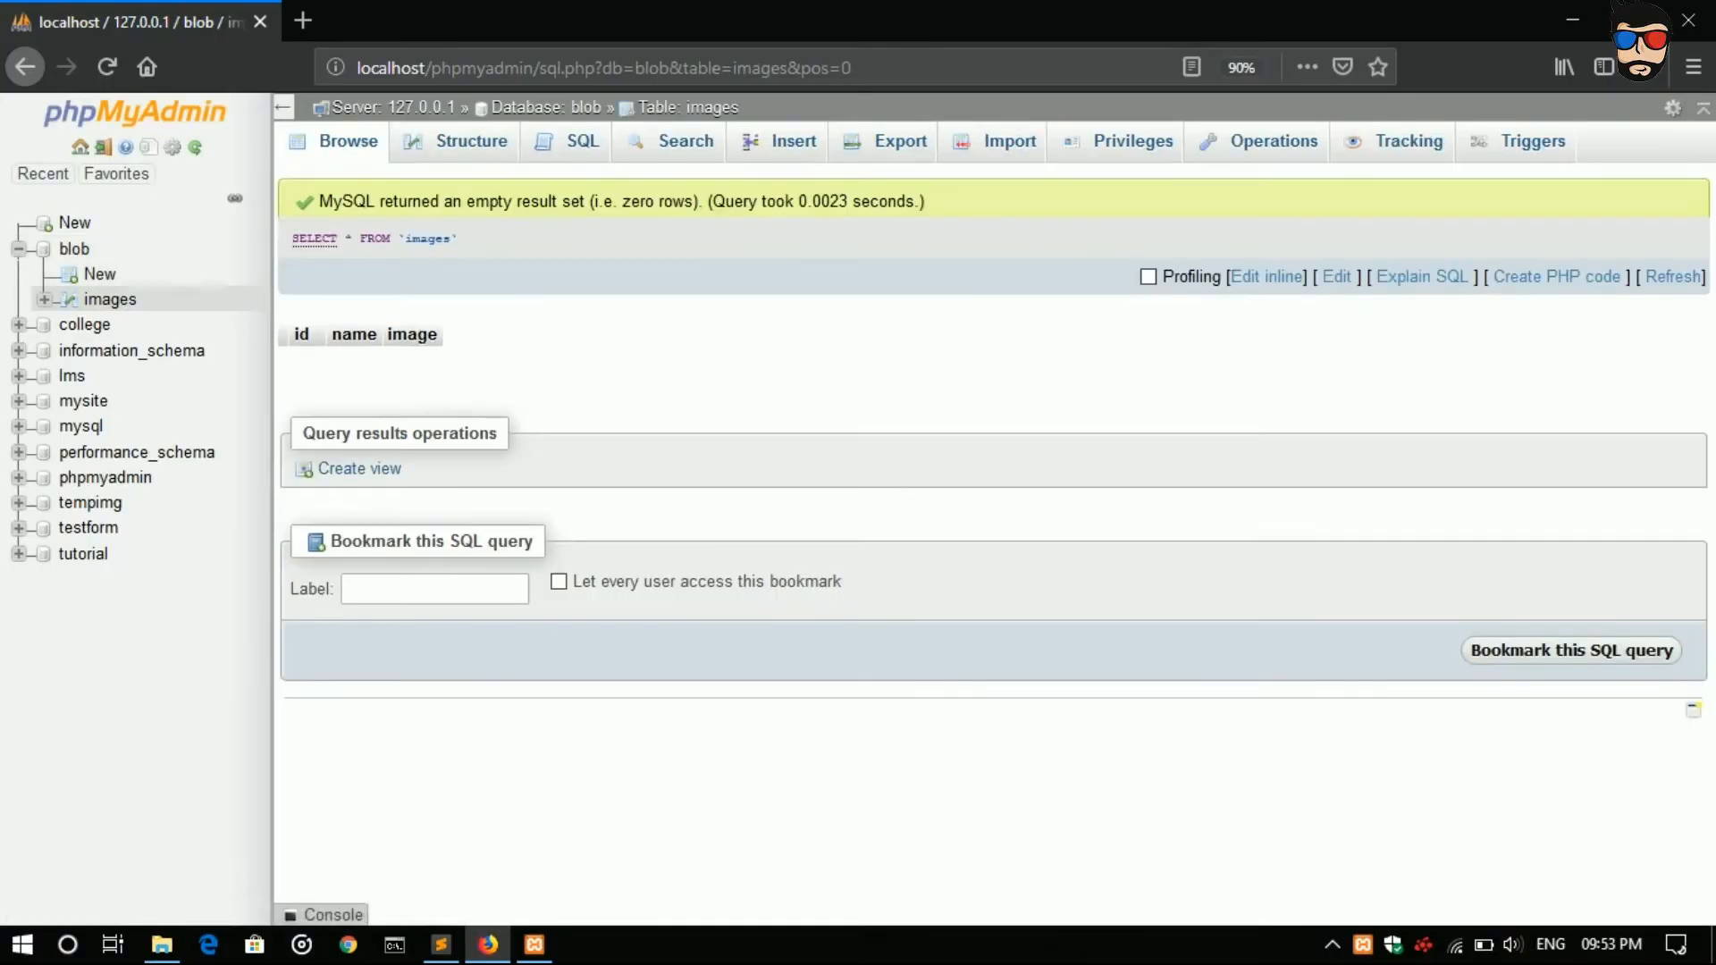
mouse_move(376, 370)
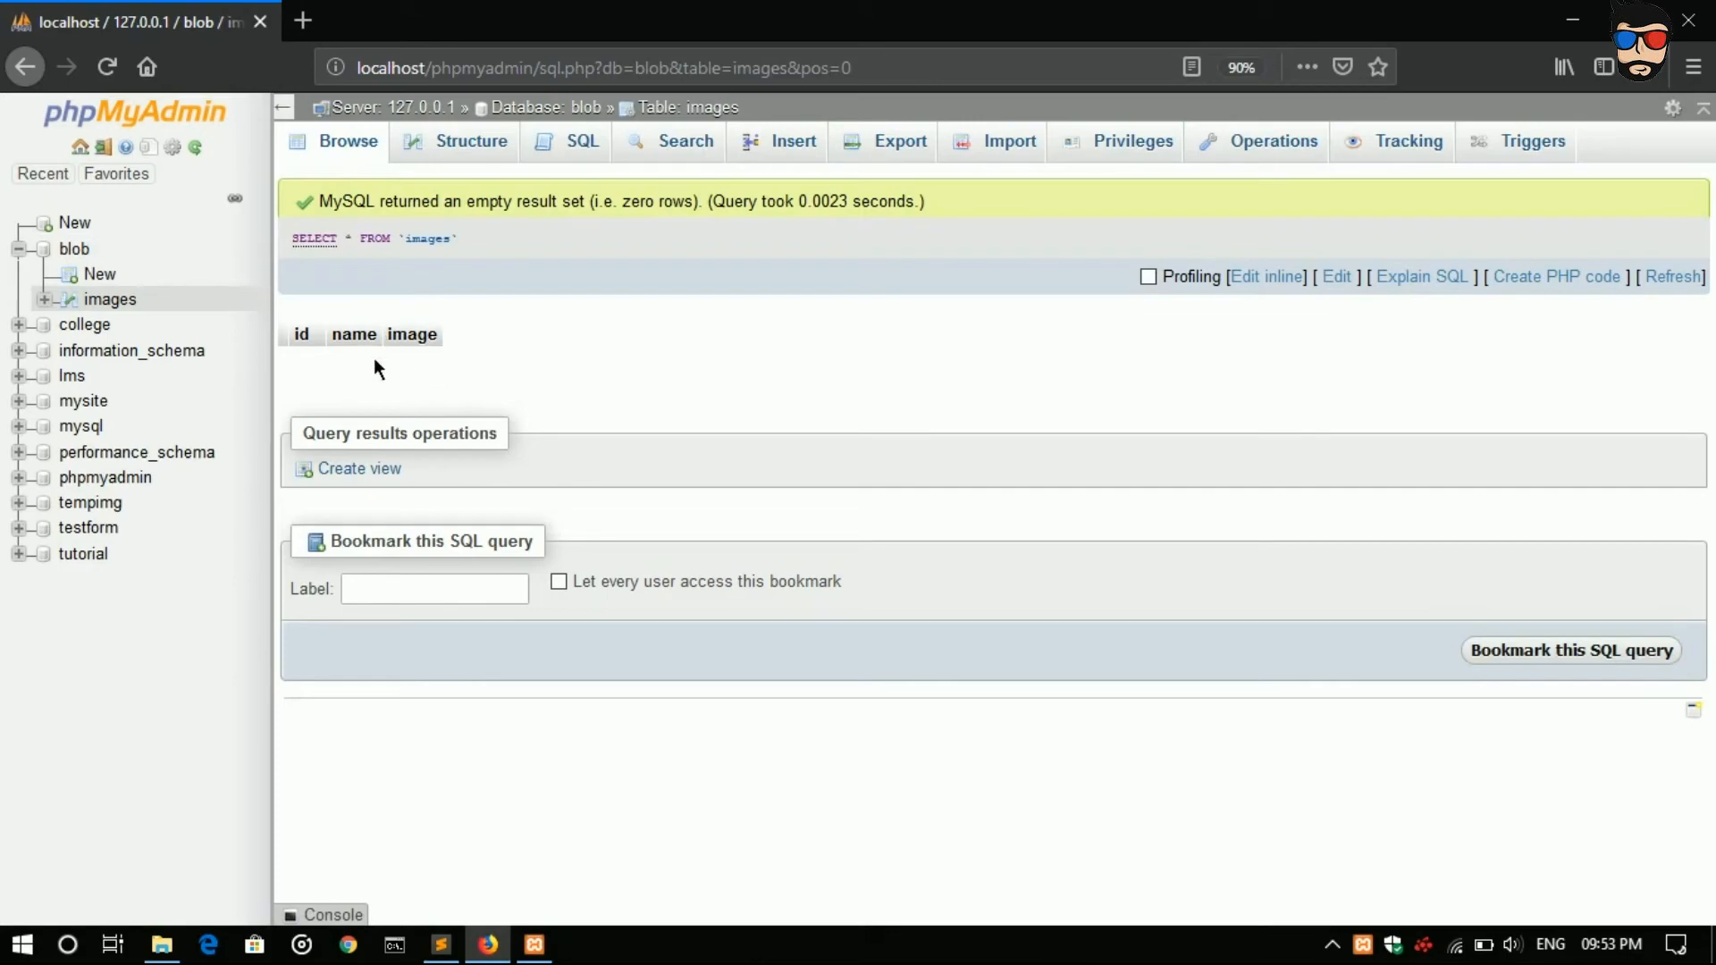
left_click(440, 944)
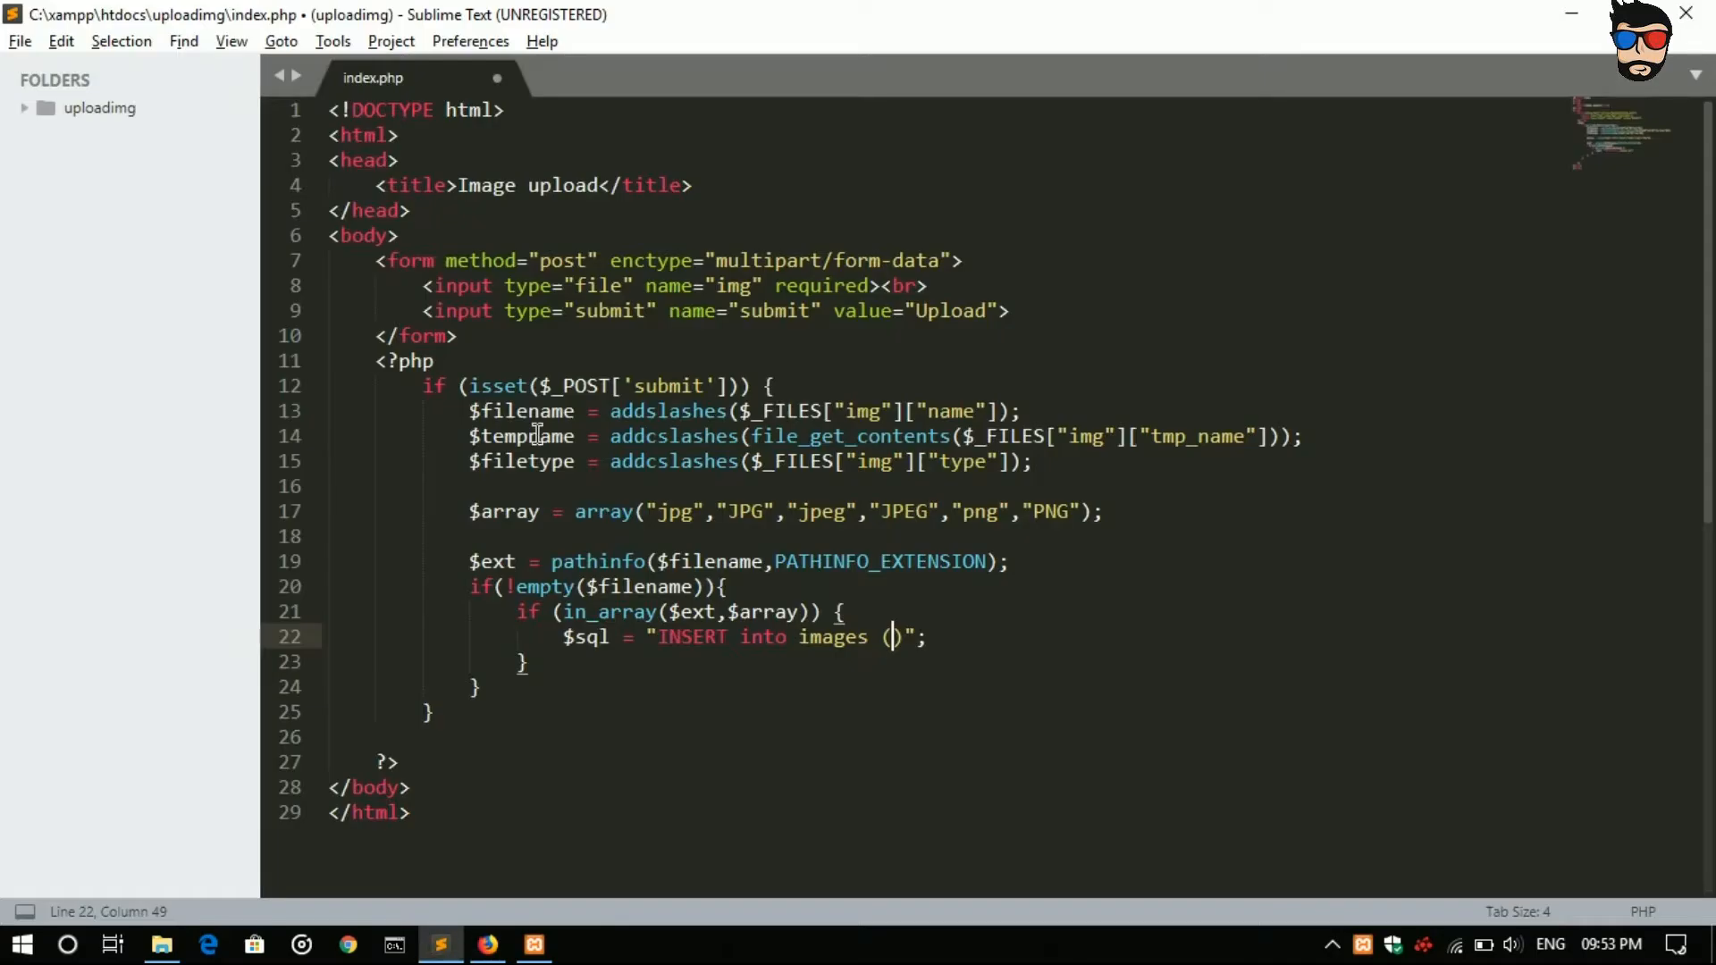
Step: Complete the query as (name,image) values ('$filename','$tempname')
type("name")
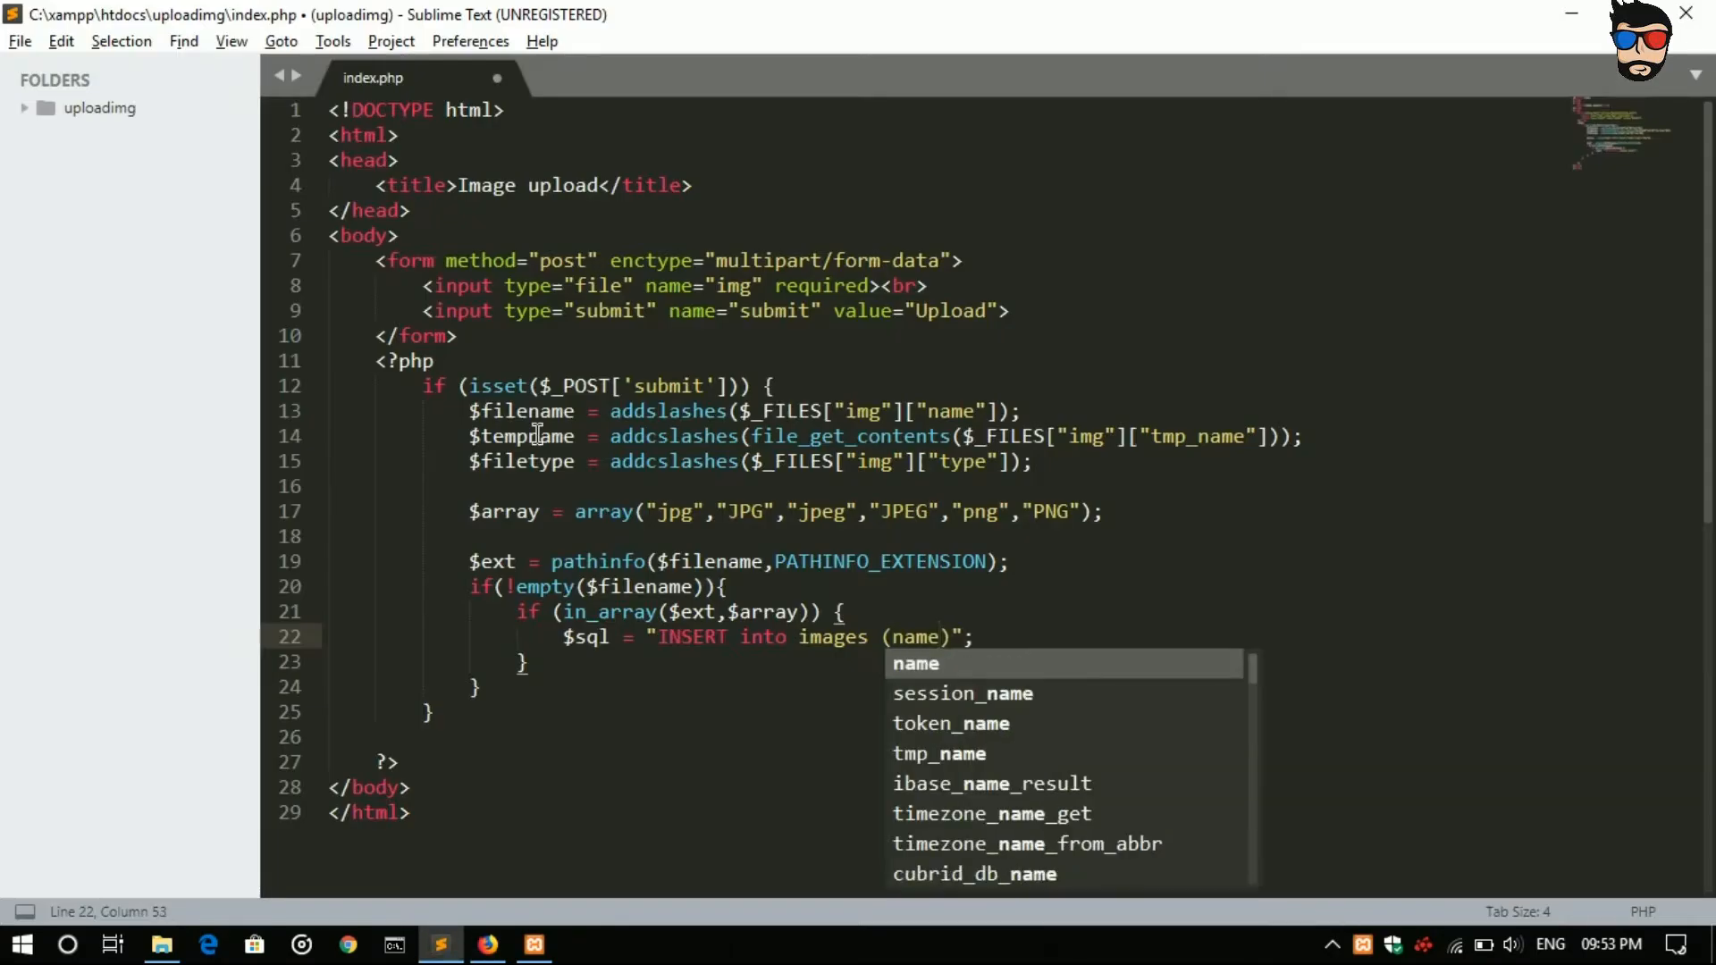
type(",image")
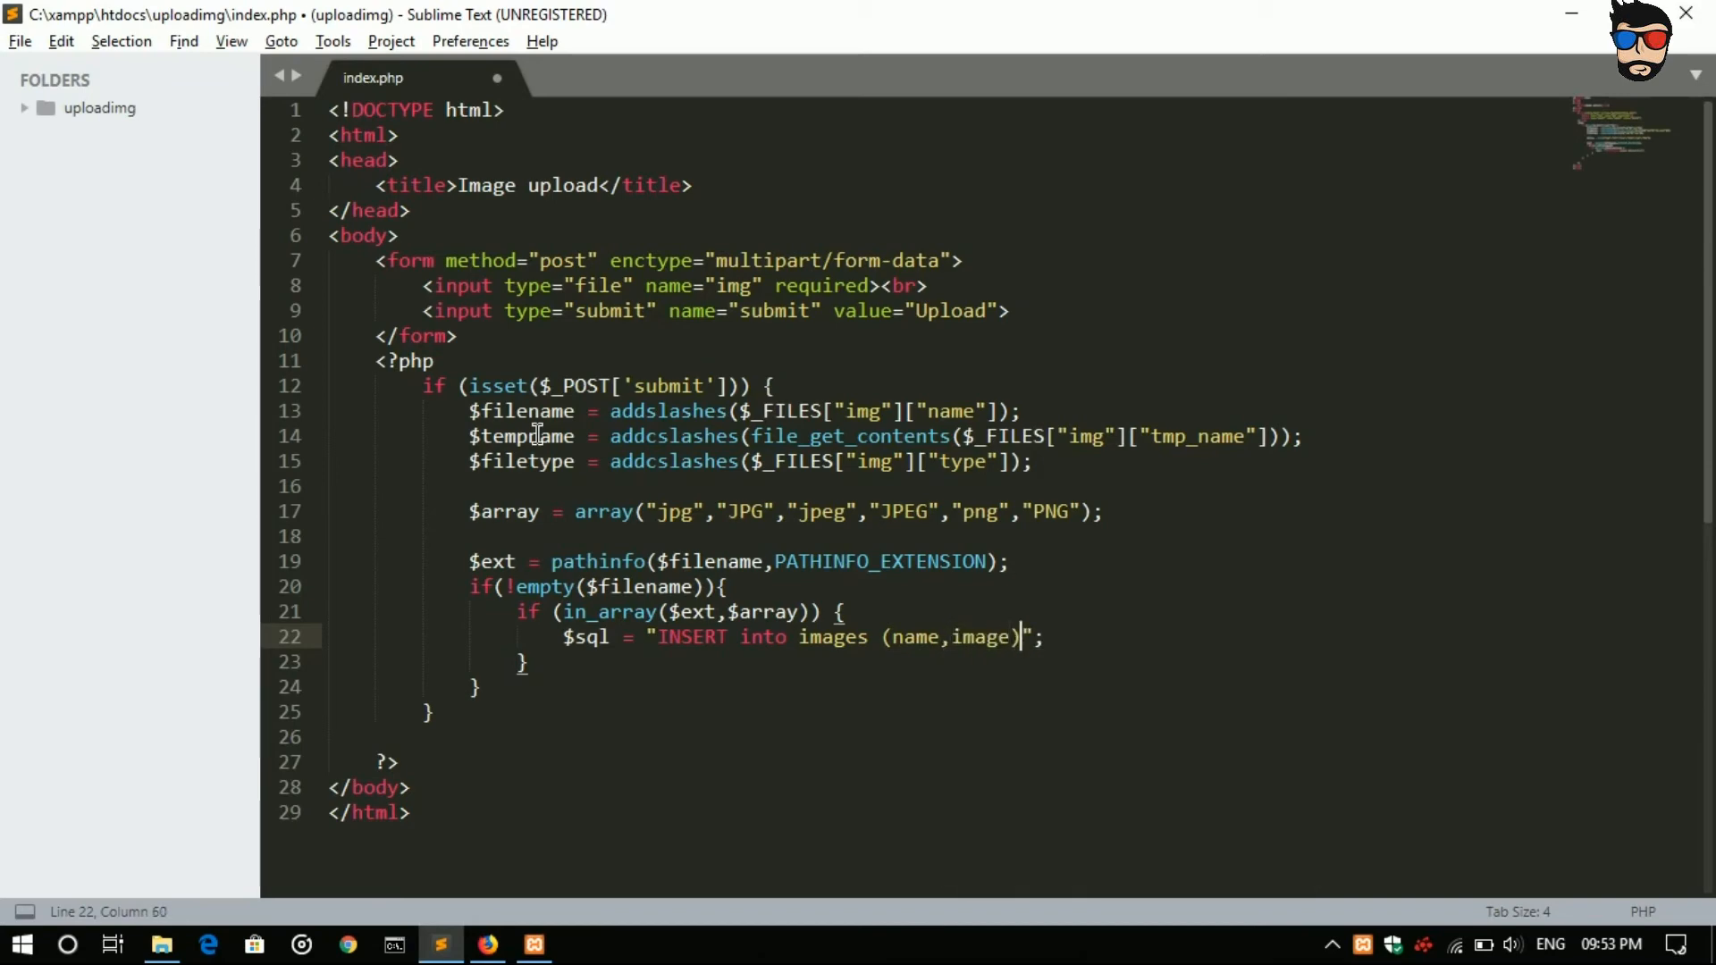
type("values")
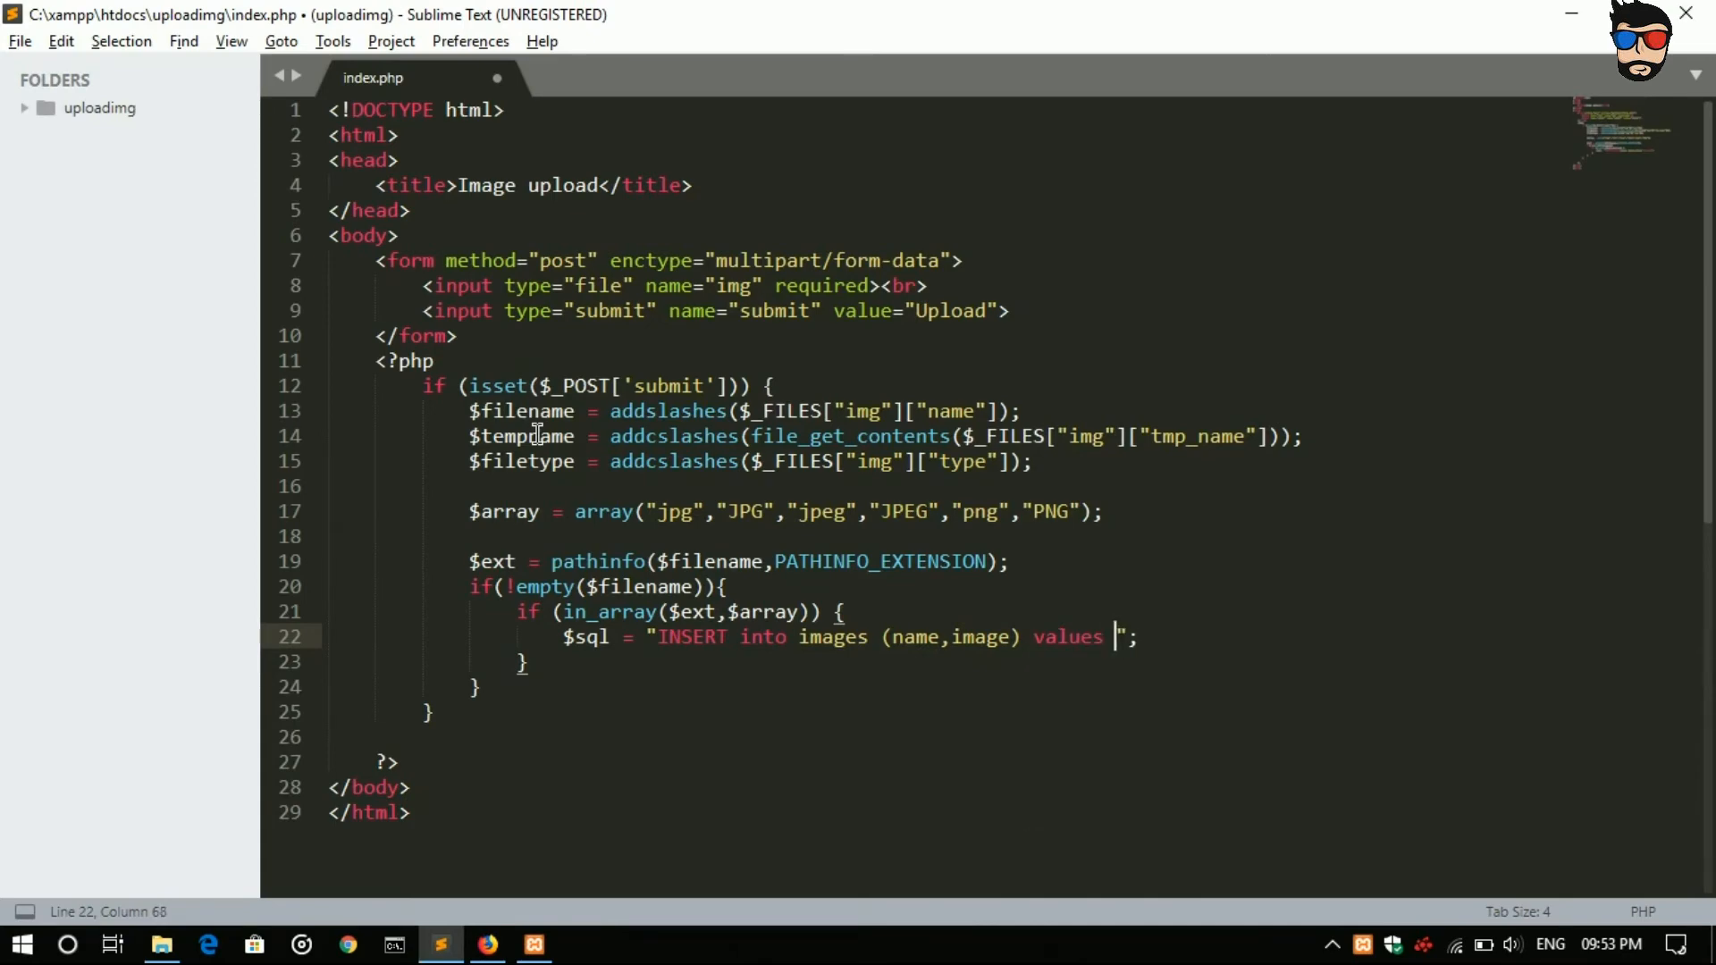
type("()")
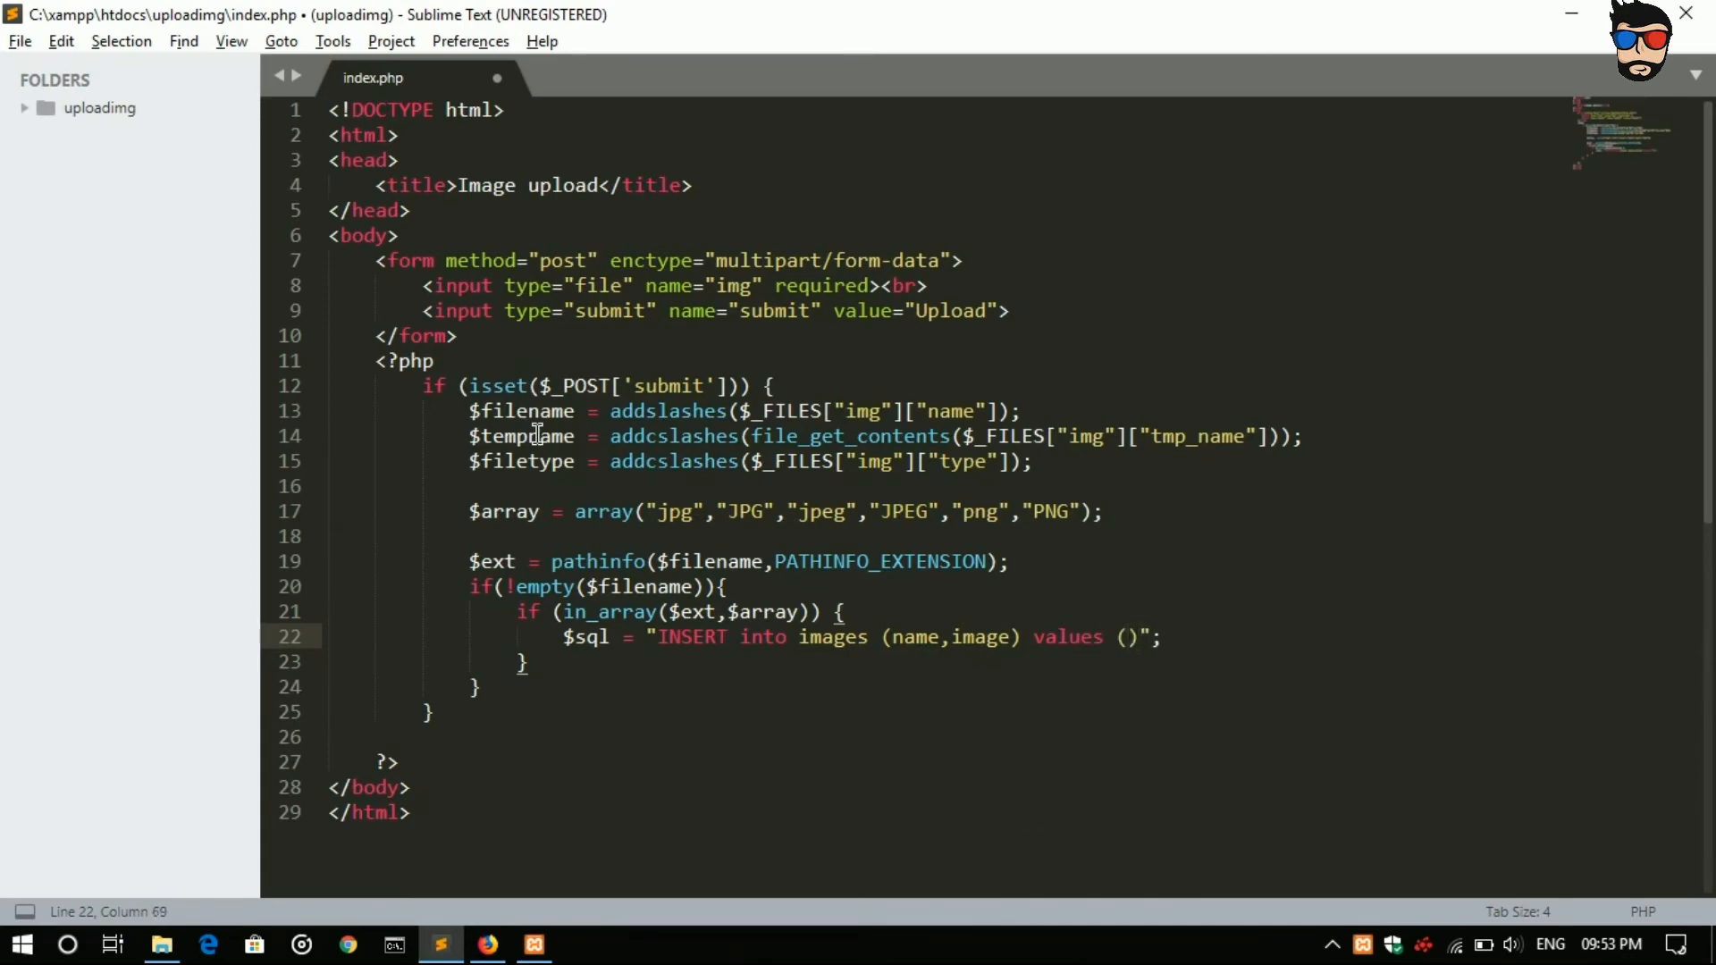
type("'")
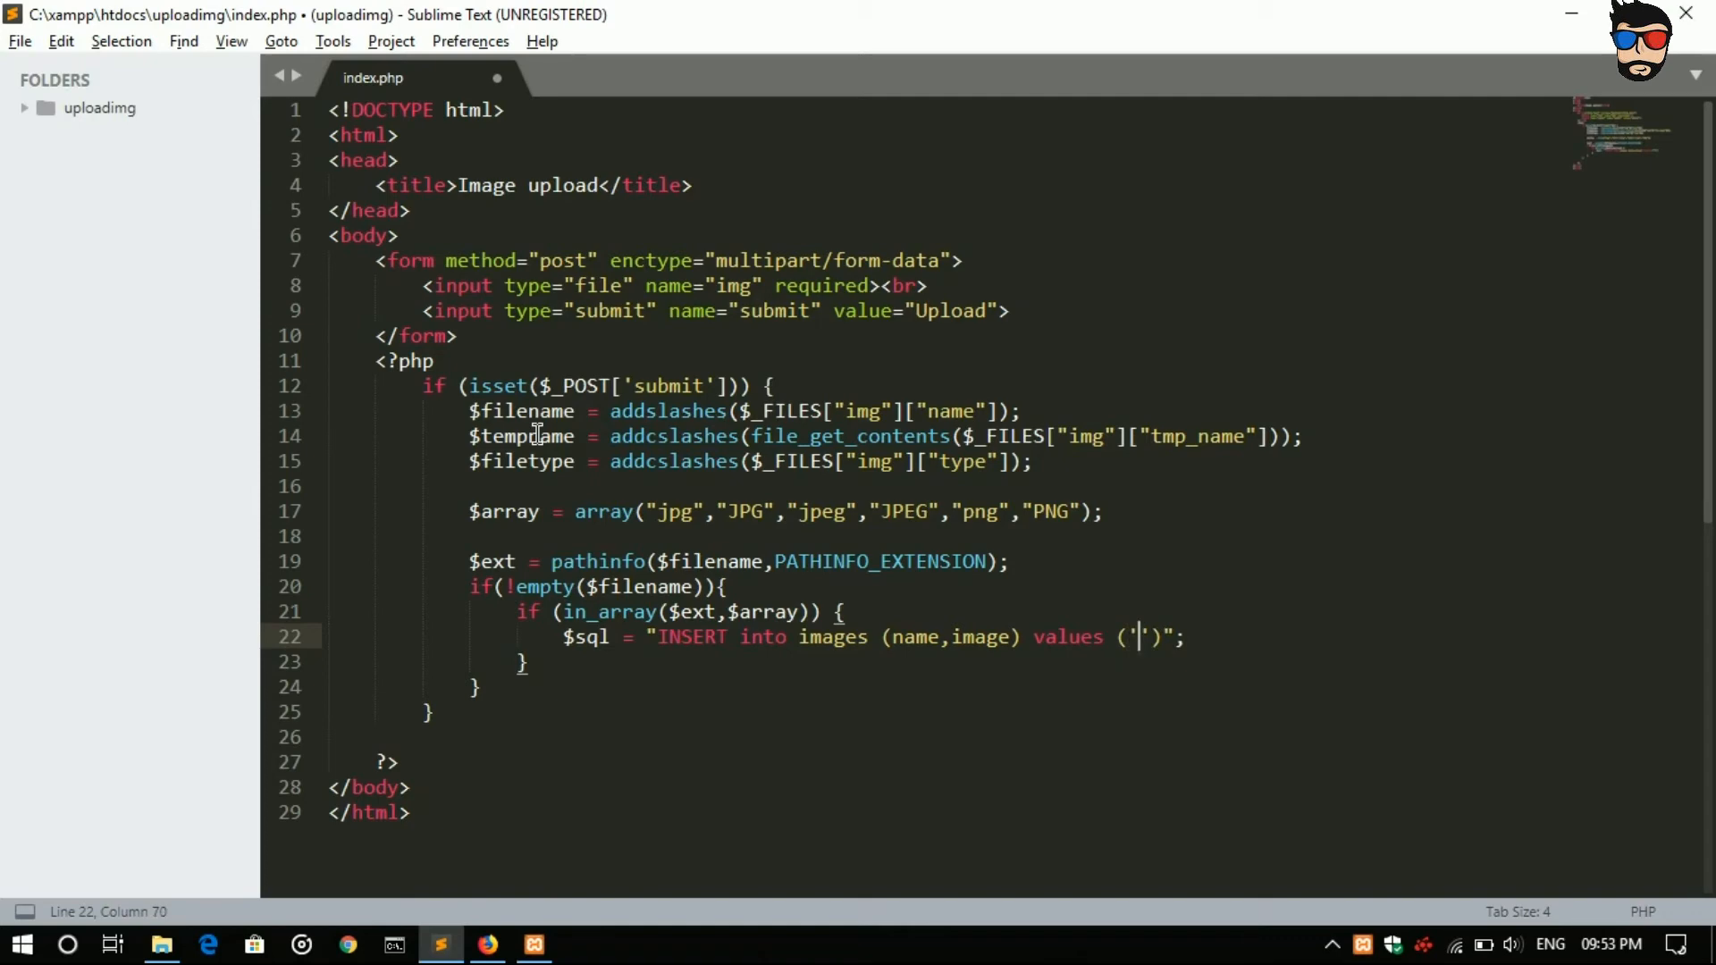
type("$f")
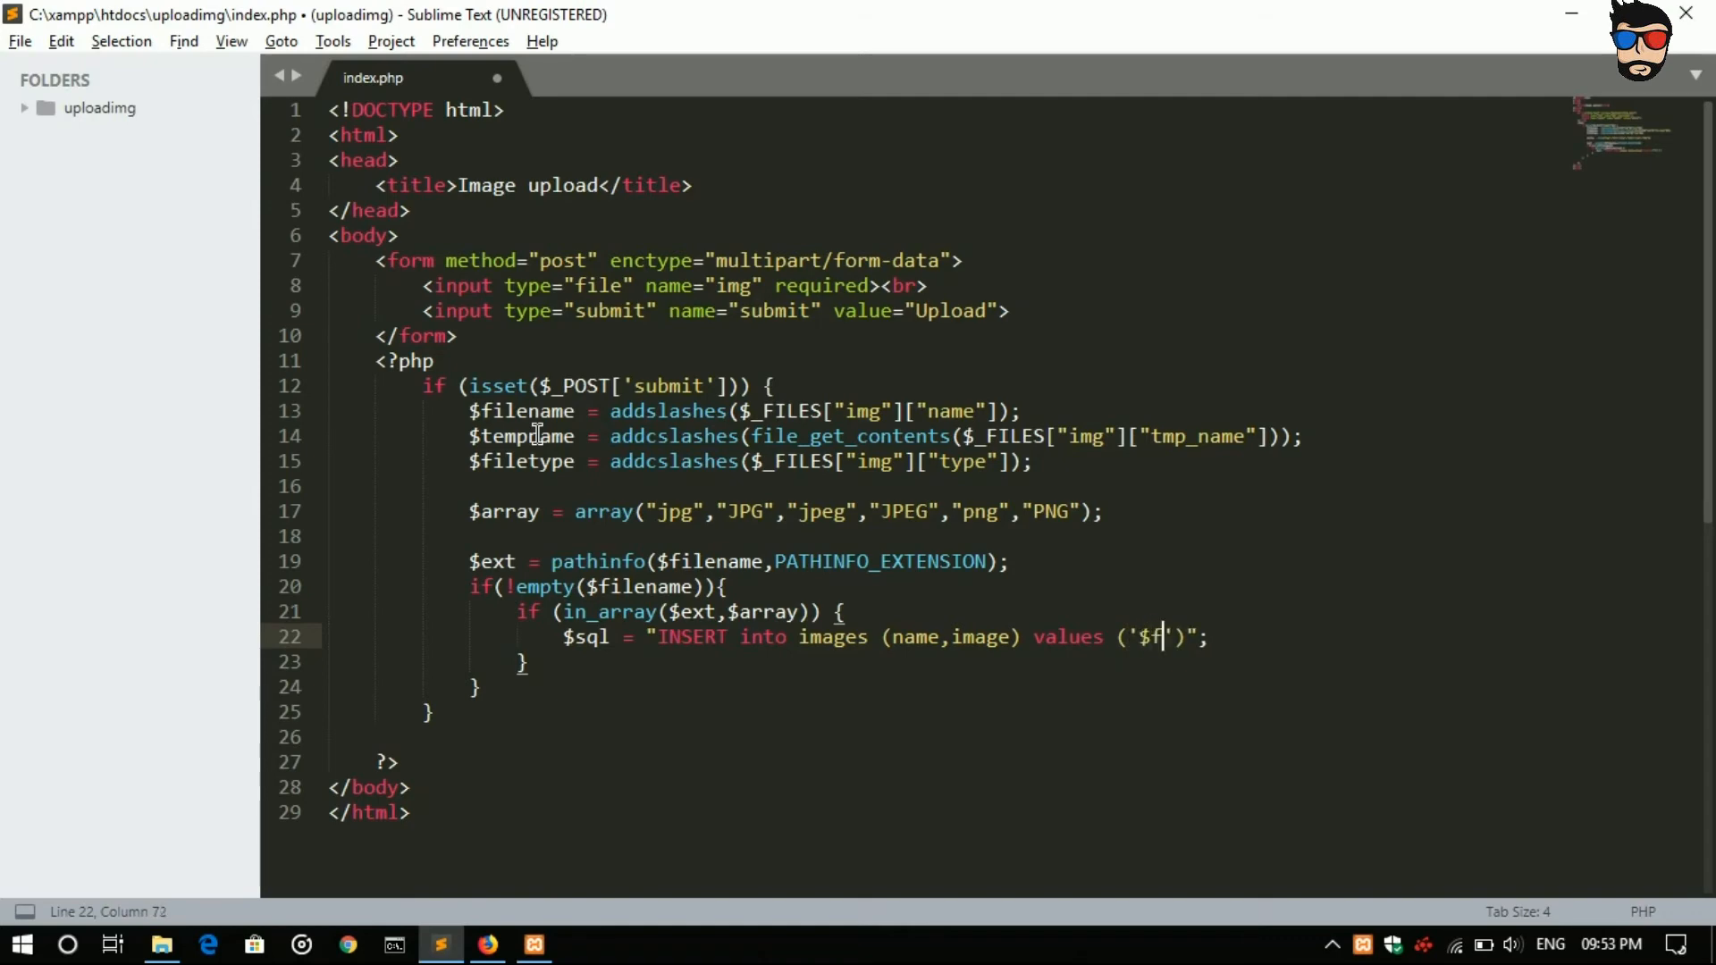
type("ilename")
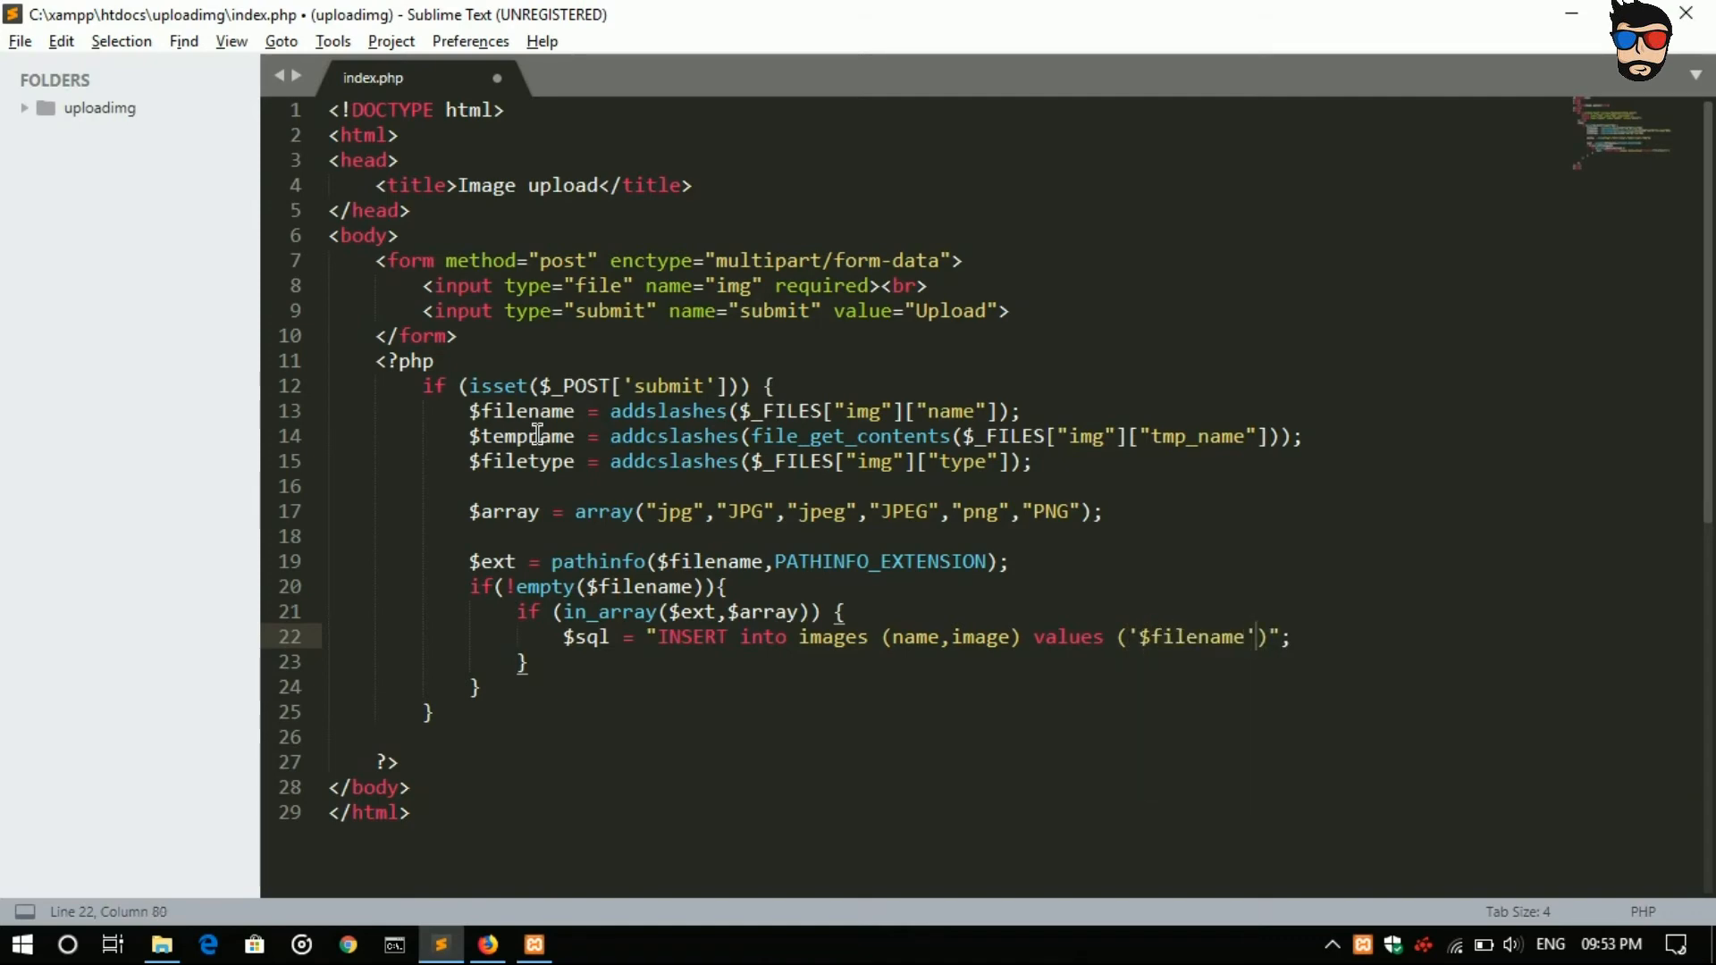
type(",")
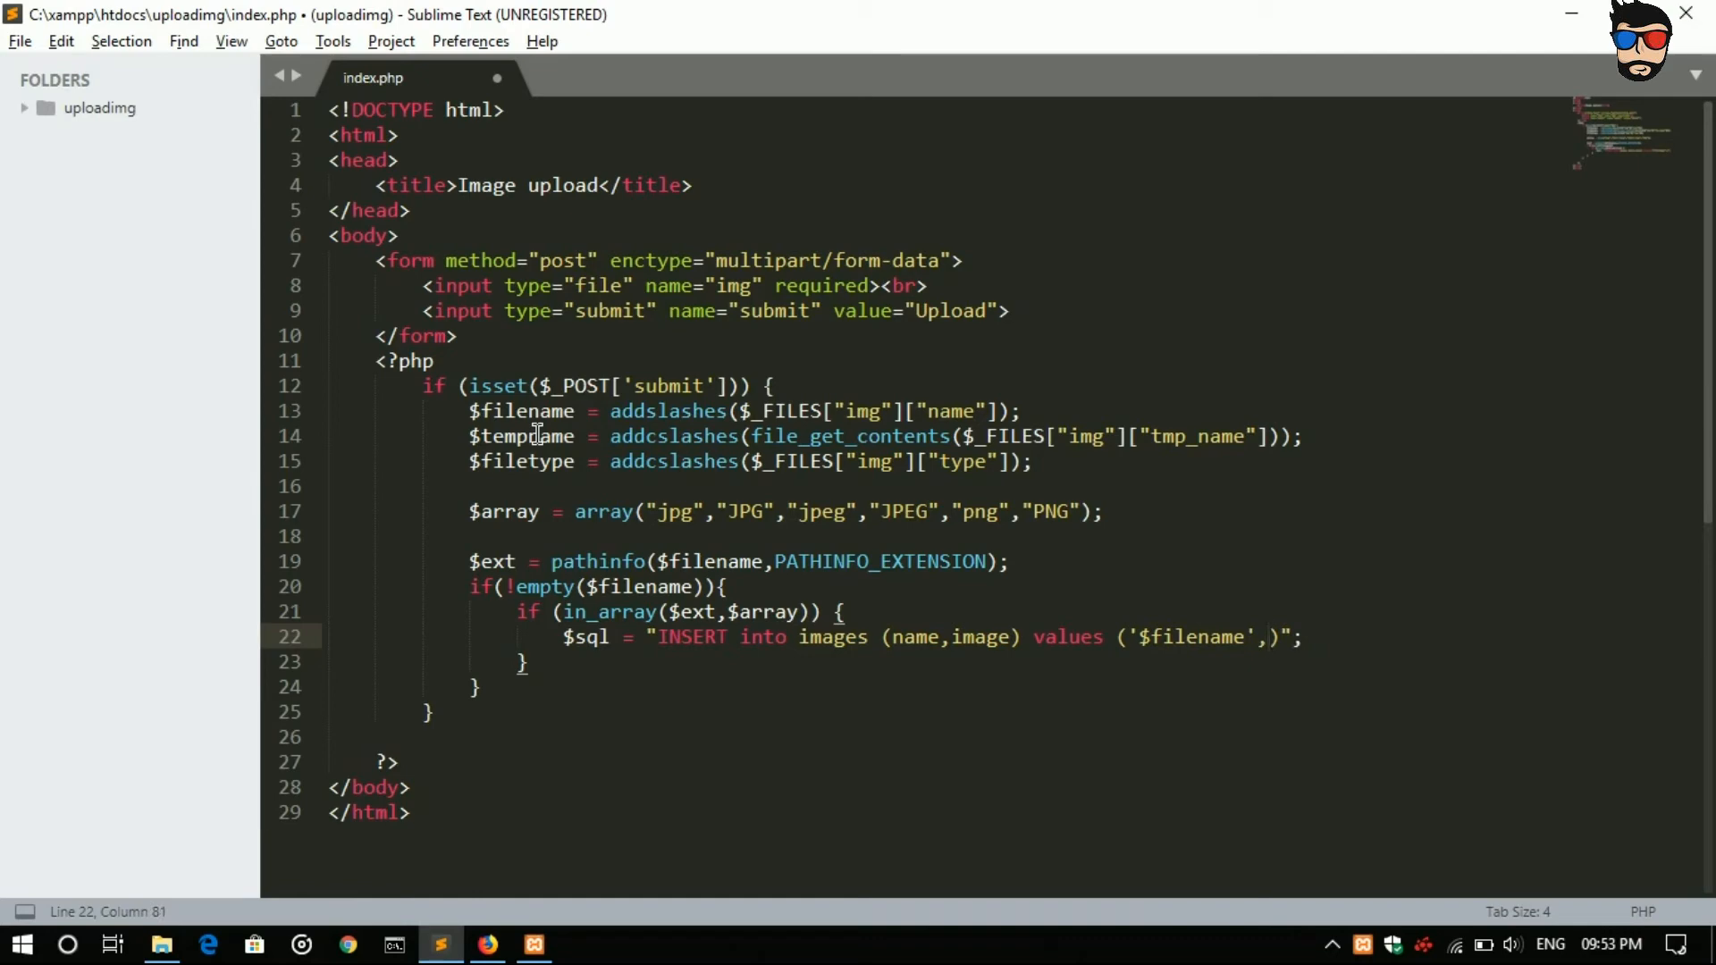
type("'$'")
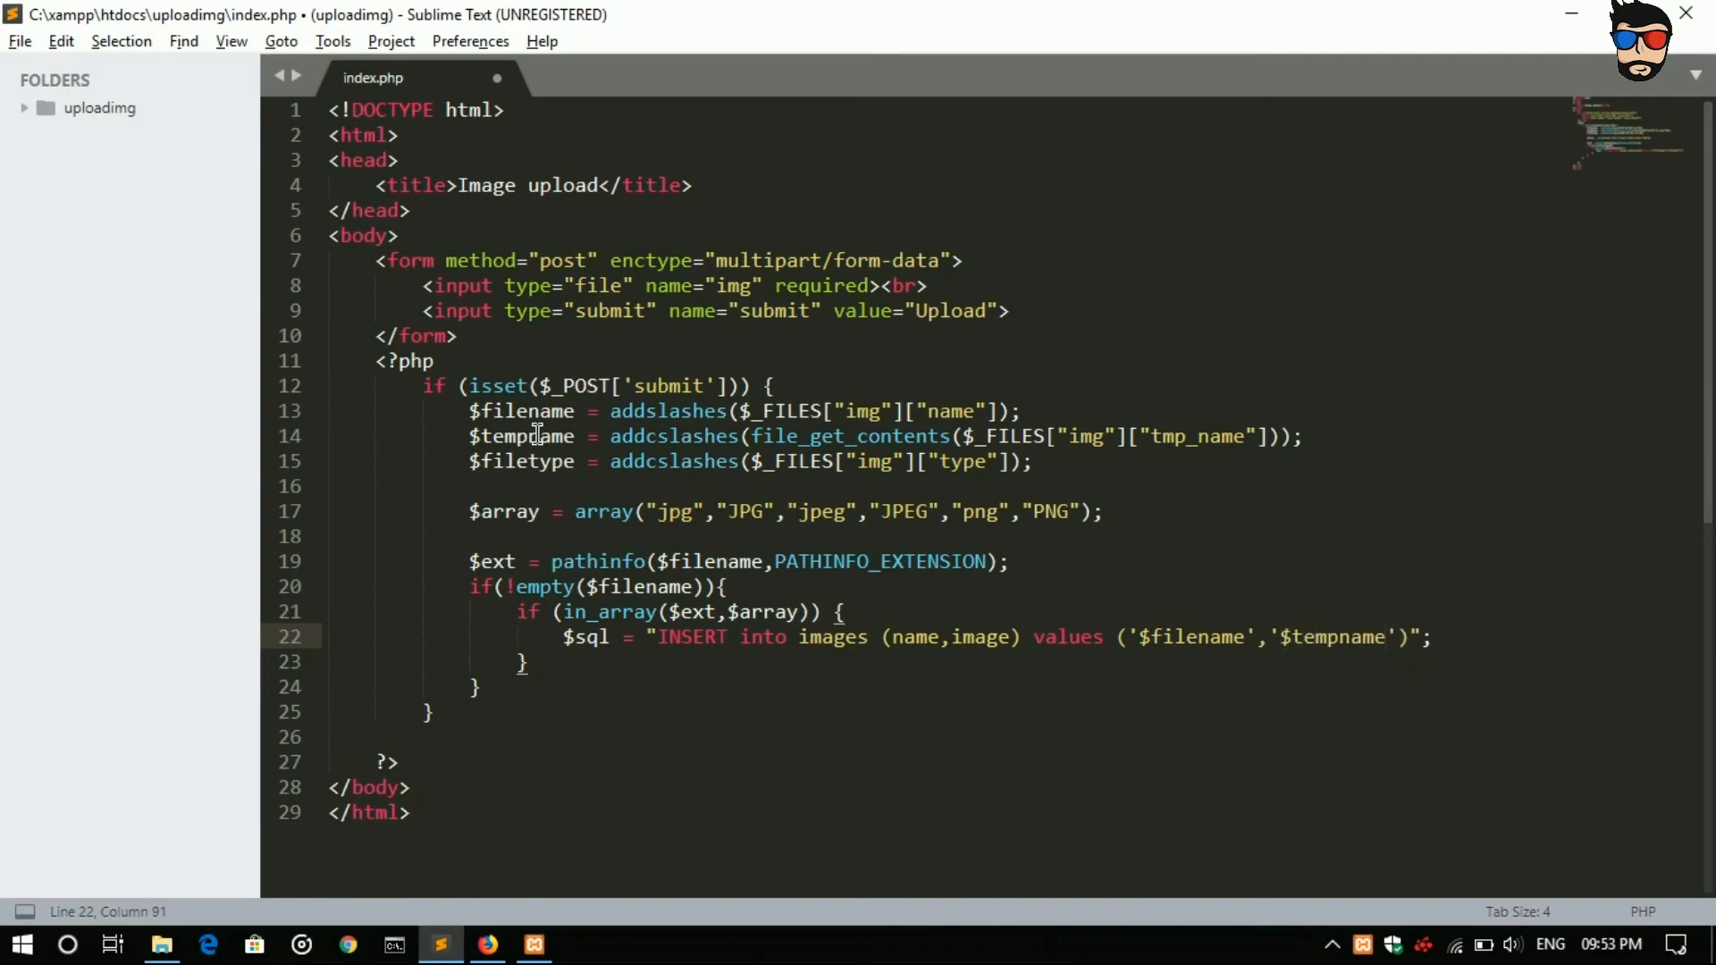
Step: Begin a mysql_query() call on line 23
type("my")
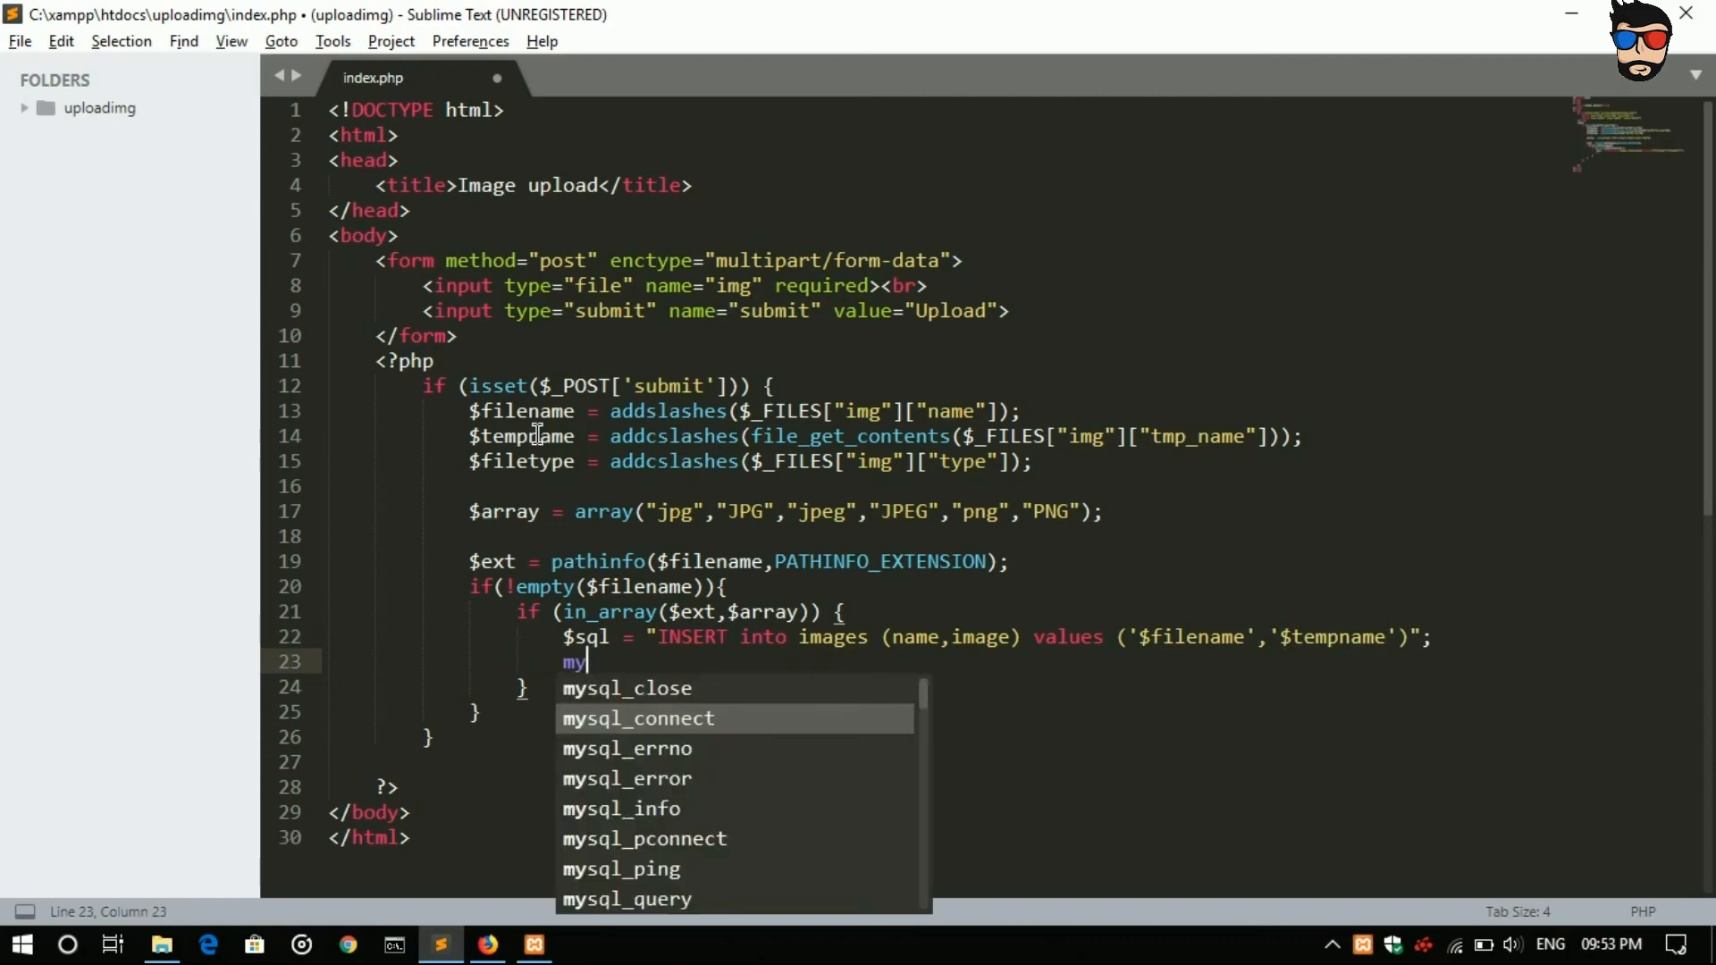
left_click(626, 899)
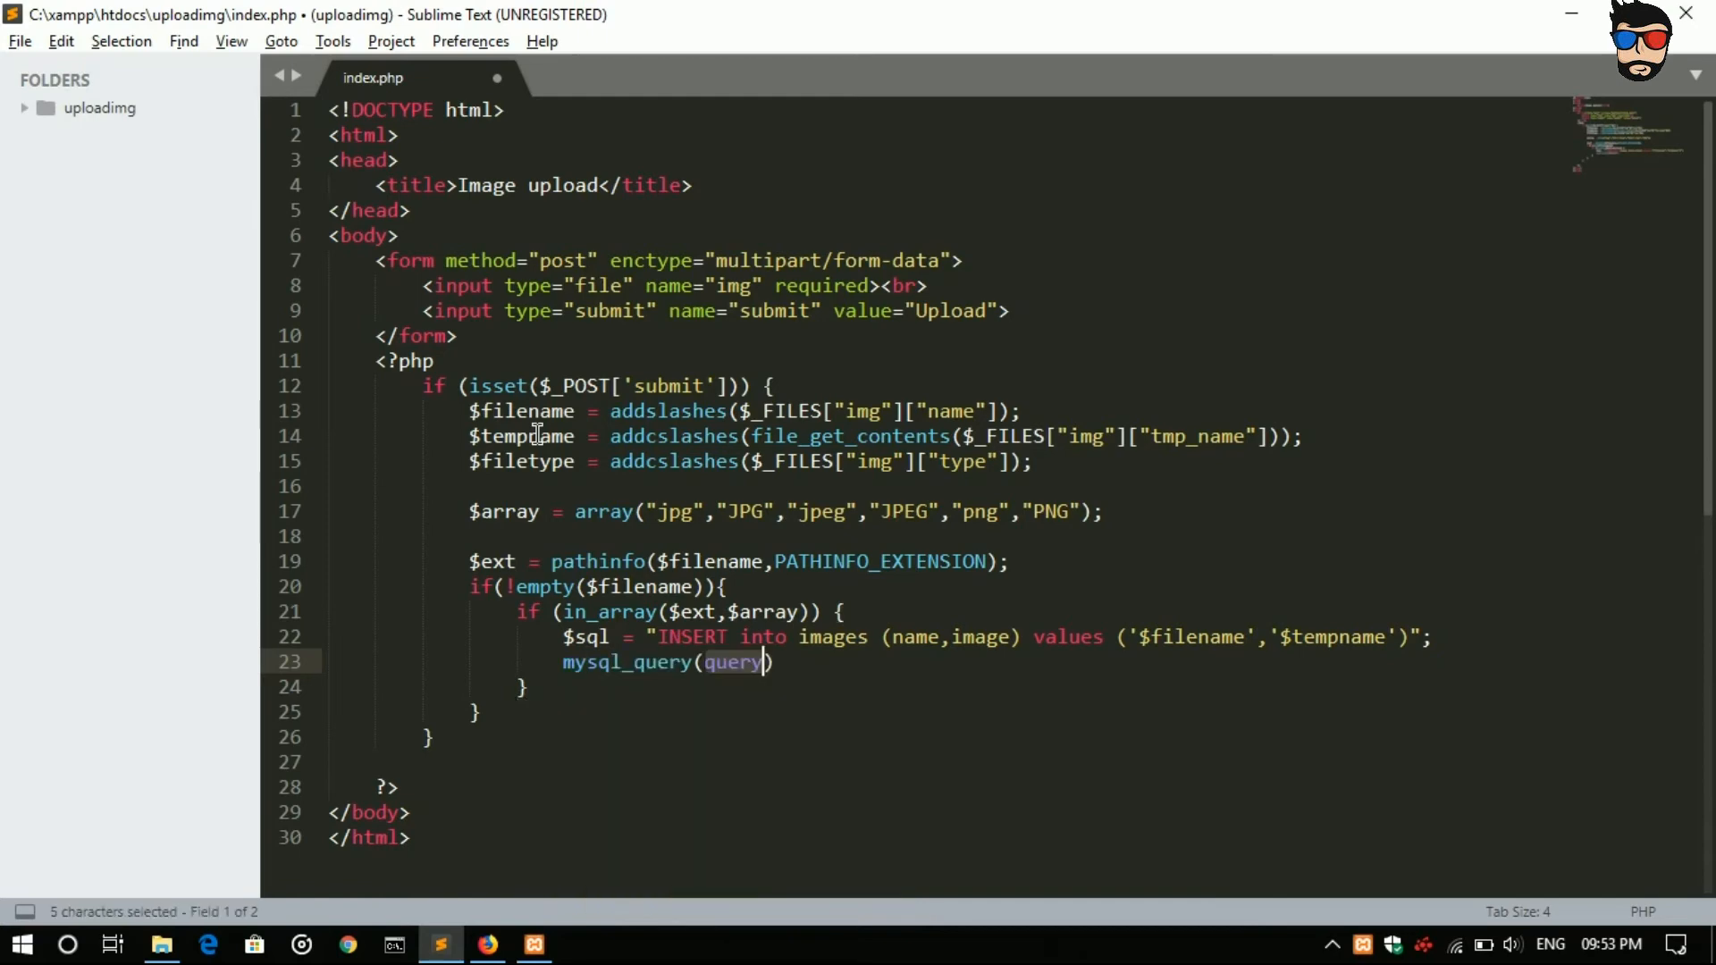
mouse_move(552, 87)
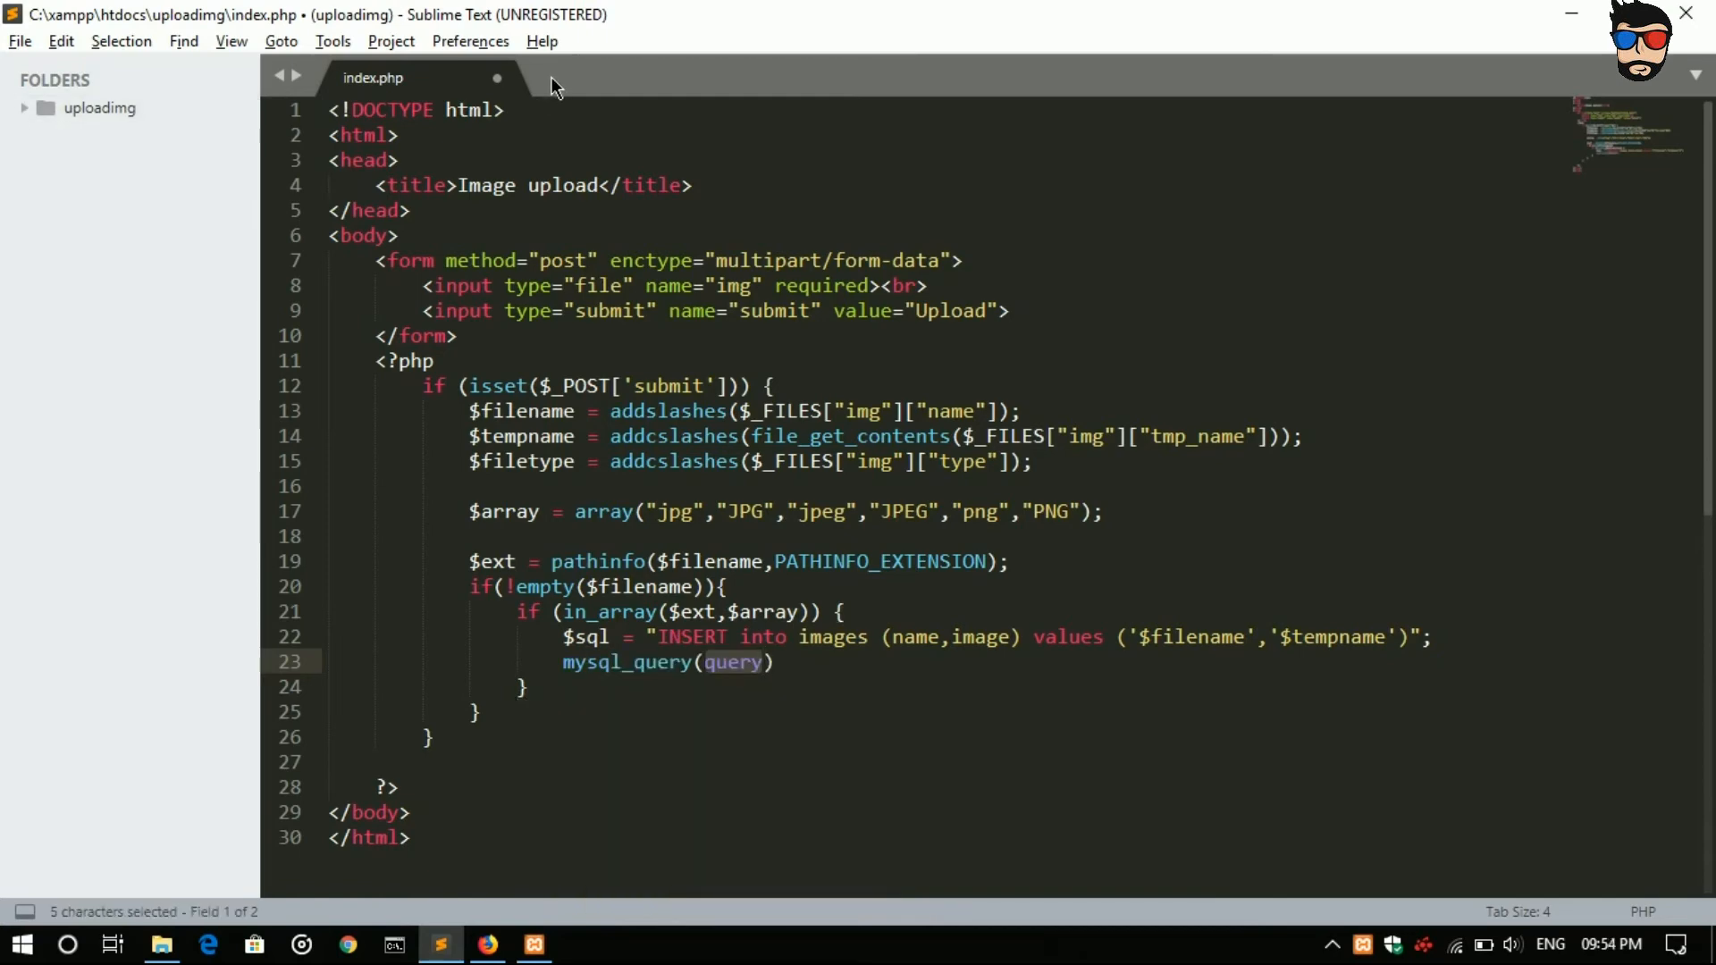
mouse_move(484, 261)
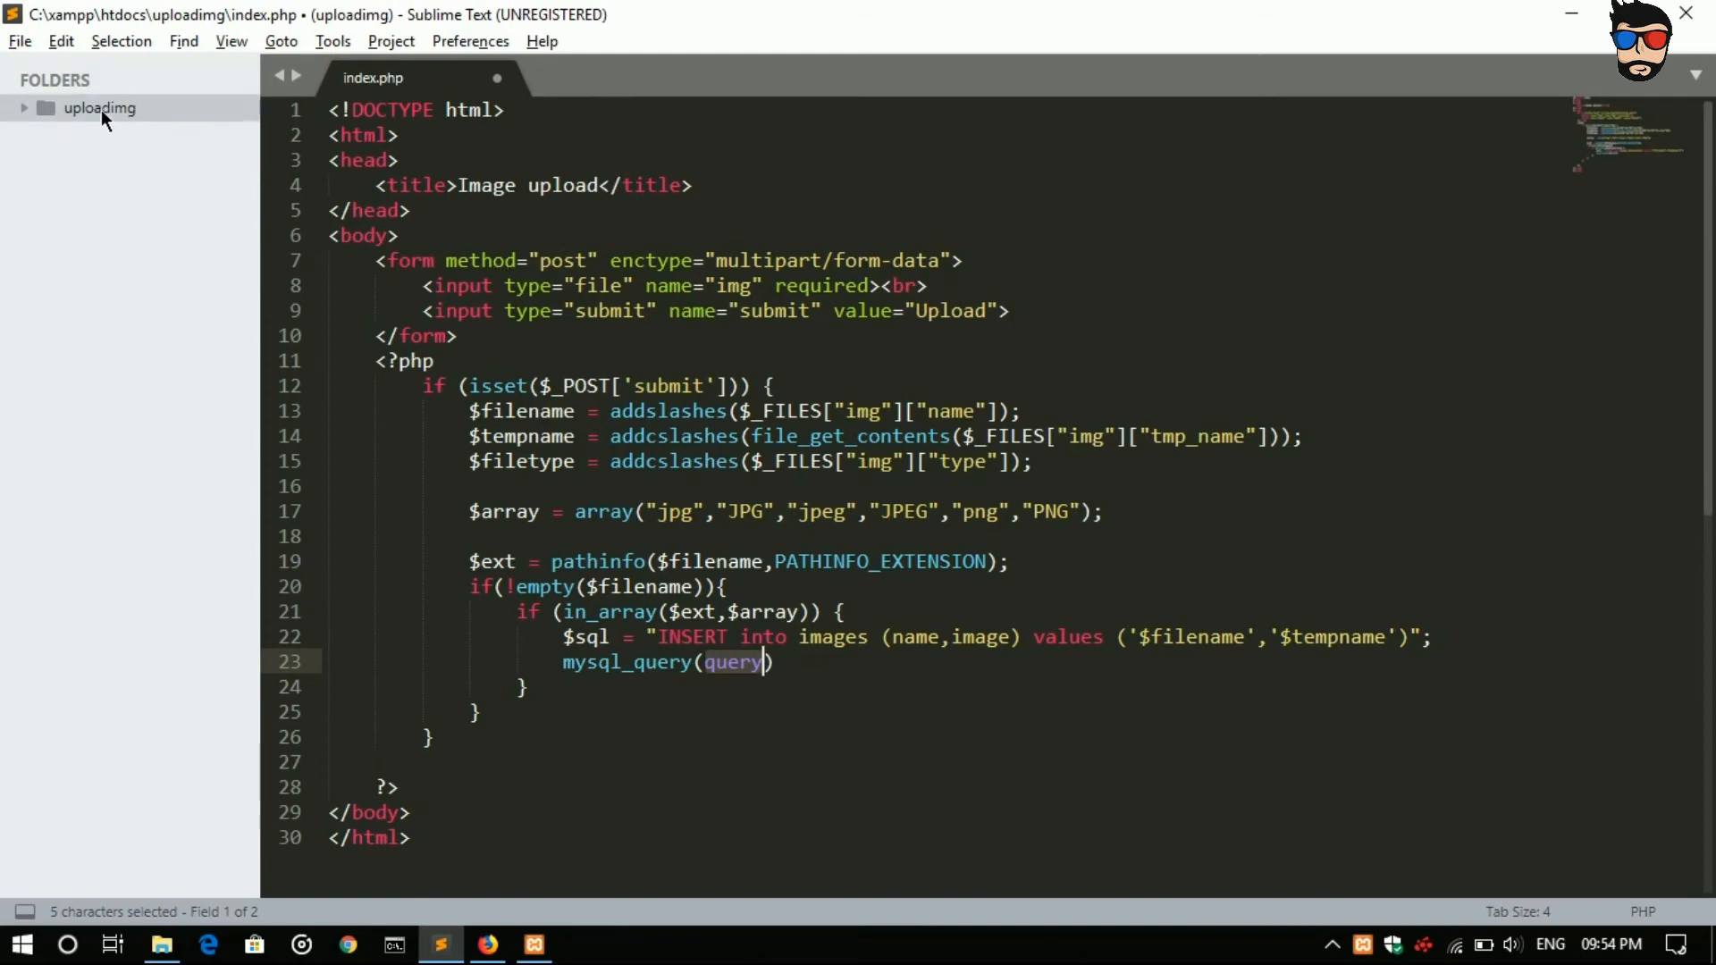
Step: Create a new file and save it as connection.php in the uploadimg folder
key("ctrl+n")
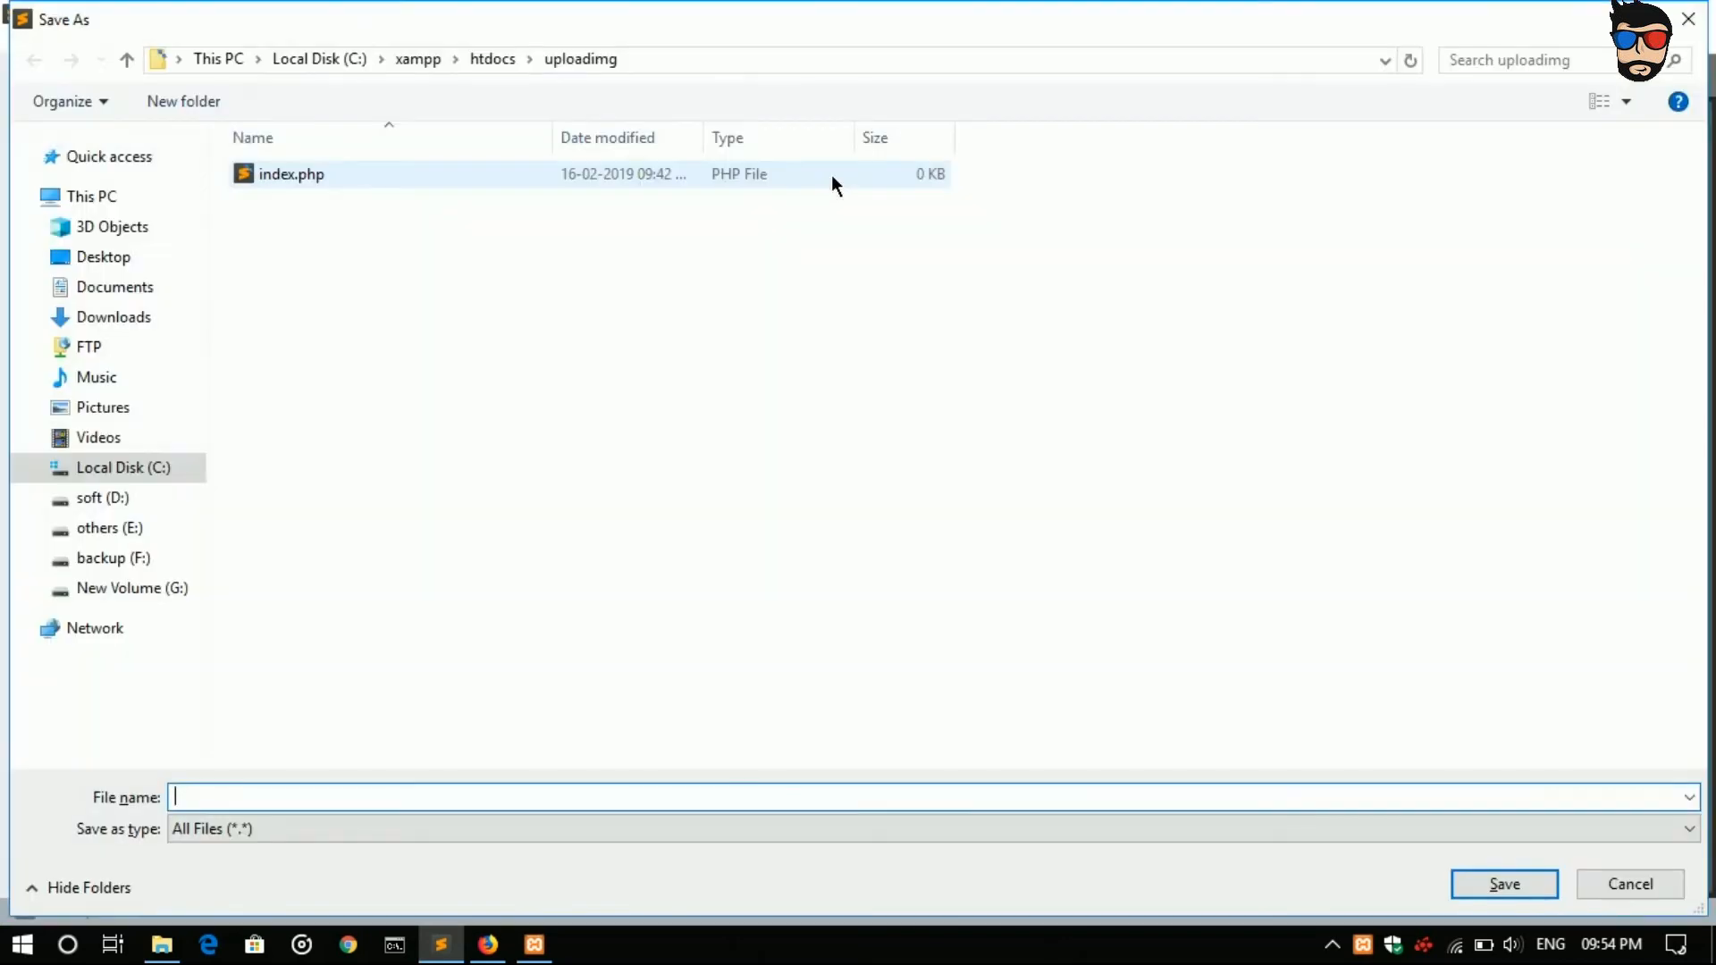
type("connec")
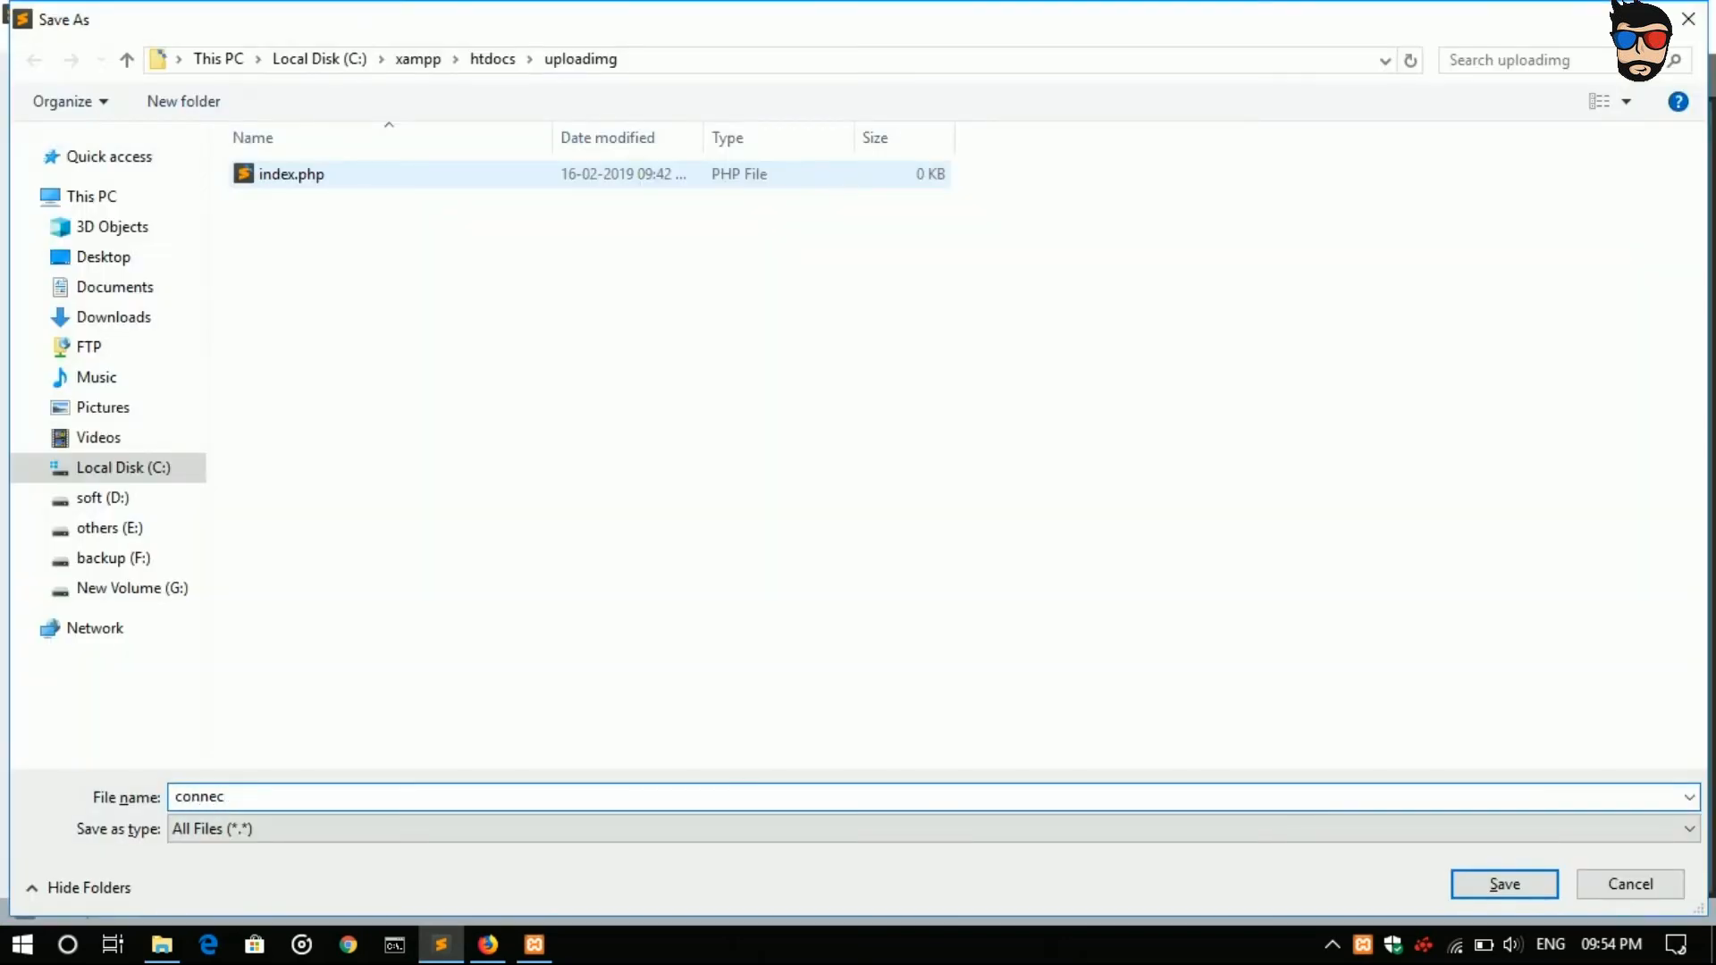
type("tion.")
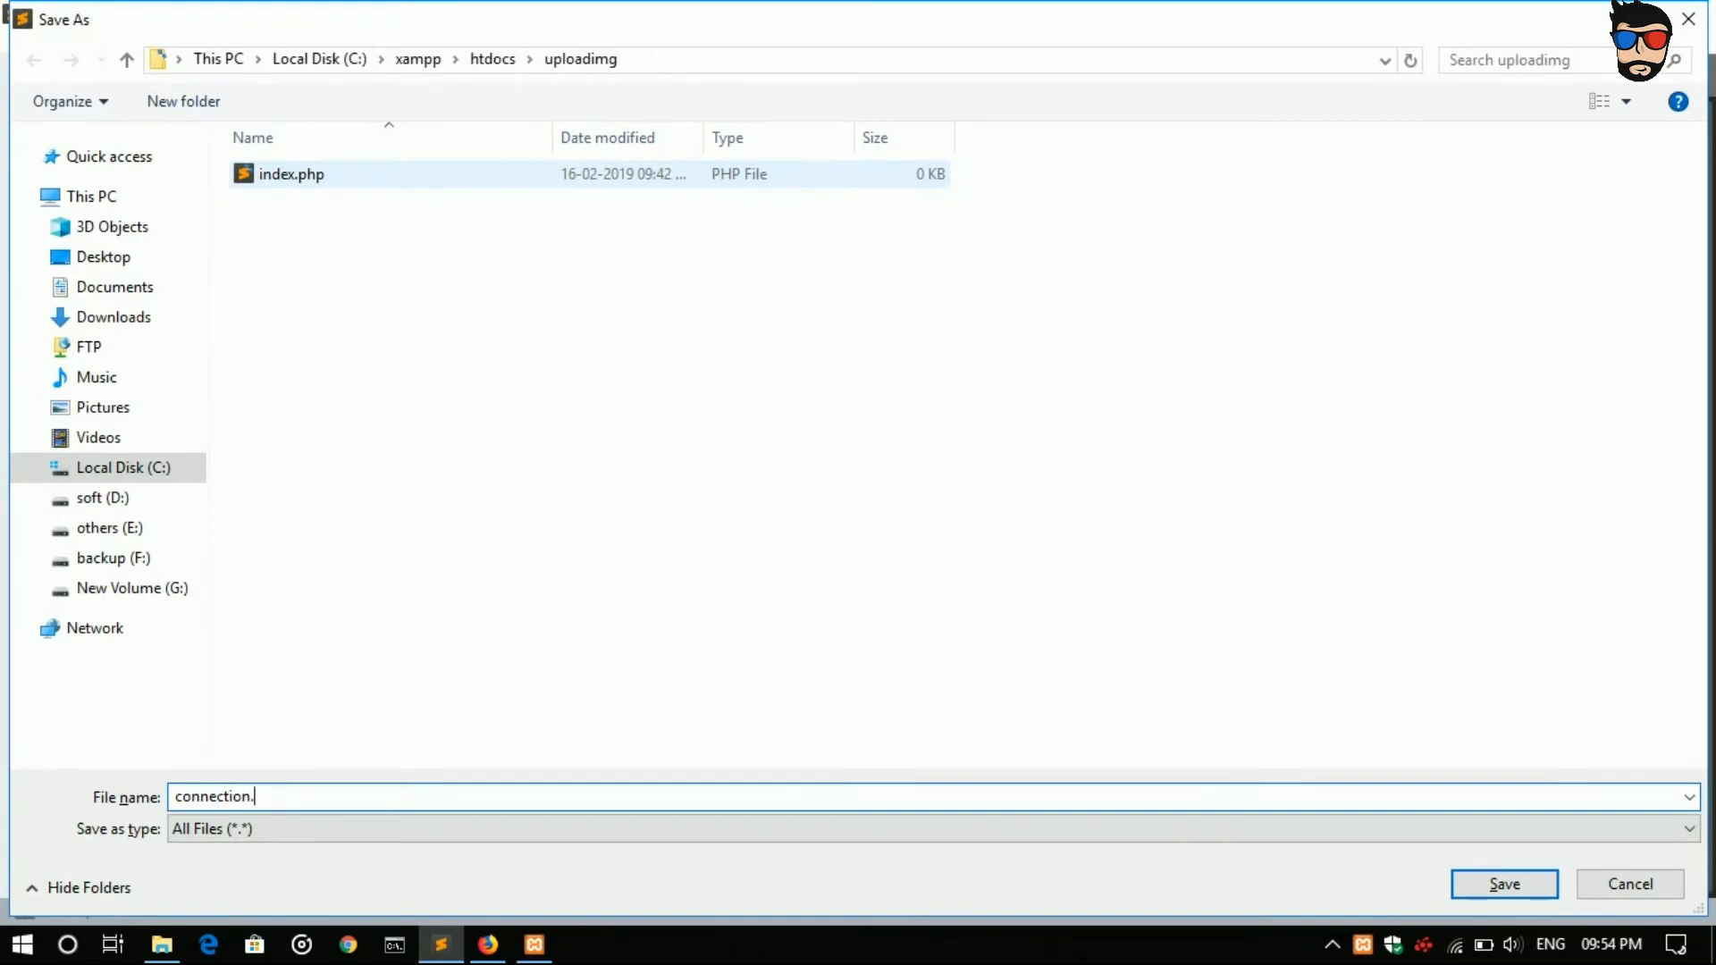
left_click(1504, 884)
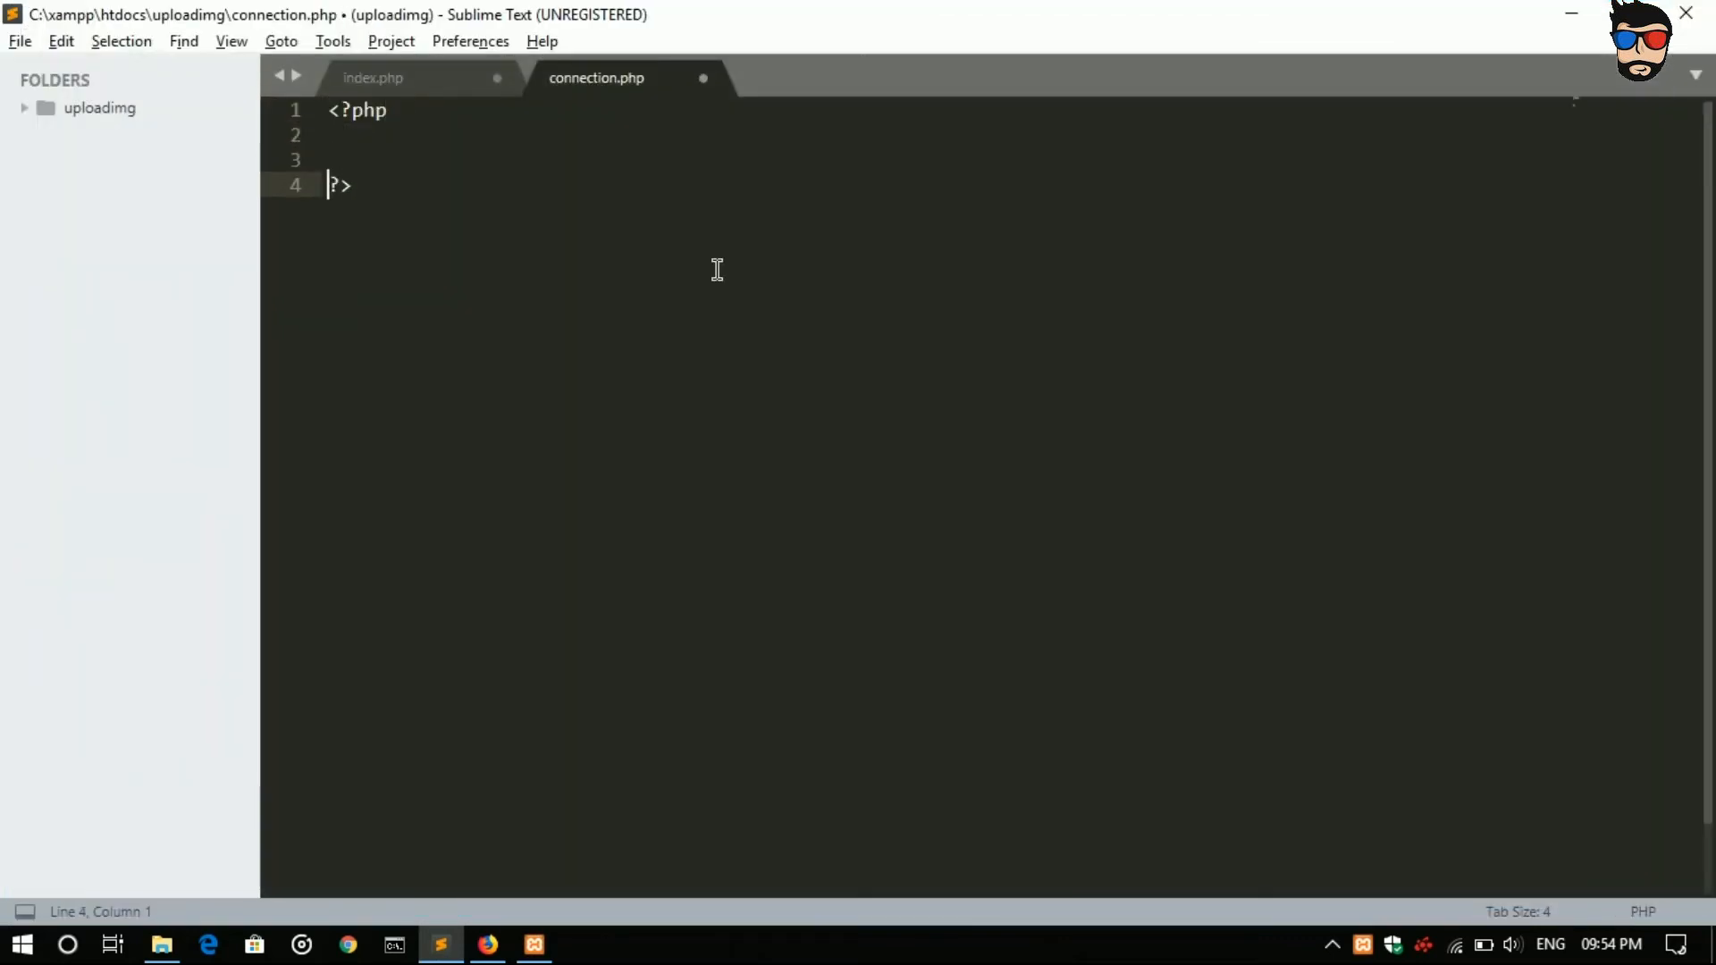
Step: Write $connection = mysql_connect("localhost","root","","blob"); on the line after <?php
left_click(340, 134)
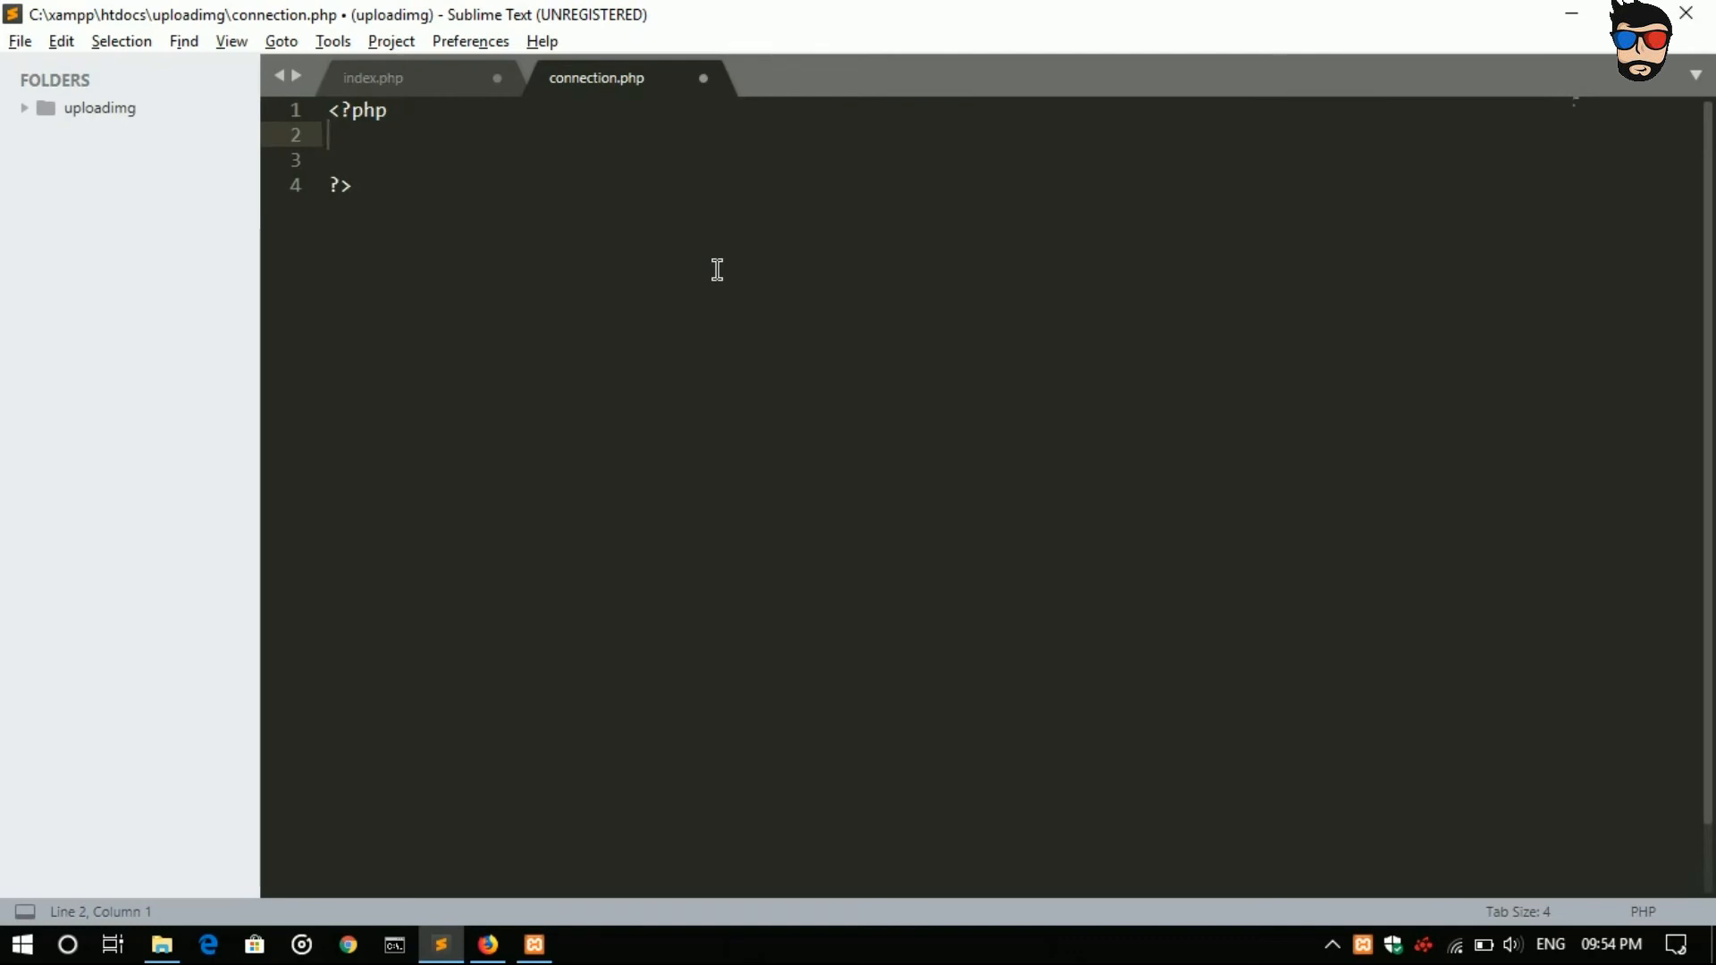
type("$co")
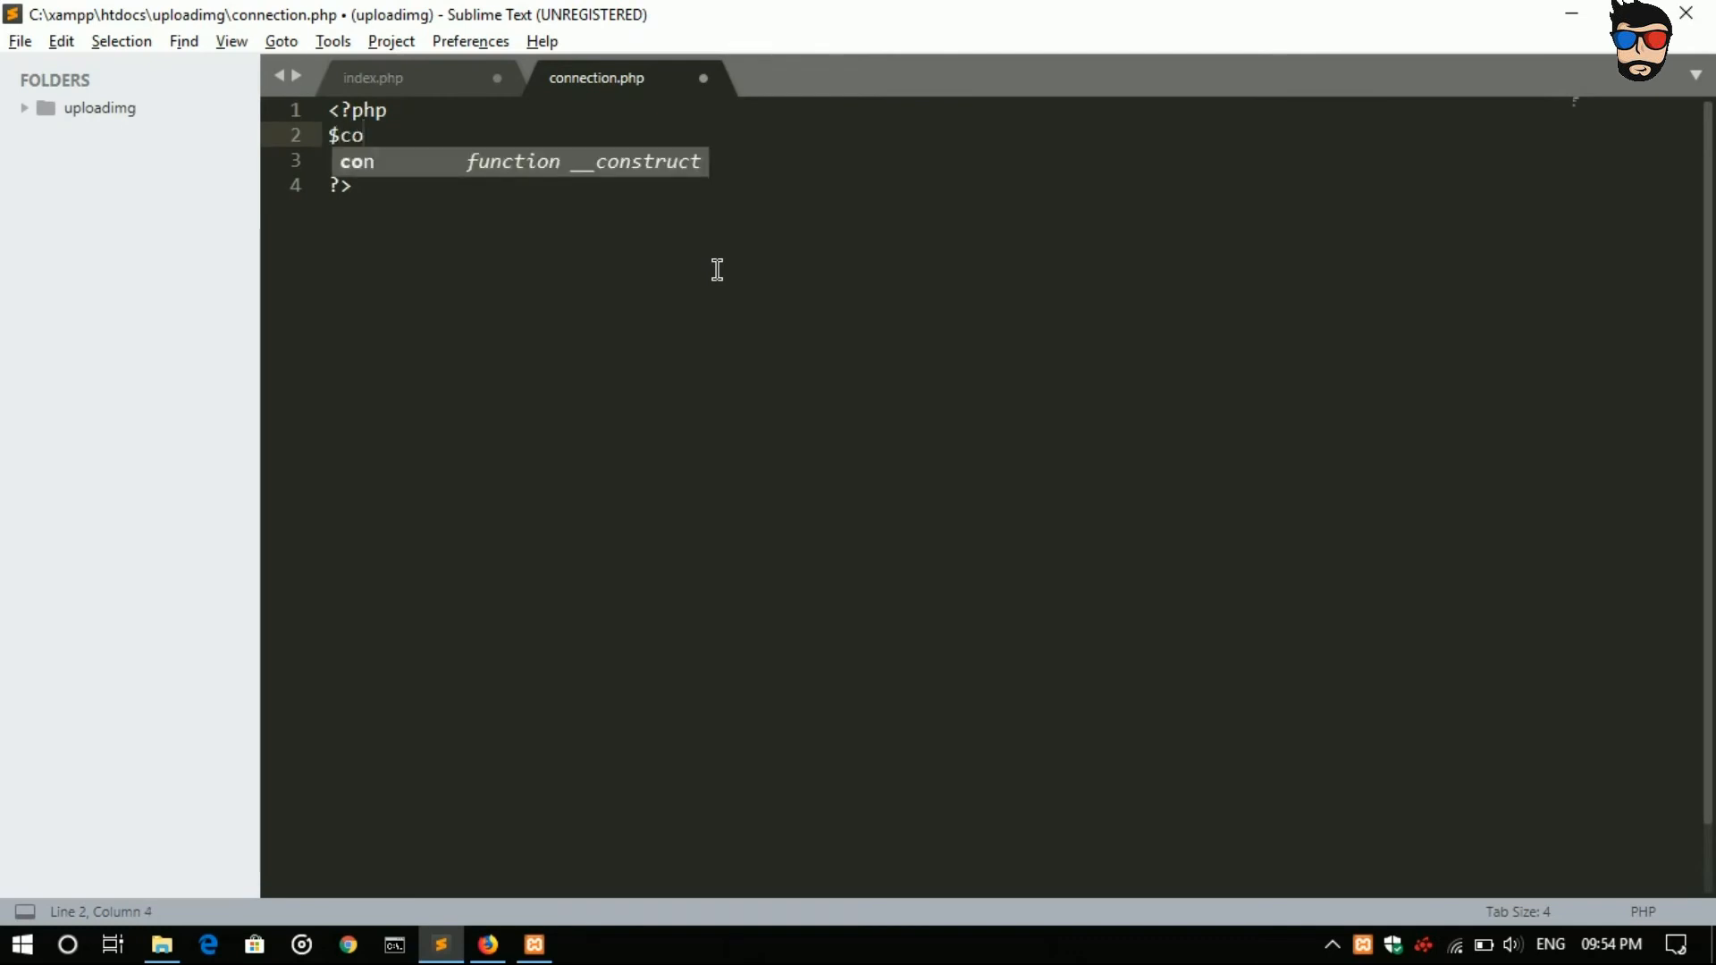
type("nnection =")
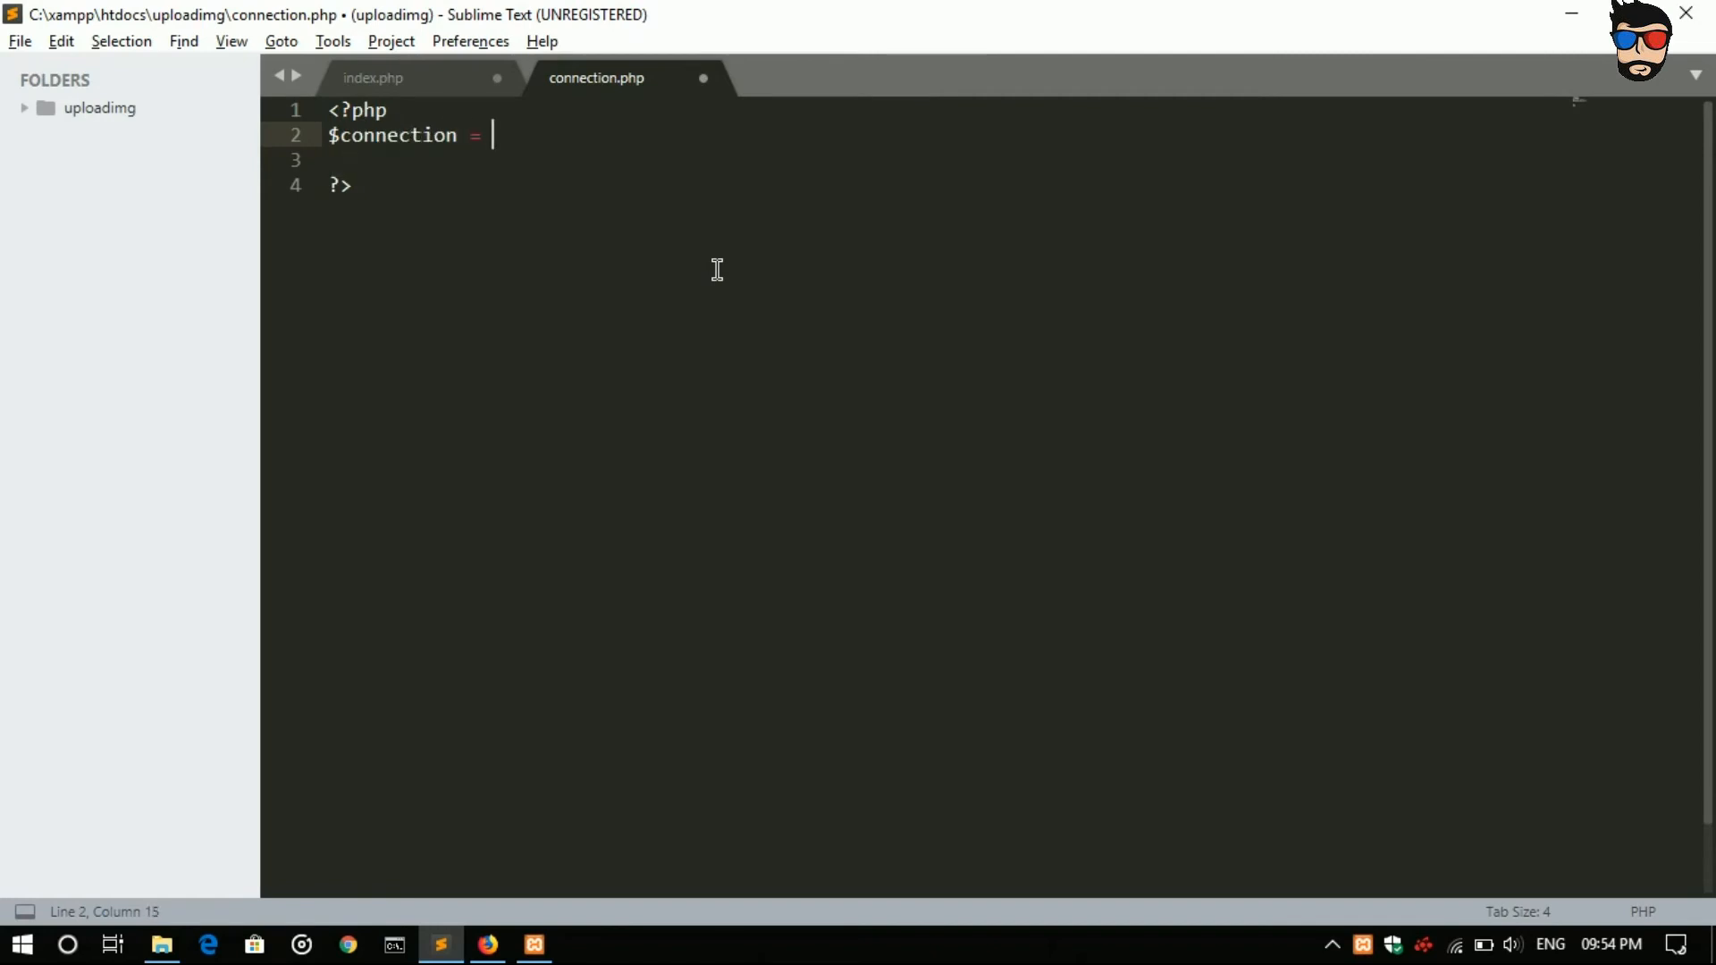
type("mysql_connect(\"\");")
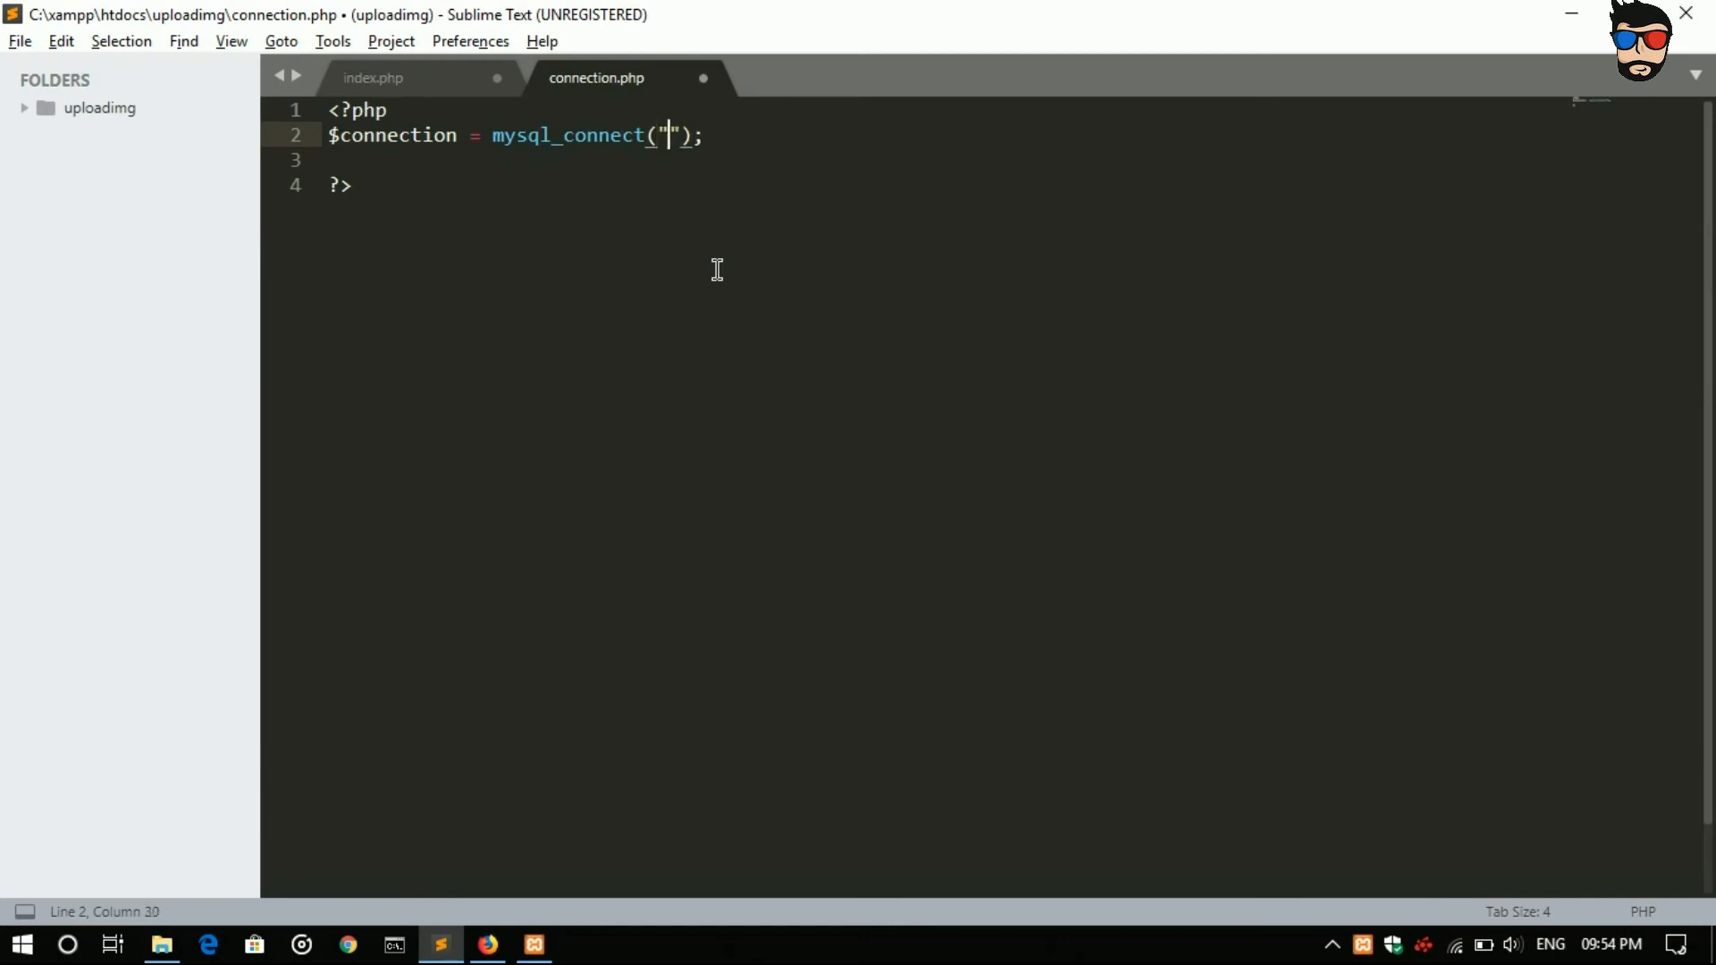
type("localhos")
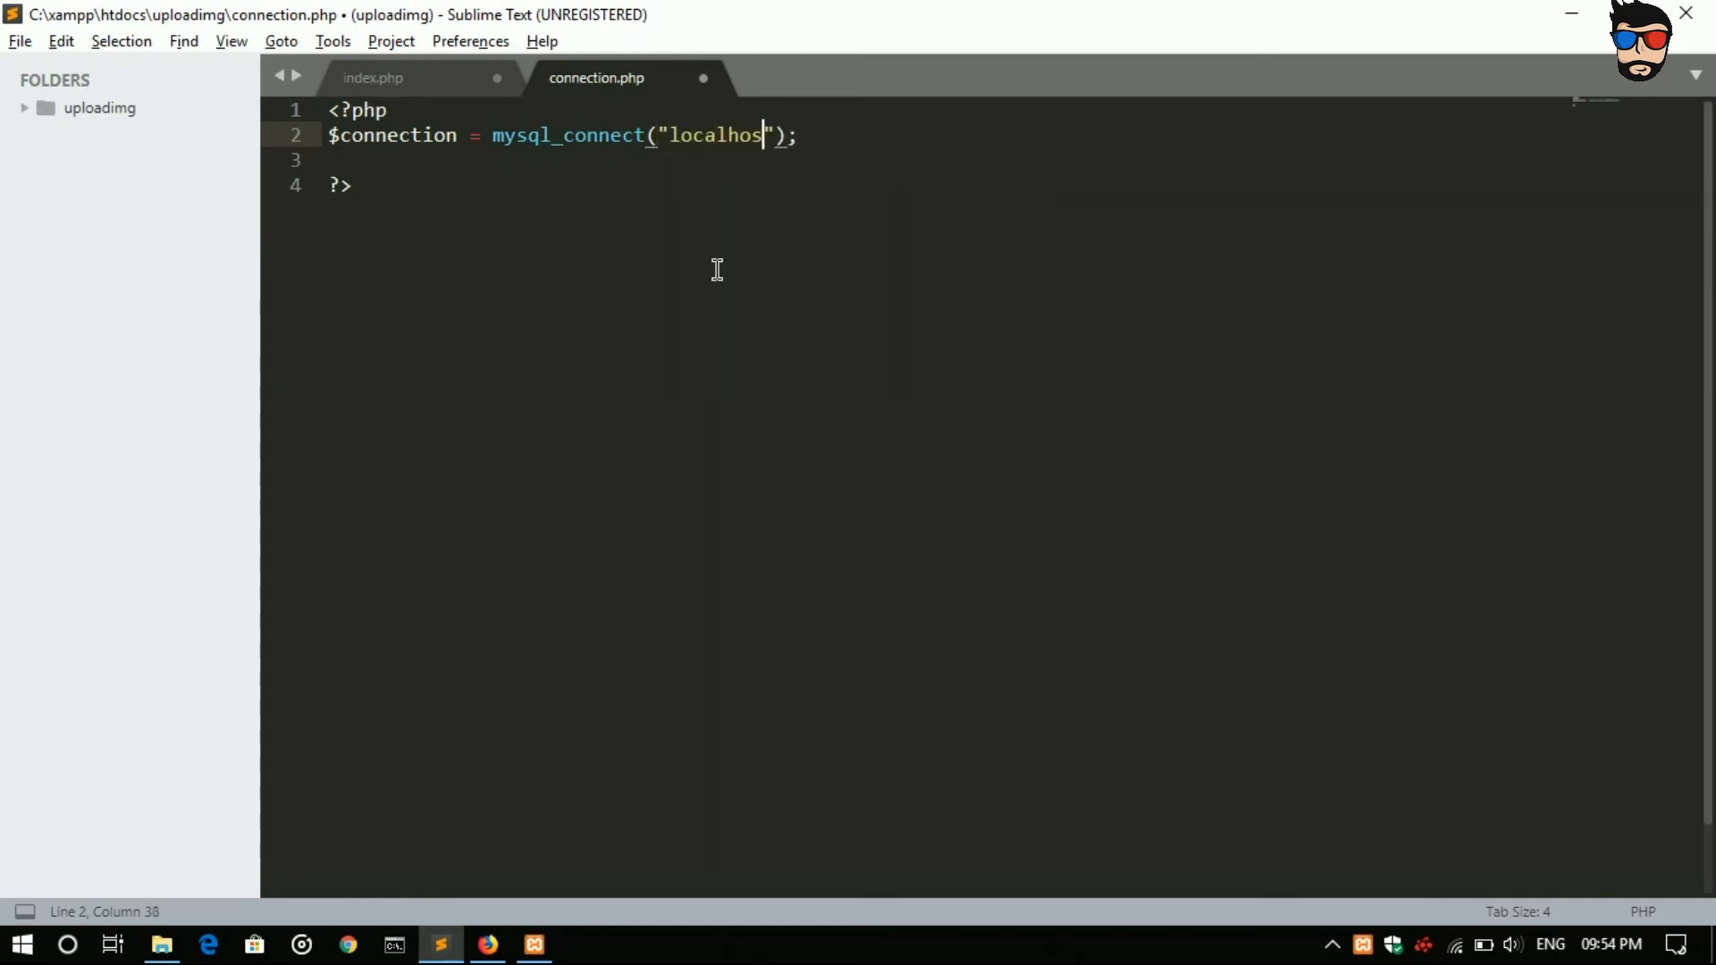
type("t,")
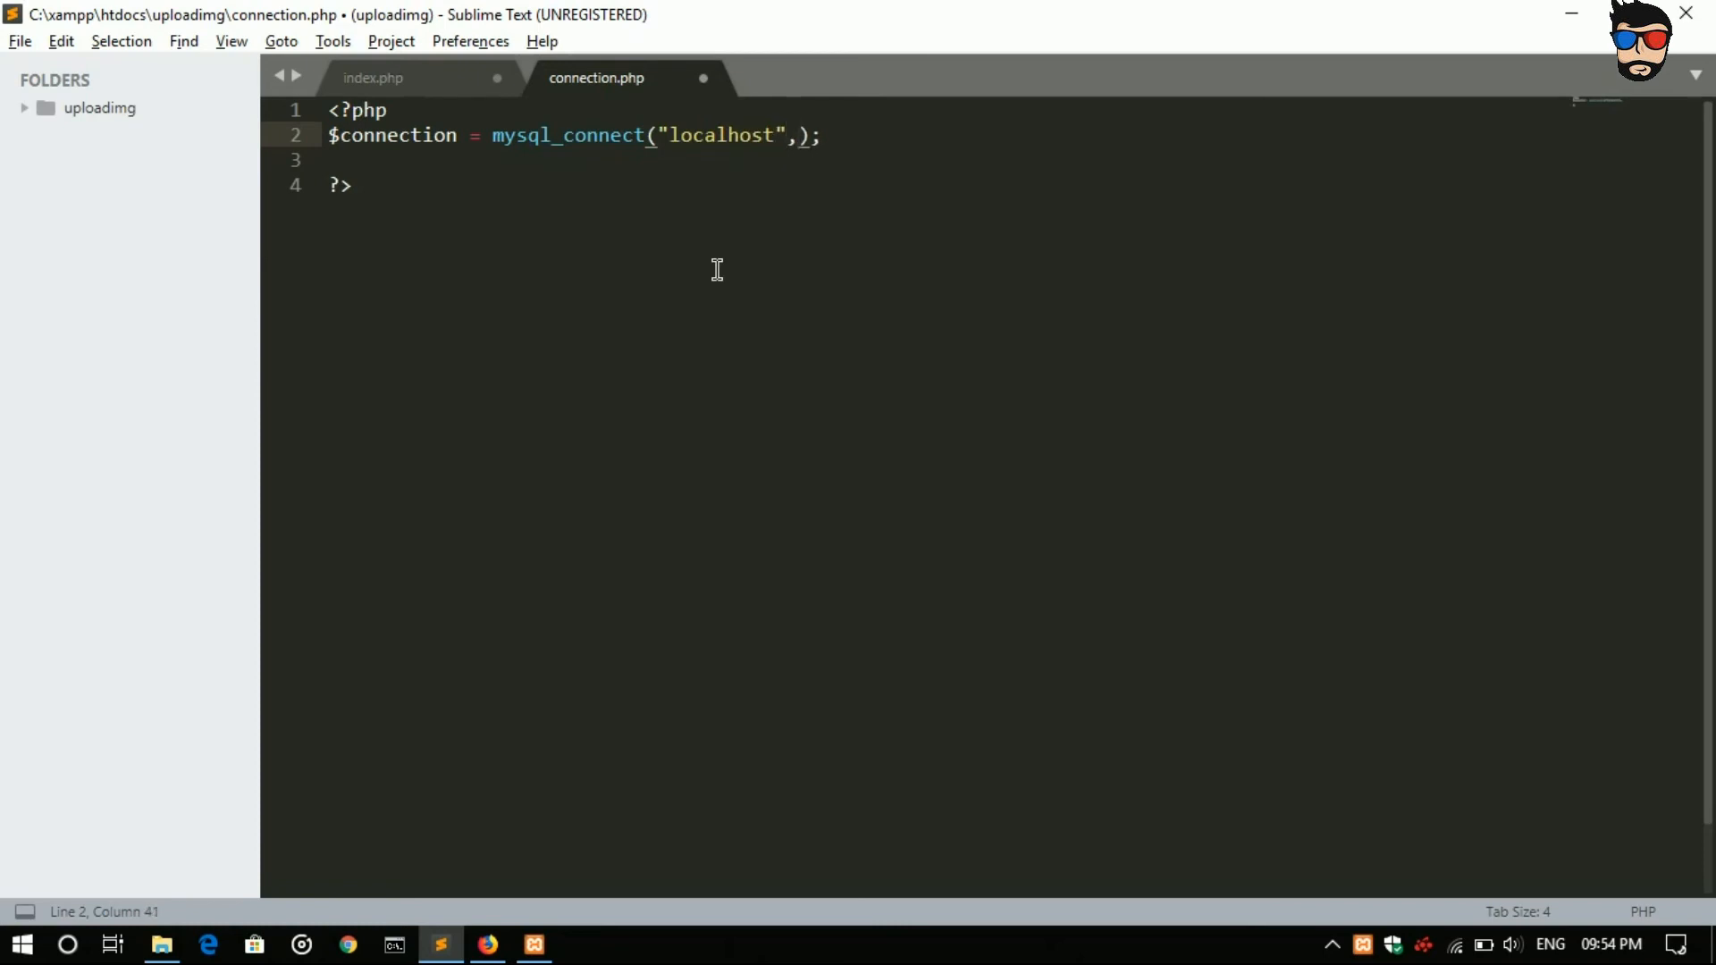
type("\"")
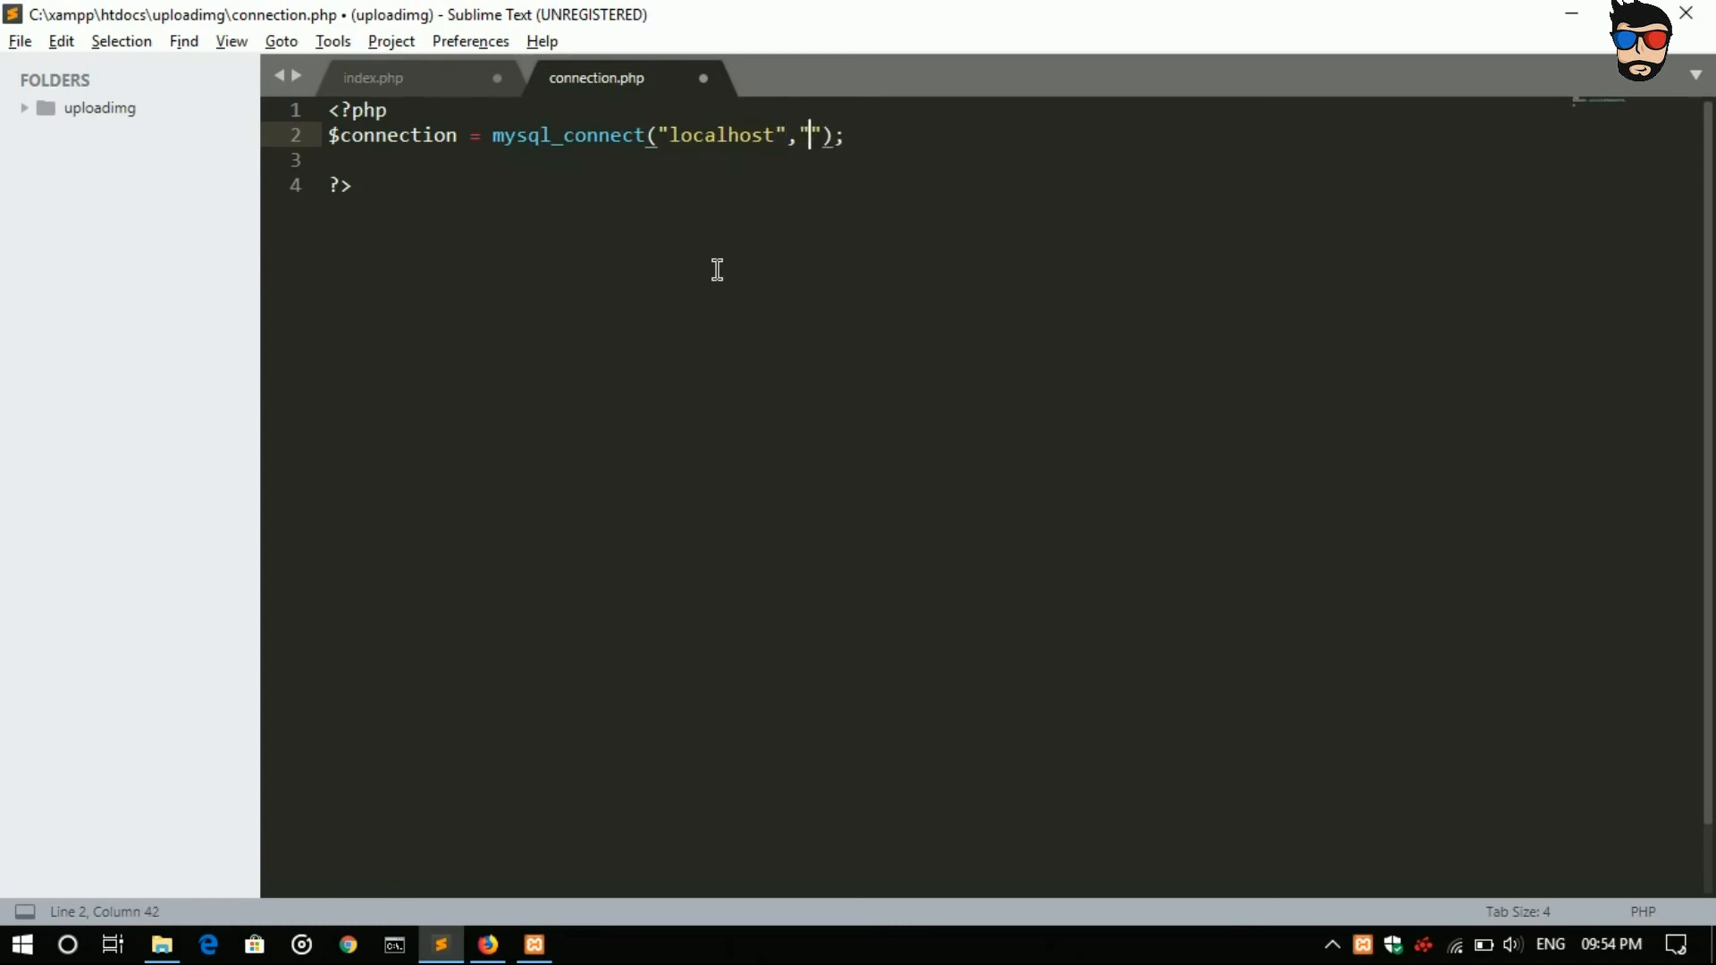
type("root")
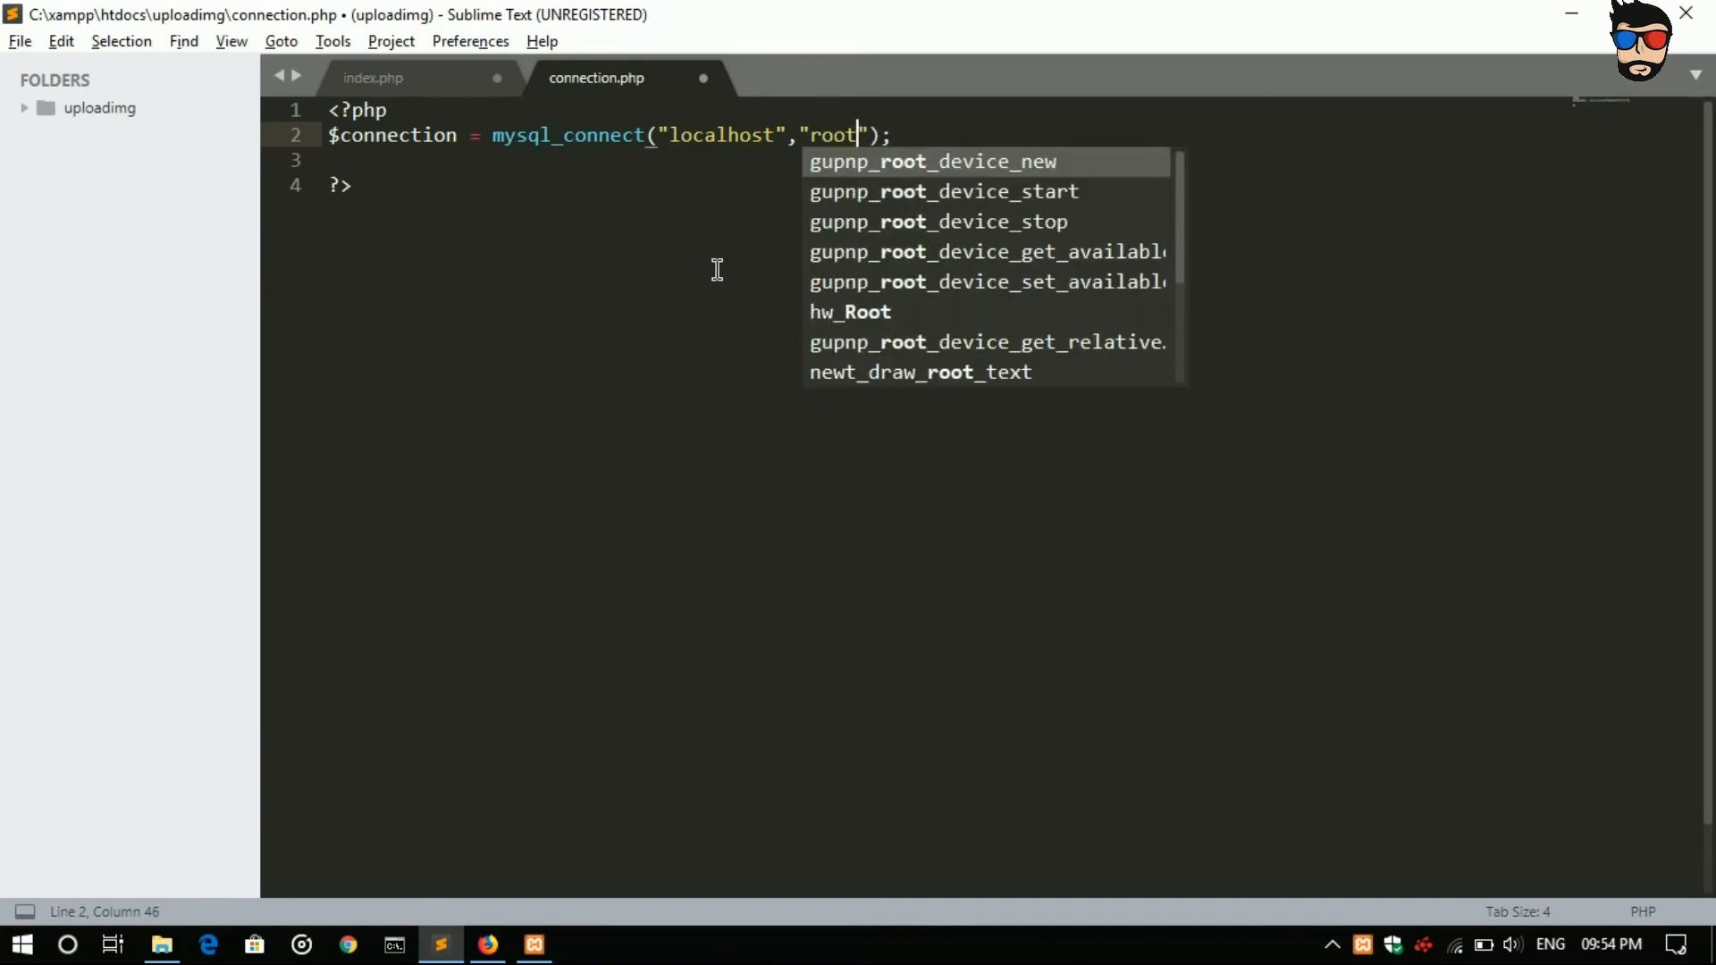
type(",")
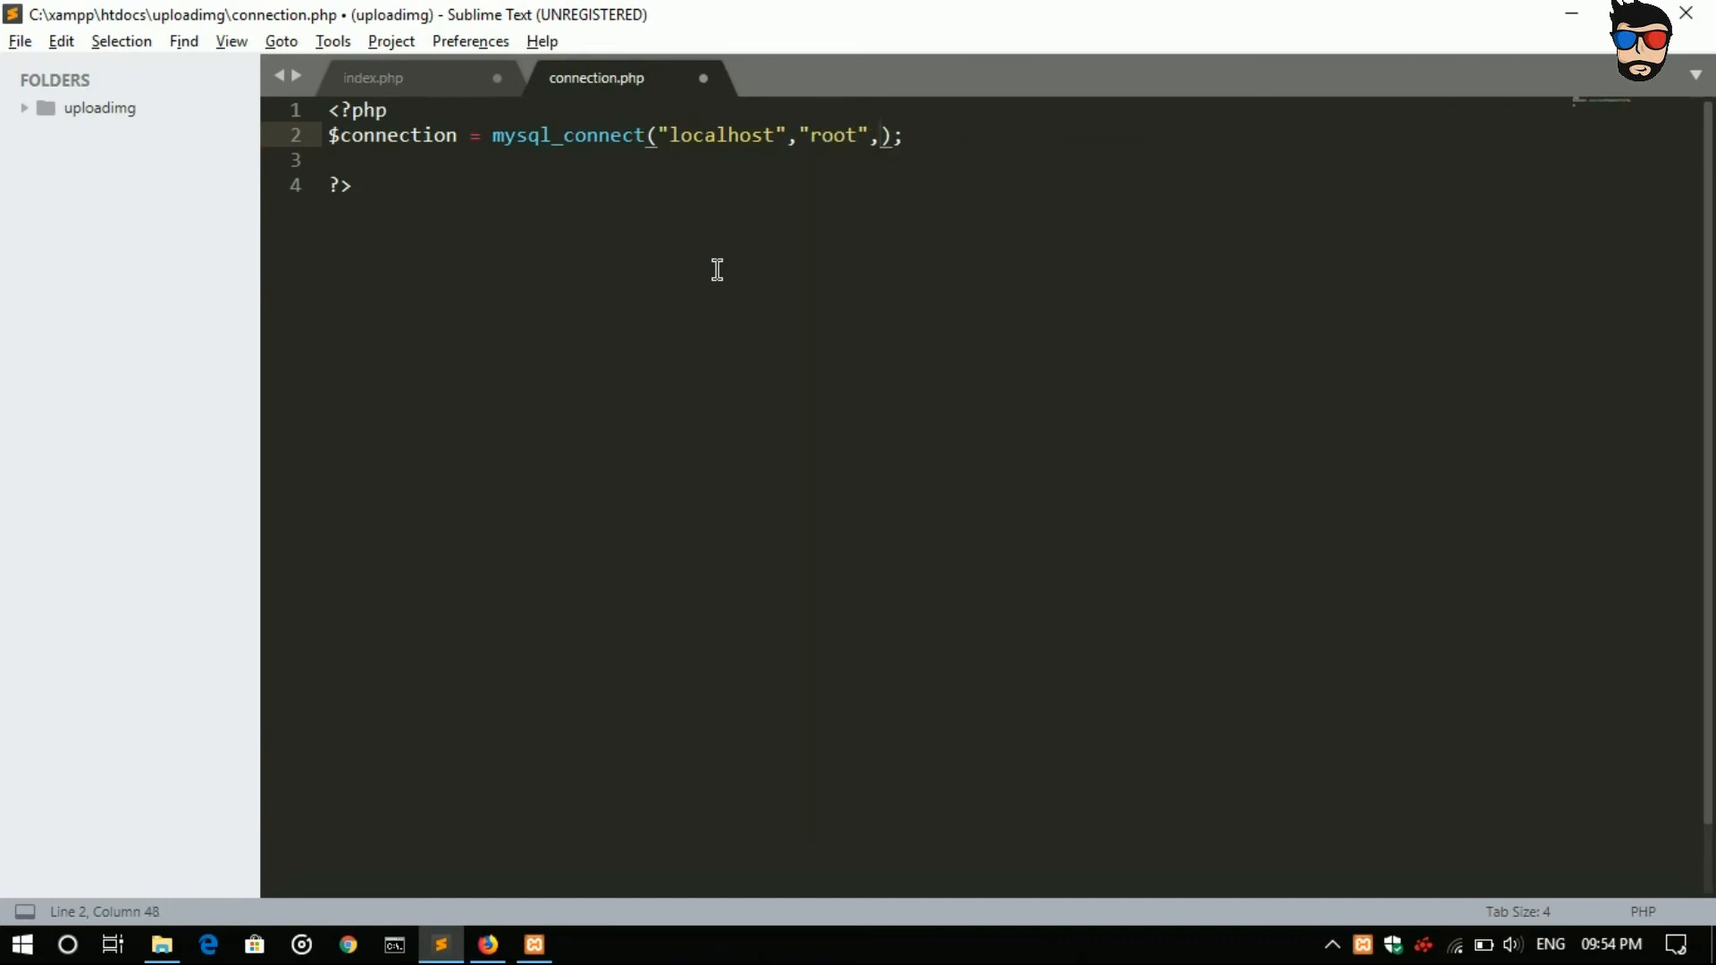
type("\"\"")
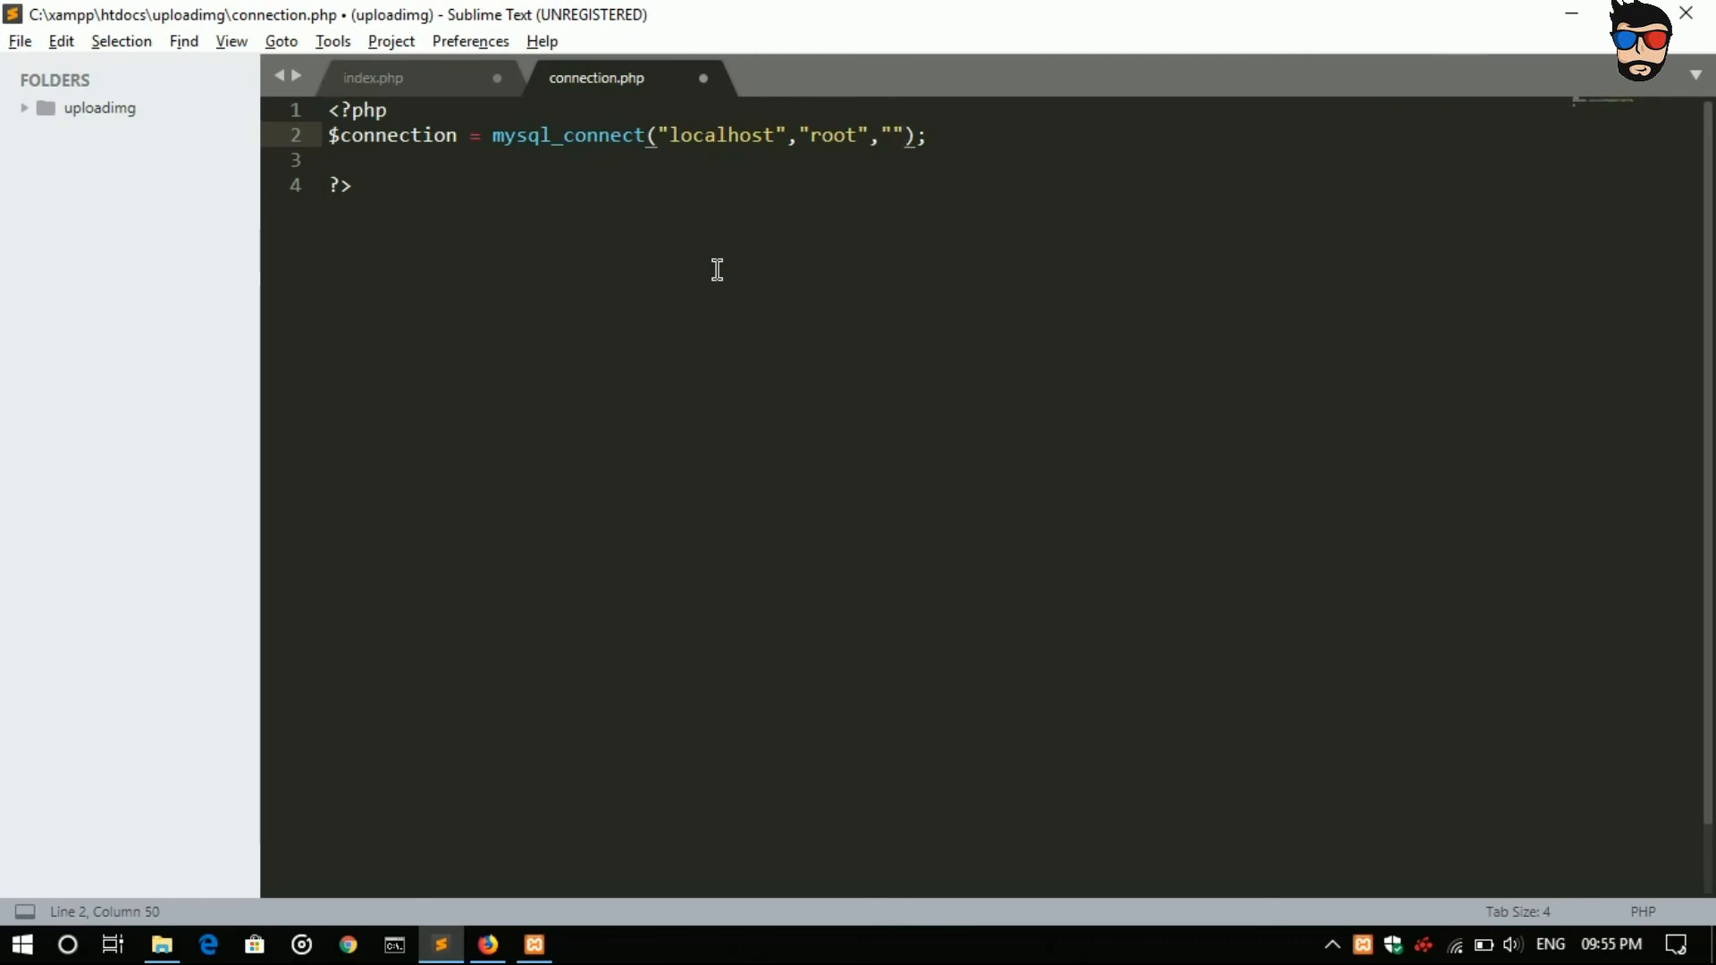
type(",")
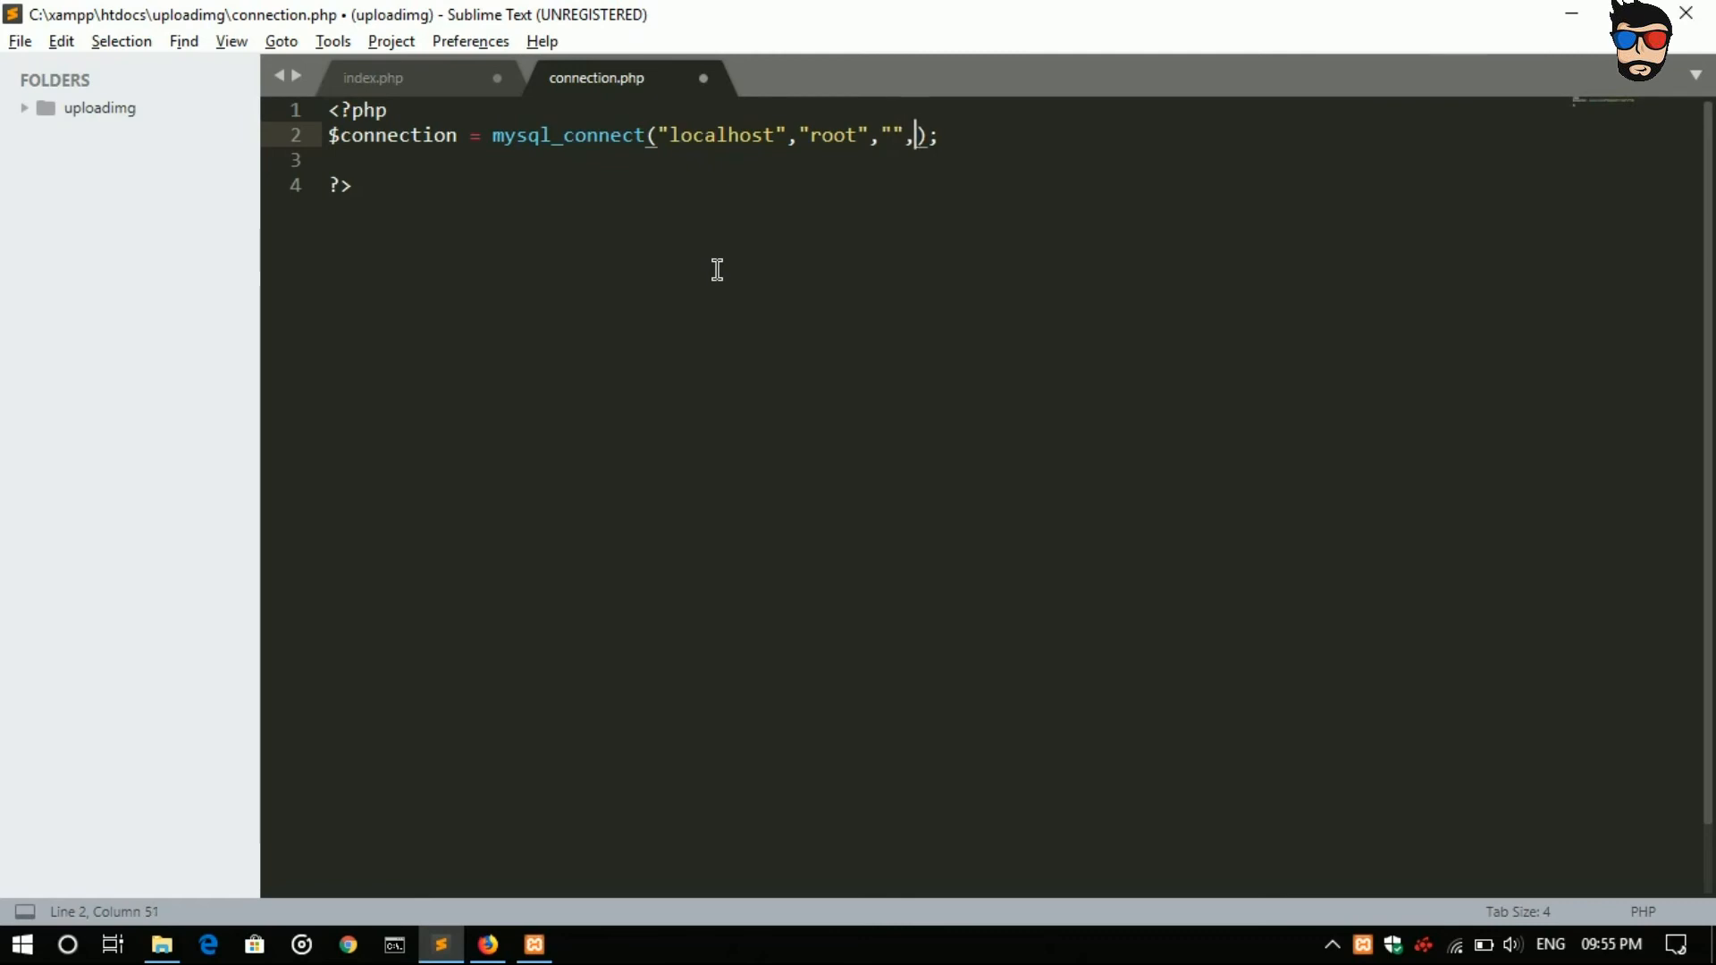
type("\"bl\"")
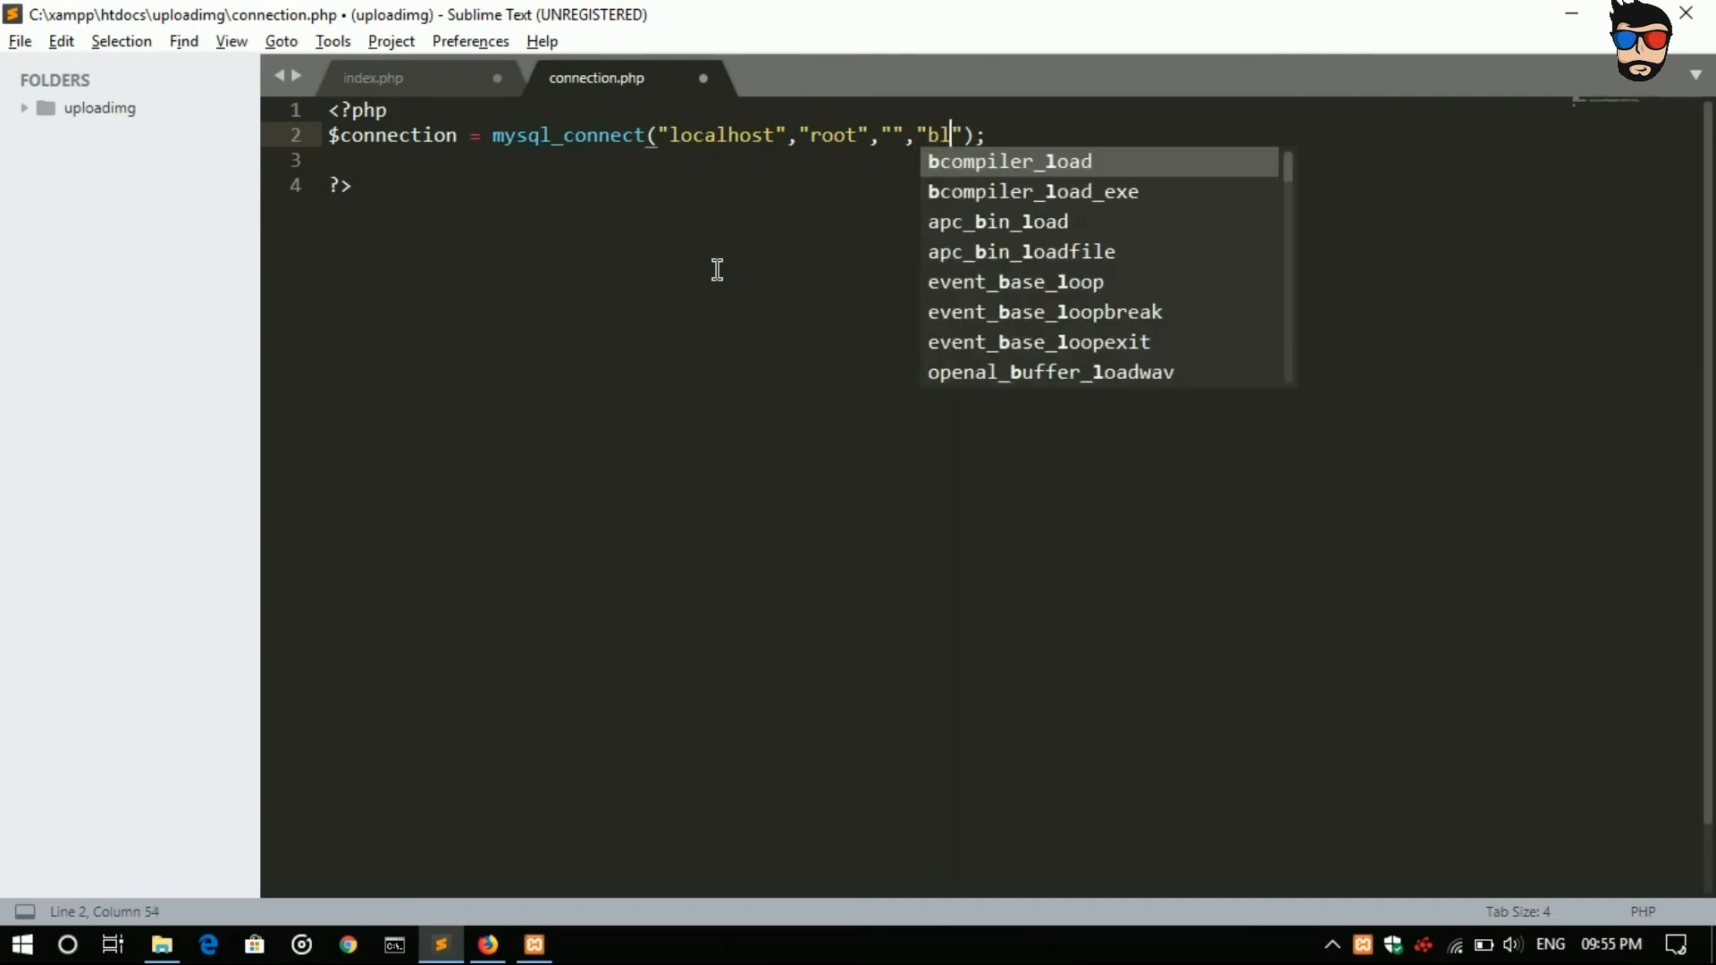
type("ob")
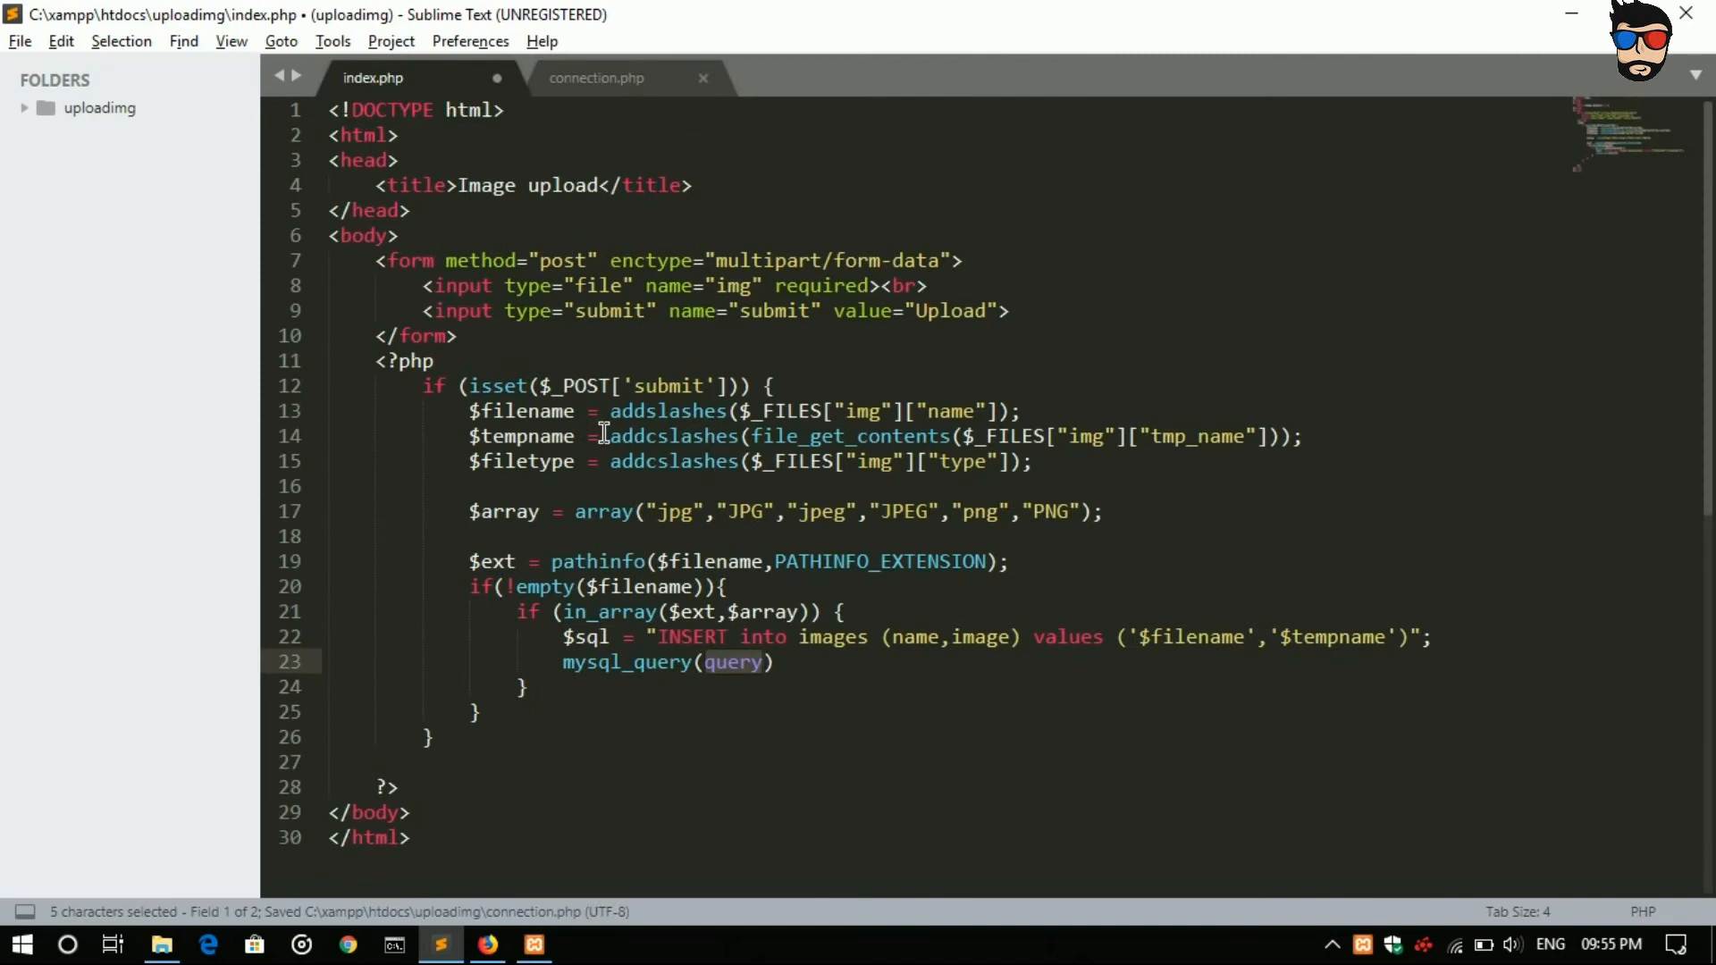
Step: Add include('connection.php'); below <?php in index.php, with the uploadimg folder expanded
left_click(400, 235)
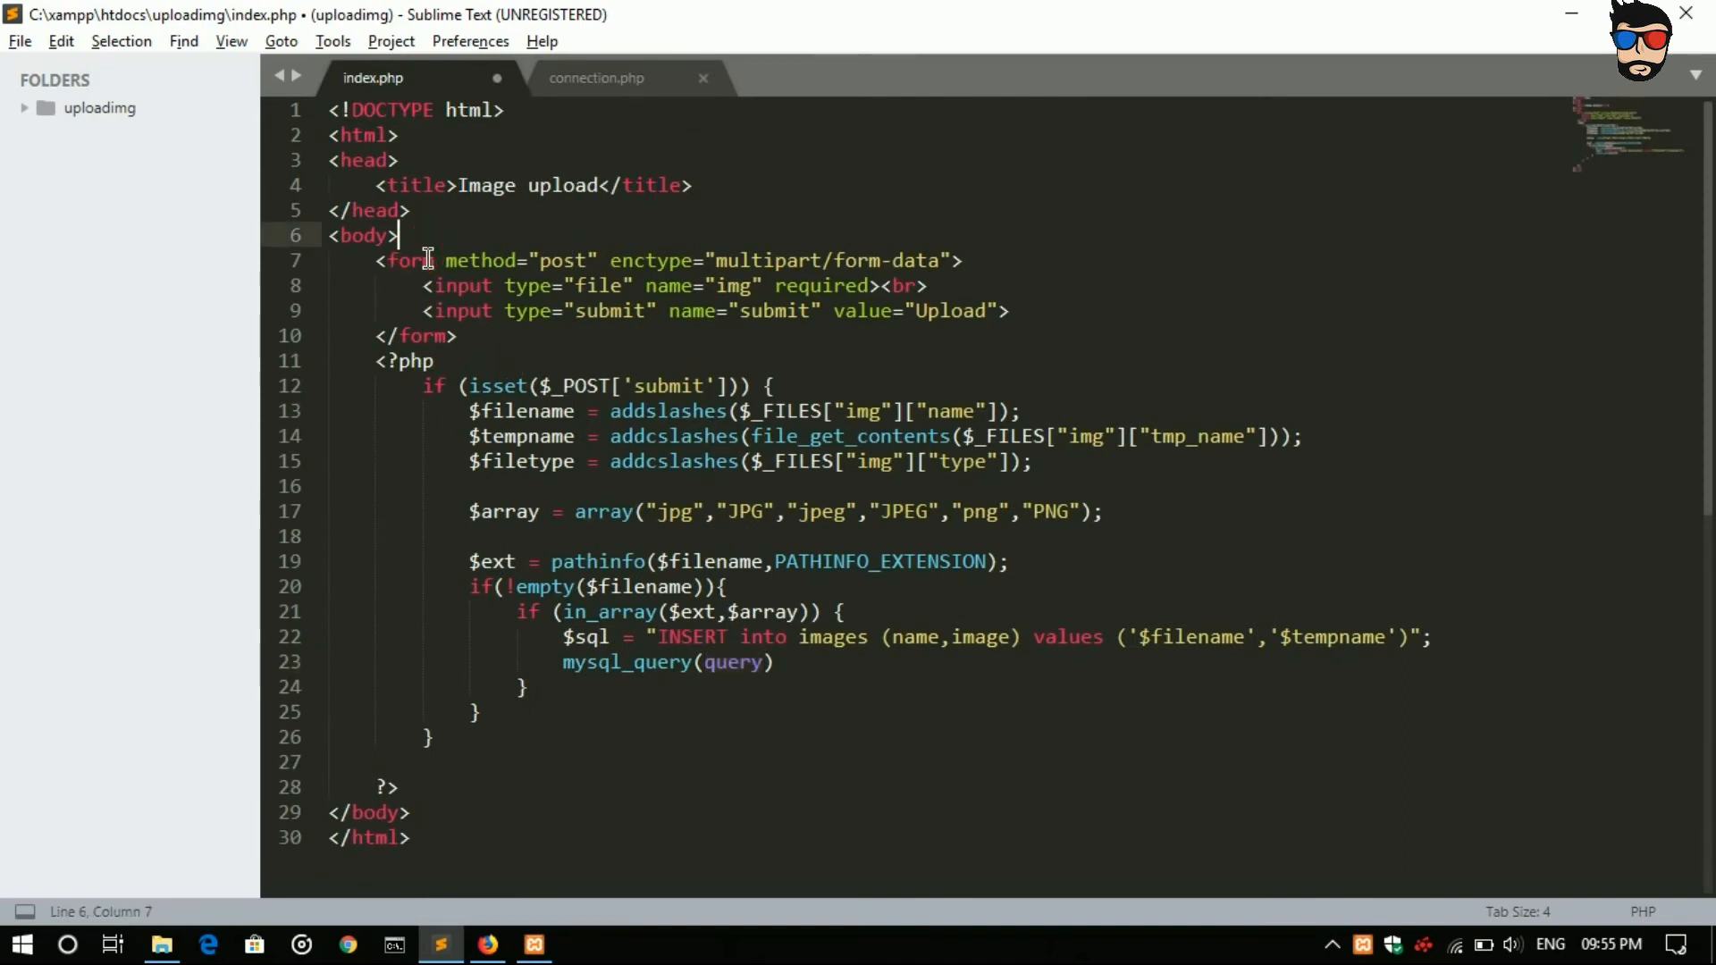
type("in")
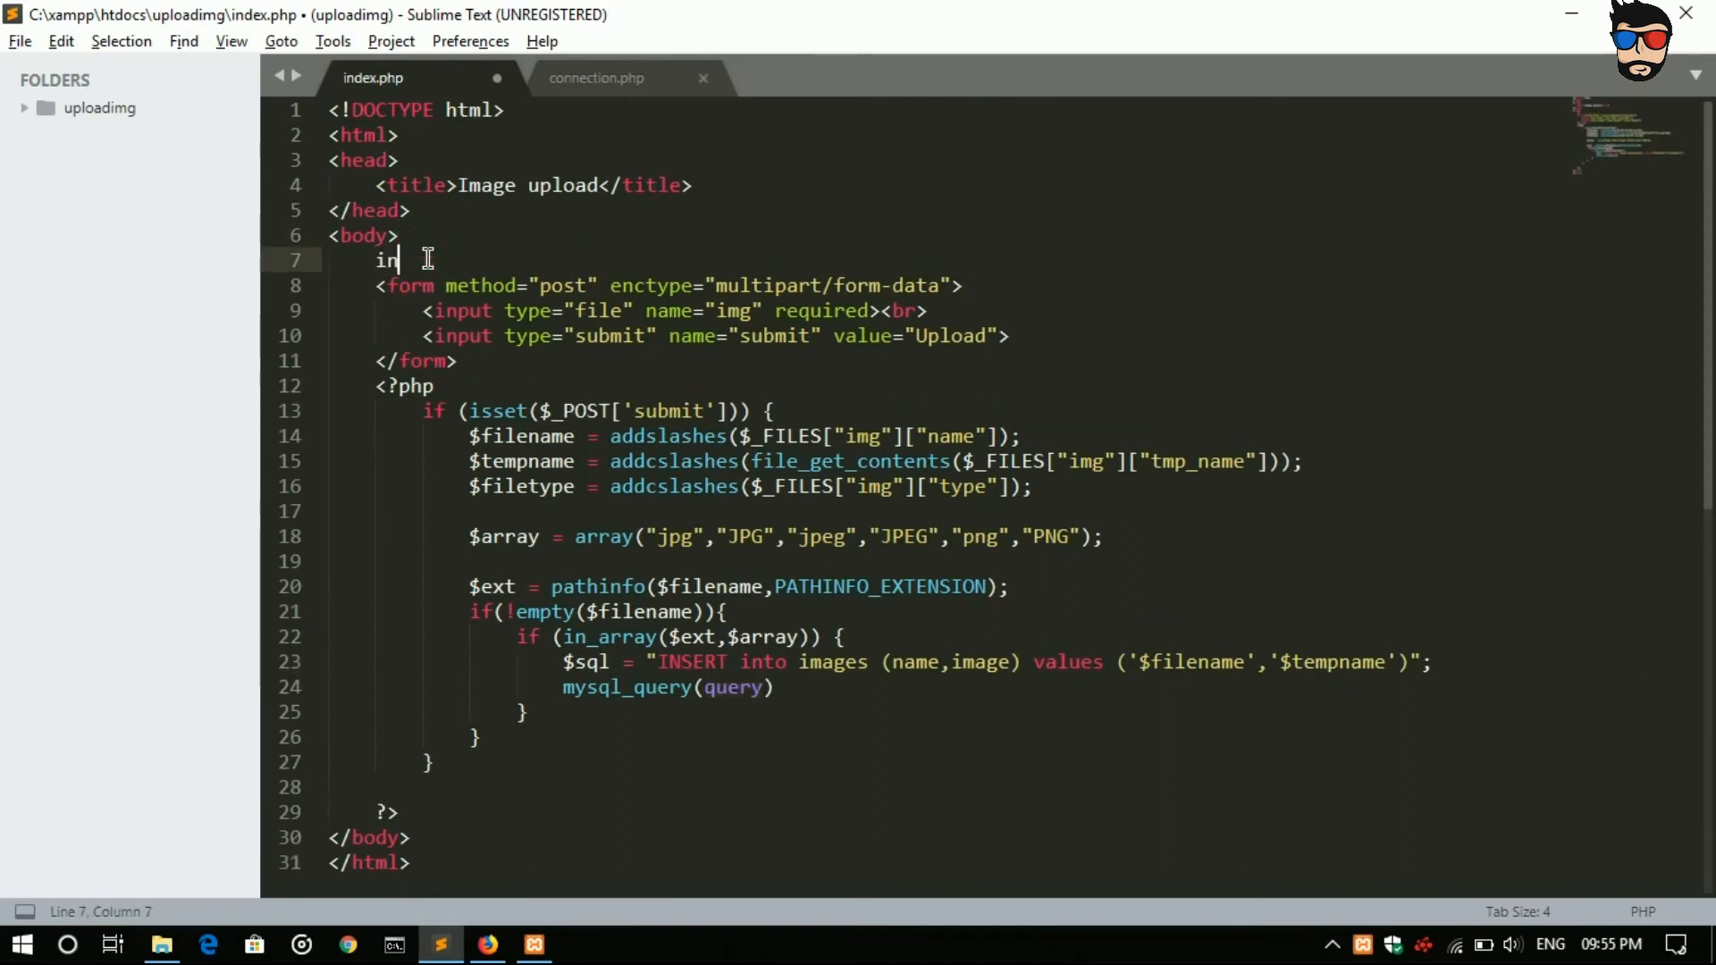
key("Backspace")
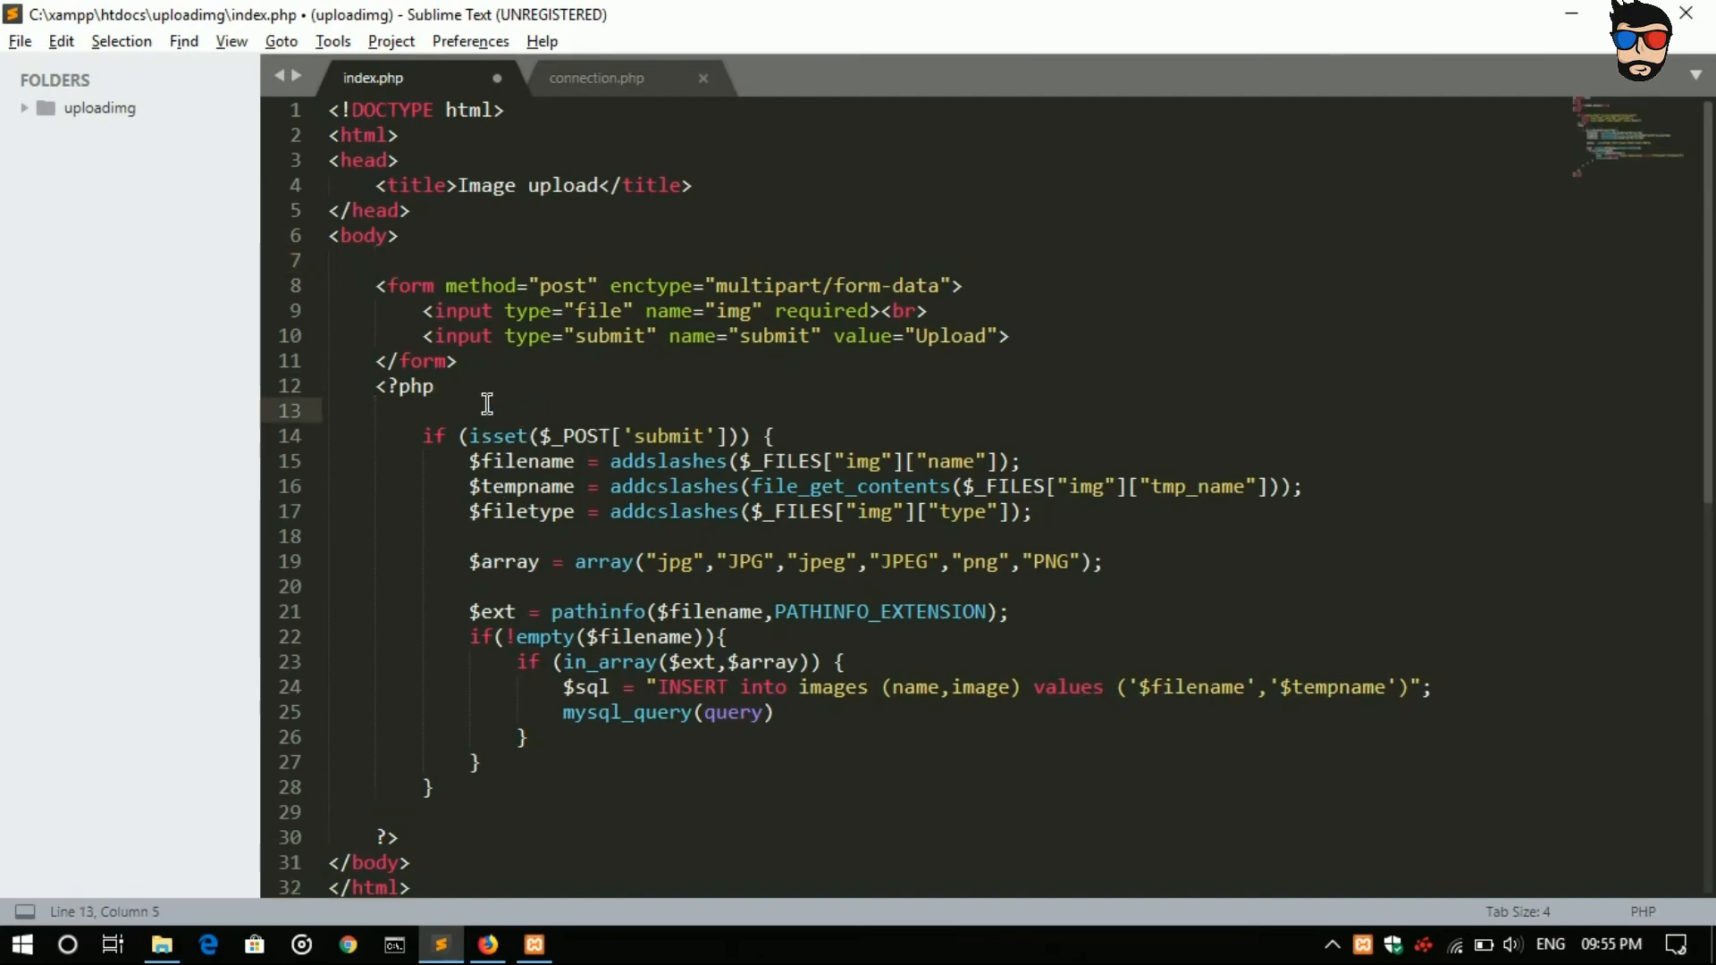
type("include('');")
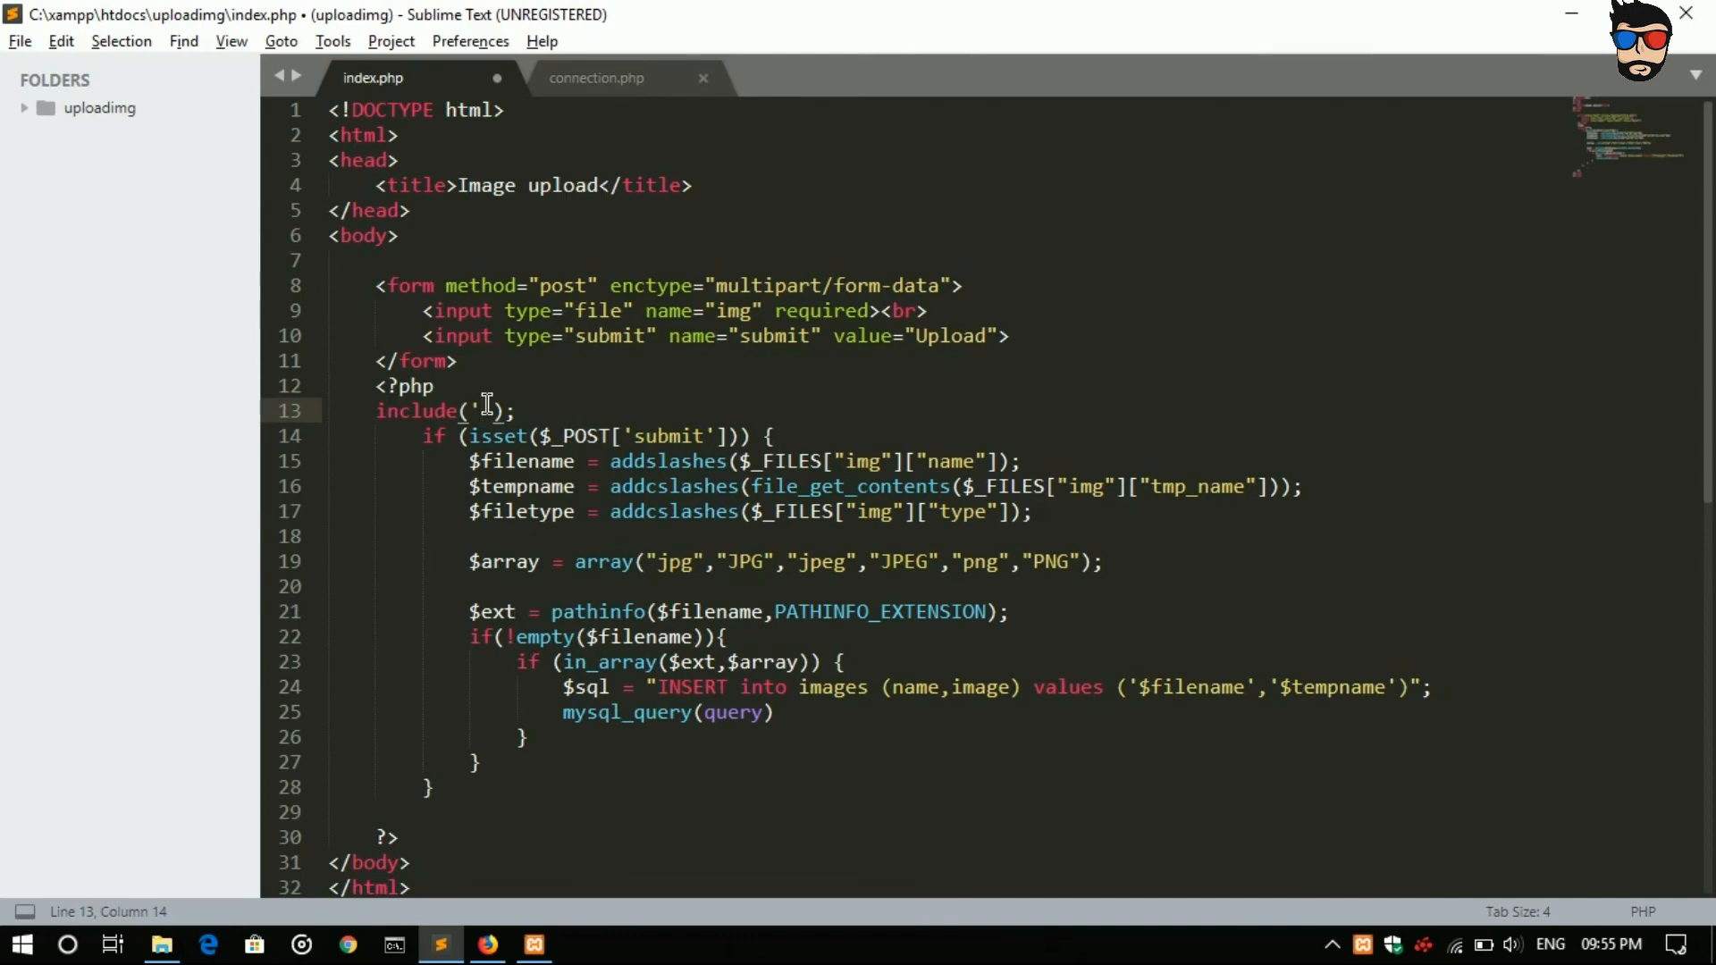
left_click(24, 107)
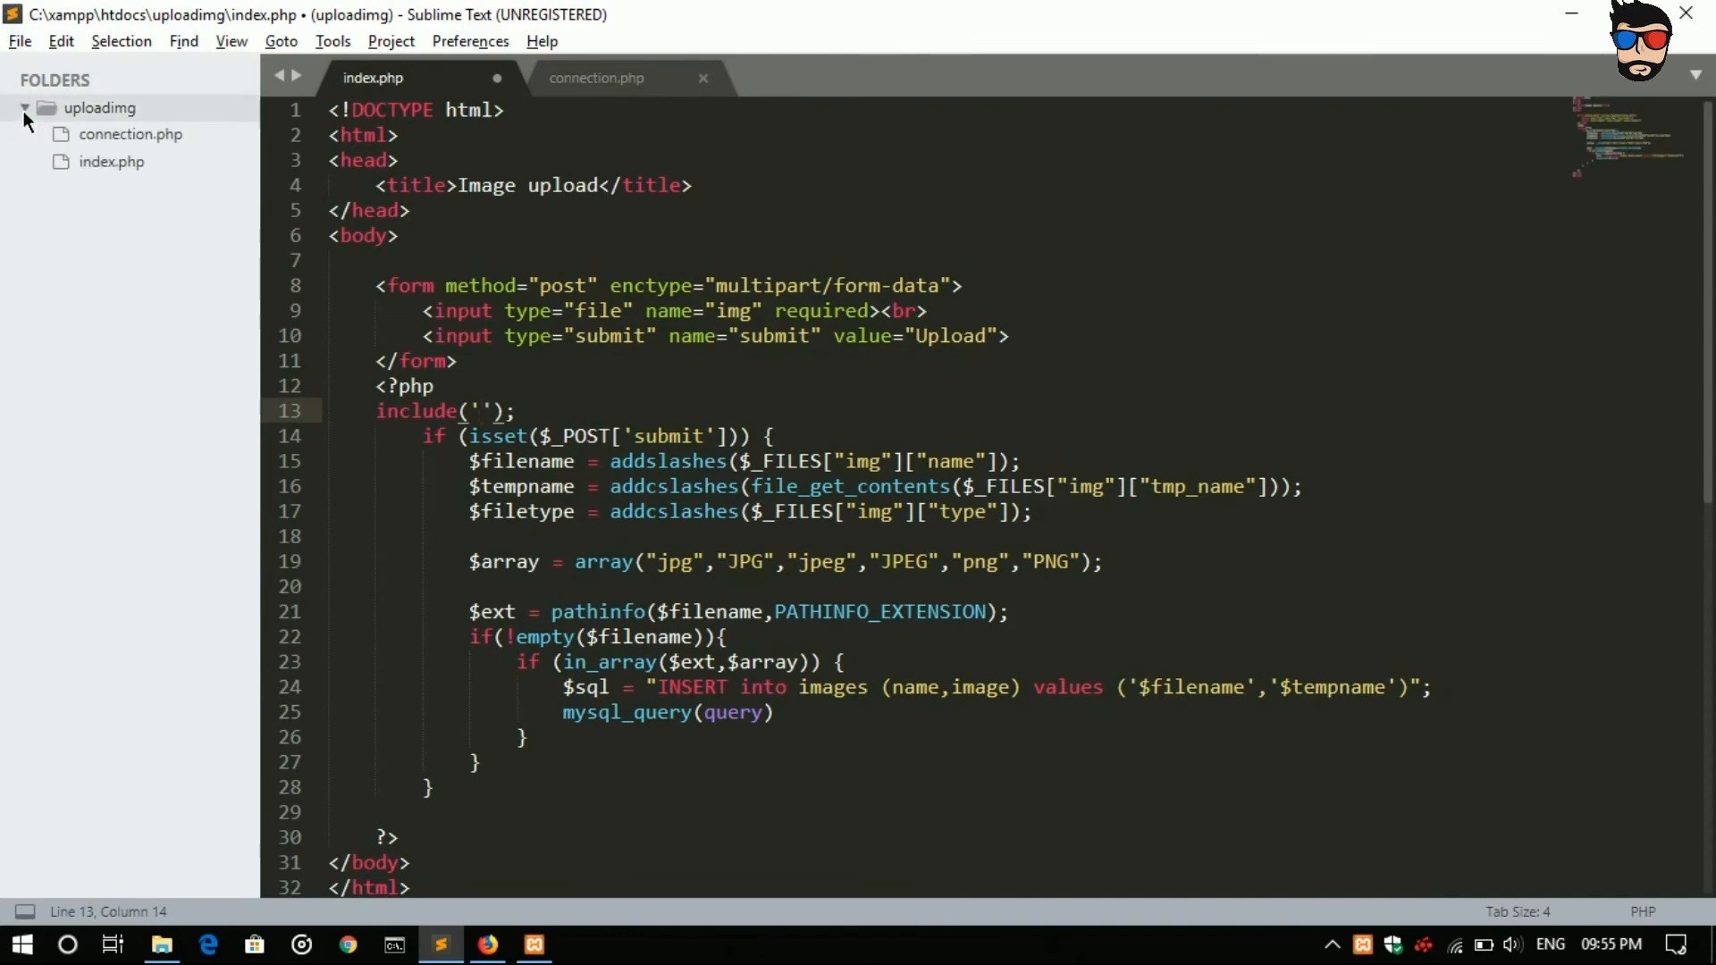
mouse_move(686, 430)
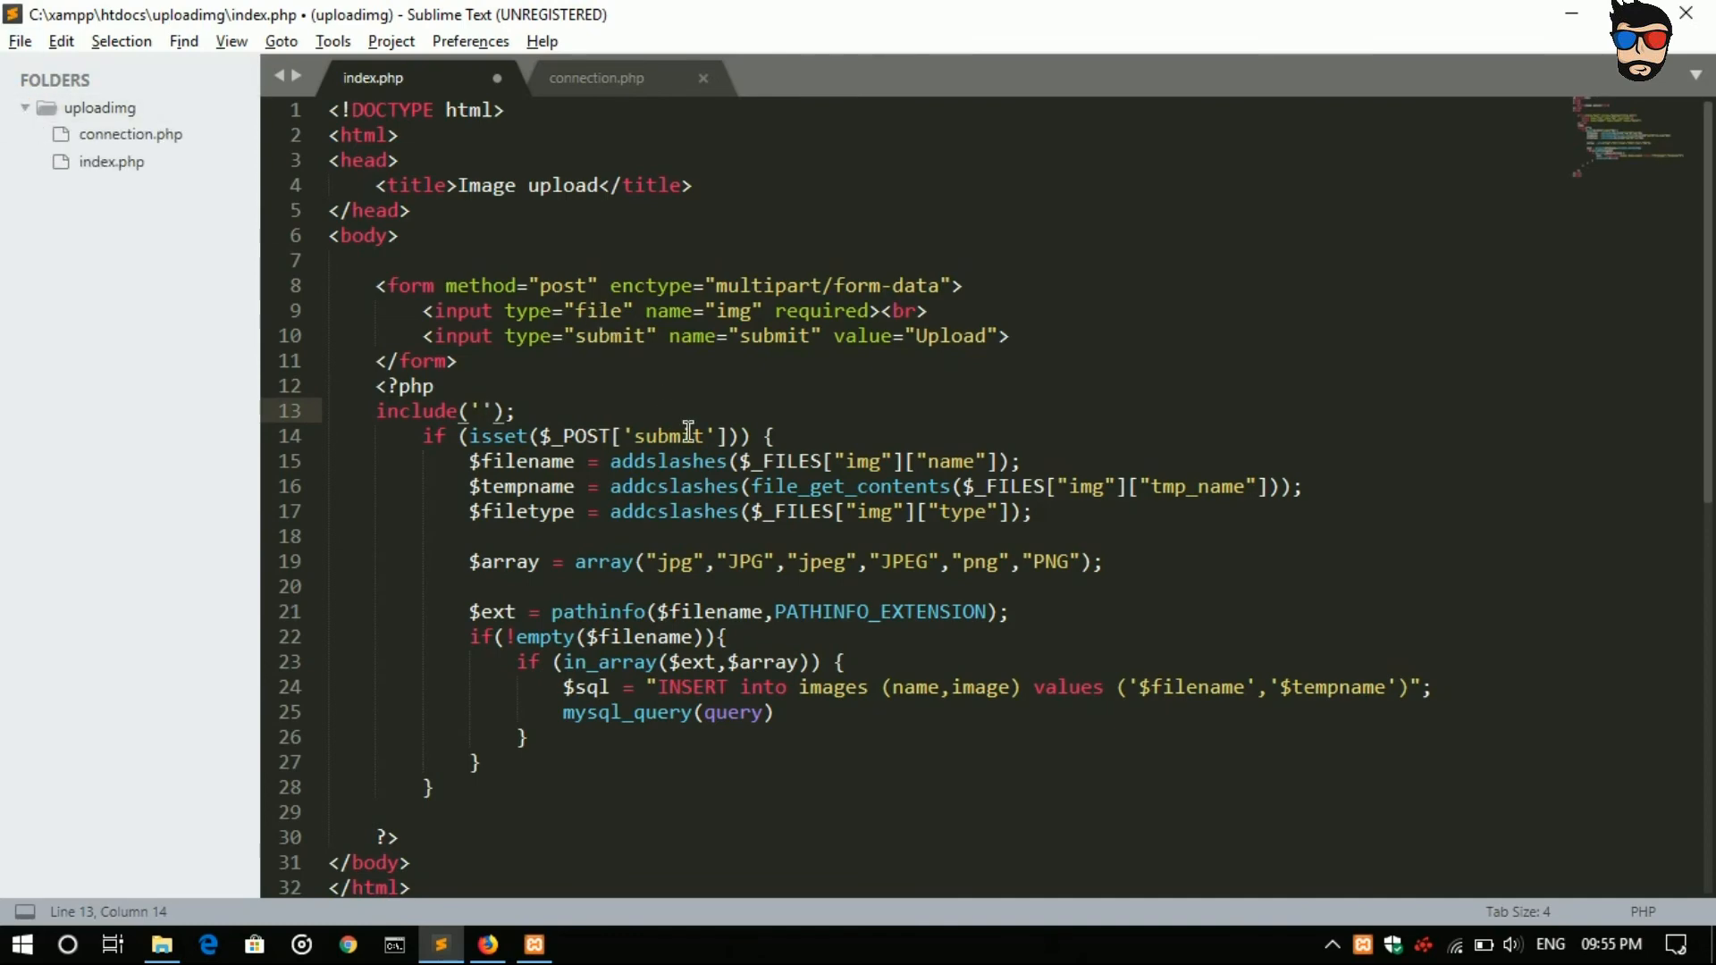
type("connection.php")
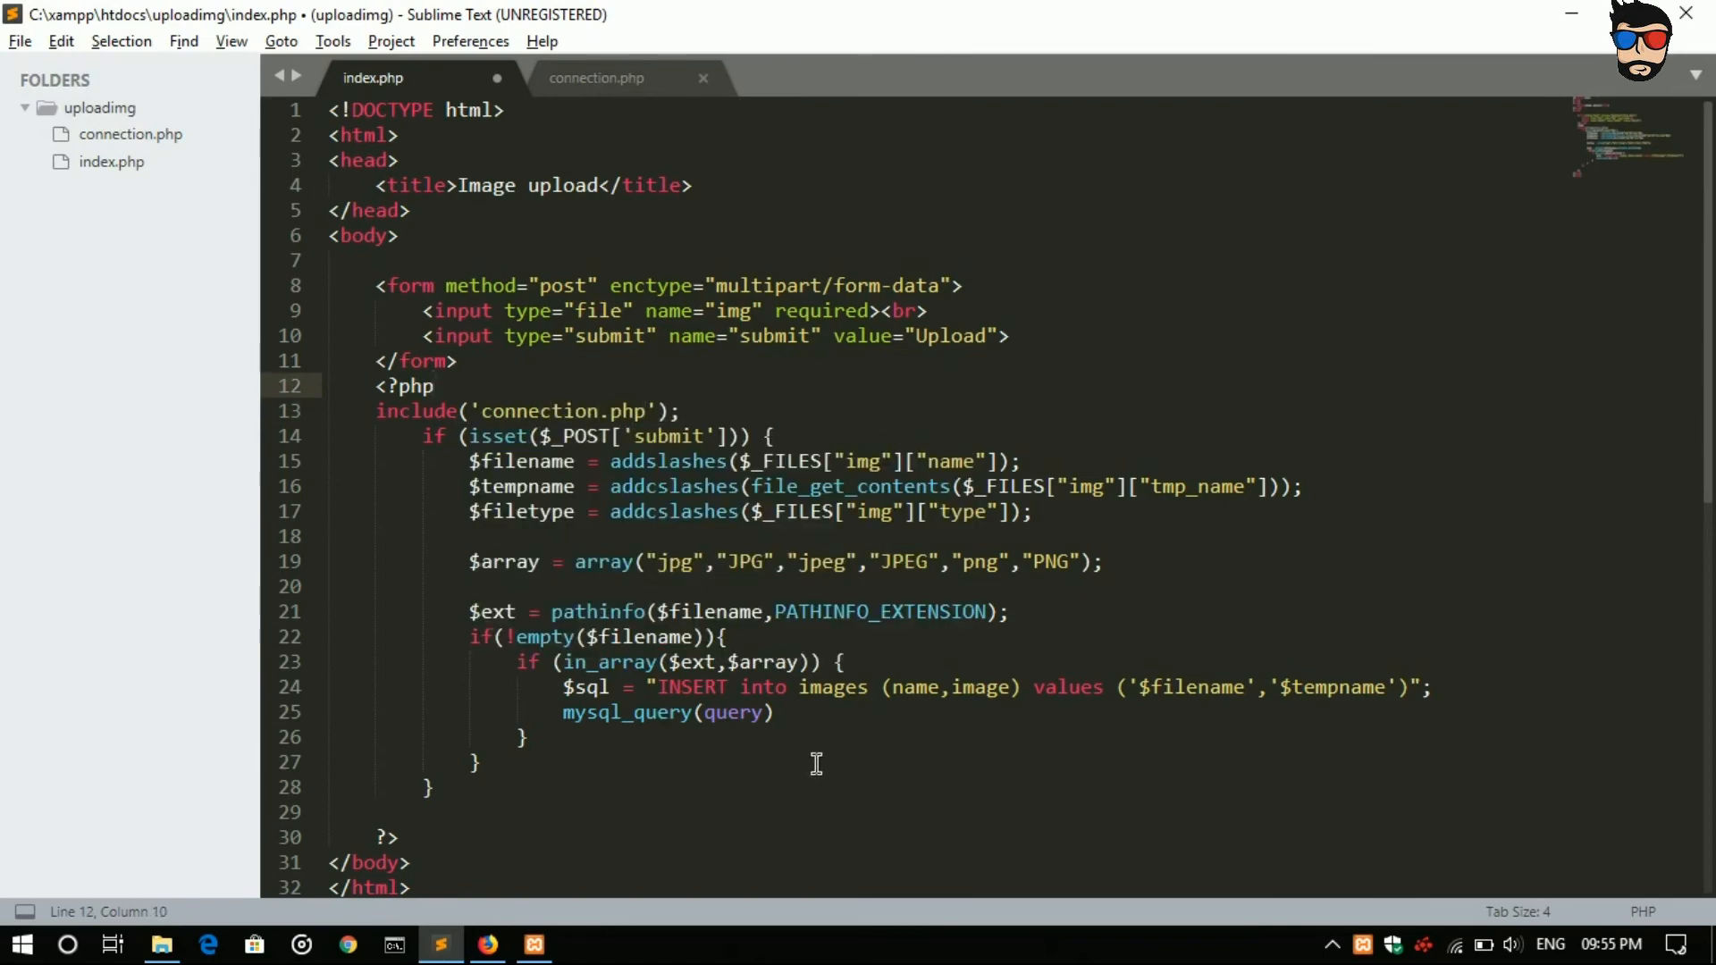
Step: Replace the query argument so line 25 reads mysql_query($connection,$sql);
double_click(733, 712)
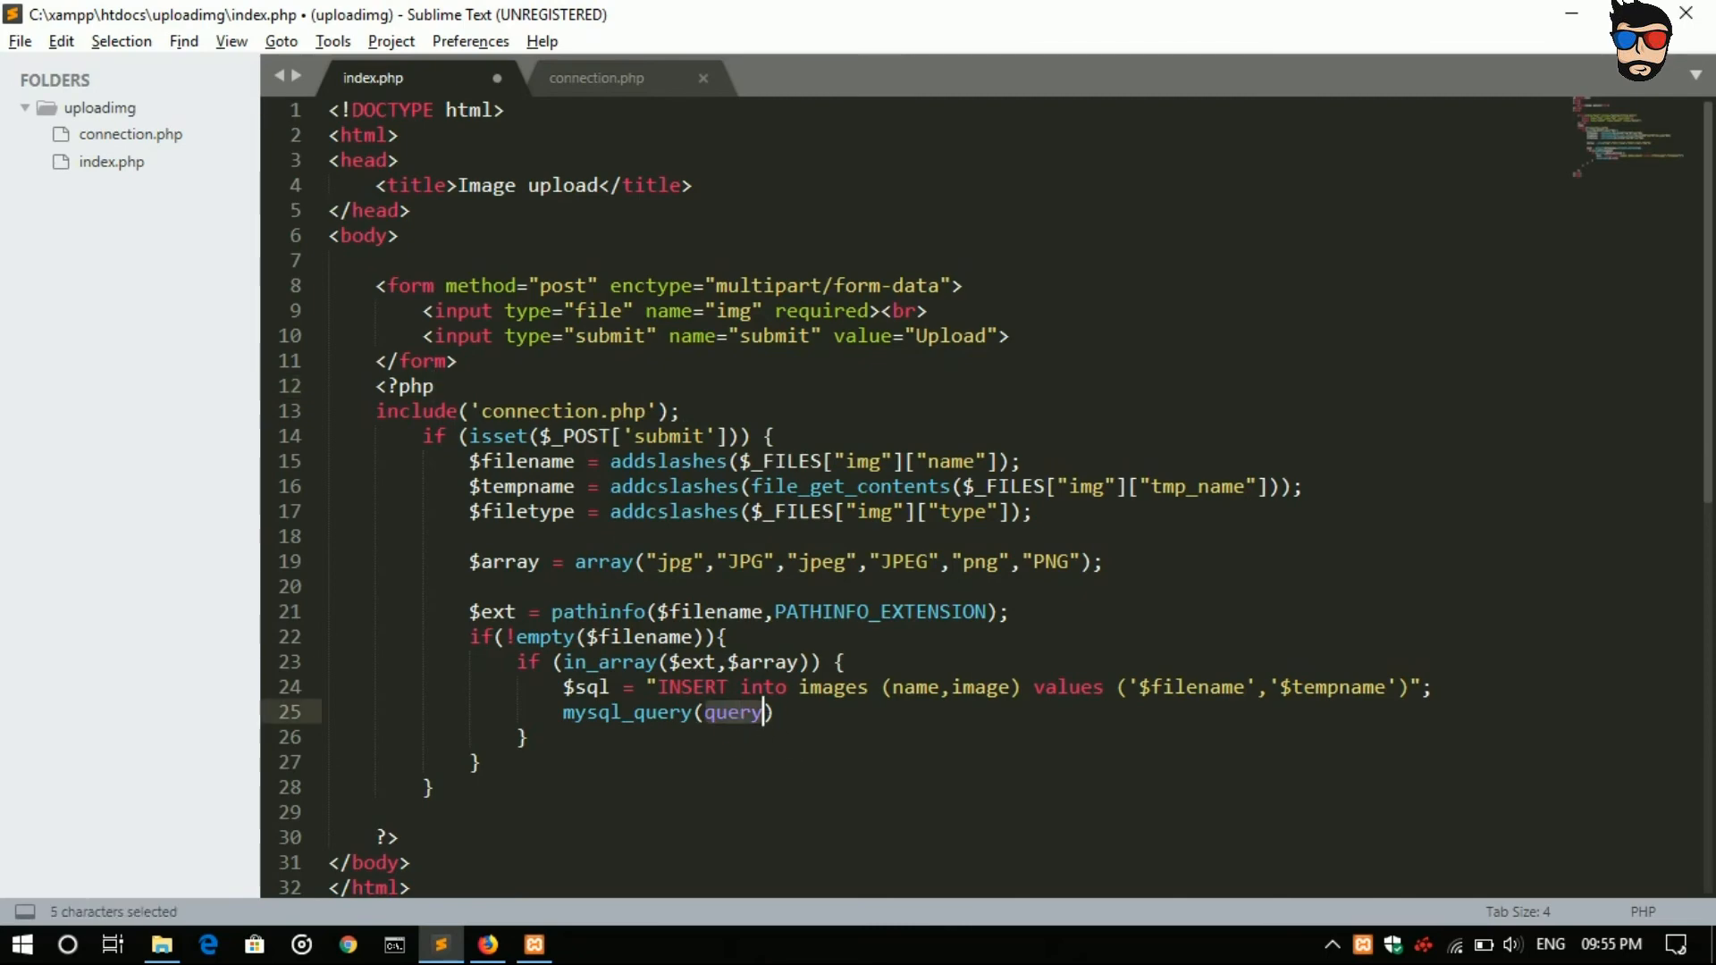
mouse_move(748, 725)
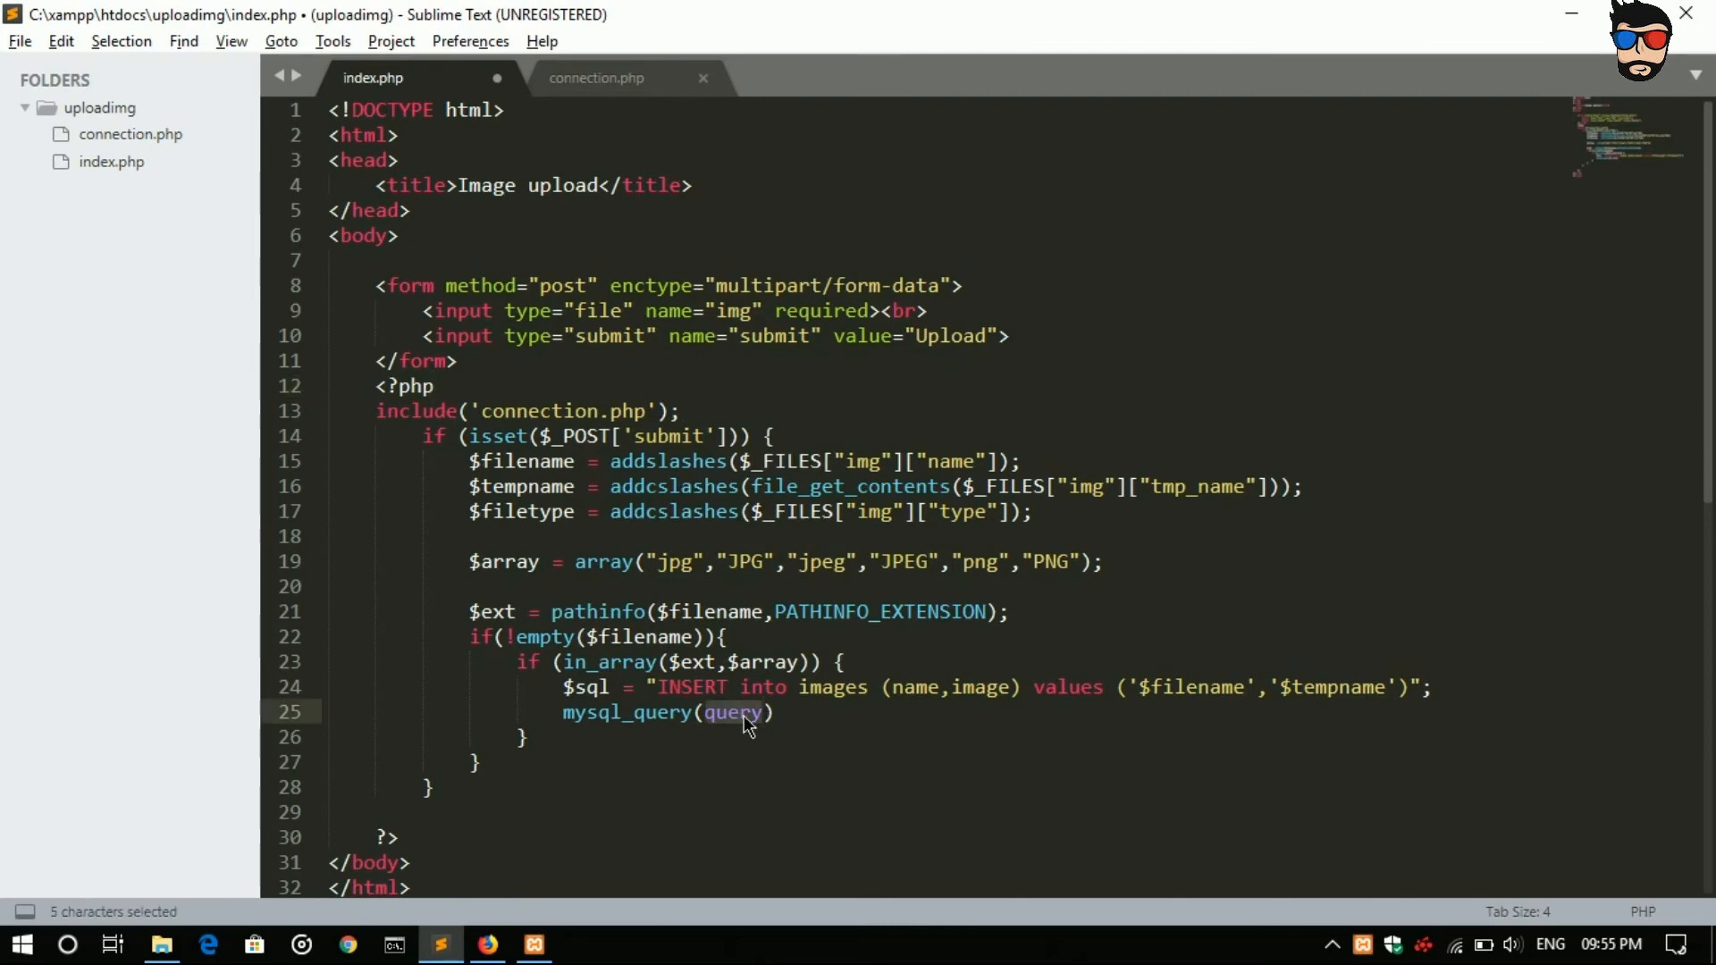
mouse_move(618, 712)
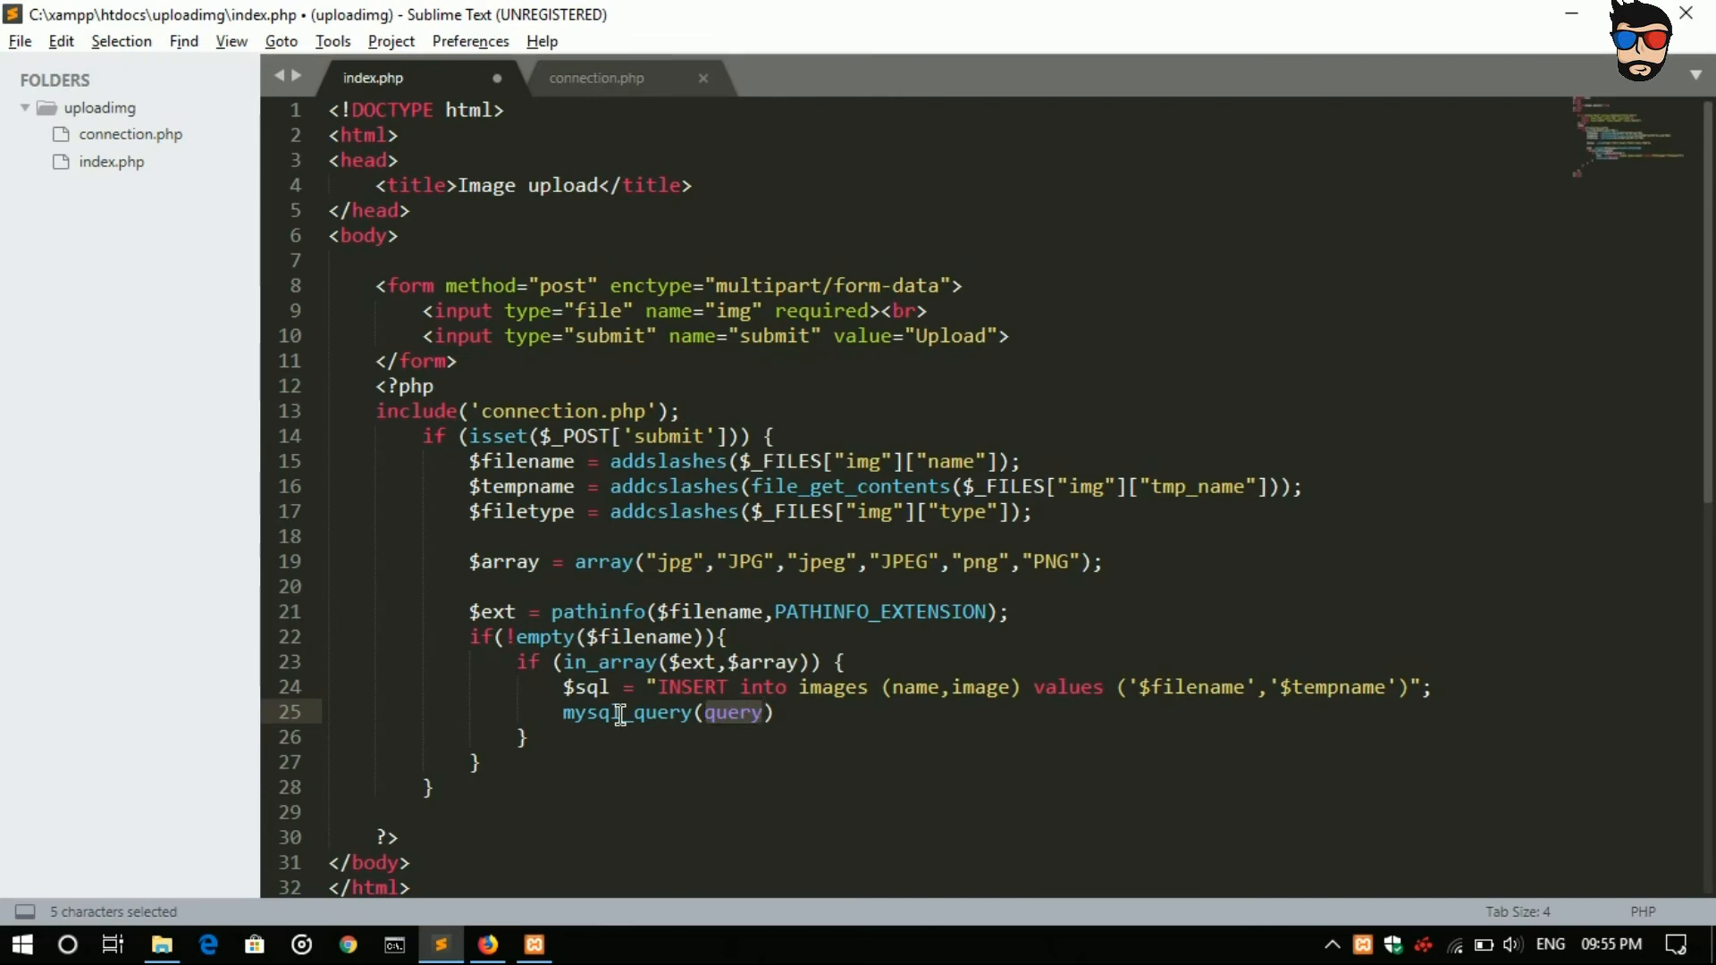
type("$connection,")
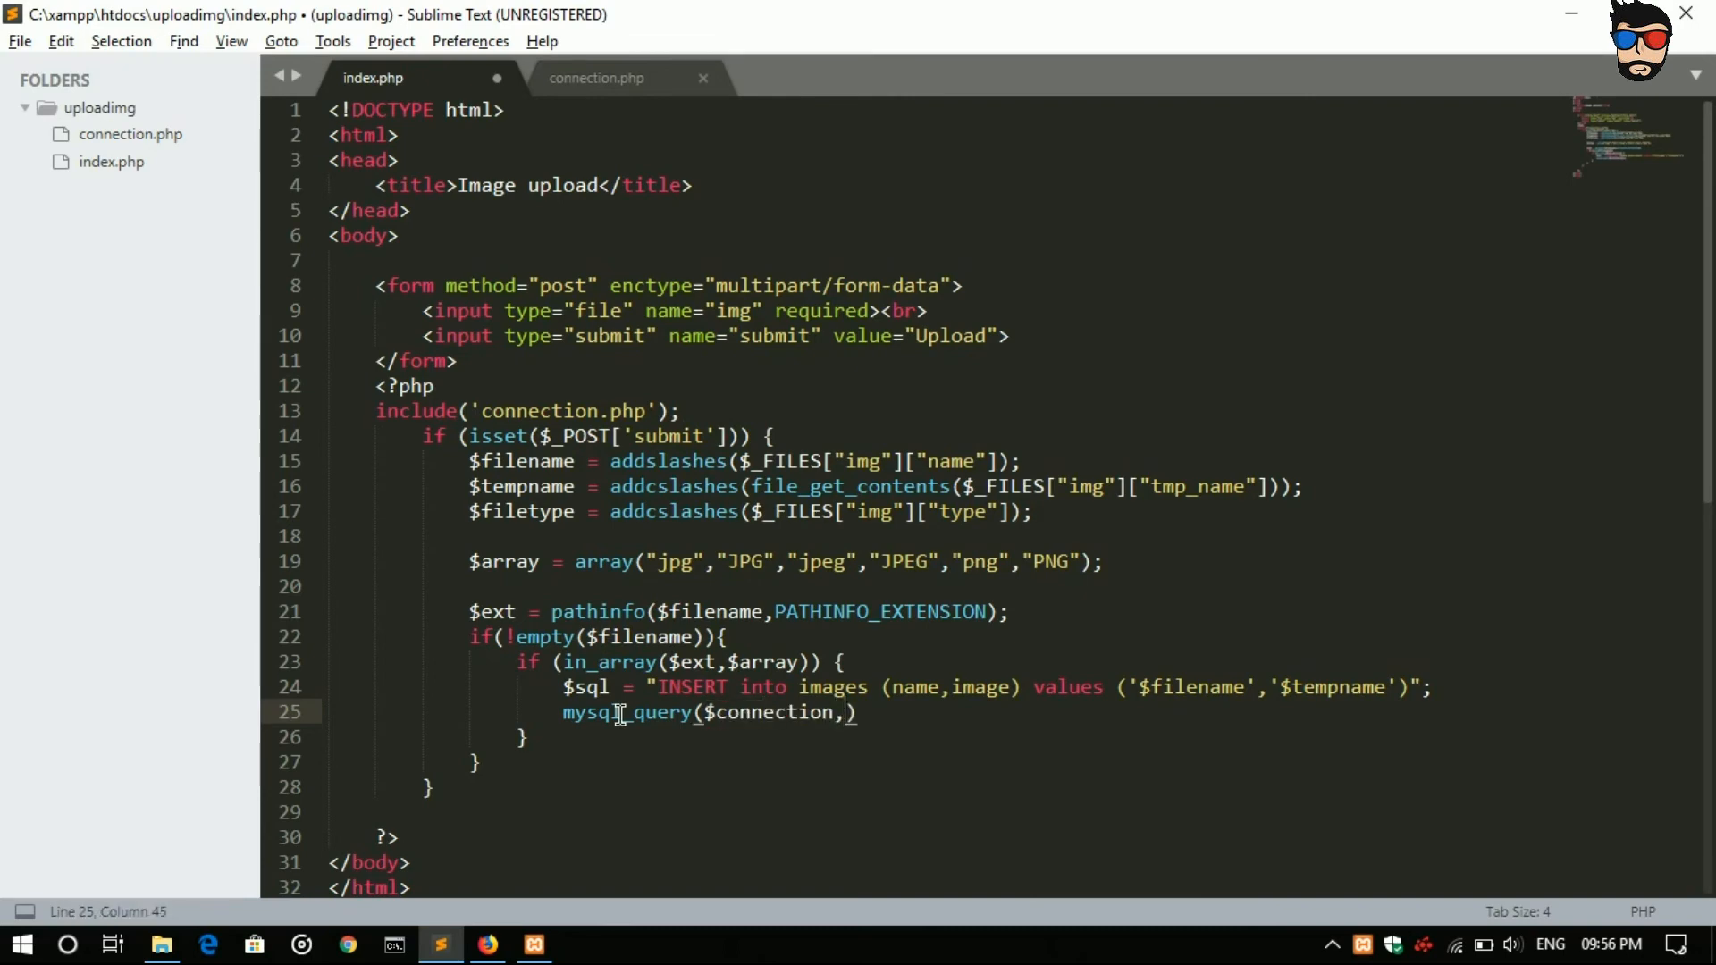
type("$sql")
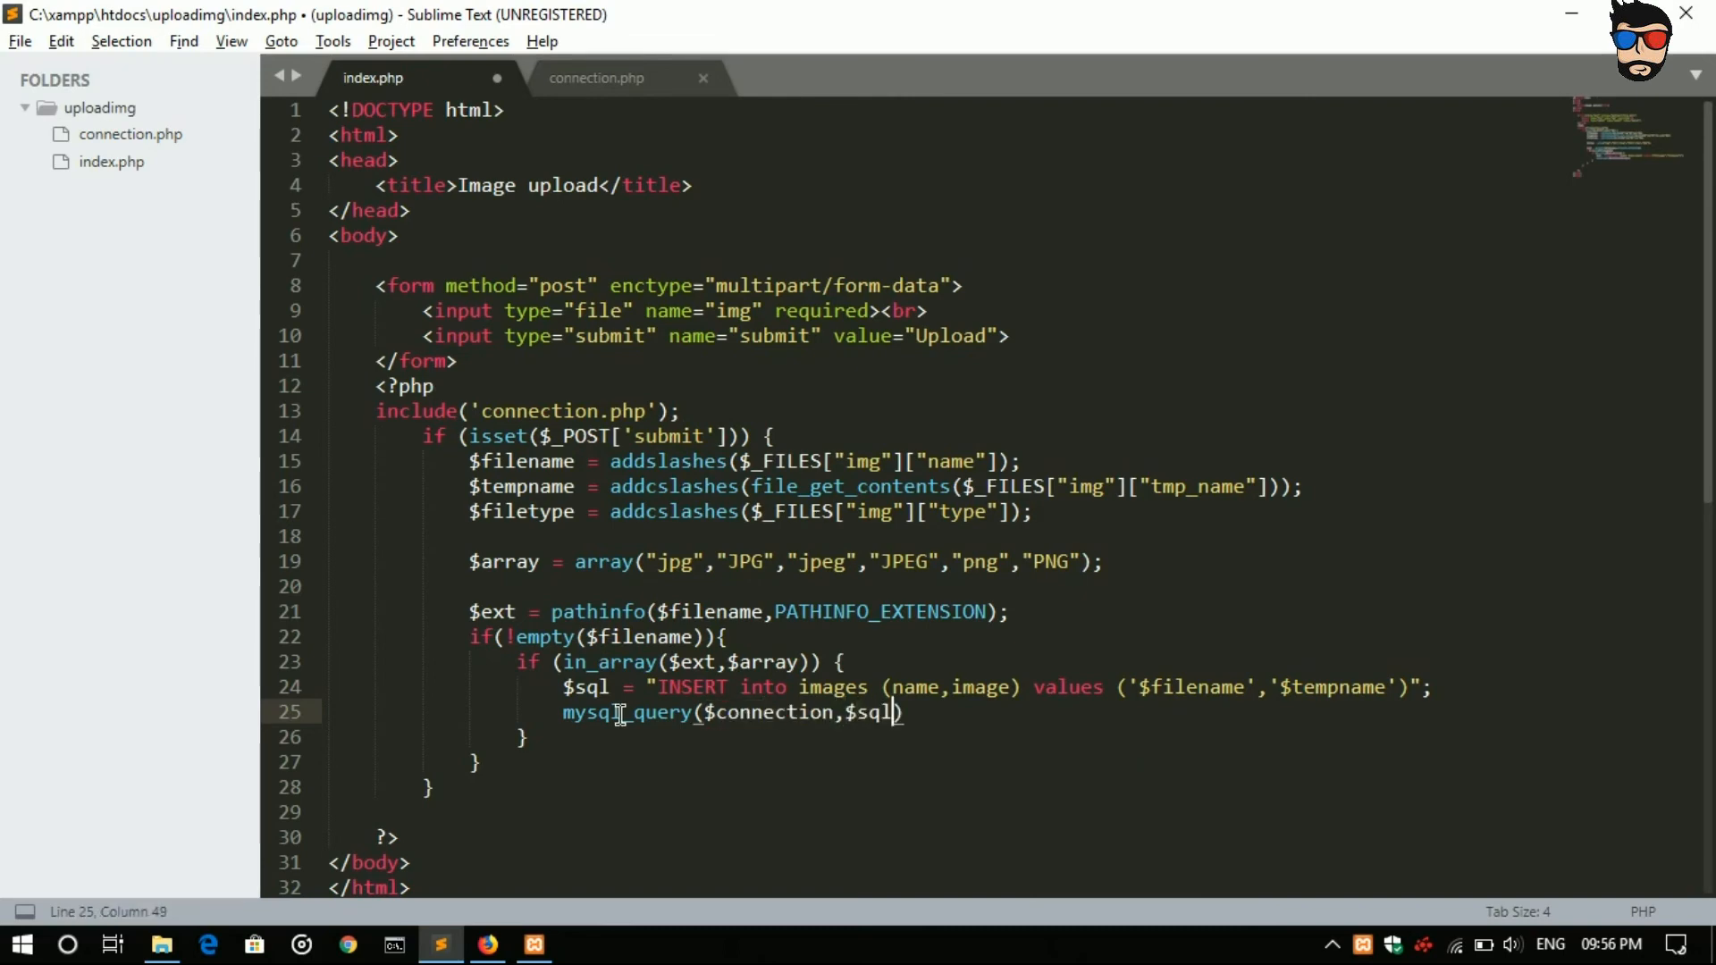
type(";")
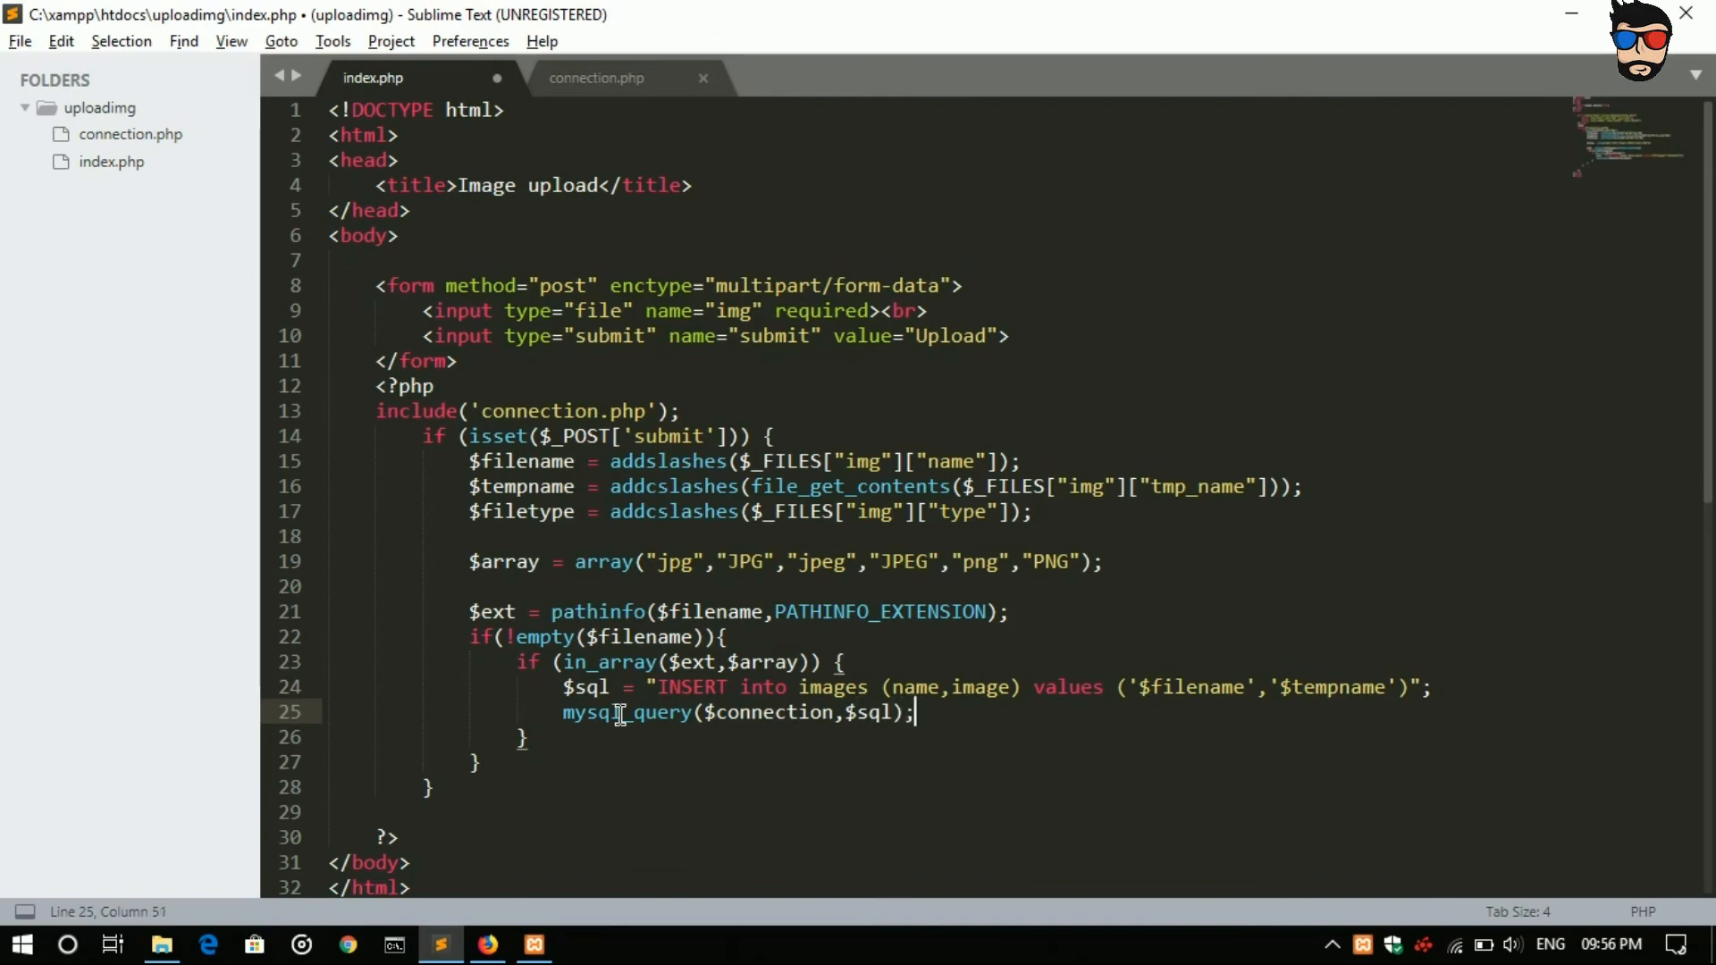
left_click(569, 737)
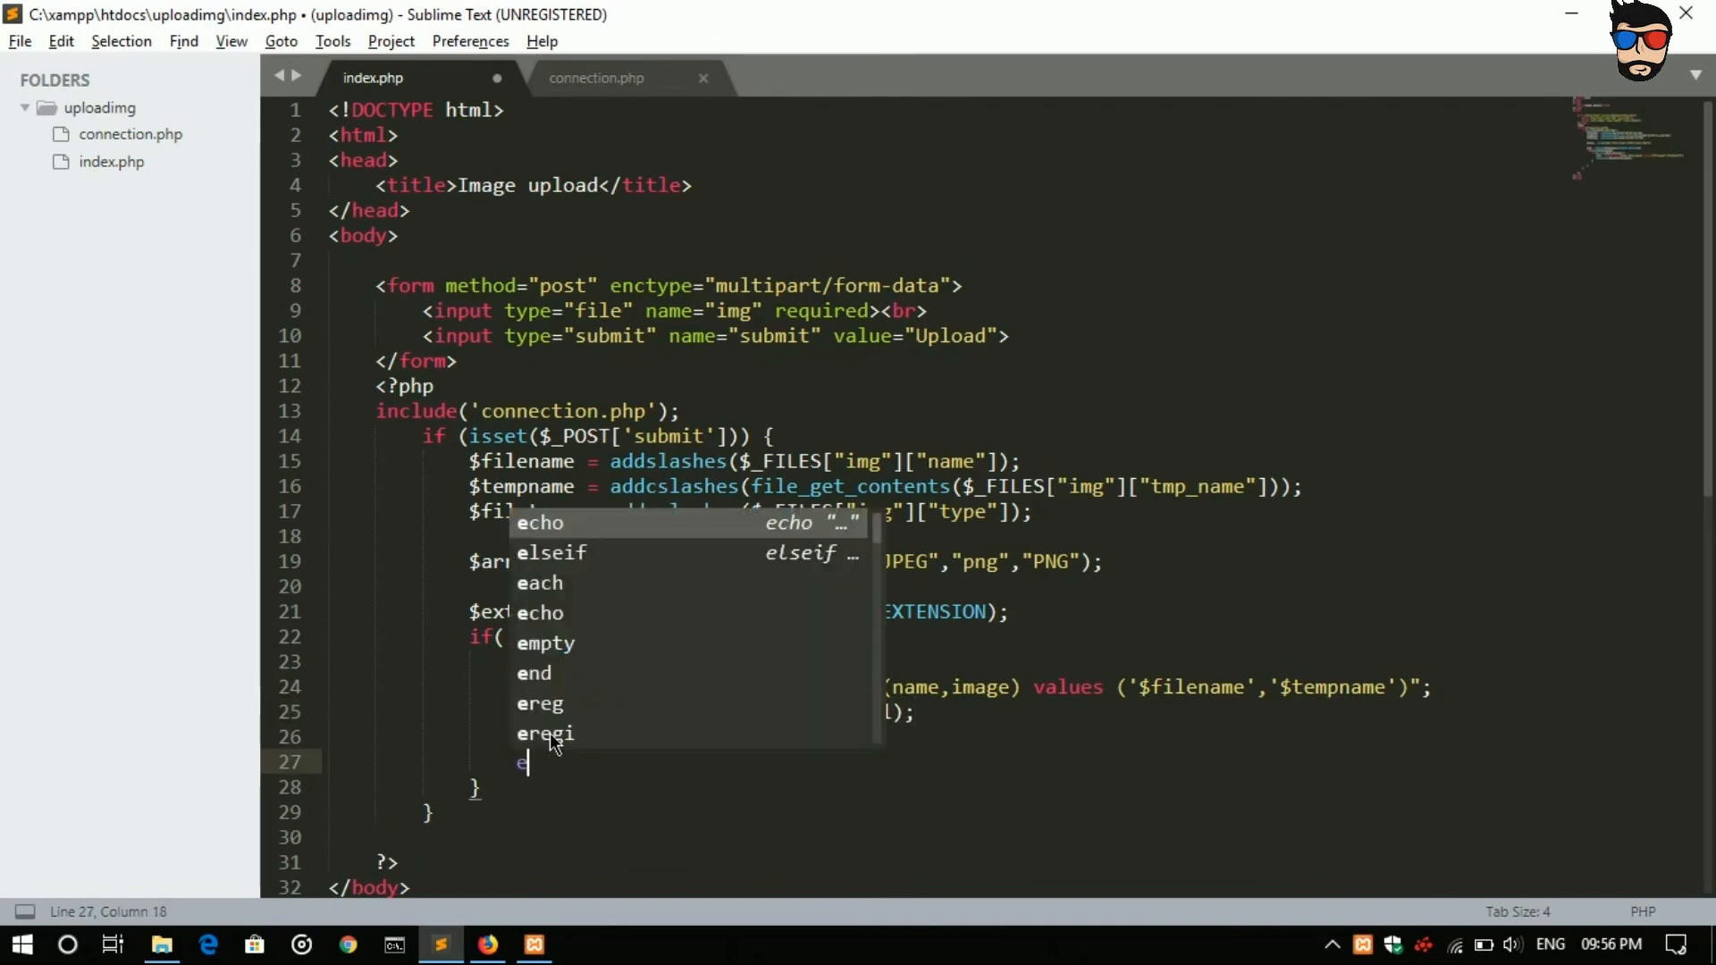
Step: Add an else block echoing "<script>alert('unsupported File');</script>"
type("else{}")
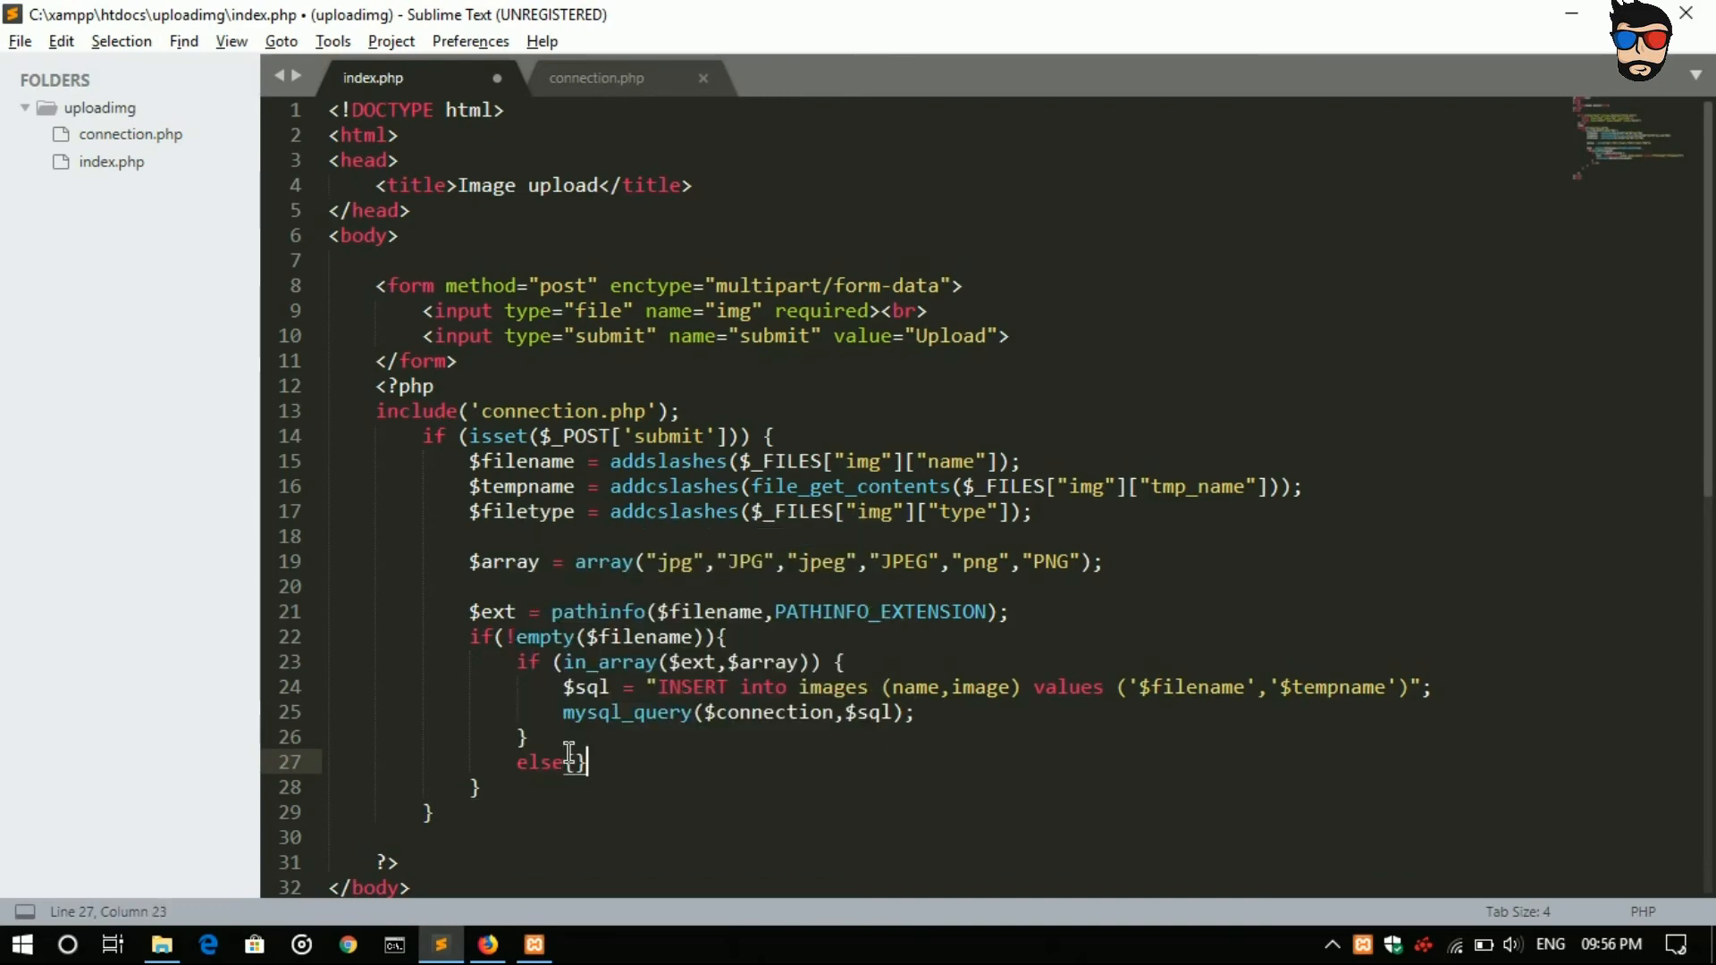
key("enter")
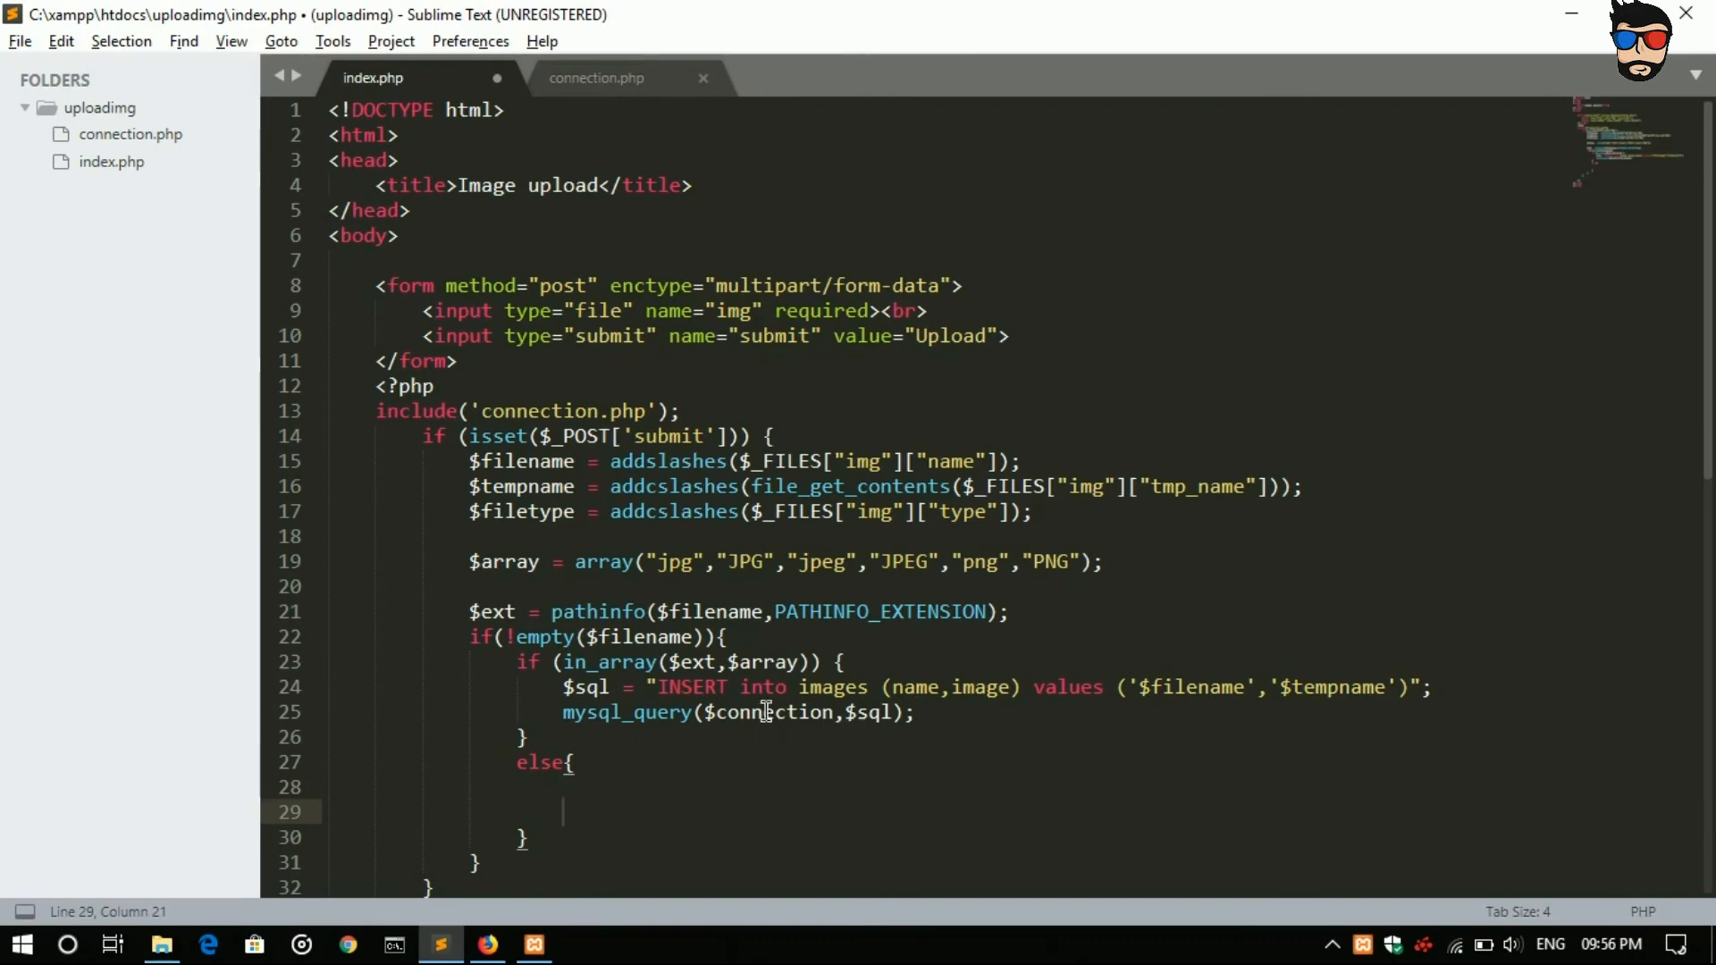
scroll("down", 3)
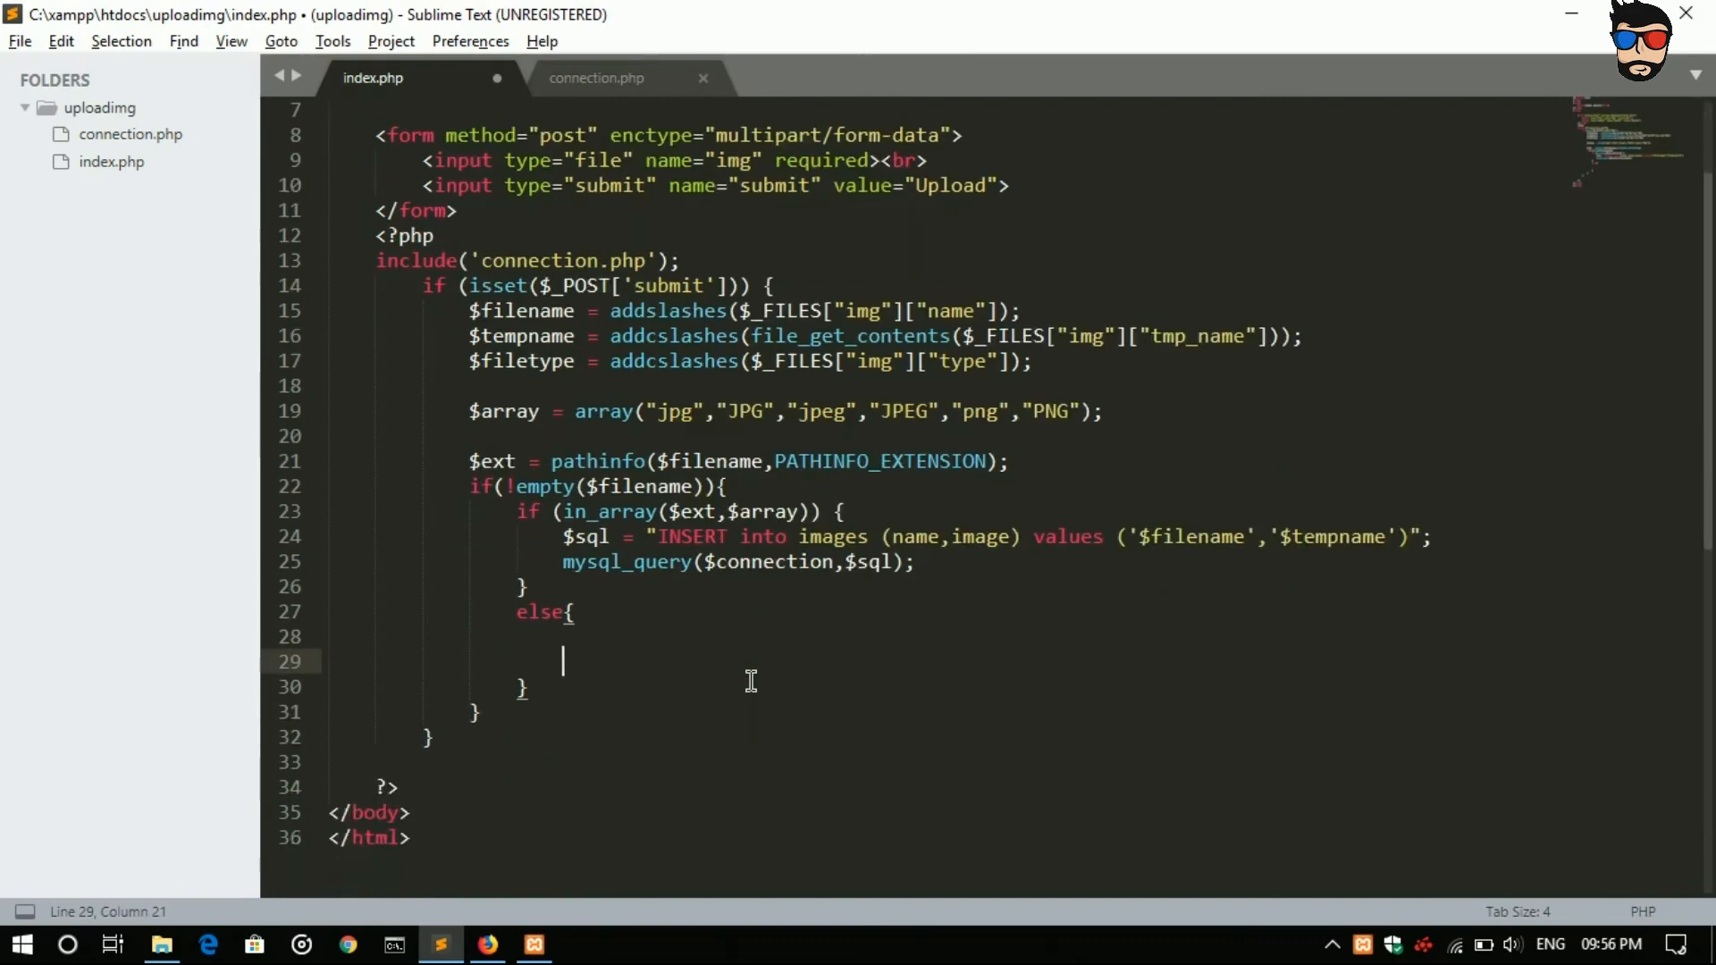
type("e")
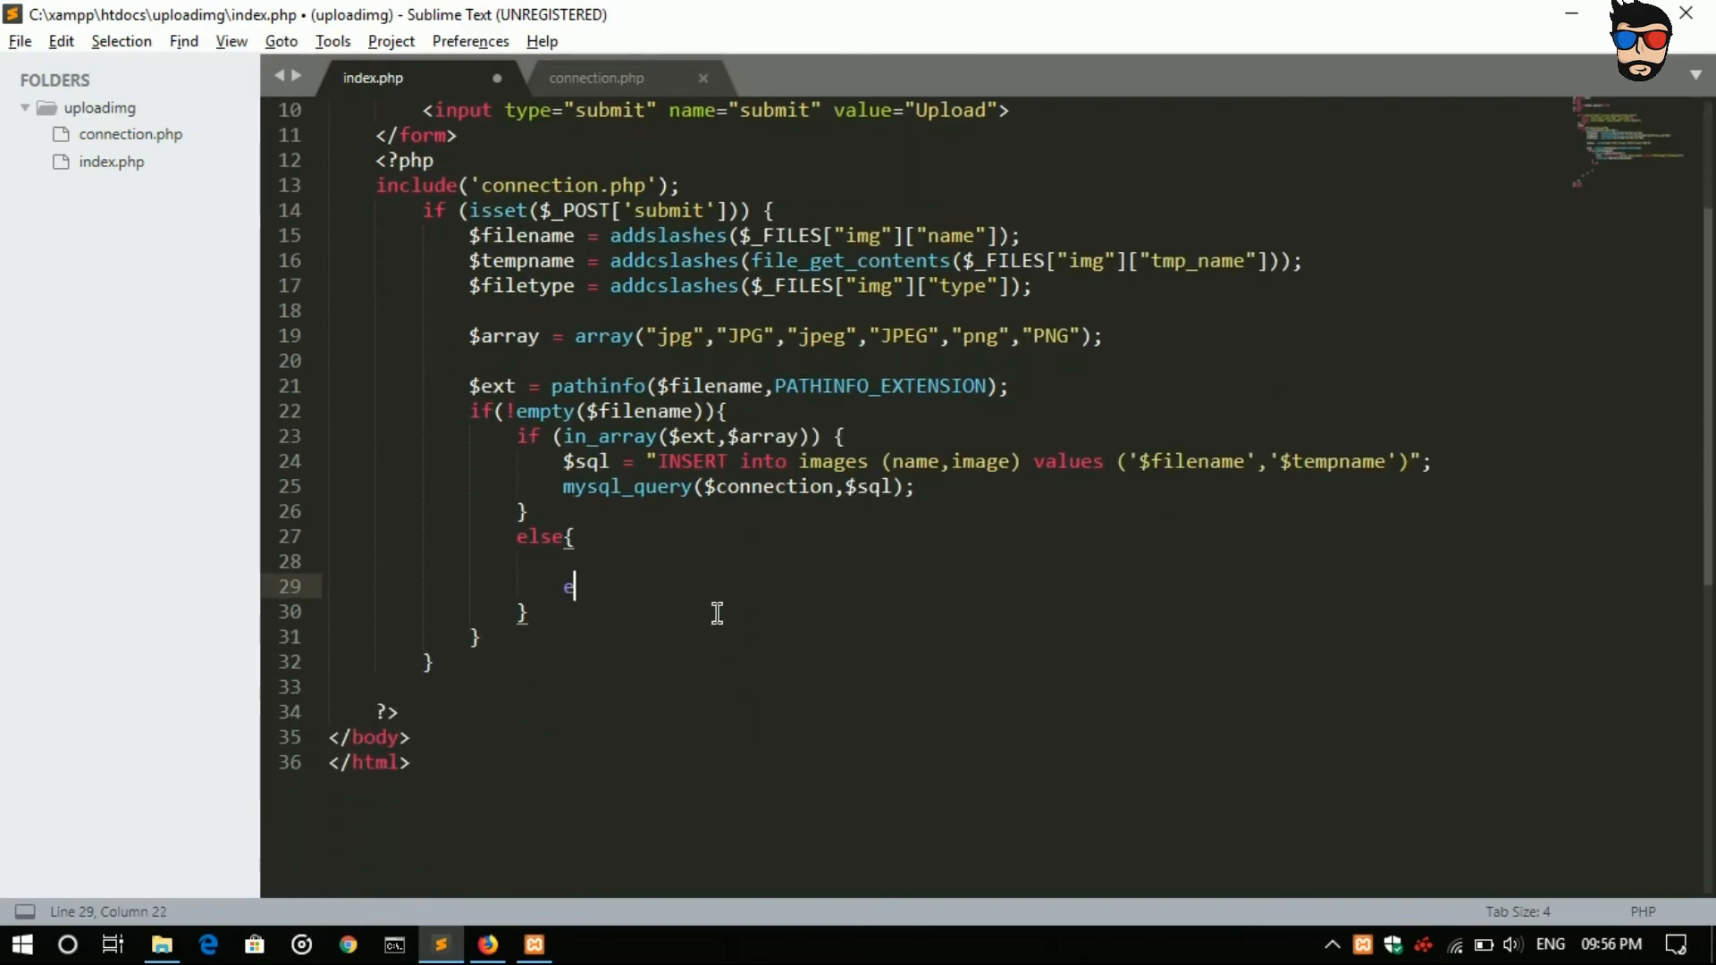
type("echo \"<\";")
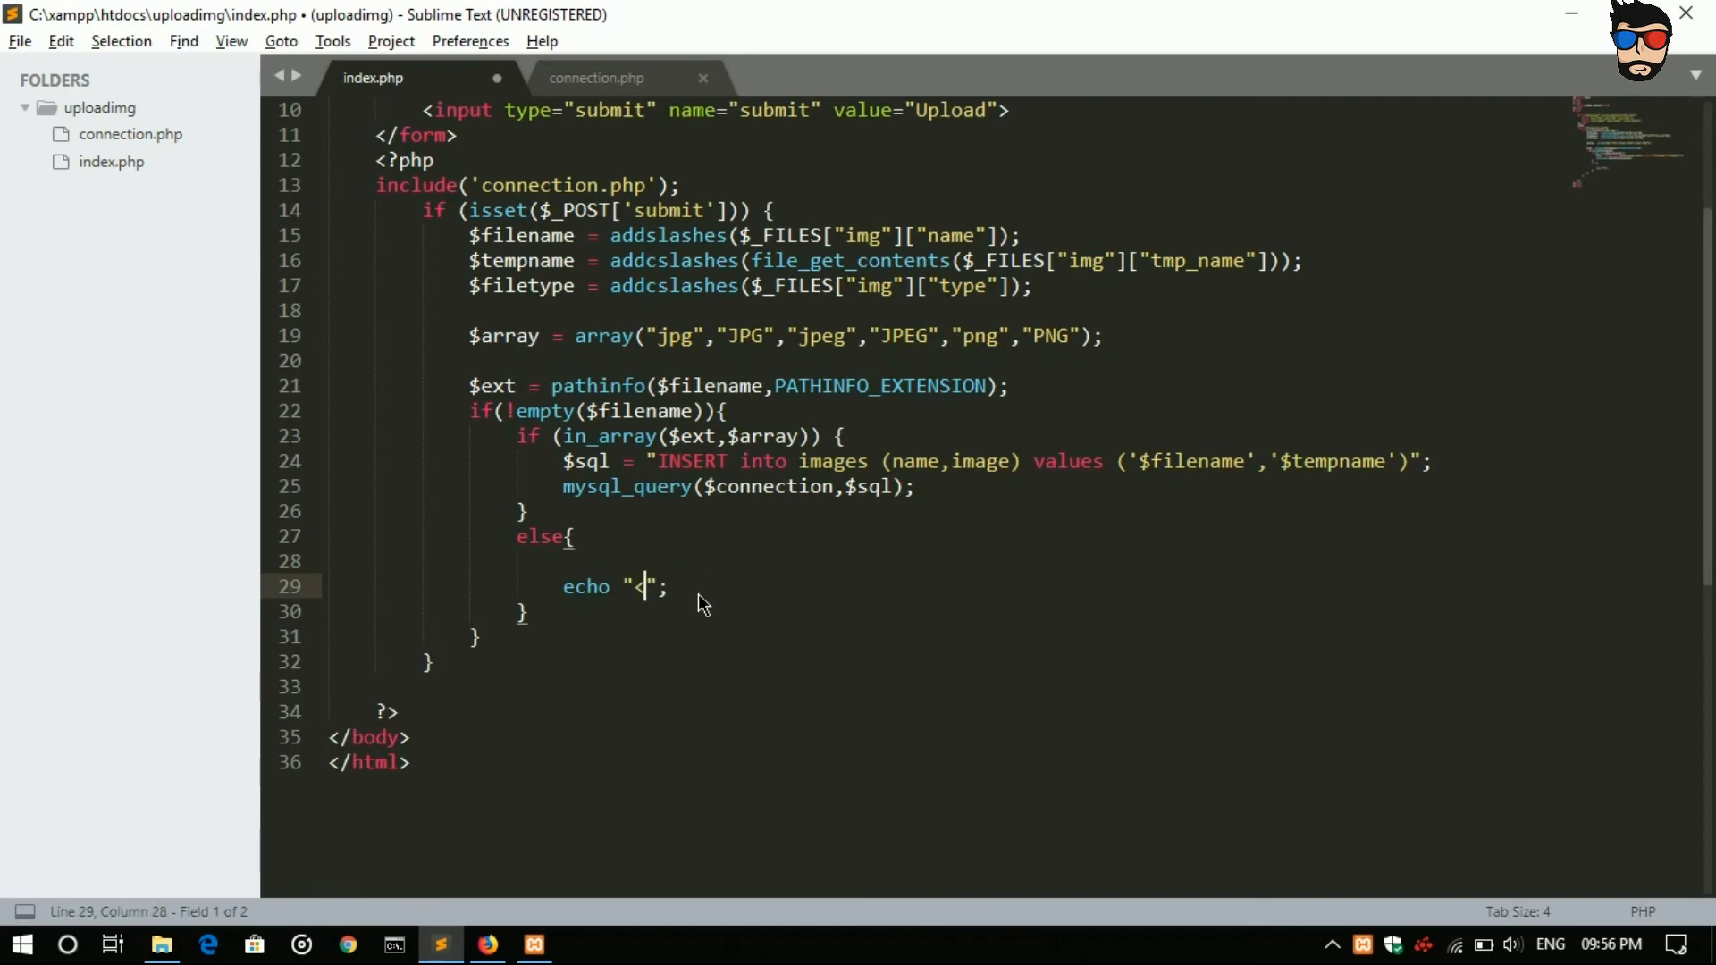
type("sc")
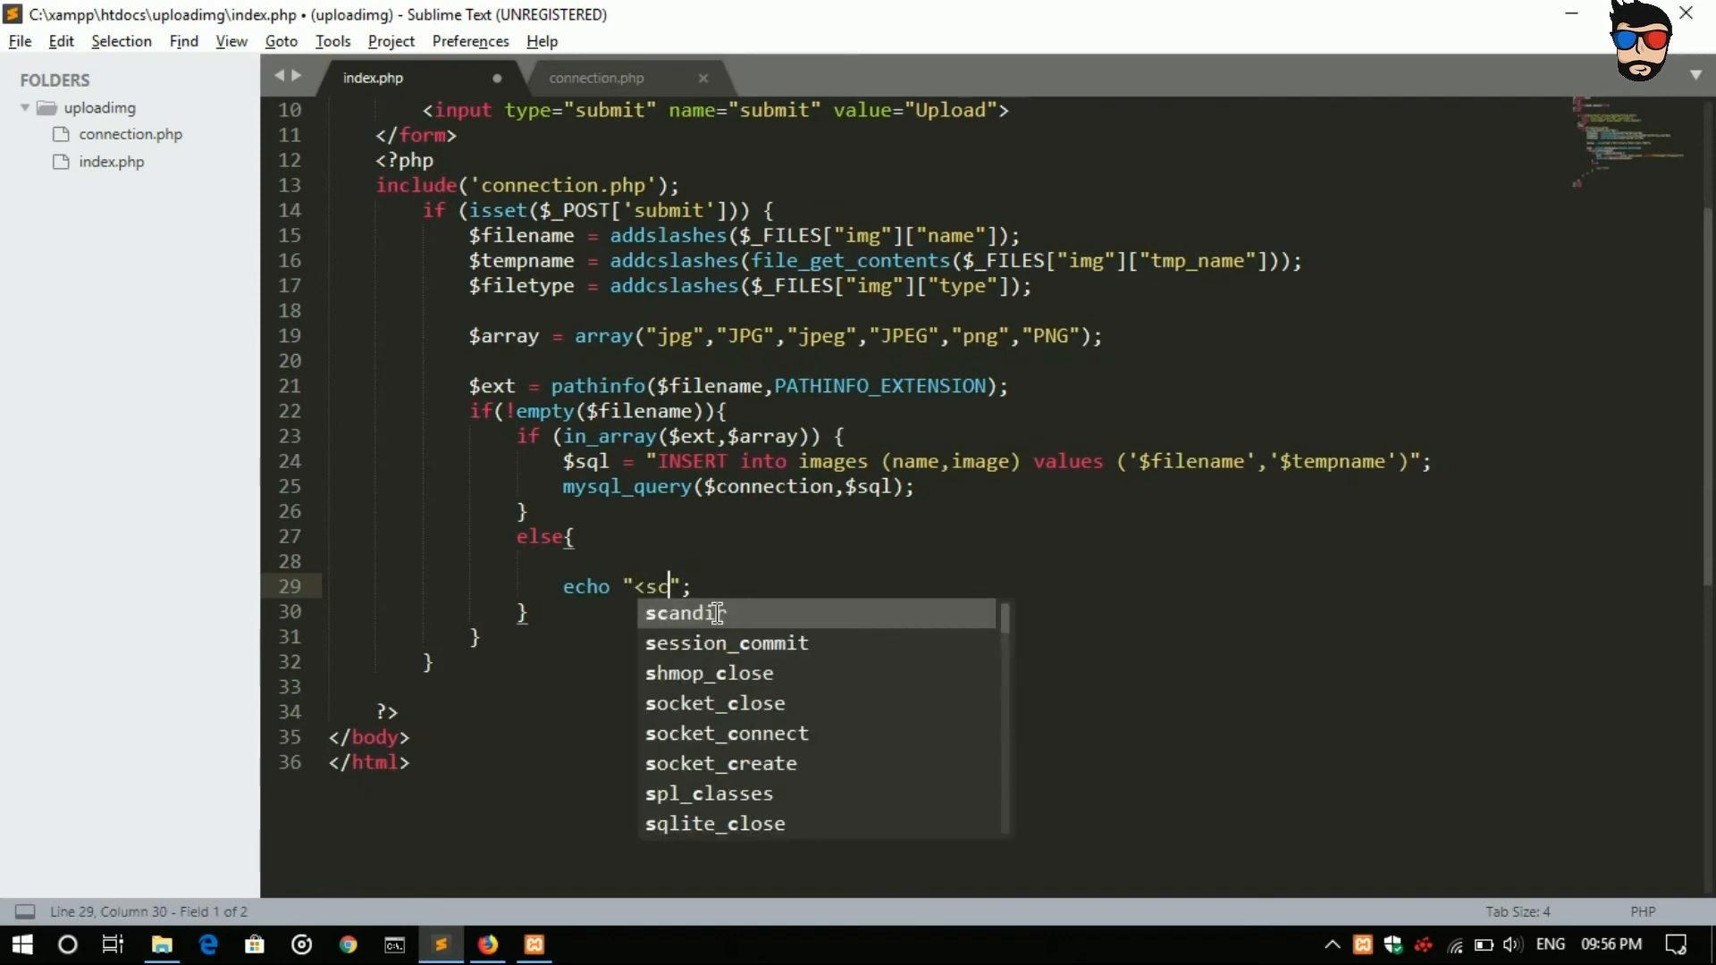
type("ript")
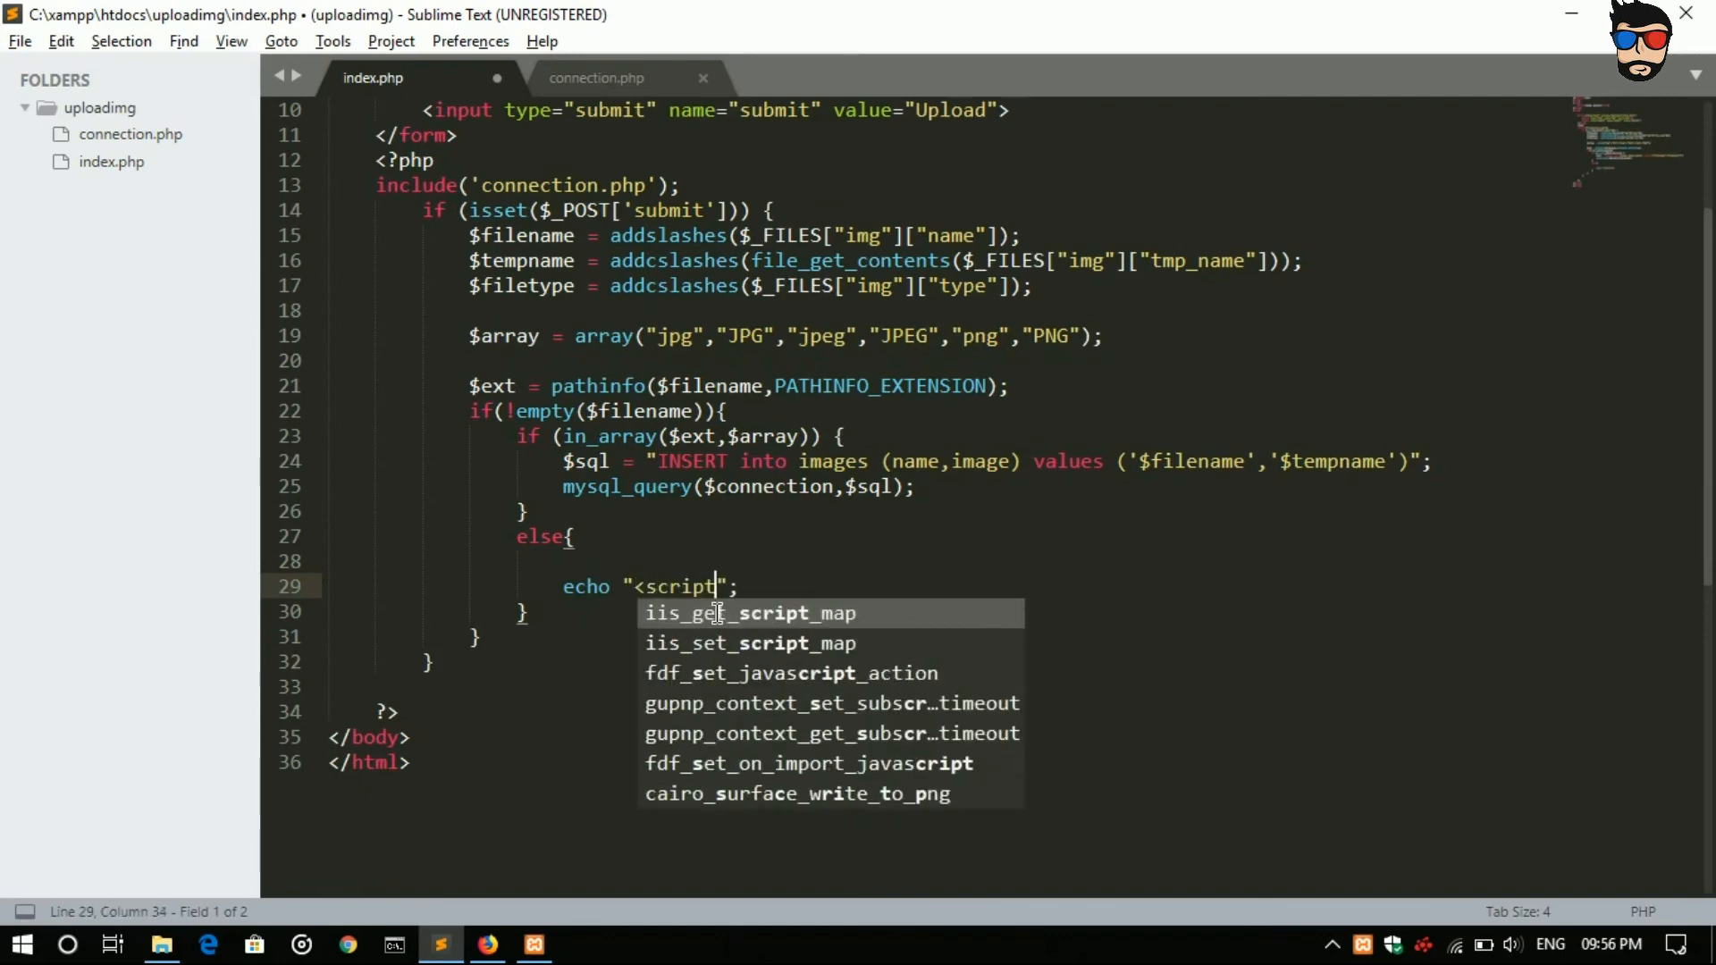
type(">")
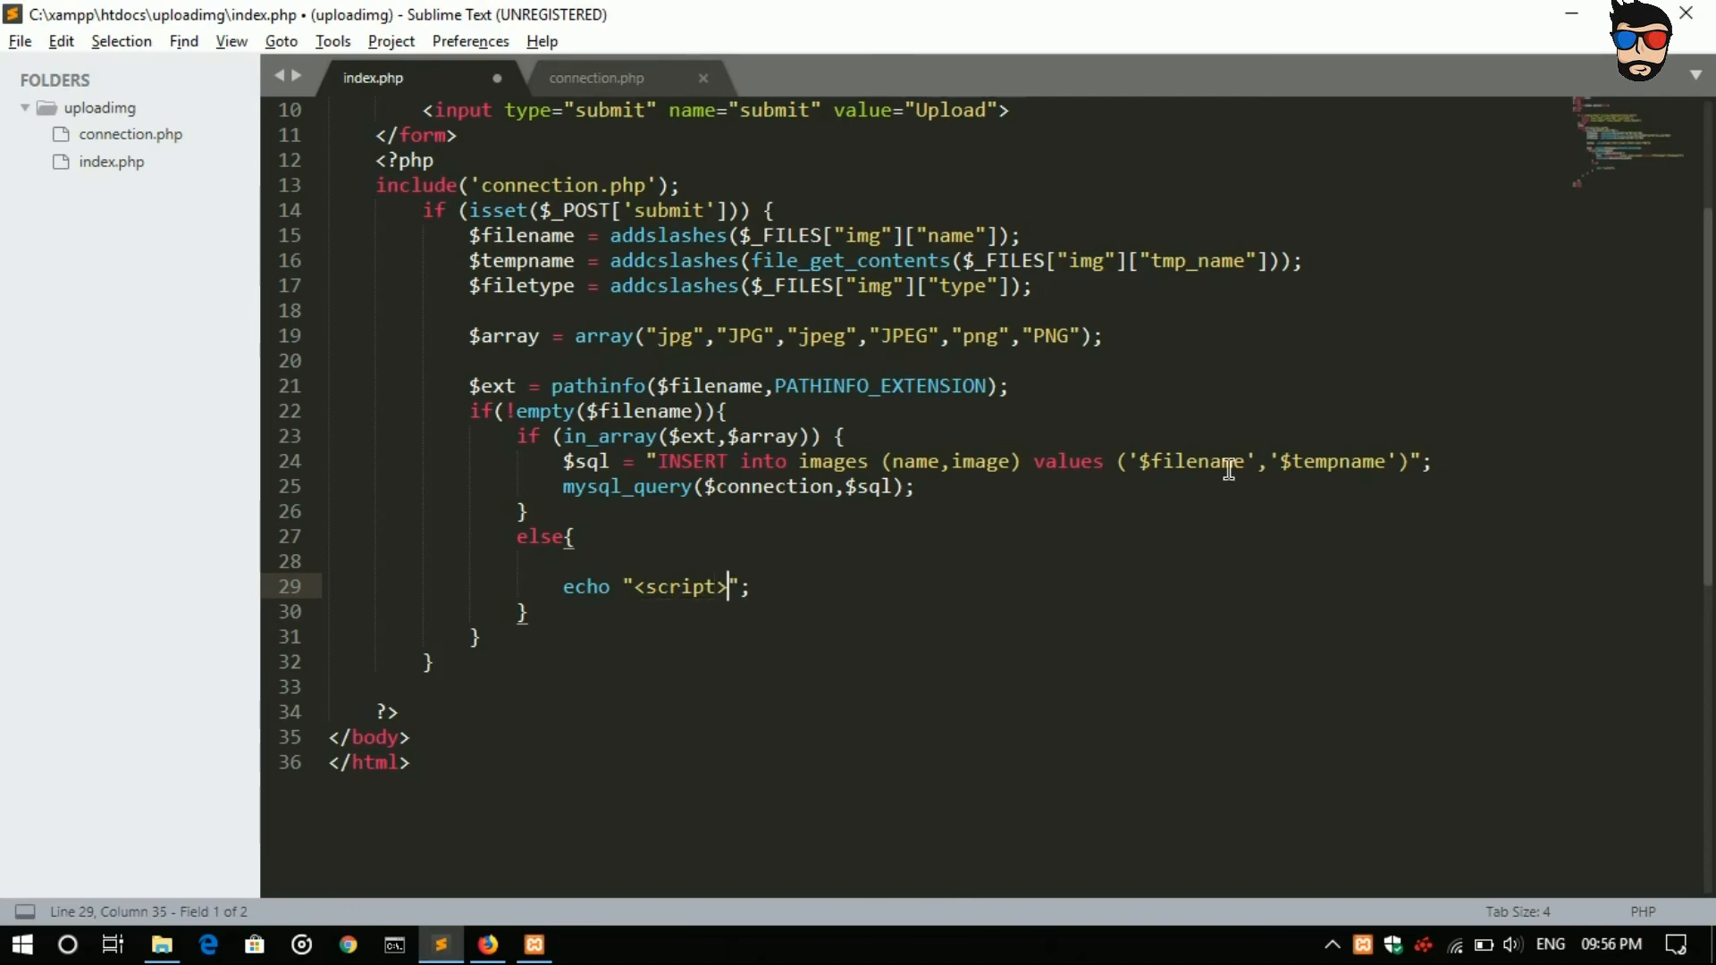
type("al")
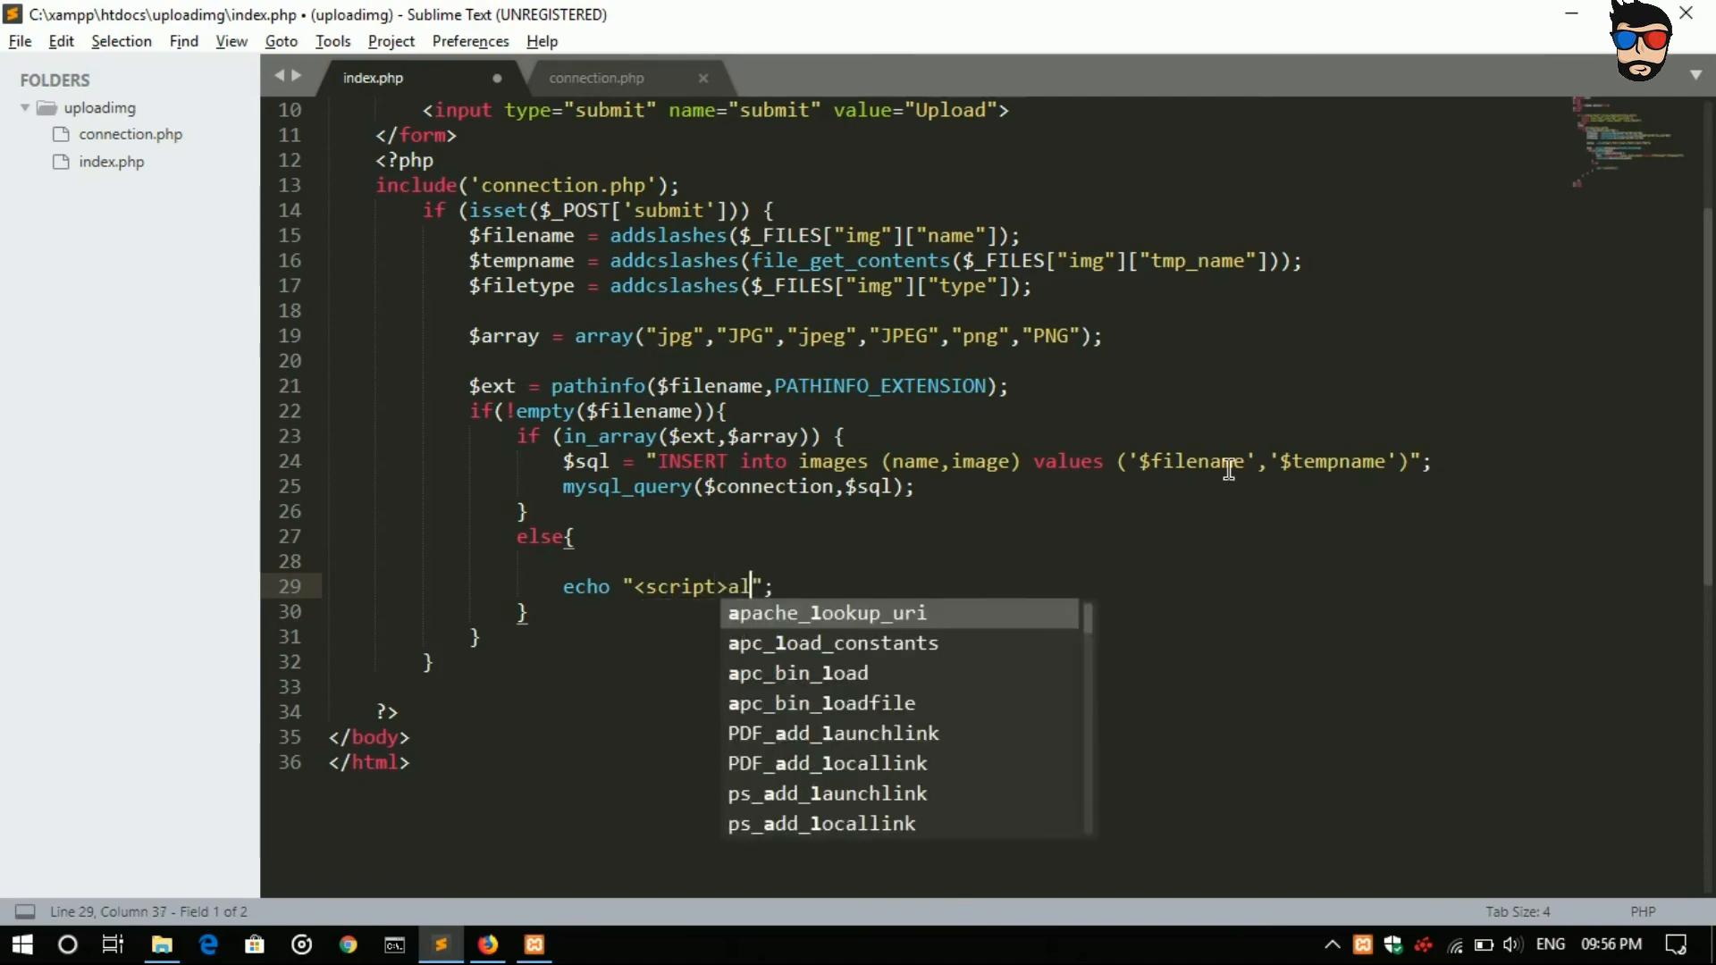
type("ert")
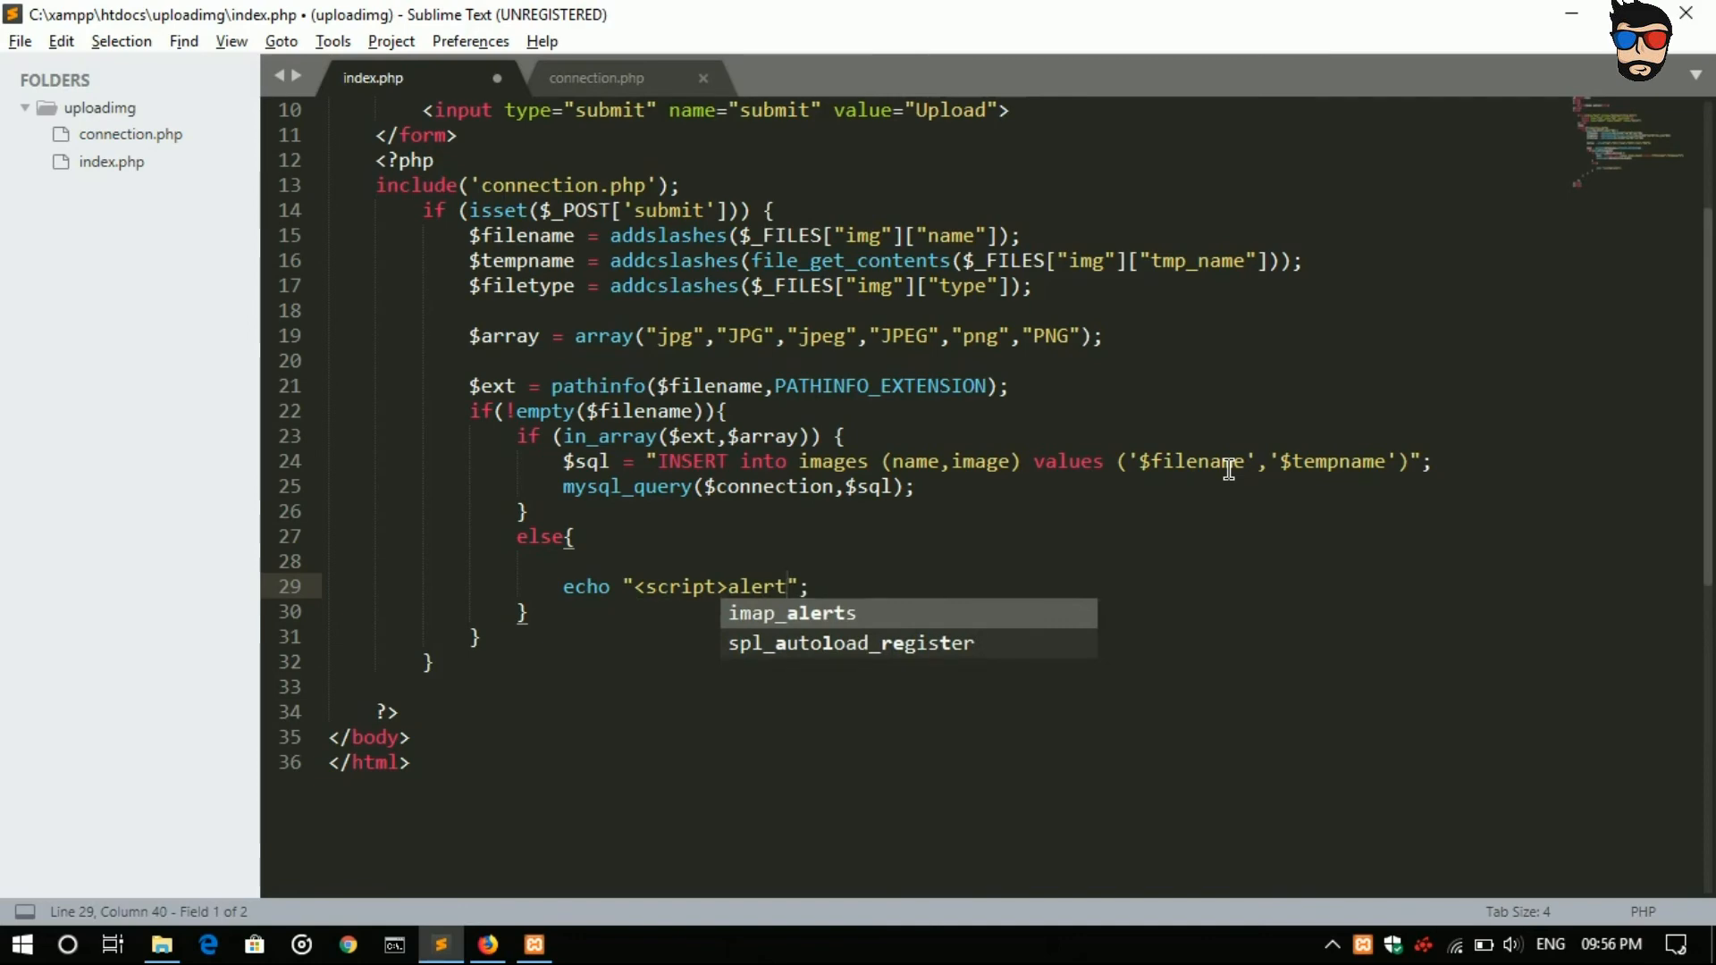
type("()")
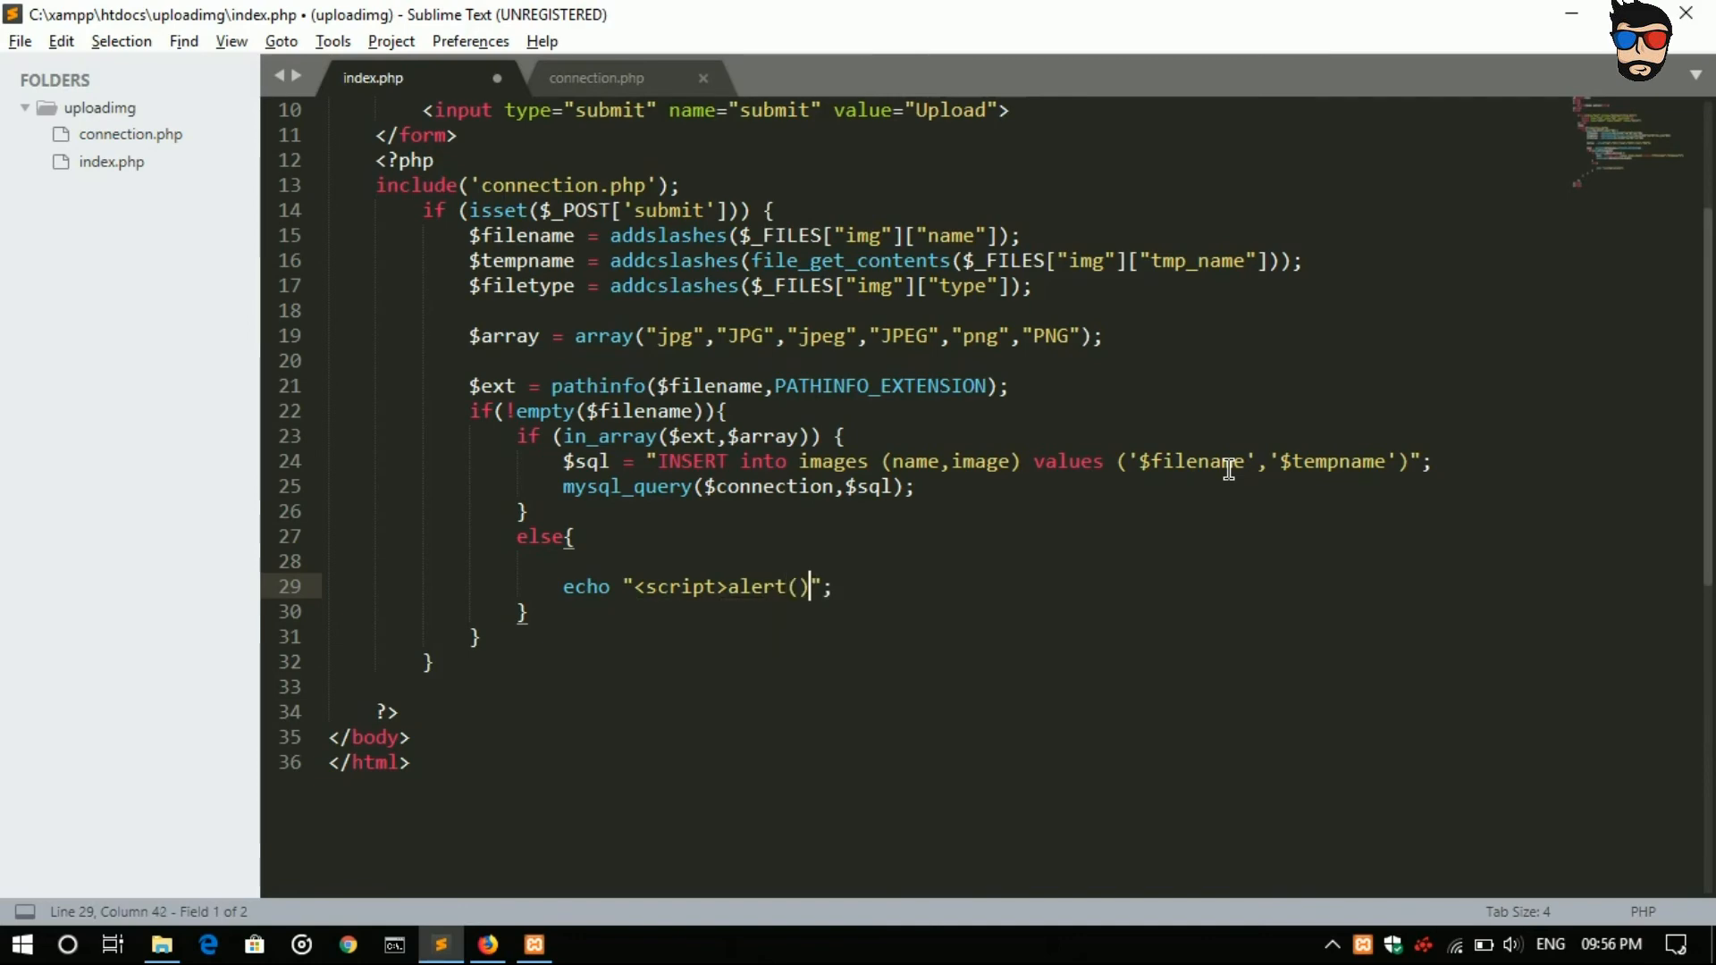
type(";")
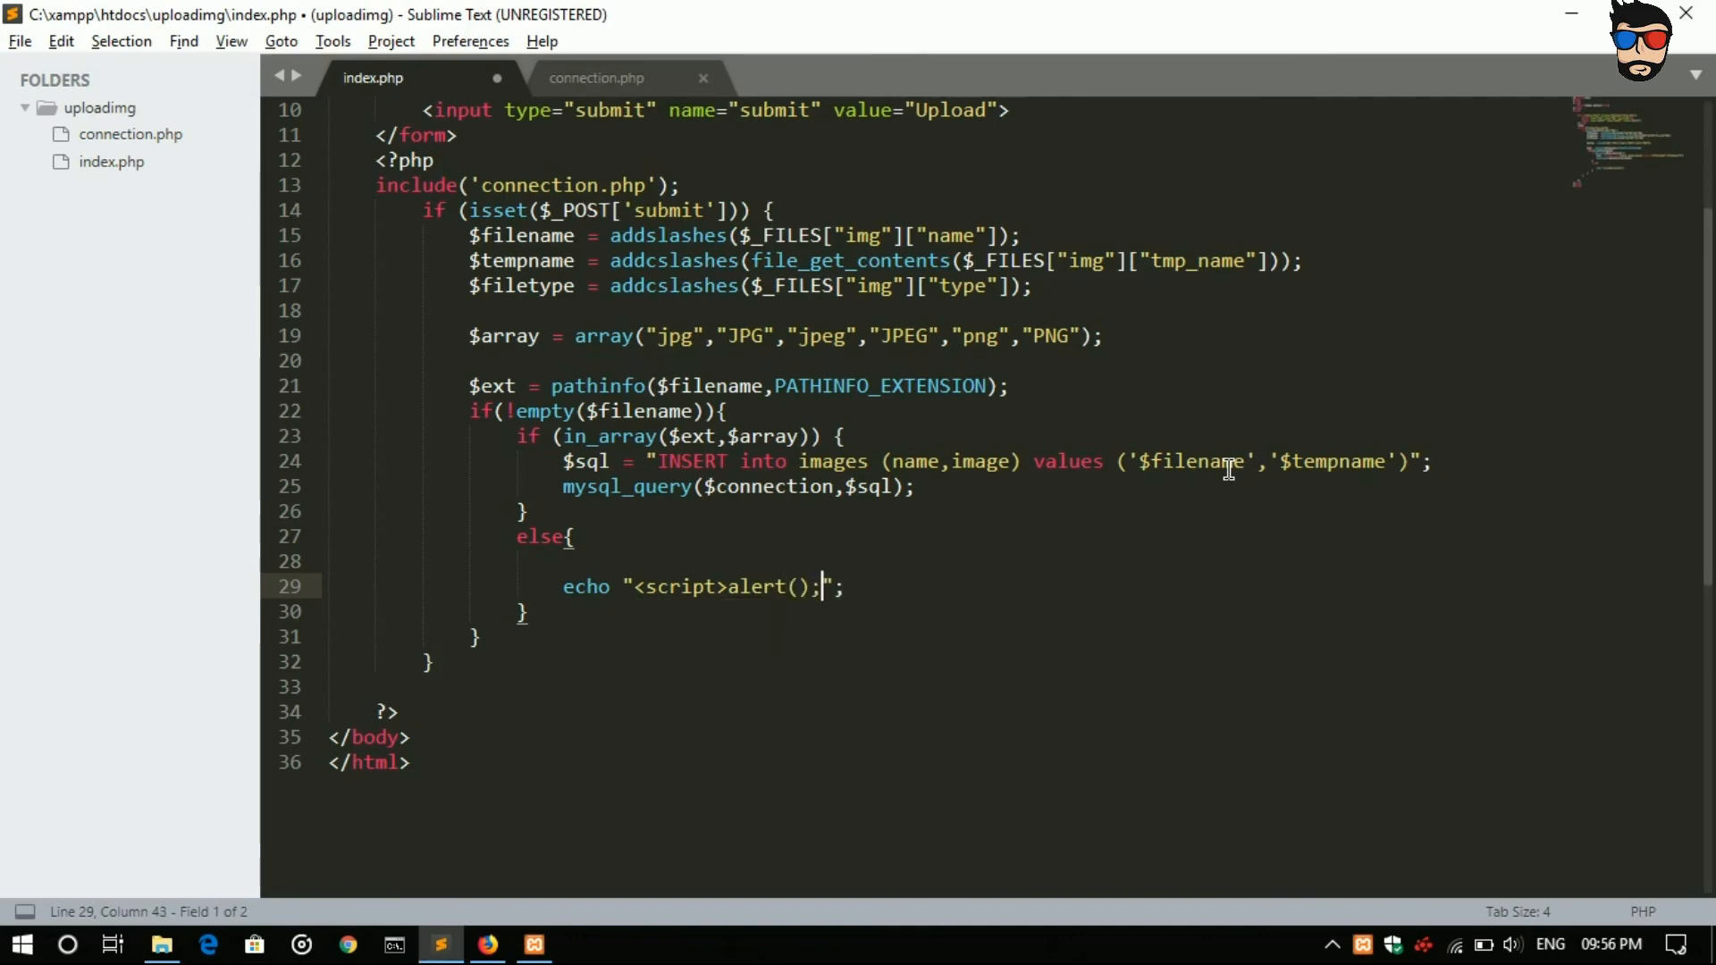
key("Backspace")
type("'unsupp")
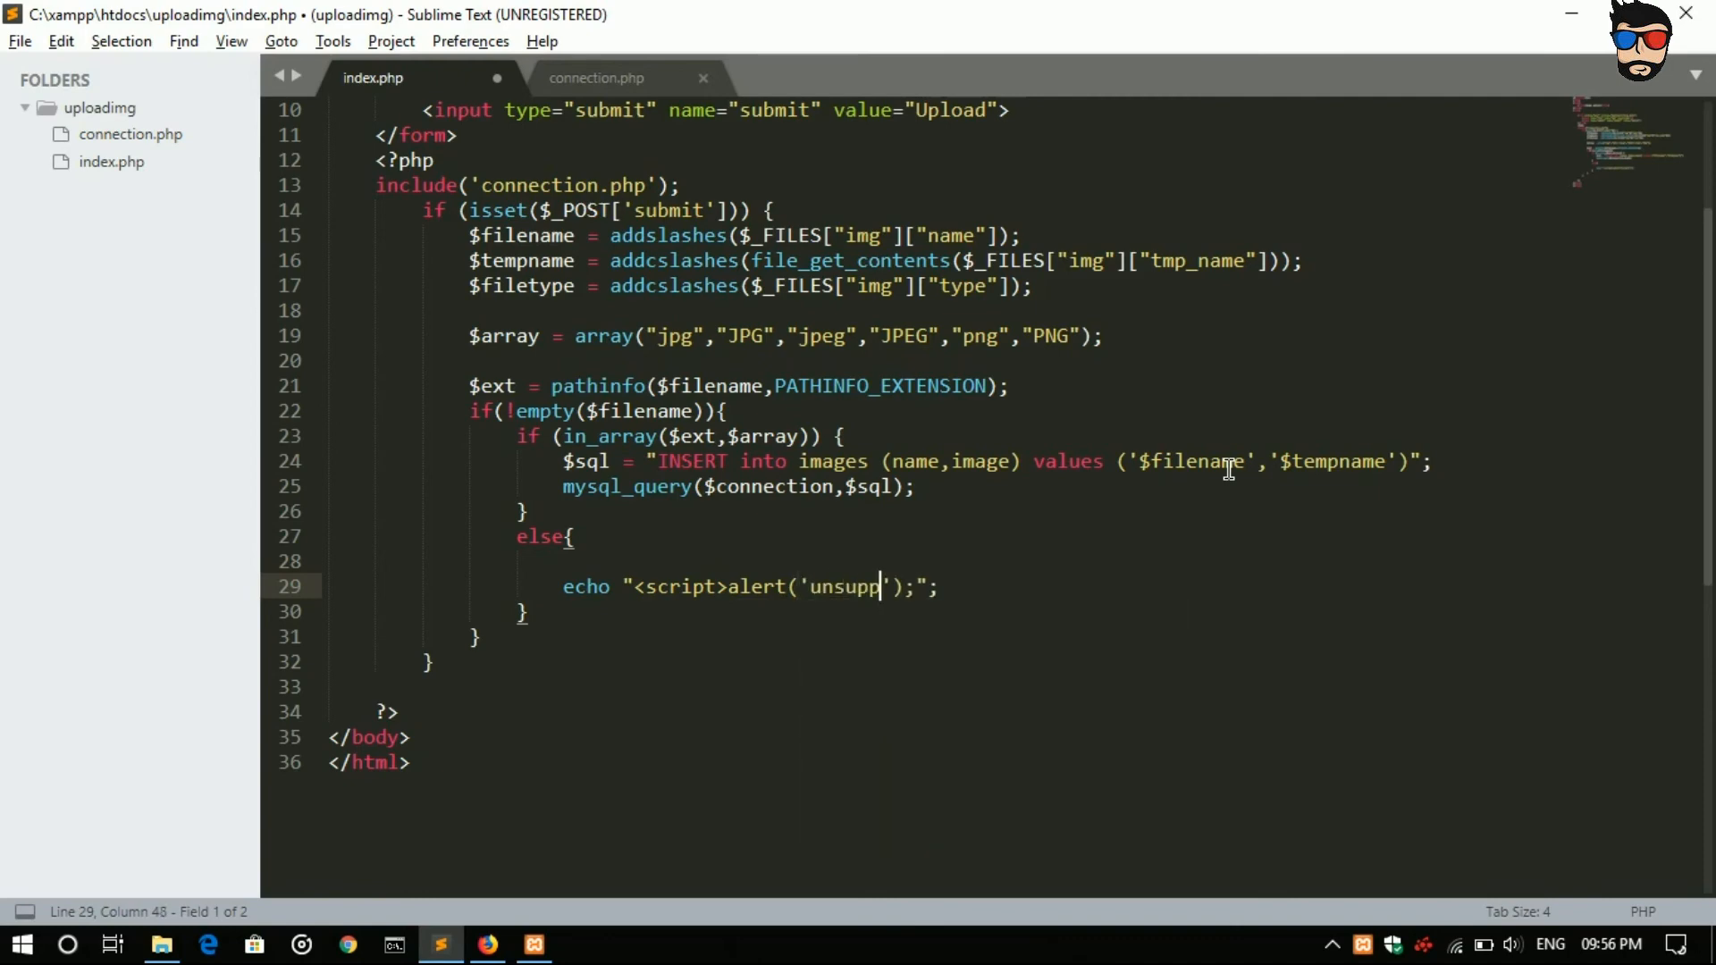
type("orted File")
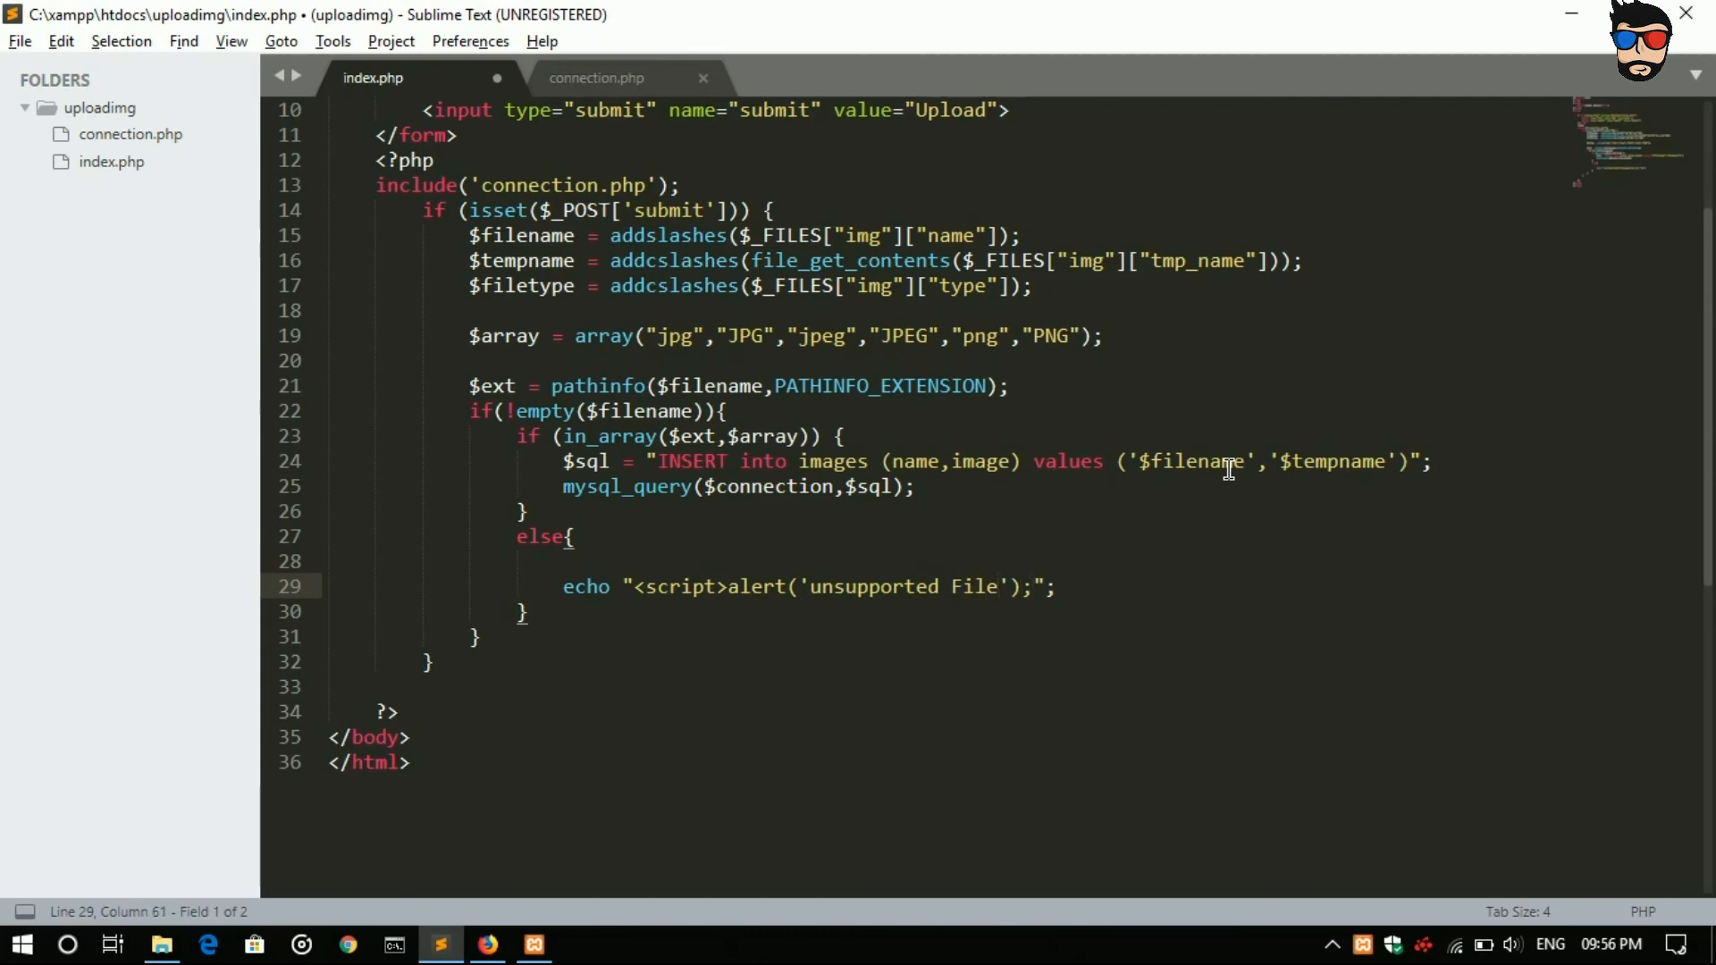
type("</script>")
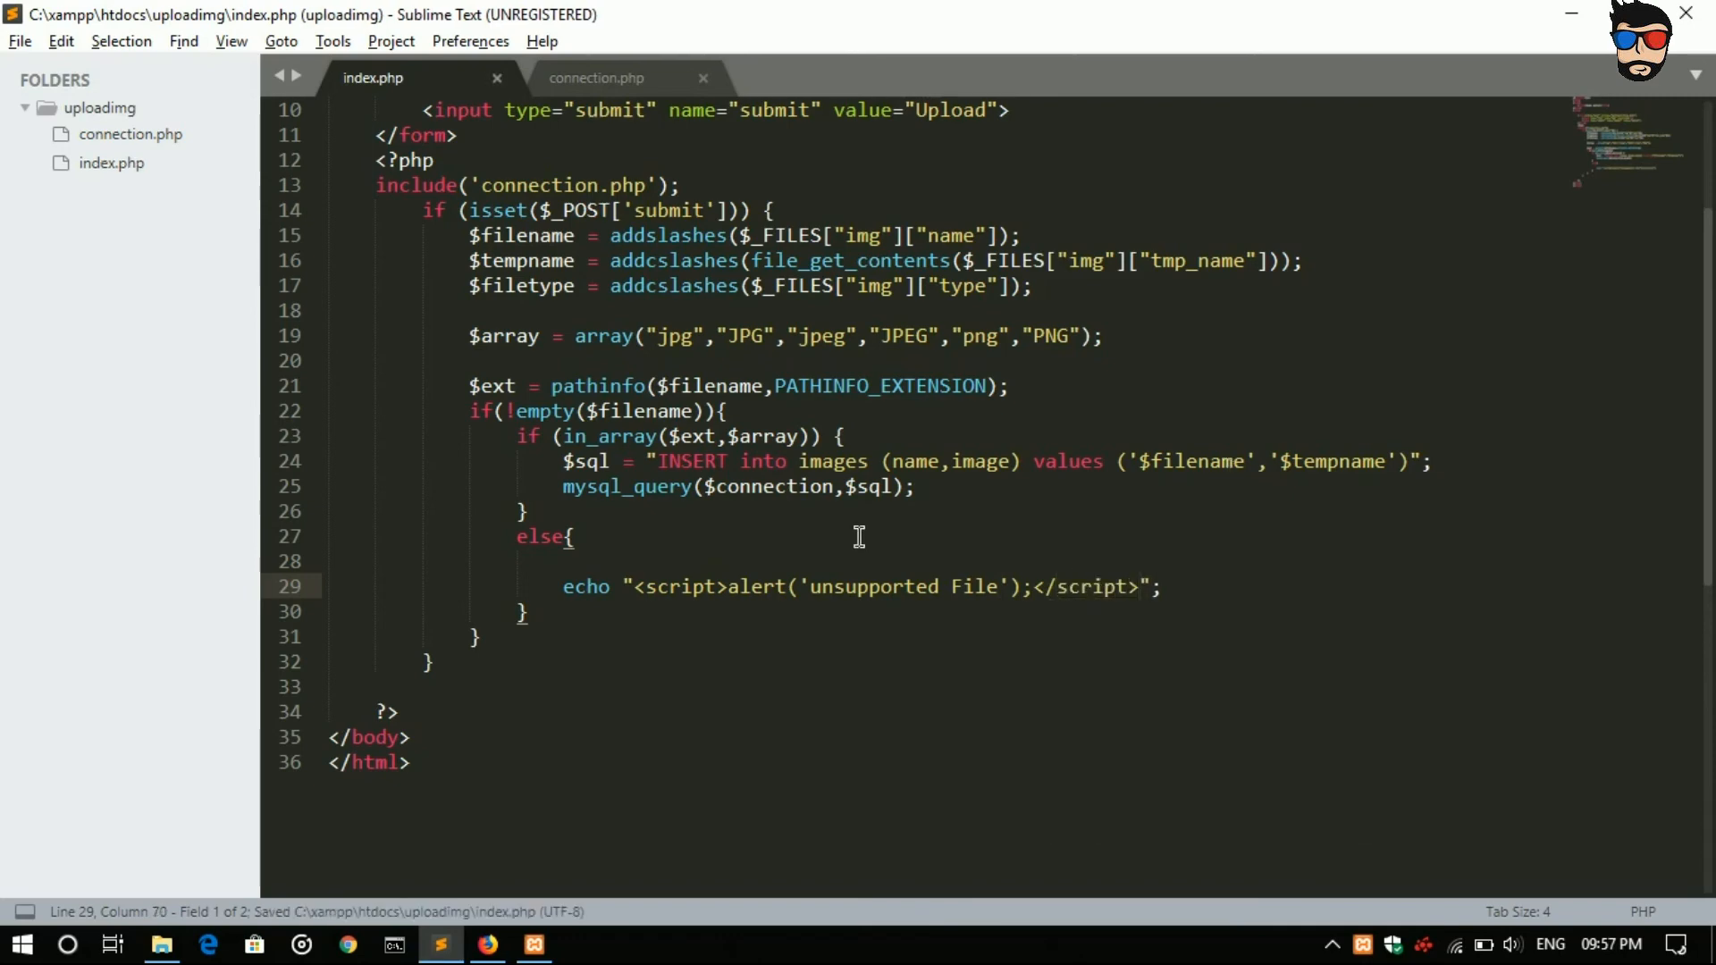
Step: Switch to Firefox and start entering localhost/uploadimg in a new tab
left_click(487, 944)
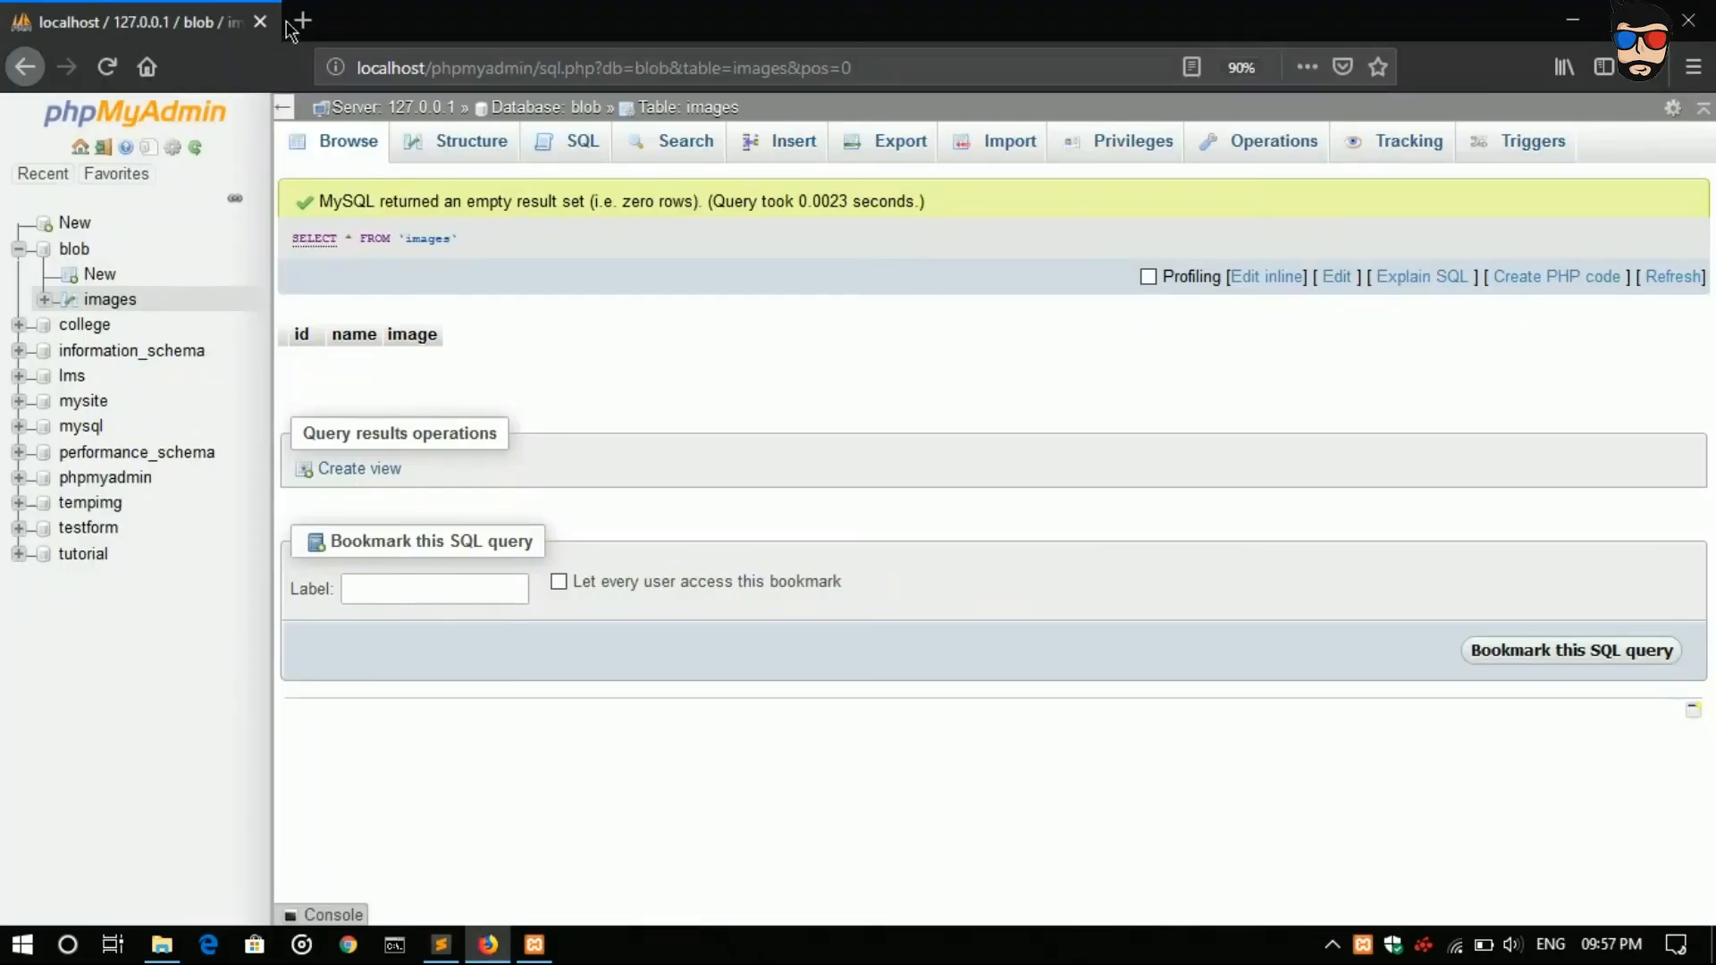
left_click(298, 20)
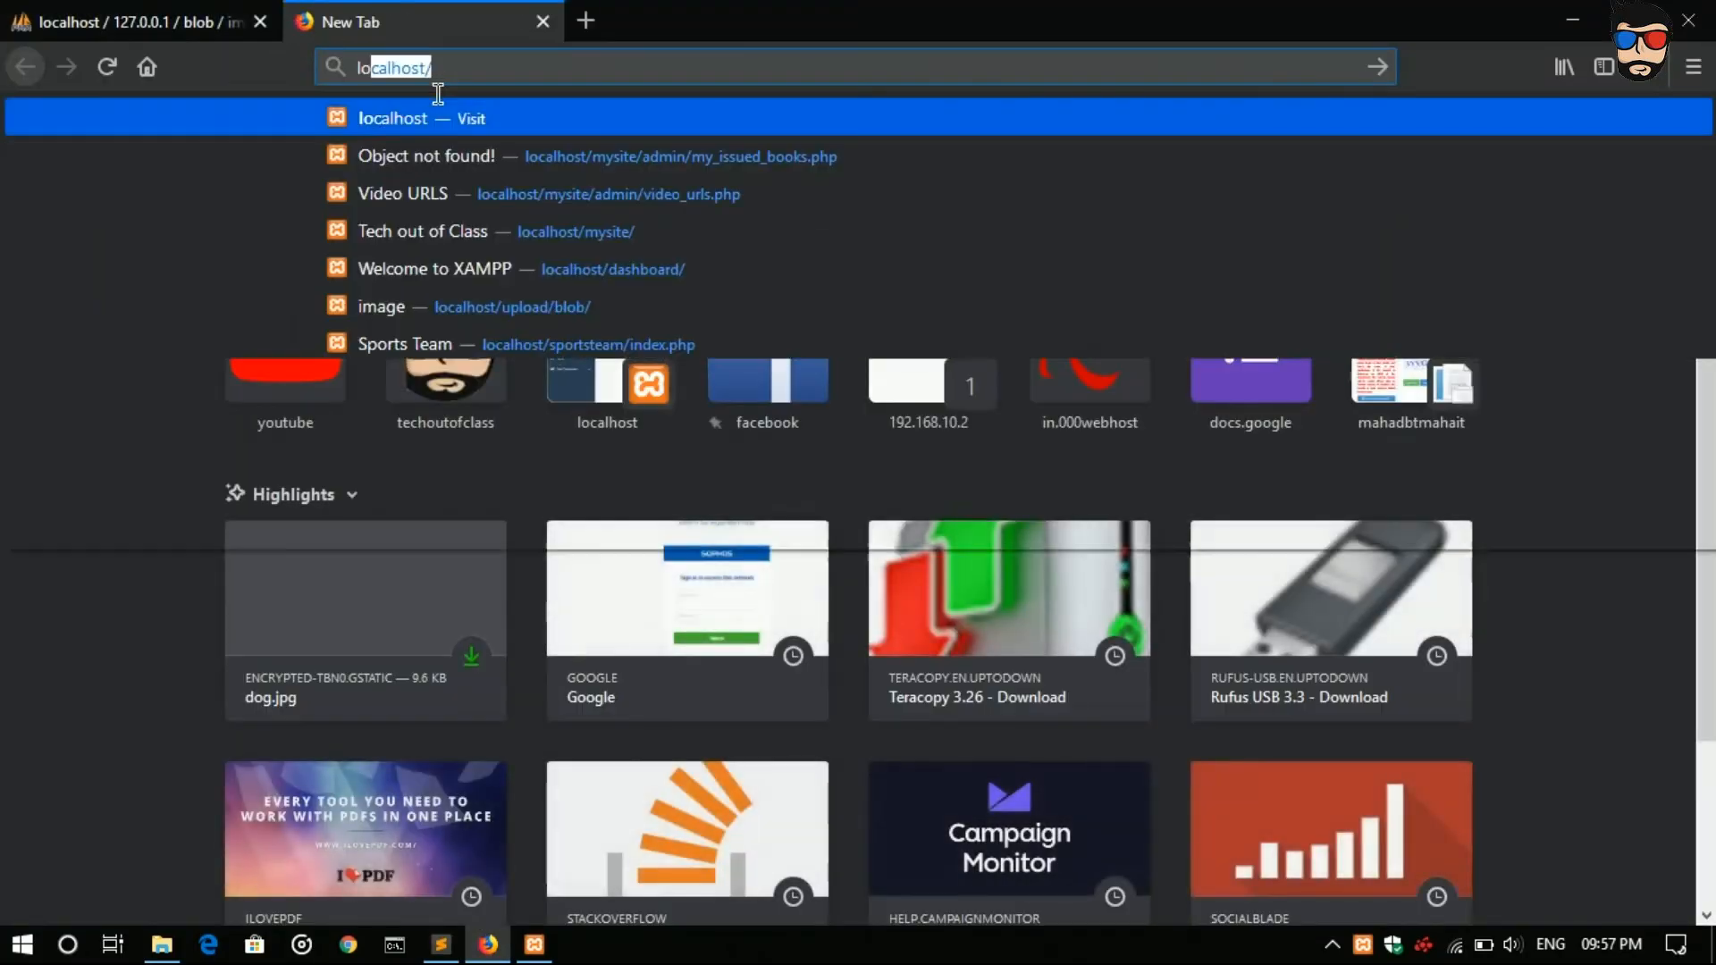
left_click(438, 944)
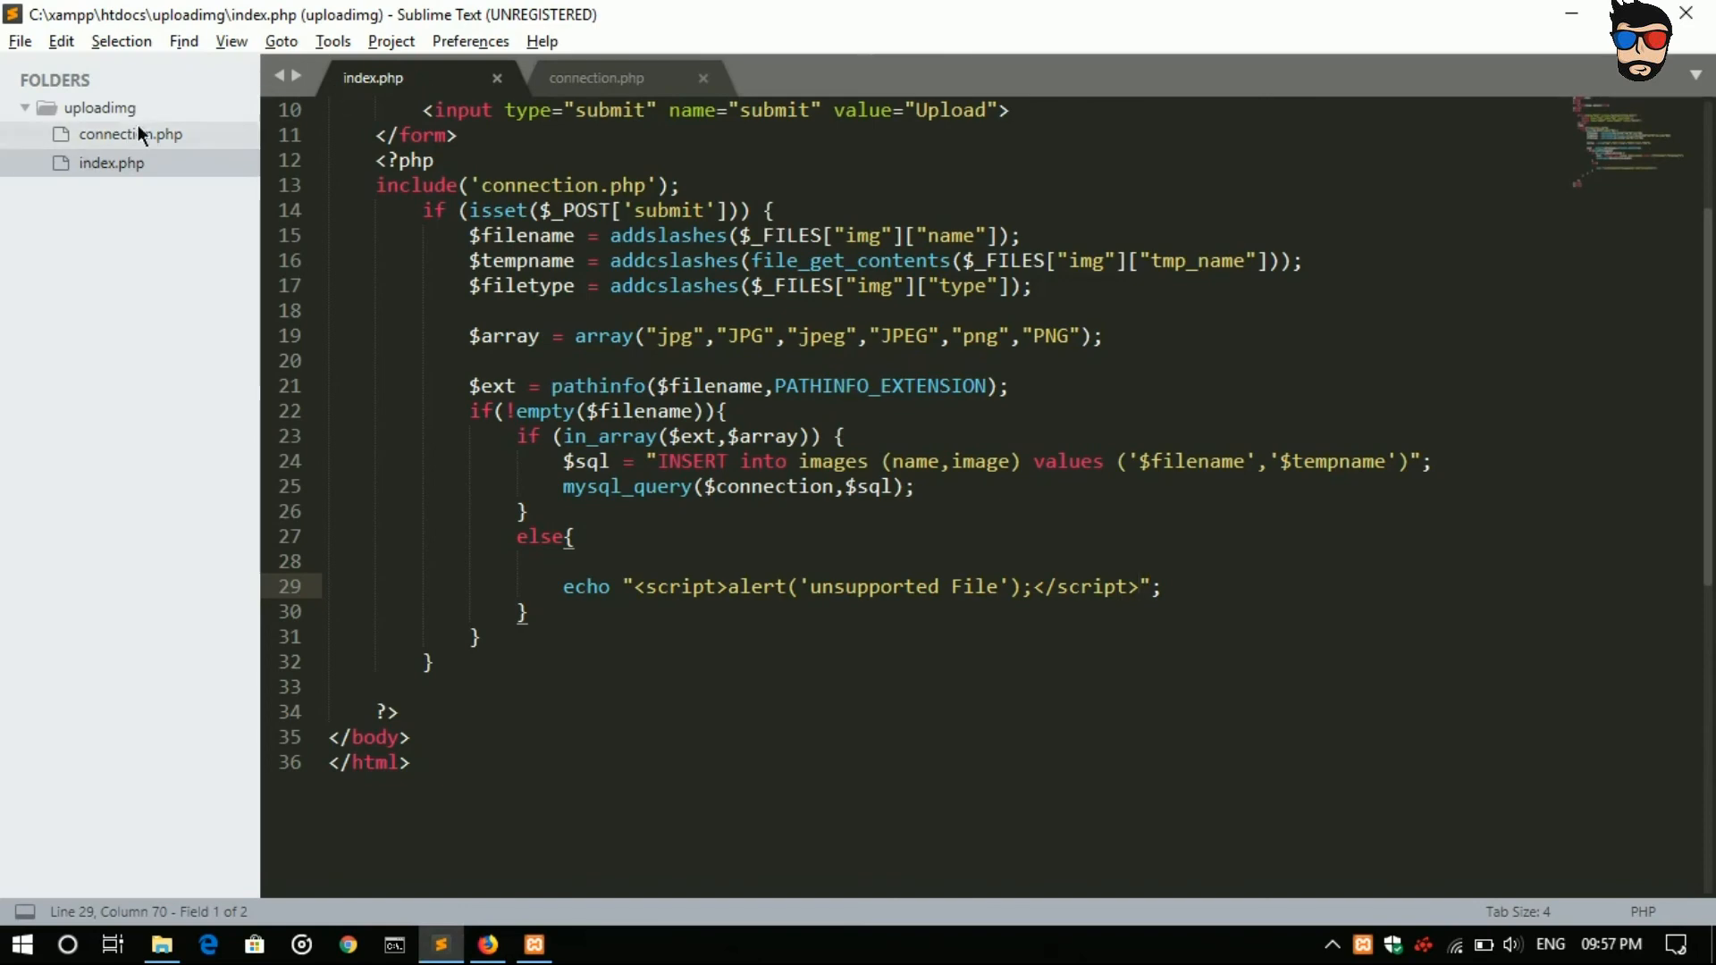
left_click(487, 944)
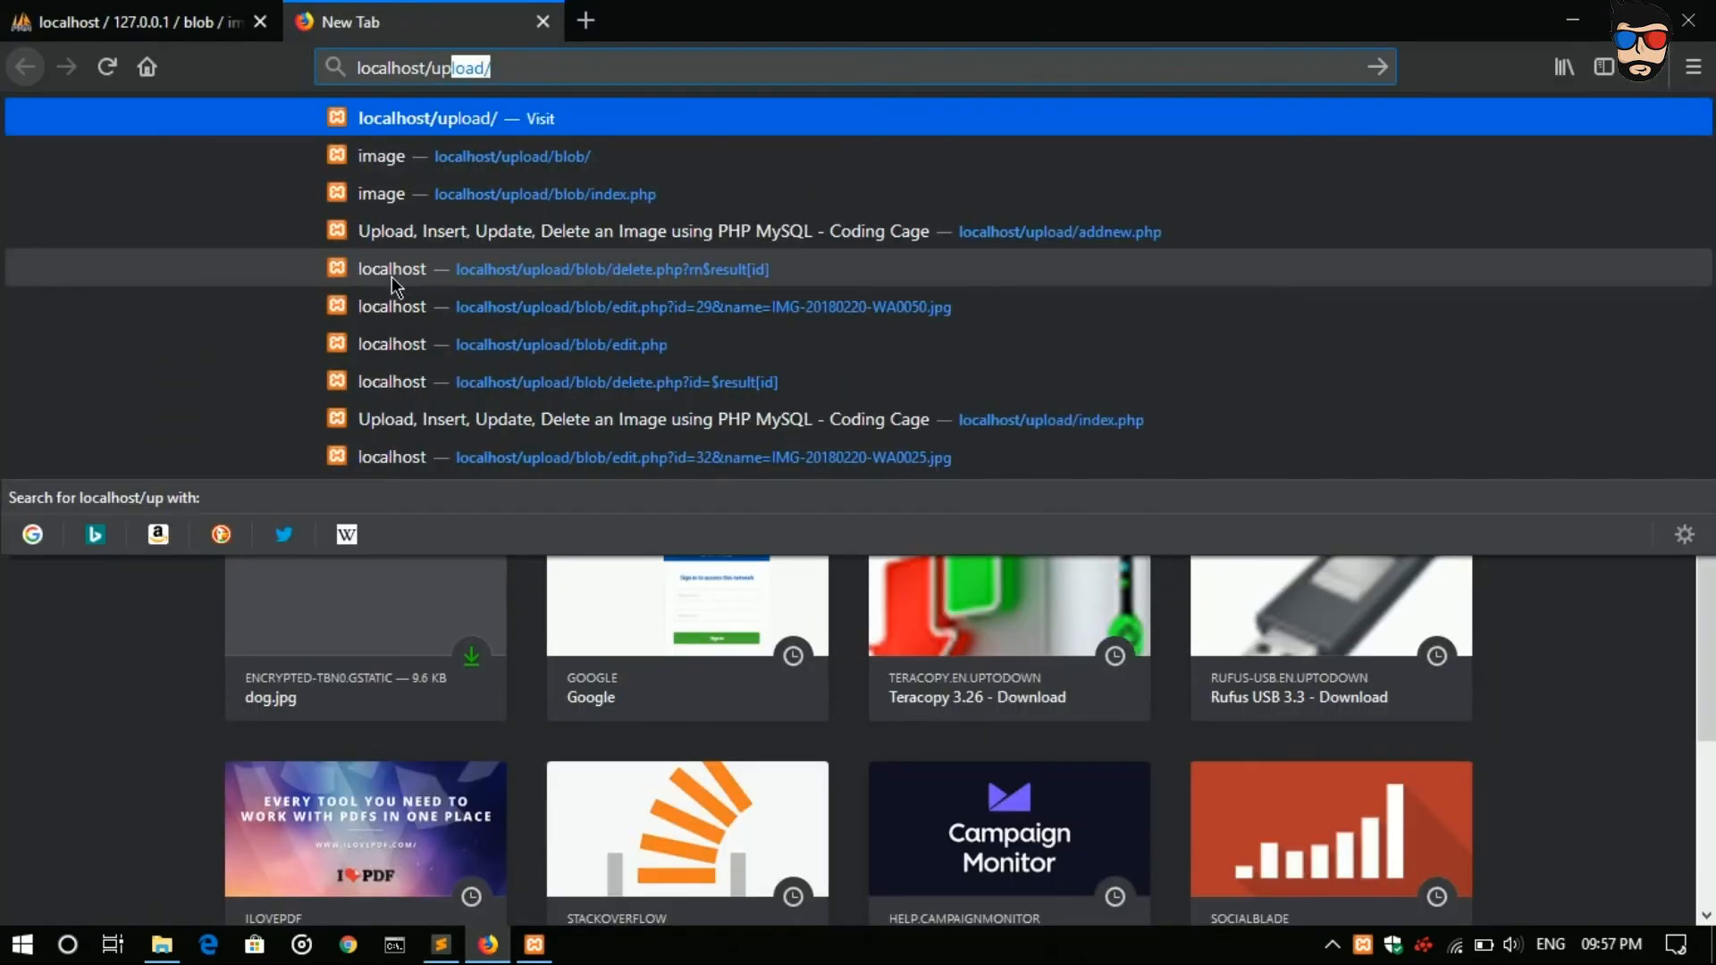
type("img/")
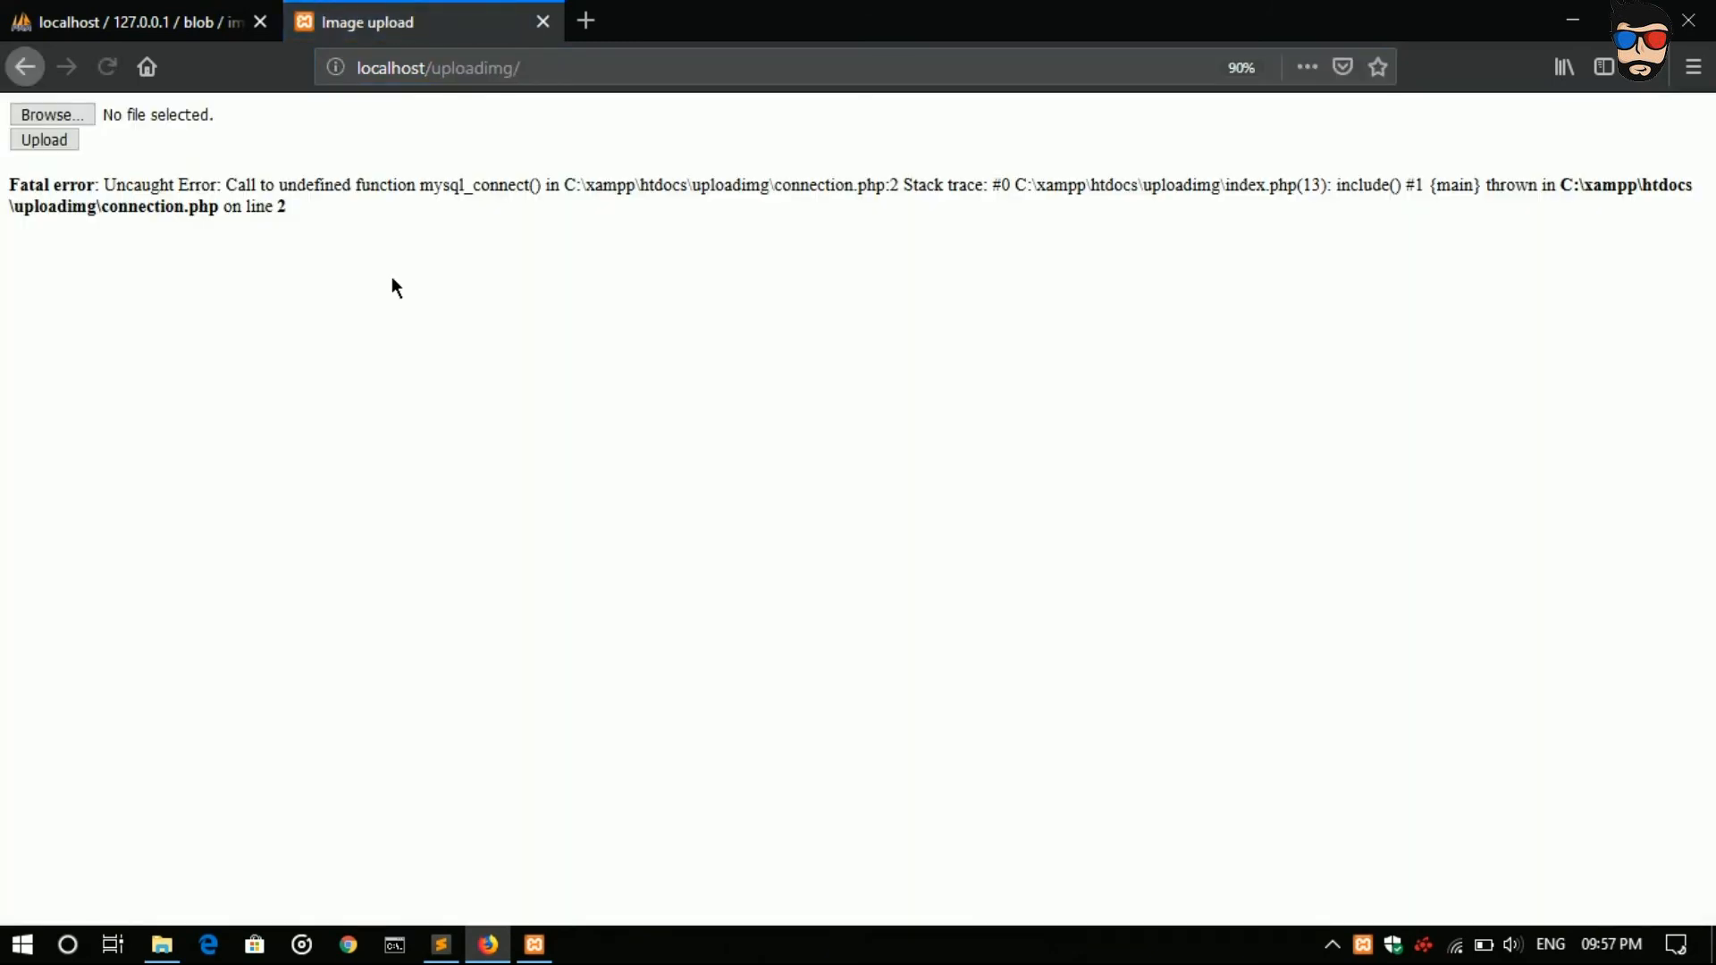
mouse_move(192, 277)
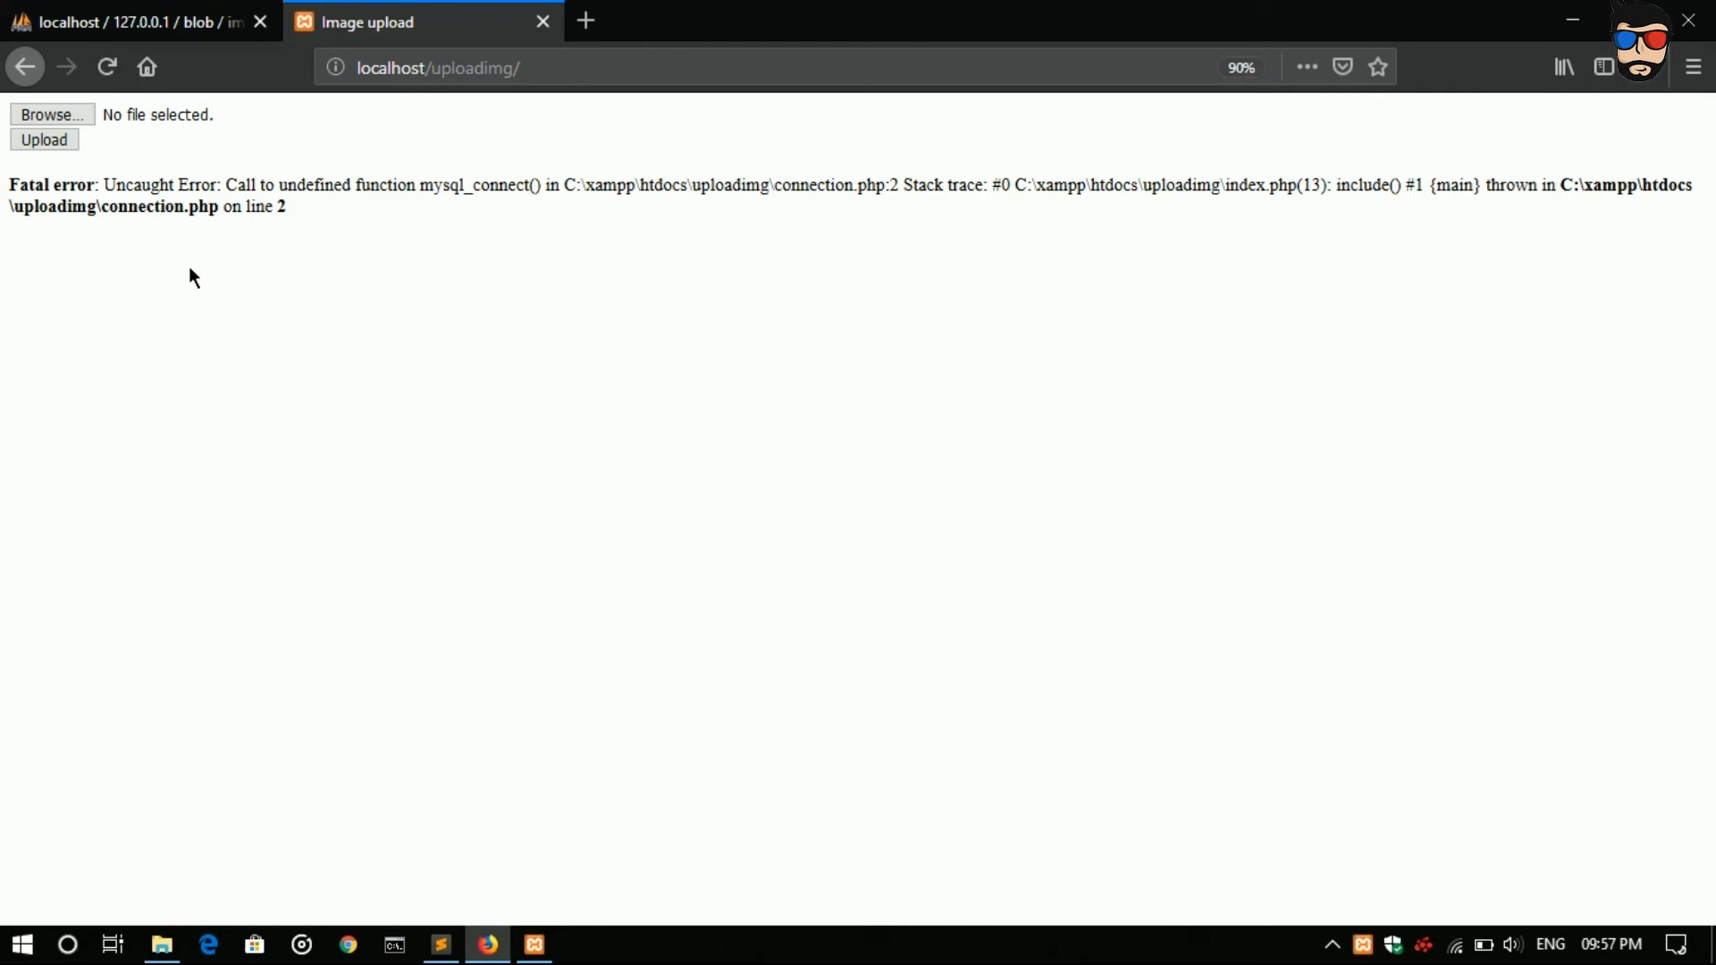
Step: Return to Sublime Text after reading the mysql_connect() fatal error
left_click(440, 945)
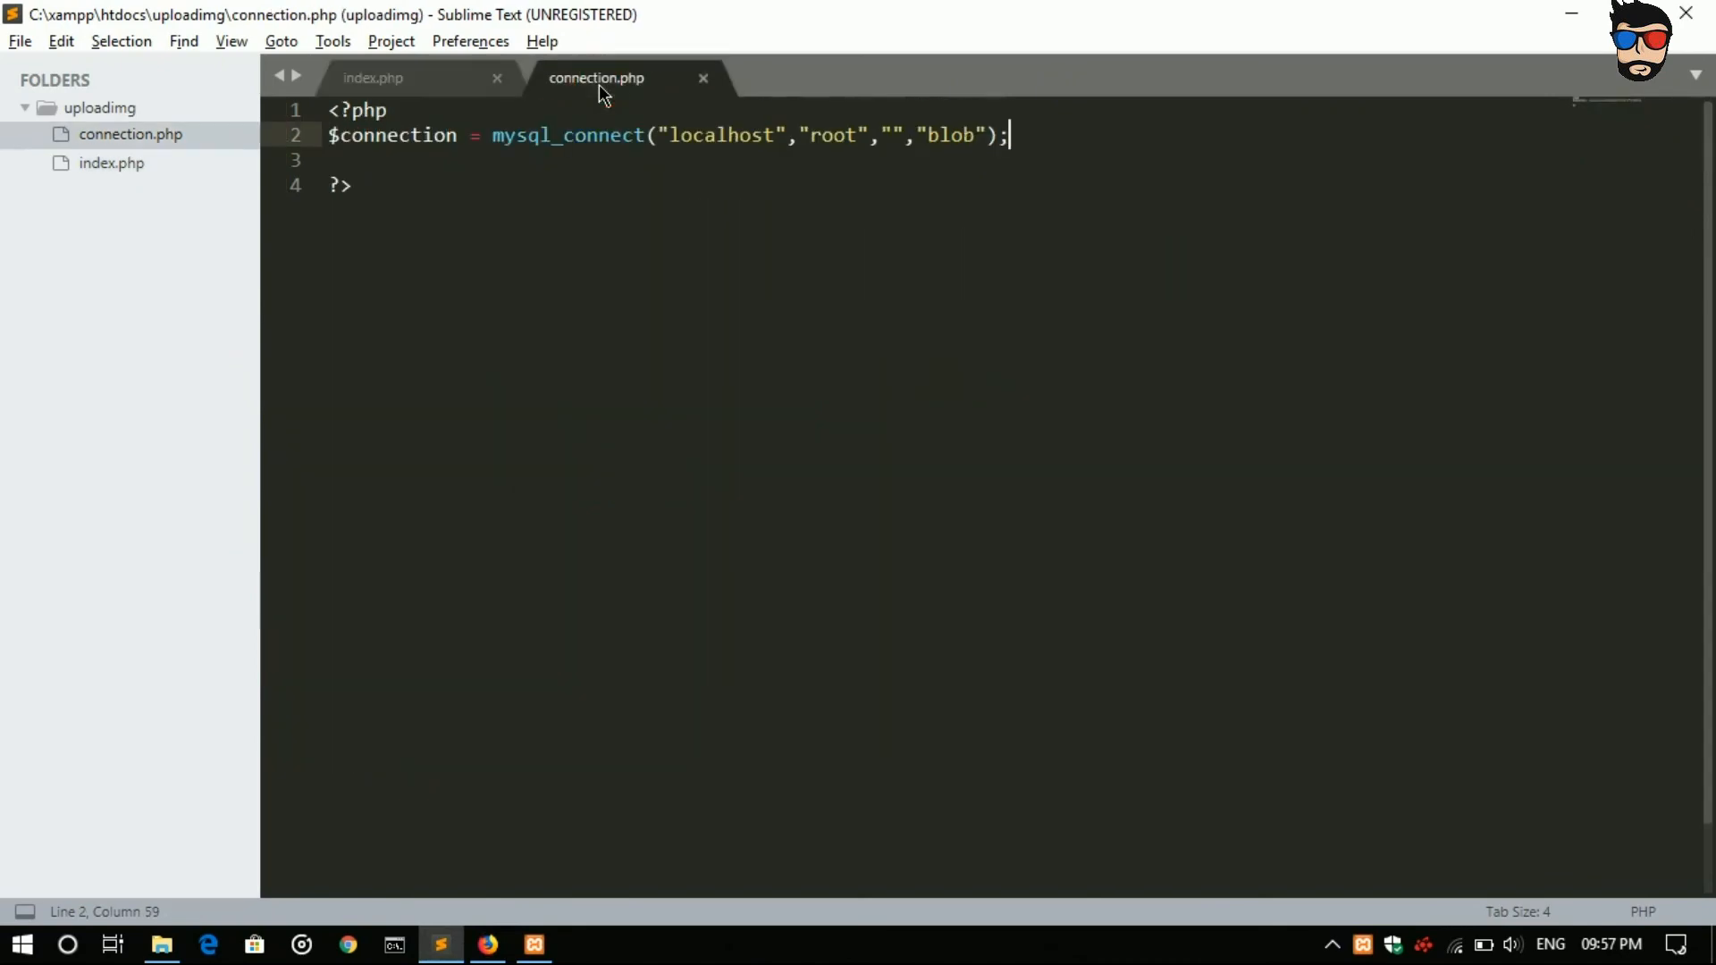
mouse_move(605, 181)
type("i")
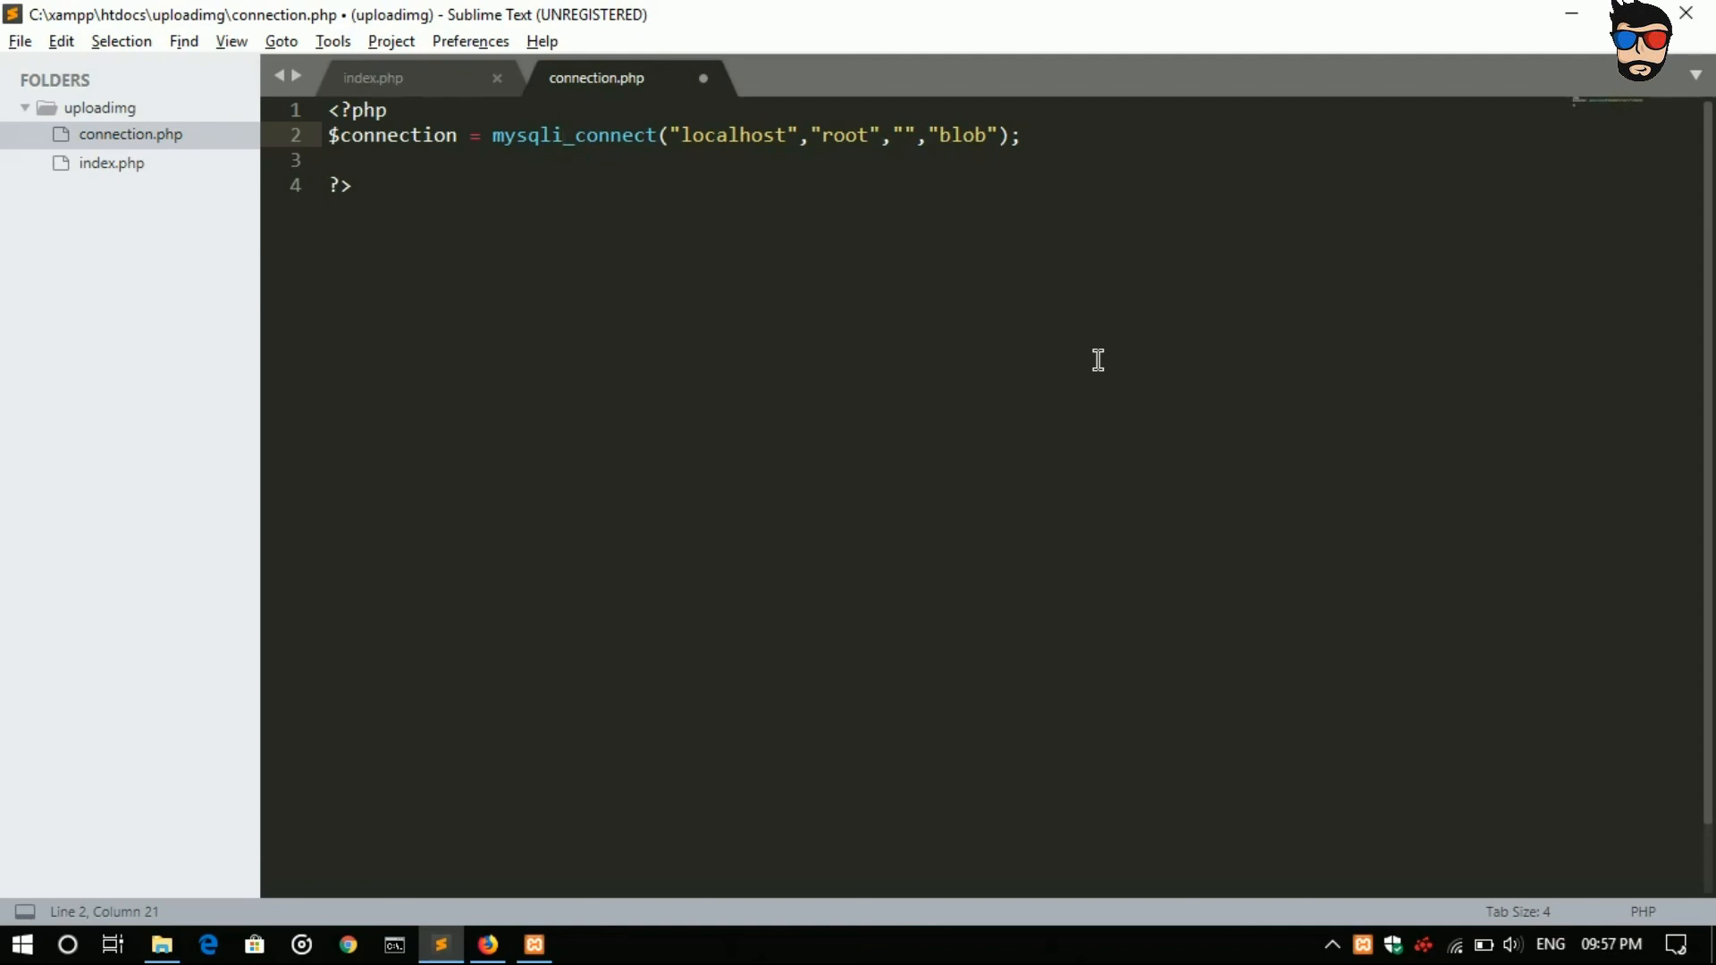
Step: Switch to Firefox to retest the page with mysqli_connect in connection.php
left_click(488, 944)
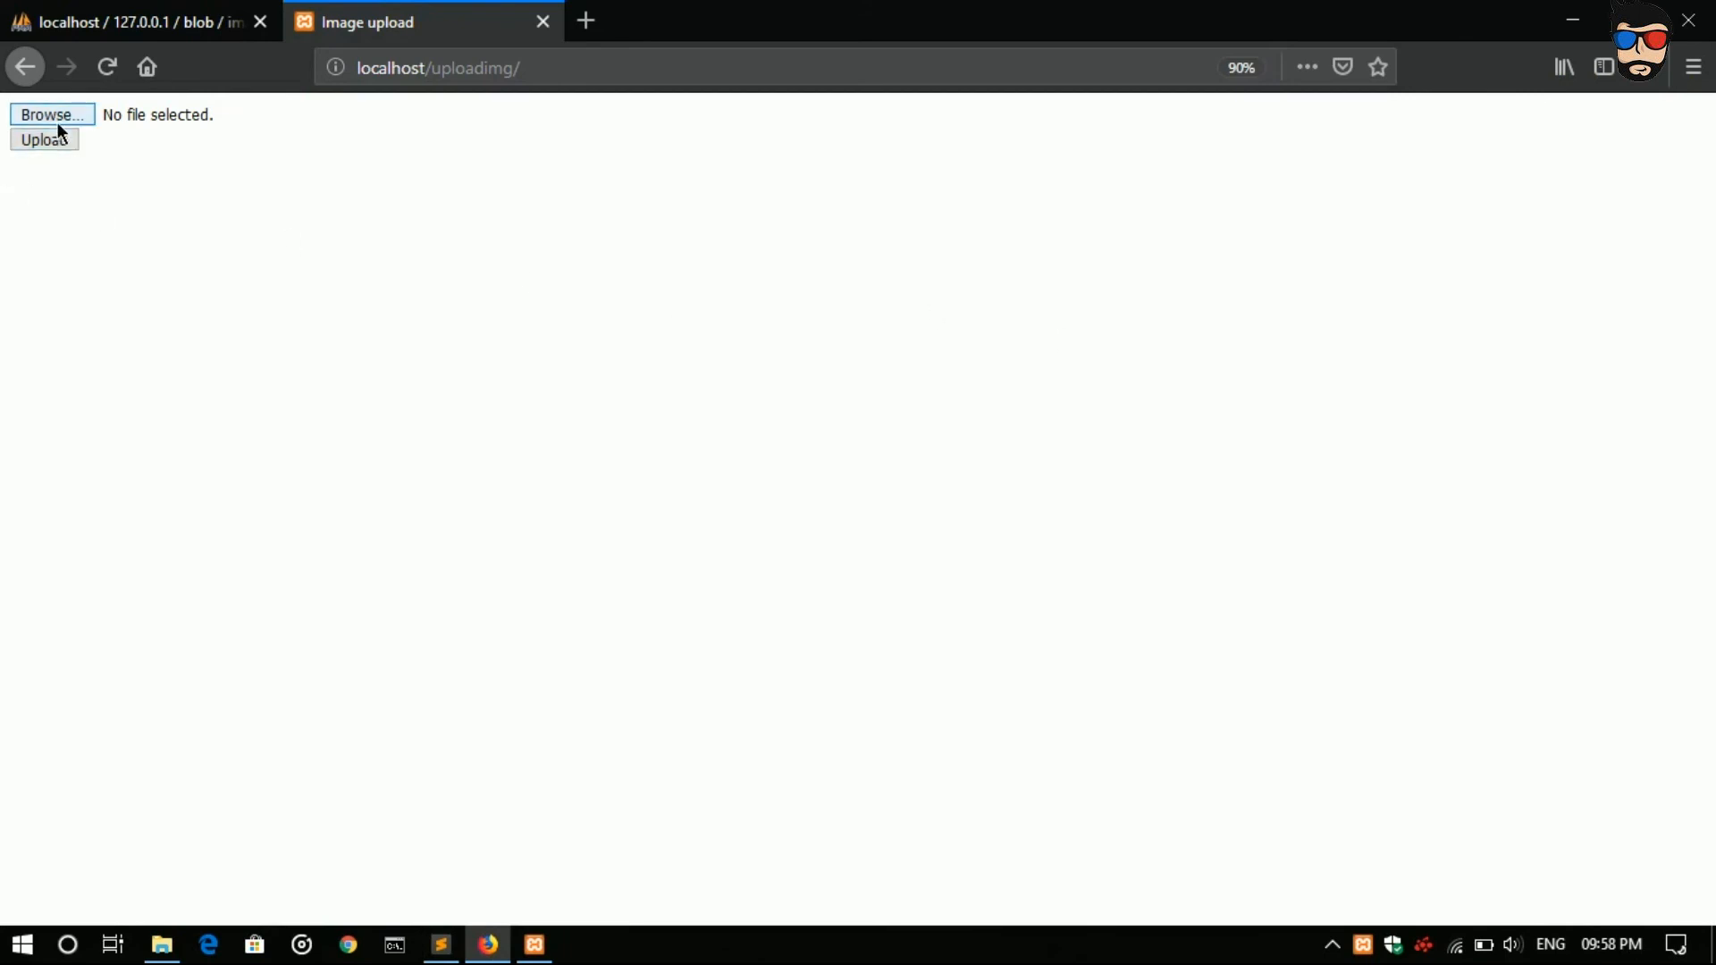
Step: Upload dog.jpg, see the addcslashes warnings and mysql_query() error, and return to the editor
left_click(52, 114)
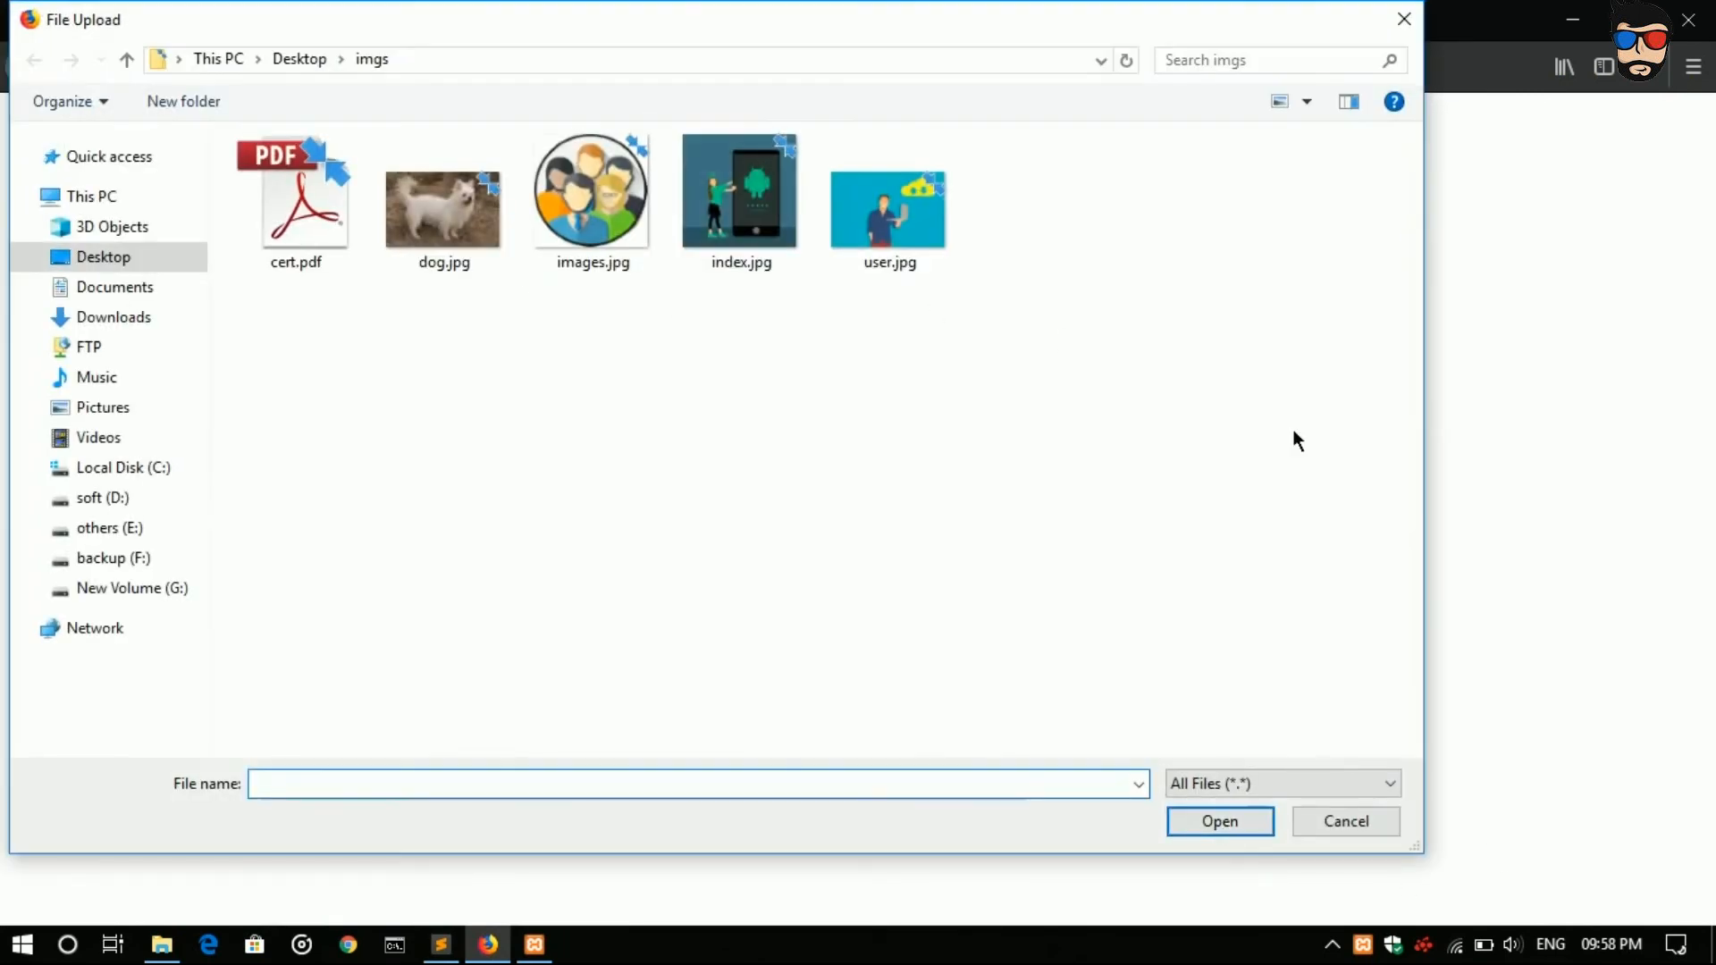
left_click(444, 196)
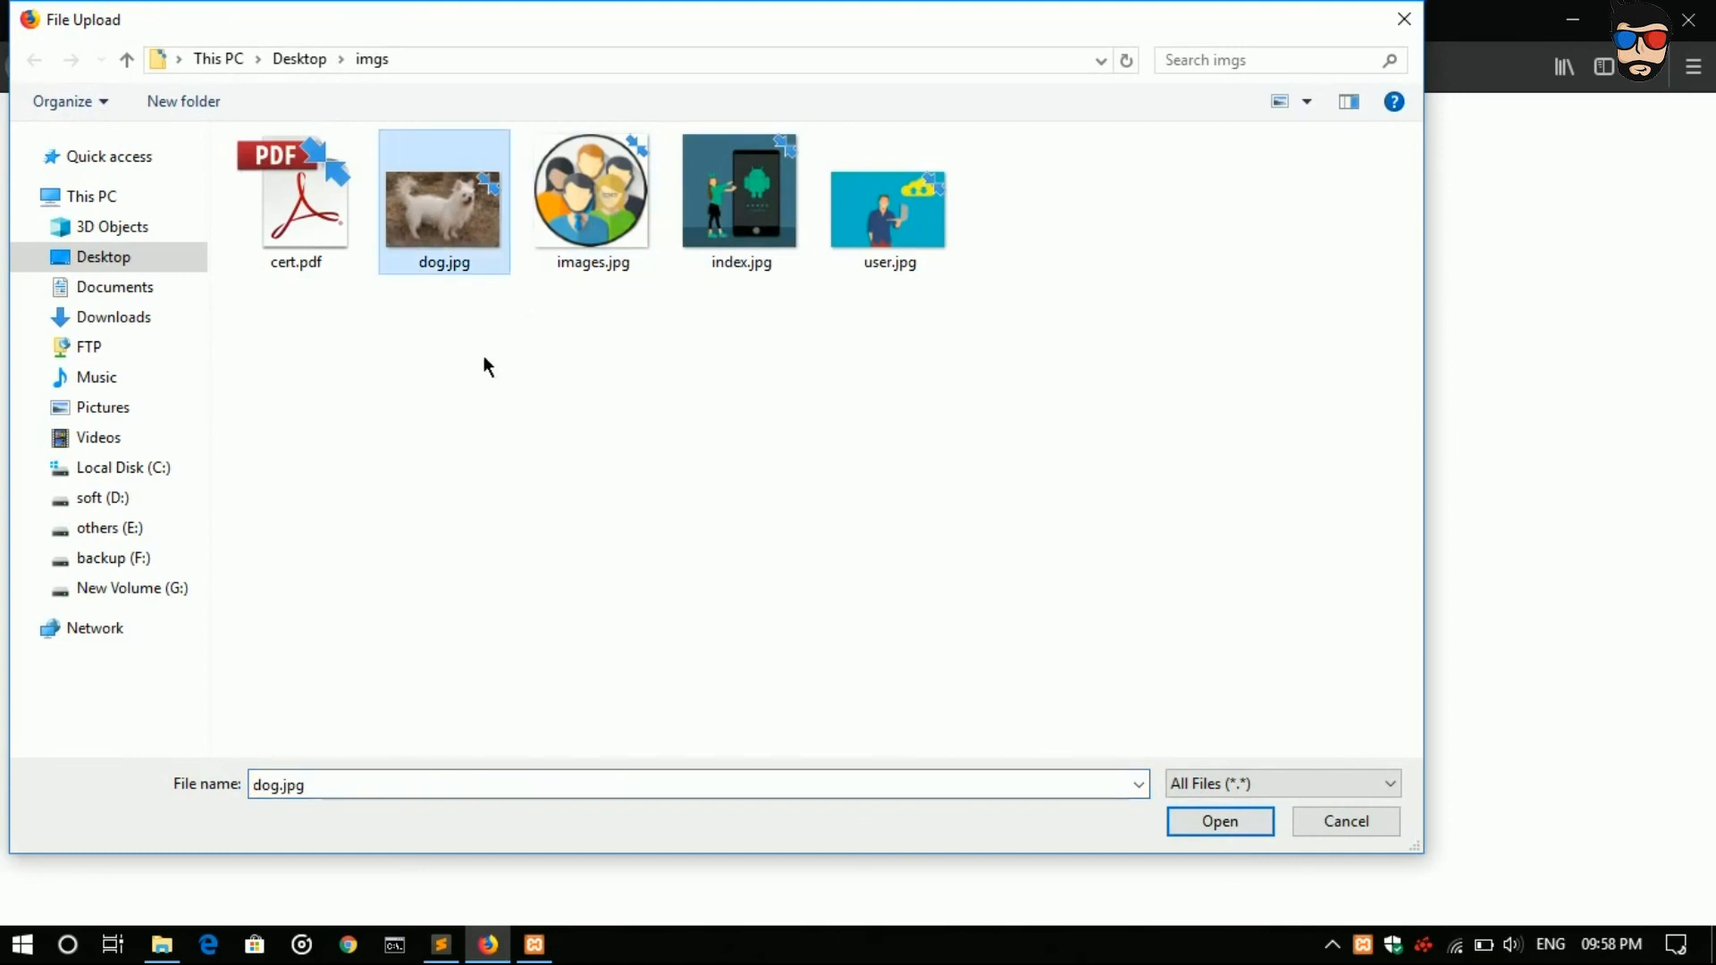
left_click(1219, 821)
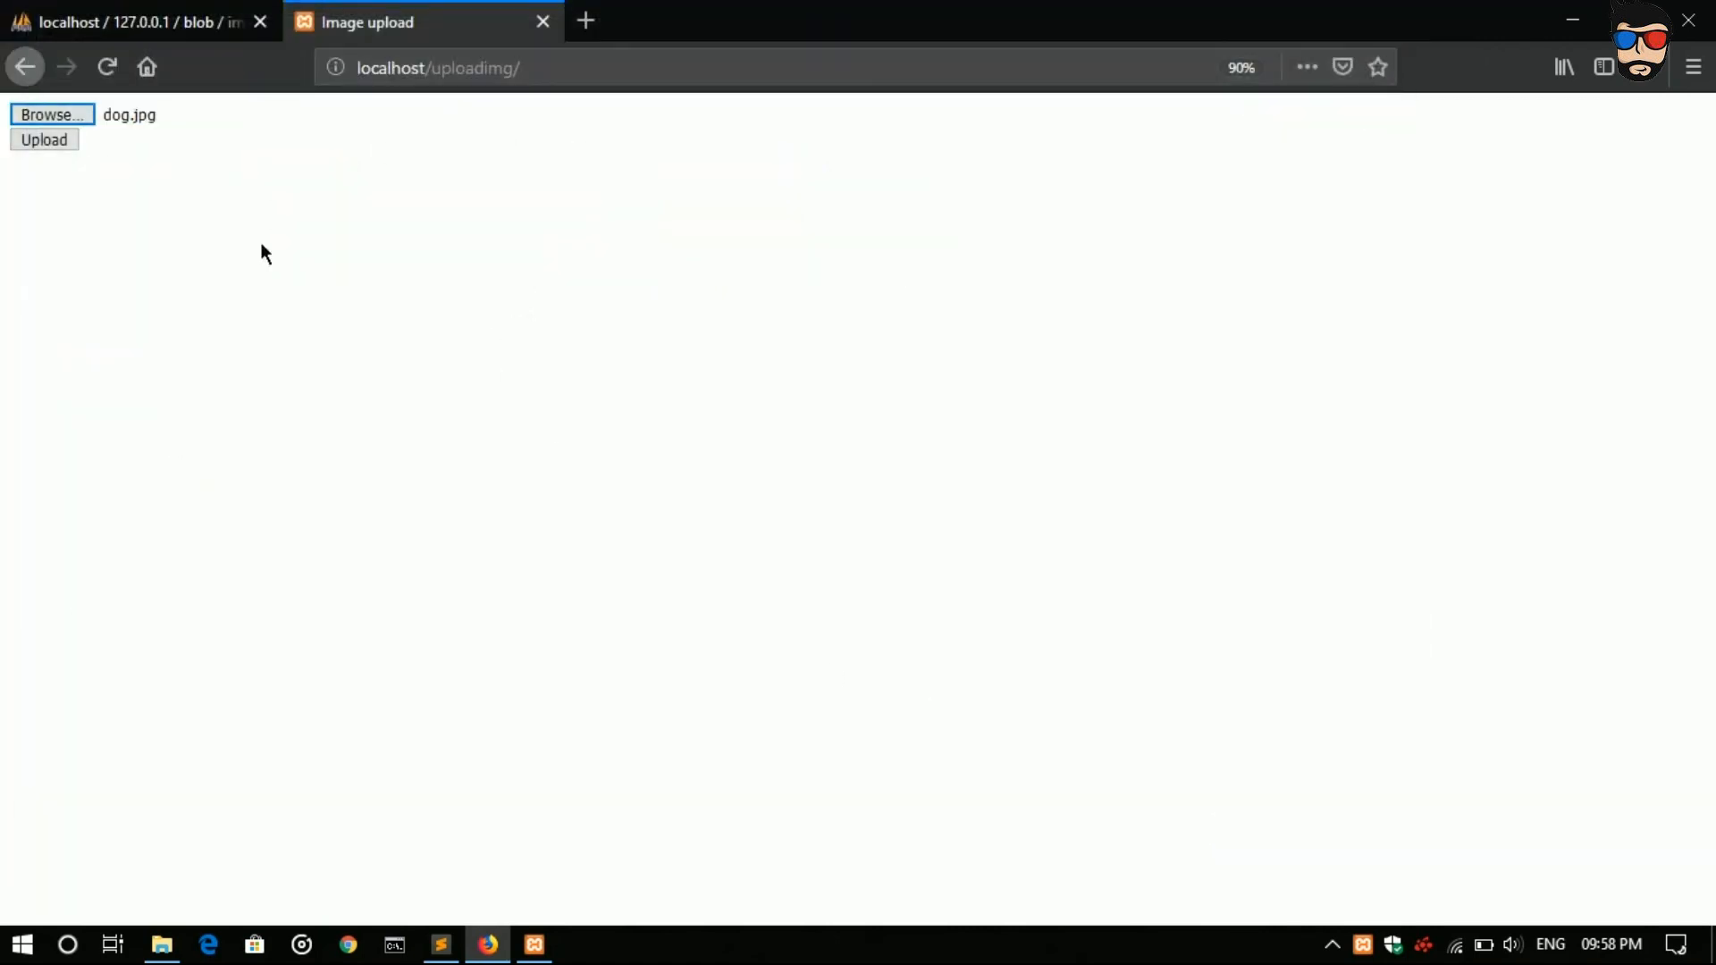
left_click(44, 141)
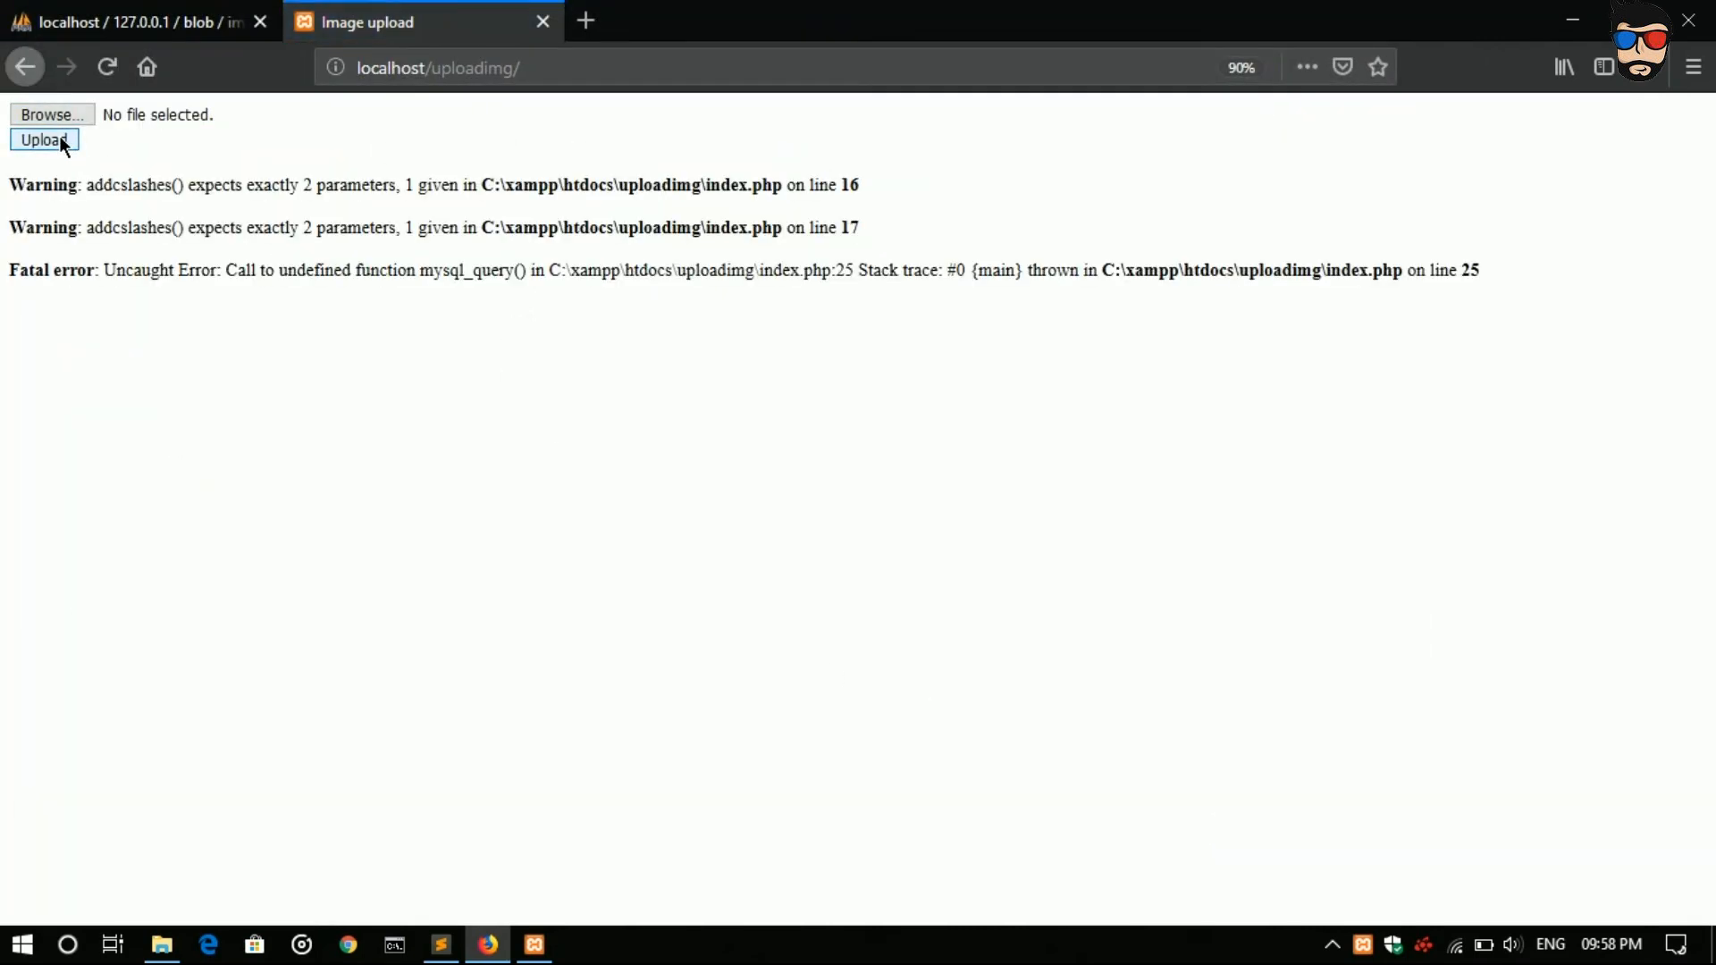
mouse_move(405, 496)
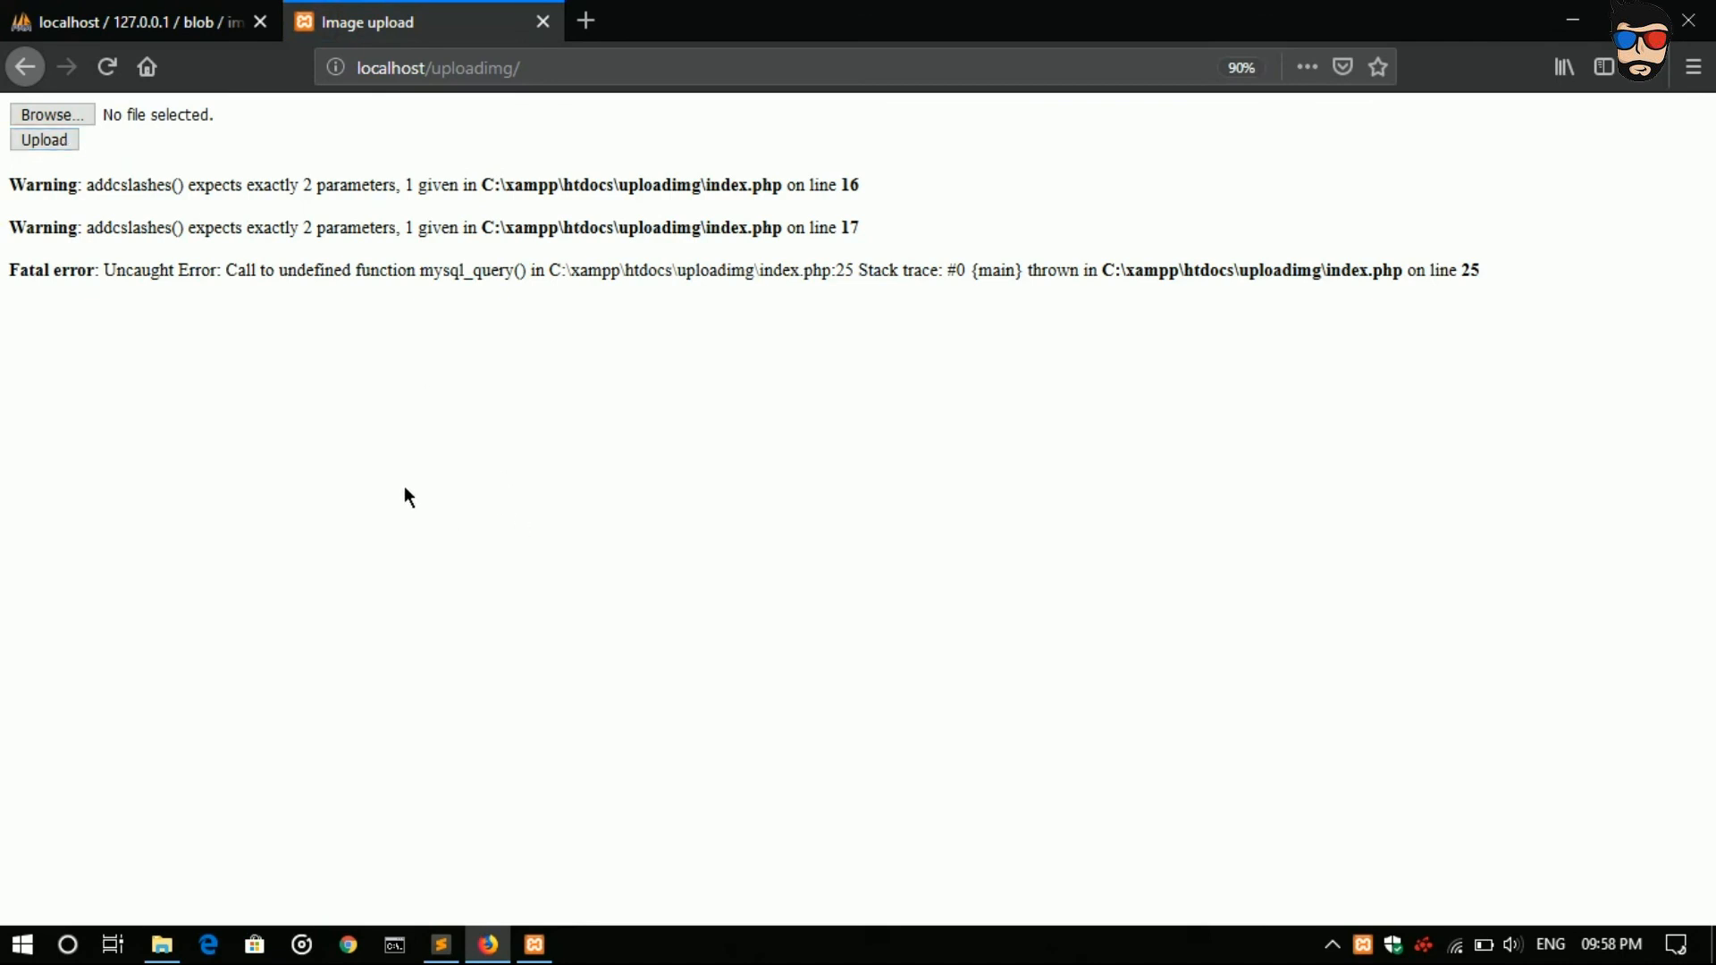
mouse_move(944, 406)
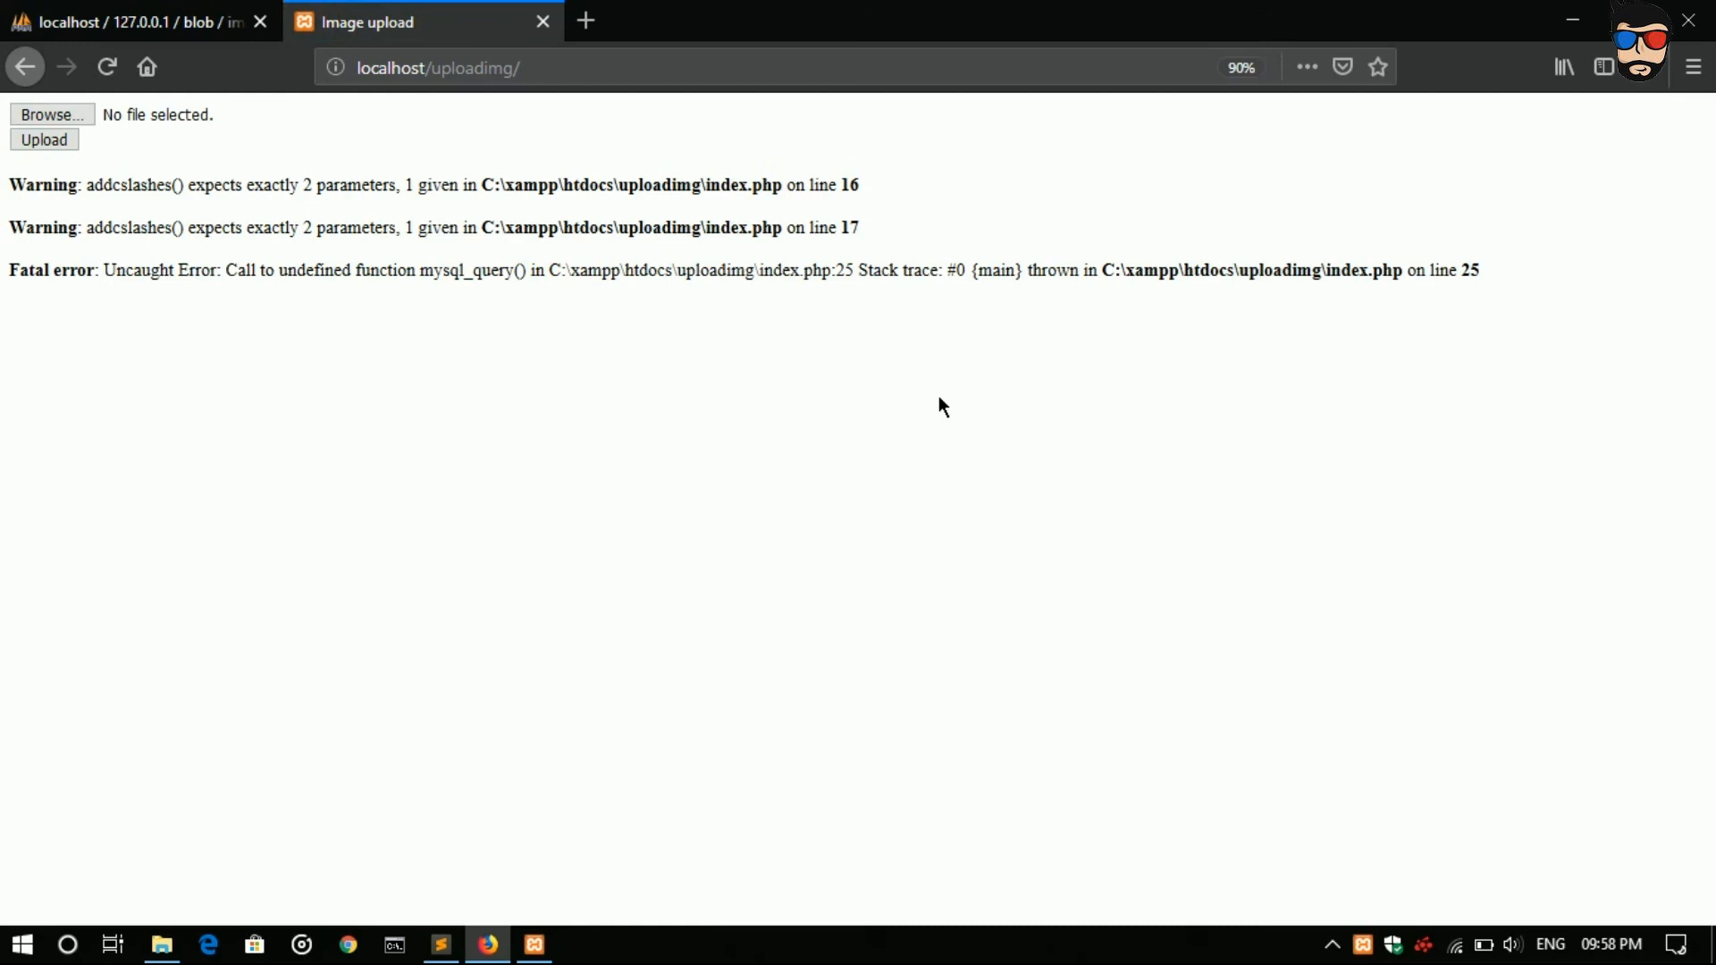
mouse_move(162, 224)
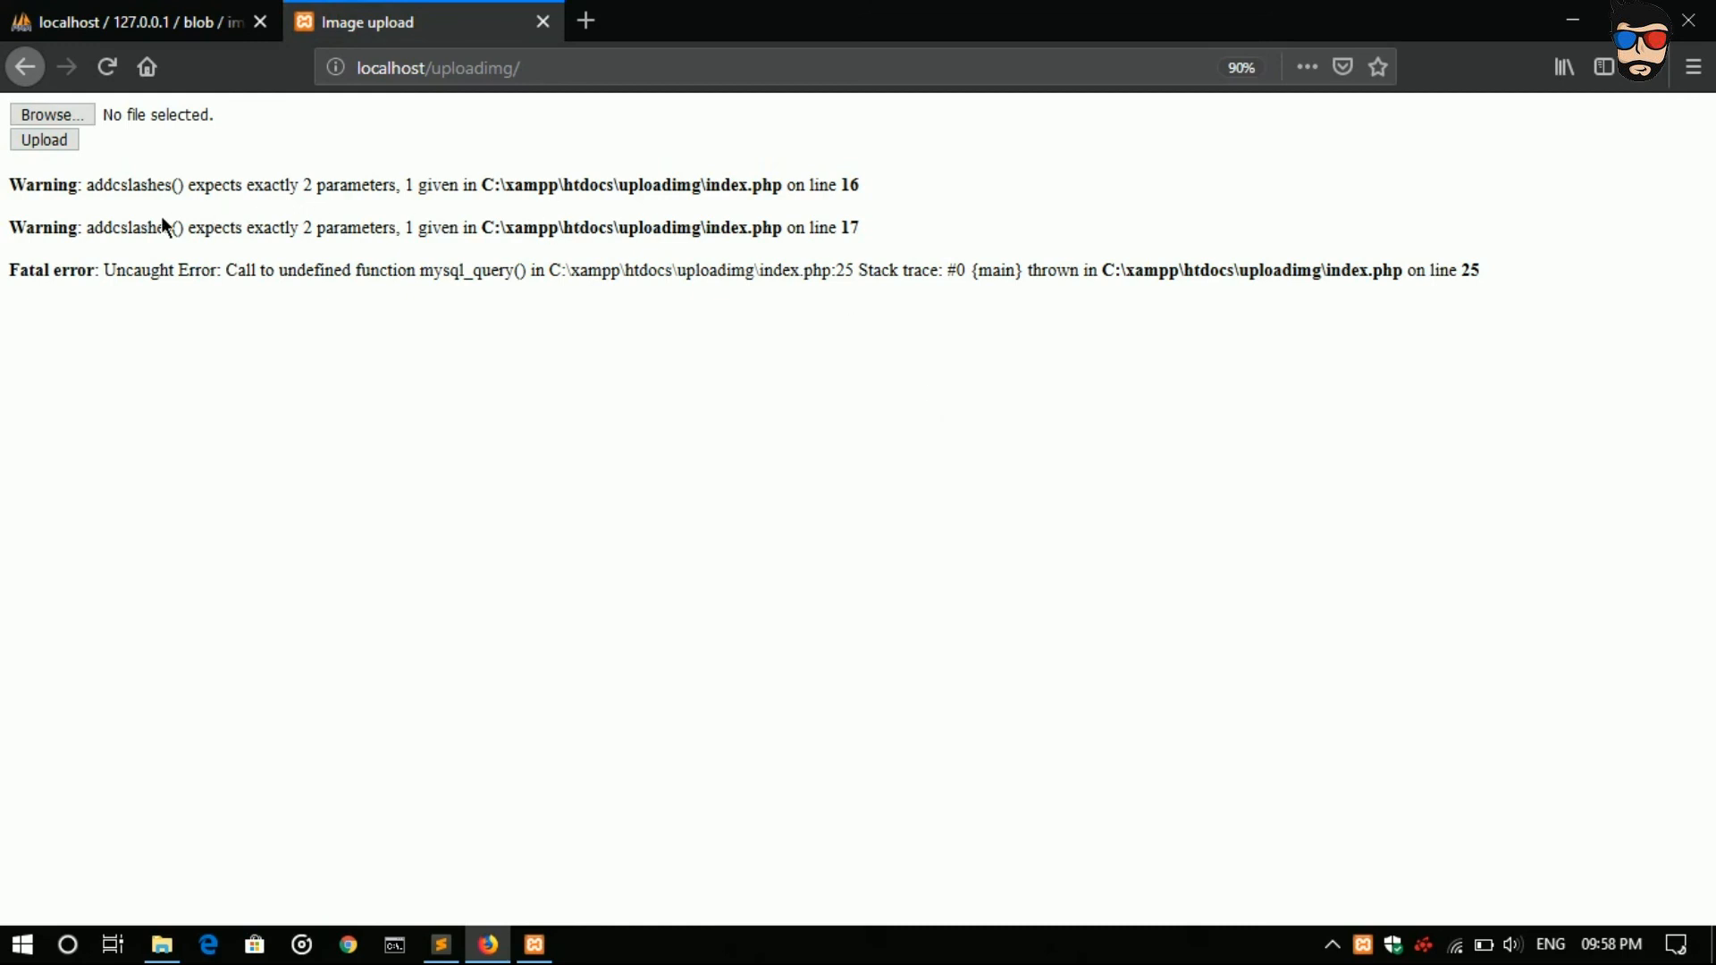
mouse_move(791, 310)
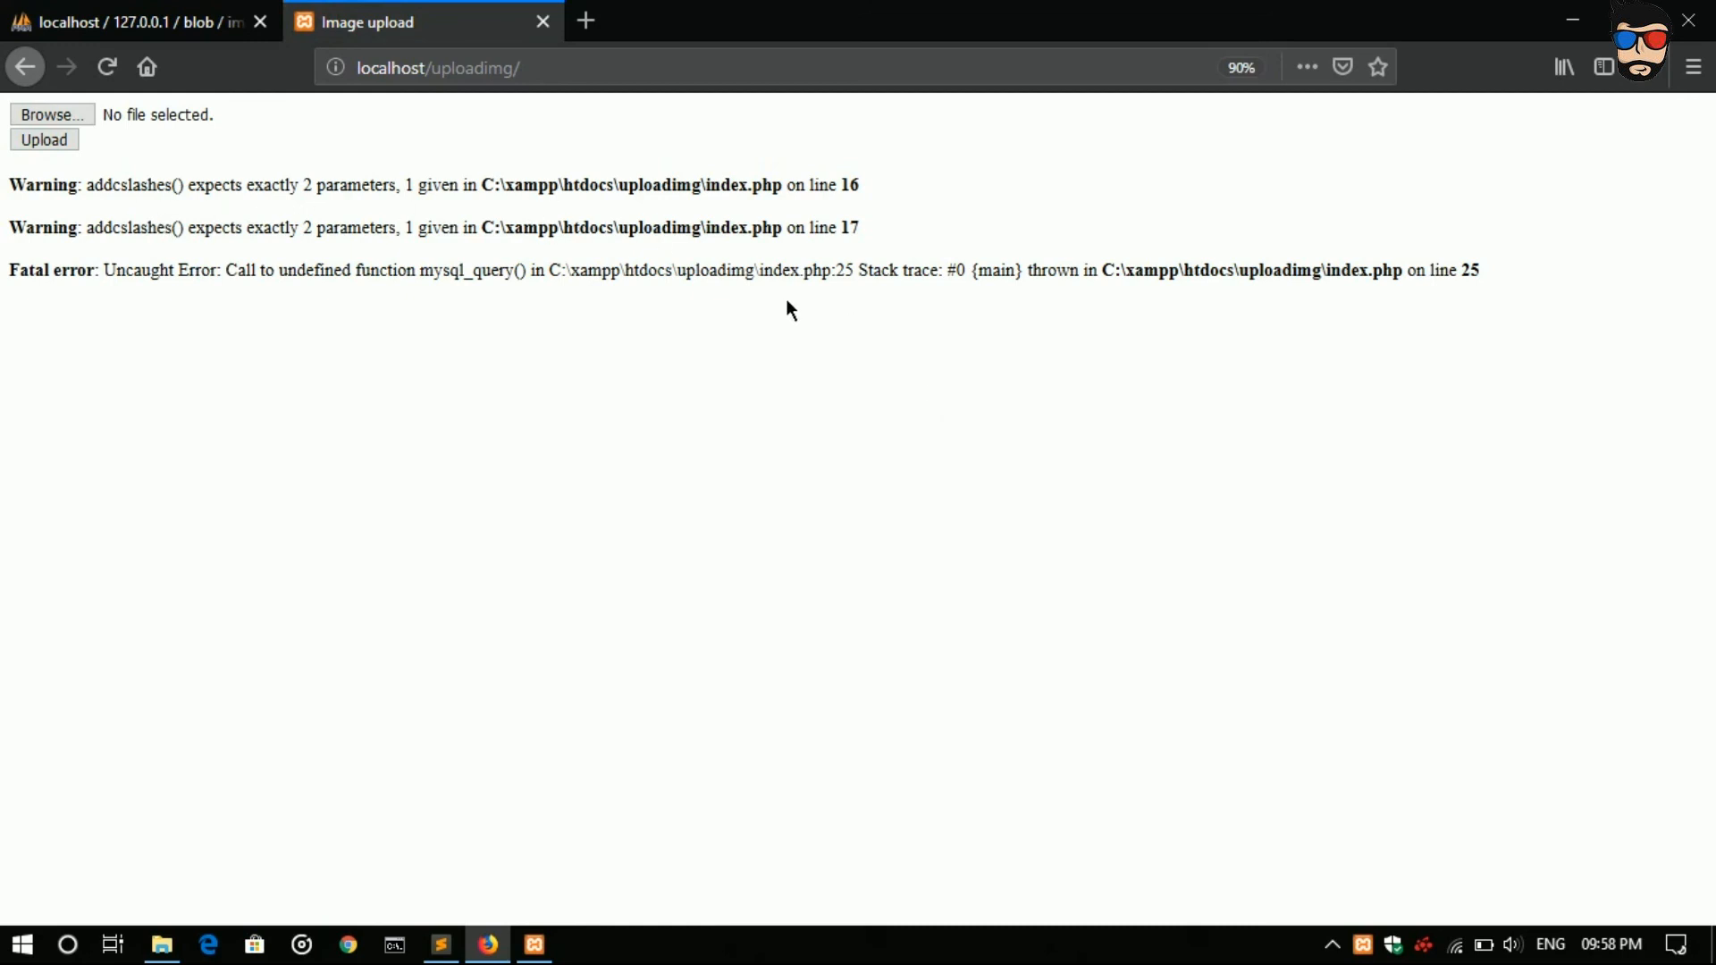
left_click(439, 944)
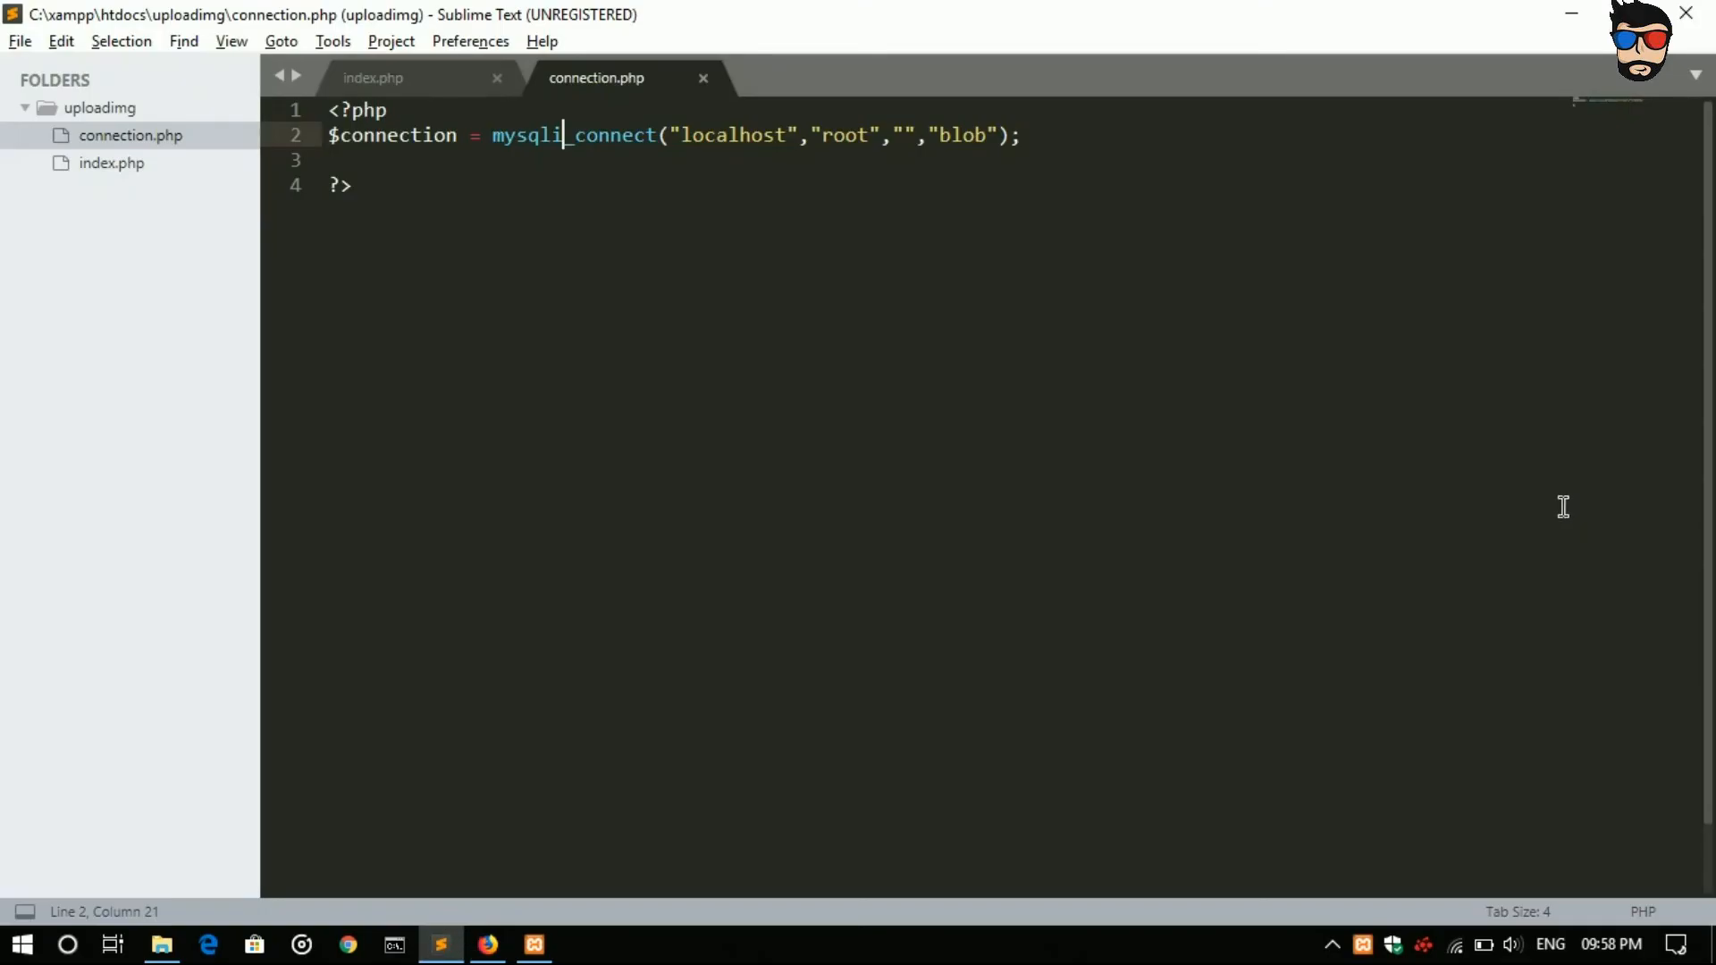
Step: Fix the addcslashes call on line 17 of index.php, resend the upload in Firefox, and return to the editor
left_click(374, 77)
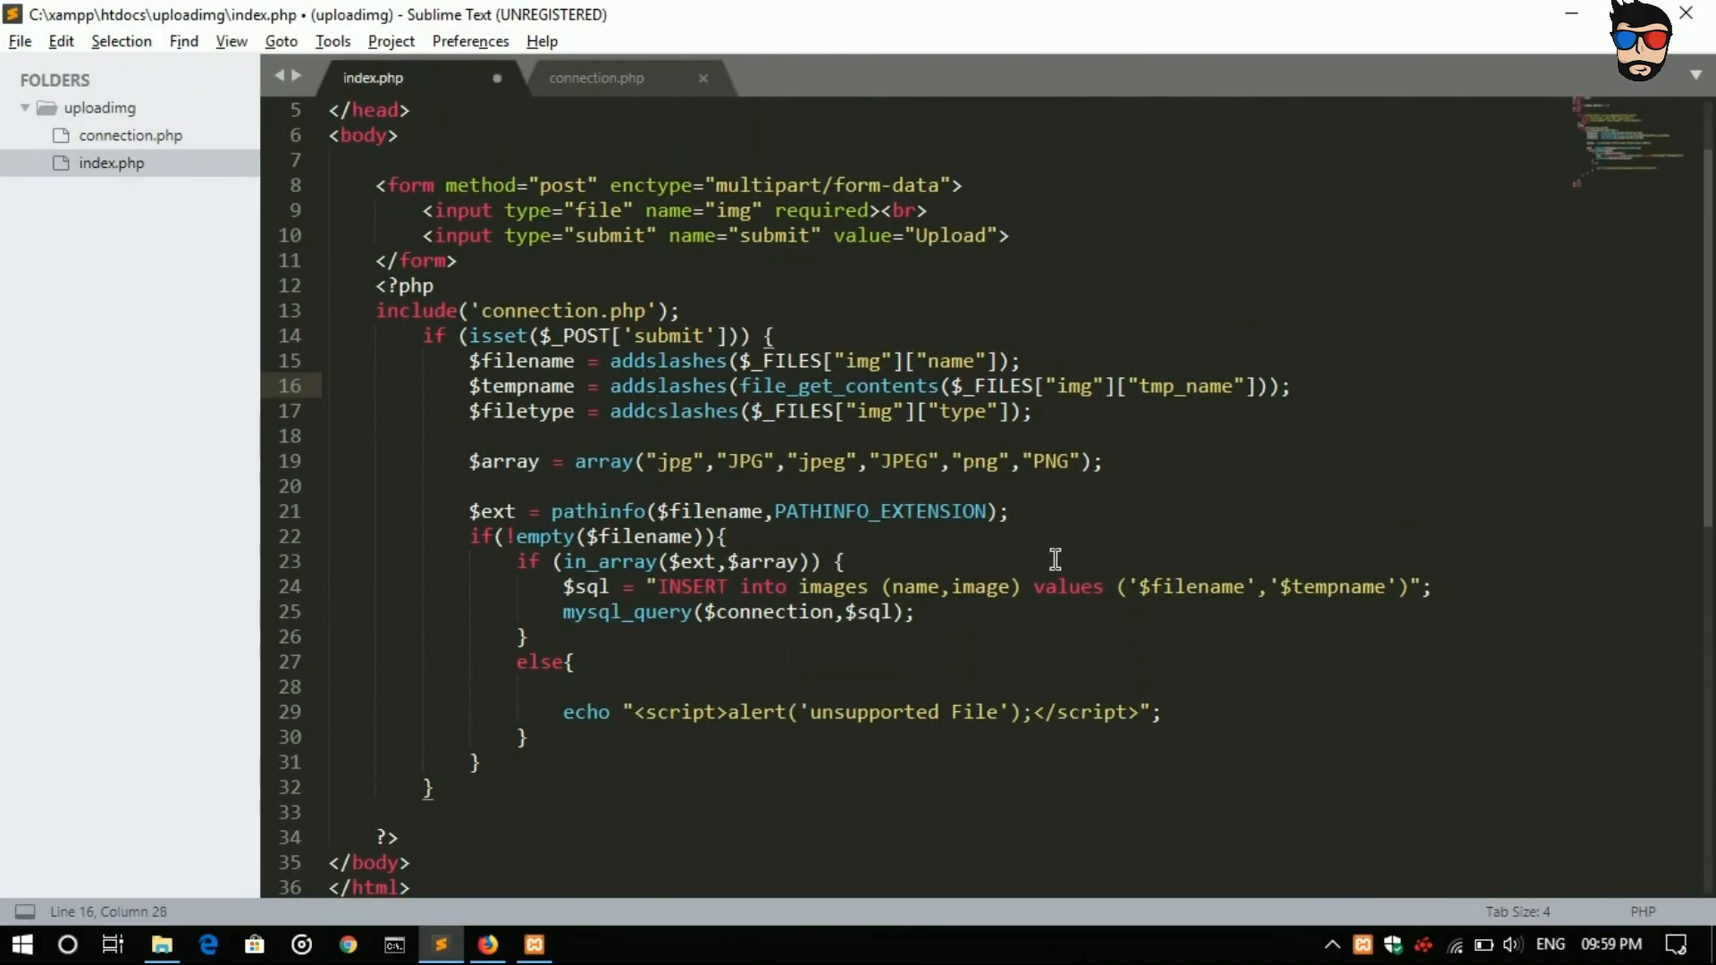
left_click(676, 413)
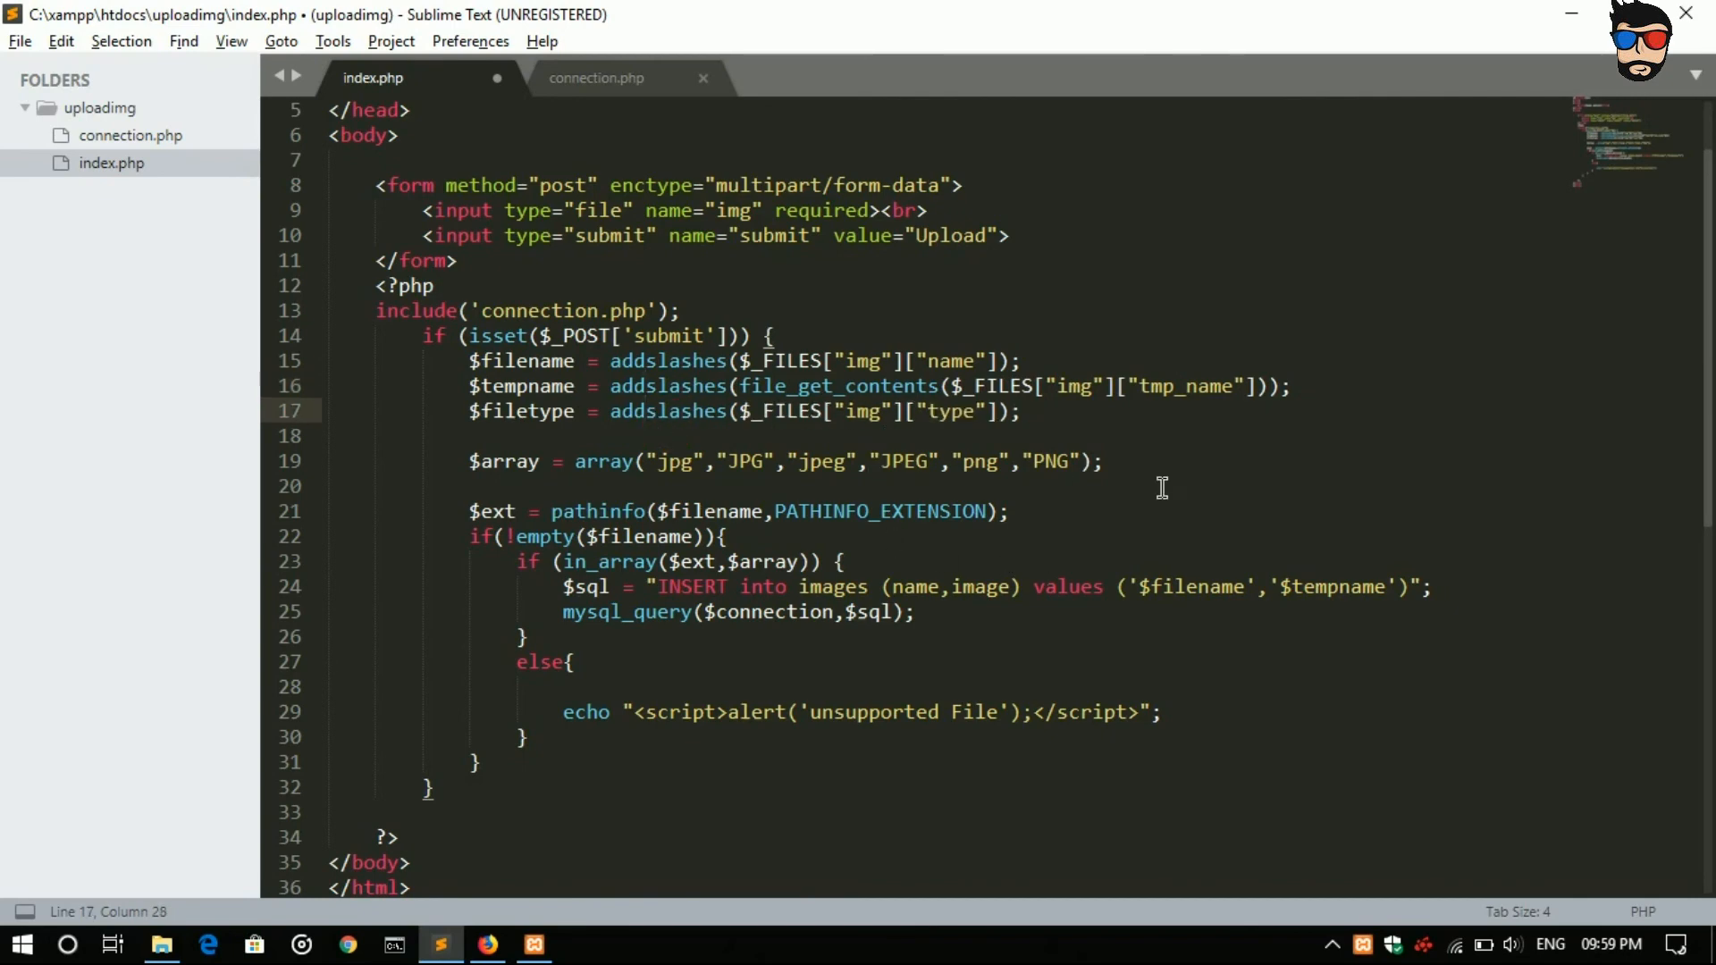
left_click(487, 944)
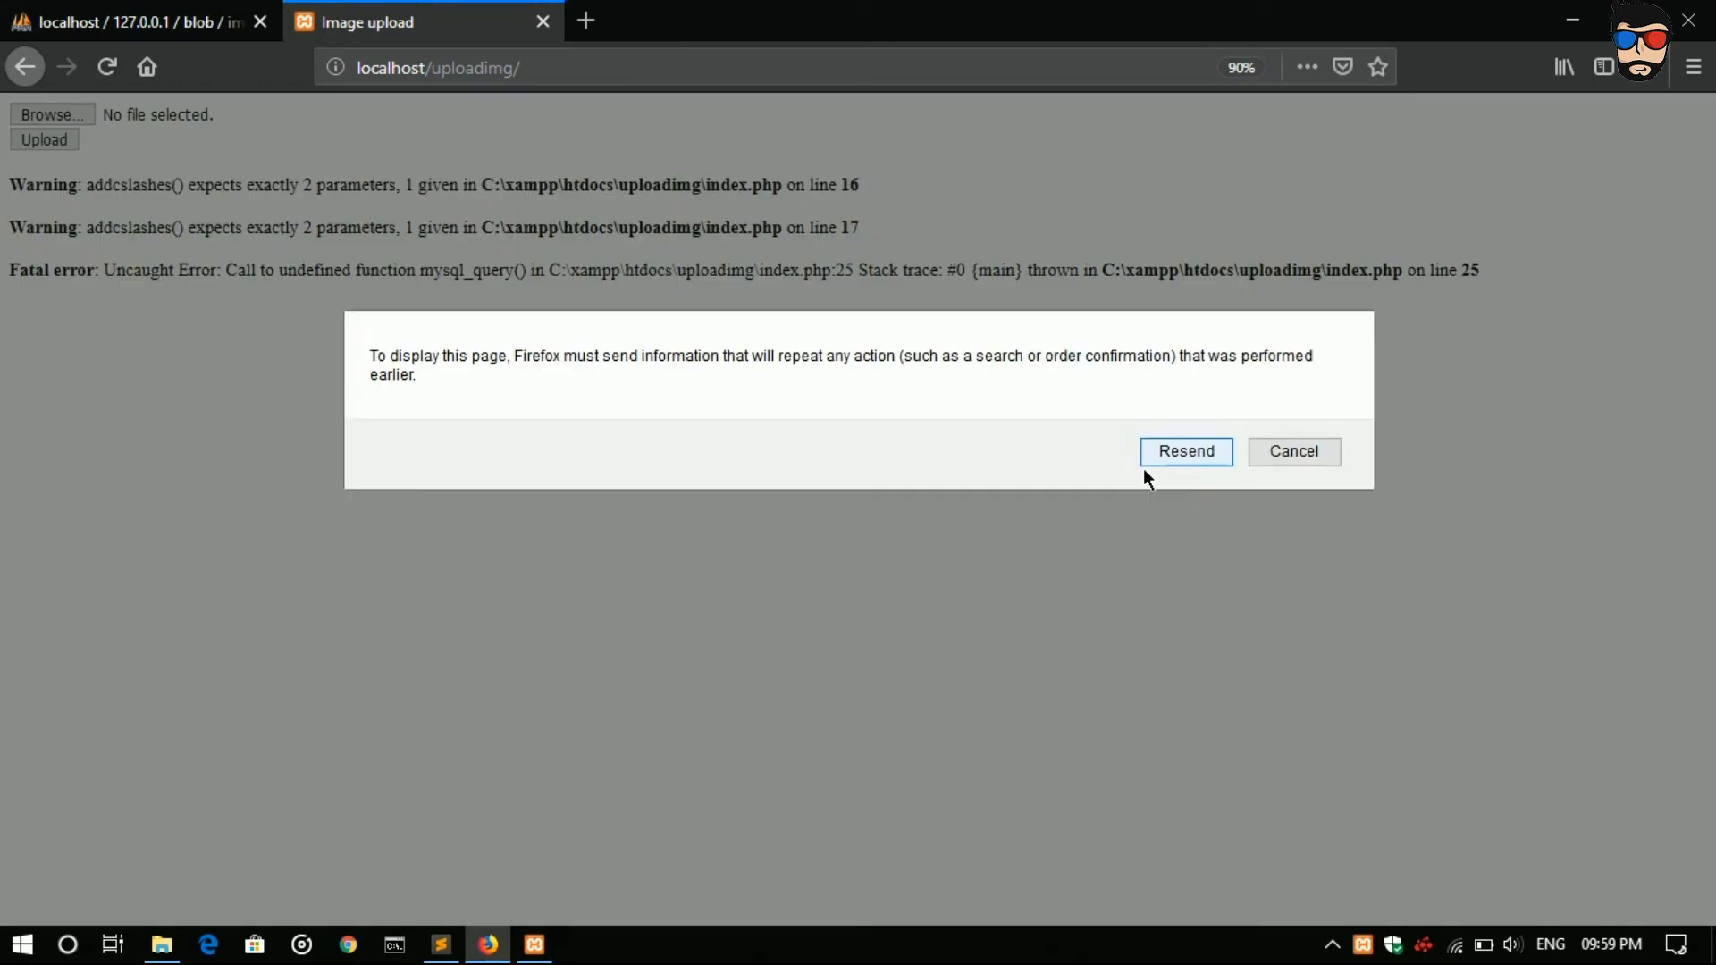
left_click(1185, 451)
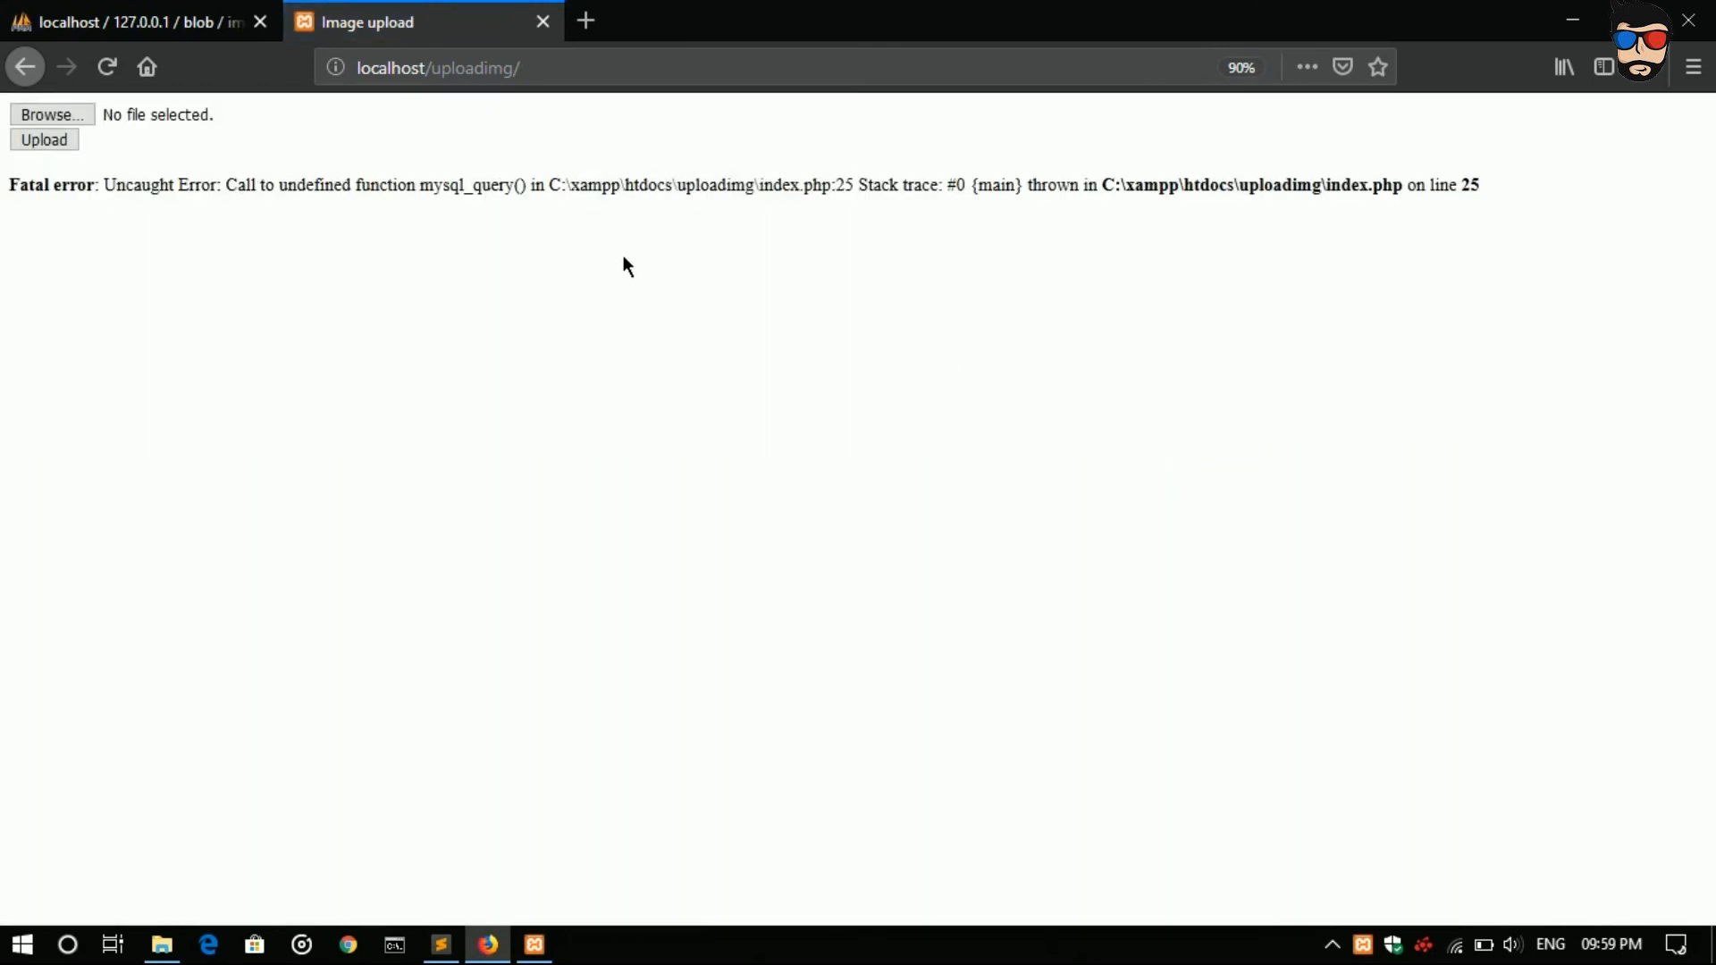
mouse_move(282, 206)
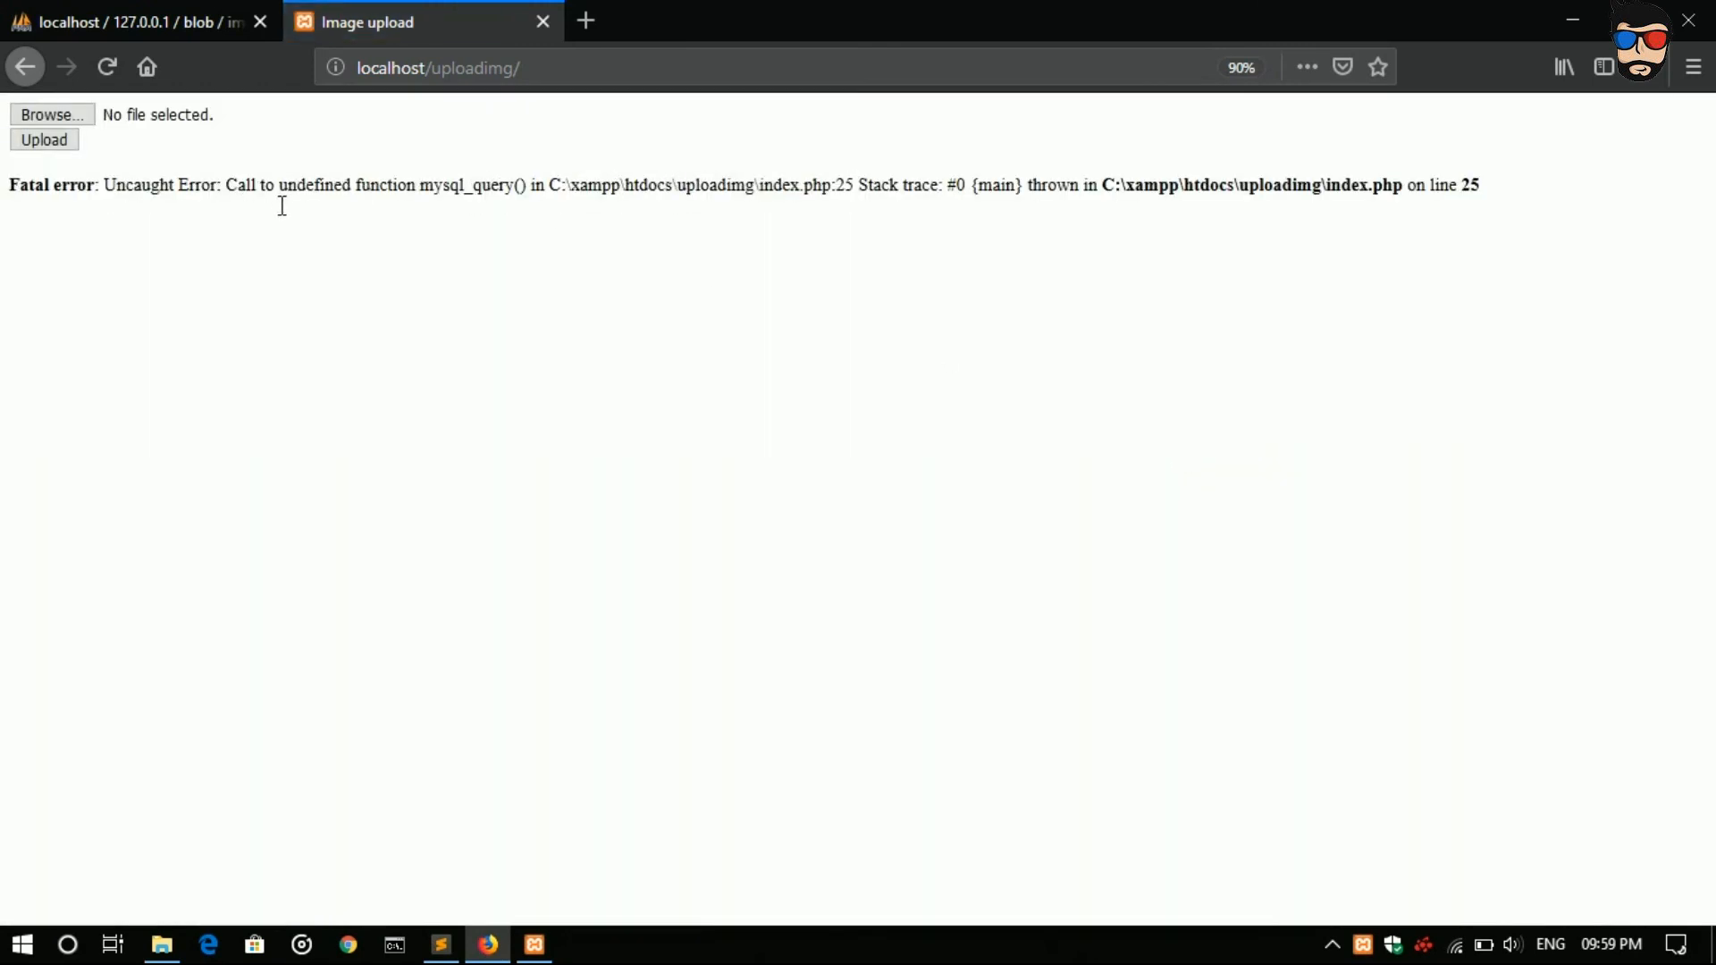
left_click(440, 943)
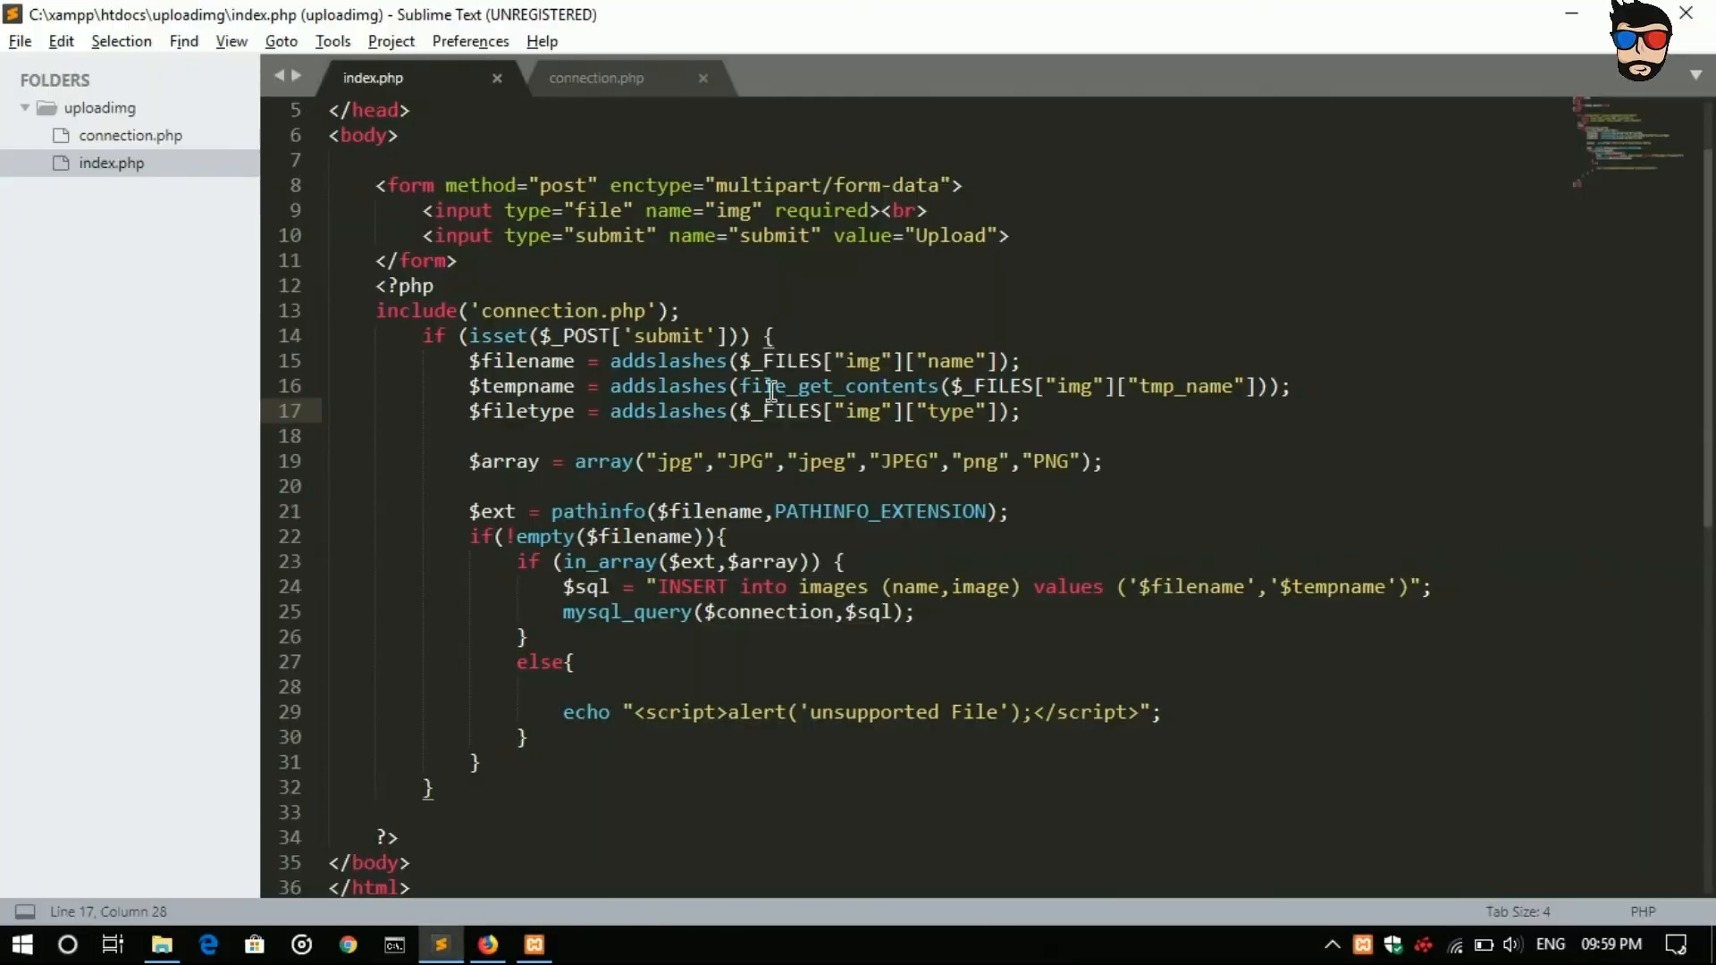
Step: Locate the mysql_query call on line 25 and switch back to Firefox
scroll("down", 3)
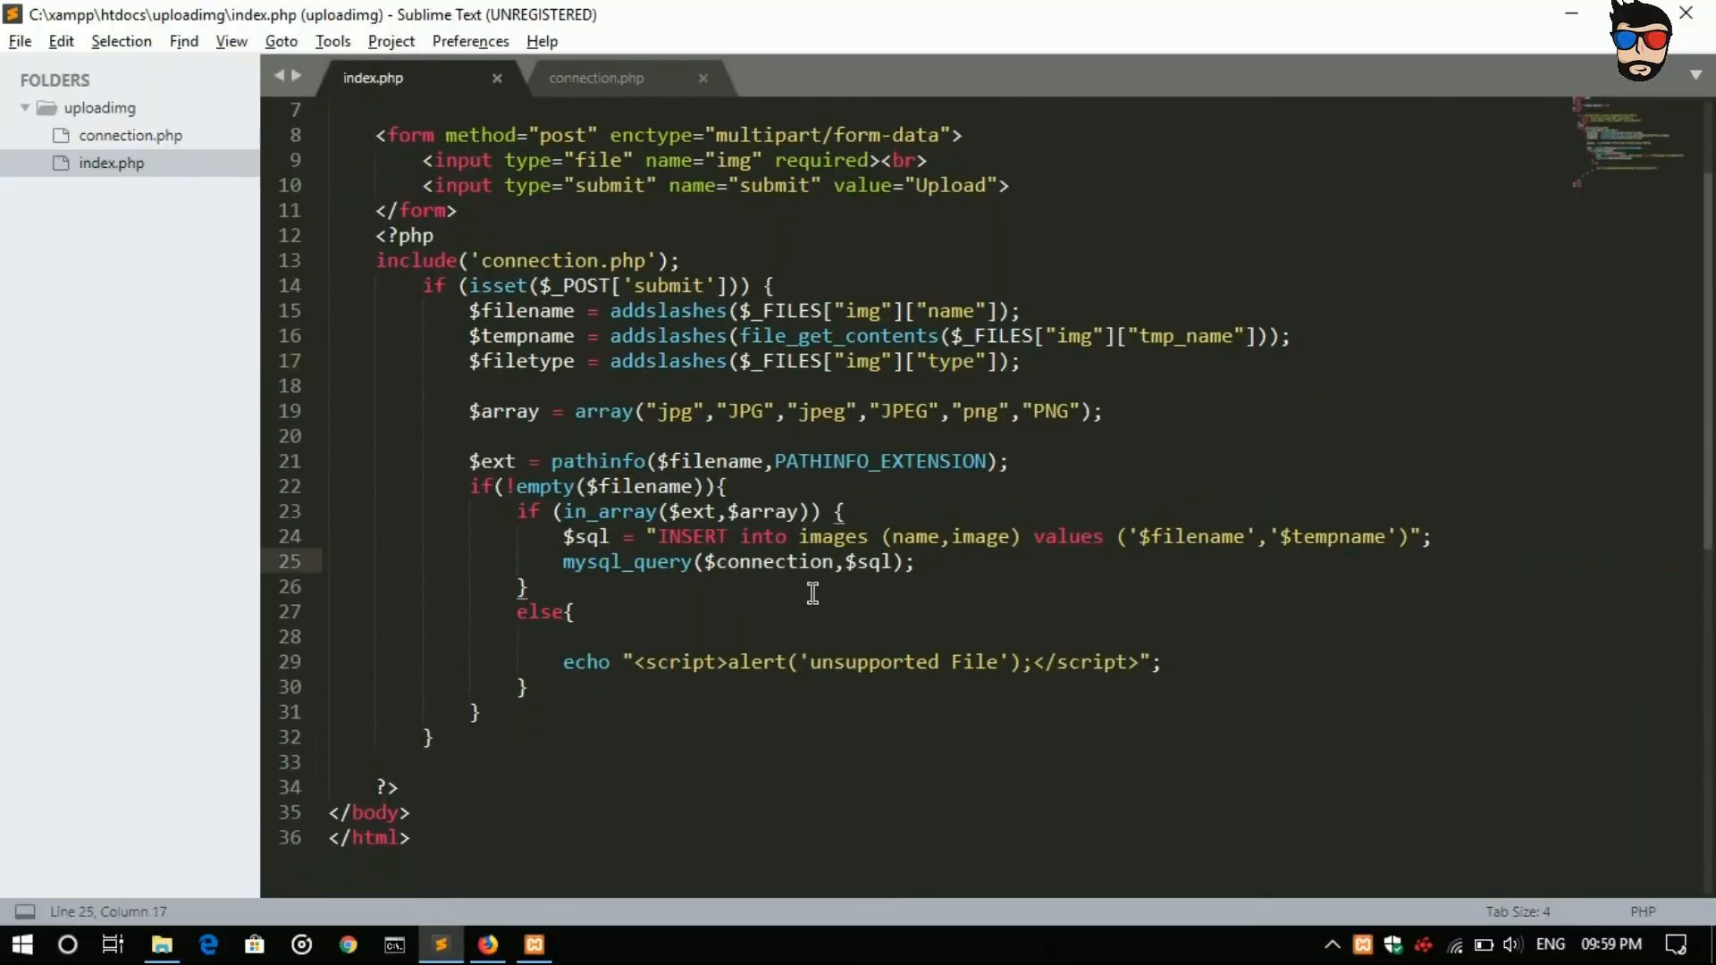
left_click(941, 411)
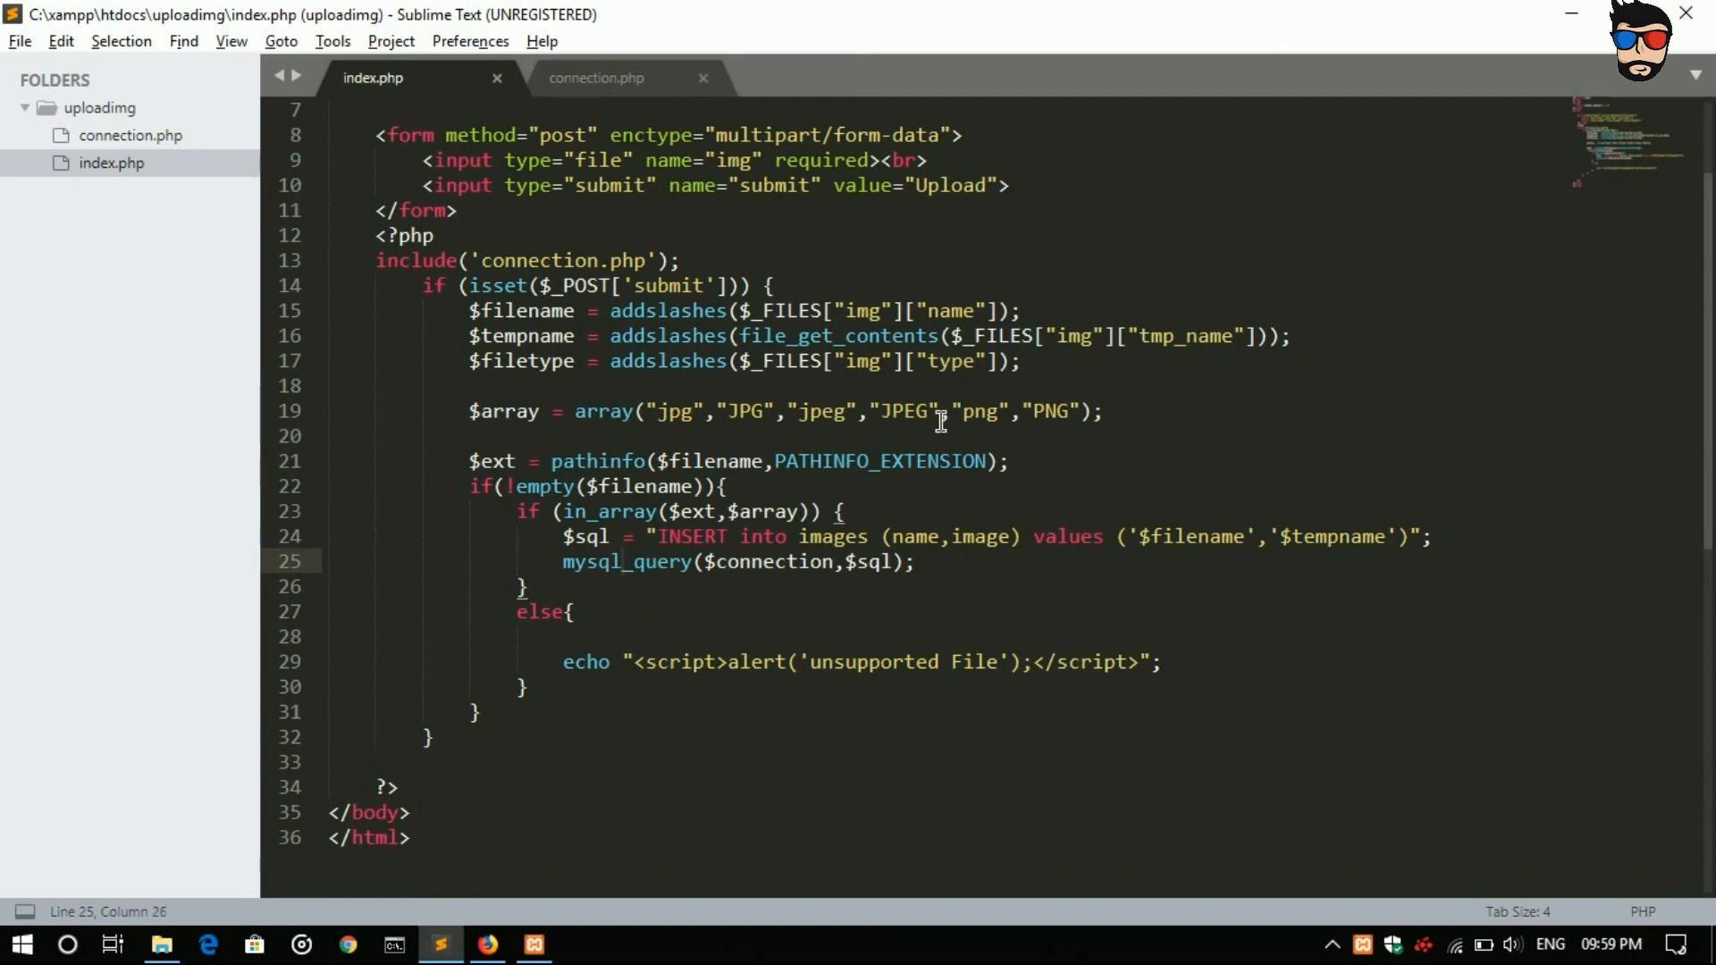
left_click(486, 943)
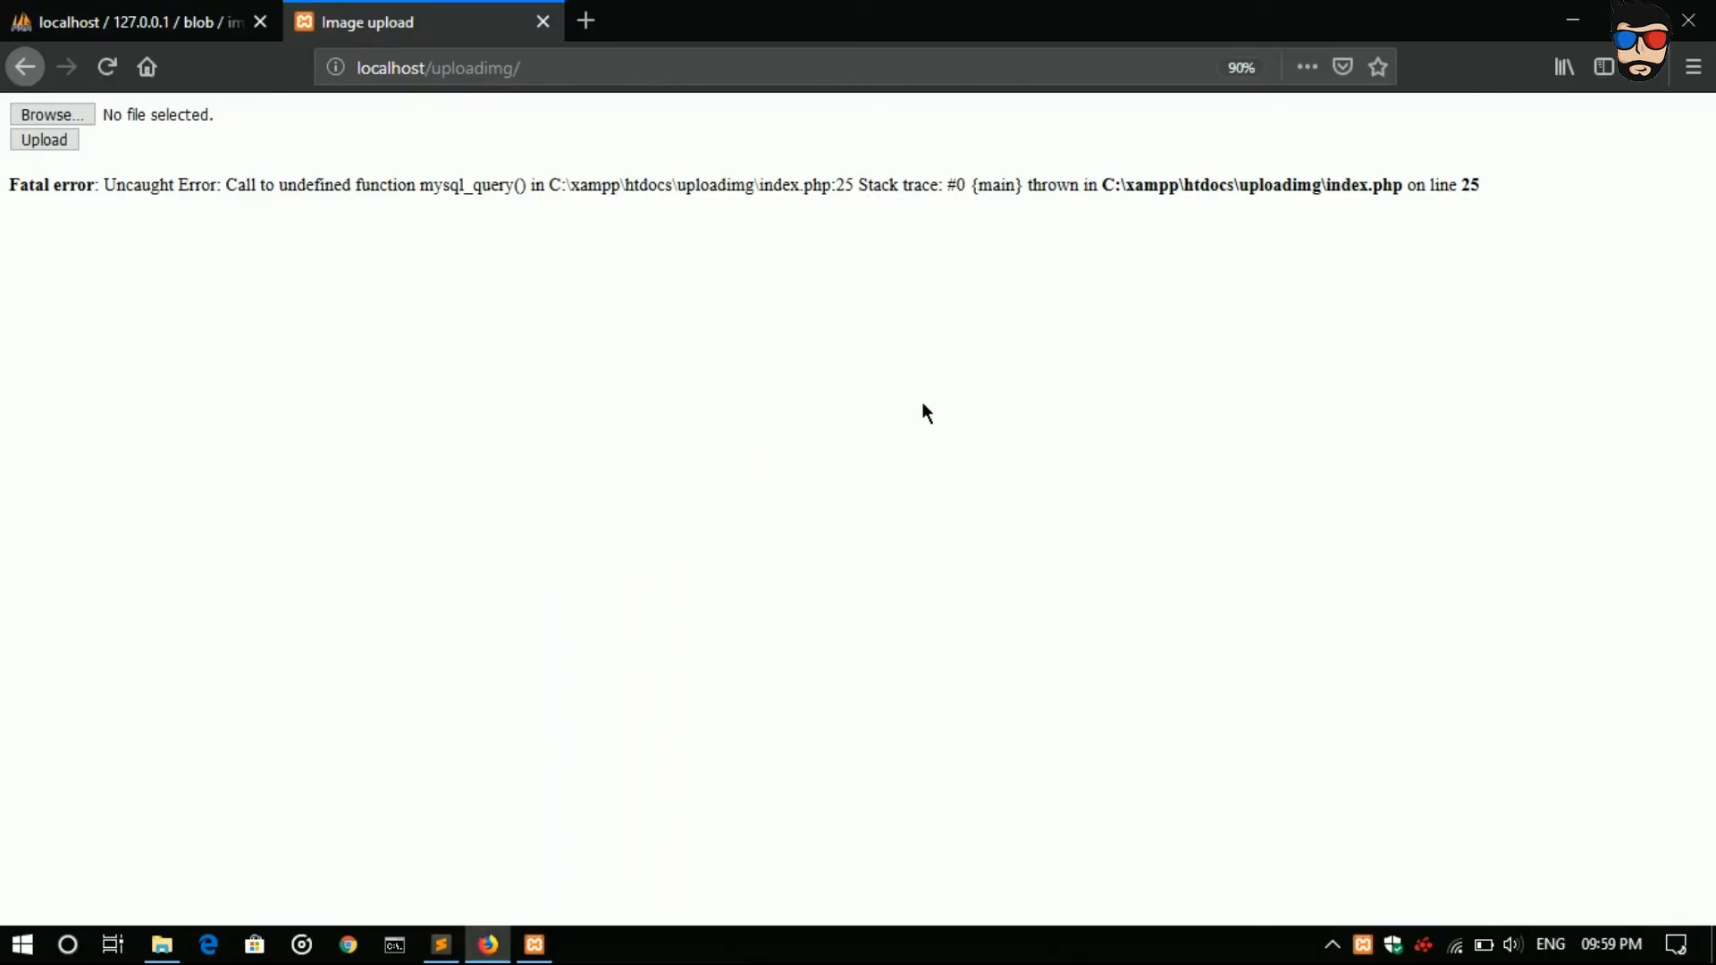
Step: Verify in phpMyAdmin that the images table now holds the dog.jpg row with a 9.6 KiB BLOB
left_click(107, 67)
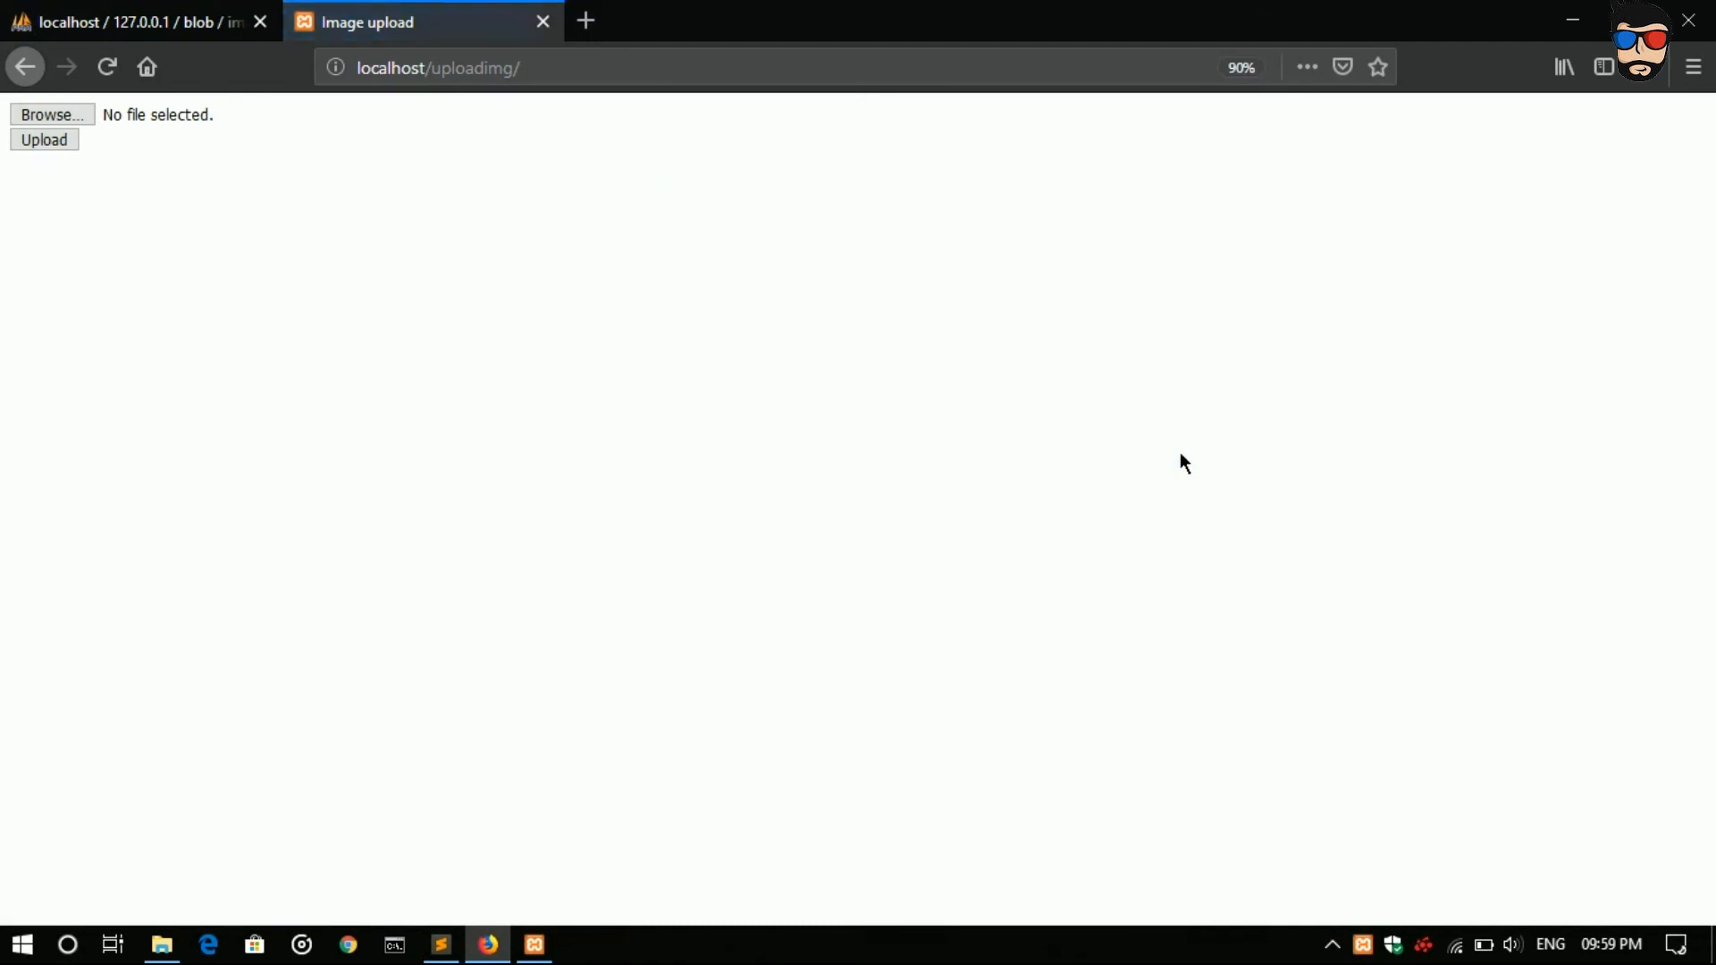
left_click(131, 21)
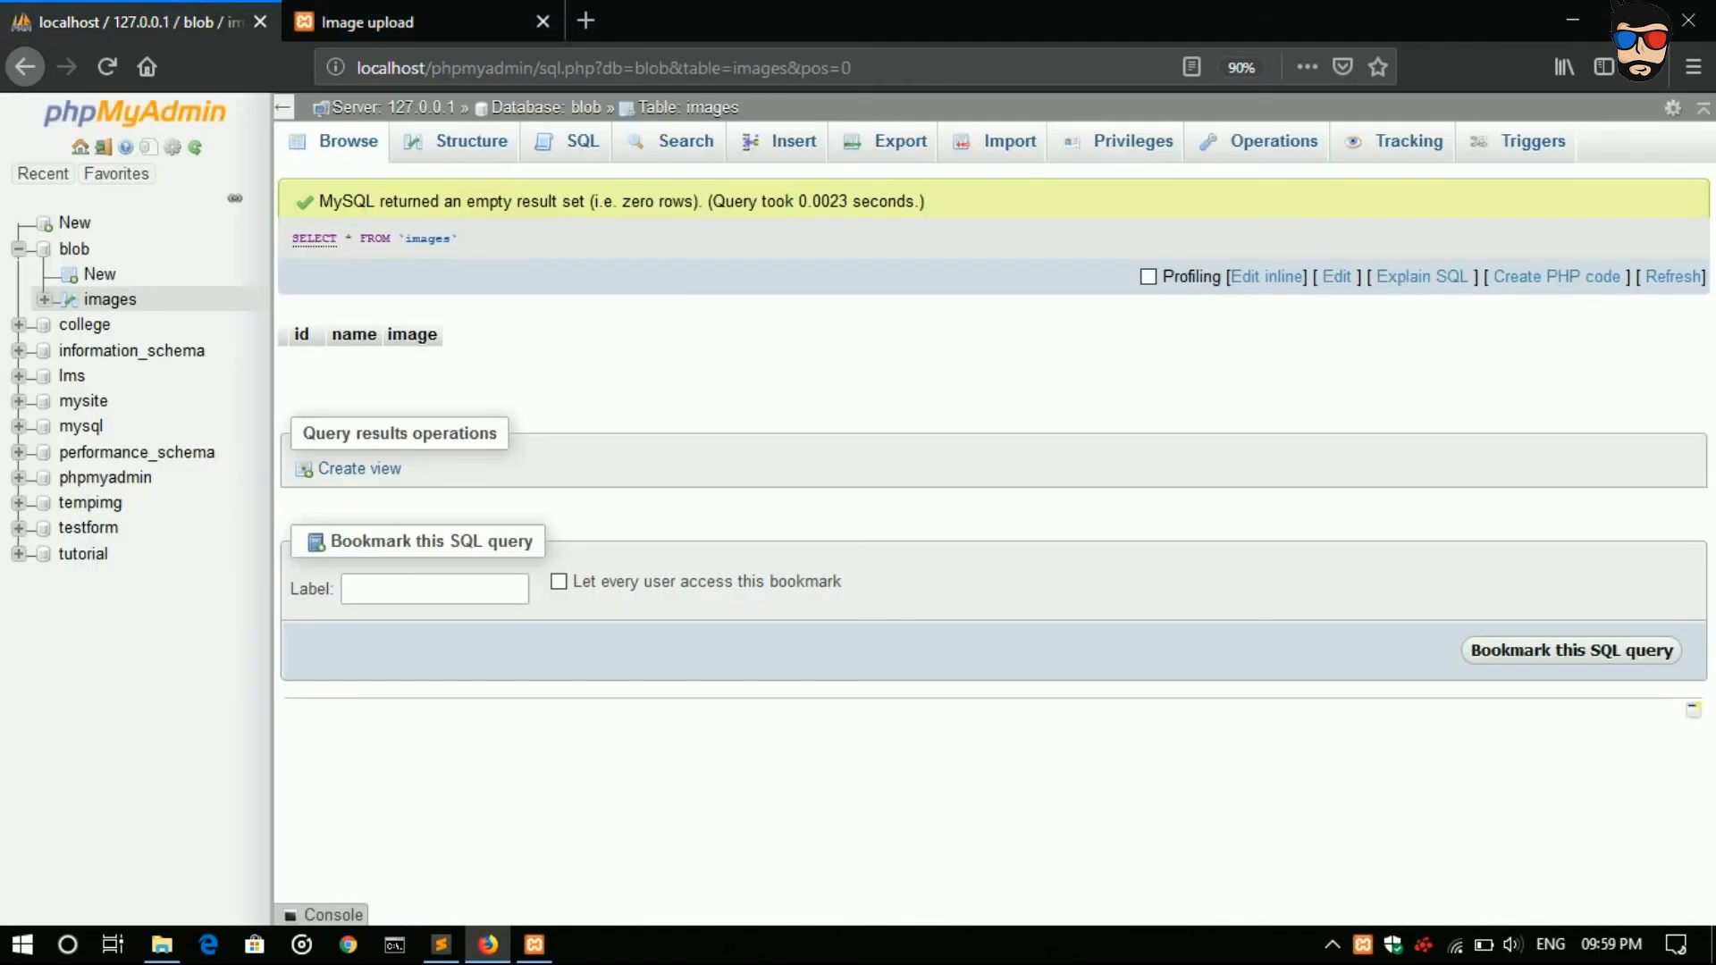
left_click(348, 141)
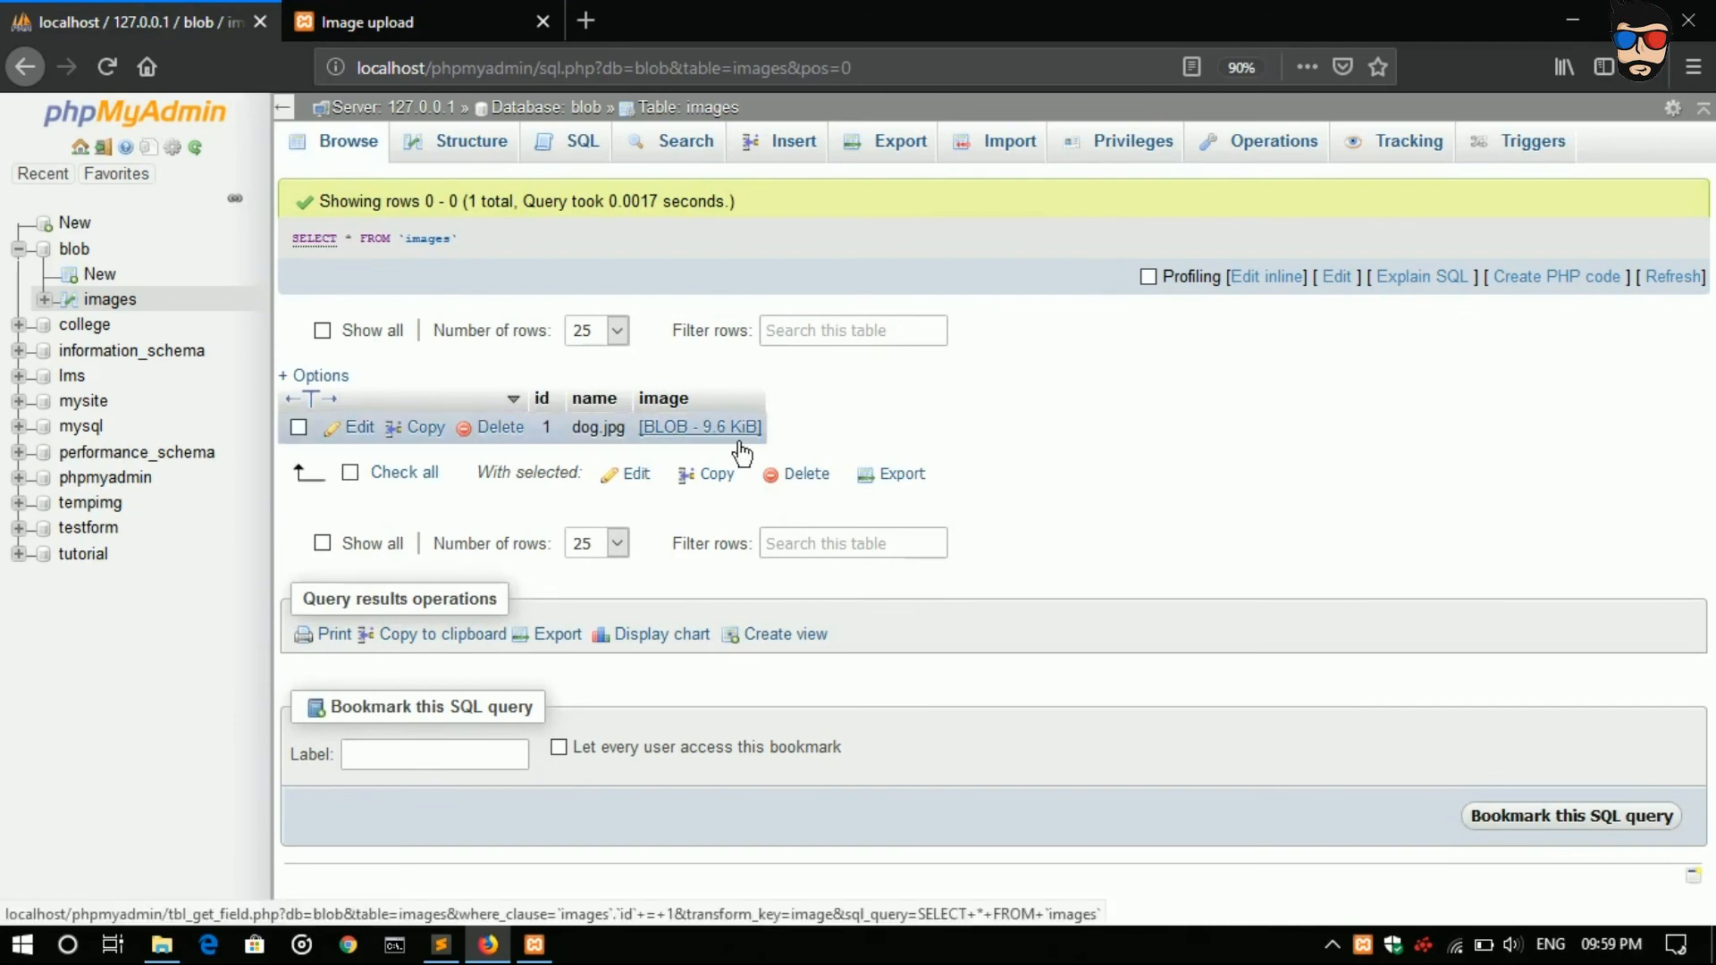
left_click(441, 944)
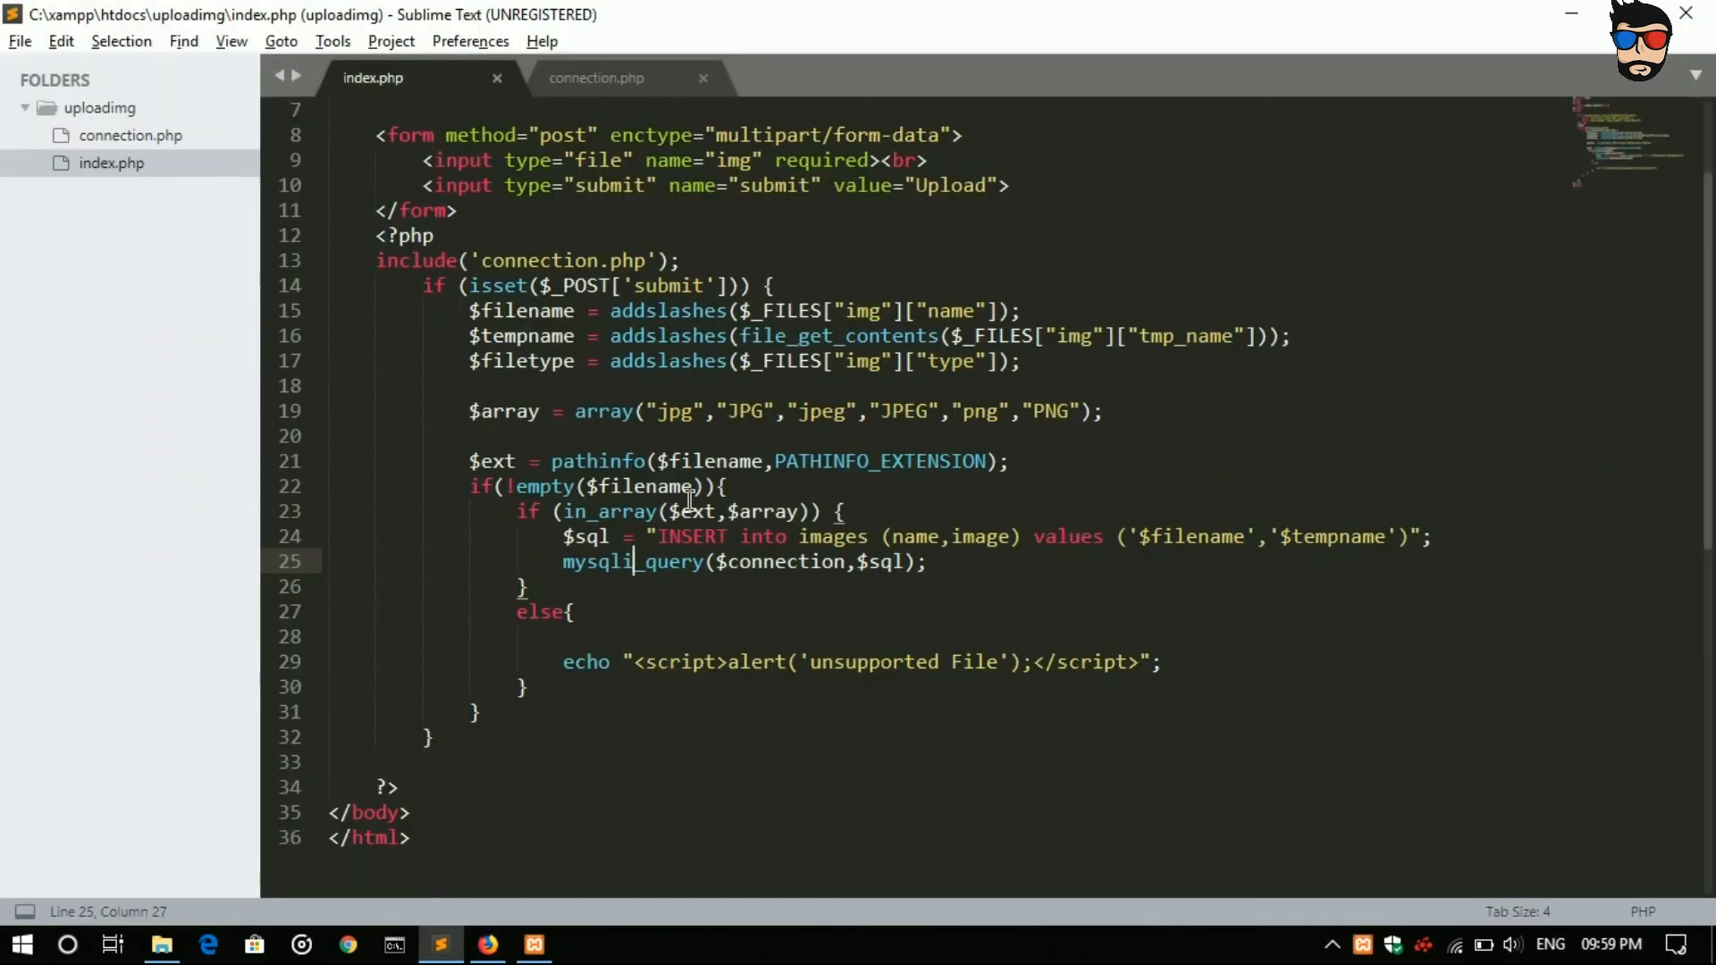
mouse_move(933, 597)
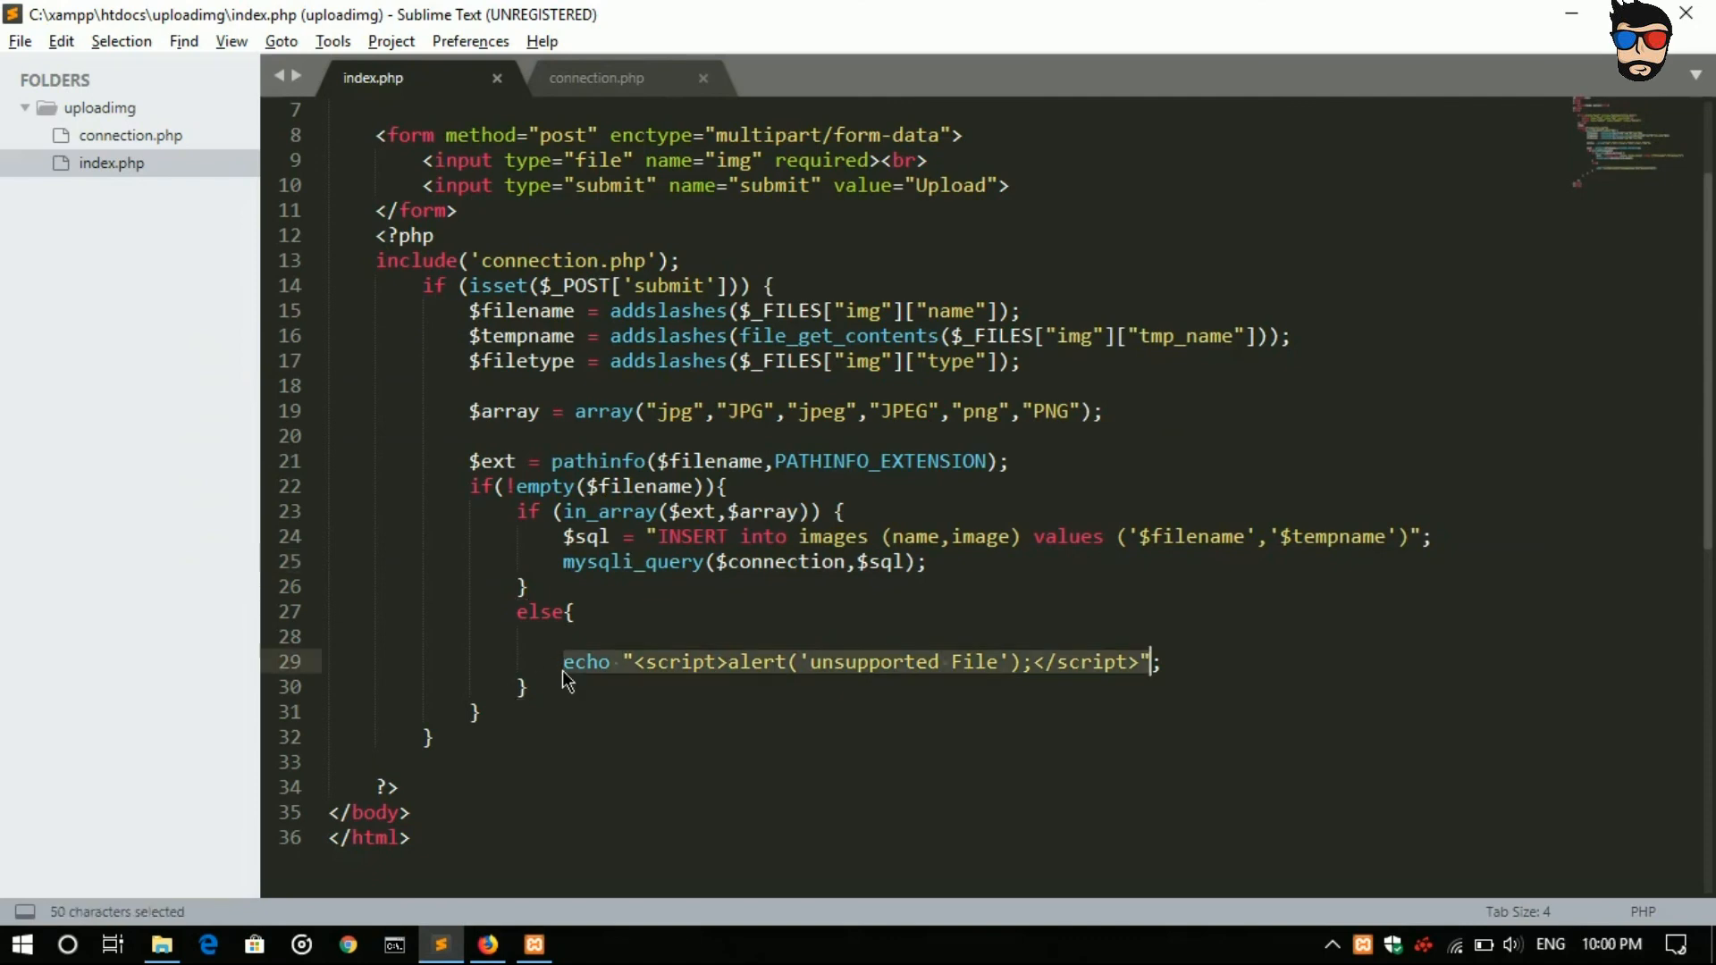
Step: Add an echo of a 'File Uploaded Successfully' alert after mysqli_query and test the page
key("ctrl+c")
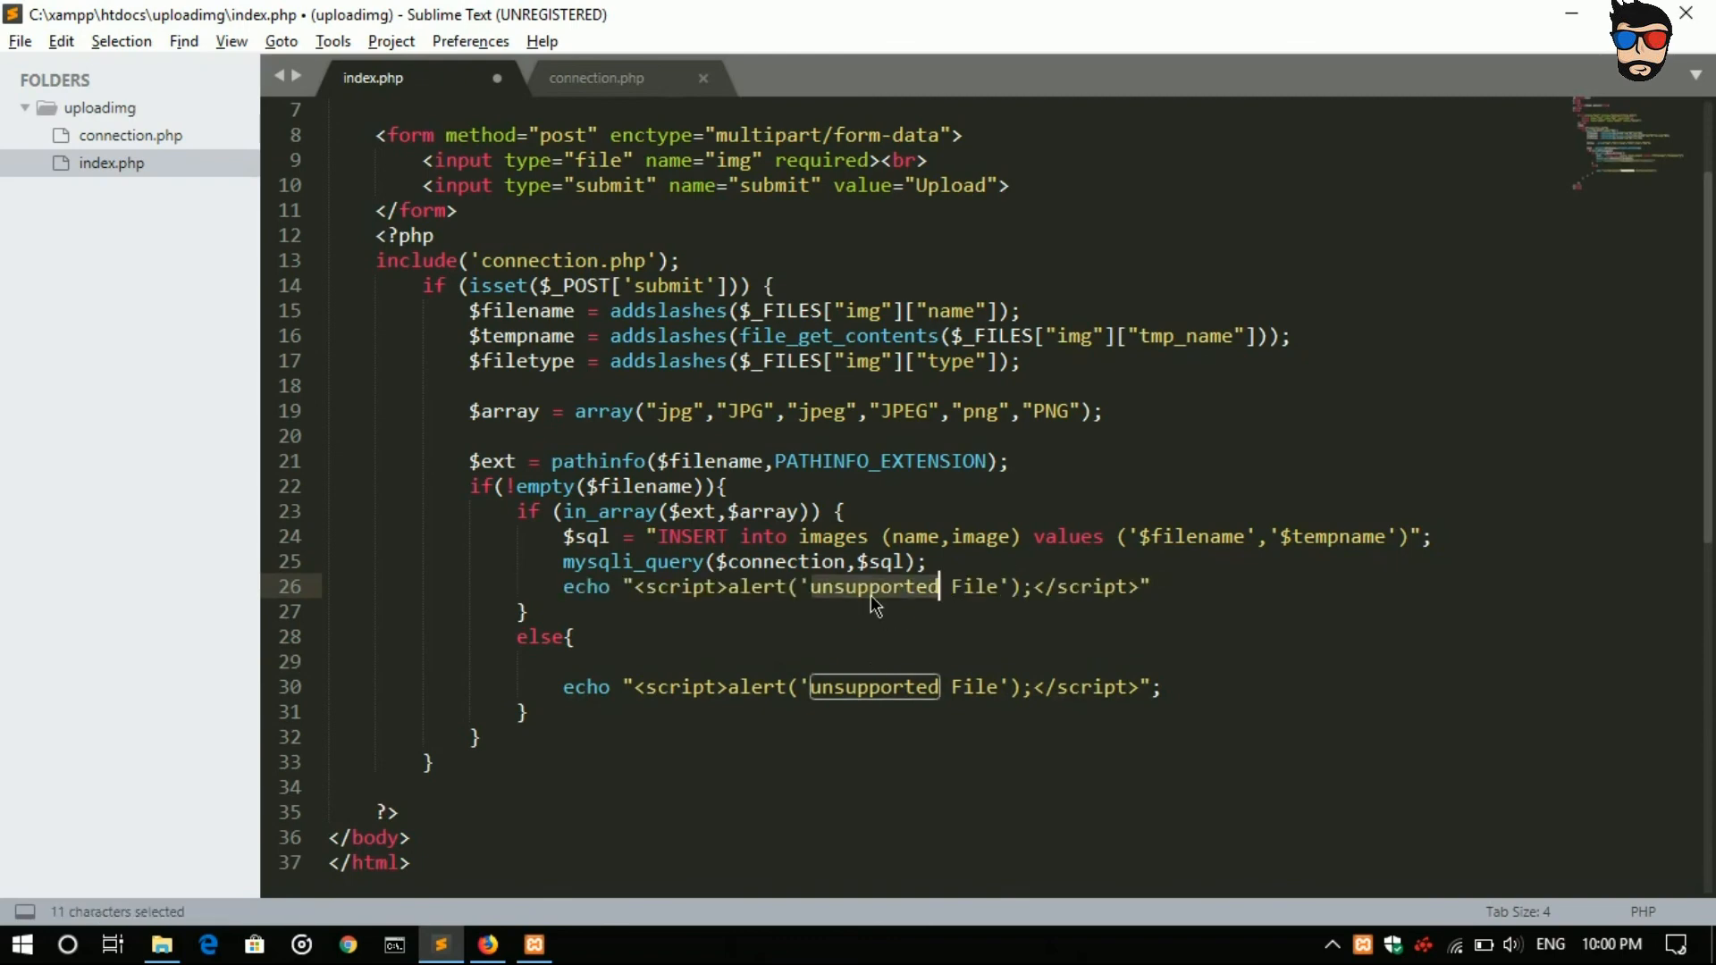
key("Delete")
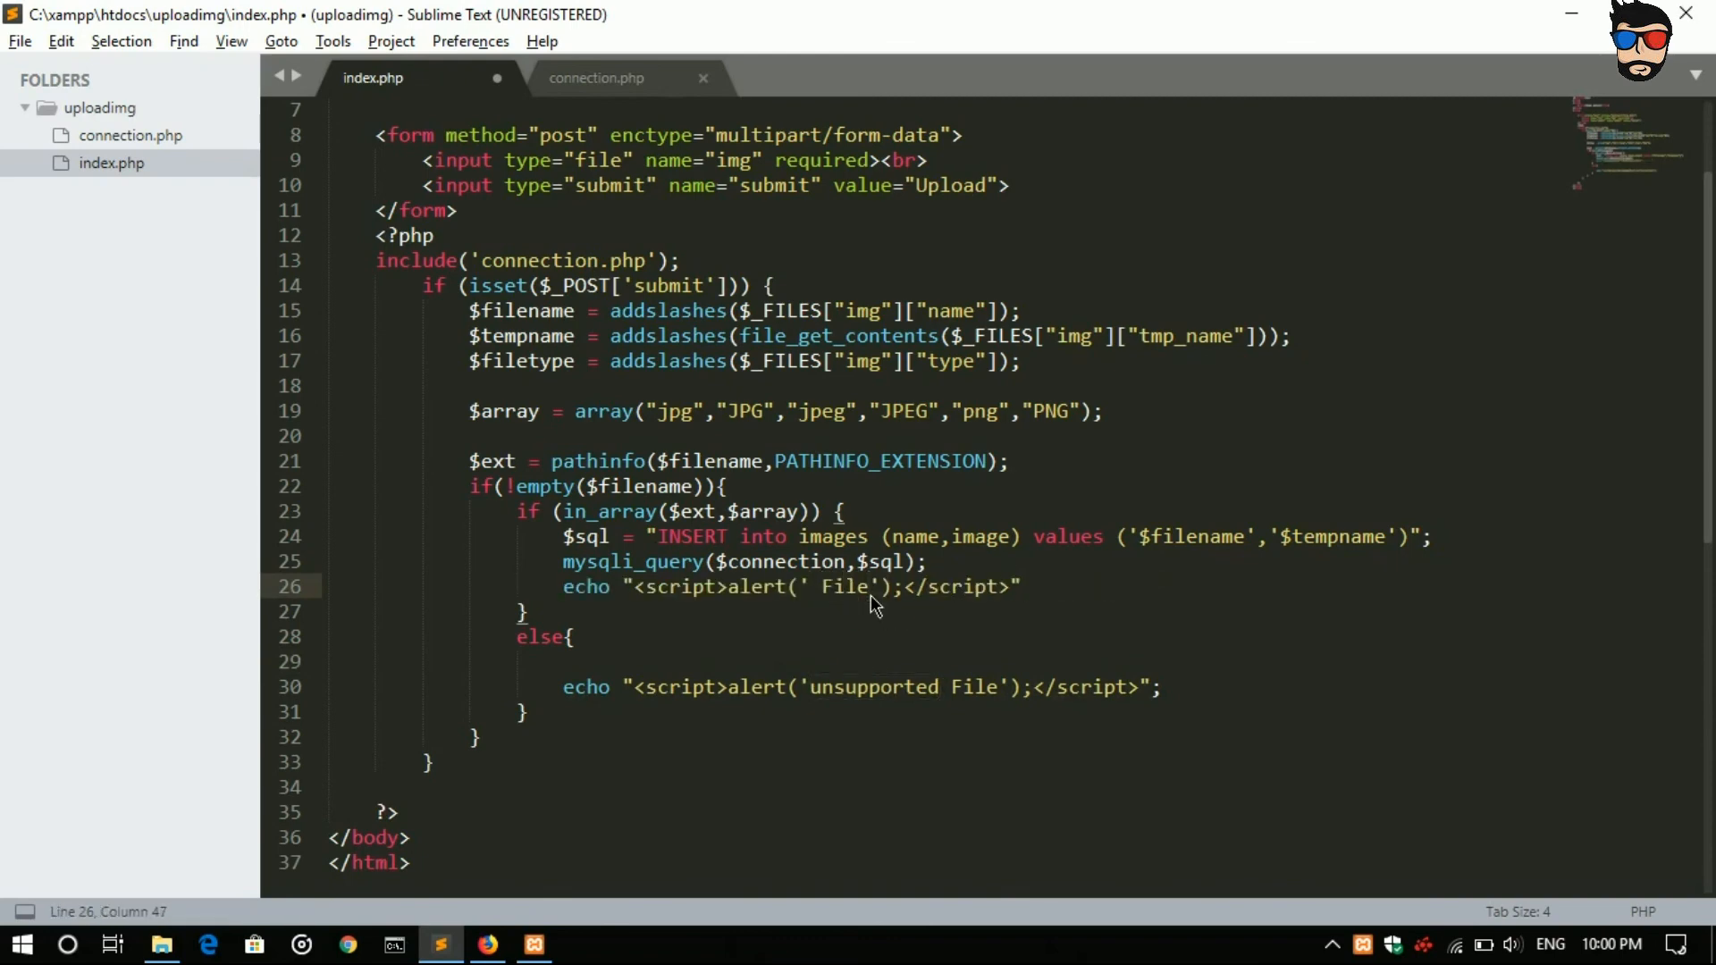
type("Upload")
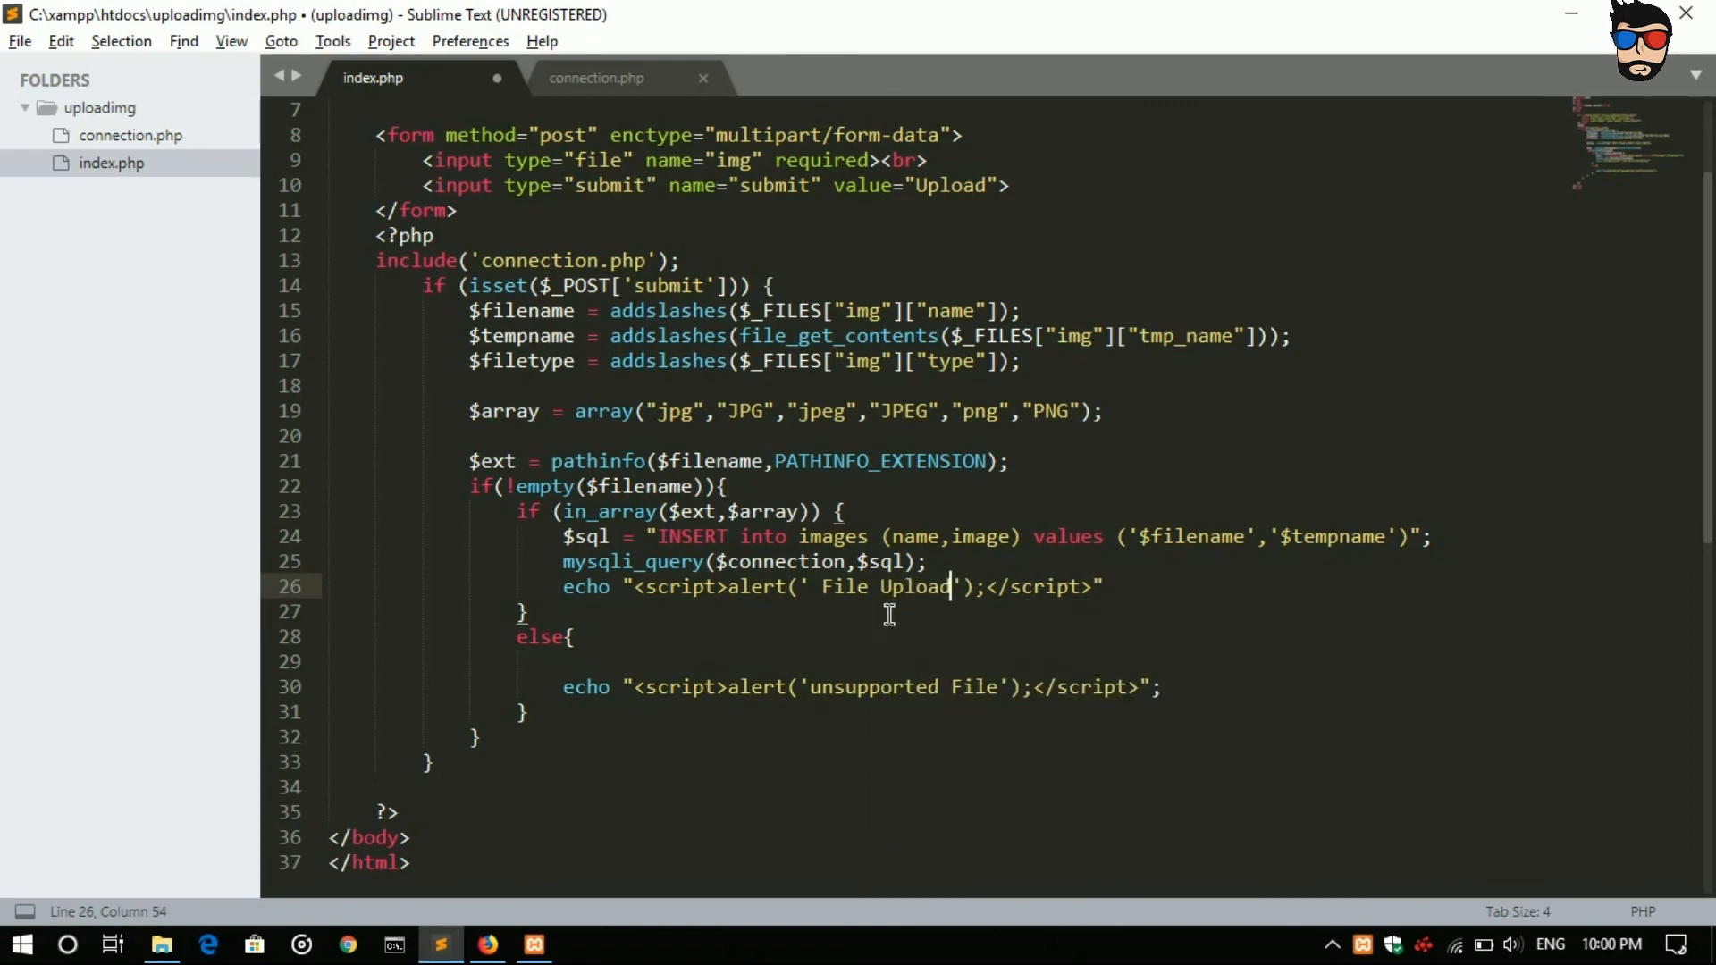
type("ed")
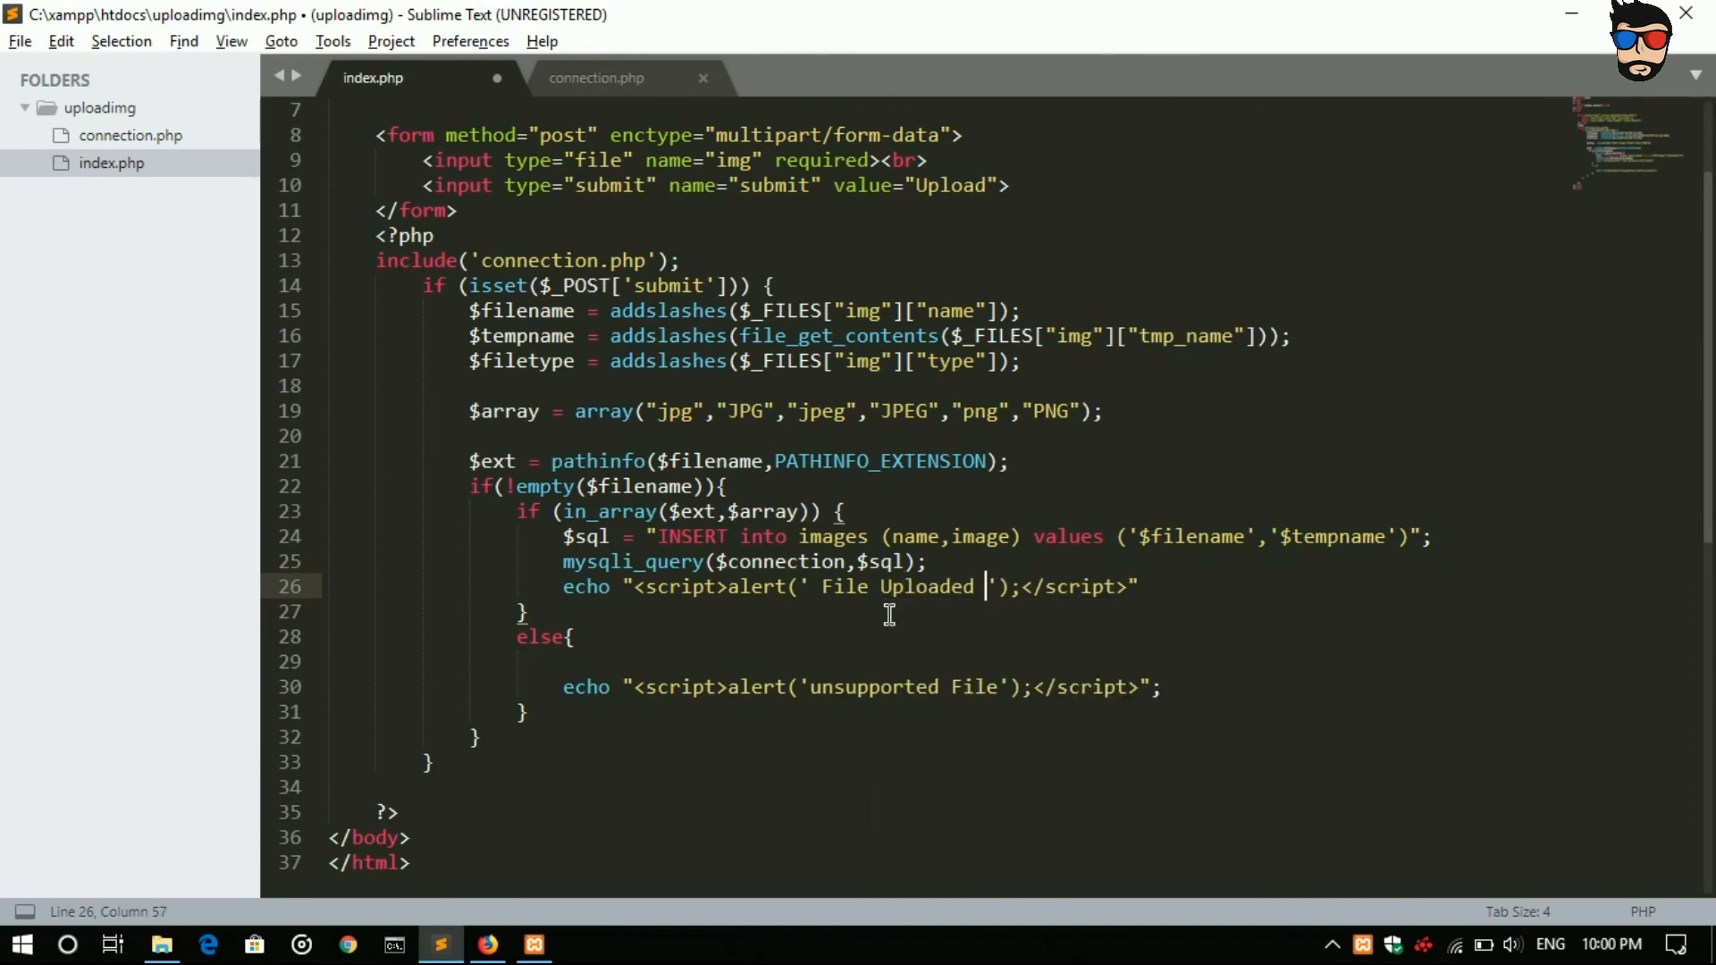
type("Suce")
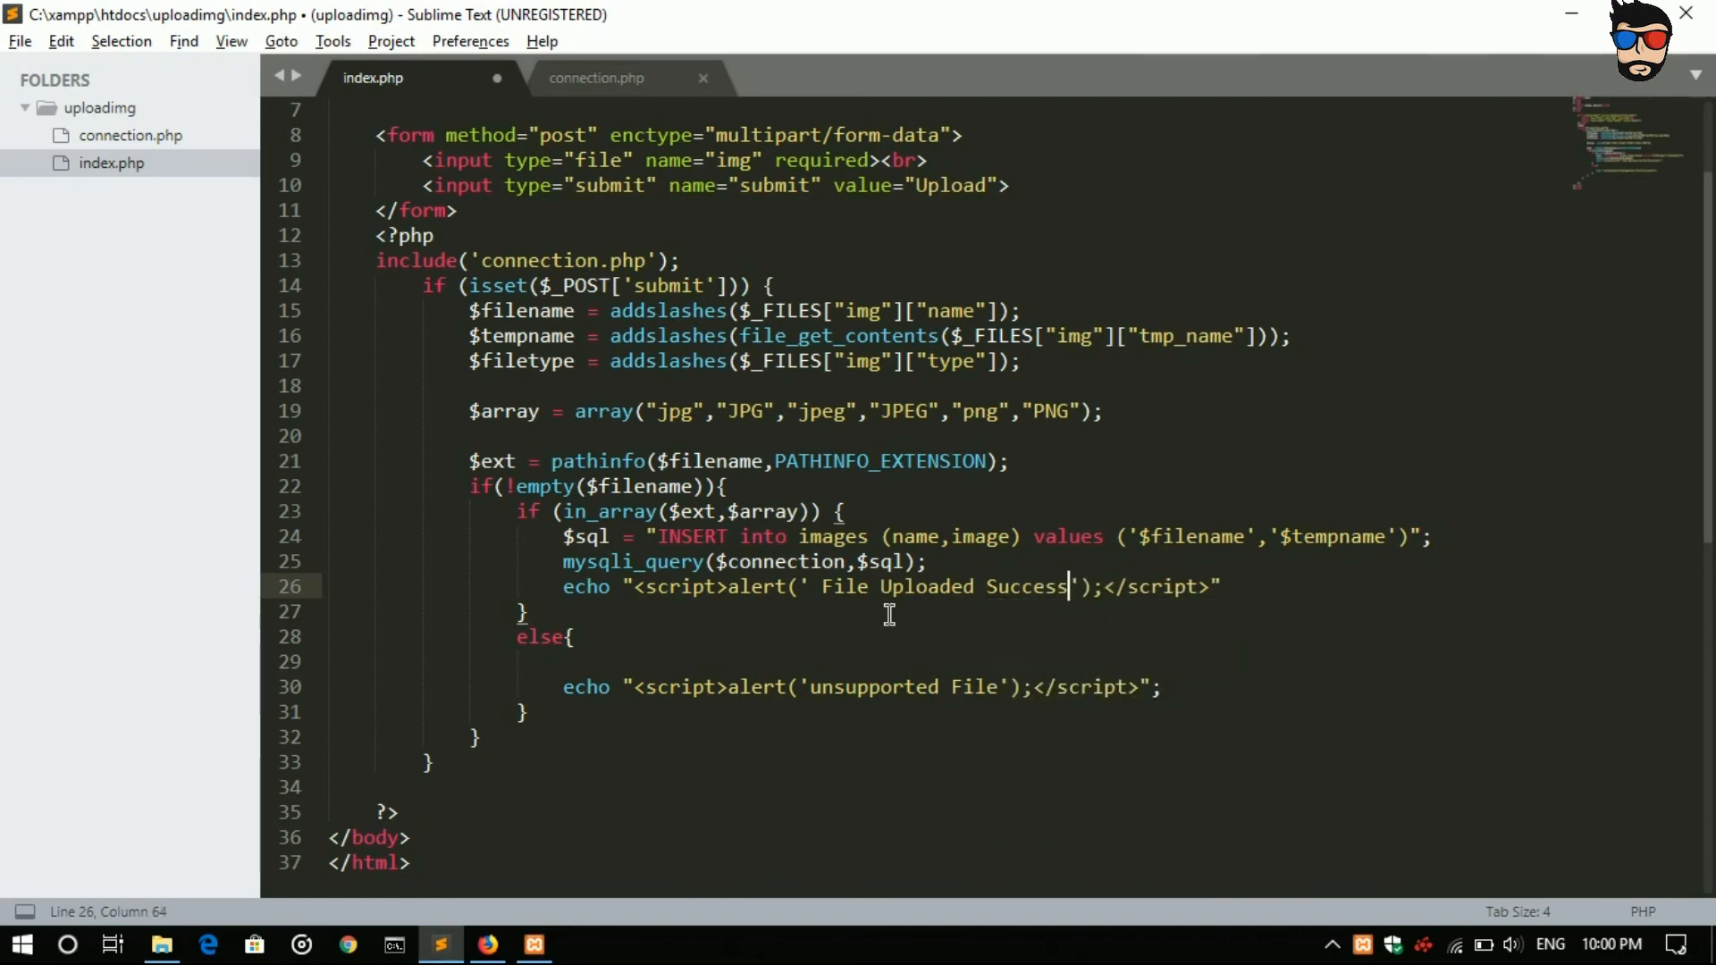
type("fully")
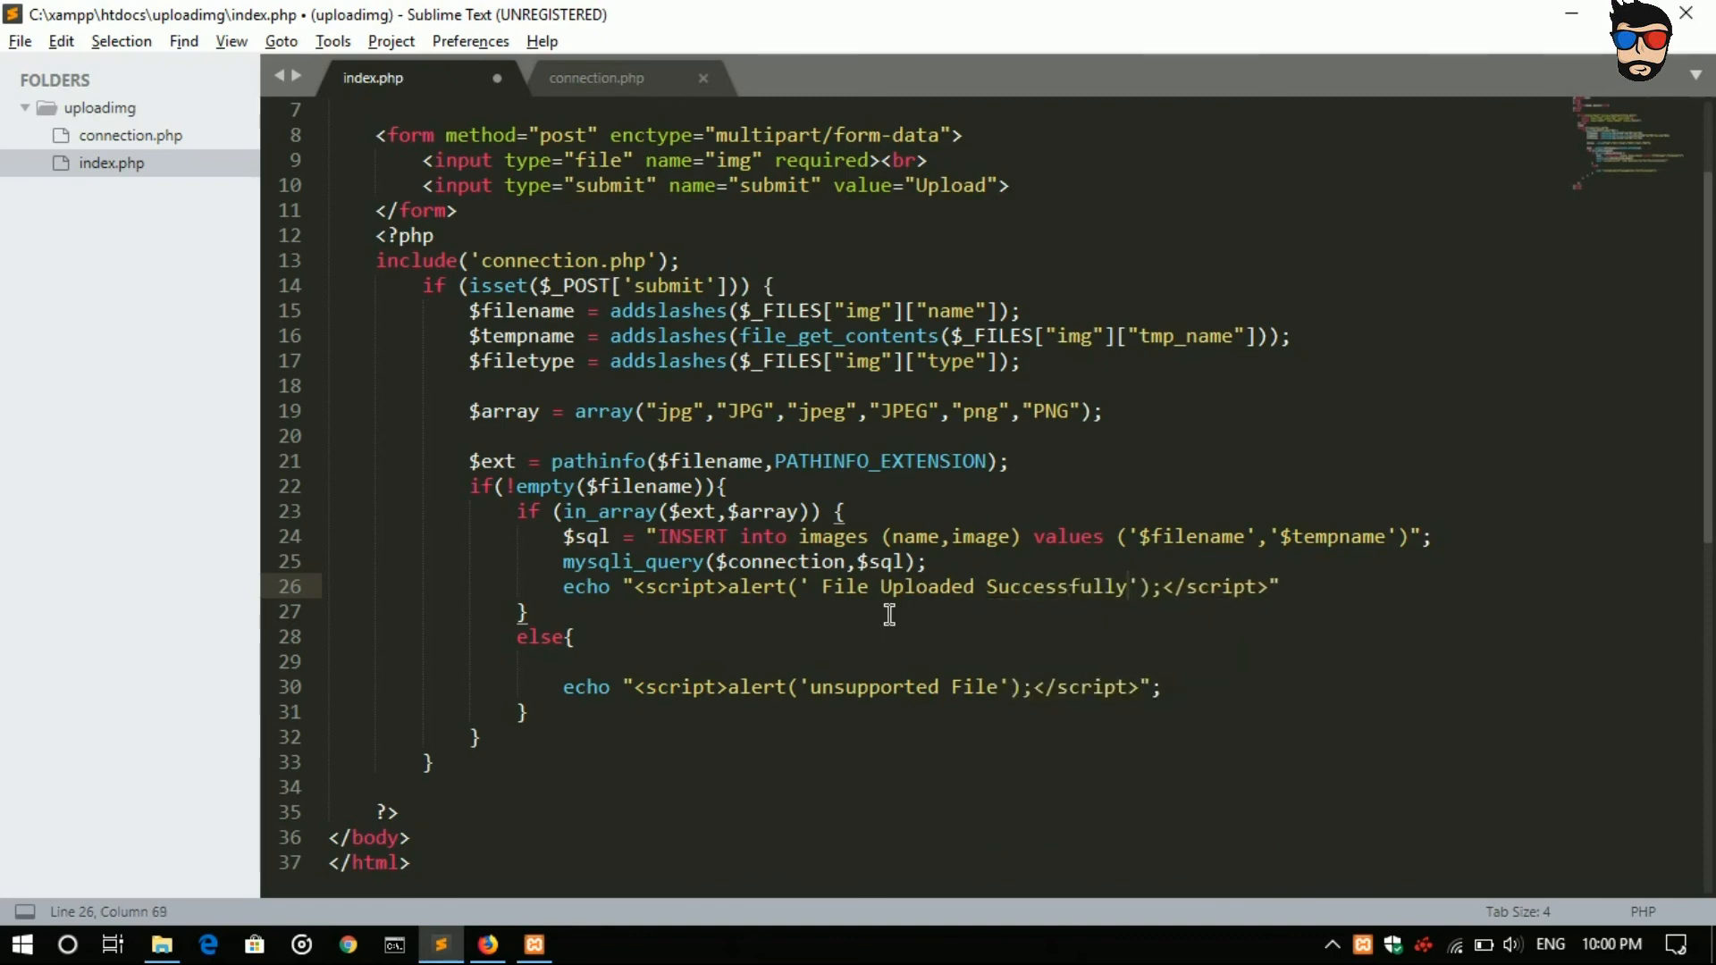
left_click(487, 944)
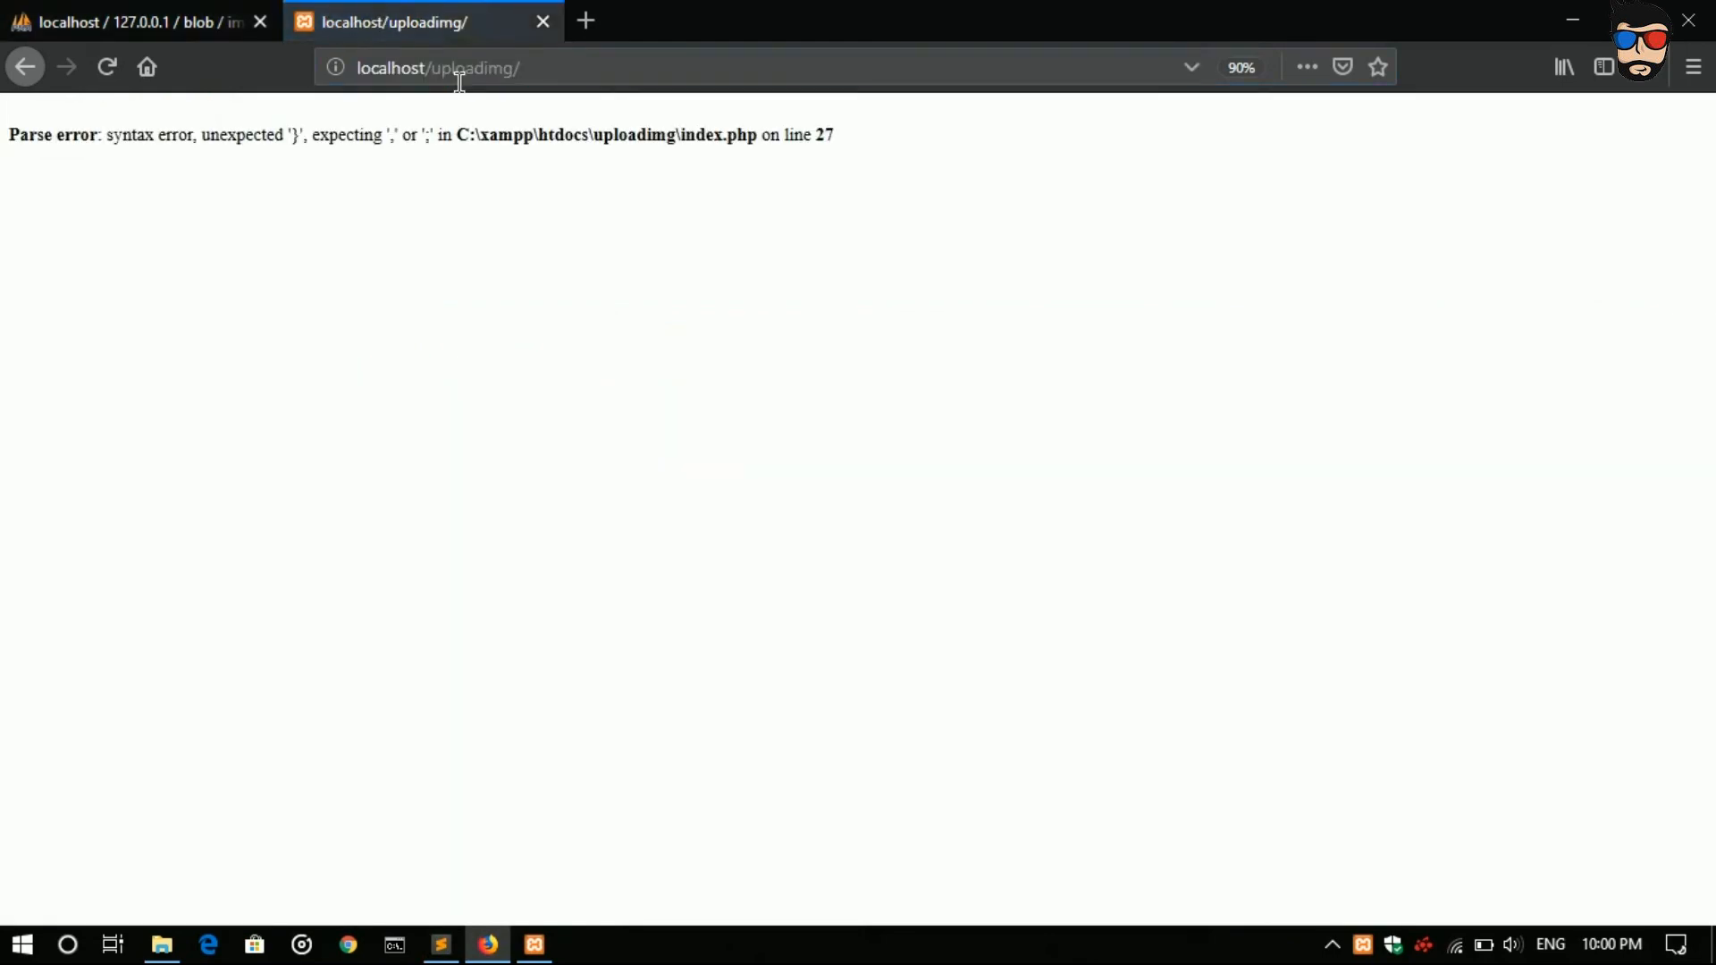
mouse_move(857, 222)
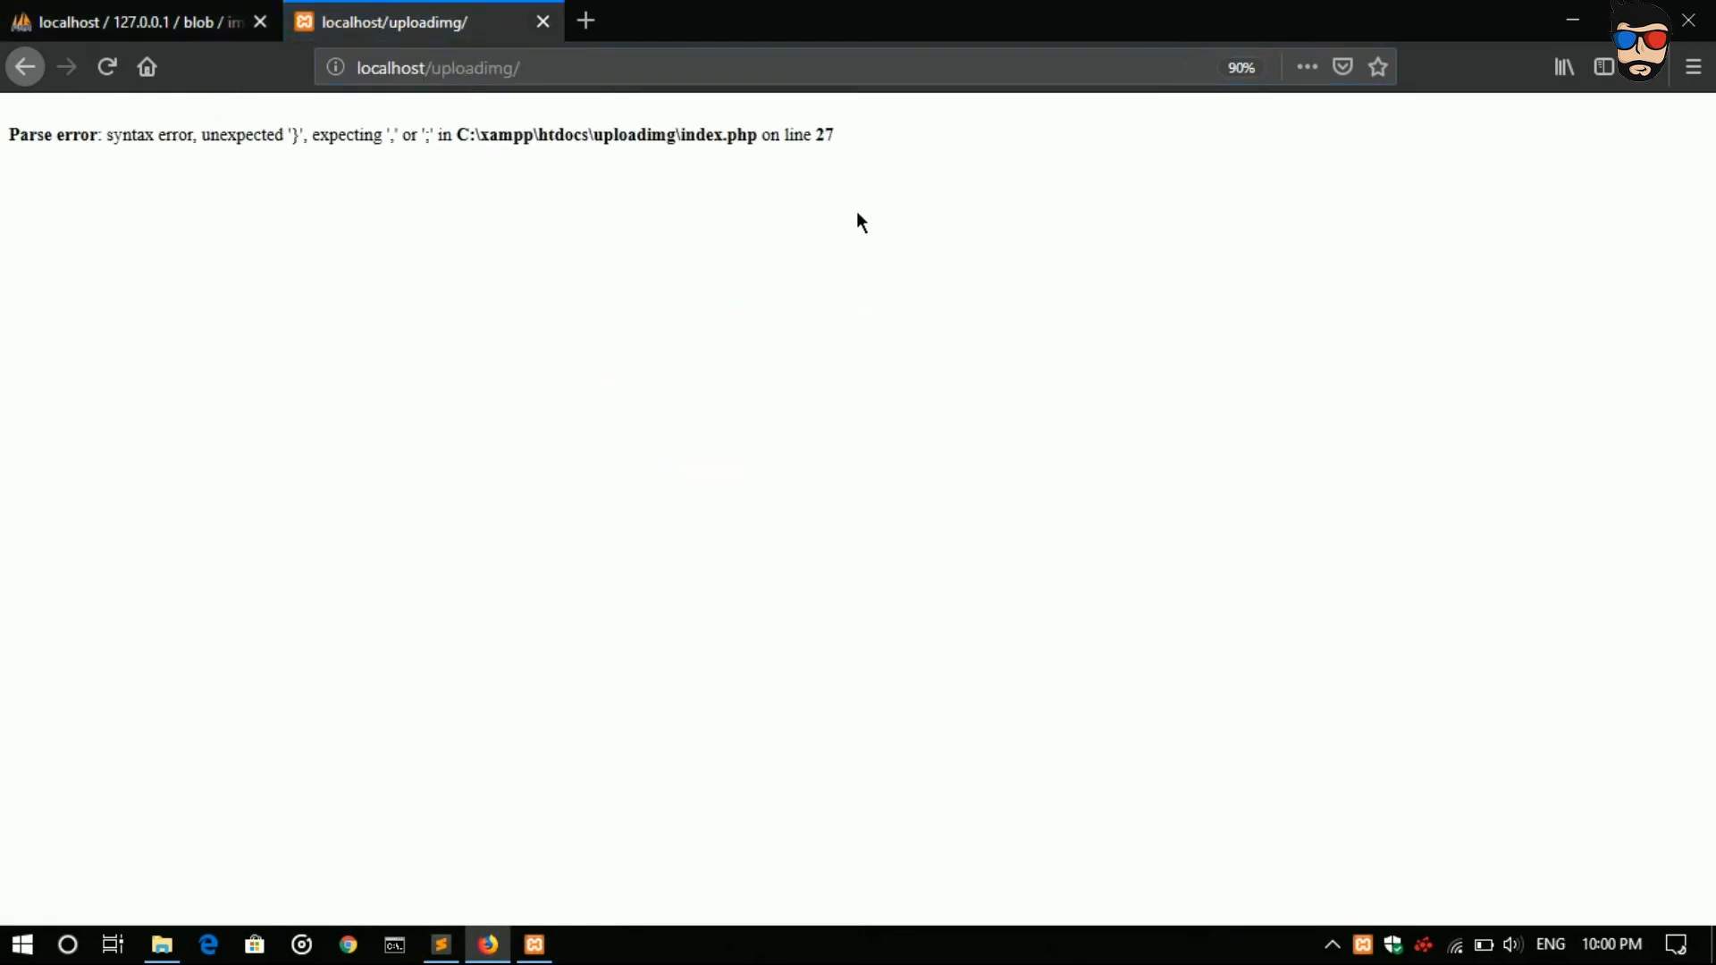
left_click(440, 944)
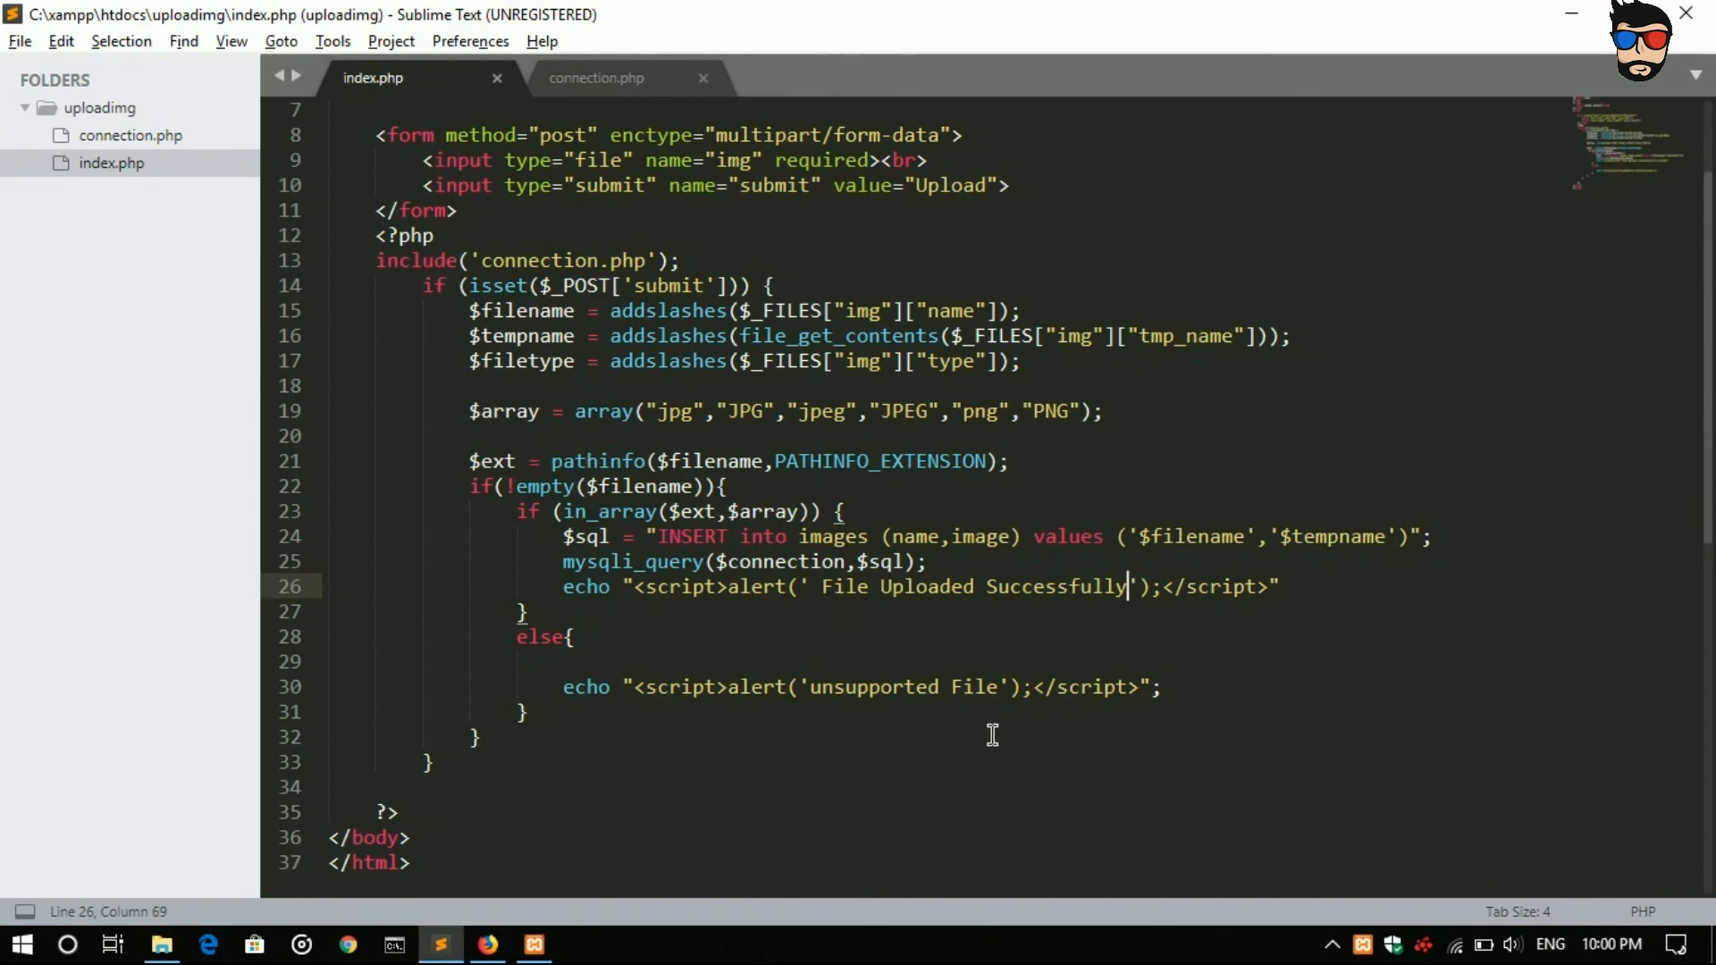
mouse_move(1178, 605)
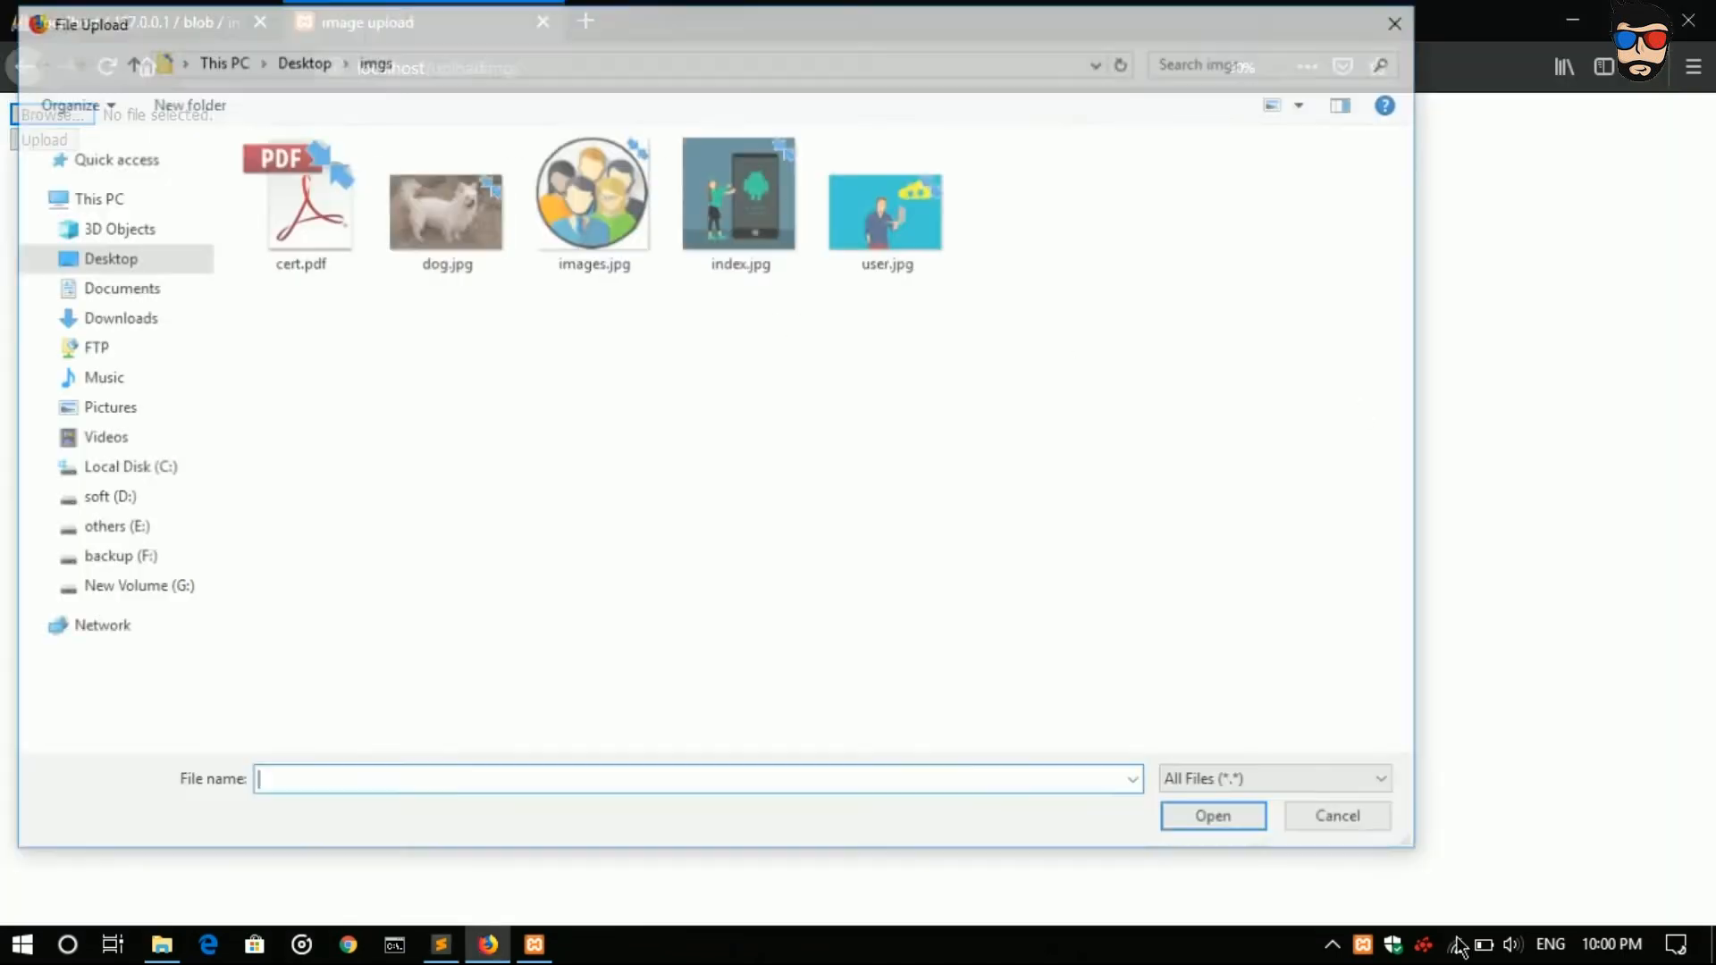
Step: Upload dog.jpg and confirm the 'File Uploaded Successfully' alert appears
left_click(1210, 816)
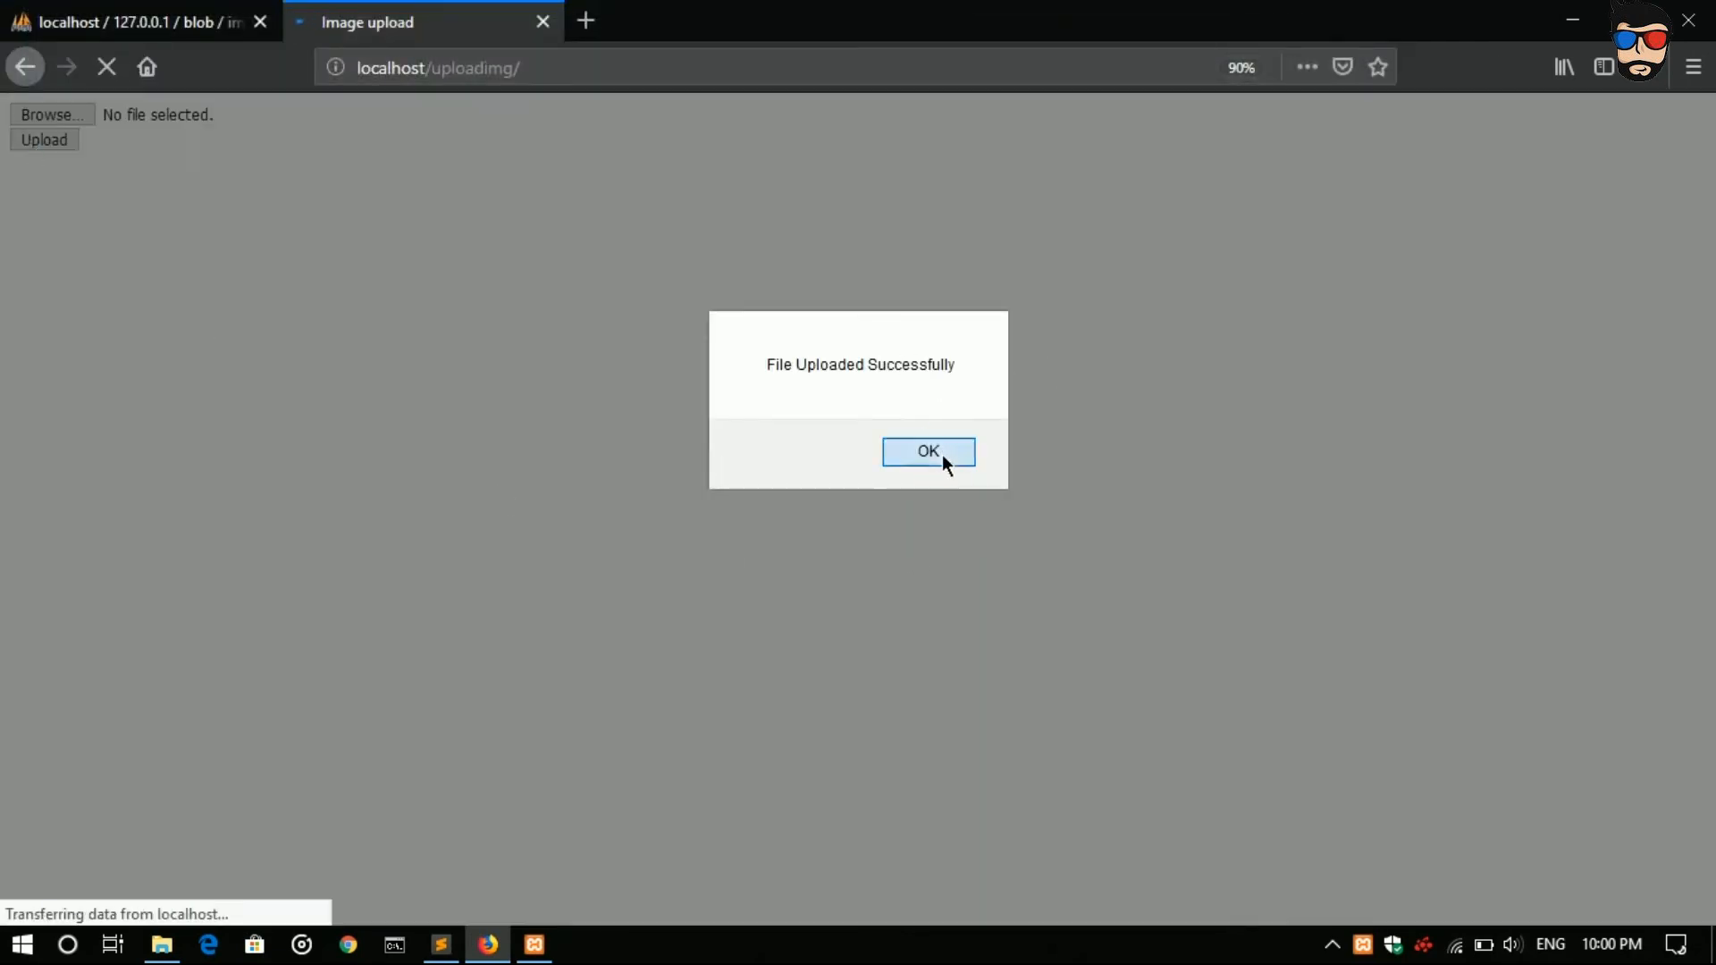
left_click(927, 452)
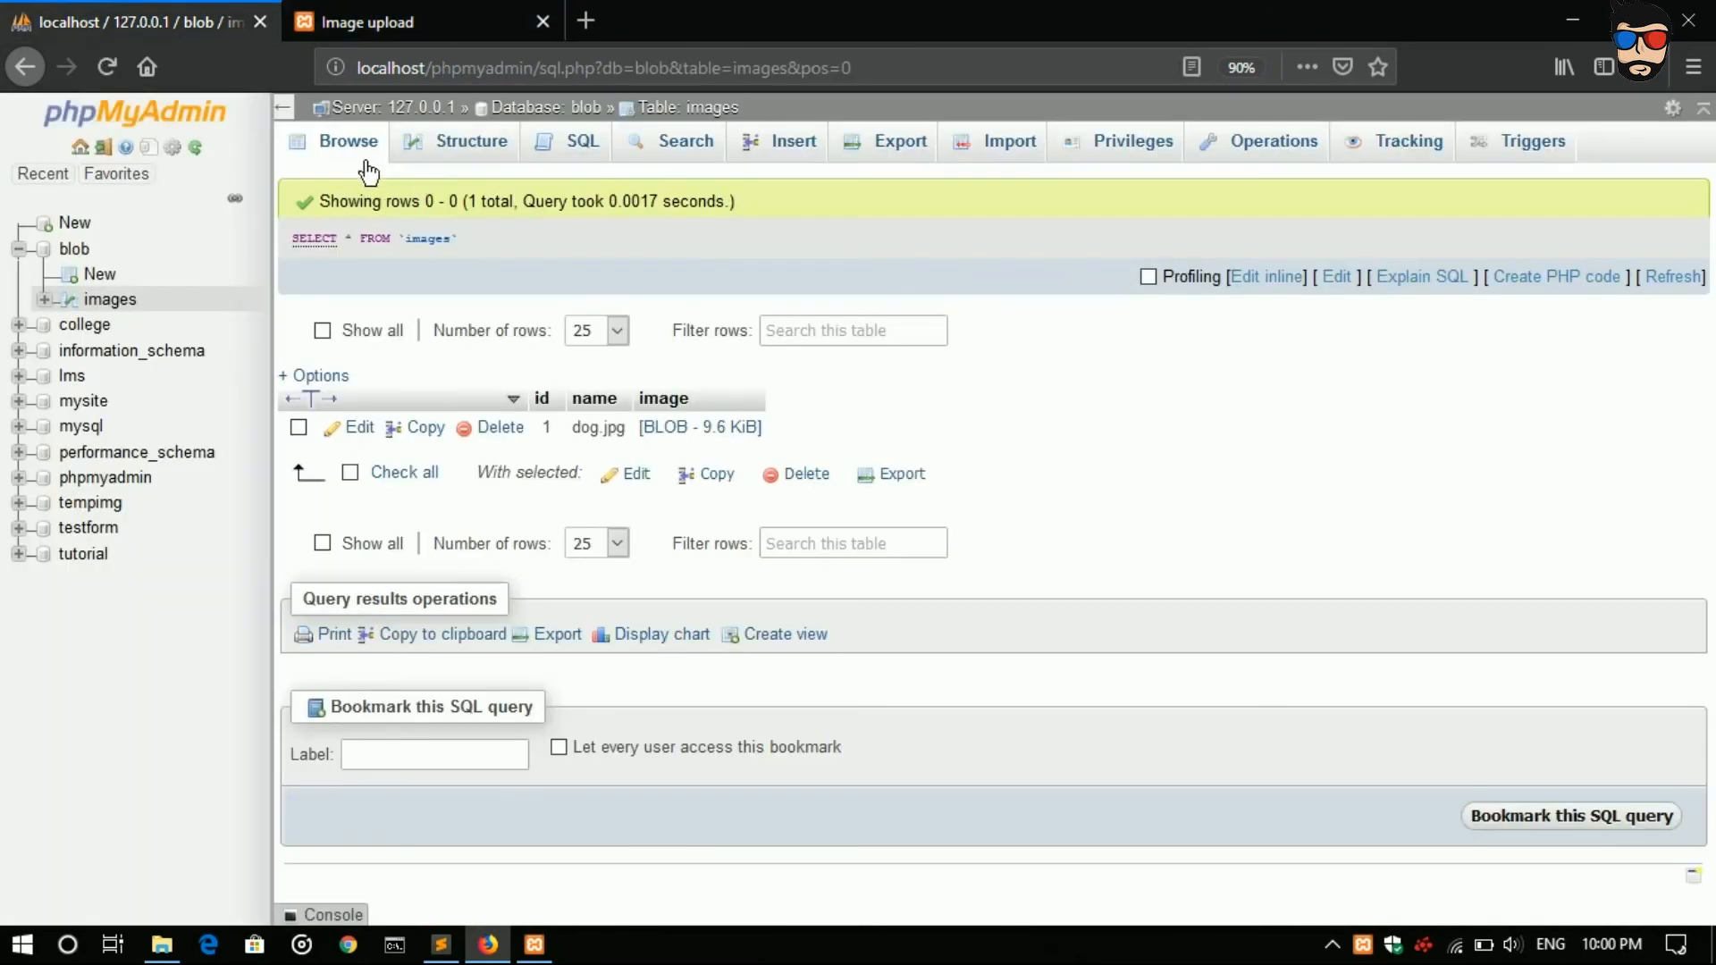